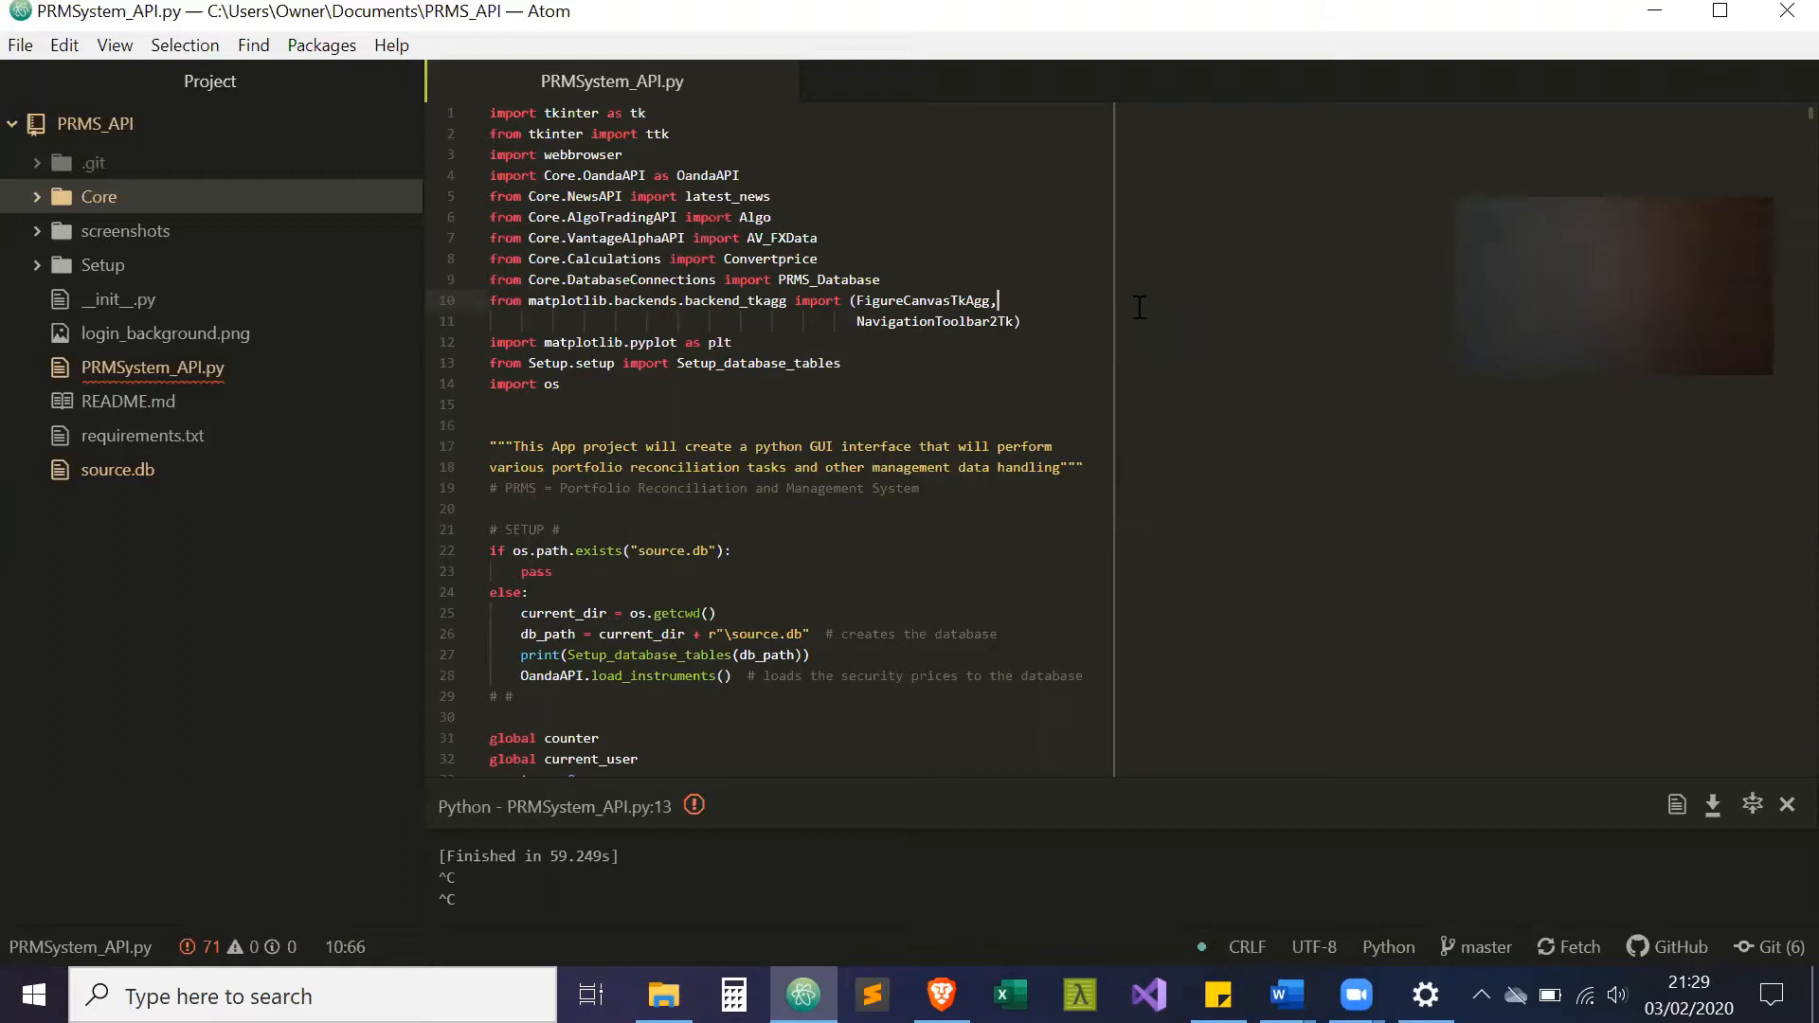
pyautogui.moveTo(994, 302)
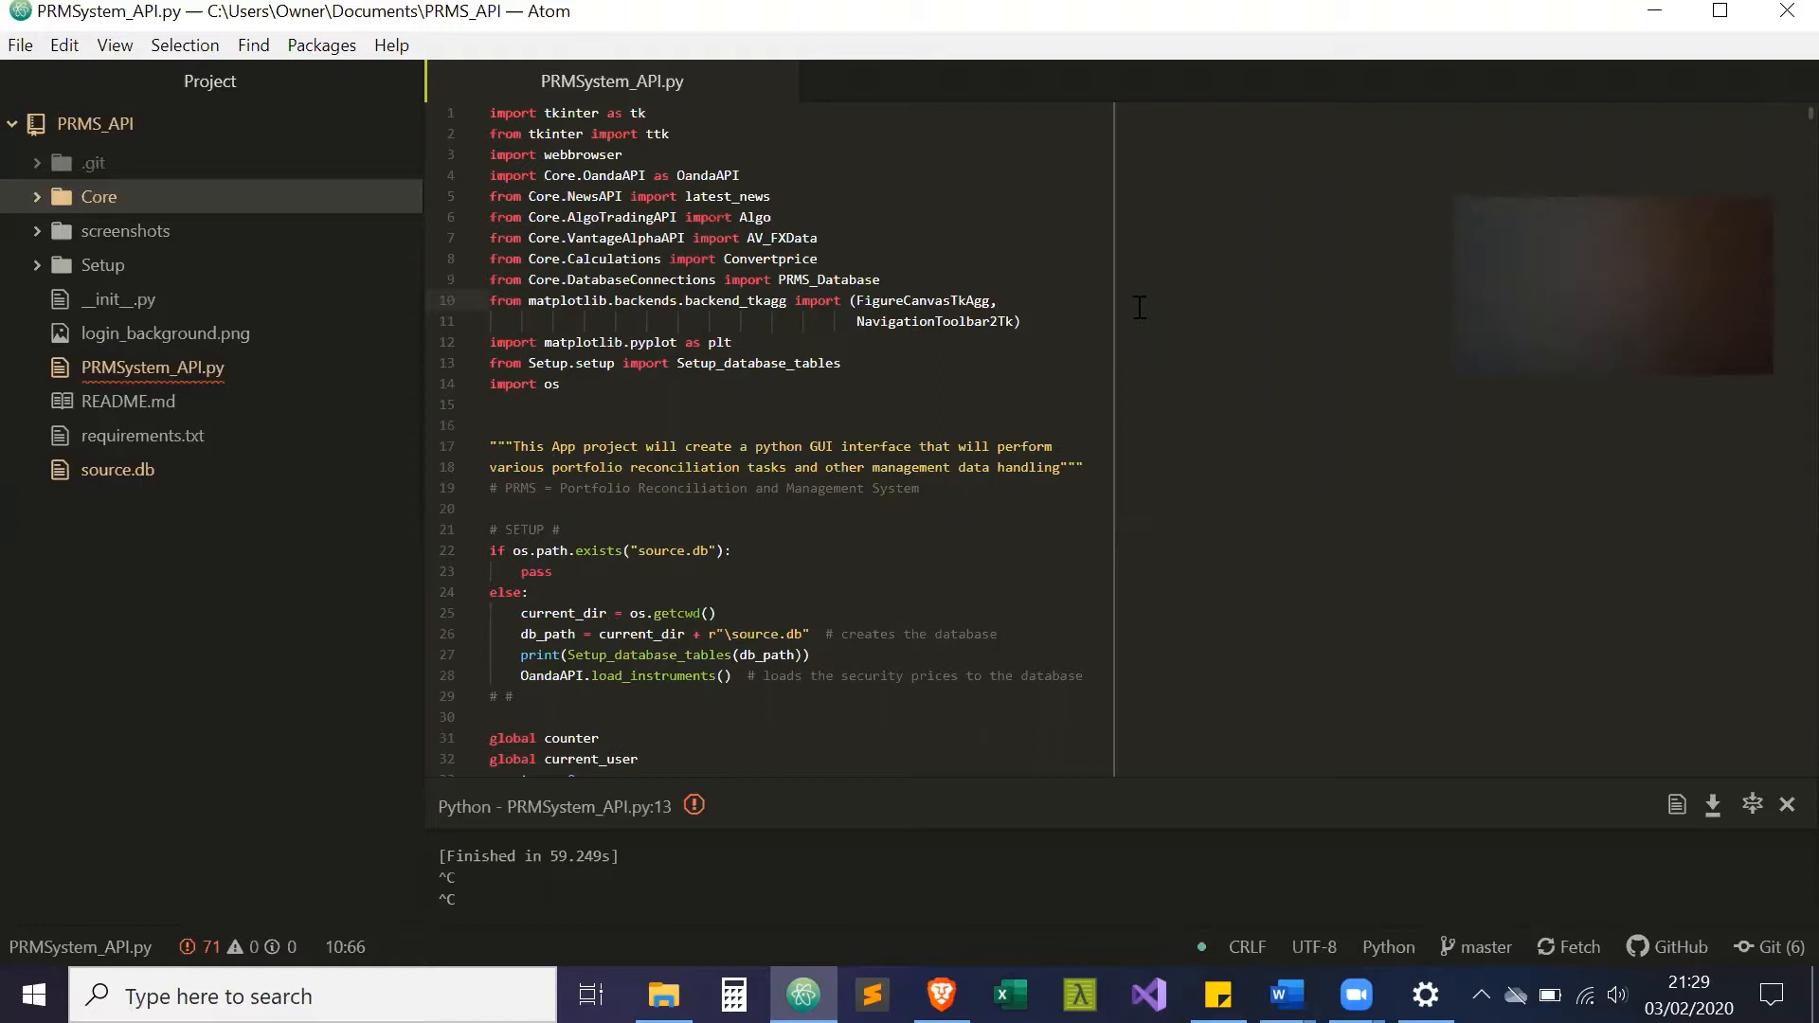
# - Attempt a login with unregistered credentials, triggering the incorrect username or password warning
pyautogui.click(1001, 301)
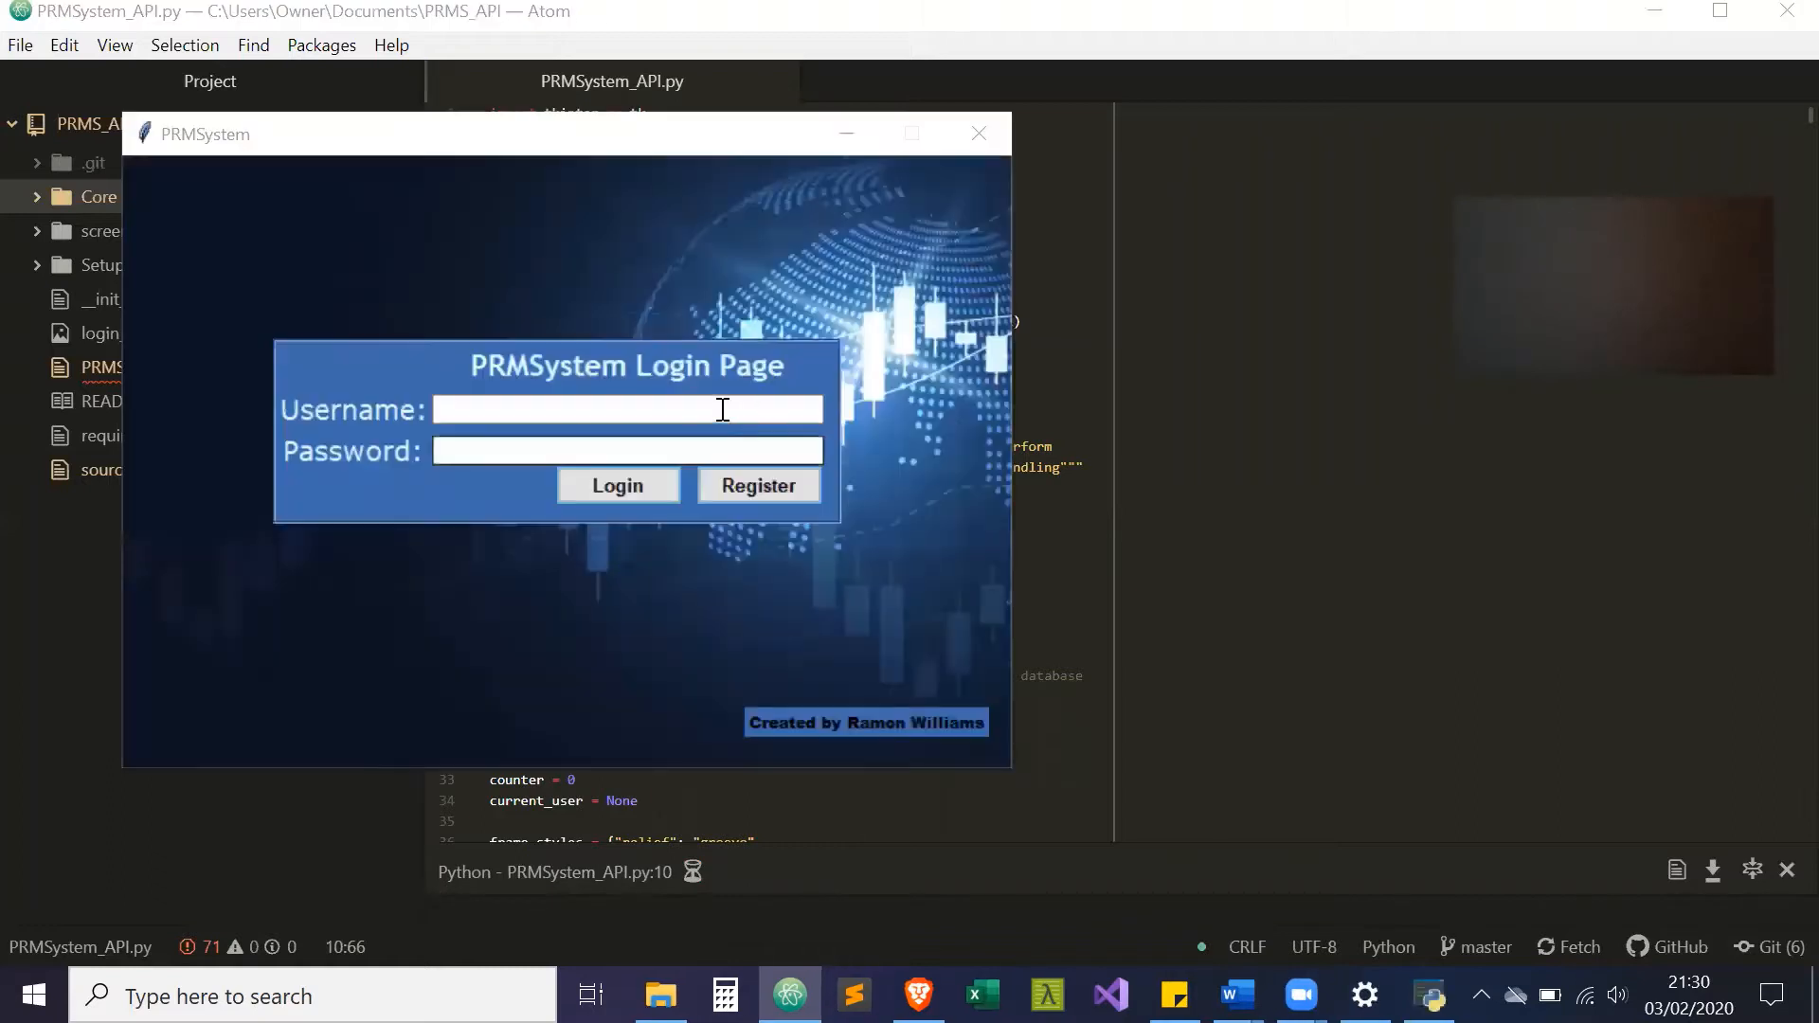
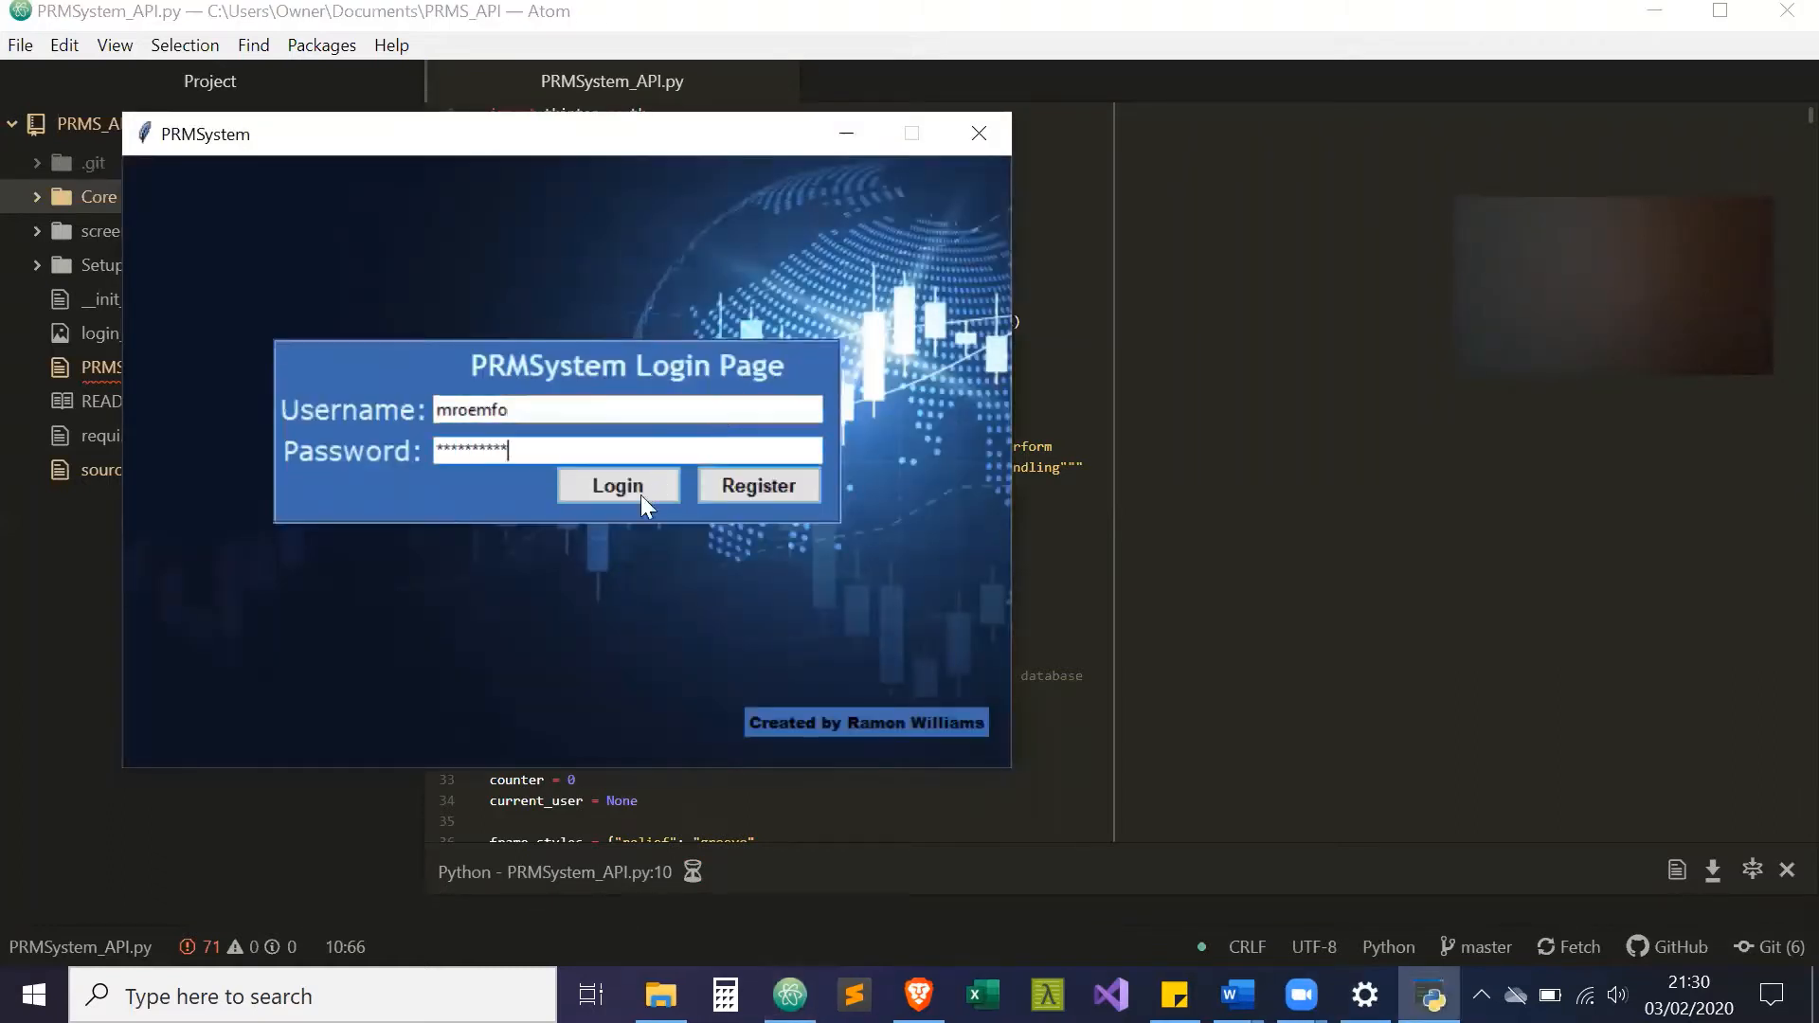
pyautogui.click(616, 485)
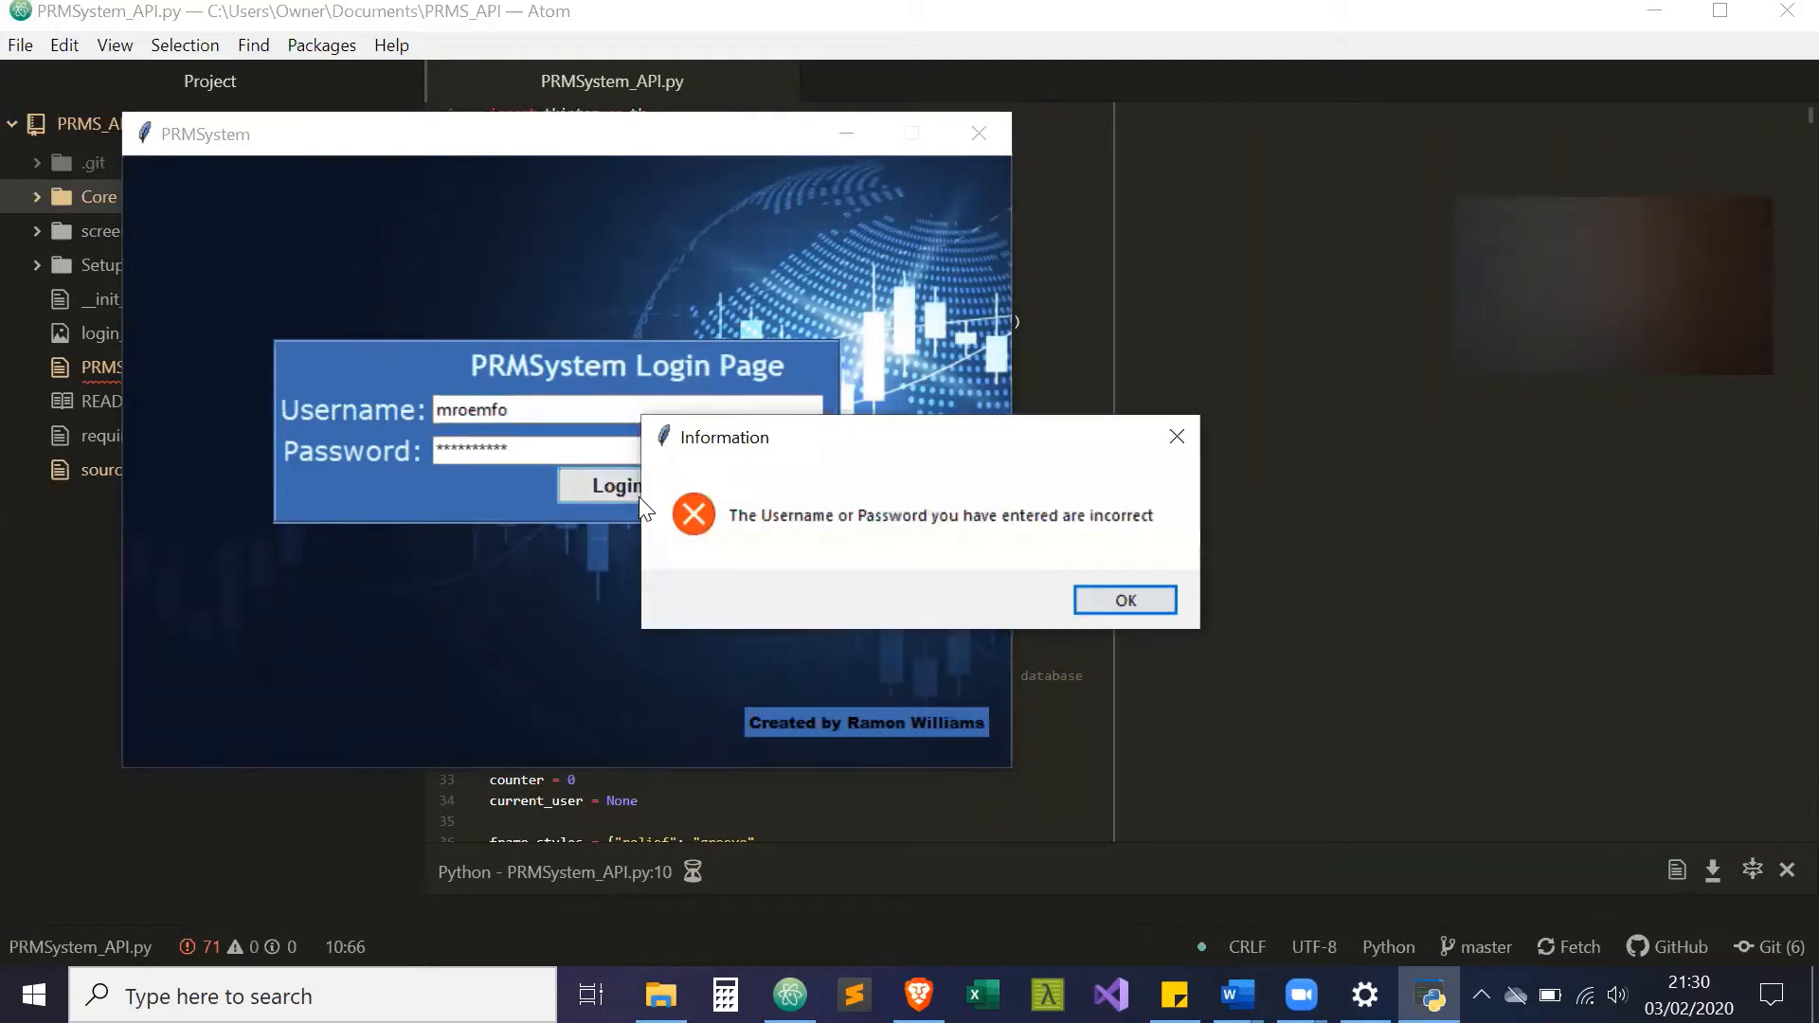
pyautogui.moveTo(1123, 599)
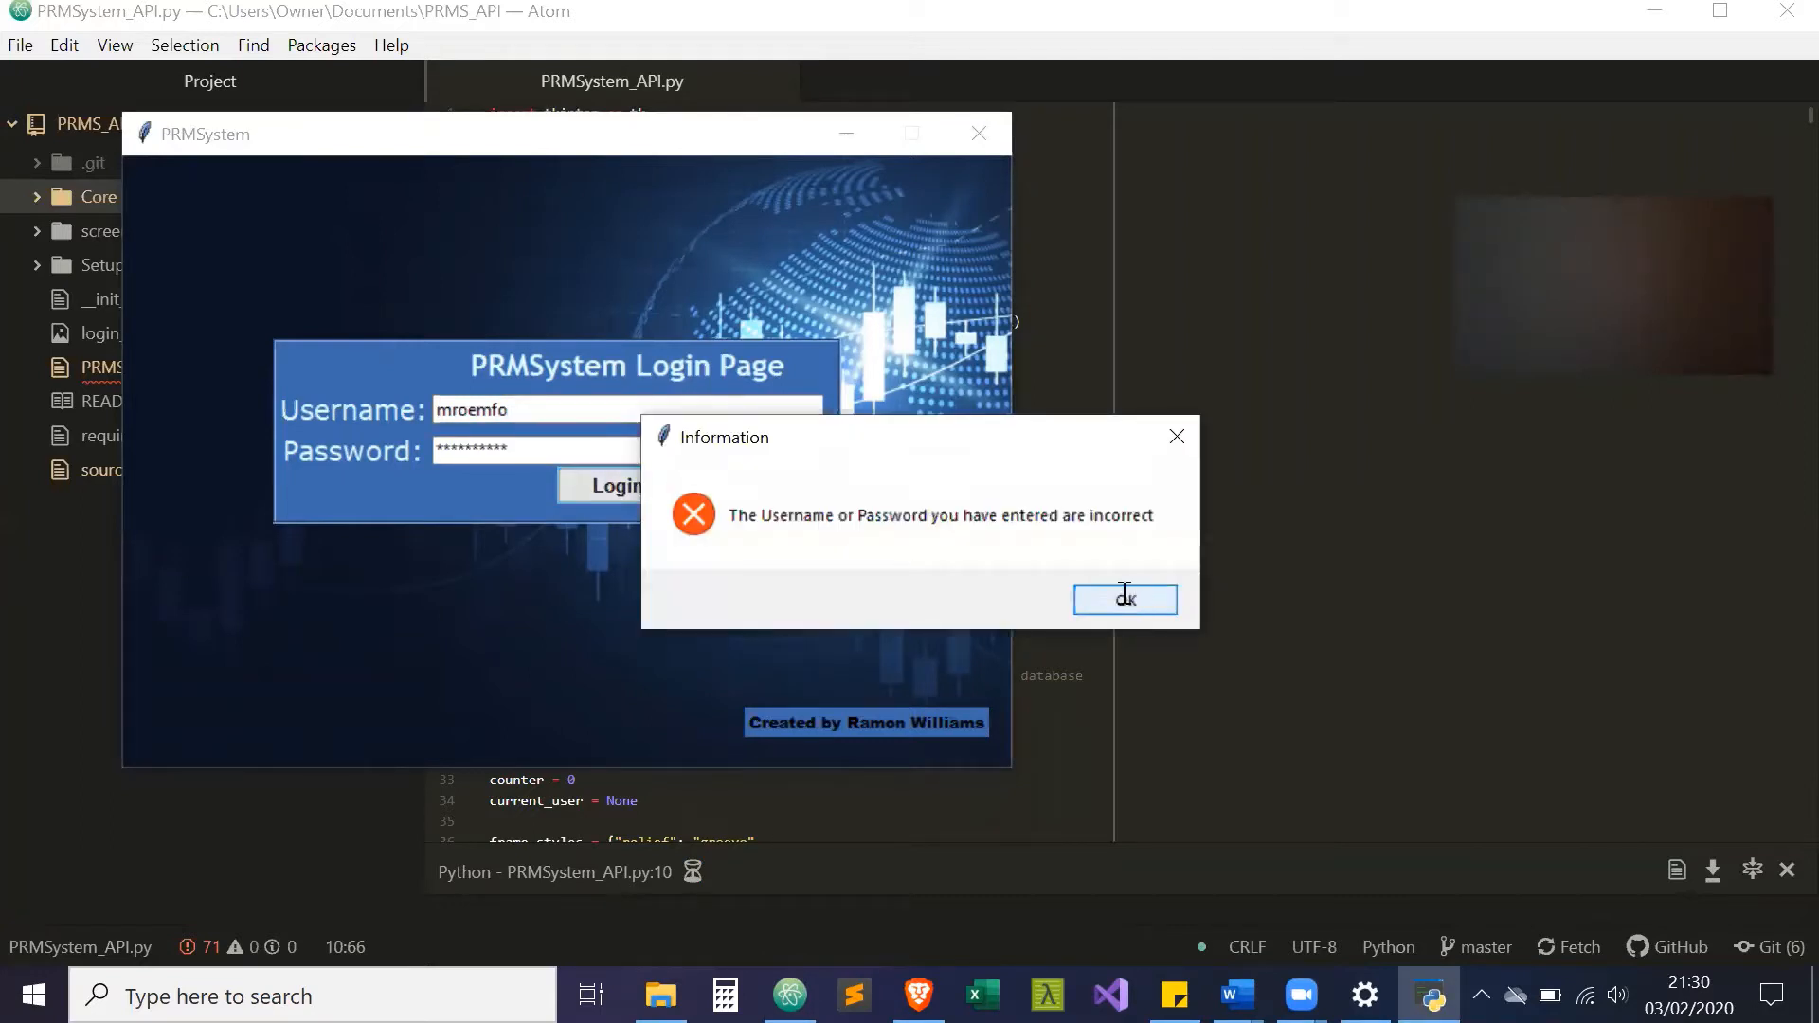
# - Register a new account, getting the first attempt rejected for the passcode/password length
pyautogui.click(1123, 597)
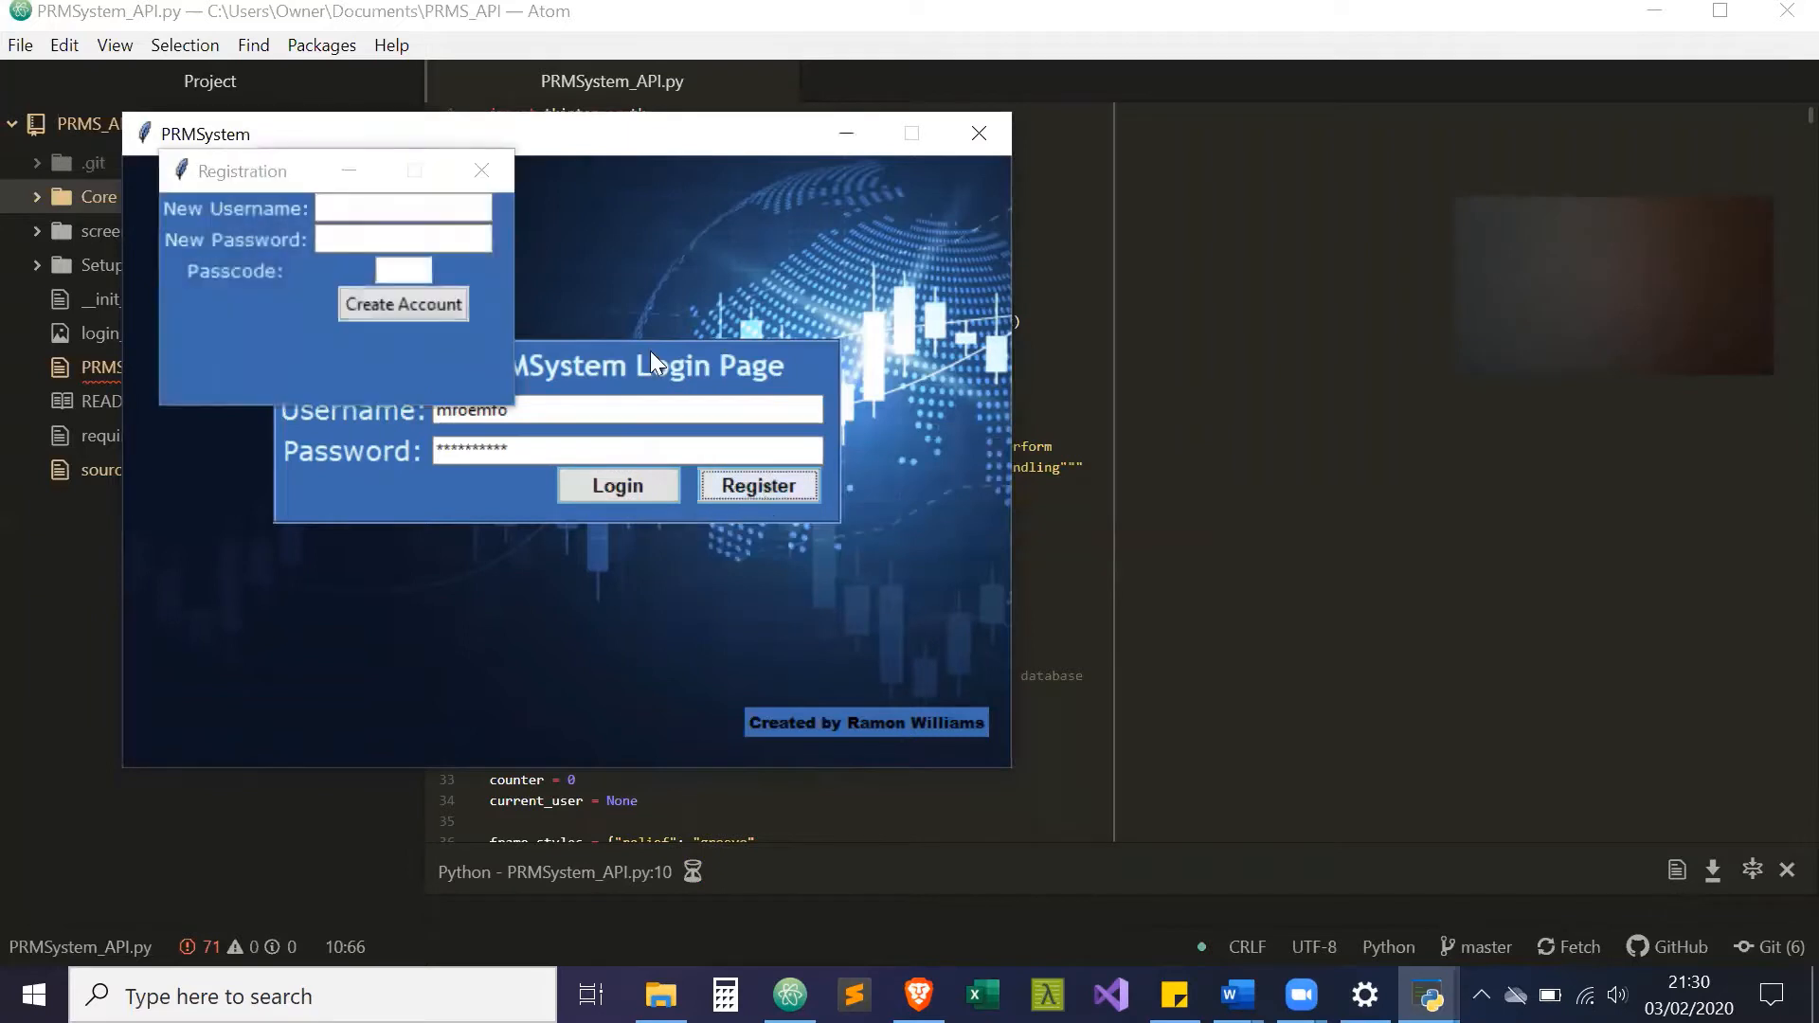
pyautogui.click(402, 208)
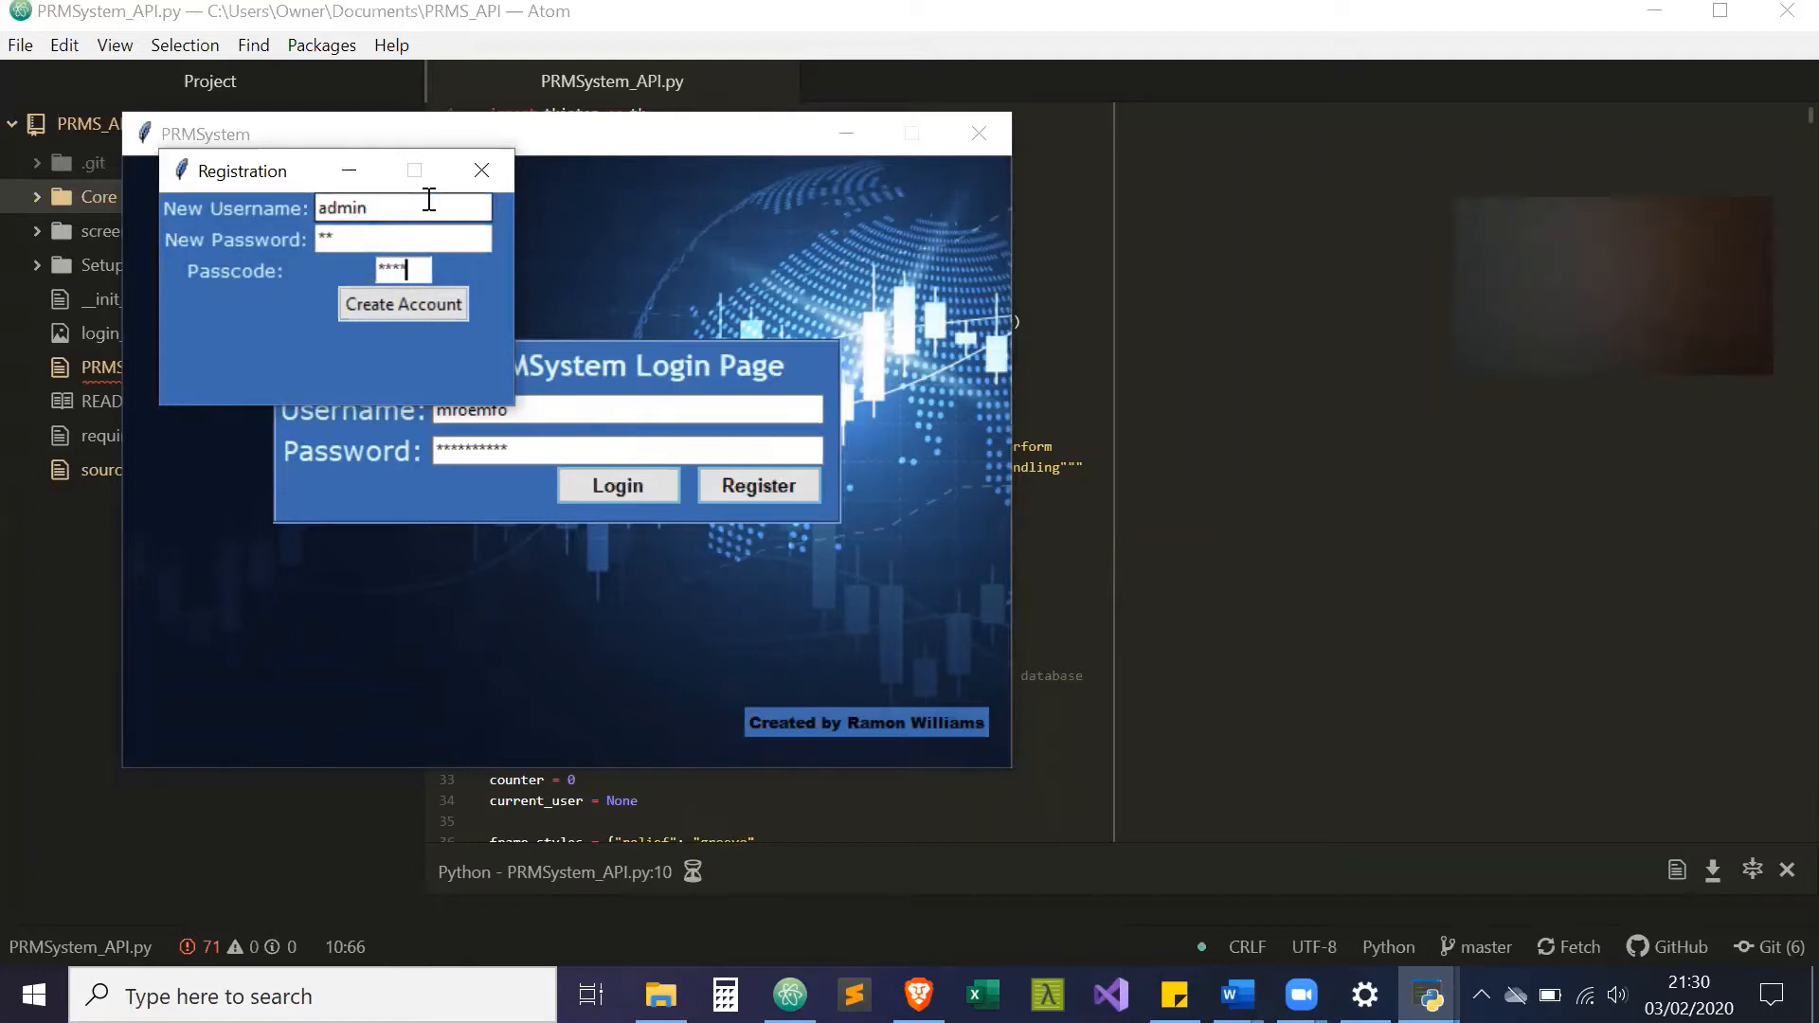
pyautogui.click(401, 303)
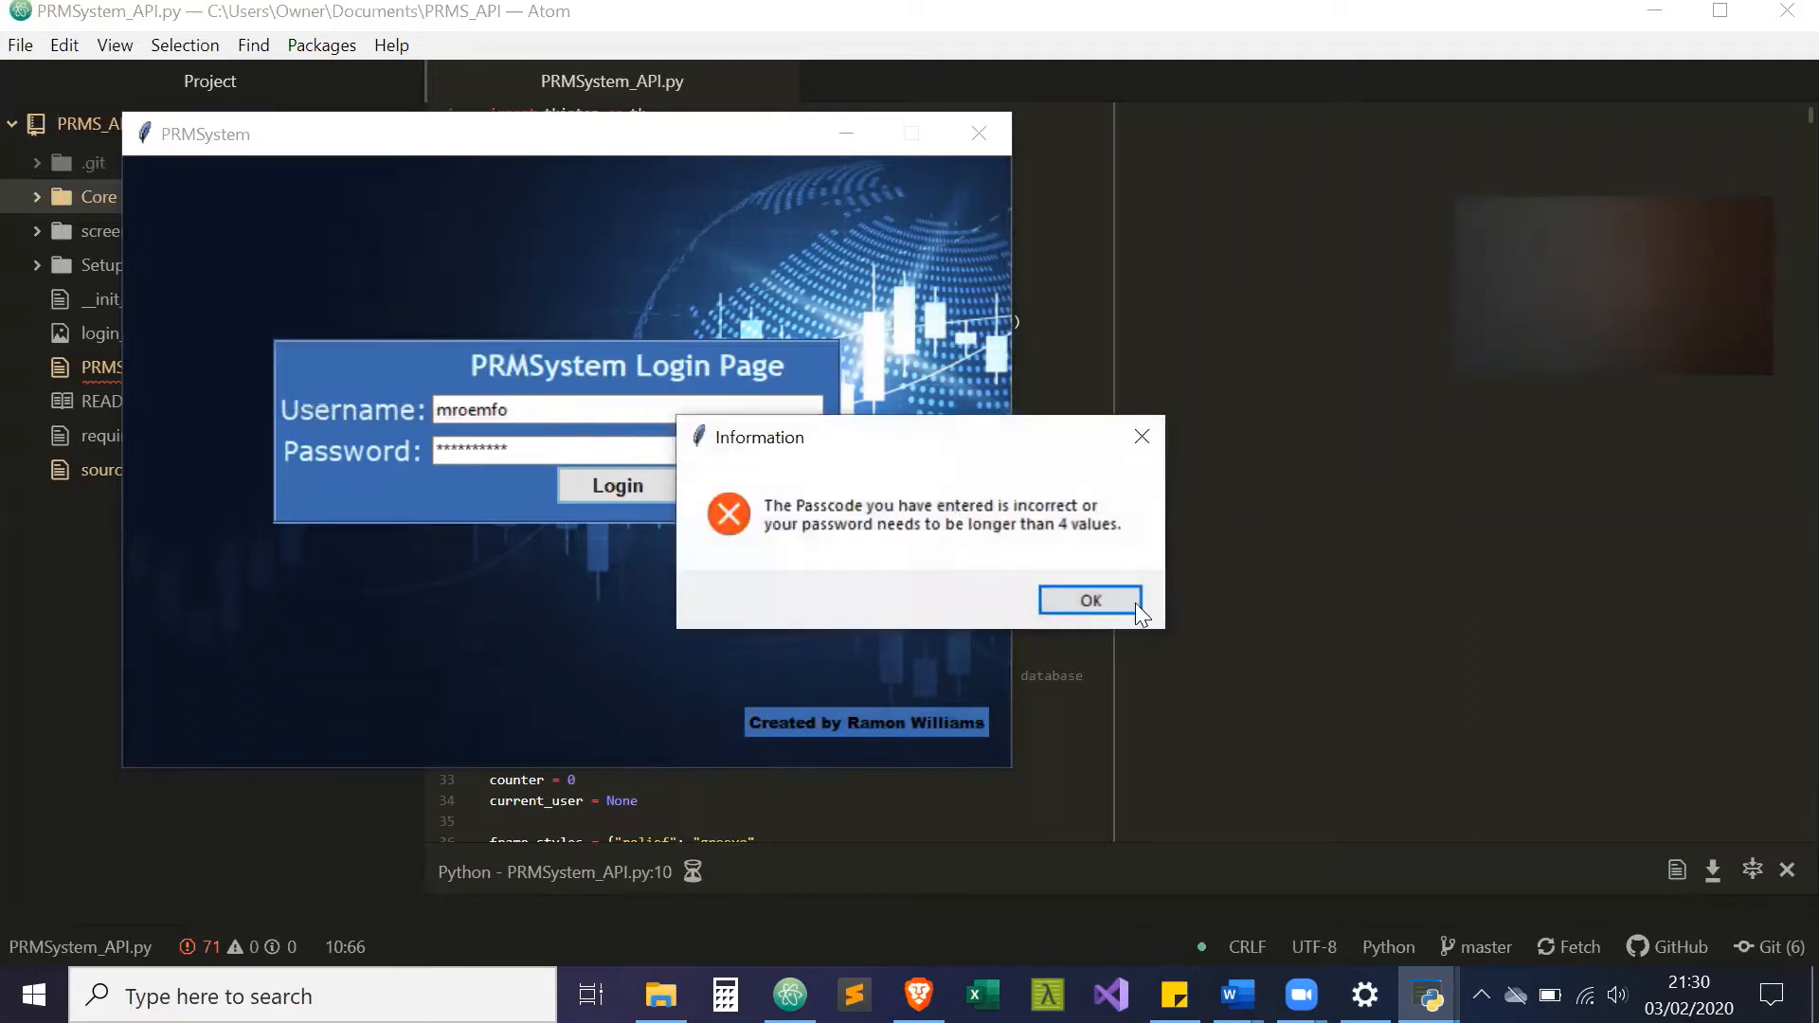
pyautogui.click(1087, 600)
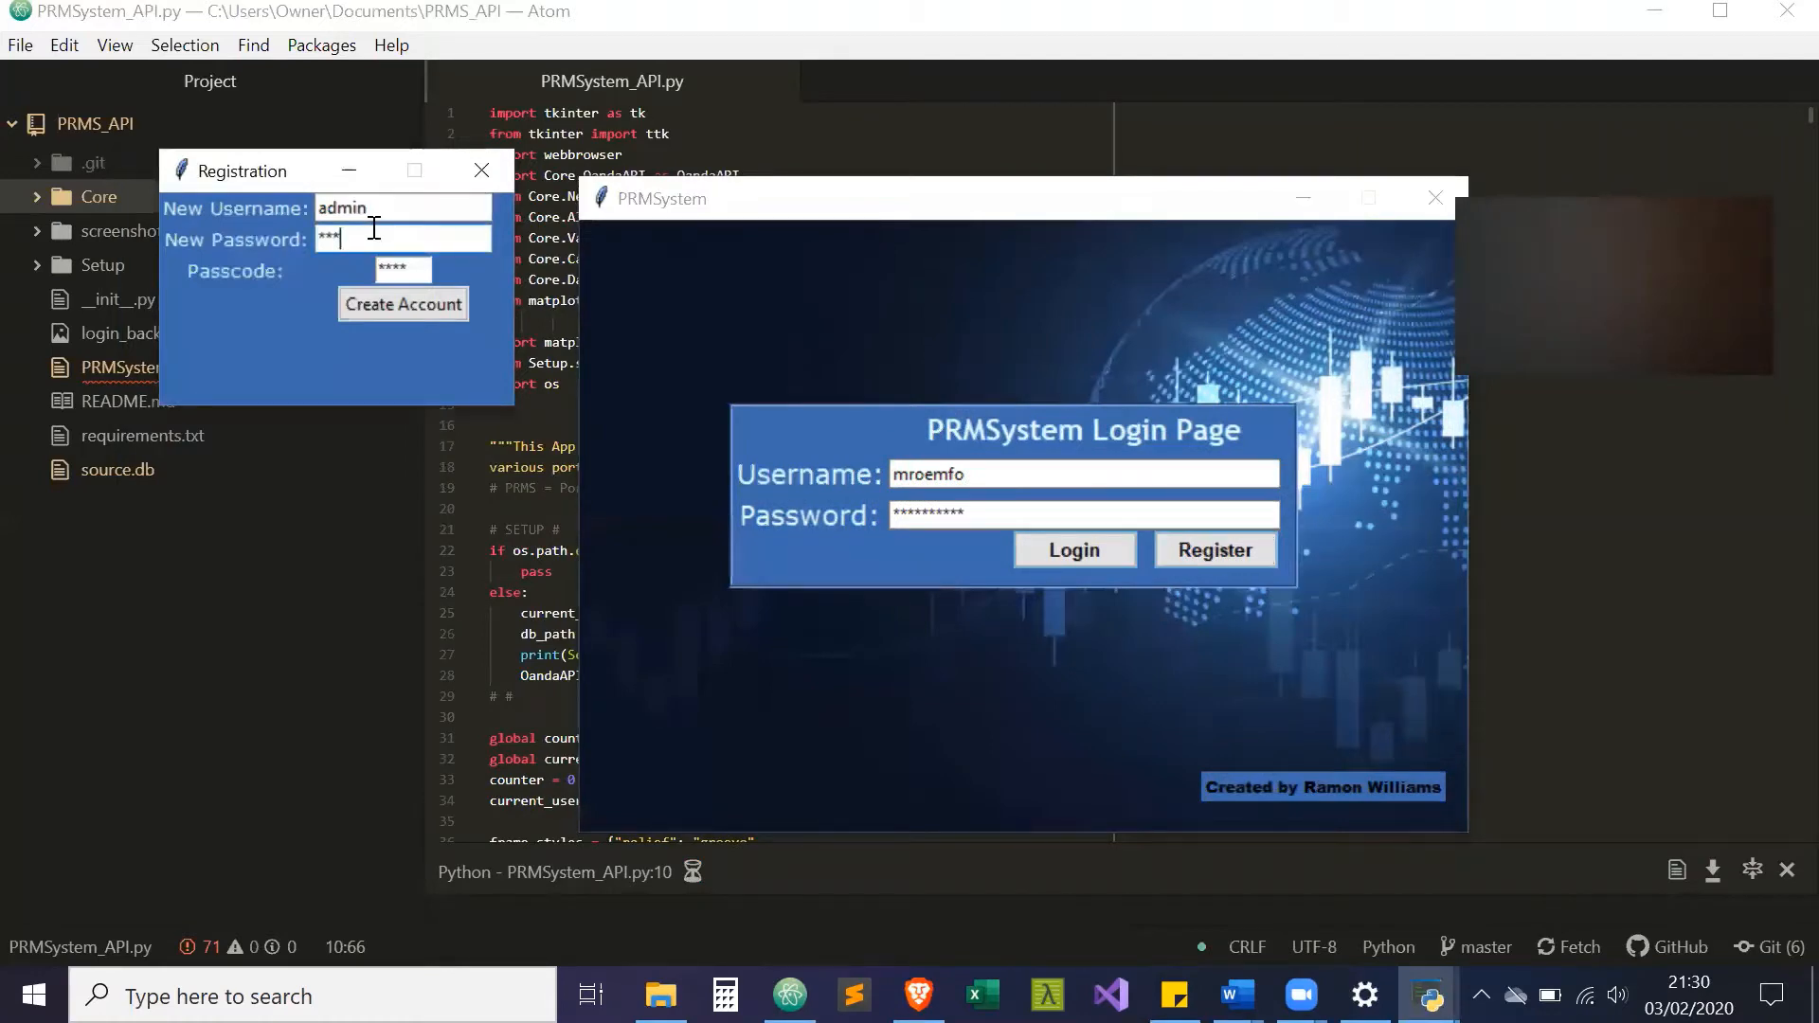
# - Correct the password, create the account, and log in with it successfully
pyautogui.write('**')
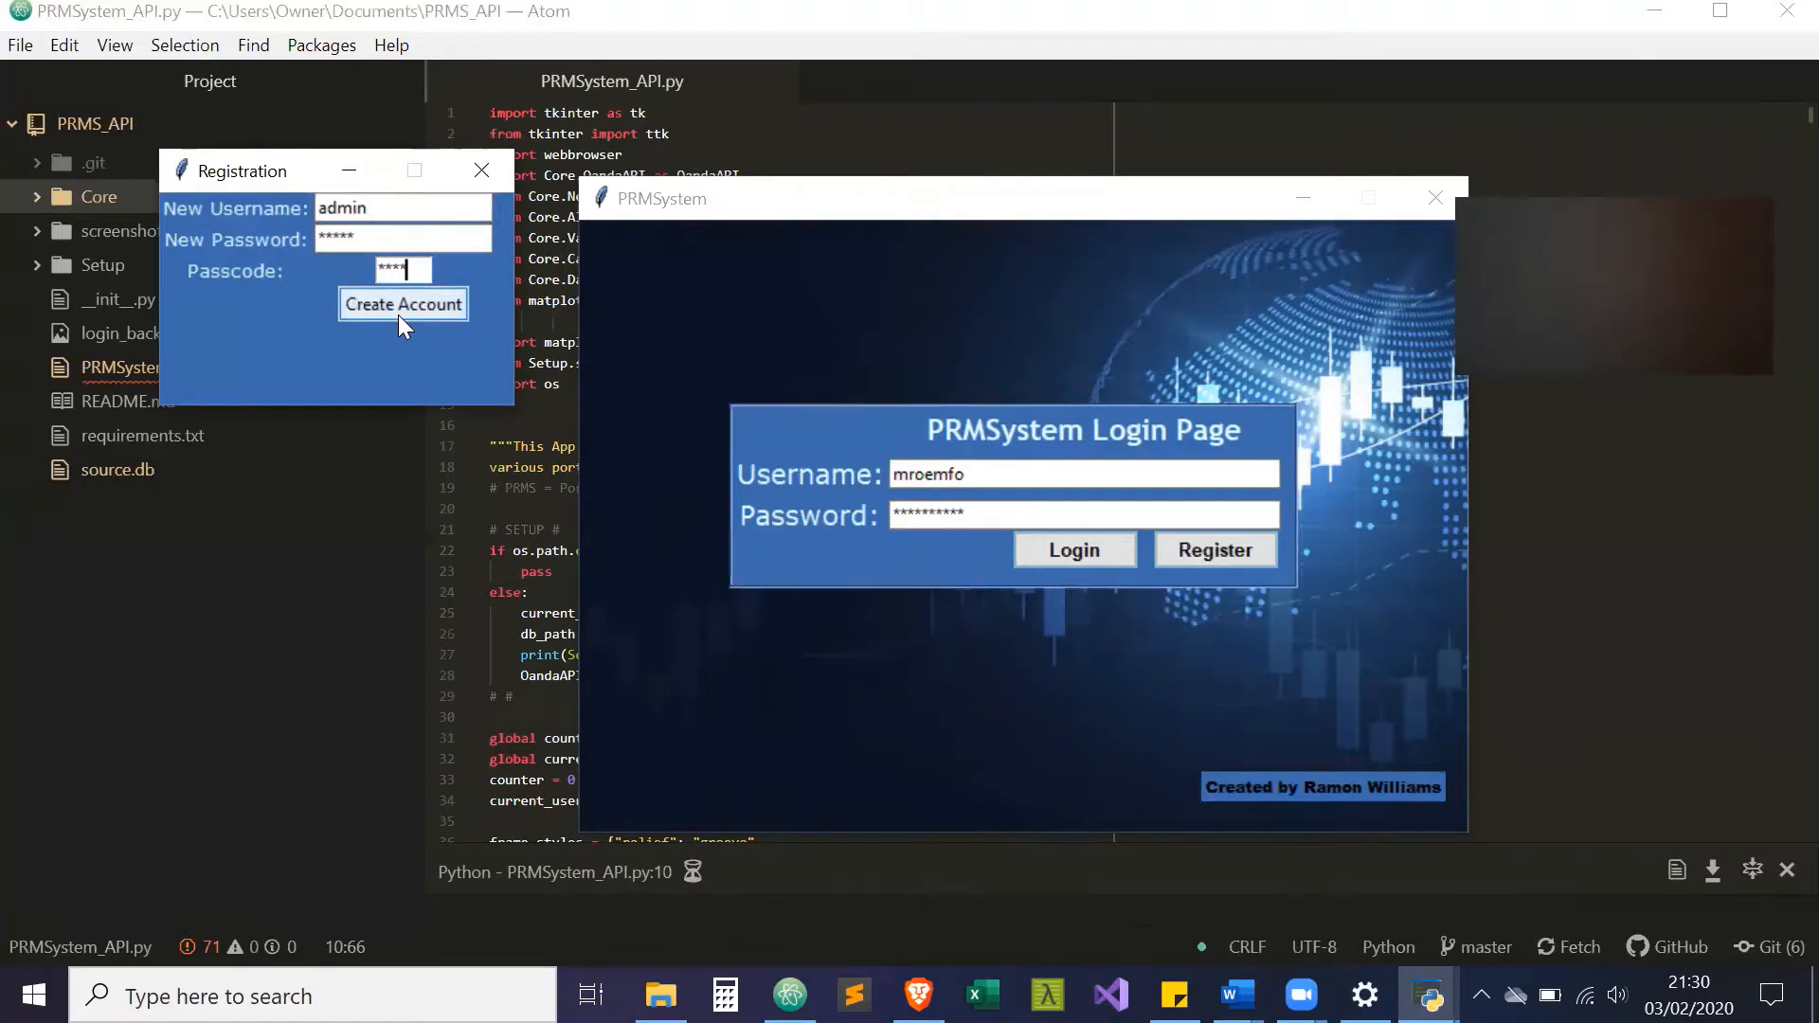
pyautogui.click(402, 303)
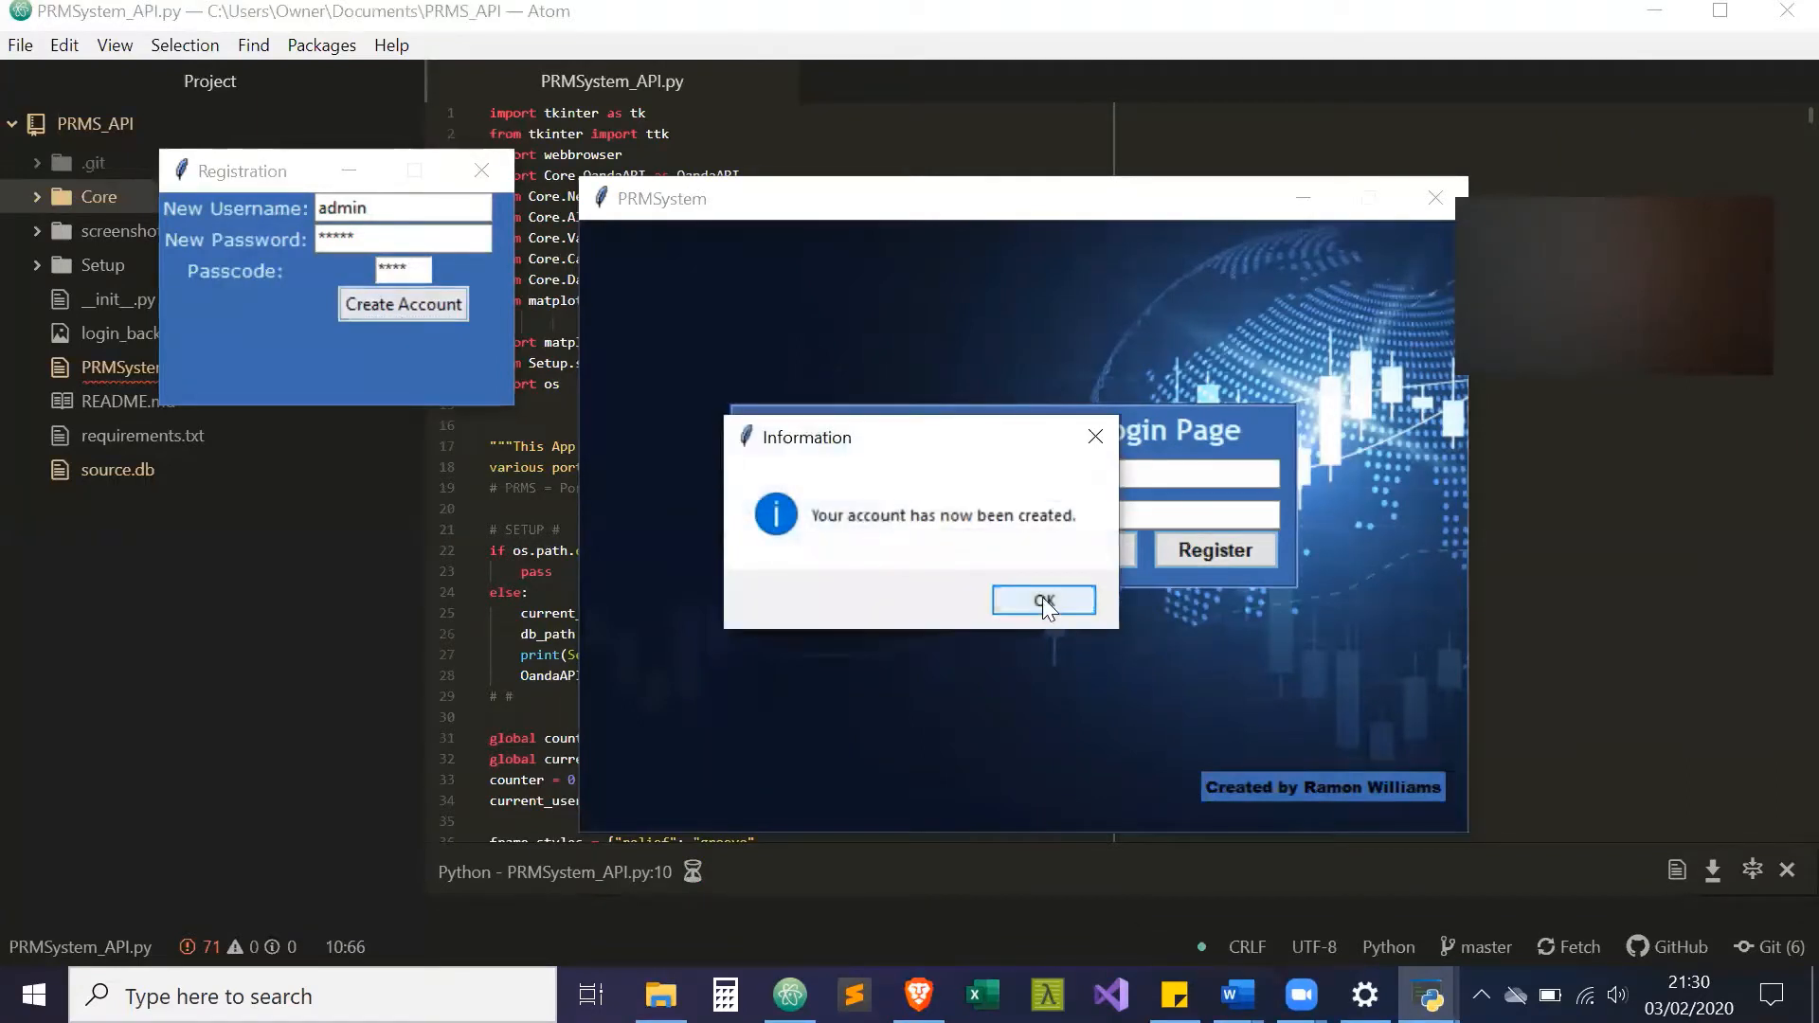
pyautogui.click(1042, 601)
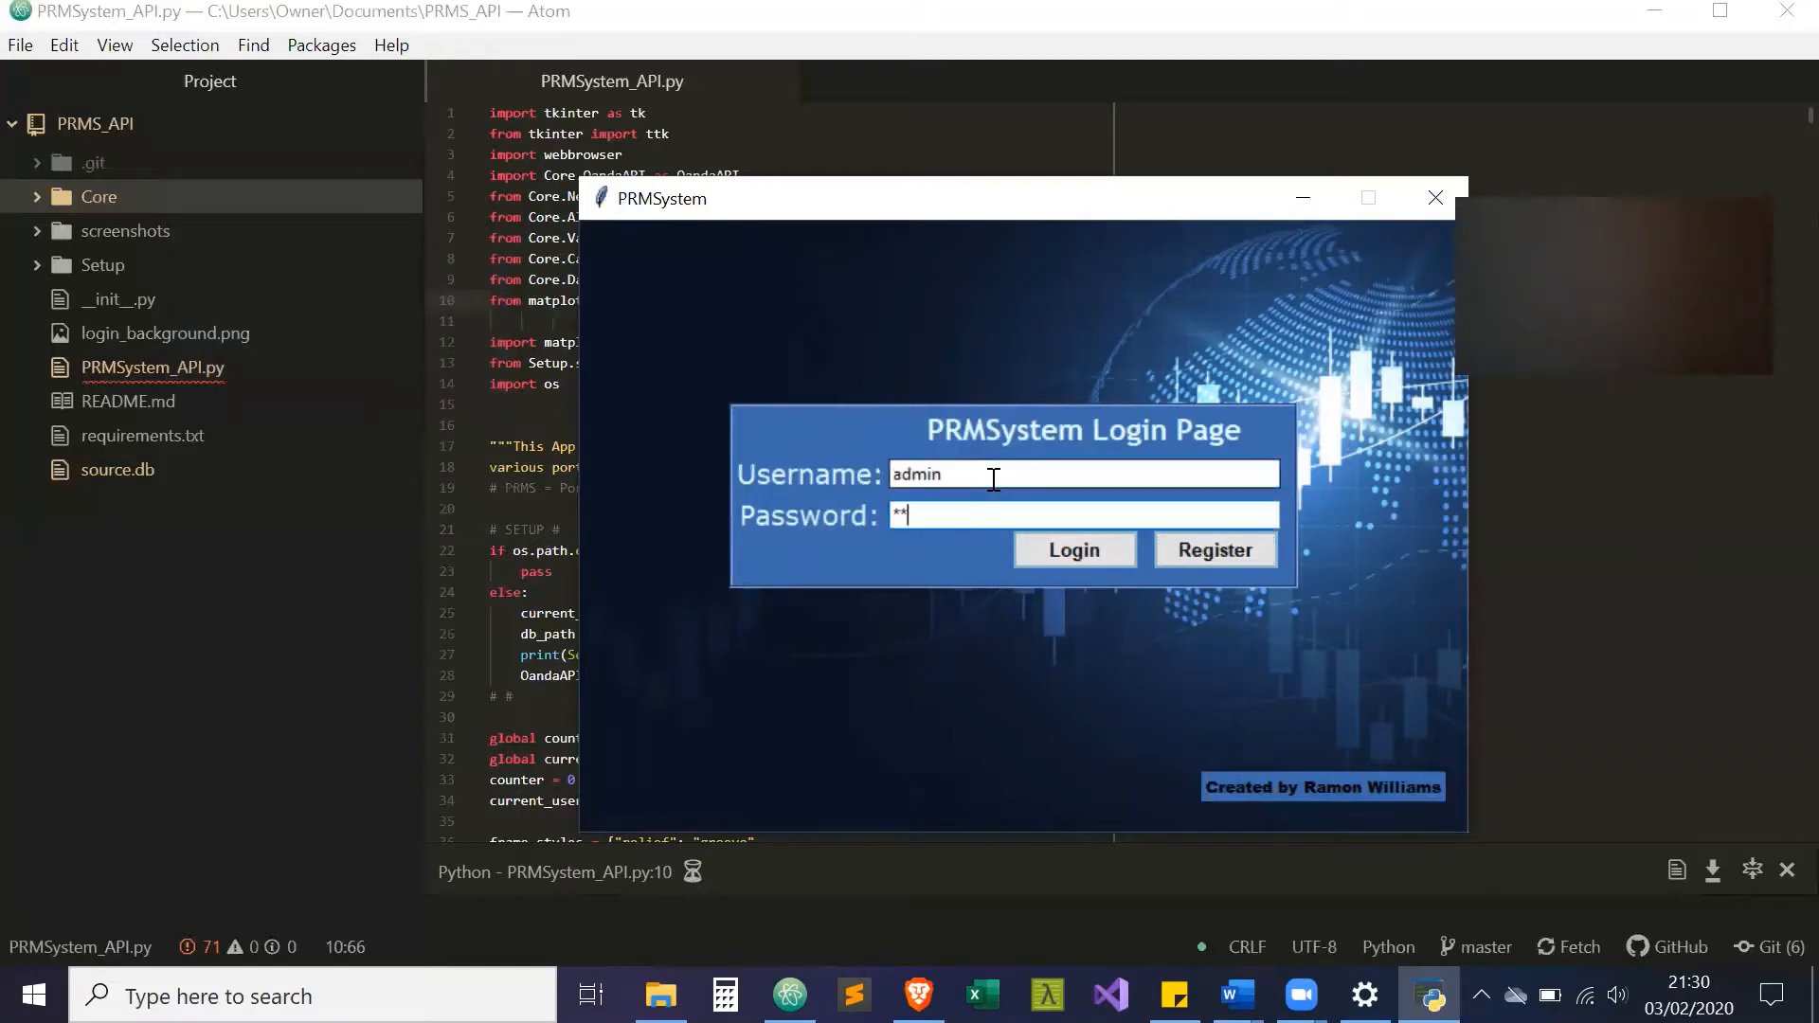
pyautogui.click(1072, 549)
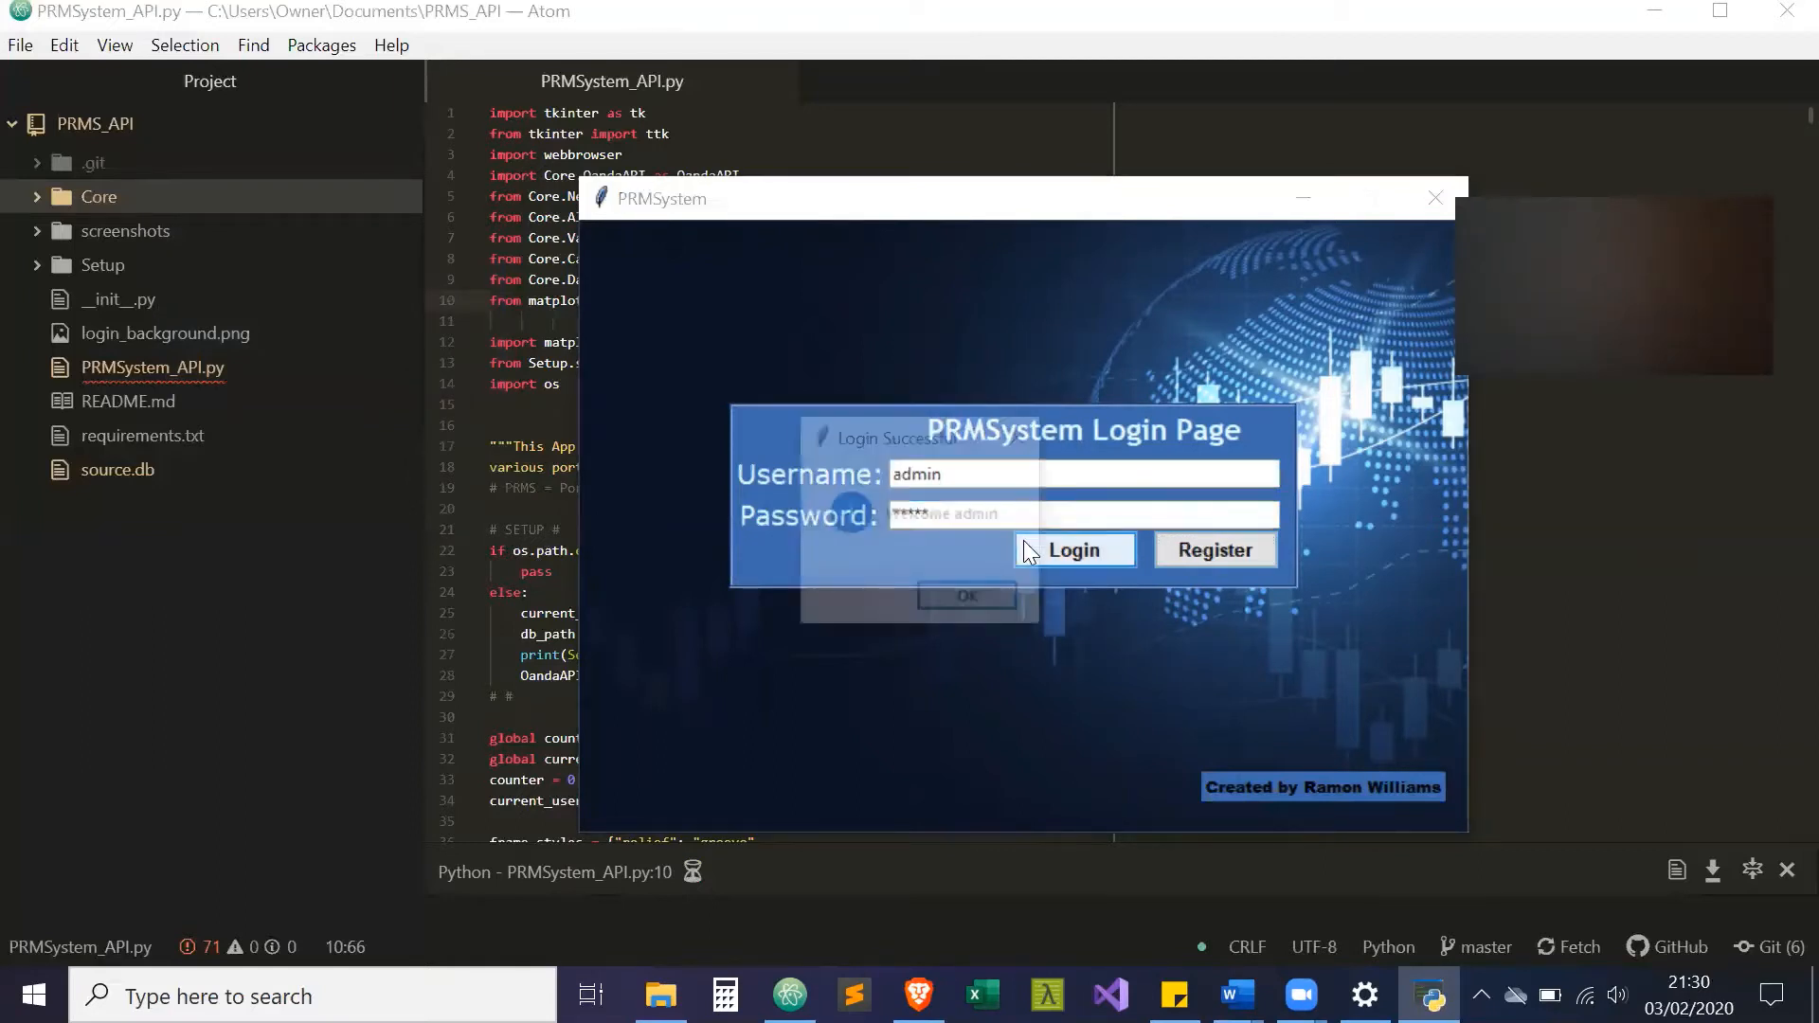
# - Reach the dashboard and browse the Account Details NAV and balance figures and securities list
pyautogui.click(1072, 550)
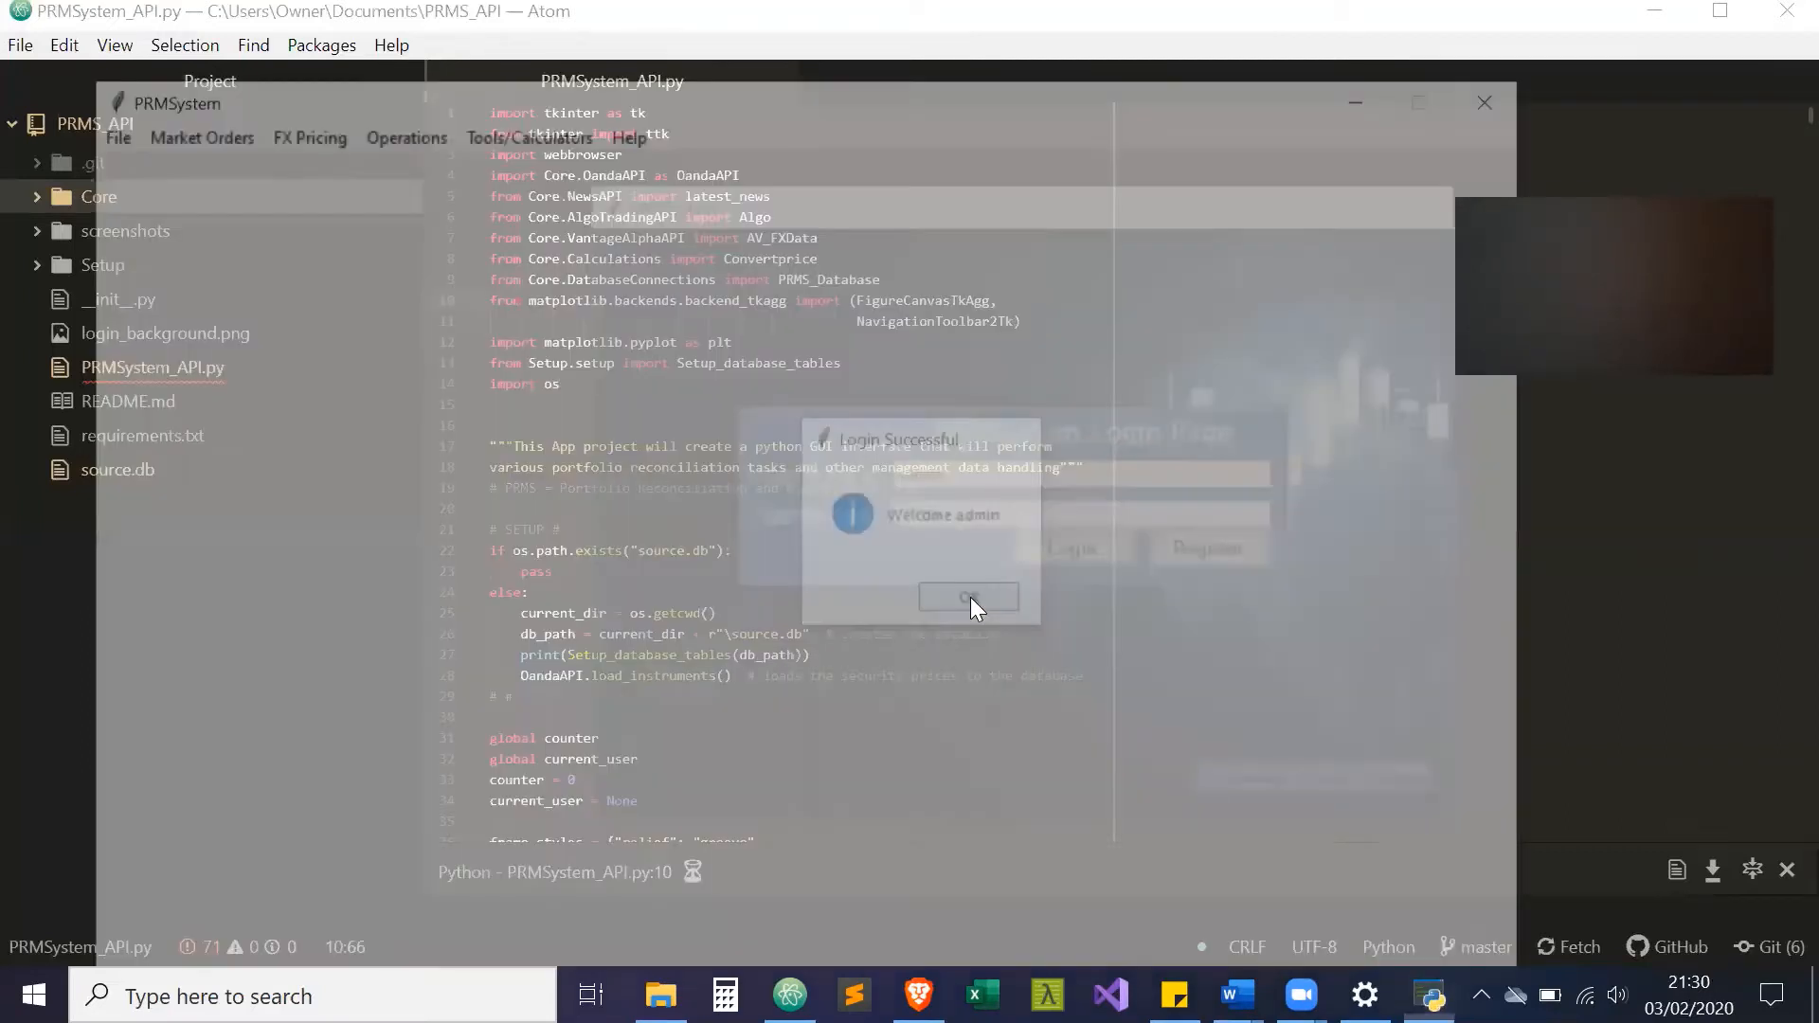
pyautogui.click(968, 596)
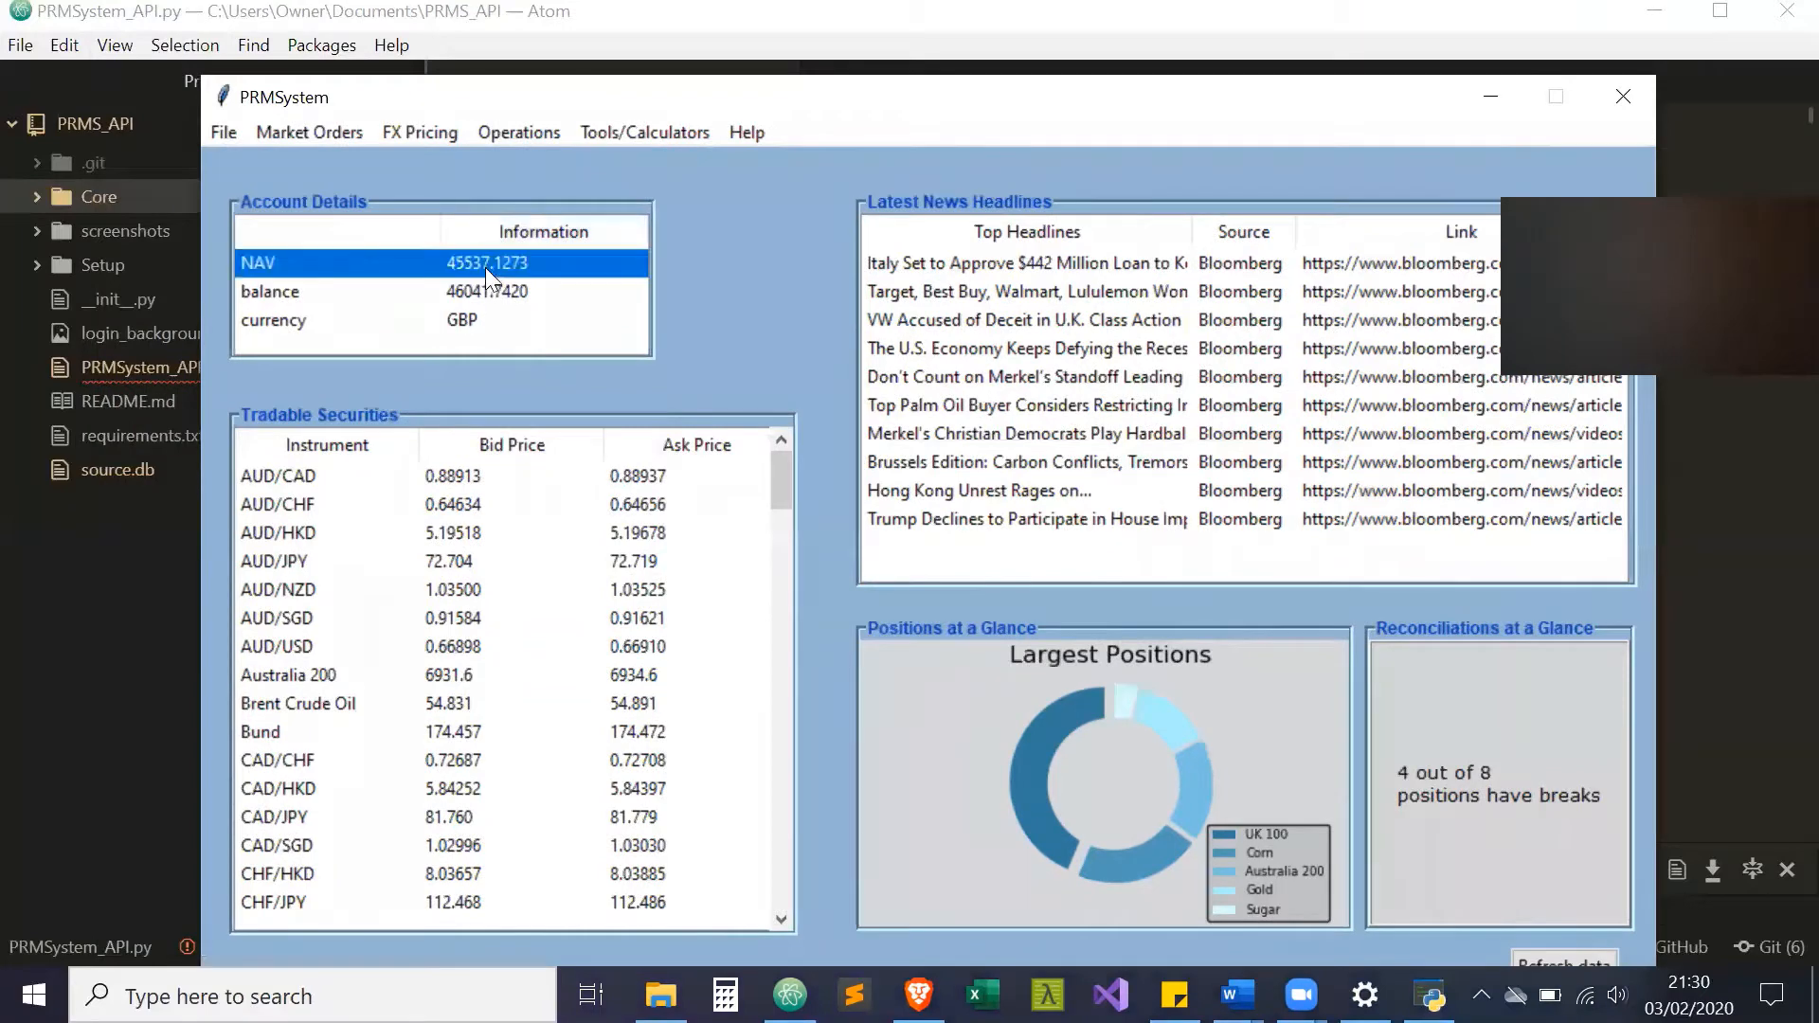
pyautogui.click(441, 291)
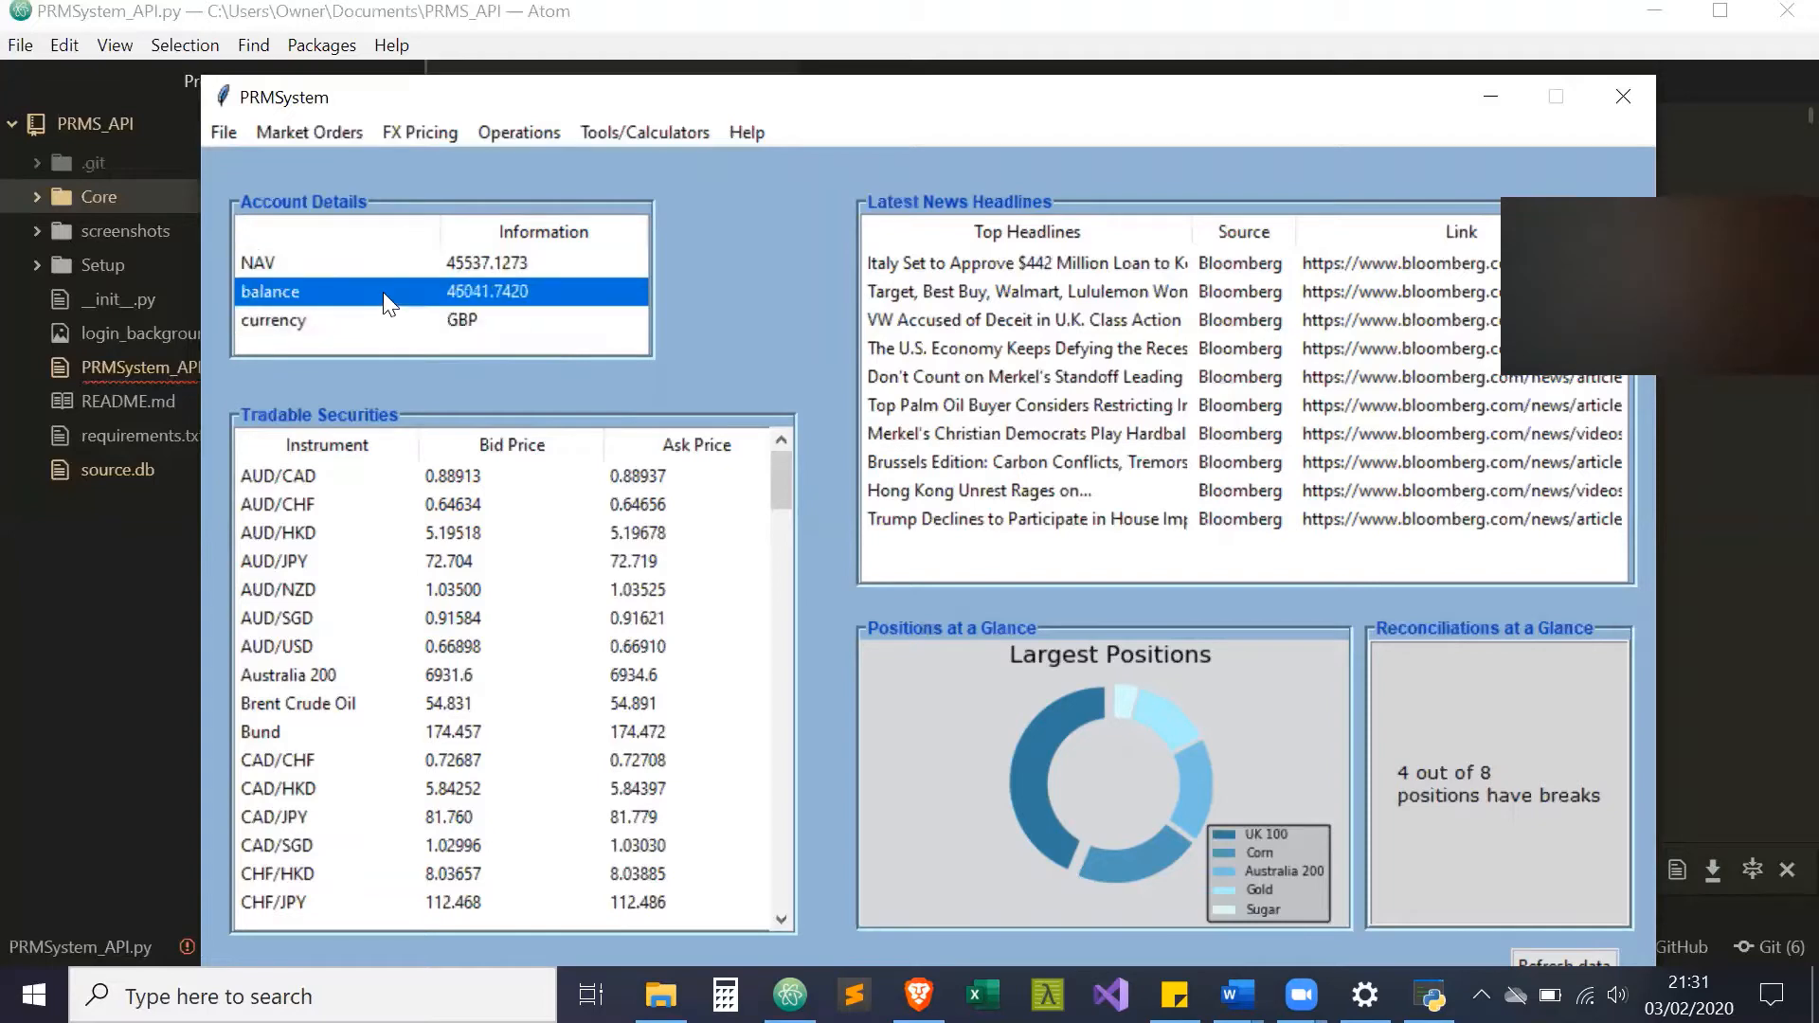
pyautogui.click(452, 533)
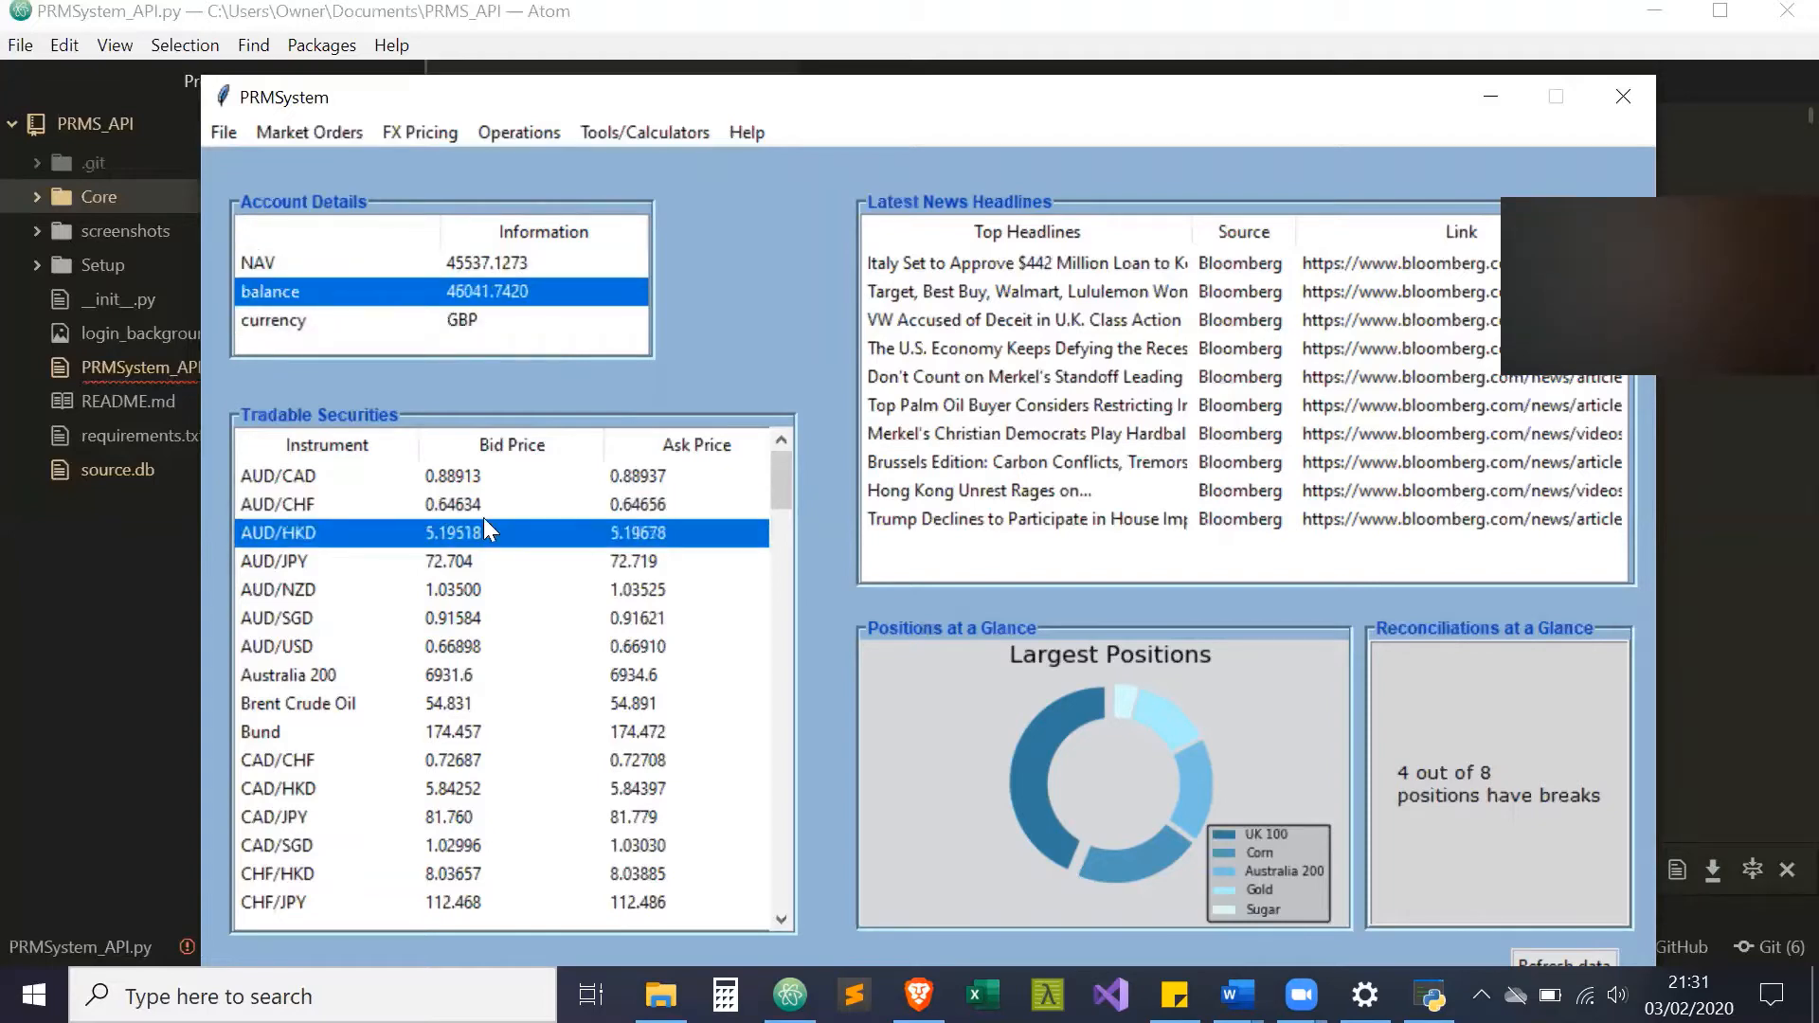
pyautogui.scroll(-3)
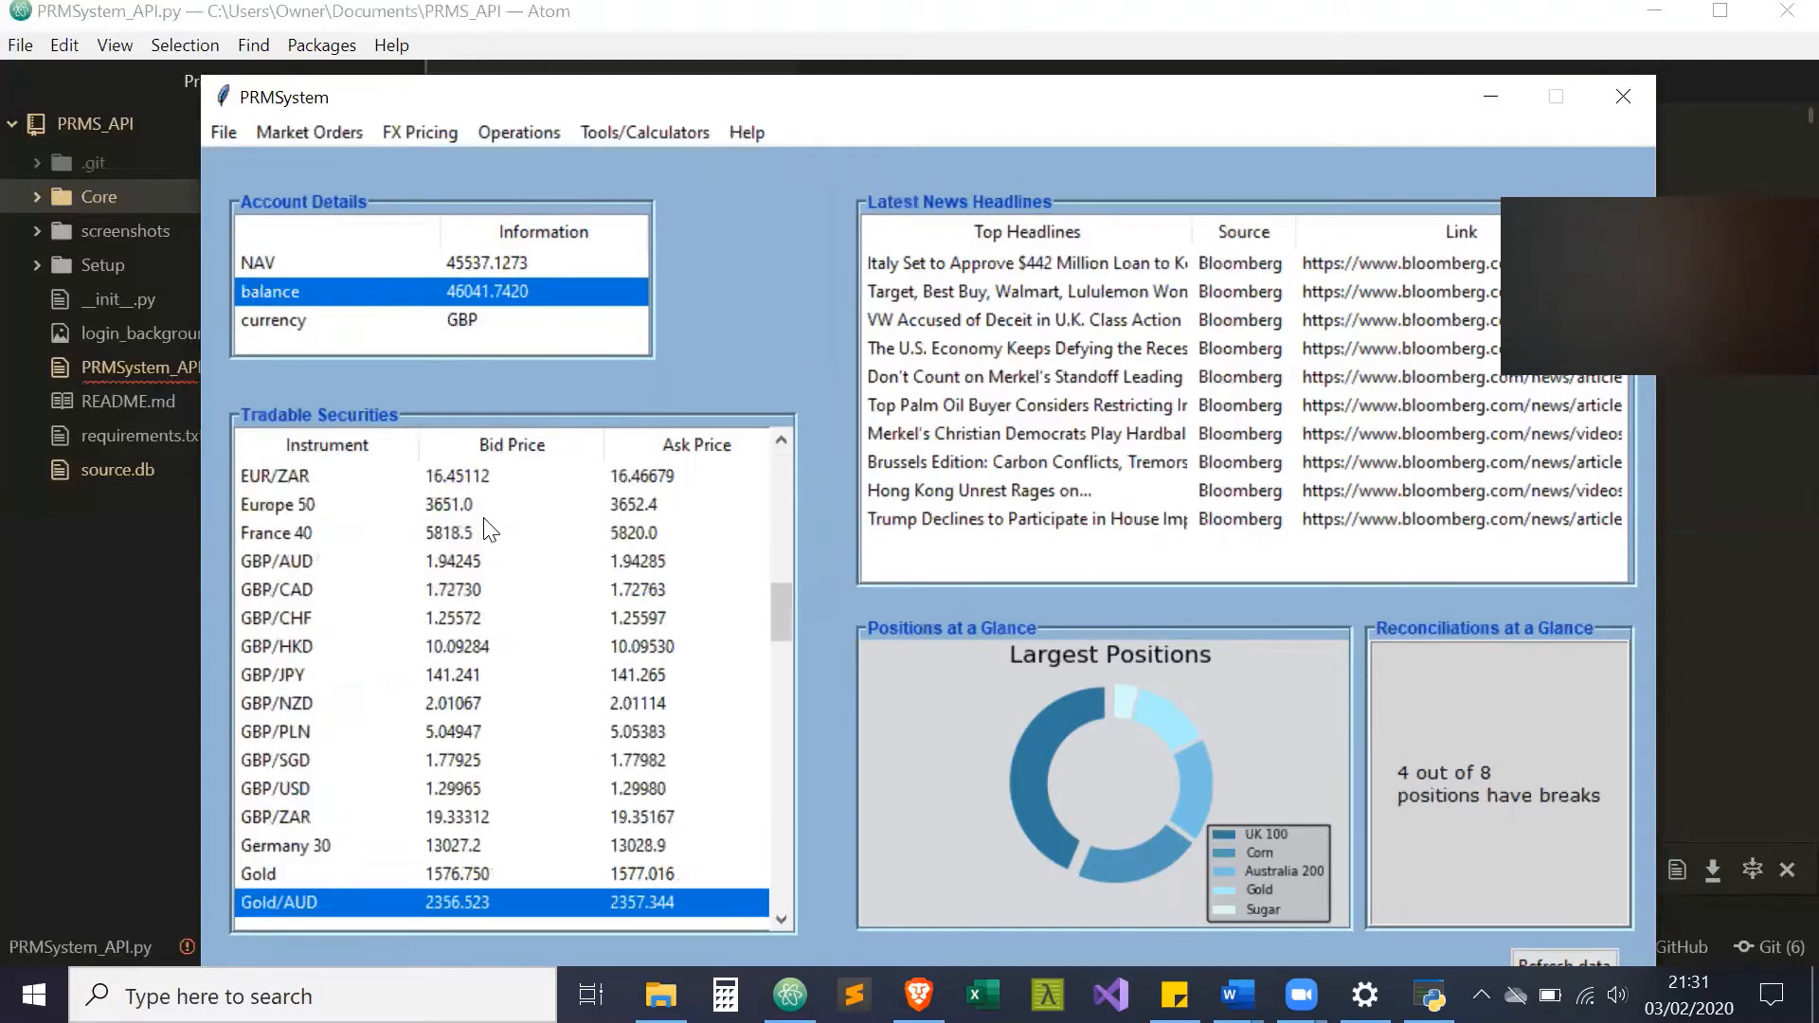
pyautogui.scroll(-3)
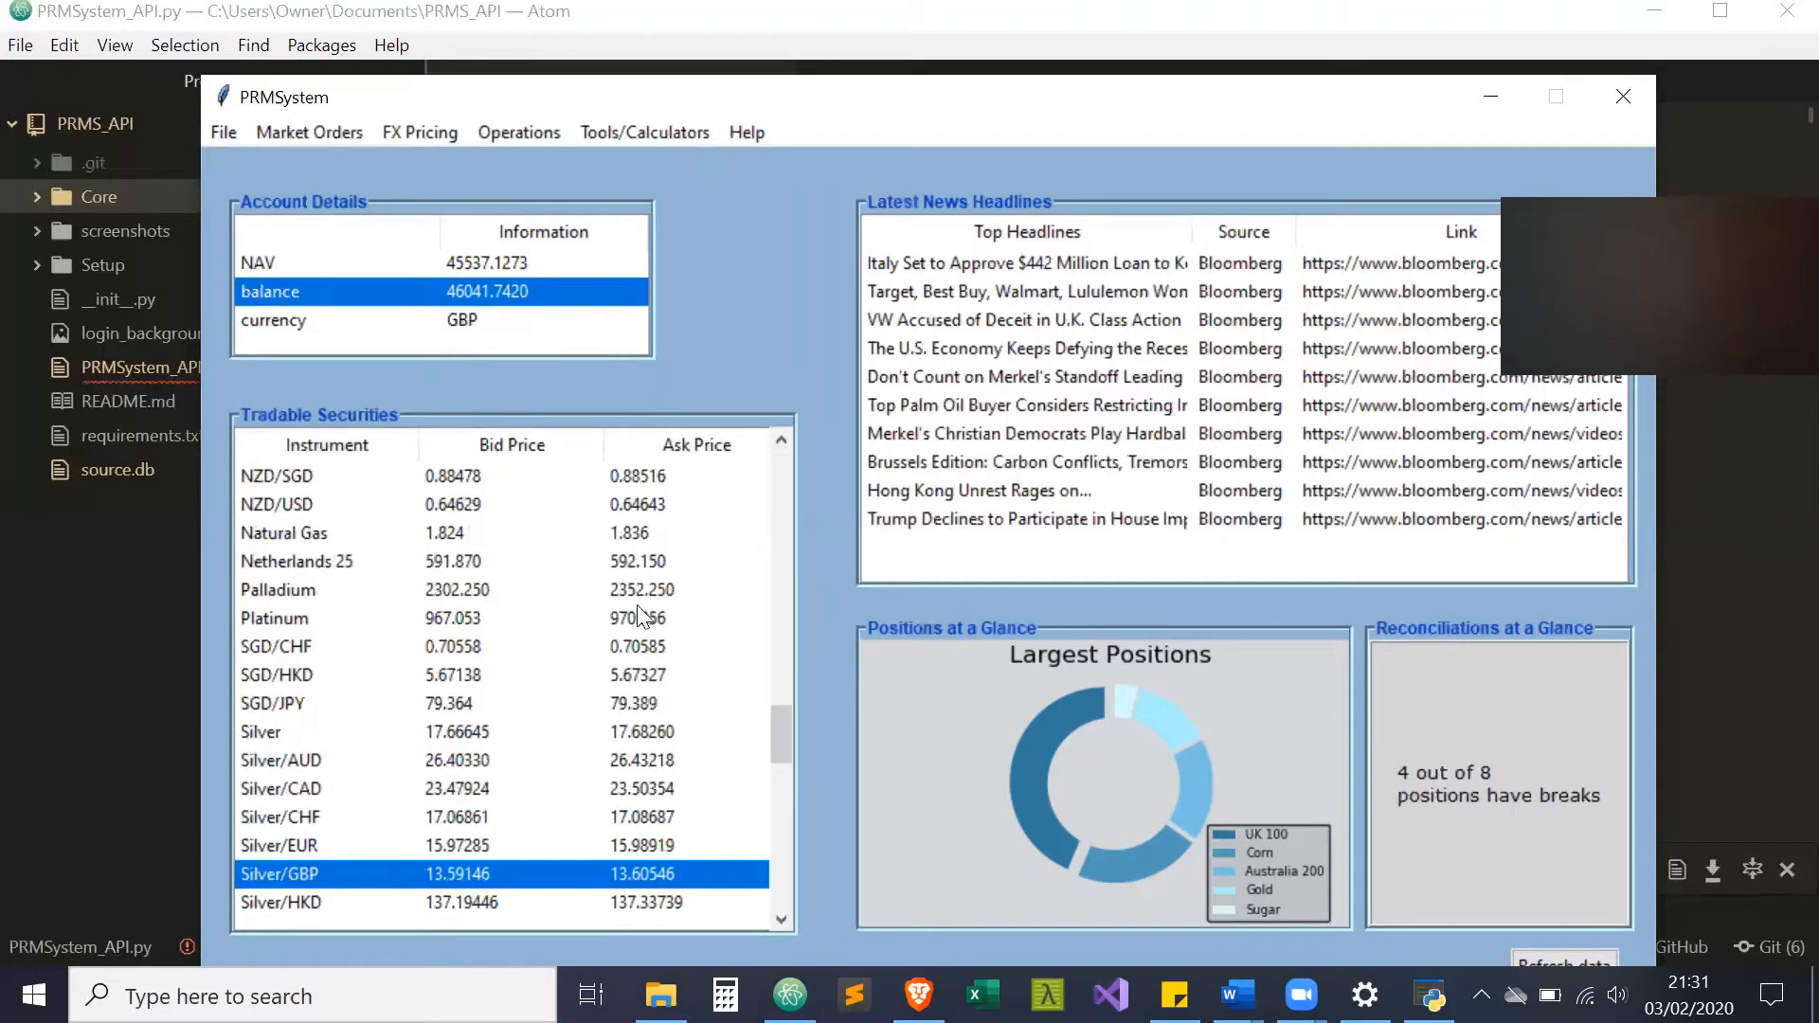
pyautogui.scroll(-3)
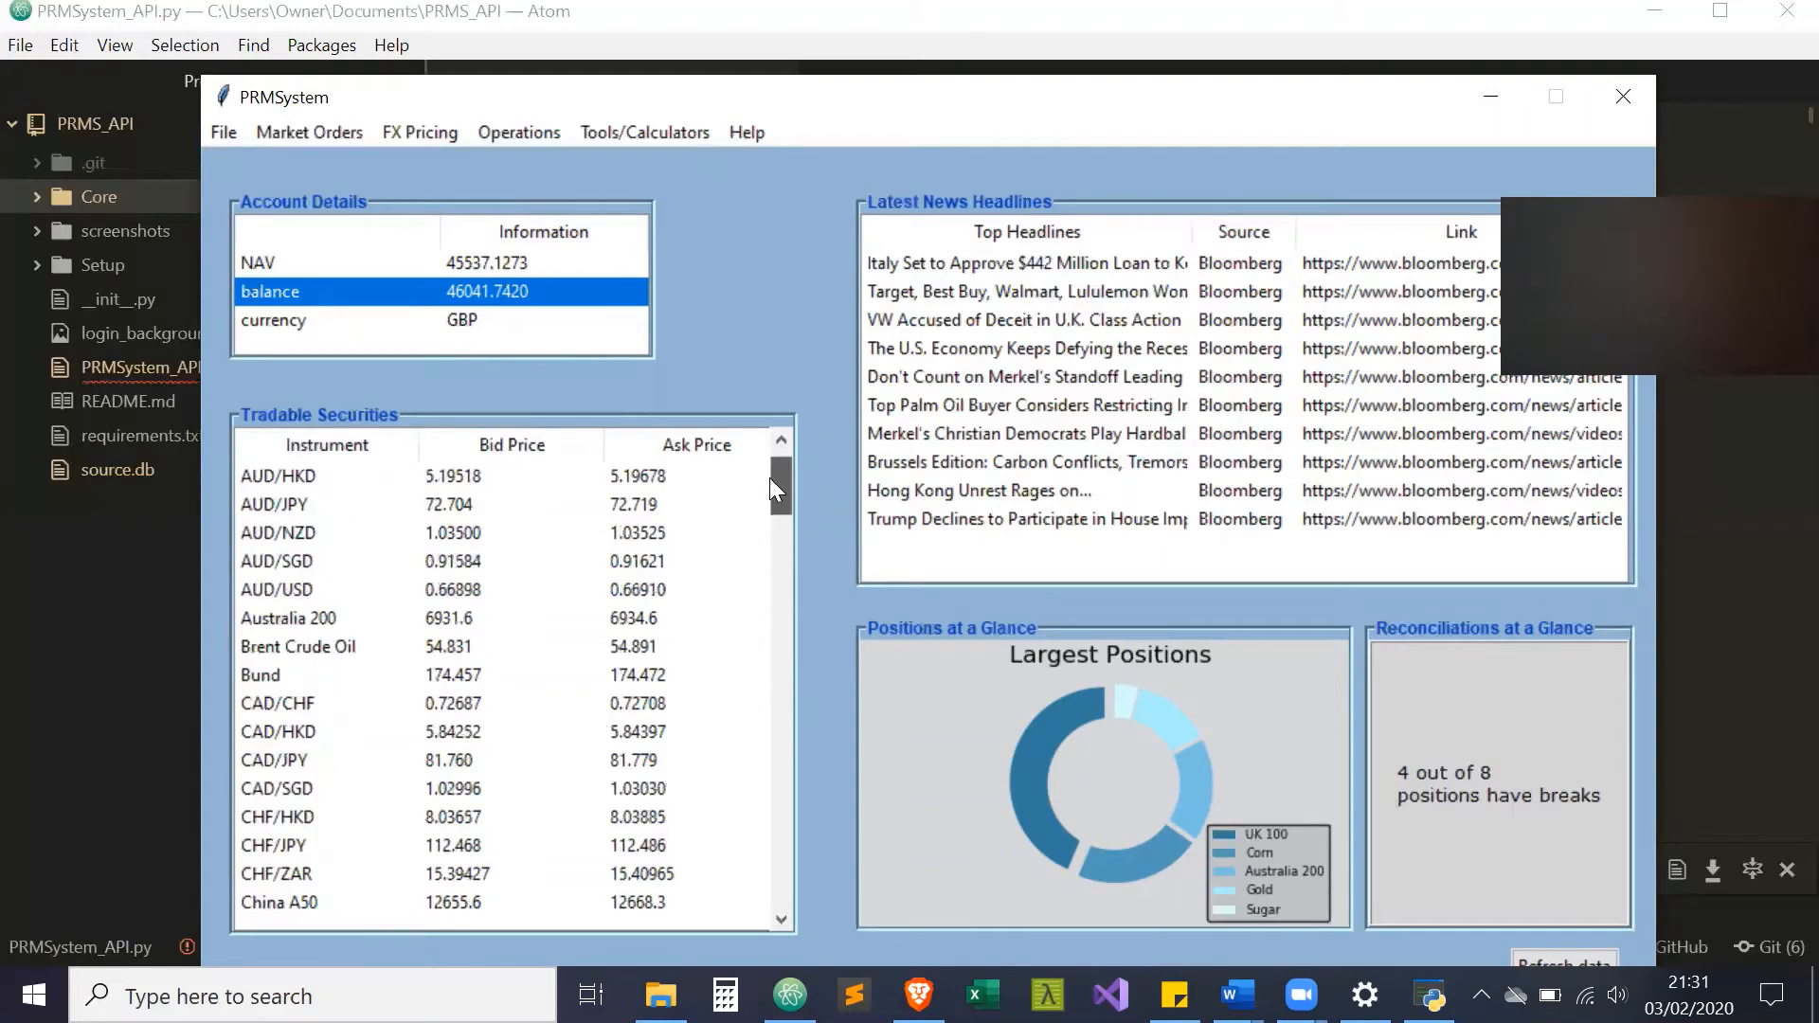
pyautogui.scroll(3)
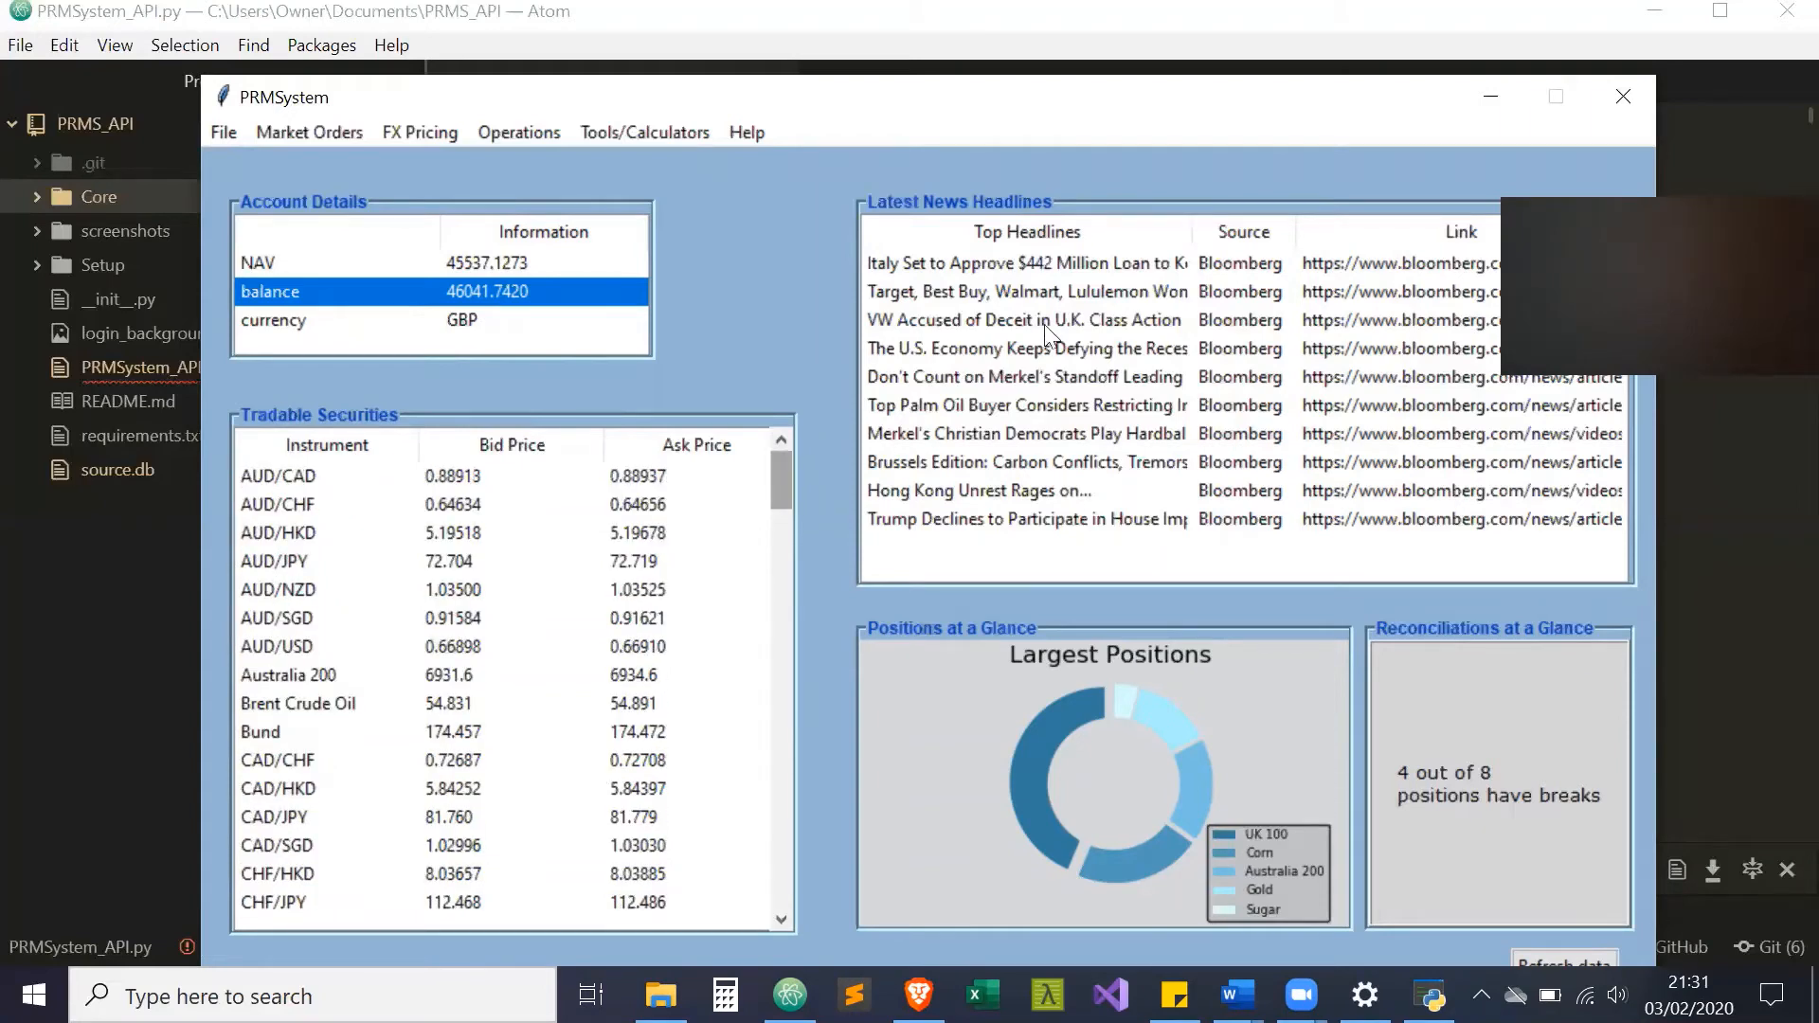
# - Select the U.S. economy headline in Latest News Headlines and open its Bloomberg article
pyautogui.click(1025, 320)
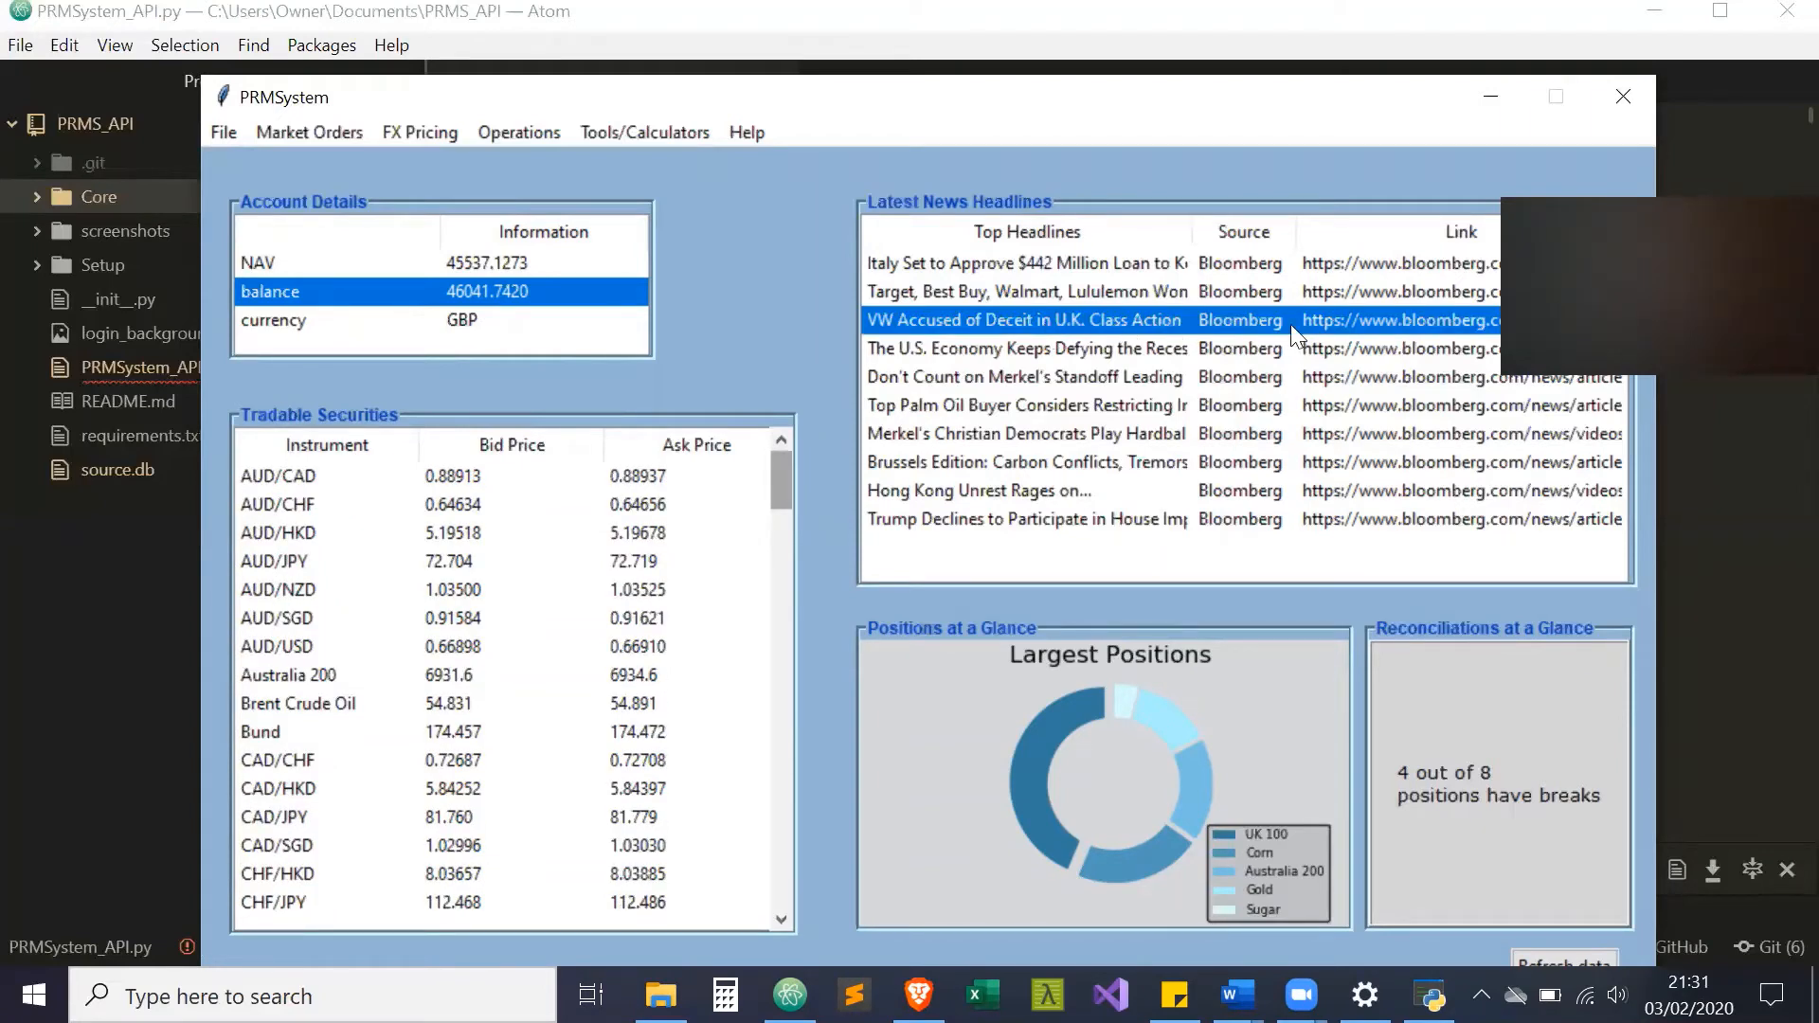
pyautogui.moveTo(1283, 360)
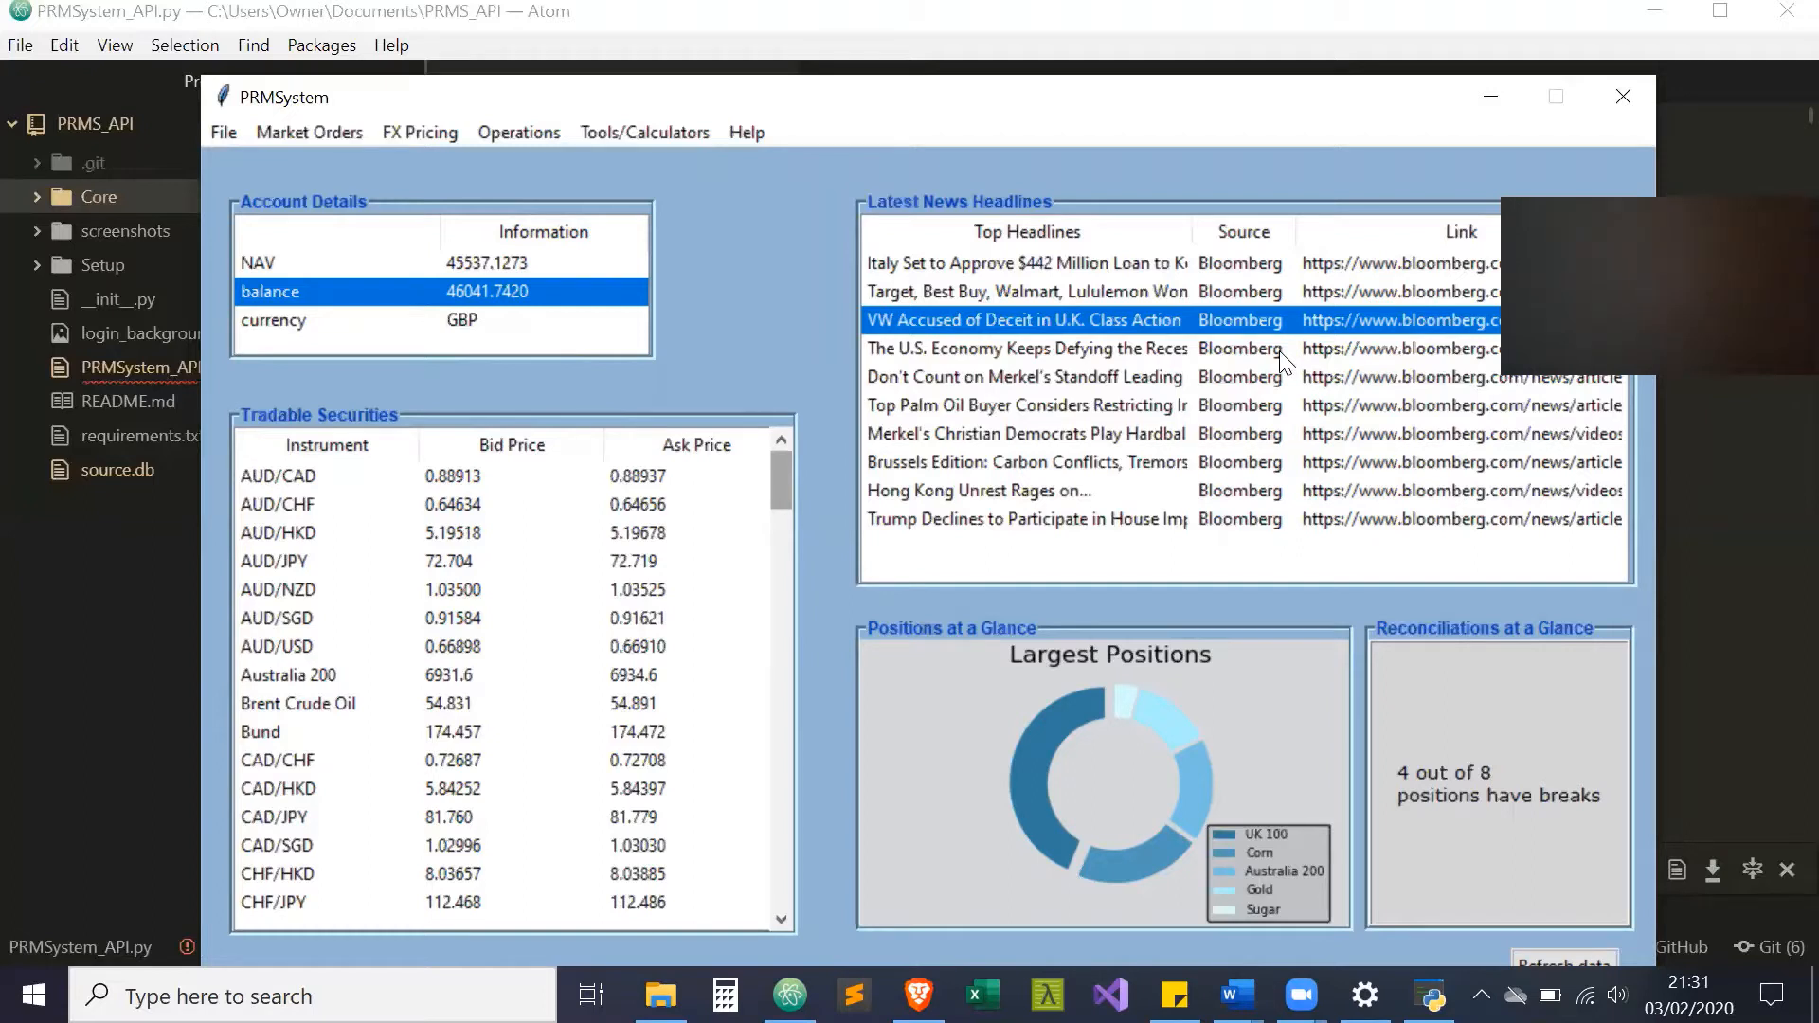
pyautogui.click(1024, 349)
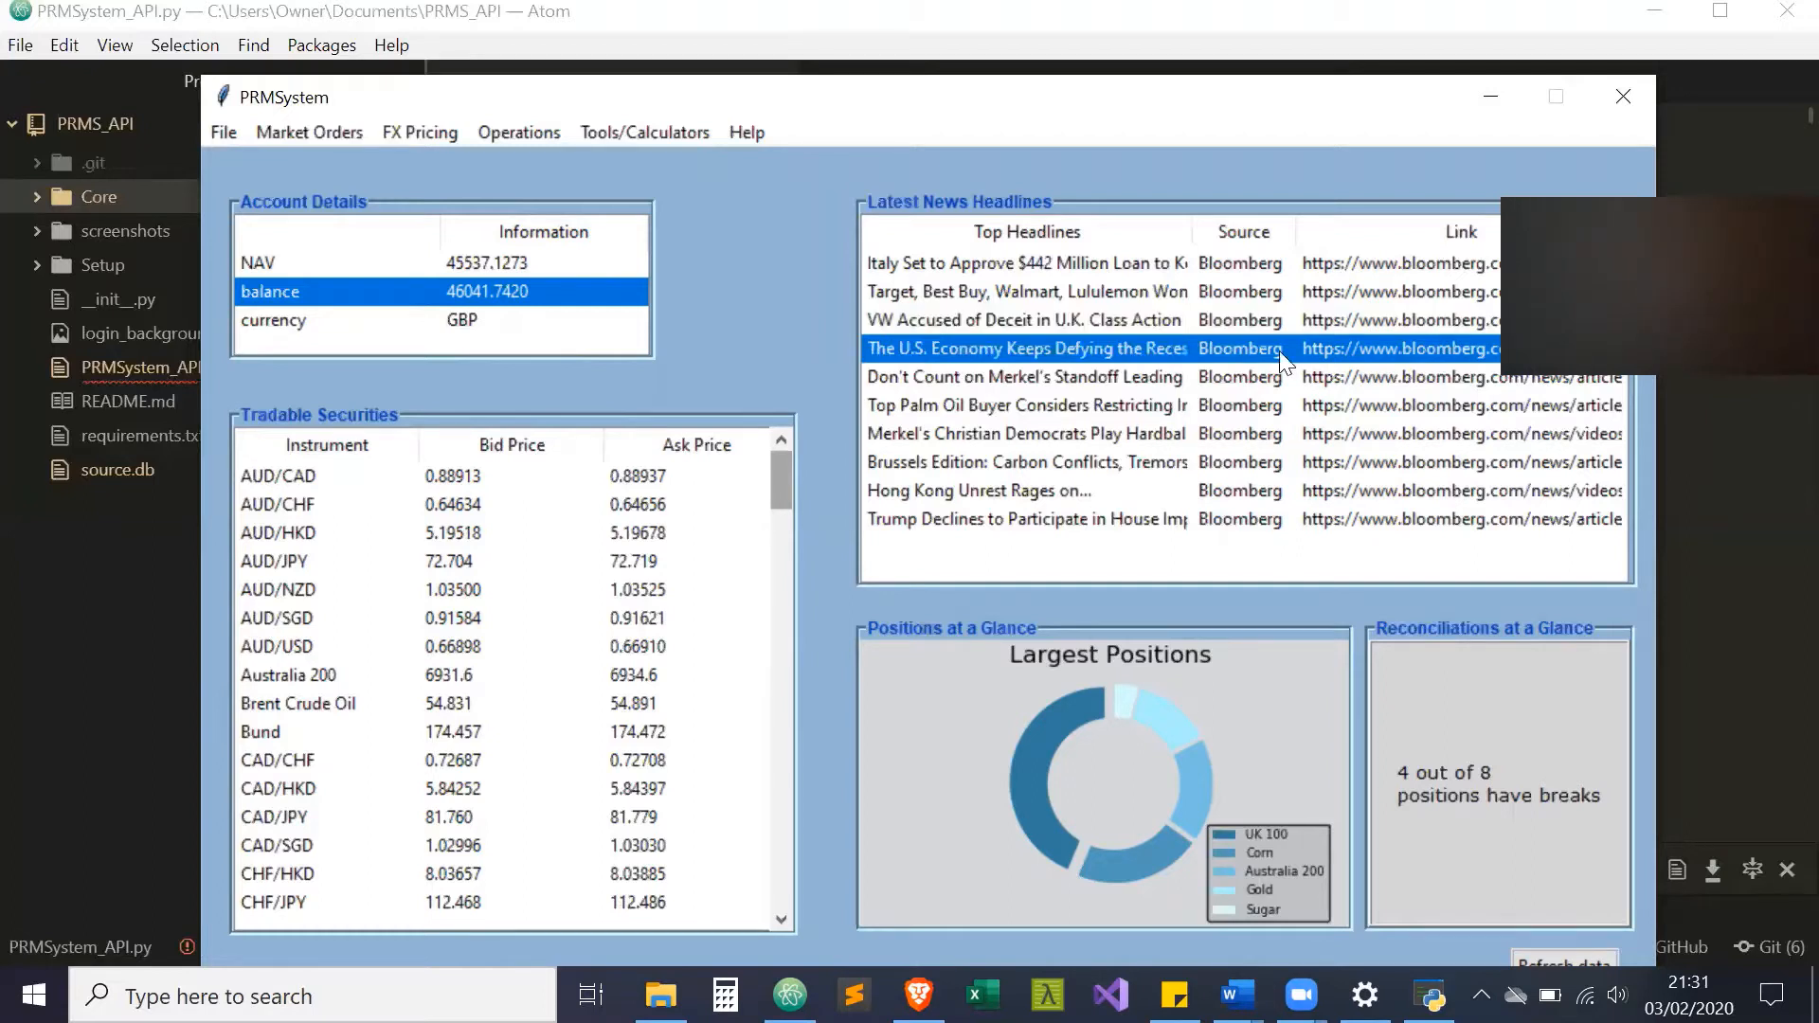
pyautogui.click(1398, 349)
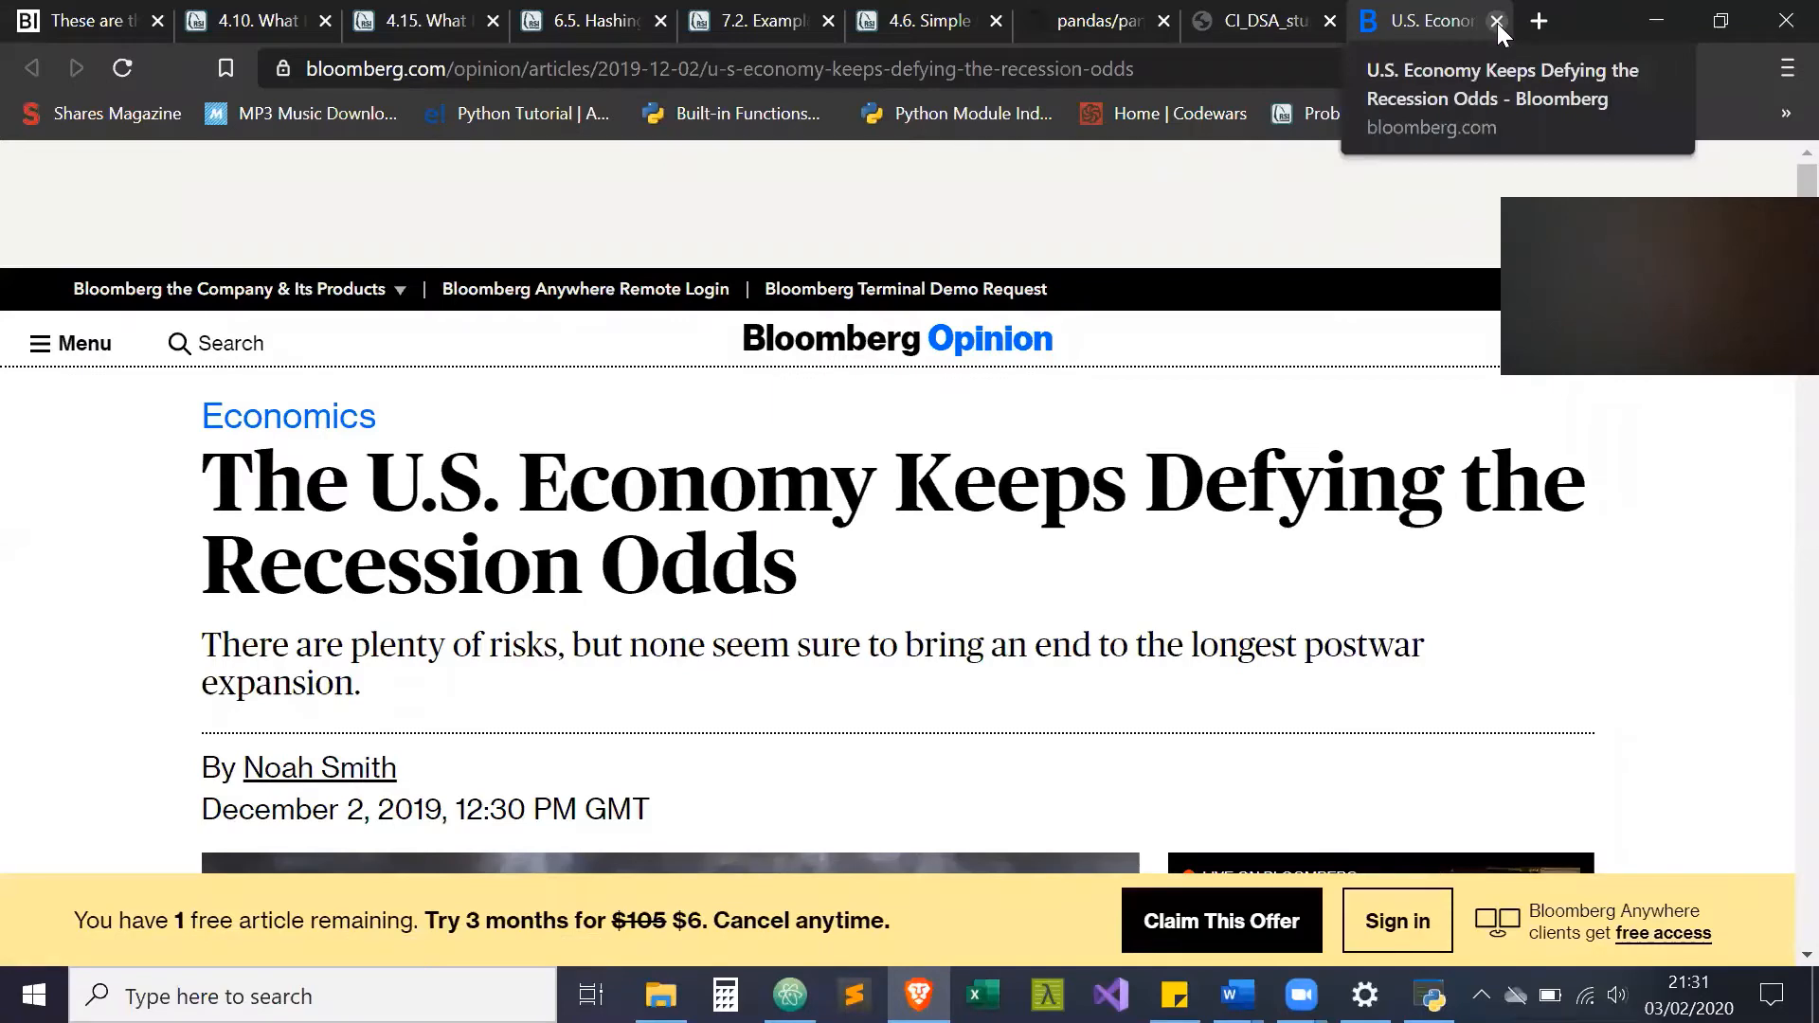
# - Close the Bloomberg article tab in Brave and return to the PRMSystem dashboard
pyautogui.click(1496, 21)
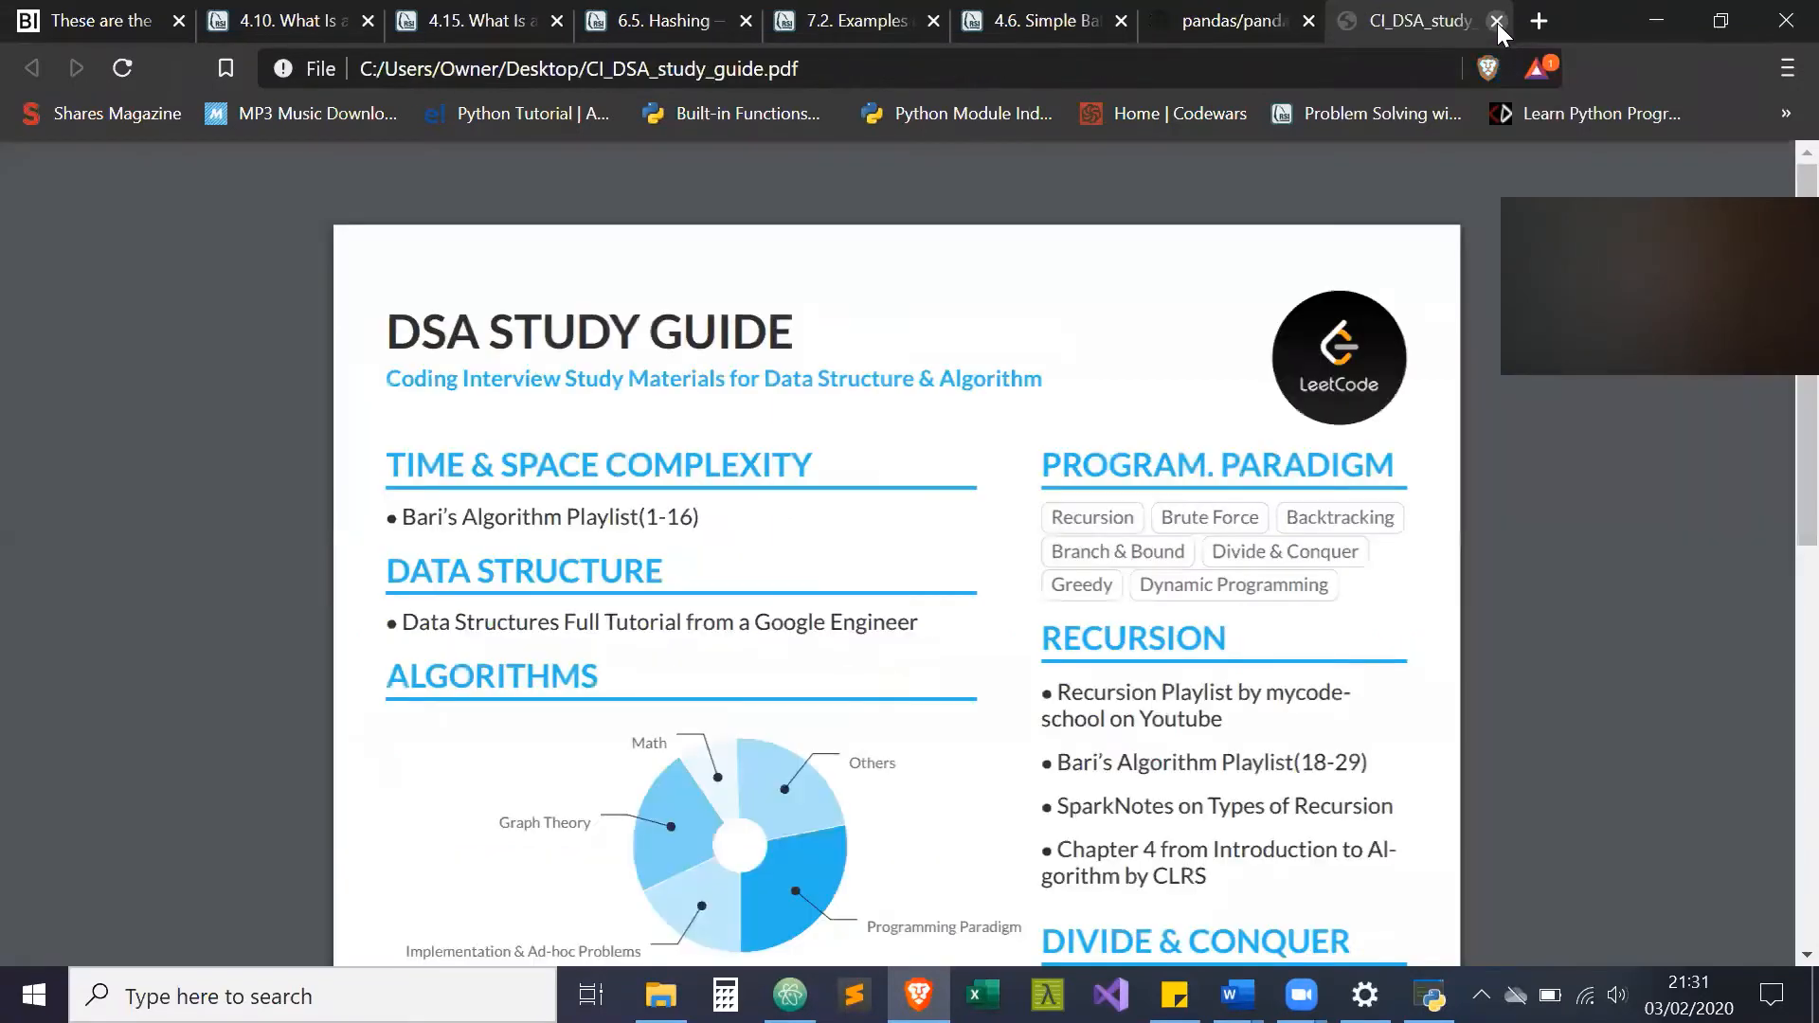
pyautogui.click(1496, 21)
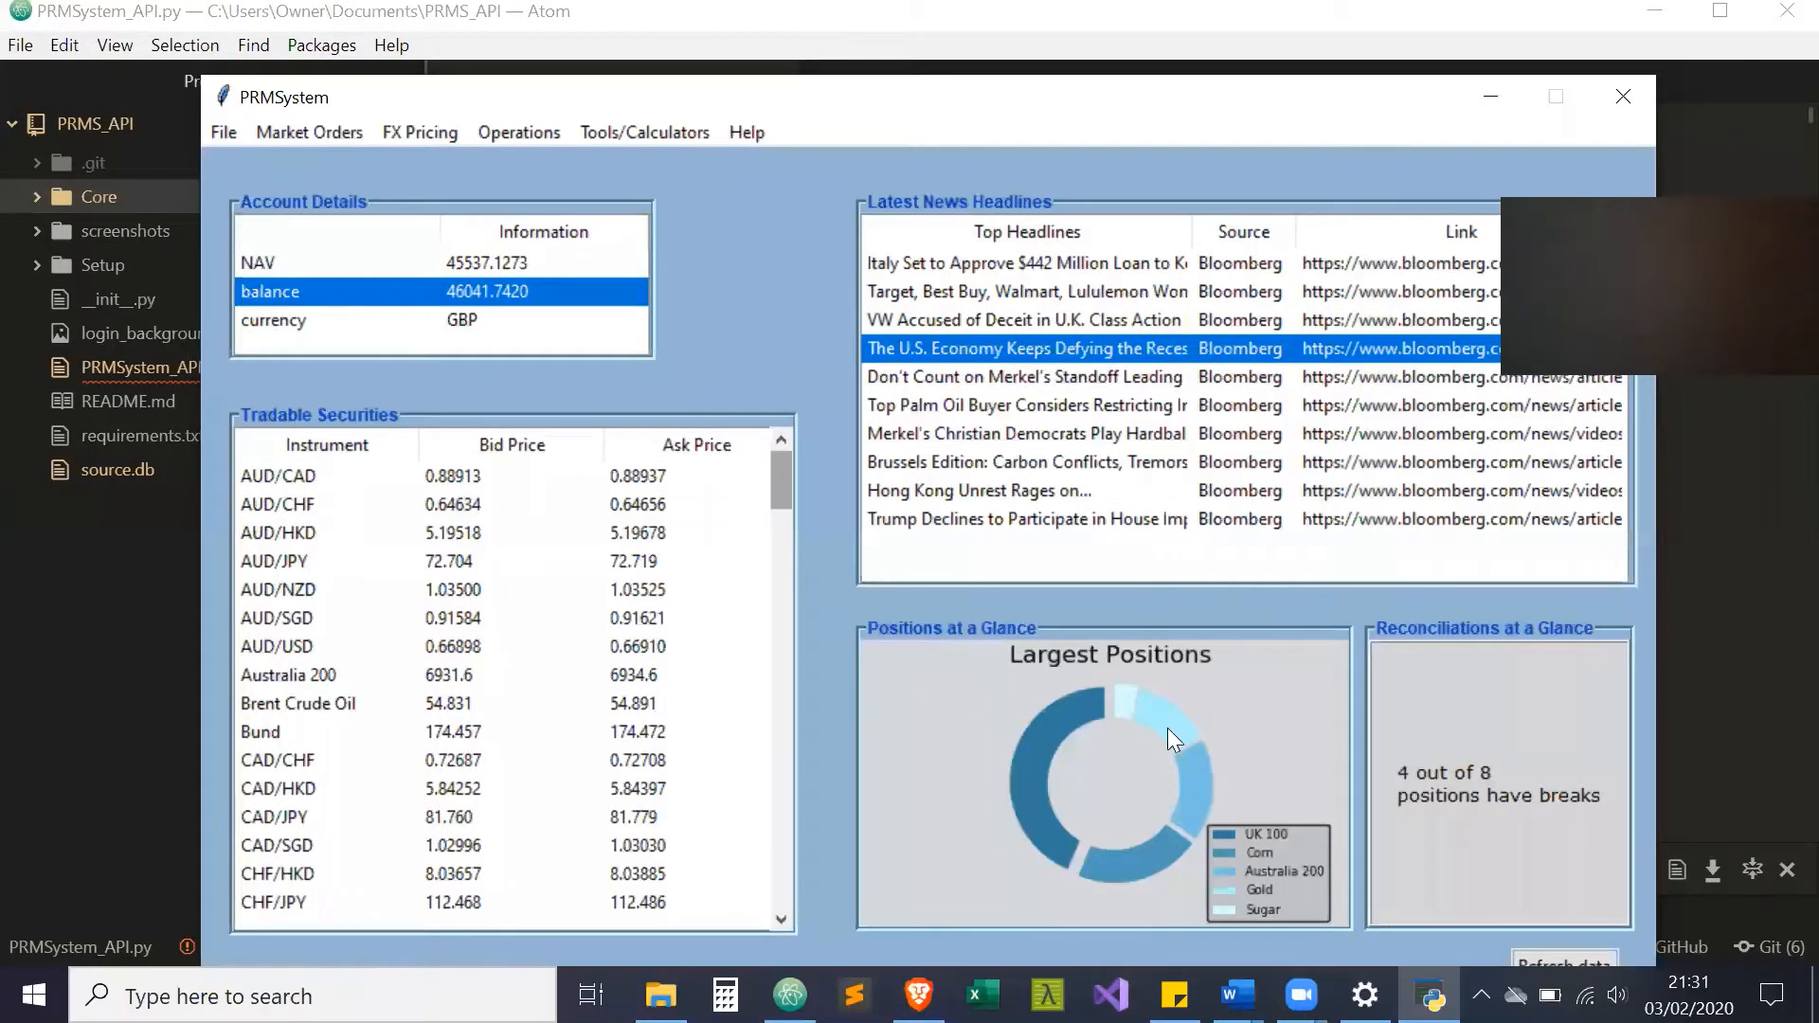
pyautogui.moveTo(1102, 716)
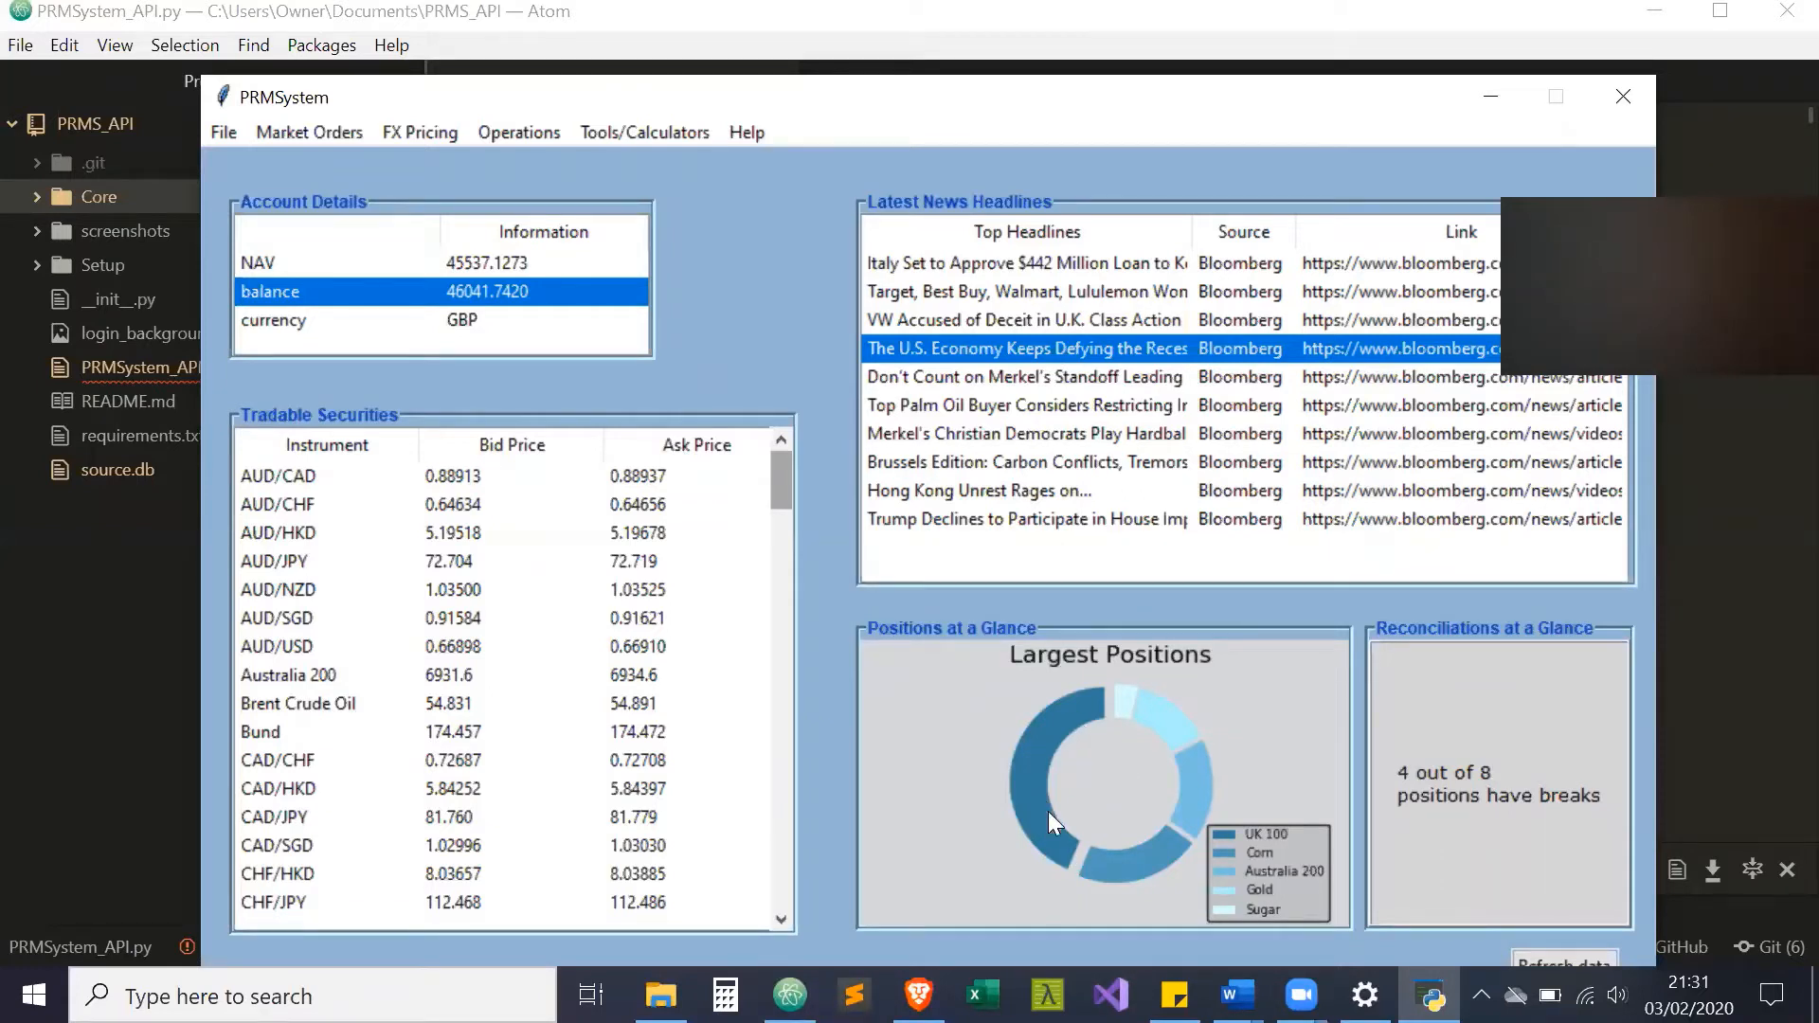
pyautogui.moveTo(1179, 791)
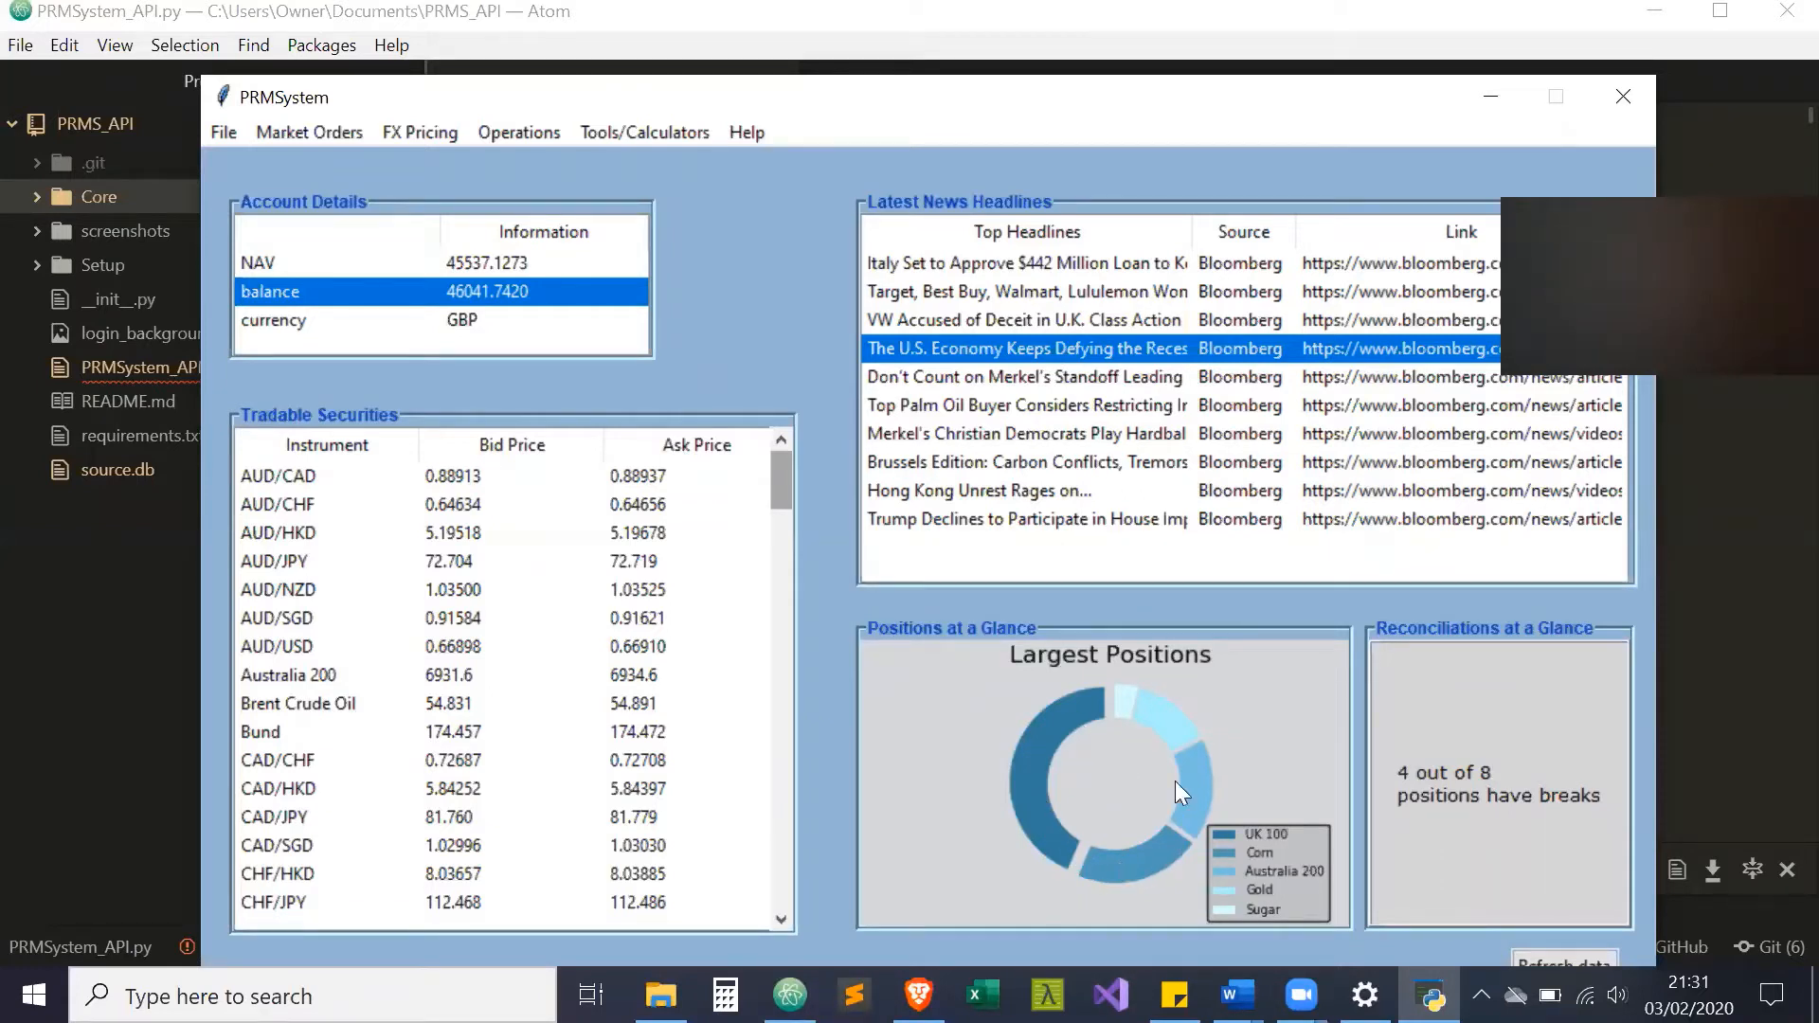
pyautogui.moveTo(1131, 772)
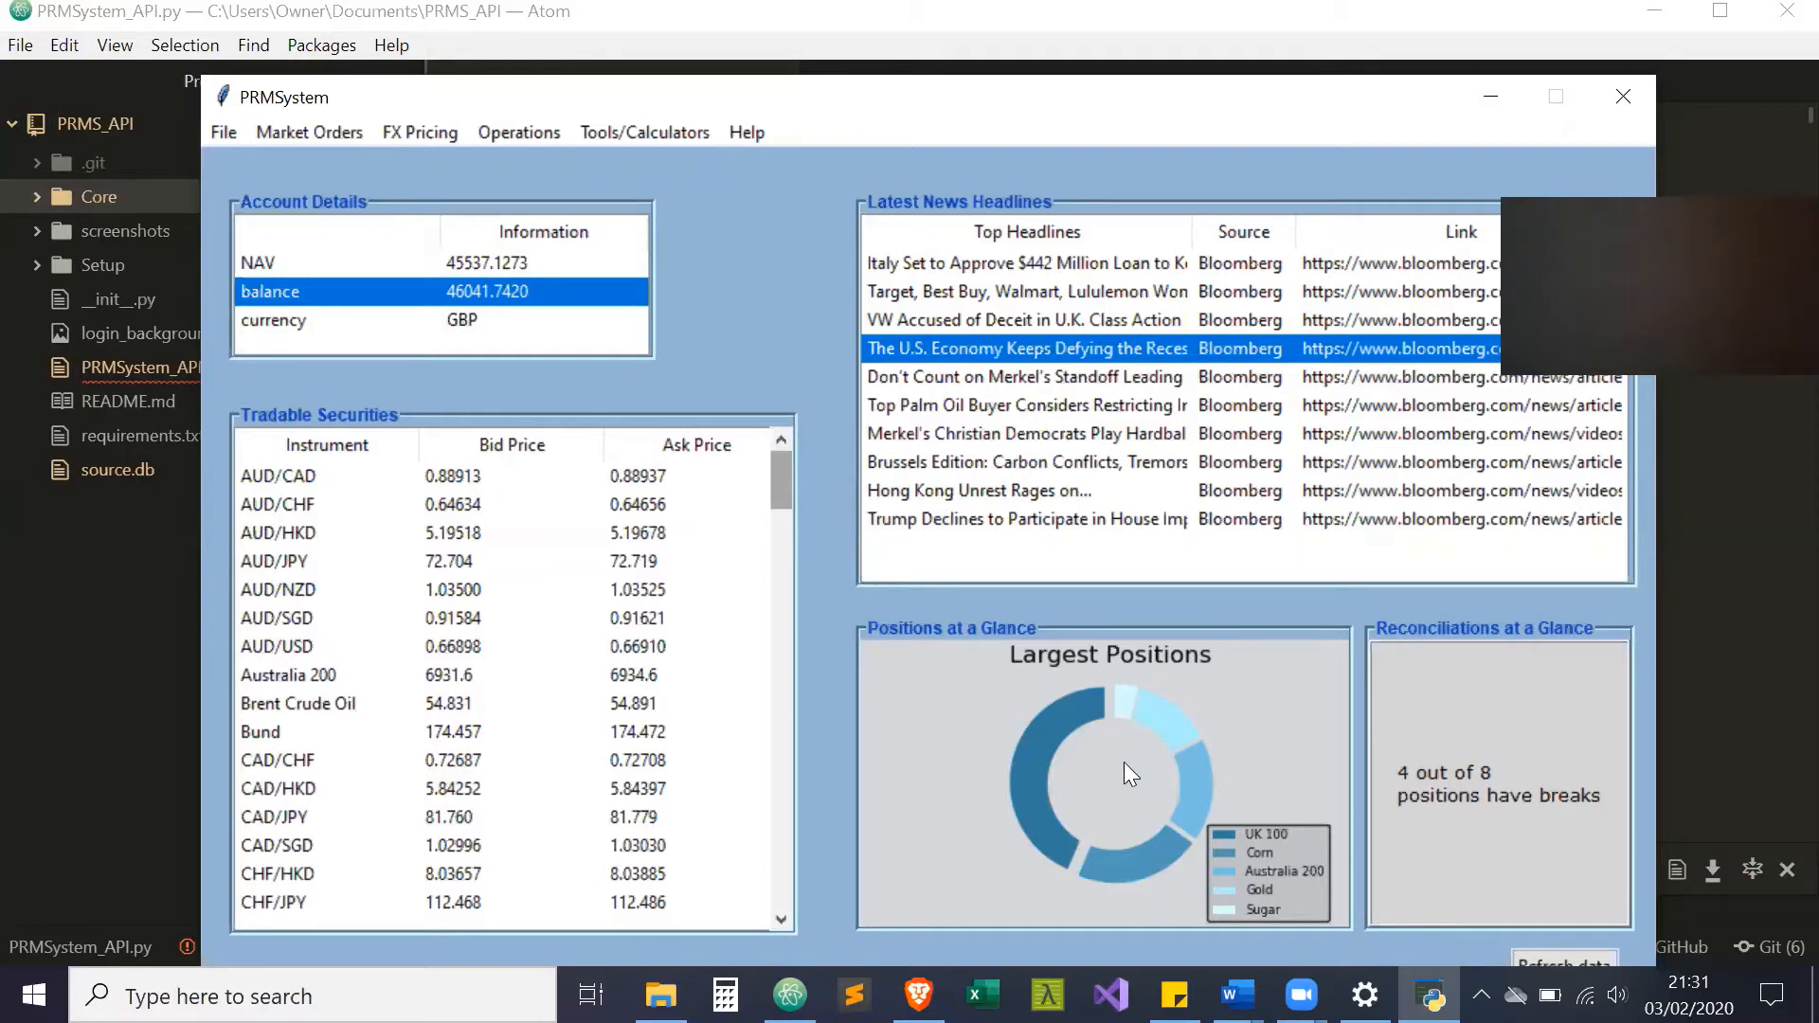
pyautogui.moveTo(1112, 477)
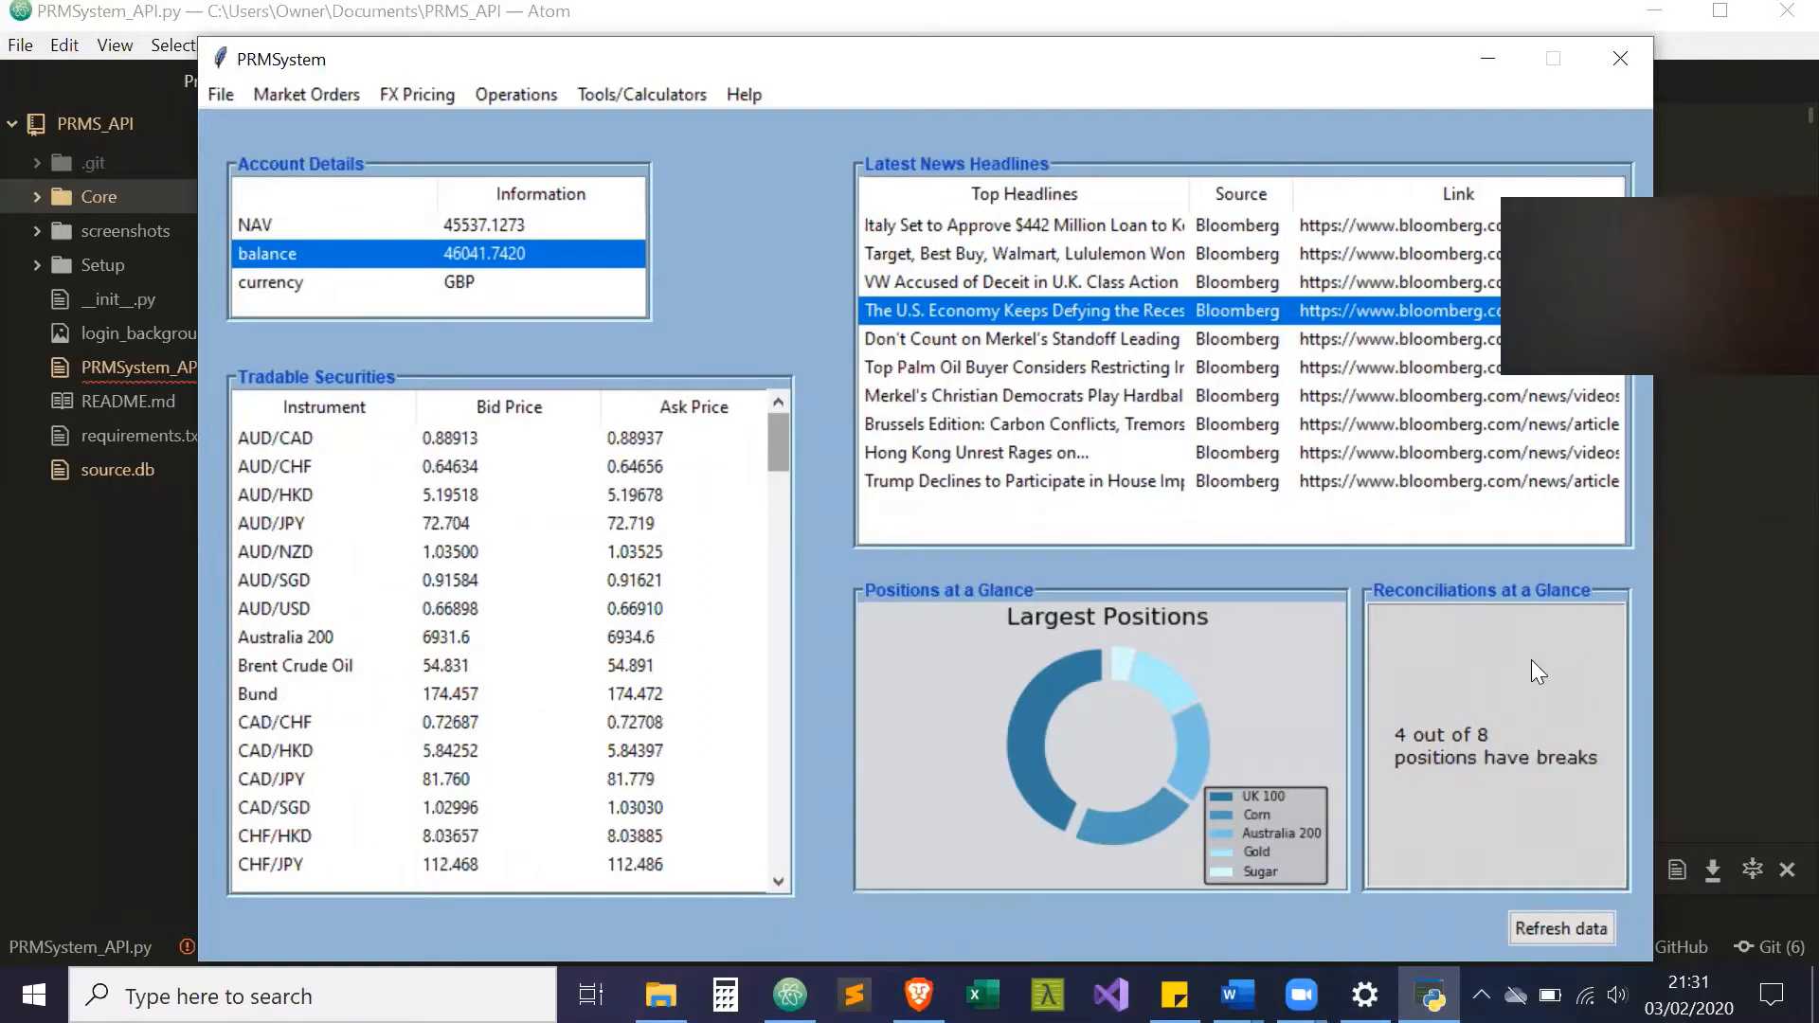
pyautogui.moveTo(1417, 763)
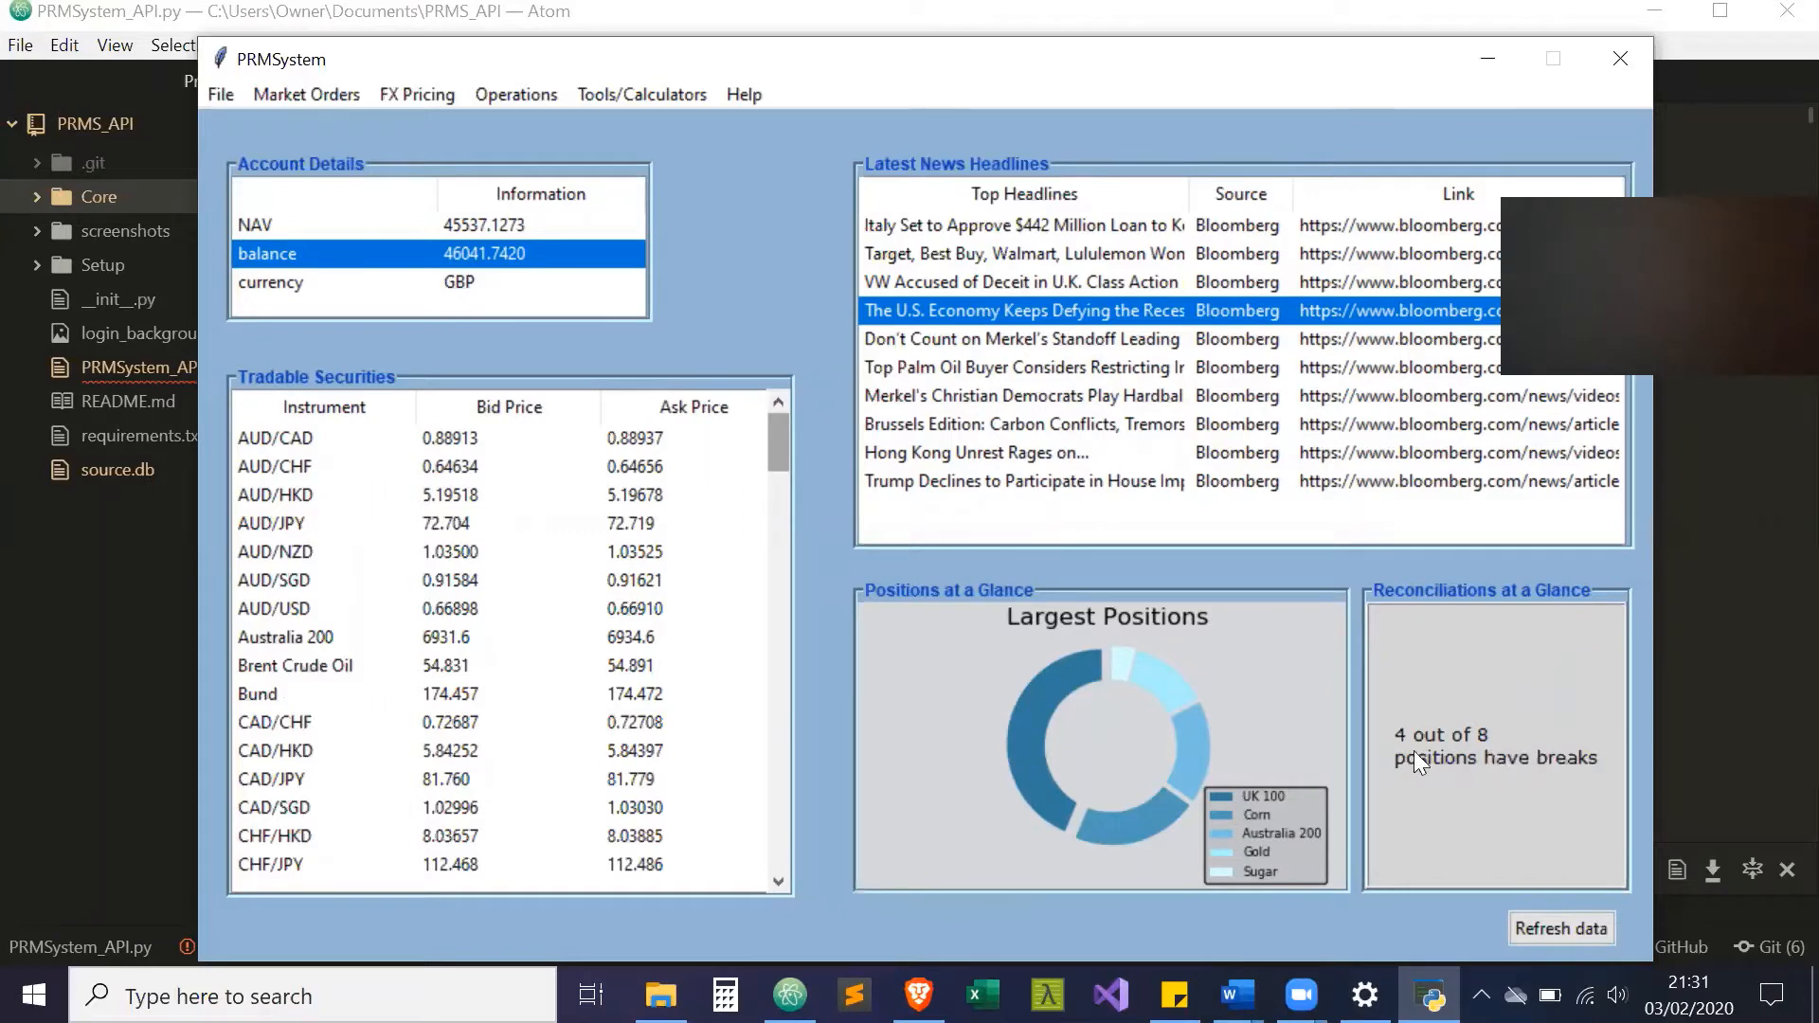
pyautogui.moveTo(1523, 767)
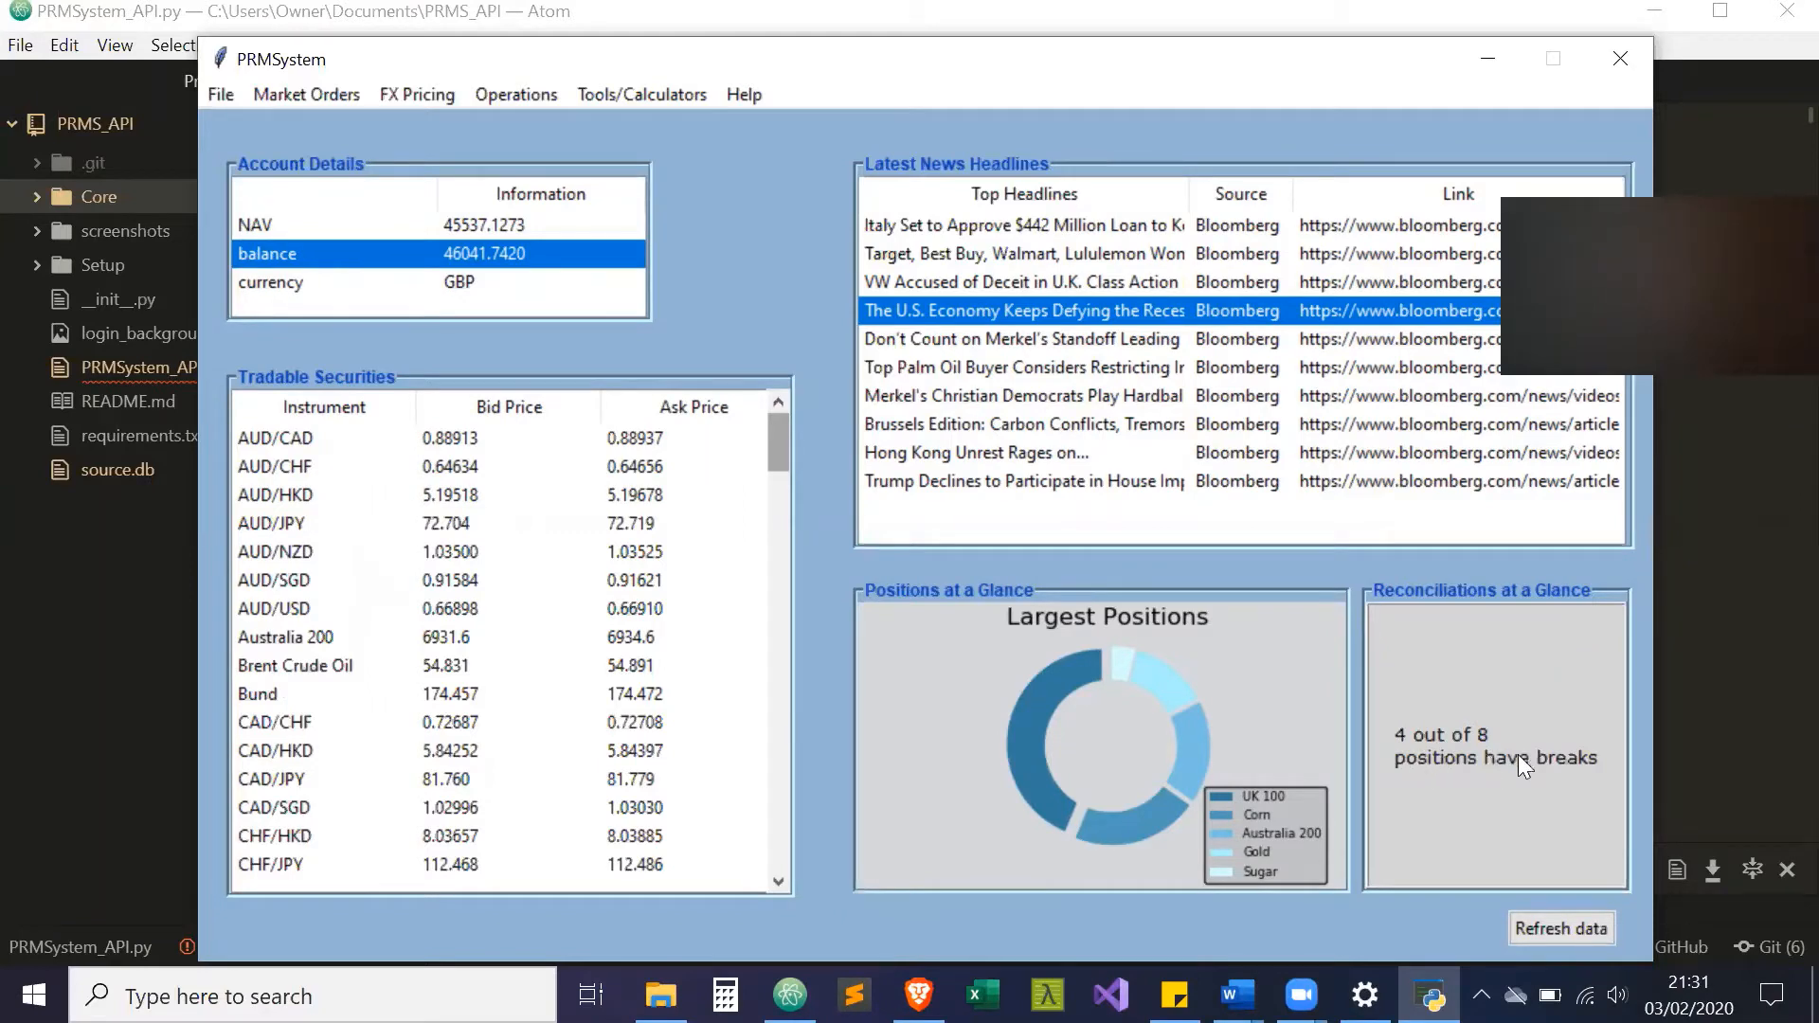
pyautogui.moveTo(305, 94)
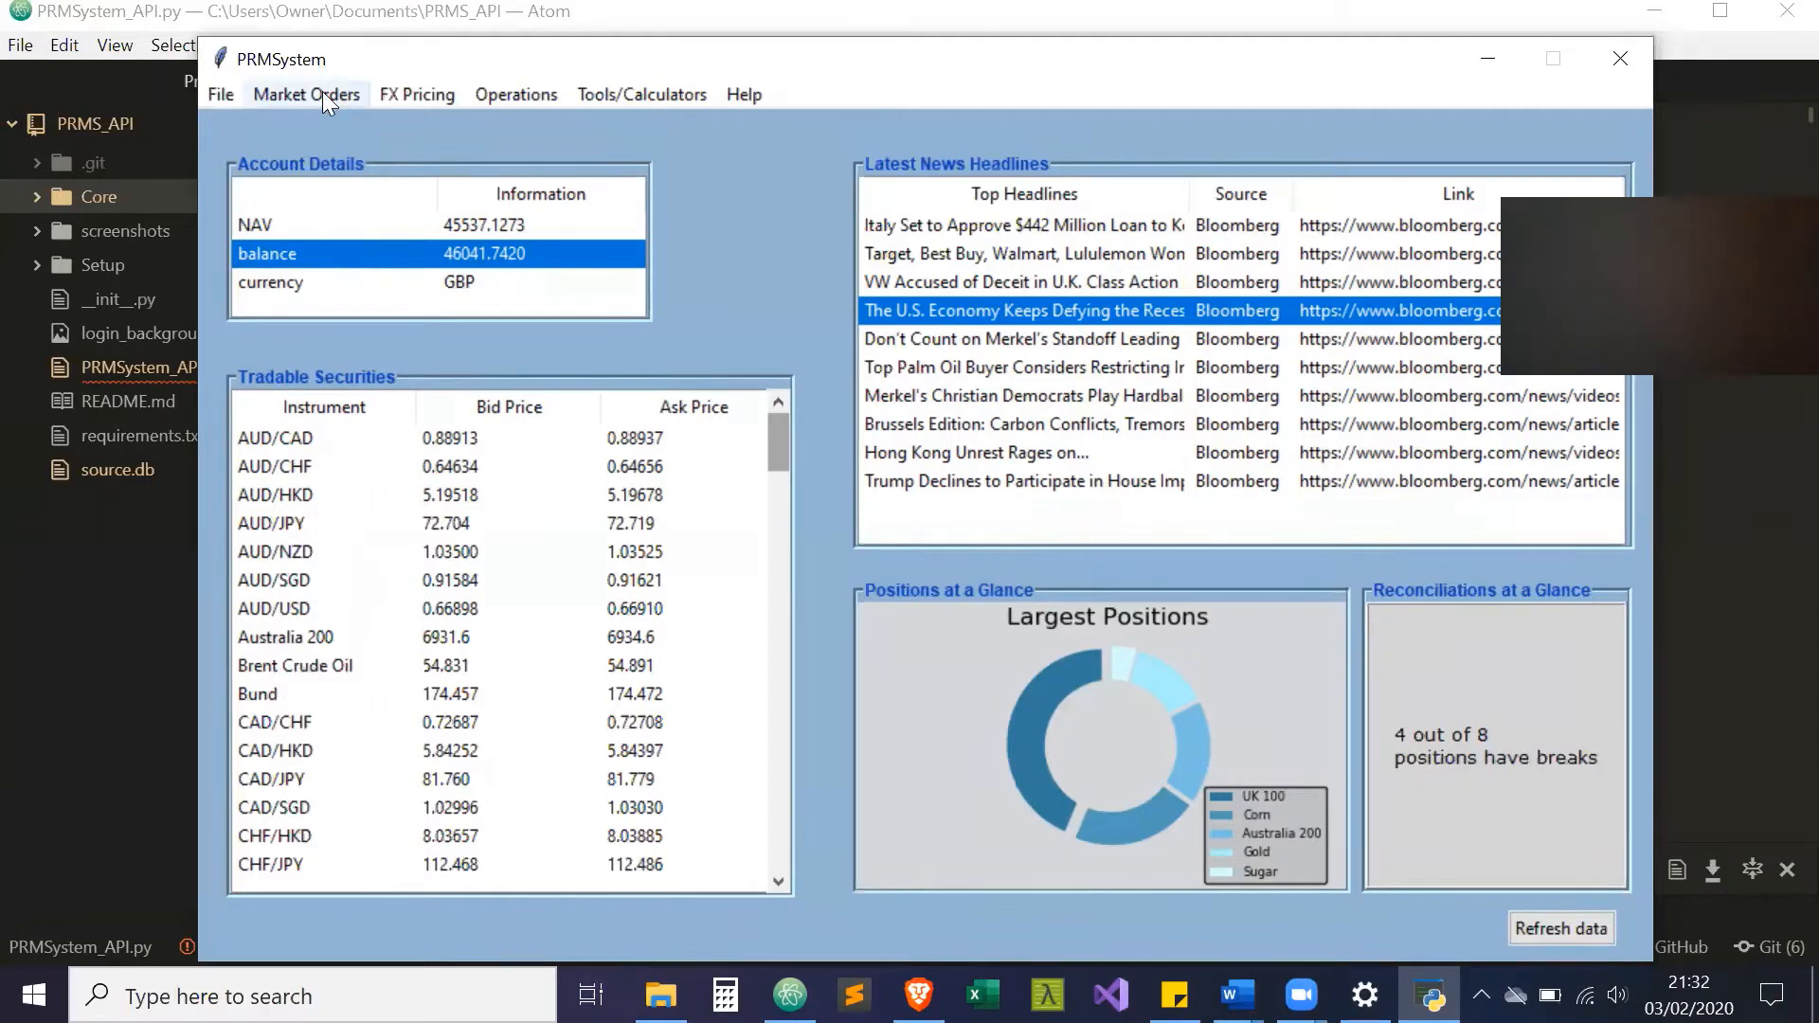
# - Bring up the Market Orders menu listing Create Buy/Sell Order and FX Algo Trading
pyautogui.click(305, 95)
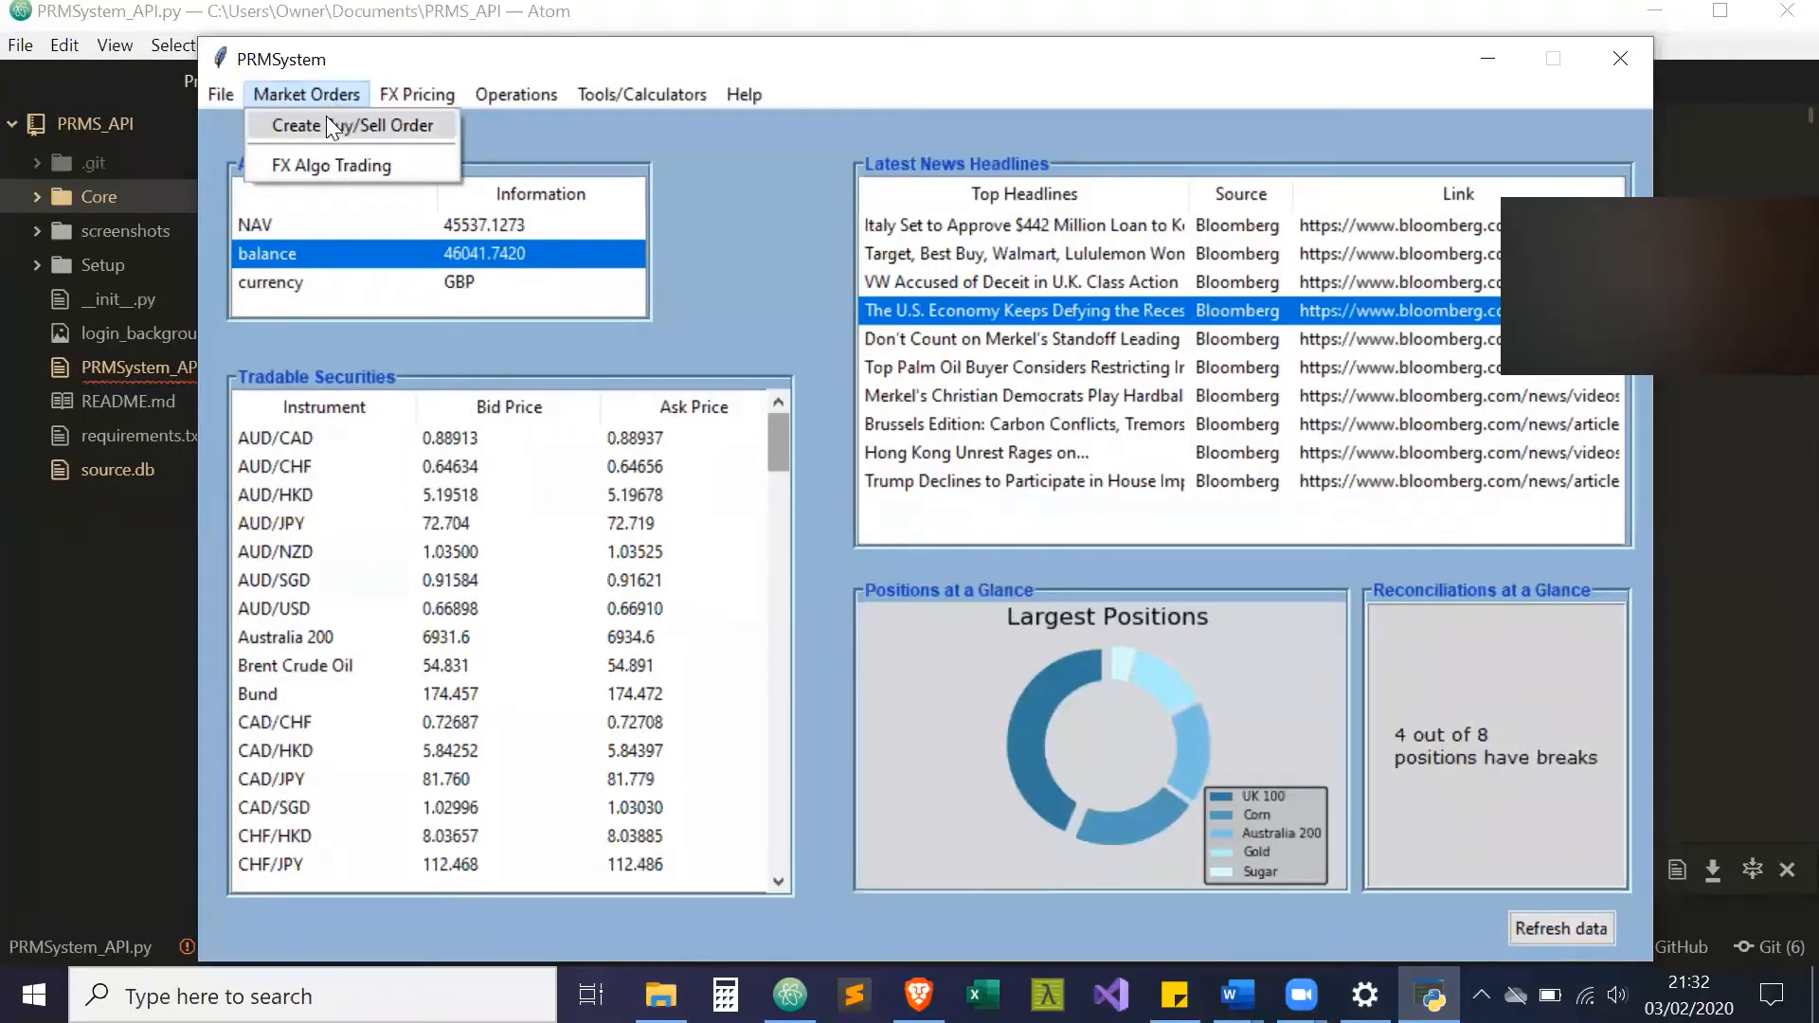
# - Submit a buy/sell order first without acknowledgement, then acknowledged for an invalid instrument, both rejected
pyautogui.click(350, 125)
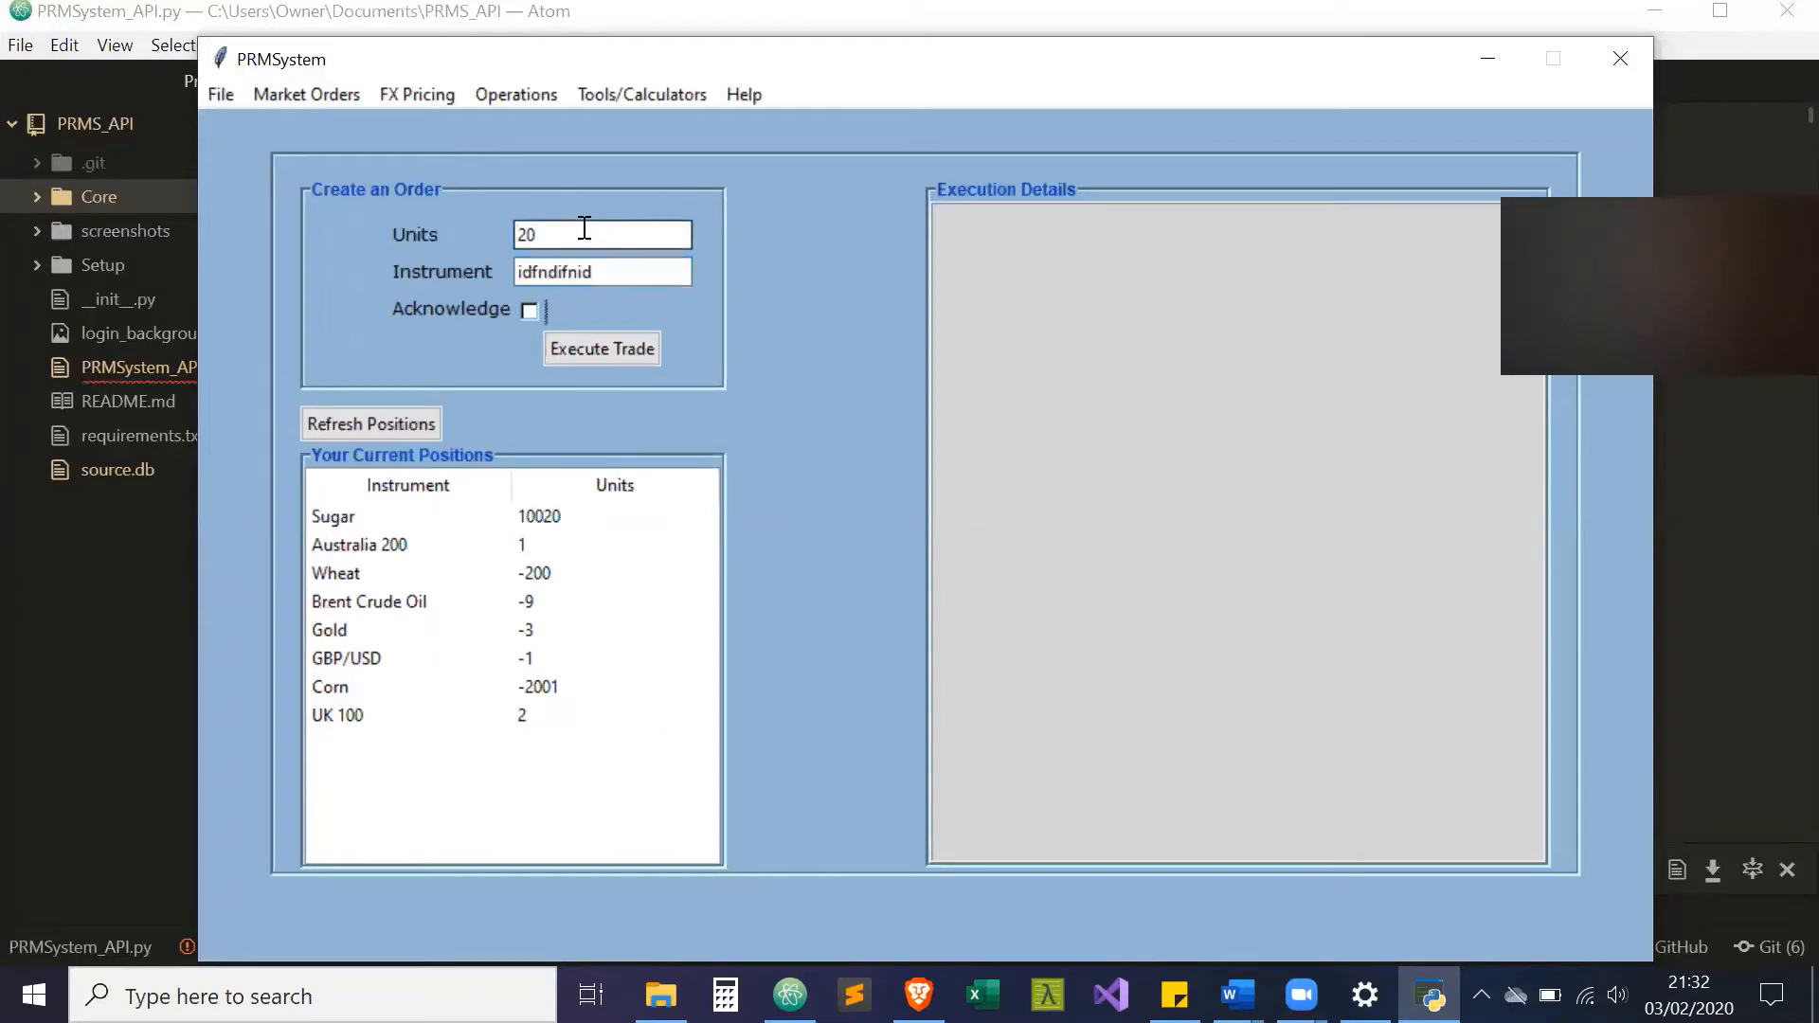
pyautogui.click(602, 348)
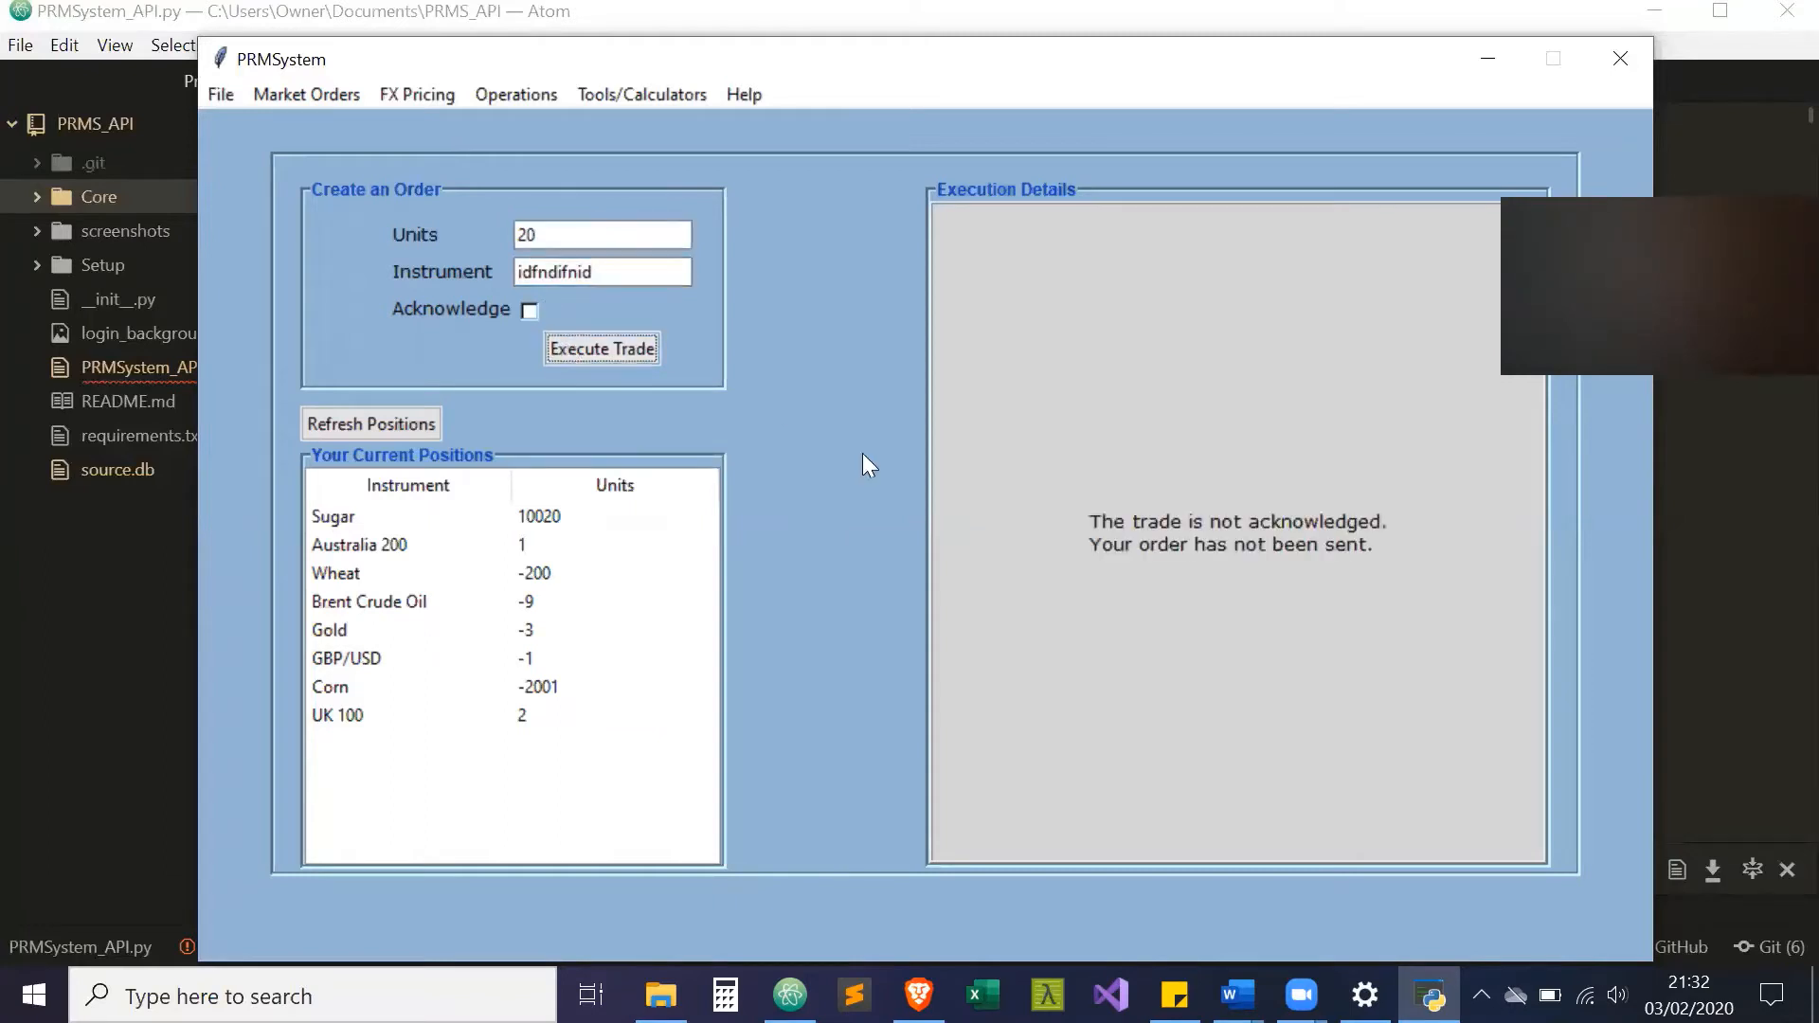
pyautogui.moveTo(1293, 547)
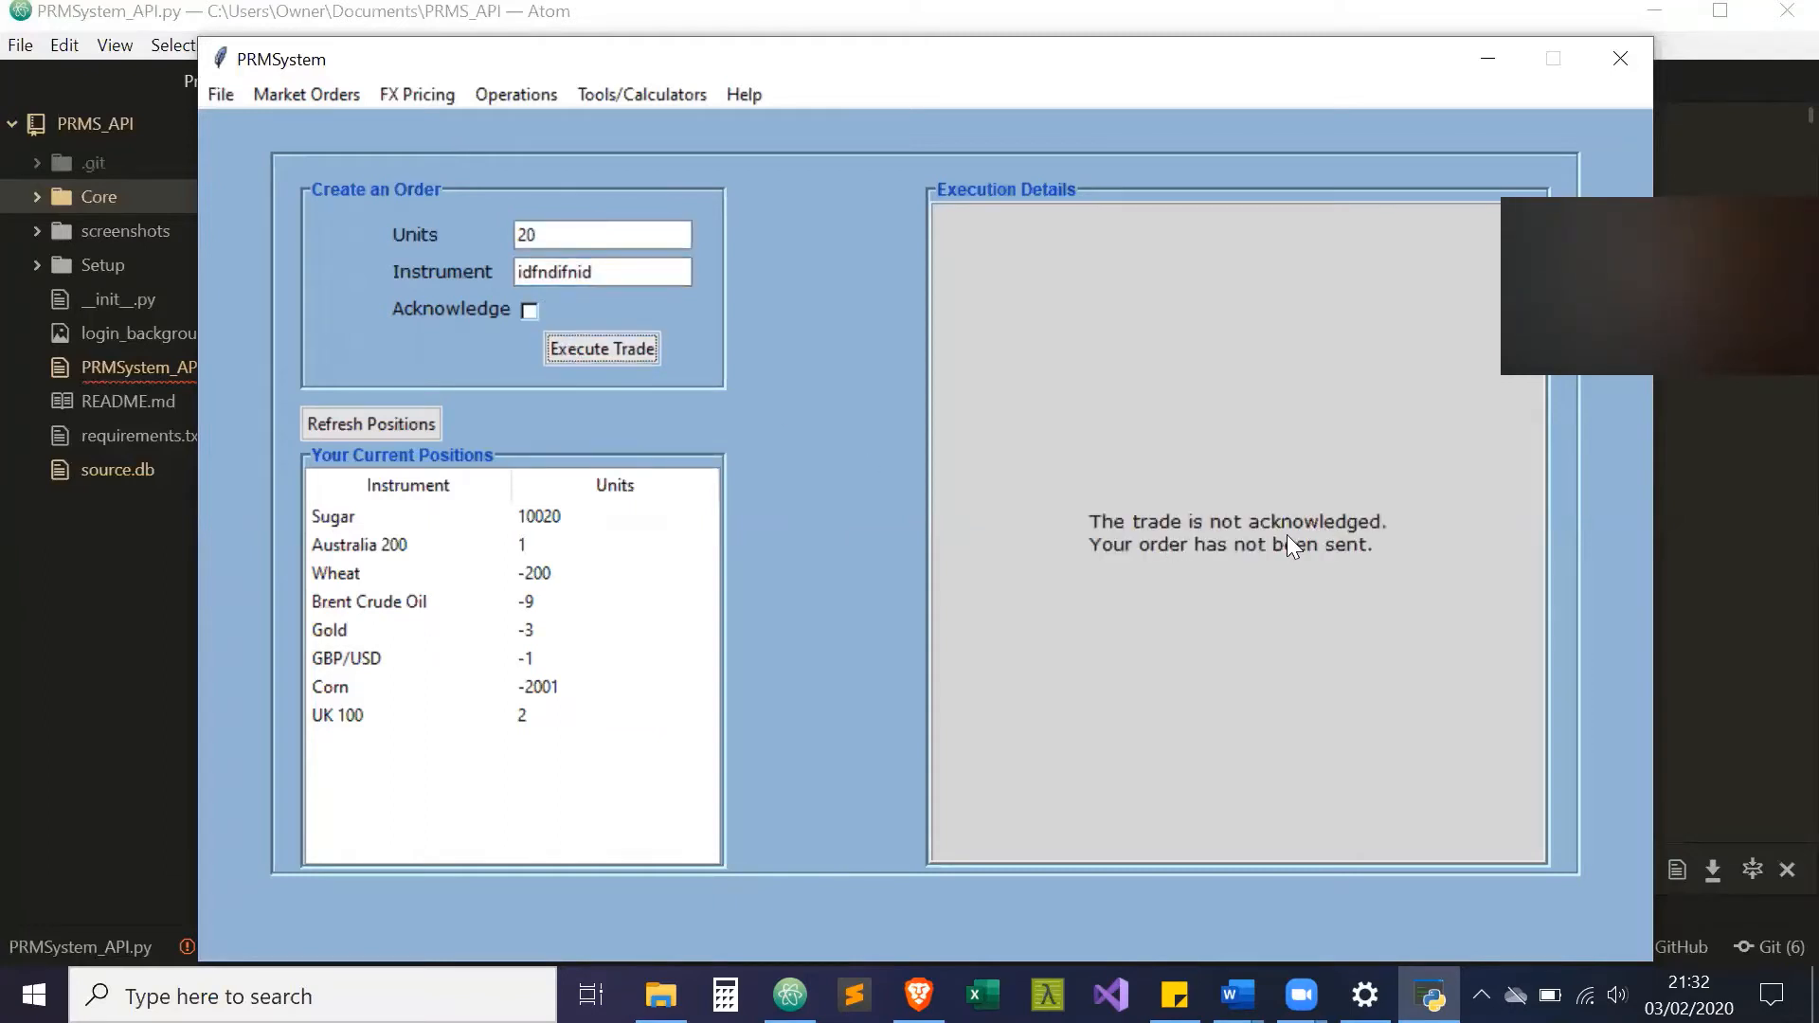
pyautogui.click(530, 309)
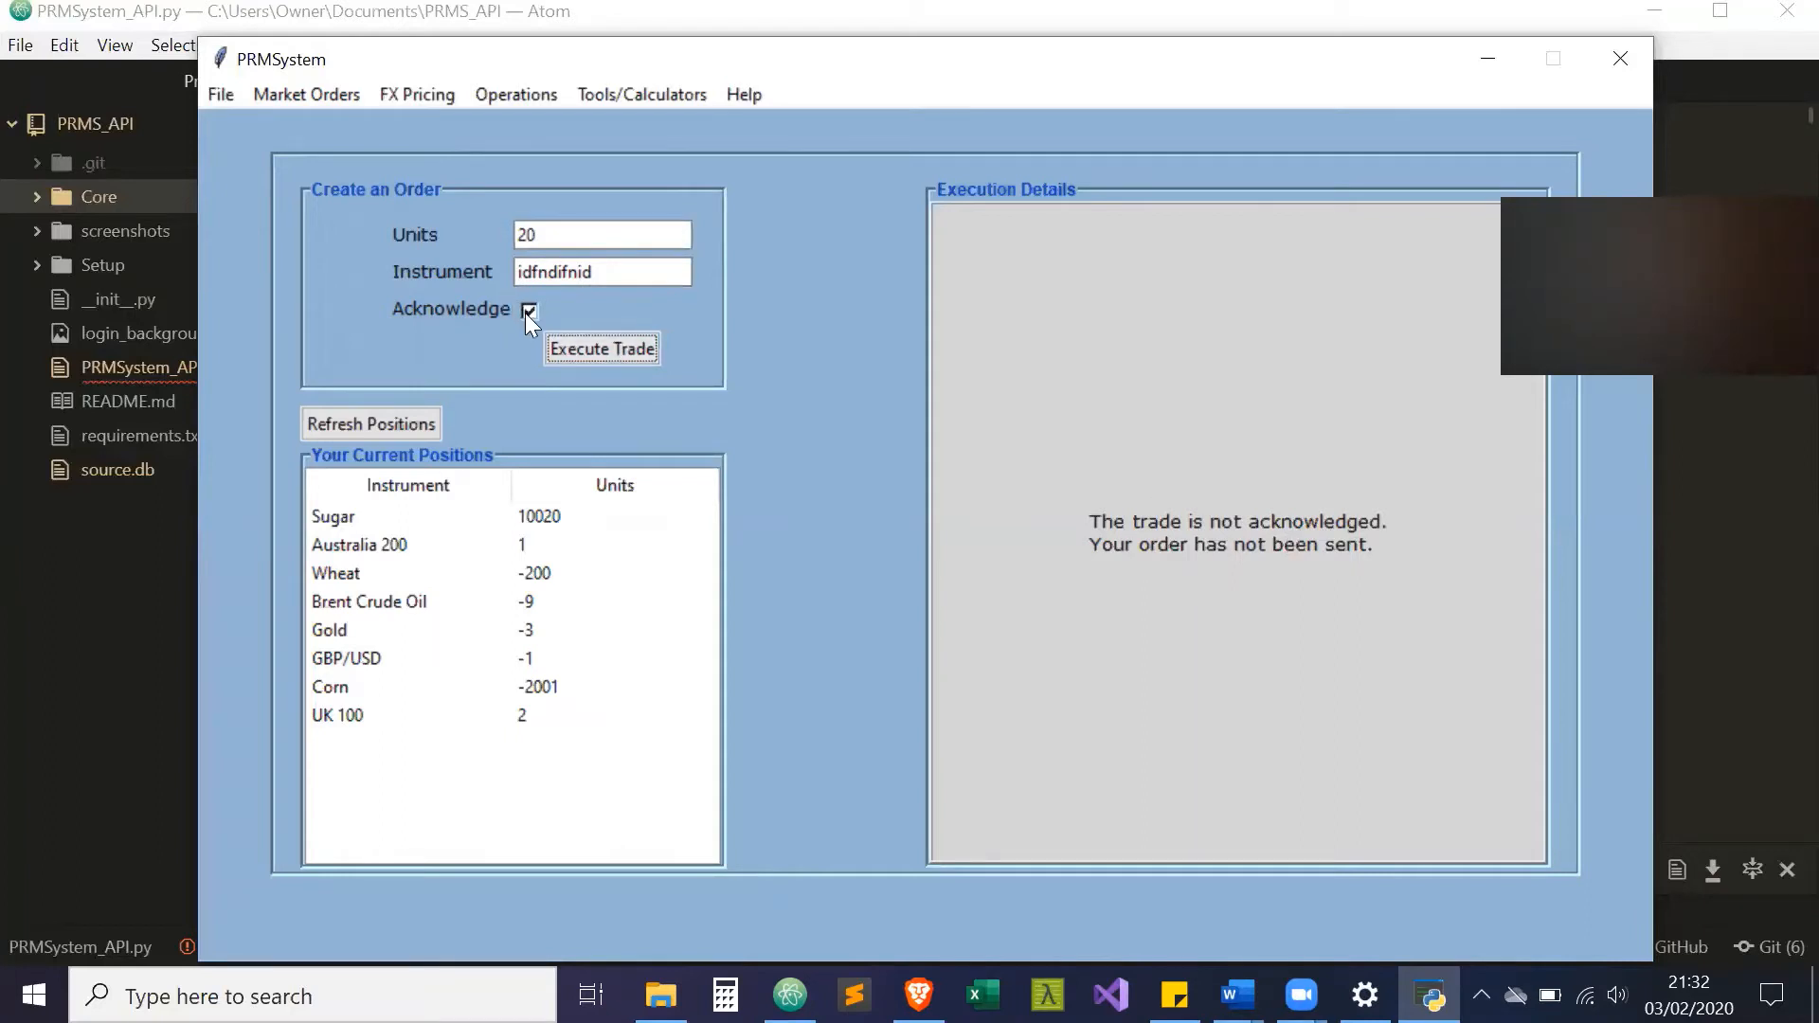
pyautogui.click(601, 348)
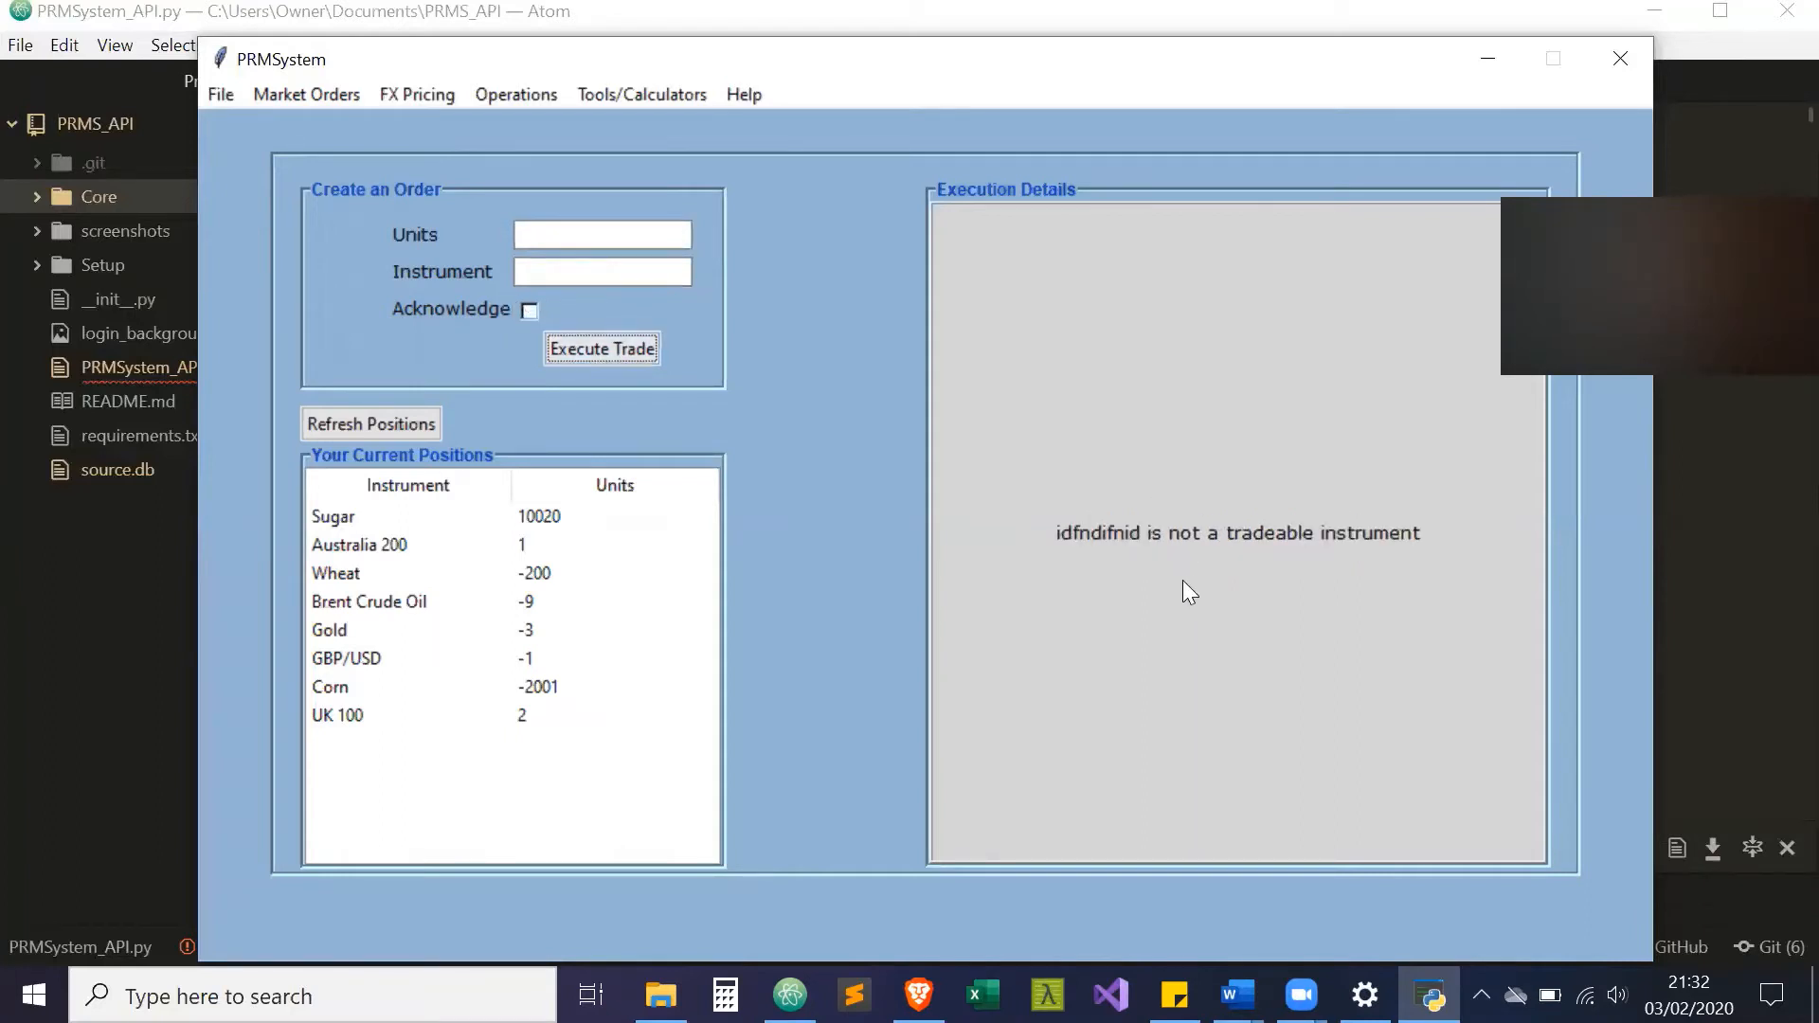
# - Submit an acknowledged order to sell 20 Sugar, which gets cancelled
pyautogui.click(600, 233)
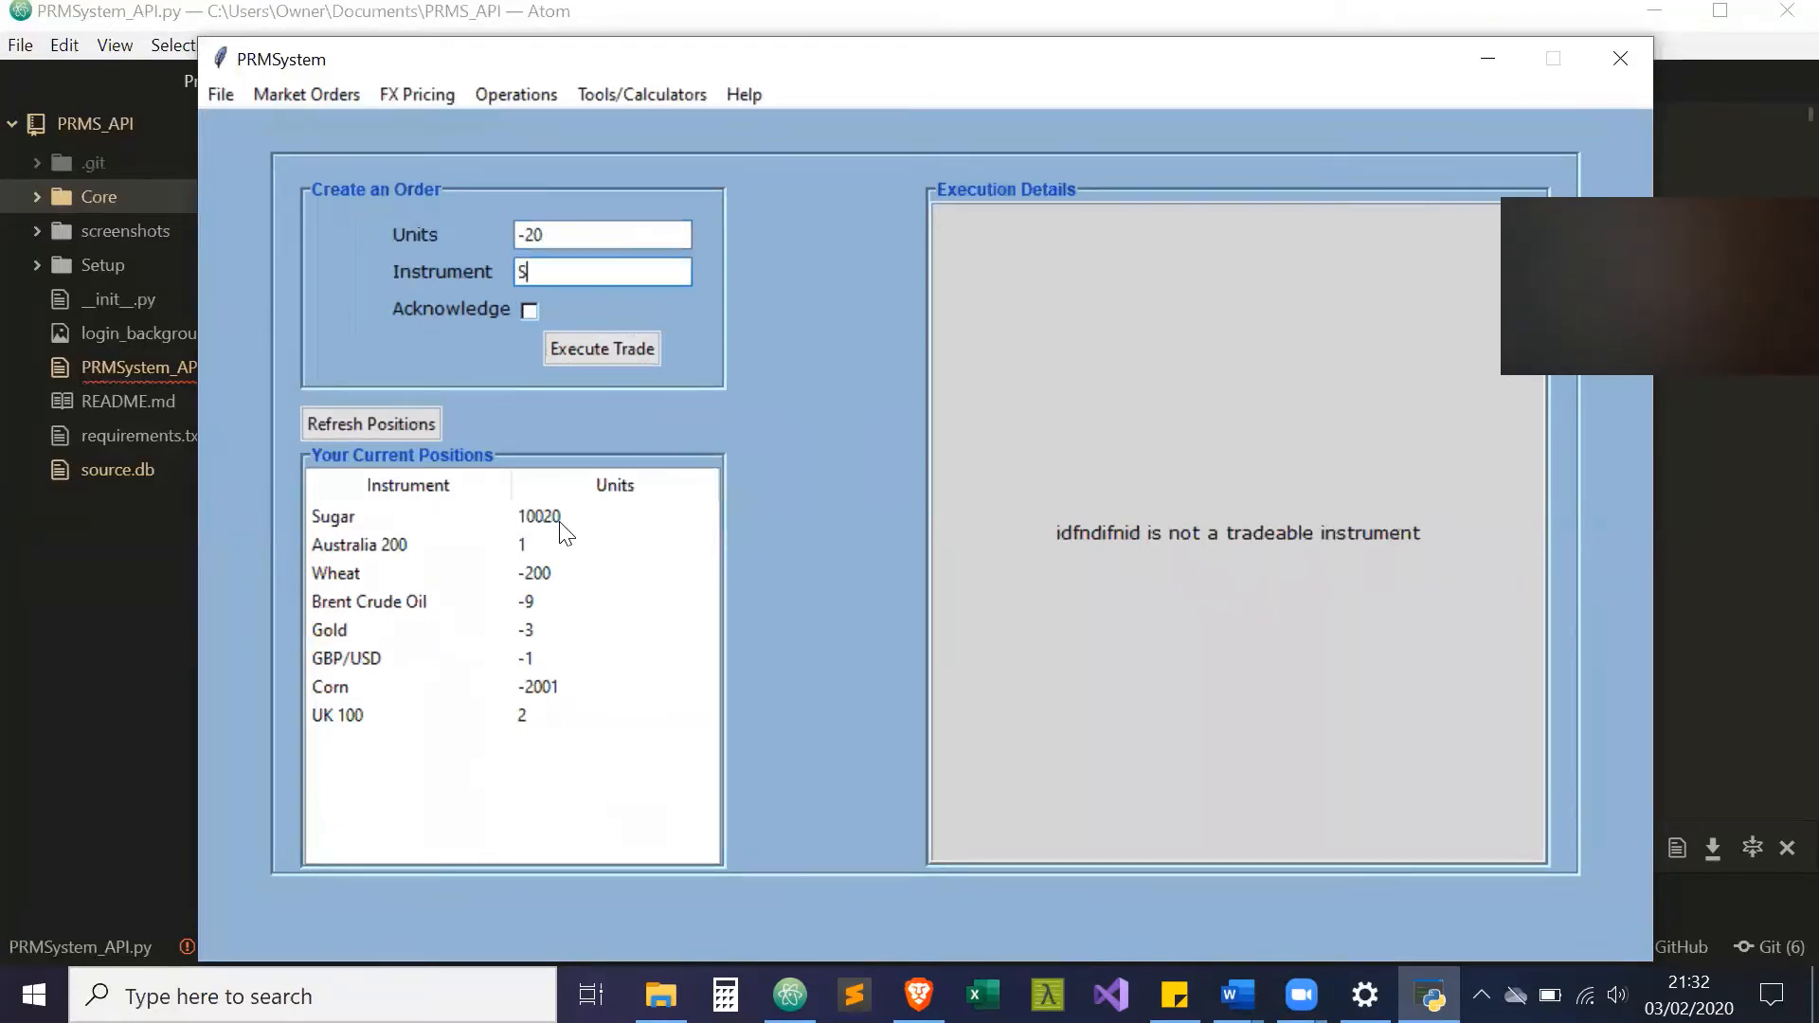
pyautogui.write('ugar')
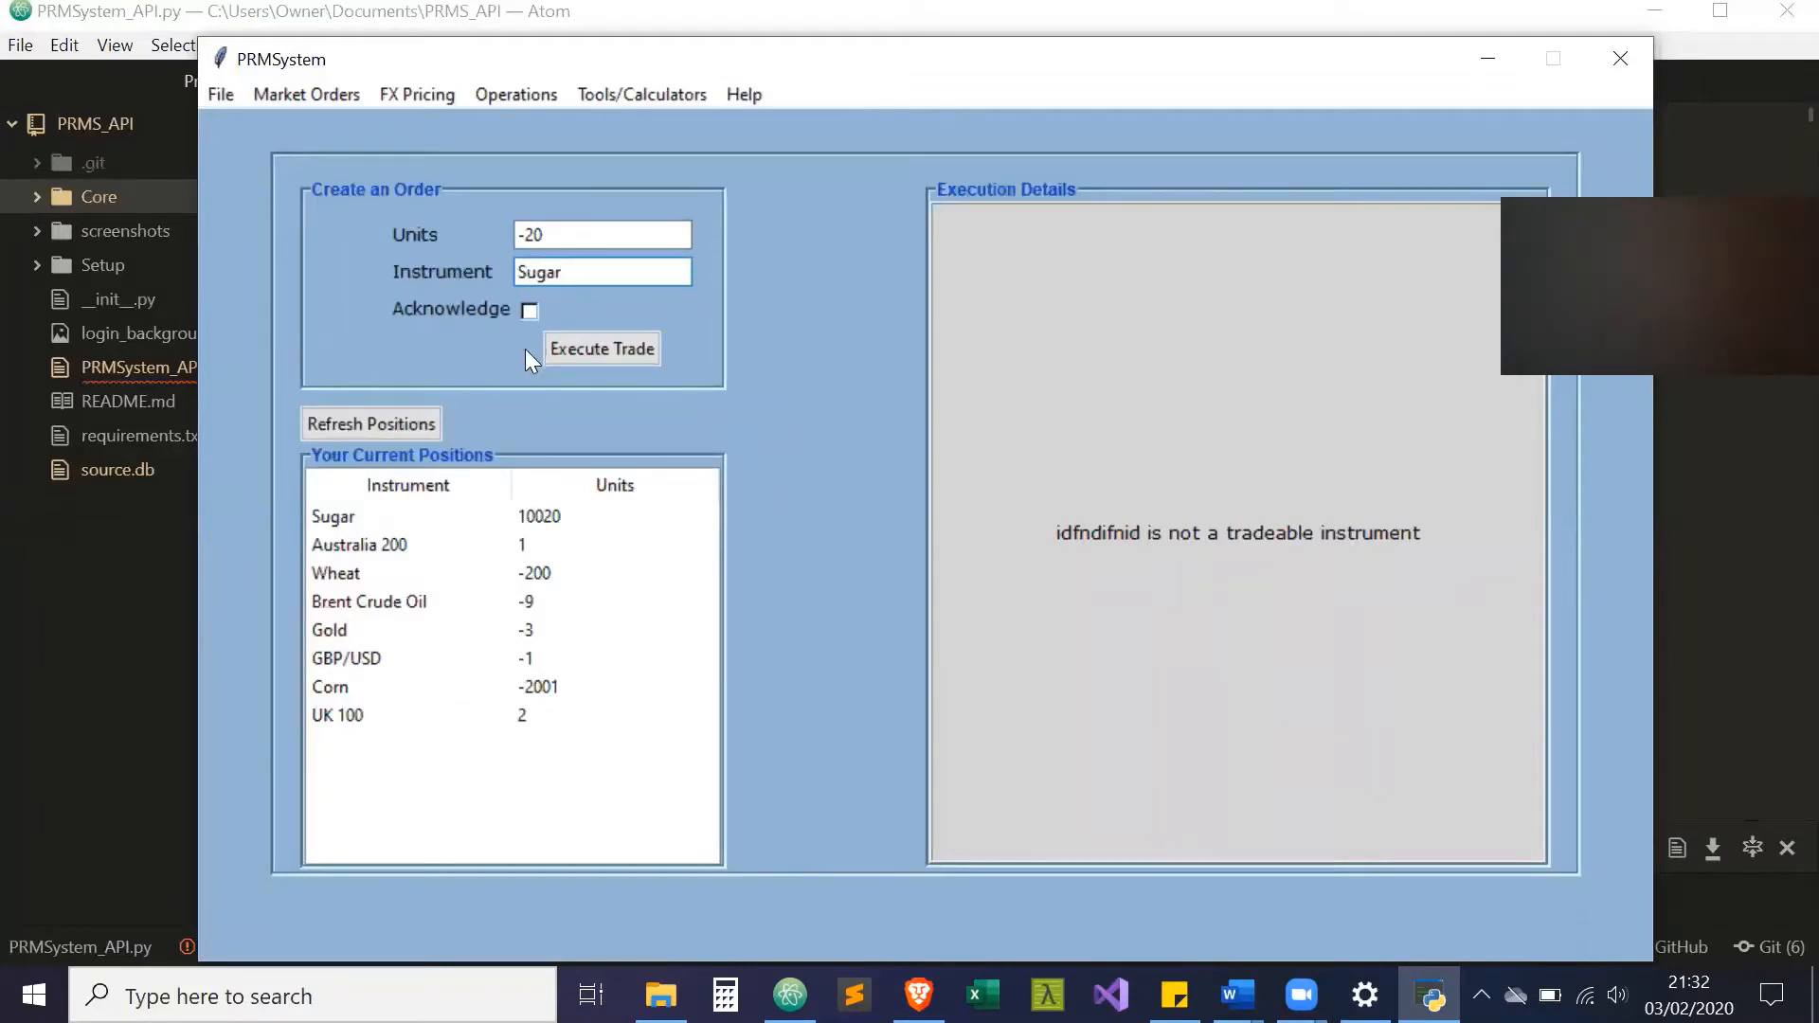
pyautogui.click(528, 309)
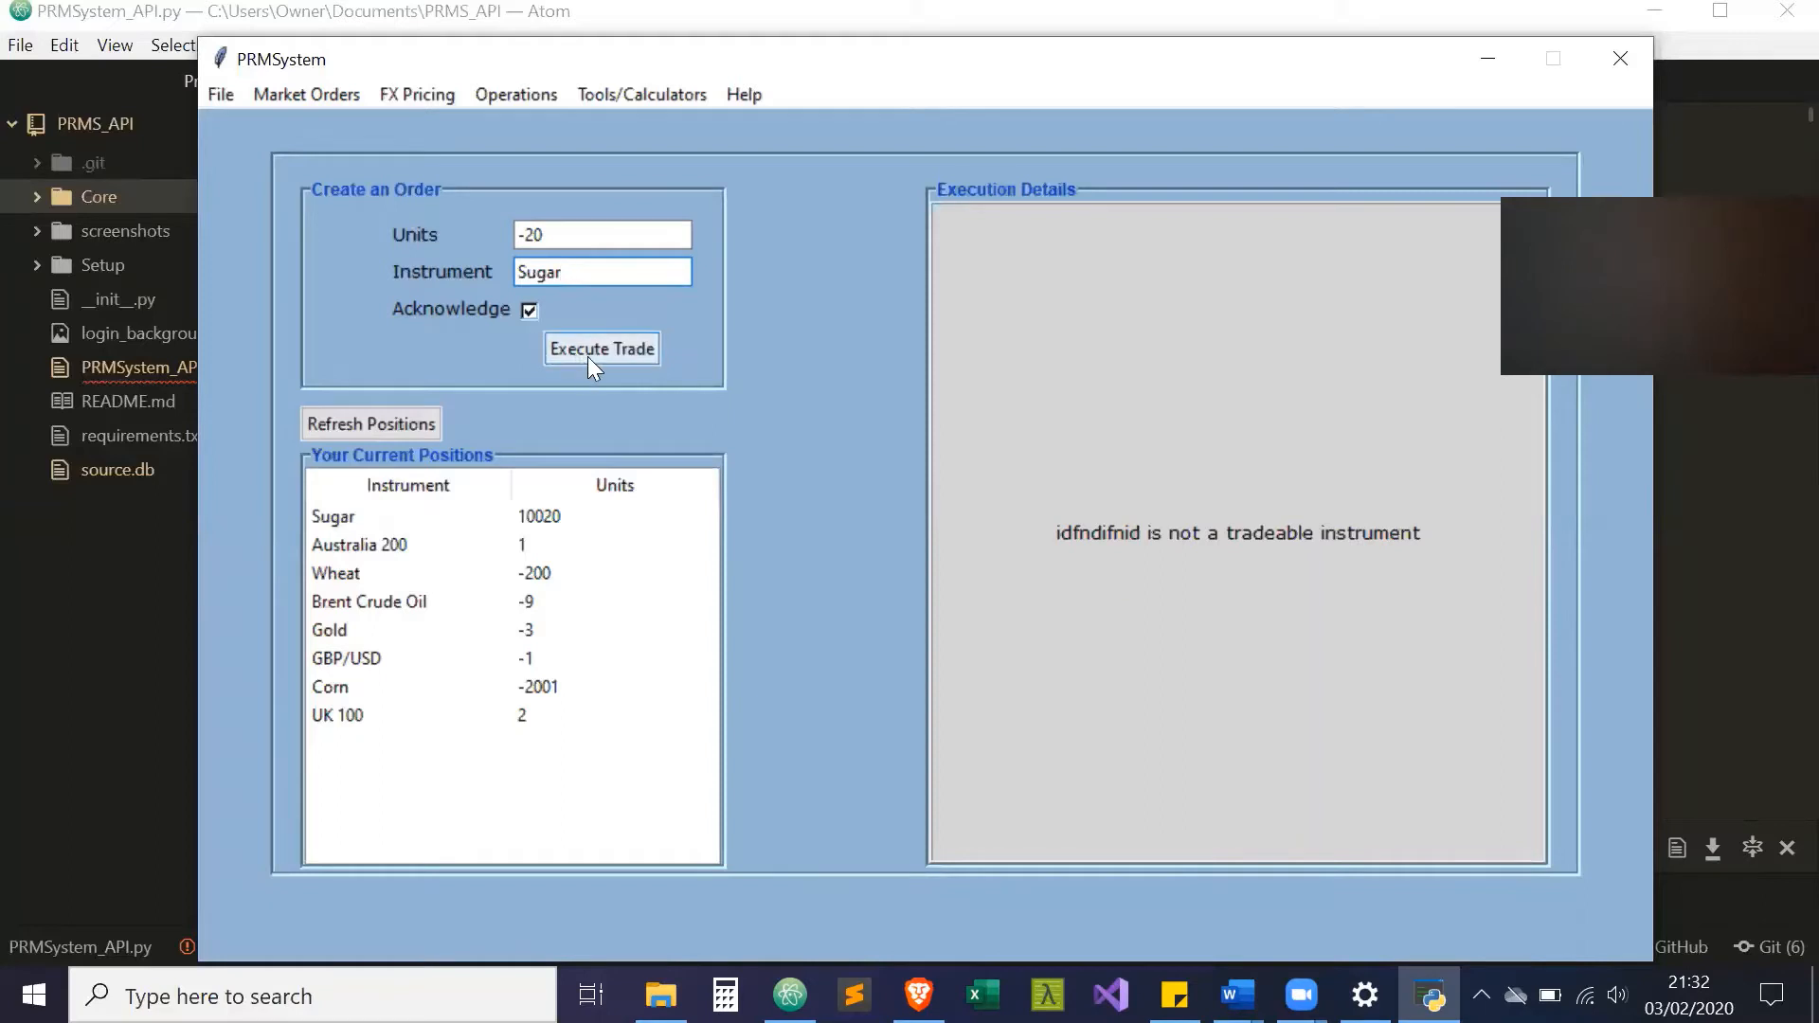
pyautogui.click(601, 348)
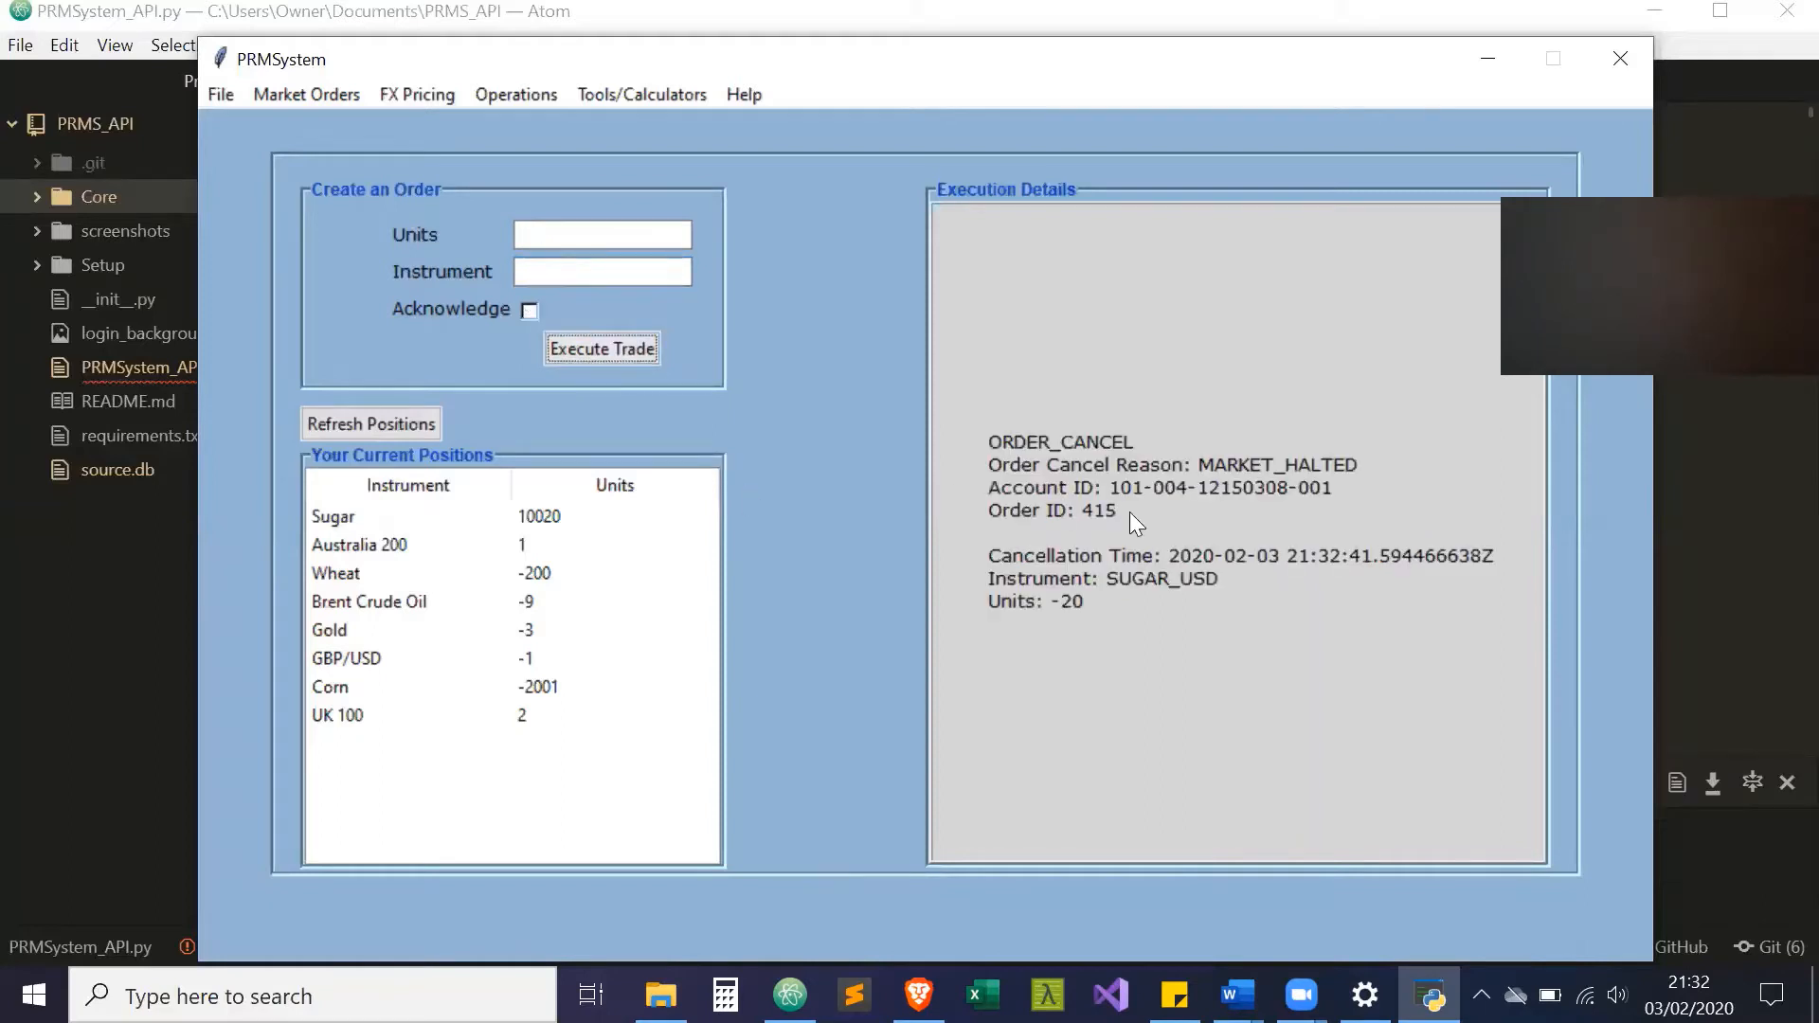
pyautogui.moveTo(1252, 476)
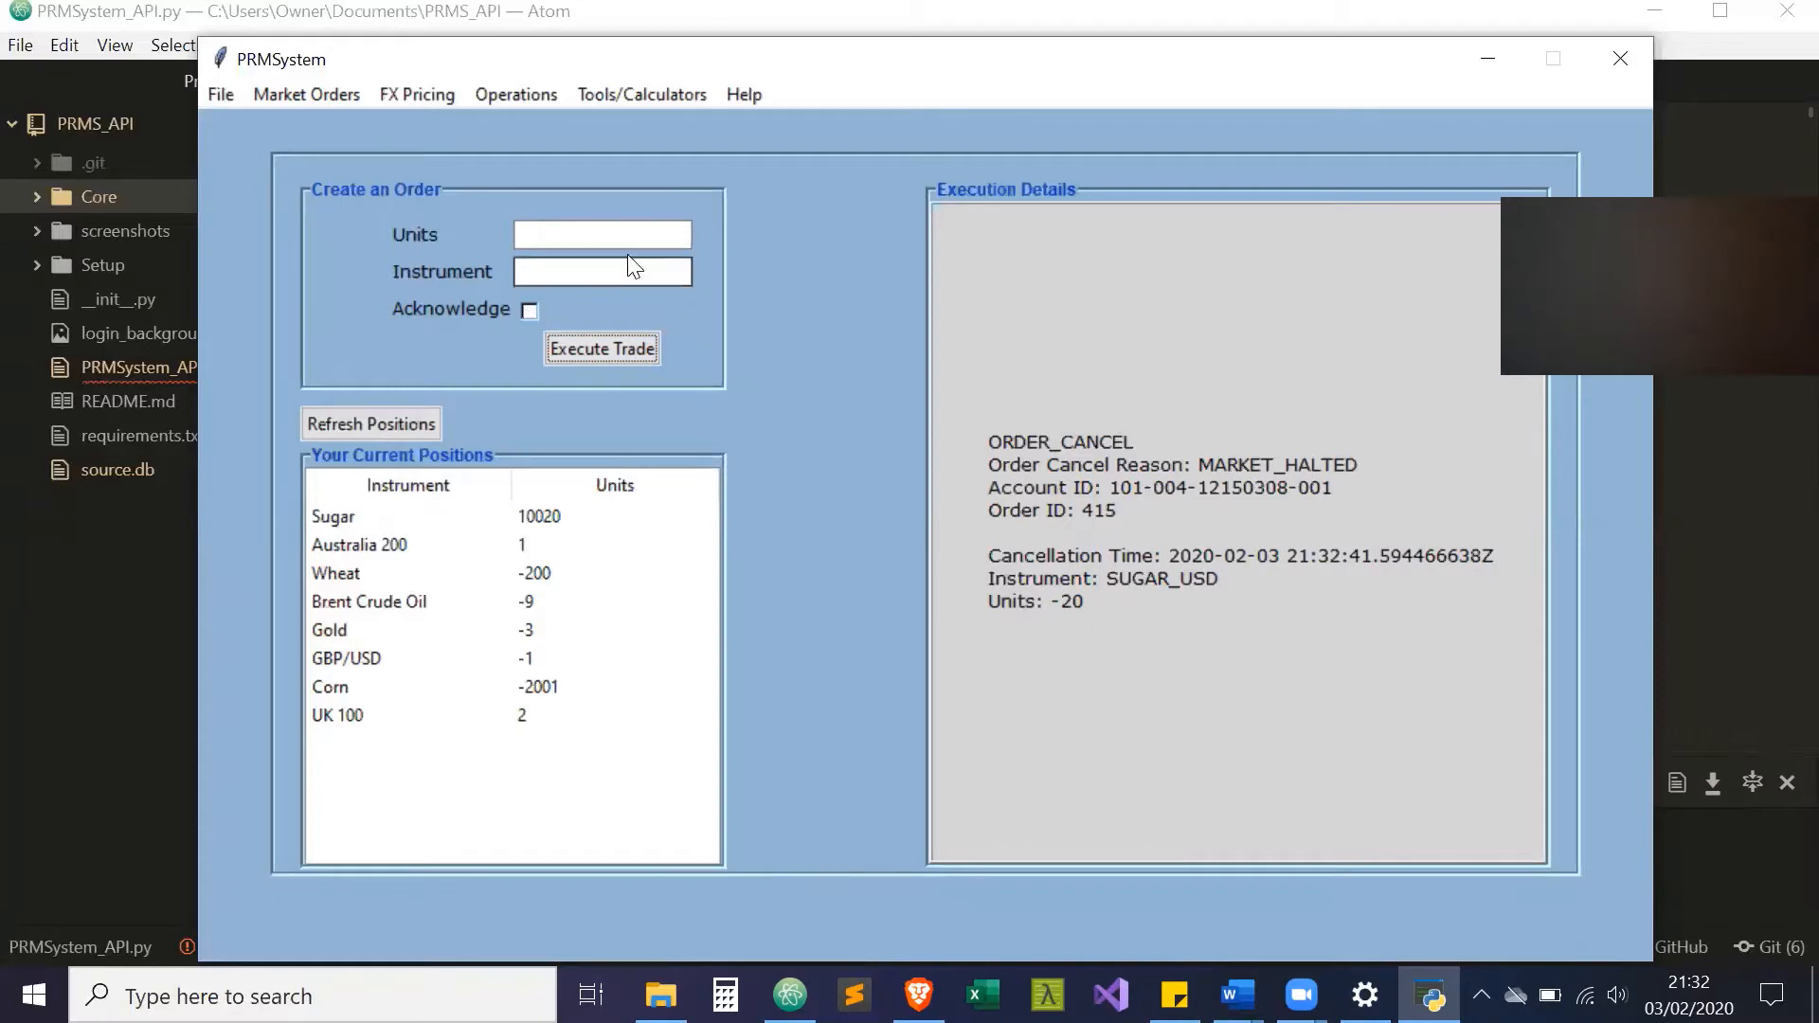
# - Enter and execute a 50-unit West Texas Oil order, which is filled
pyautogui.click(600, 235)
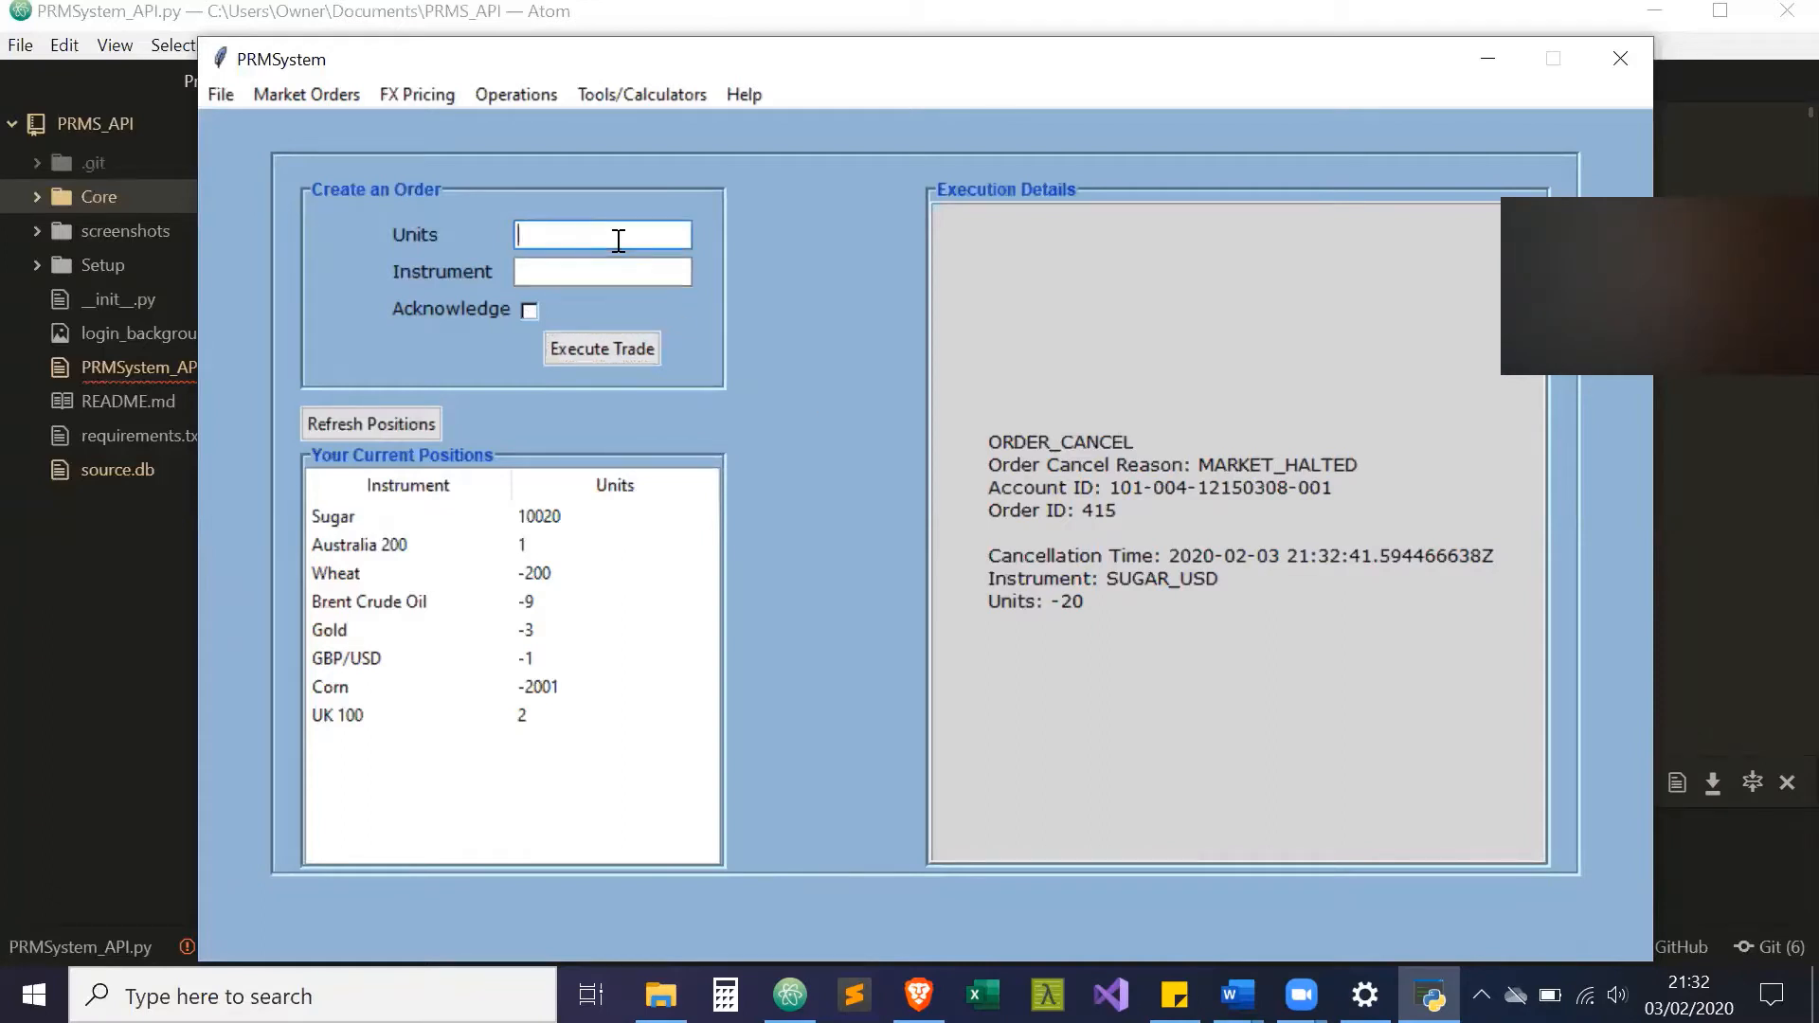
pyautogui.click(220, 94)
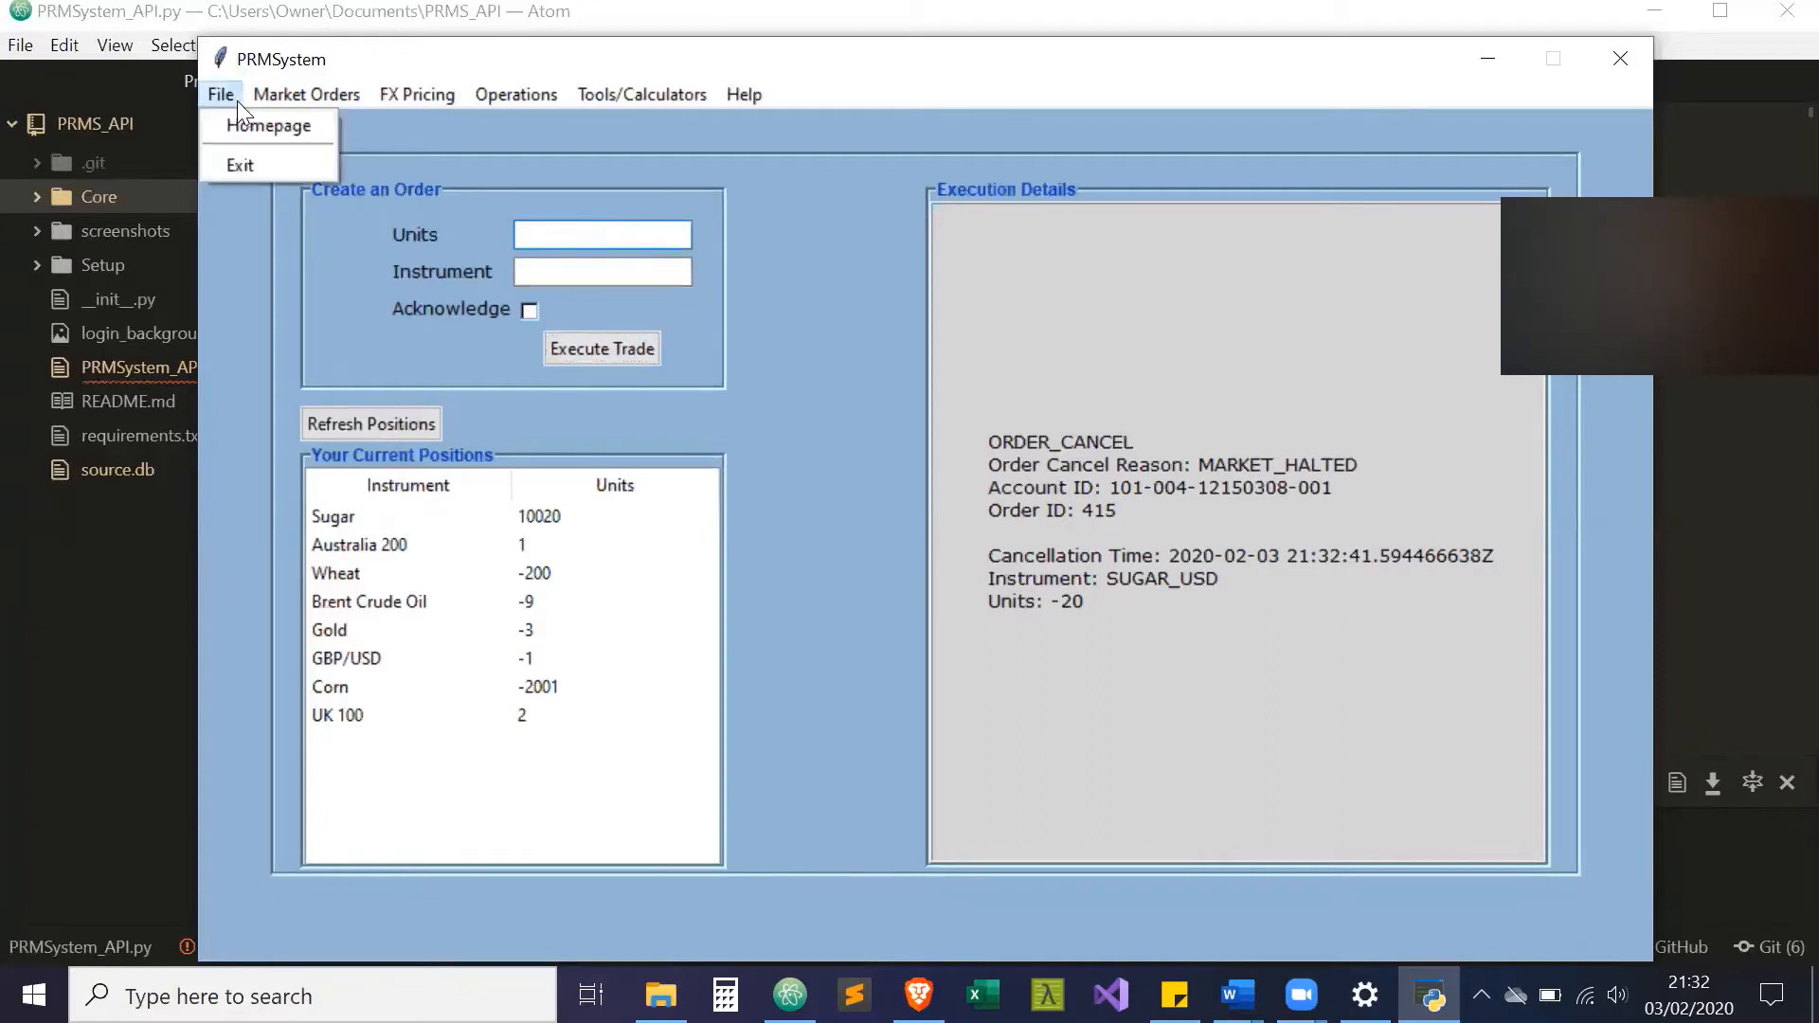
pyautogui.click(601, 235)
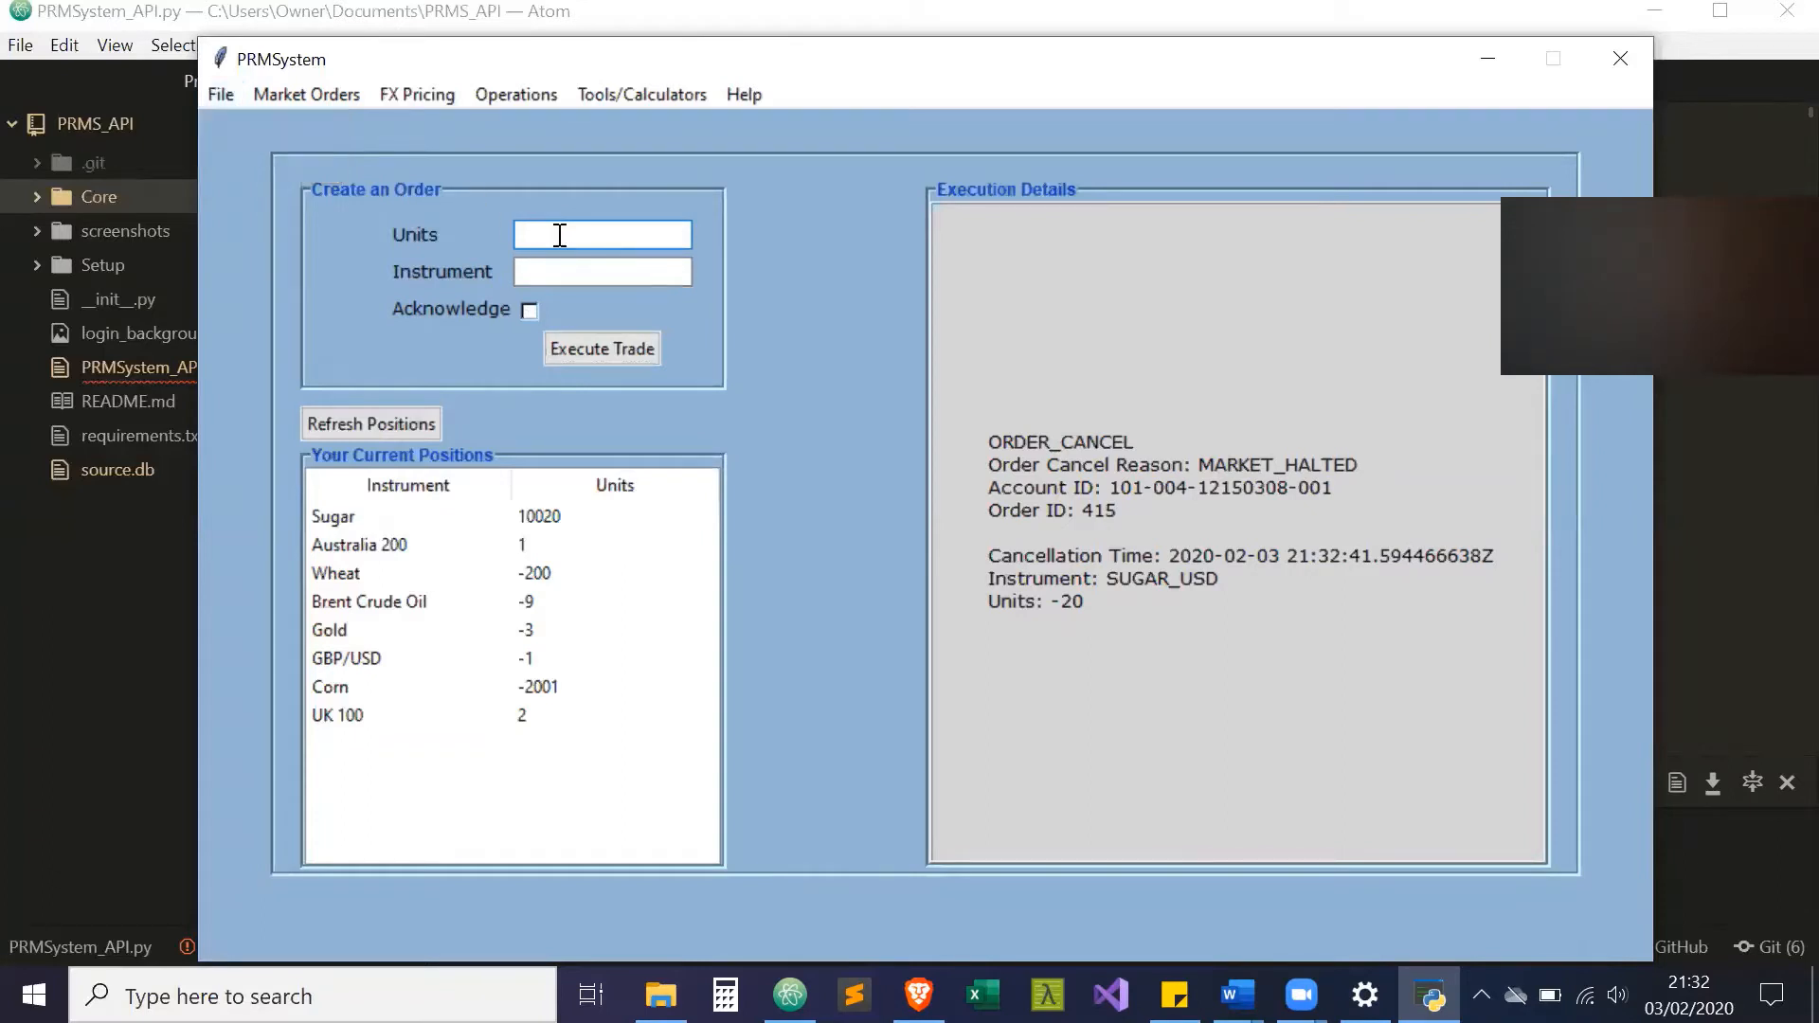
pyautogui.write('West')
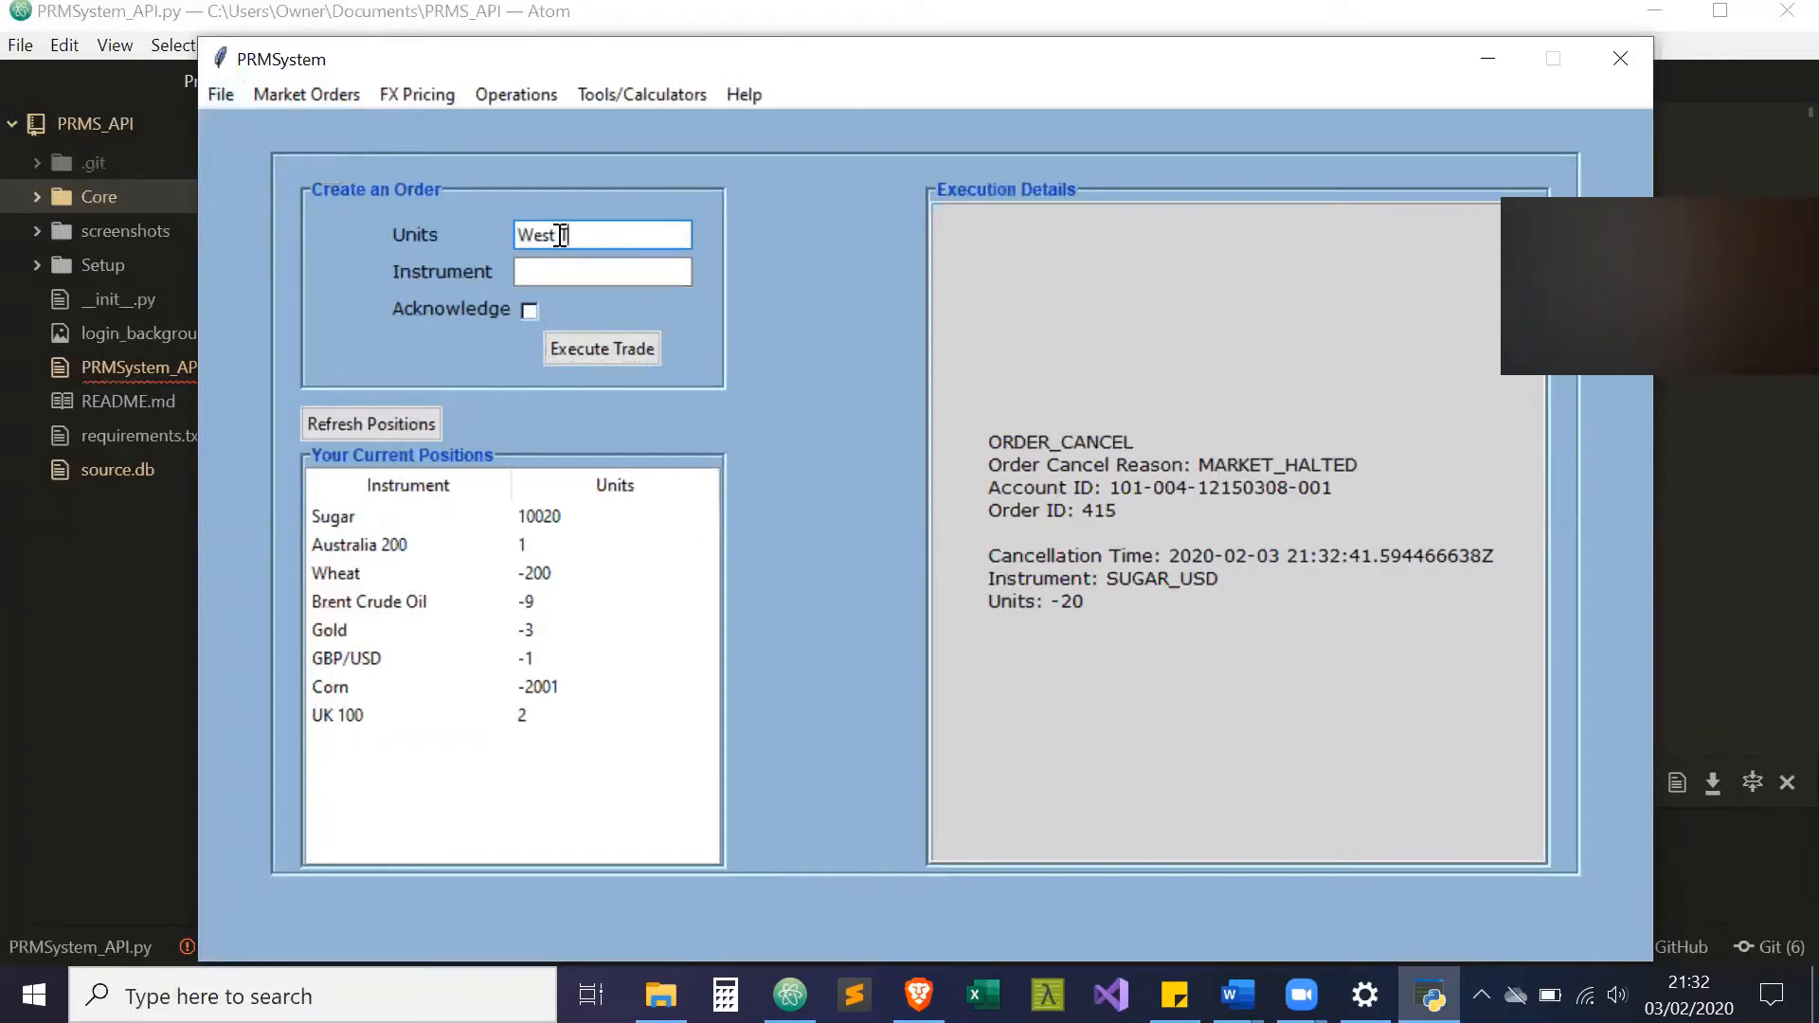
pyautogui.write('Texas Oil')
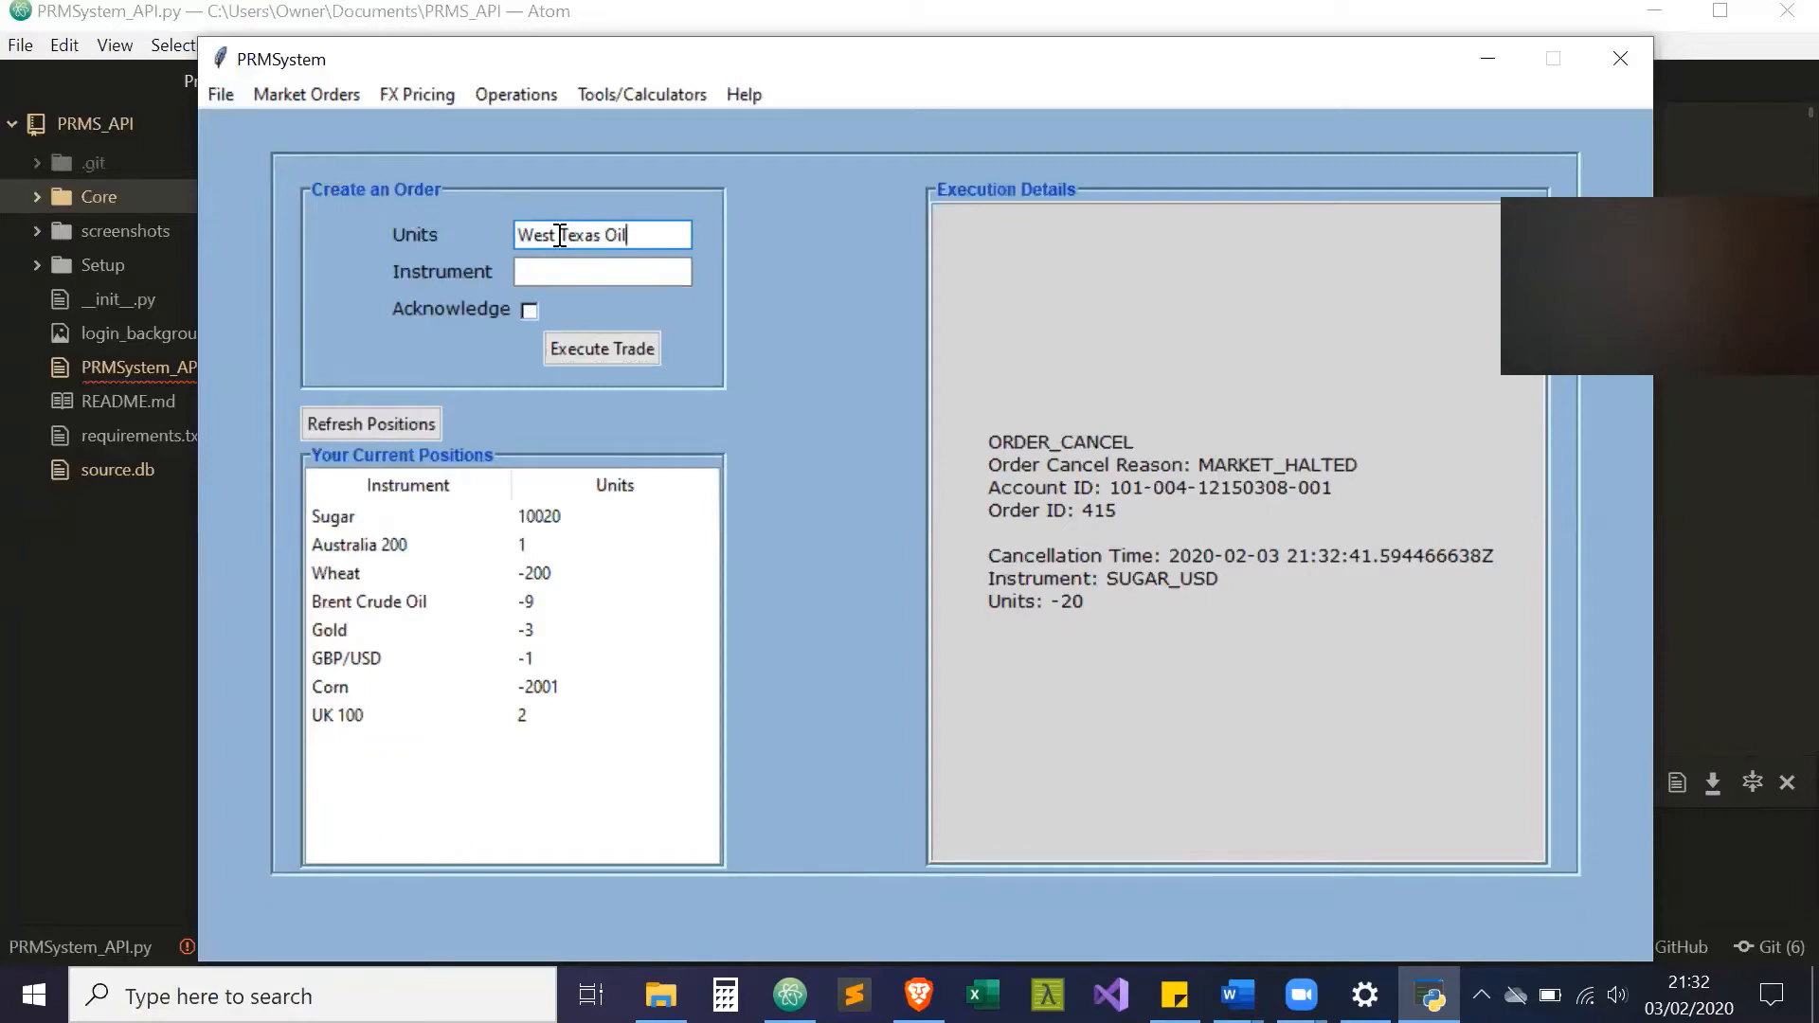
pyautogui.click(601, 271)
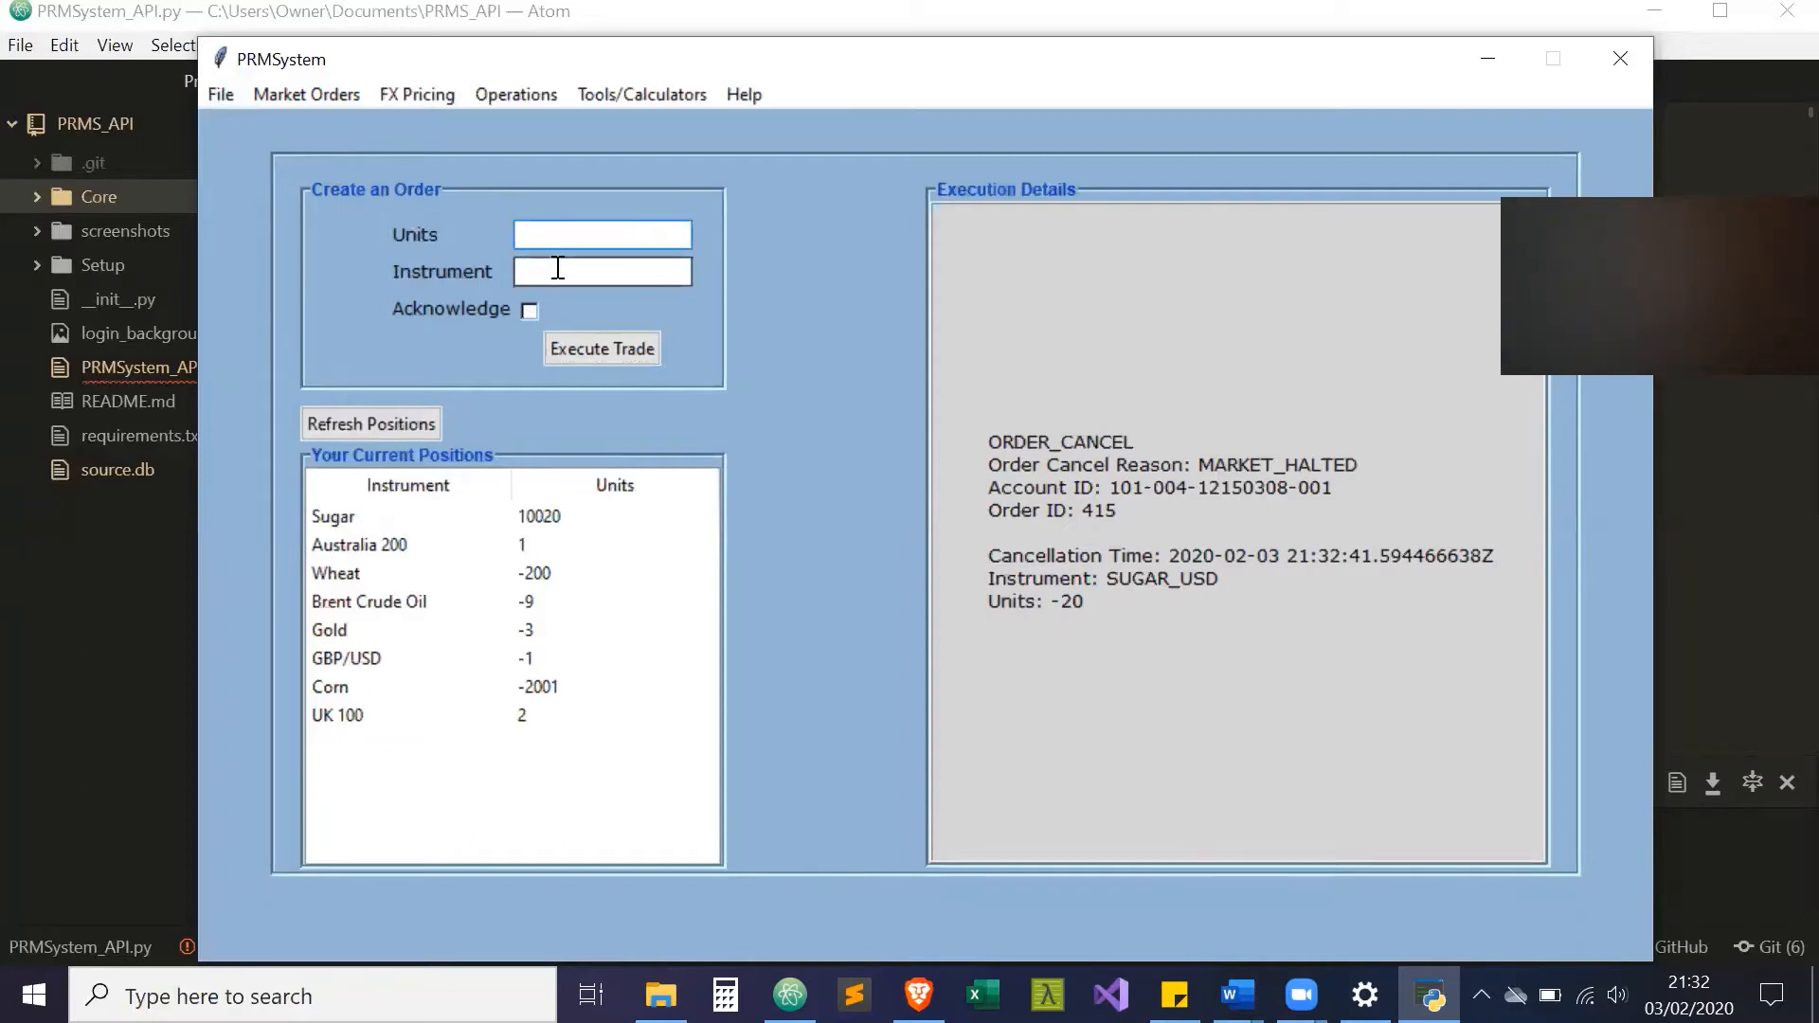
pyautogui.write('West Texas Oil')
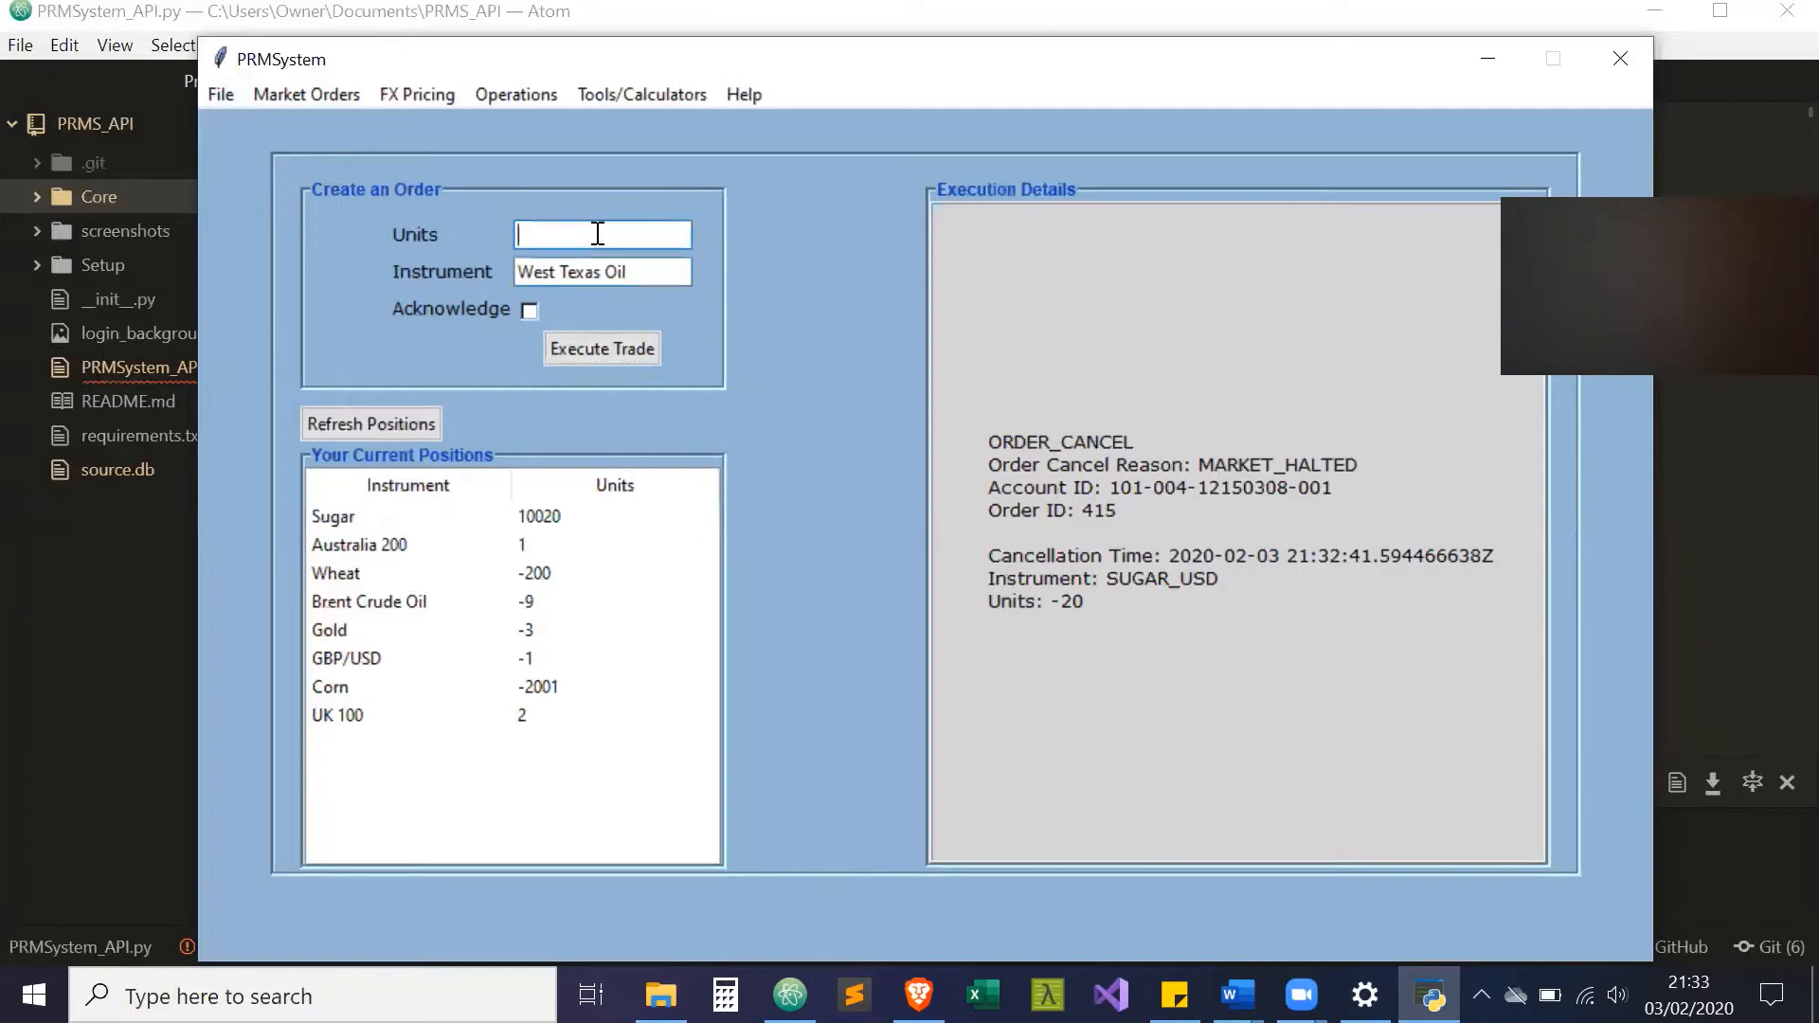
pyautogui.write('50')
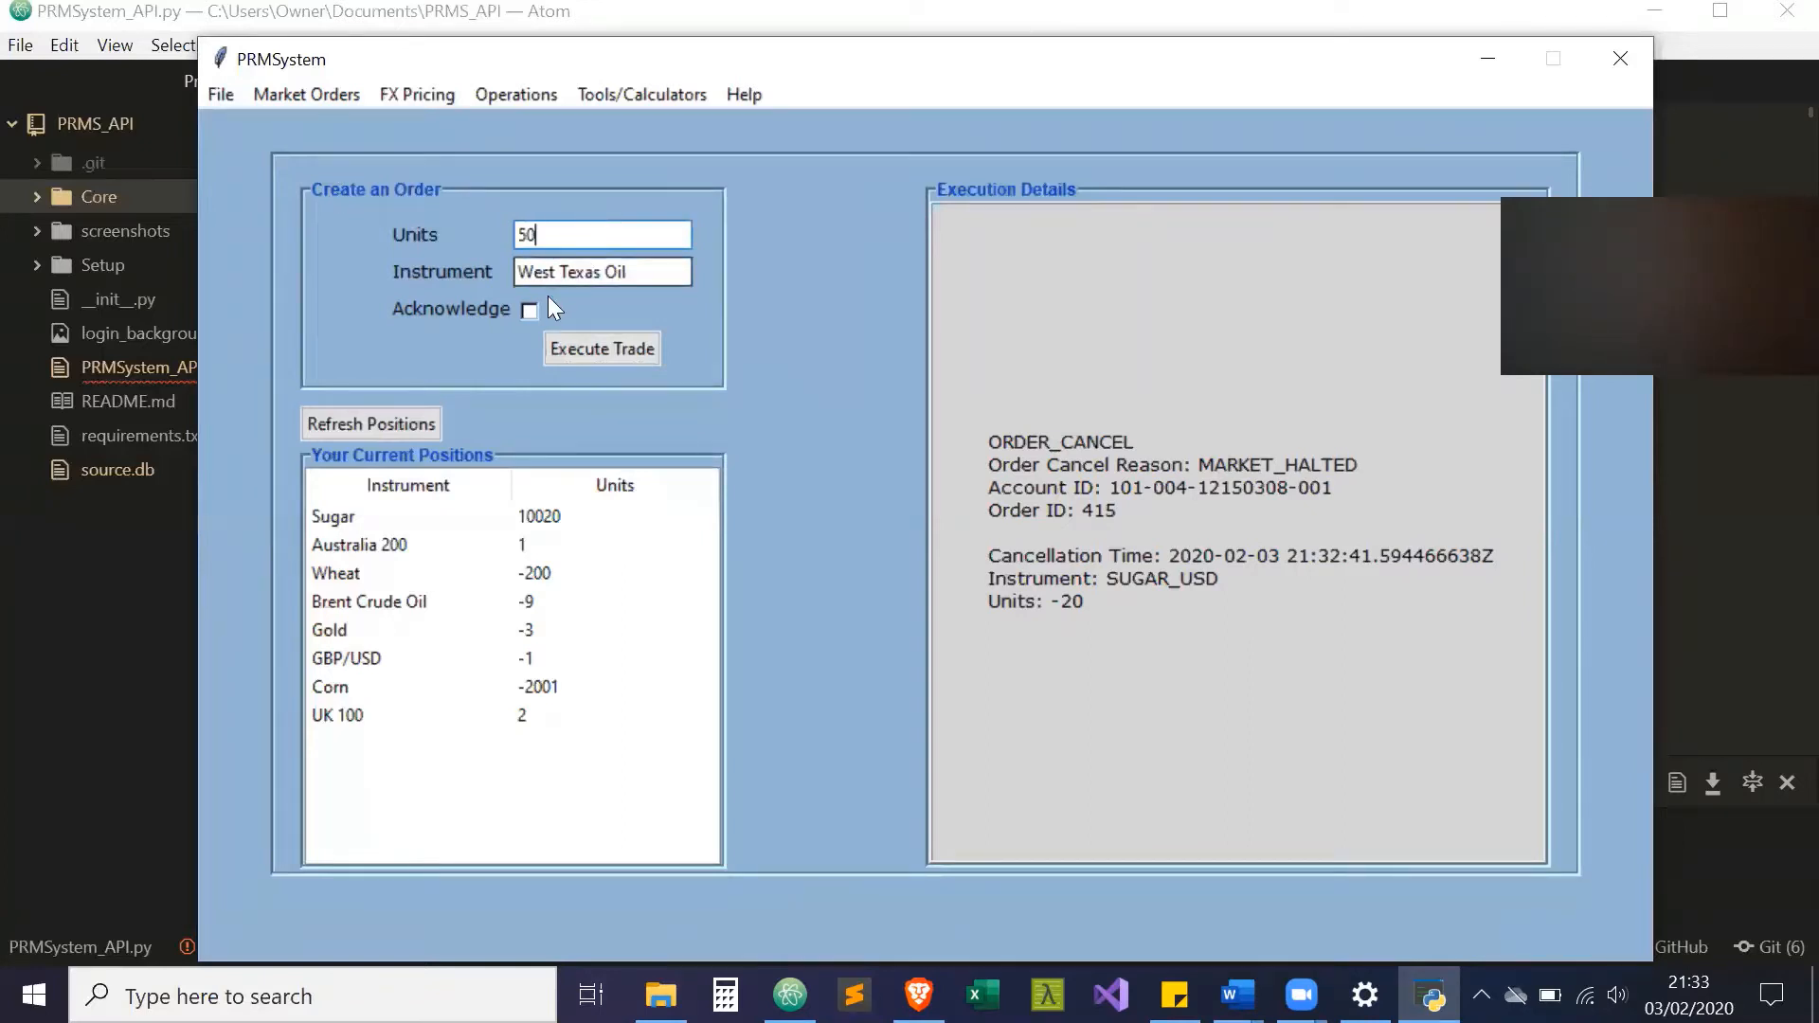
pyautogui.click(602, 348)
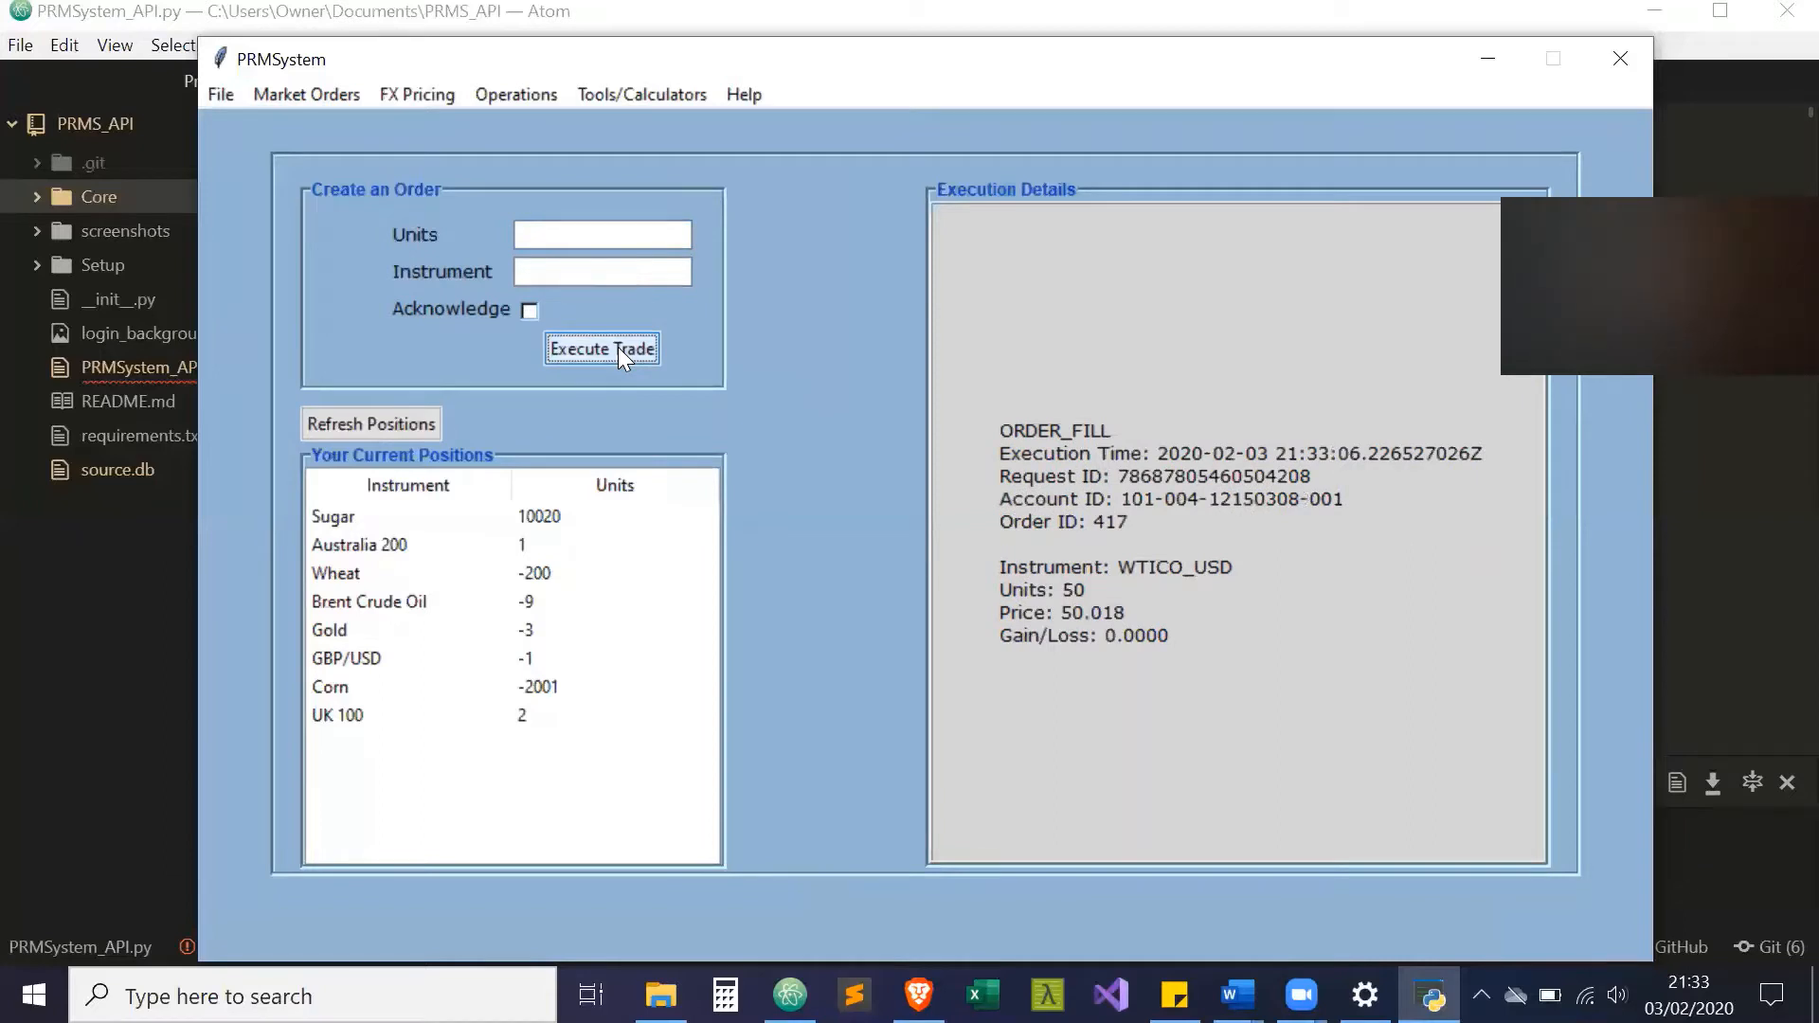
pyautogui.moveTo(1148, 519)
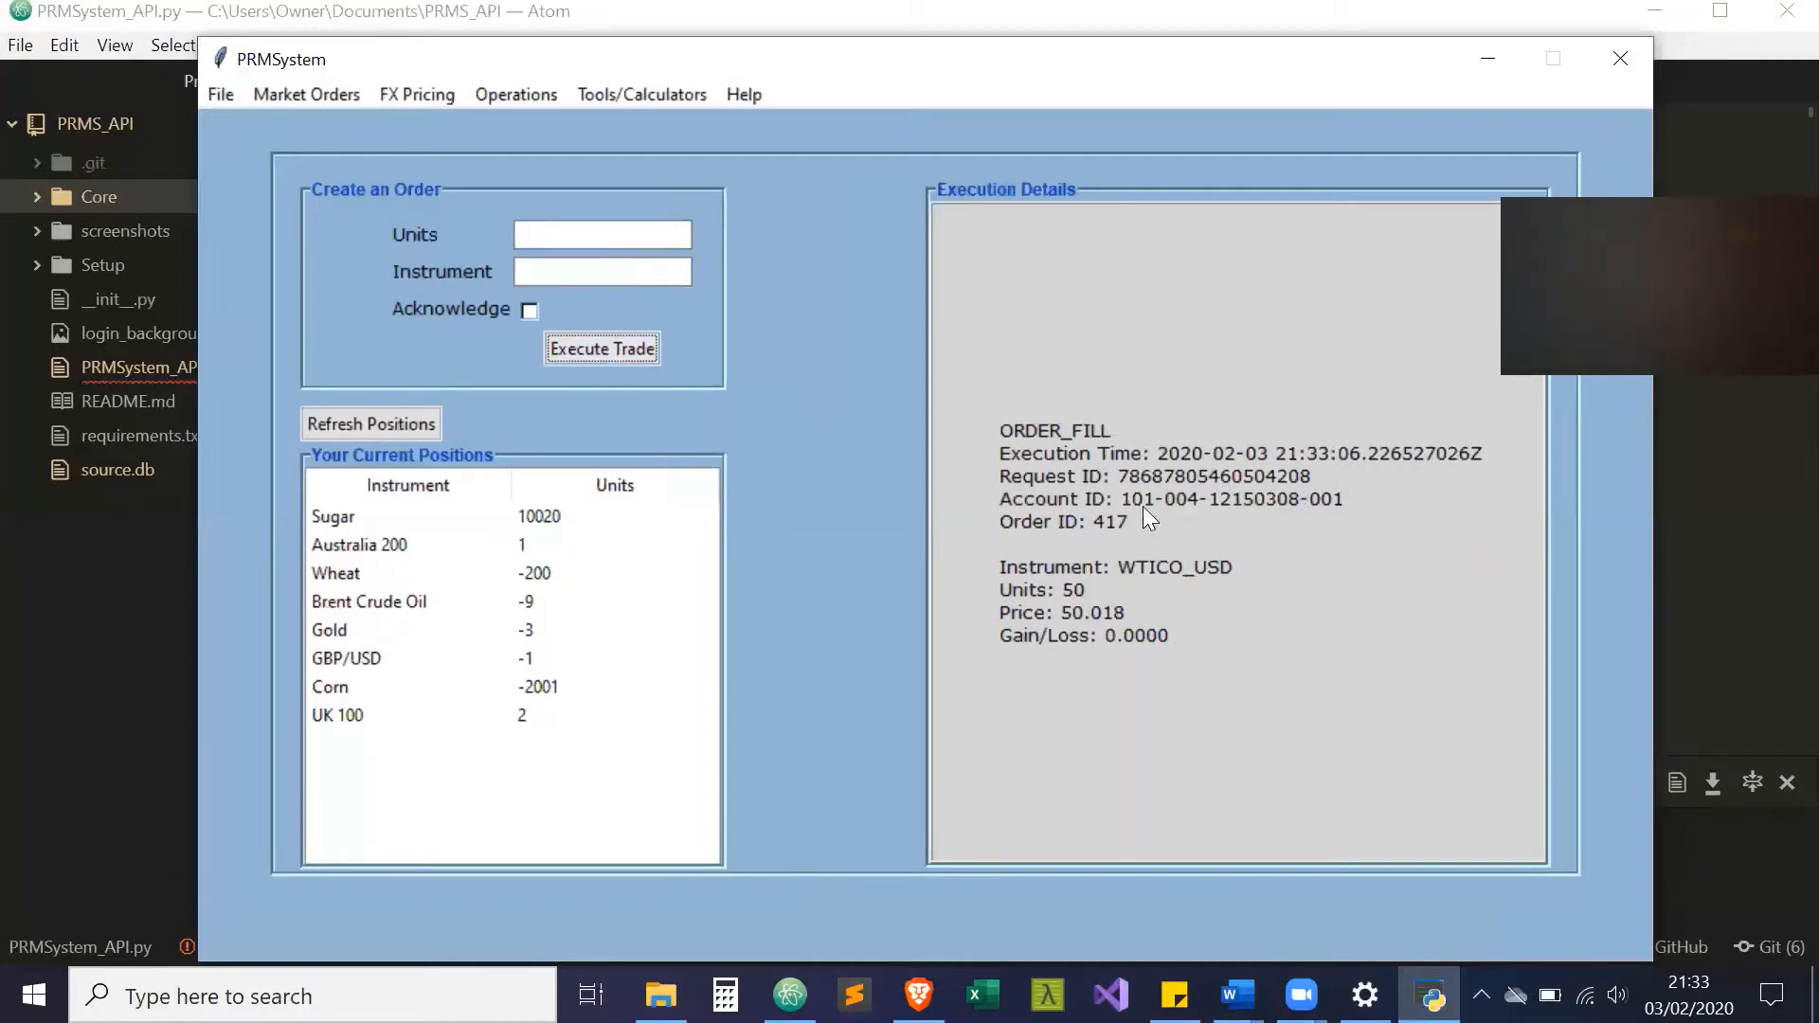
pyautogui.moveTo(1137, 579)
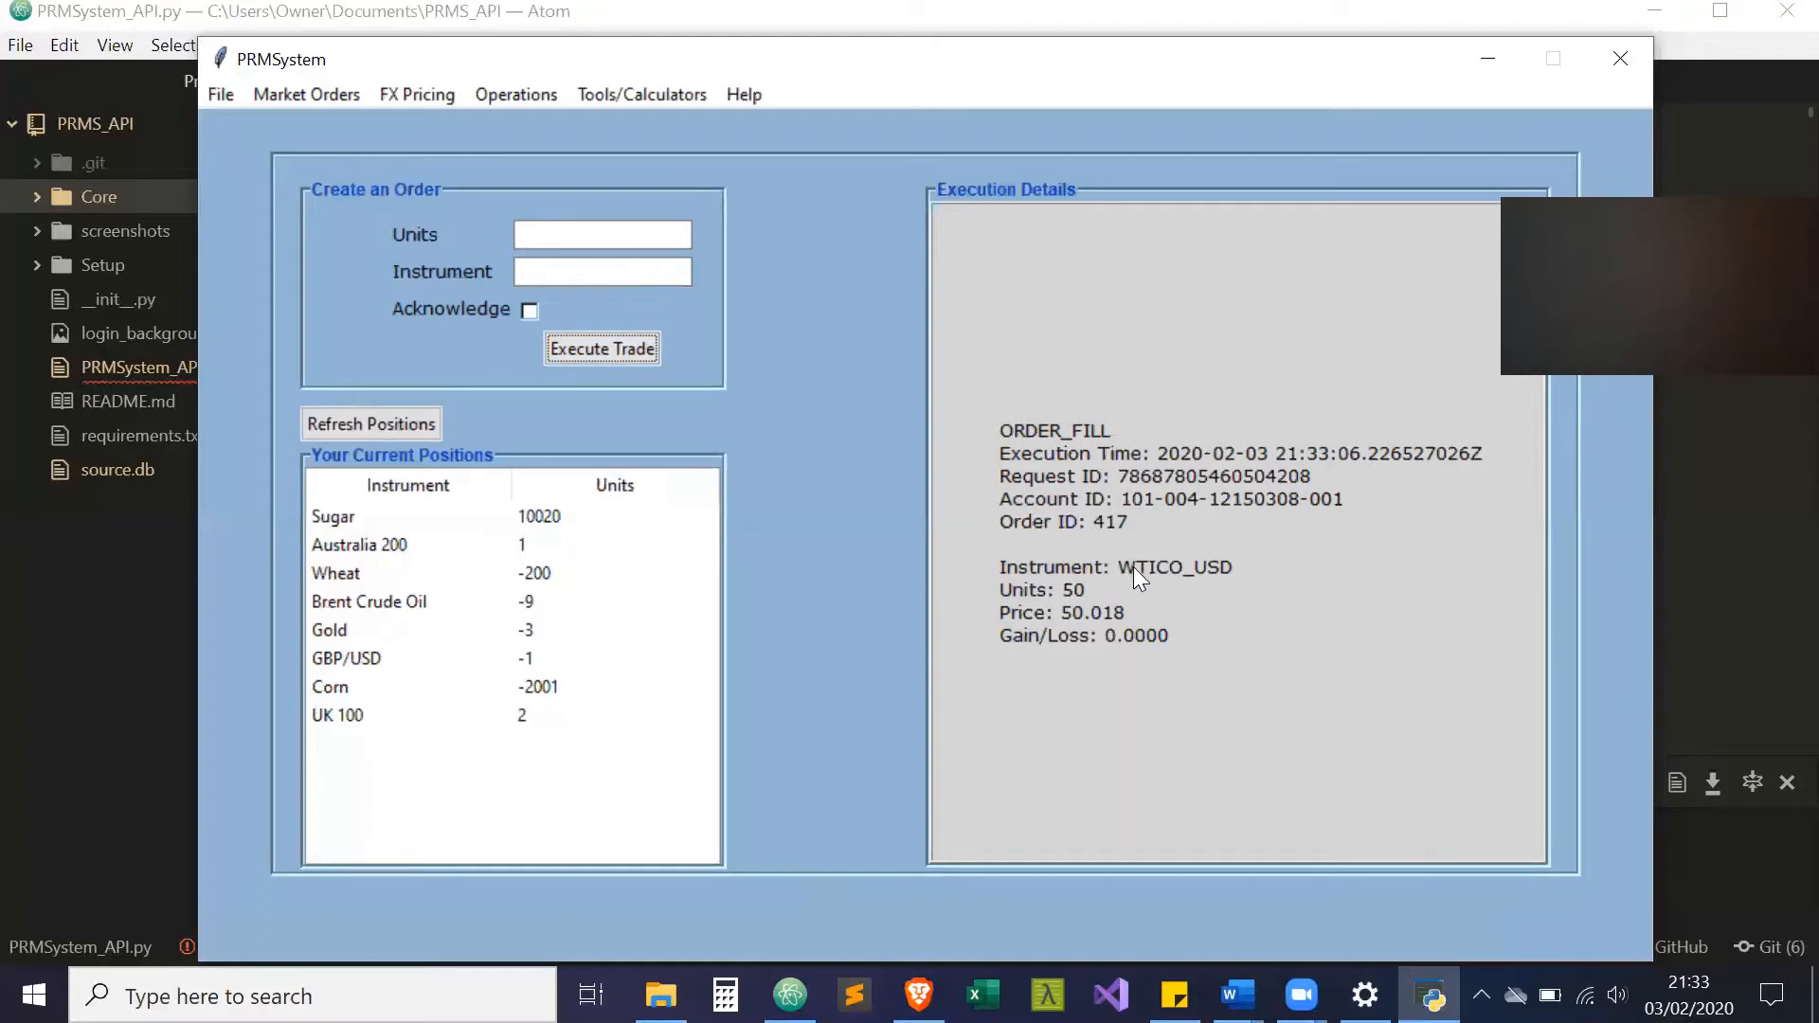
pyautogui.moveTo(1153, 578)
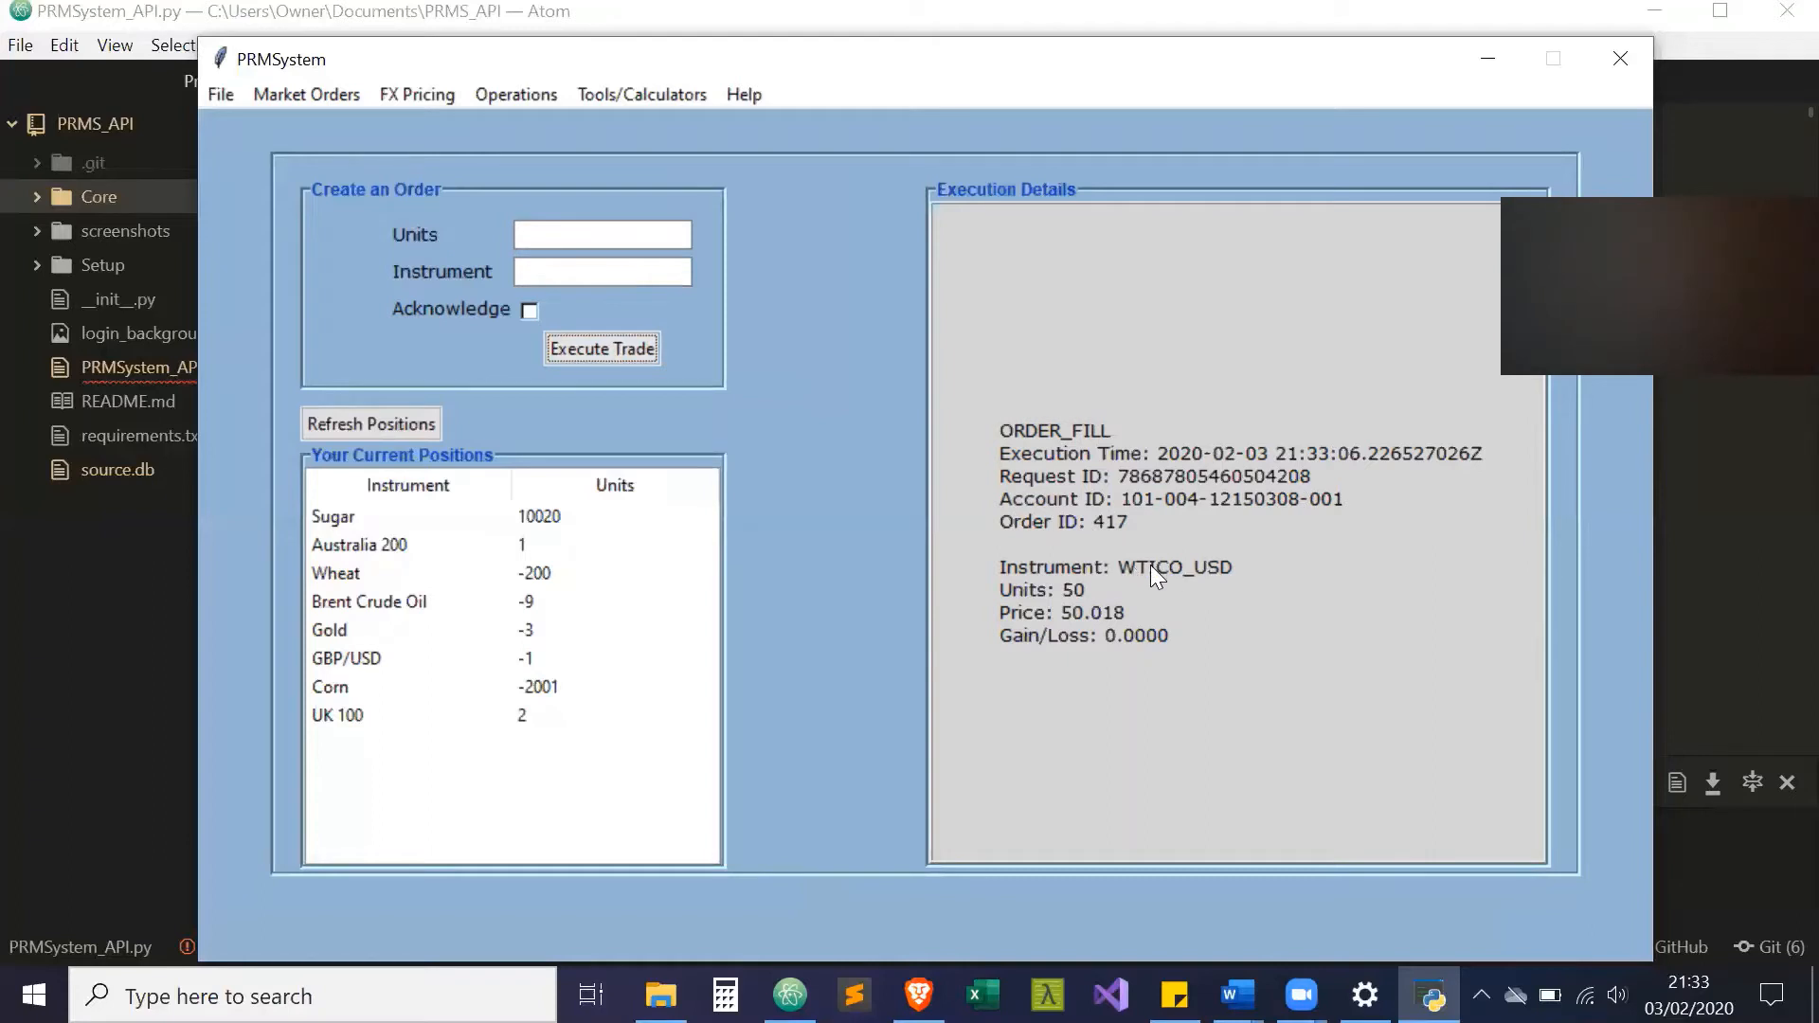
pyautogui.moveTo(1097, 603)
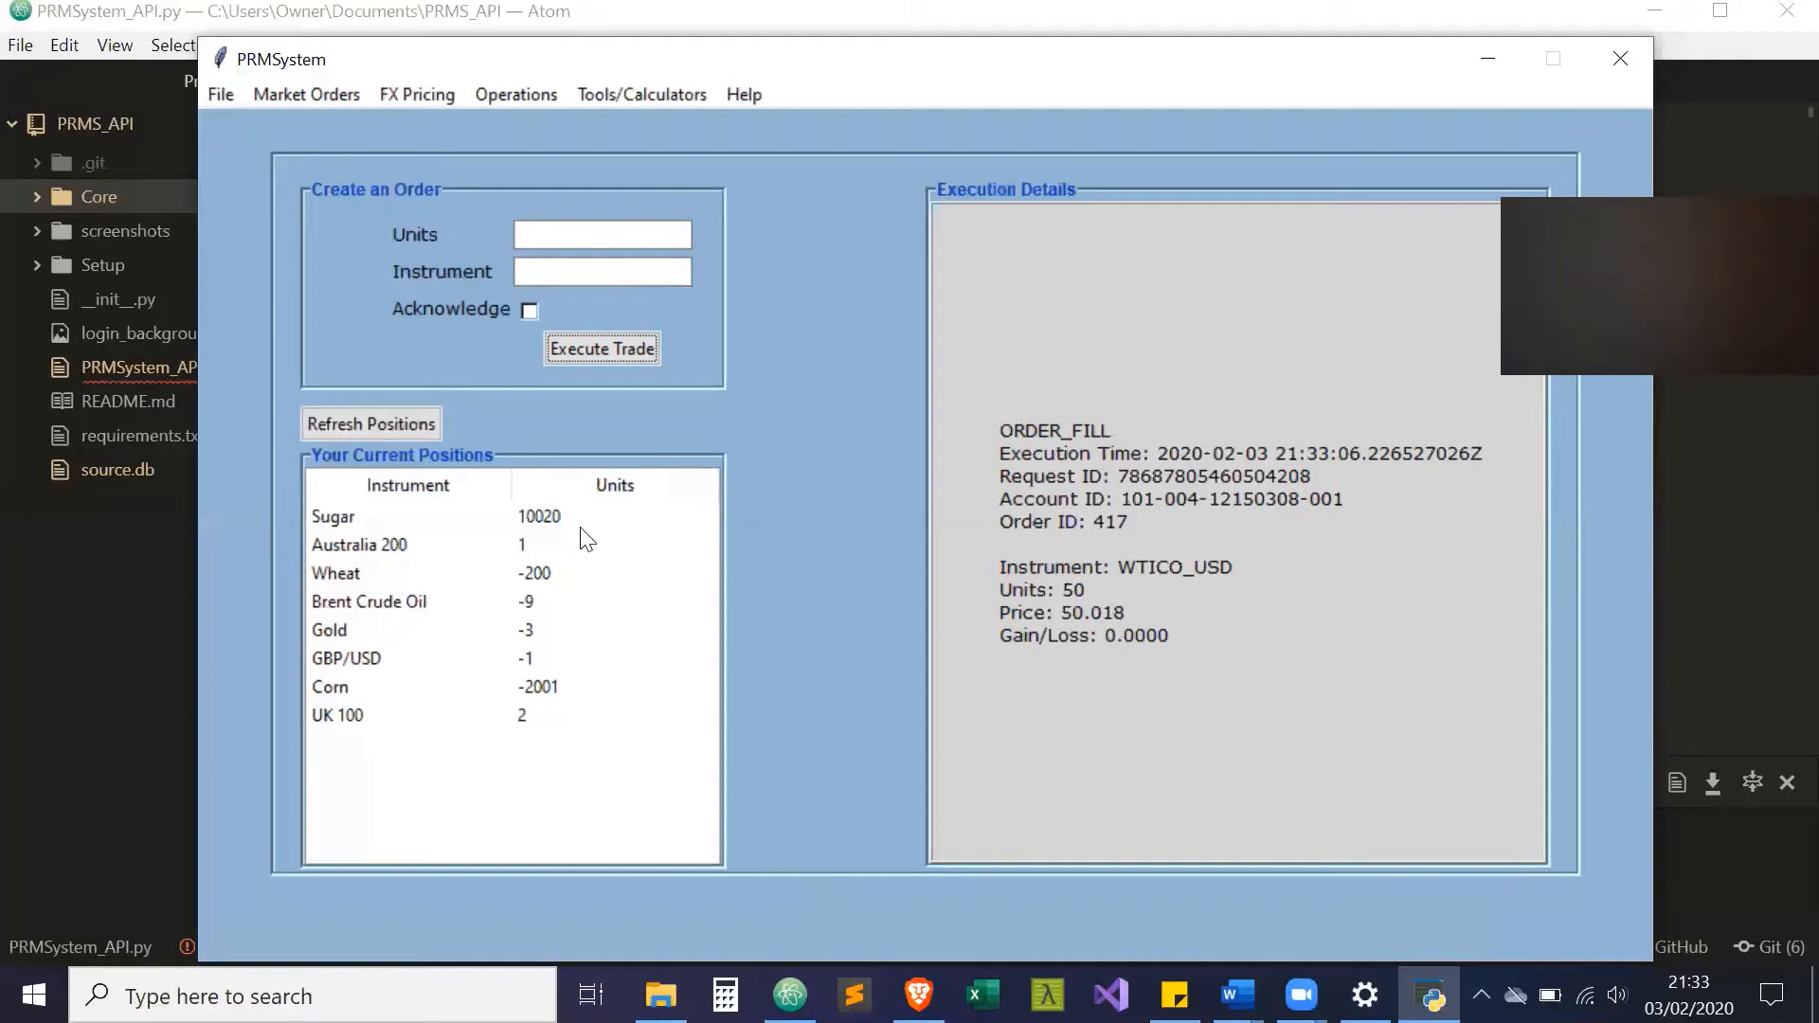
# - Reload current positions to show West Texas Oil at 50 units and reopen the Market Orders menu
pyautogui.click(369, 423)
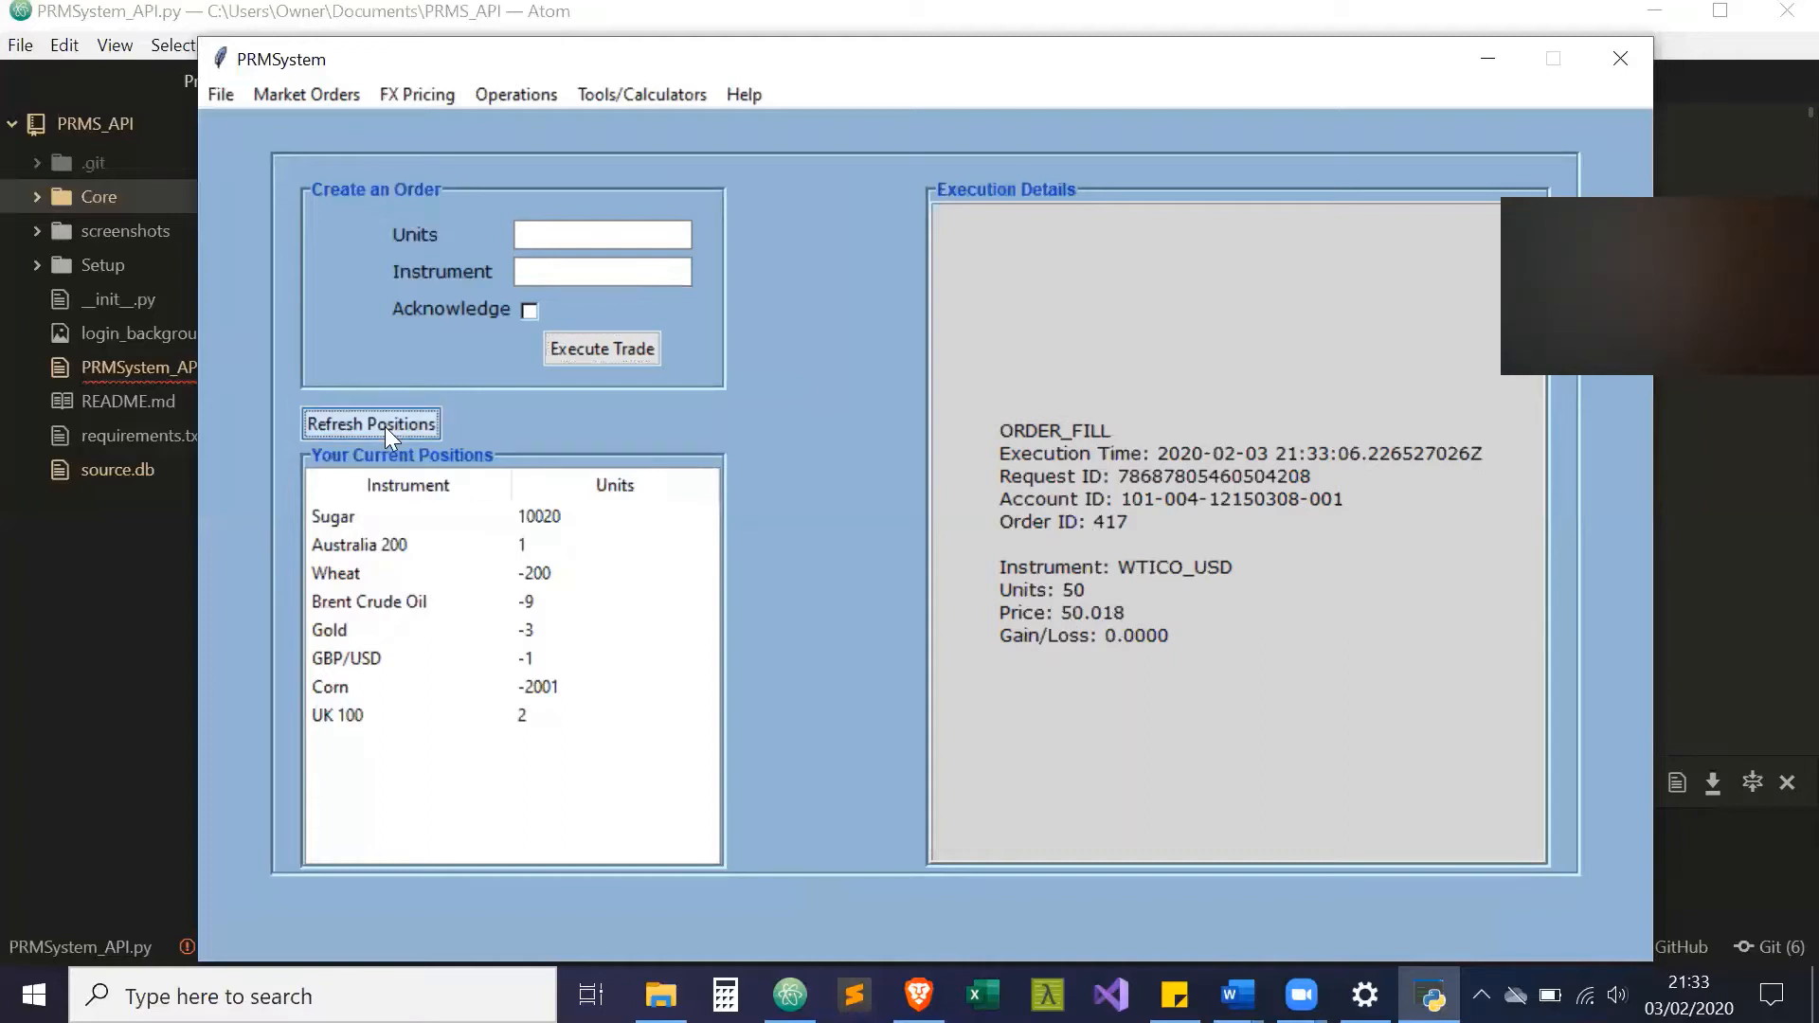
pyautogui.click(370, 422)
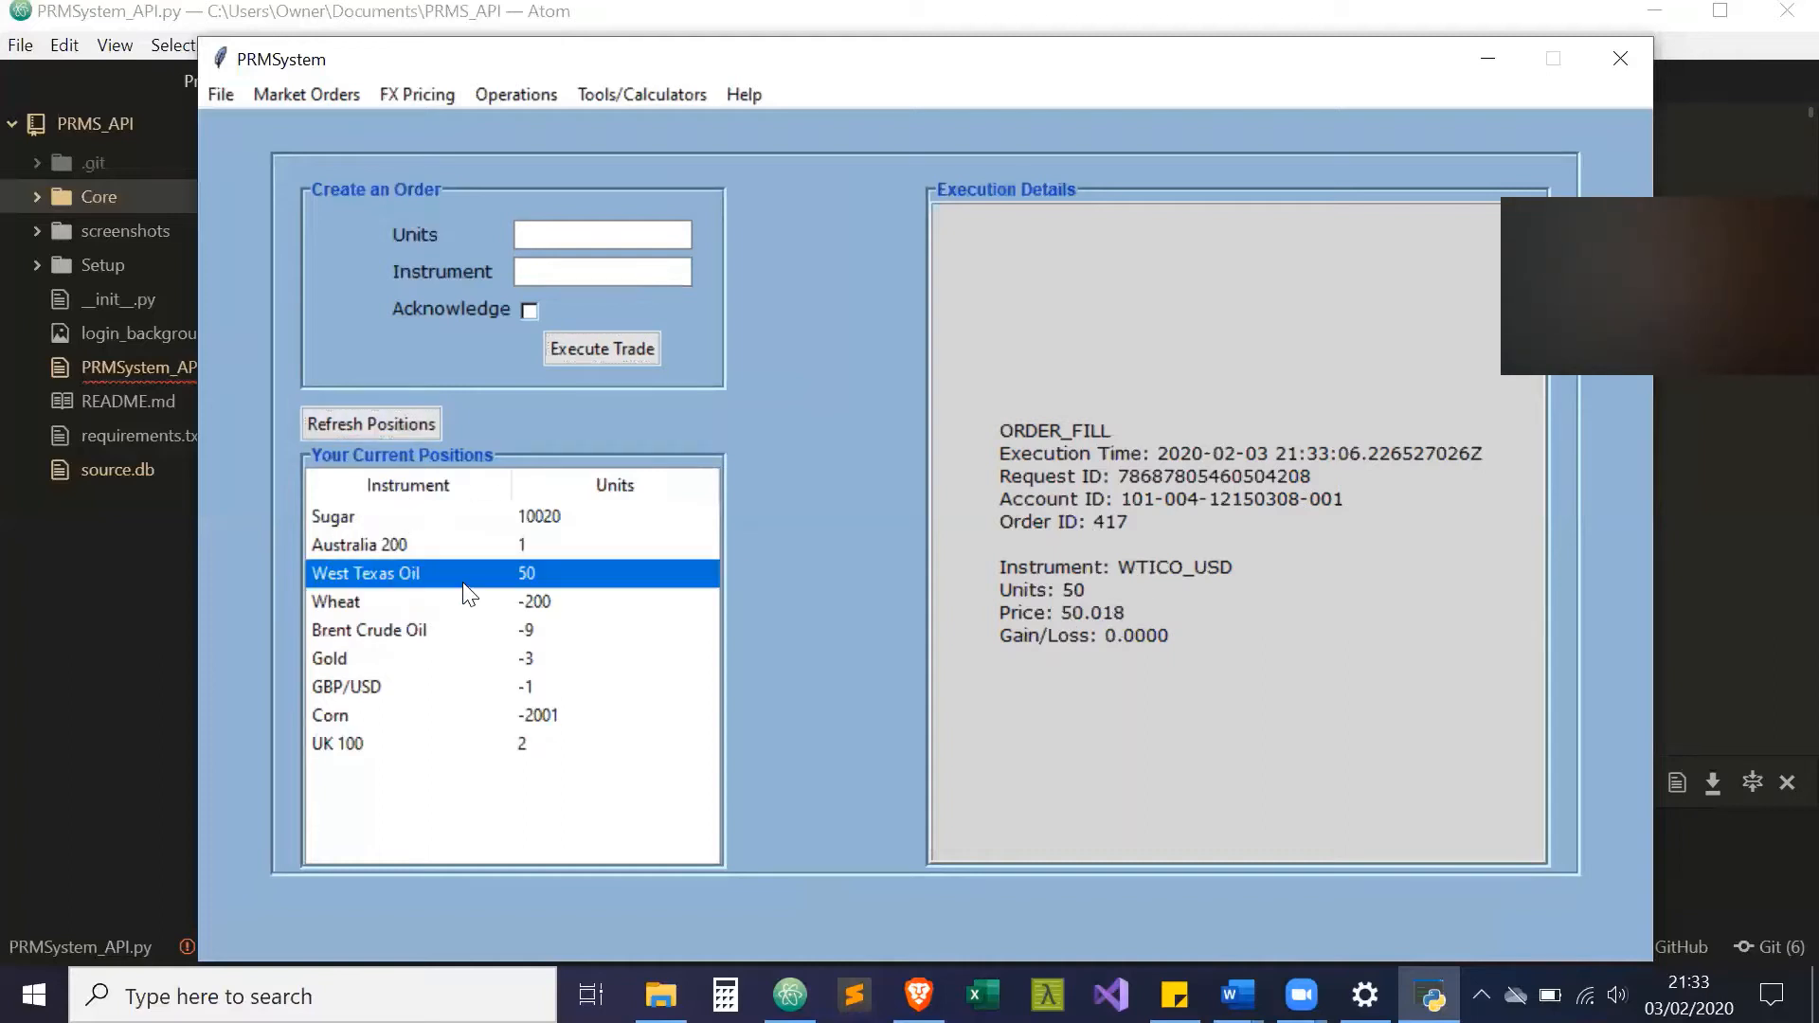
pyautogui.moveTo(885, 542)
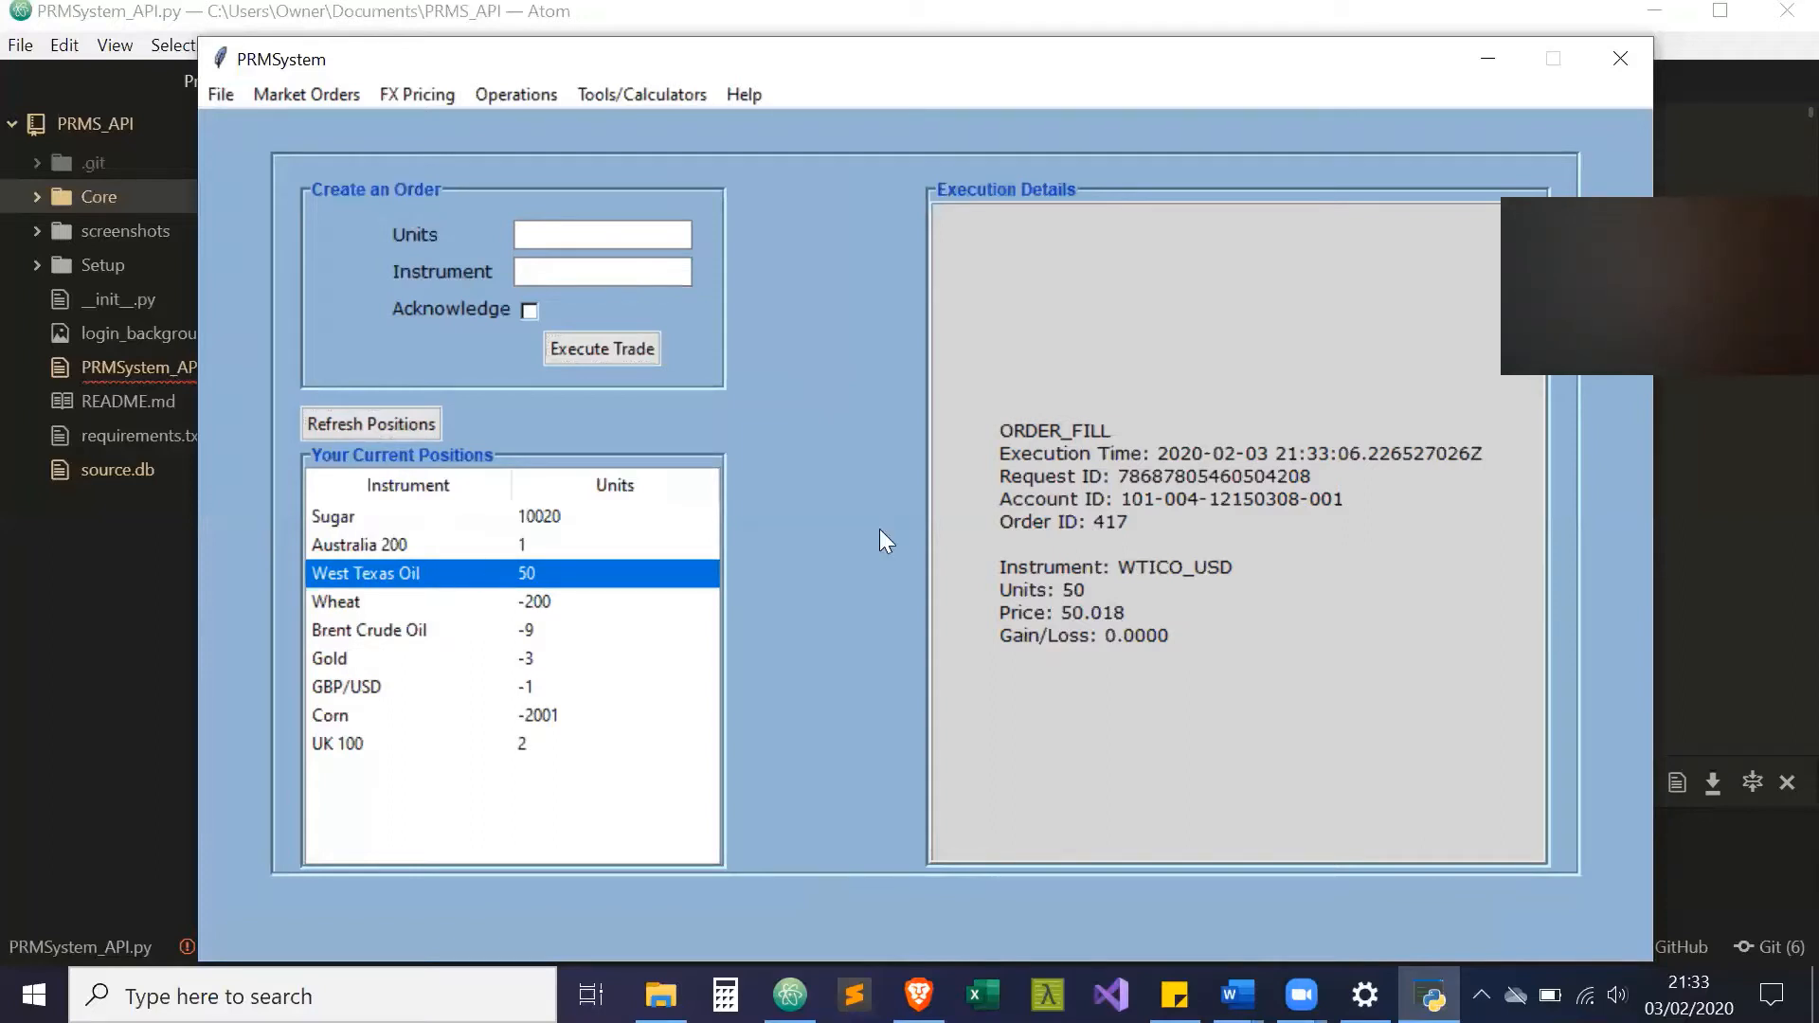
pyautogui.moveTo(394, 132)
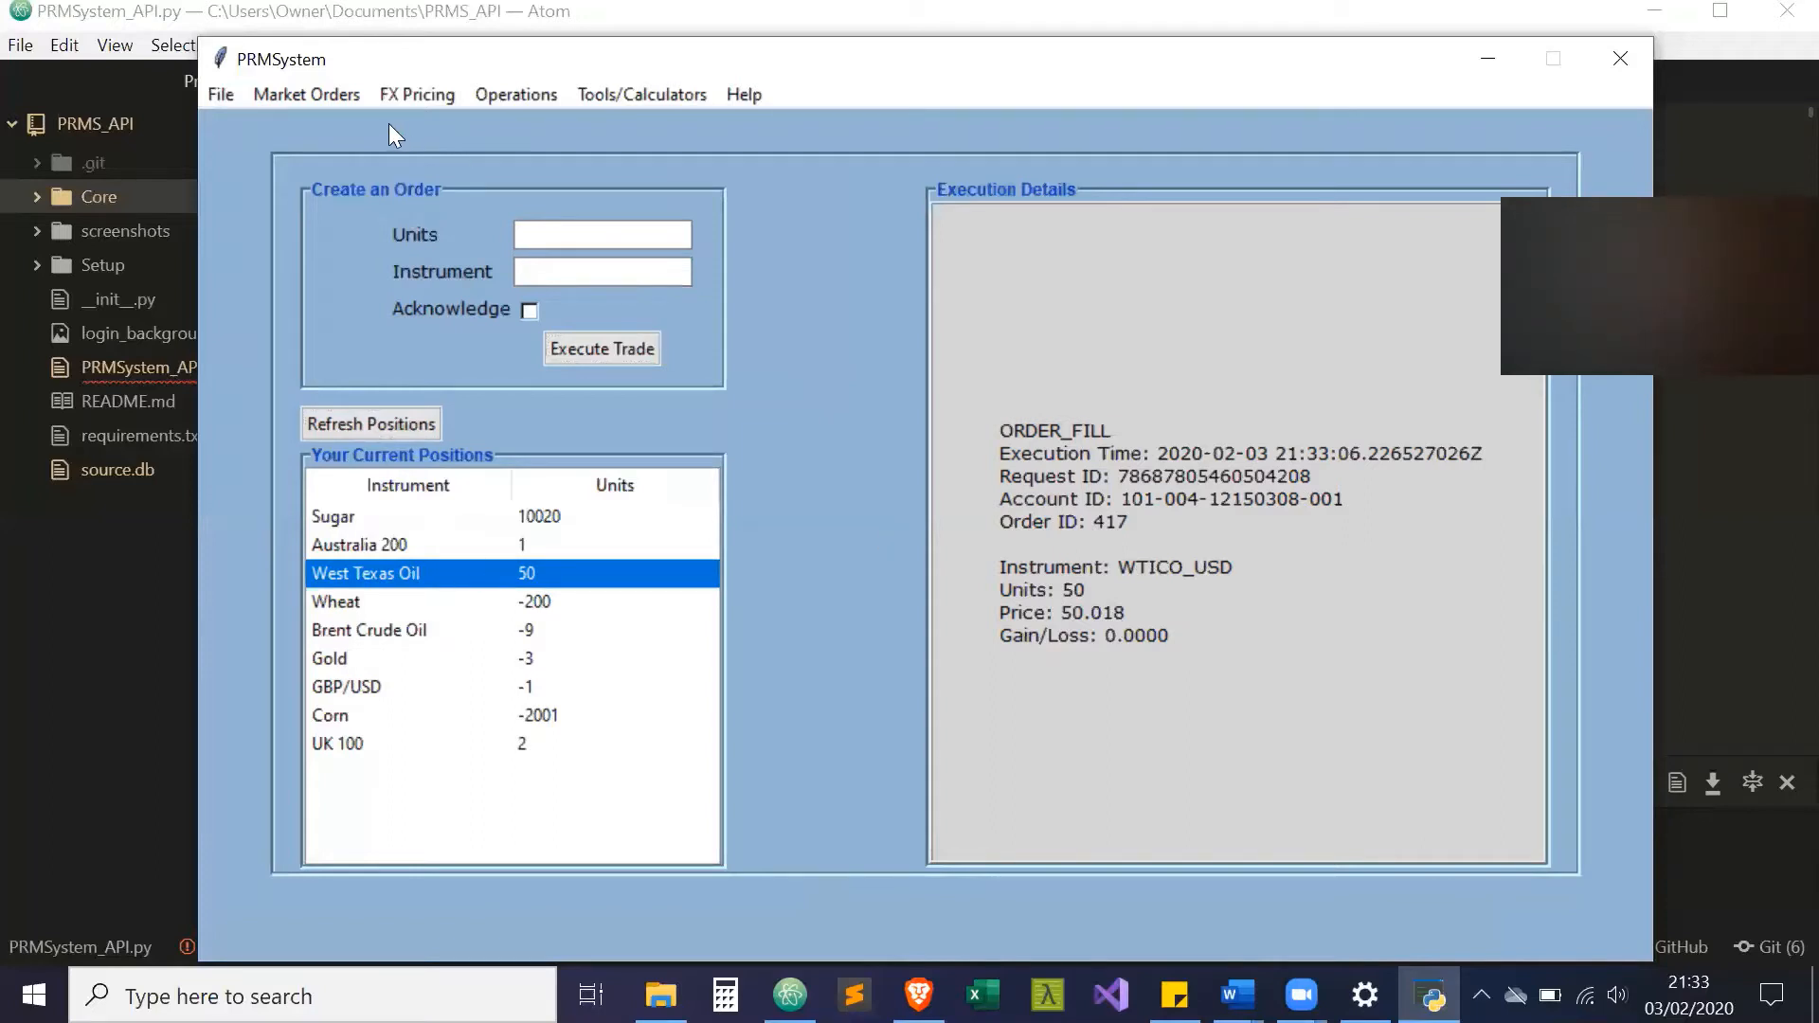
pyautogui.moveTo(306, 95)
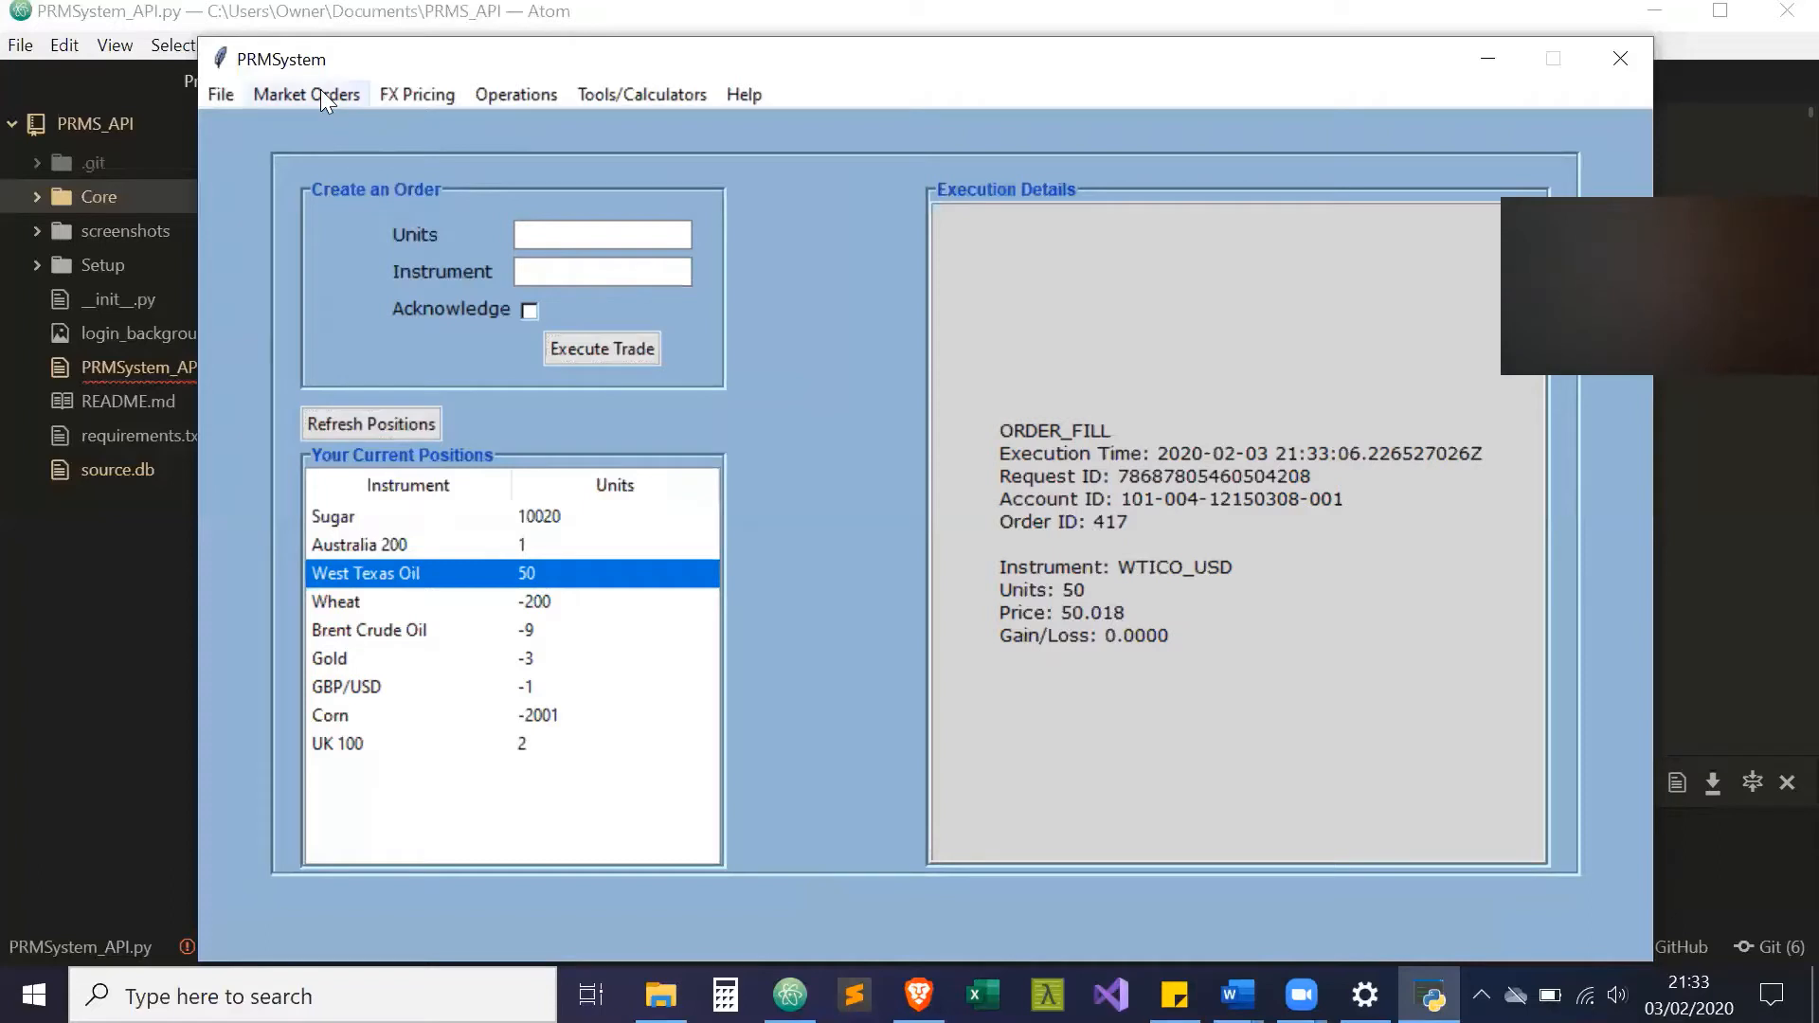
pyautogui.click(307, 95)
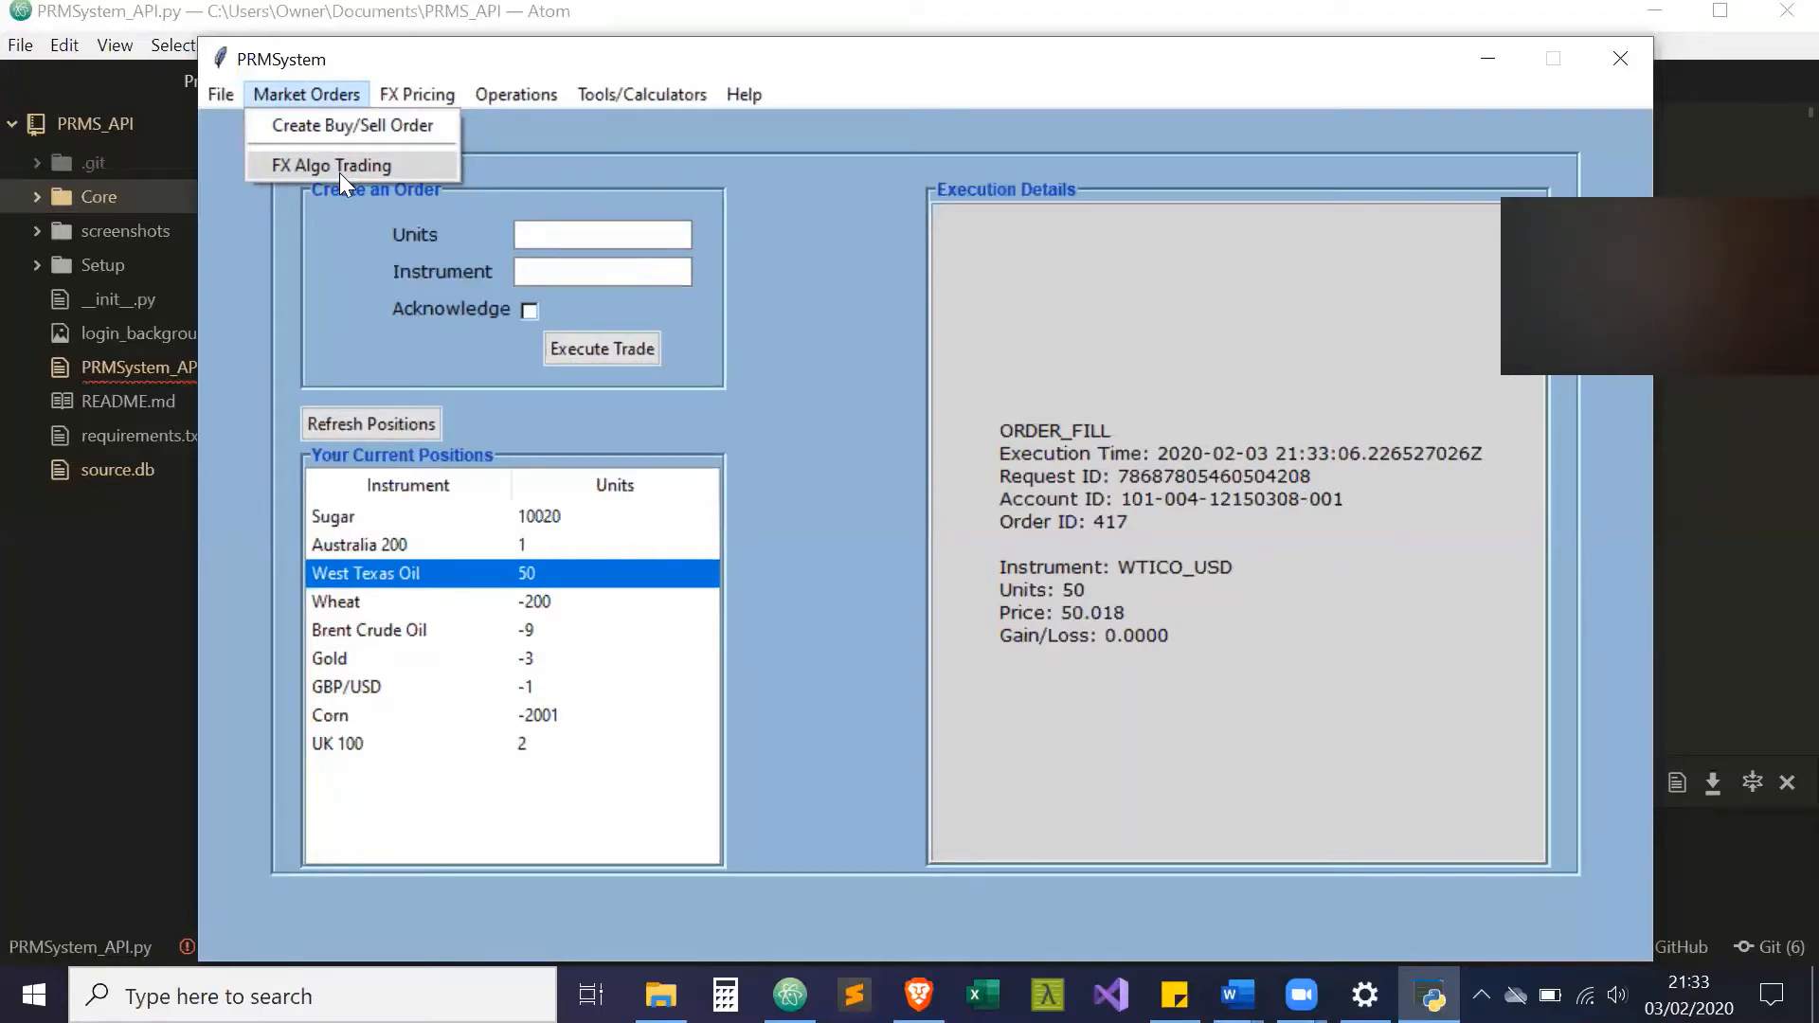
# - Enter GBP and ZAR as the currency pair on the FX Algo Trading screen and request the intraday chart
pyautogui.click(330, 165)
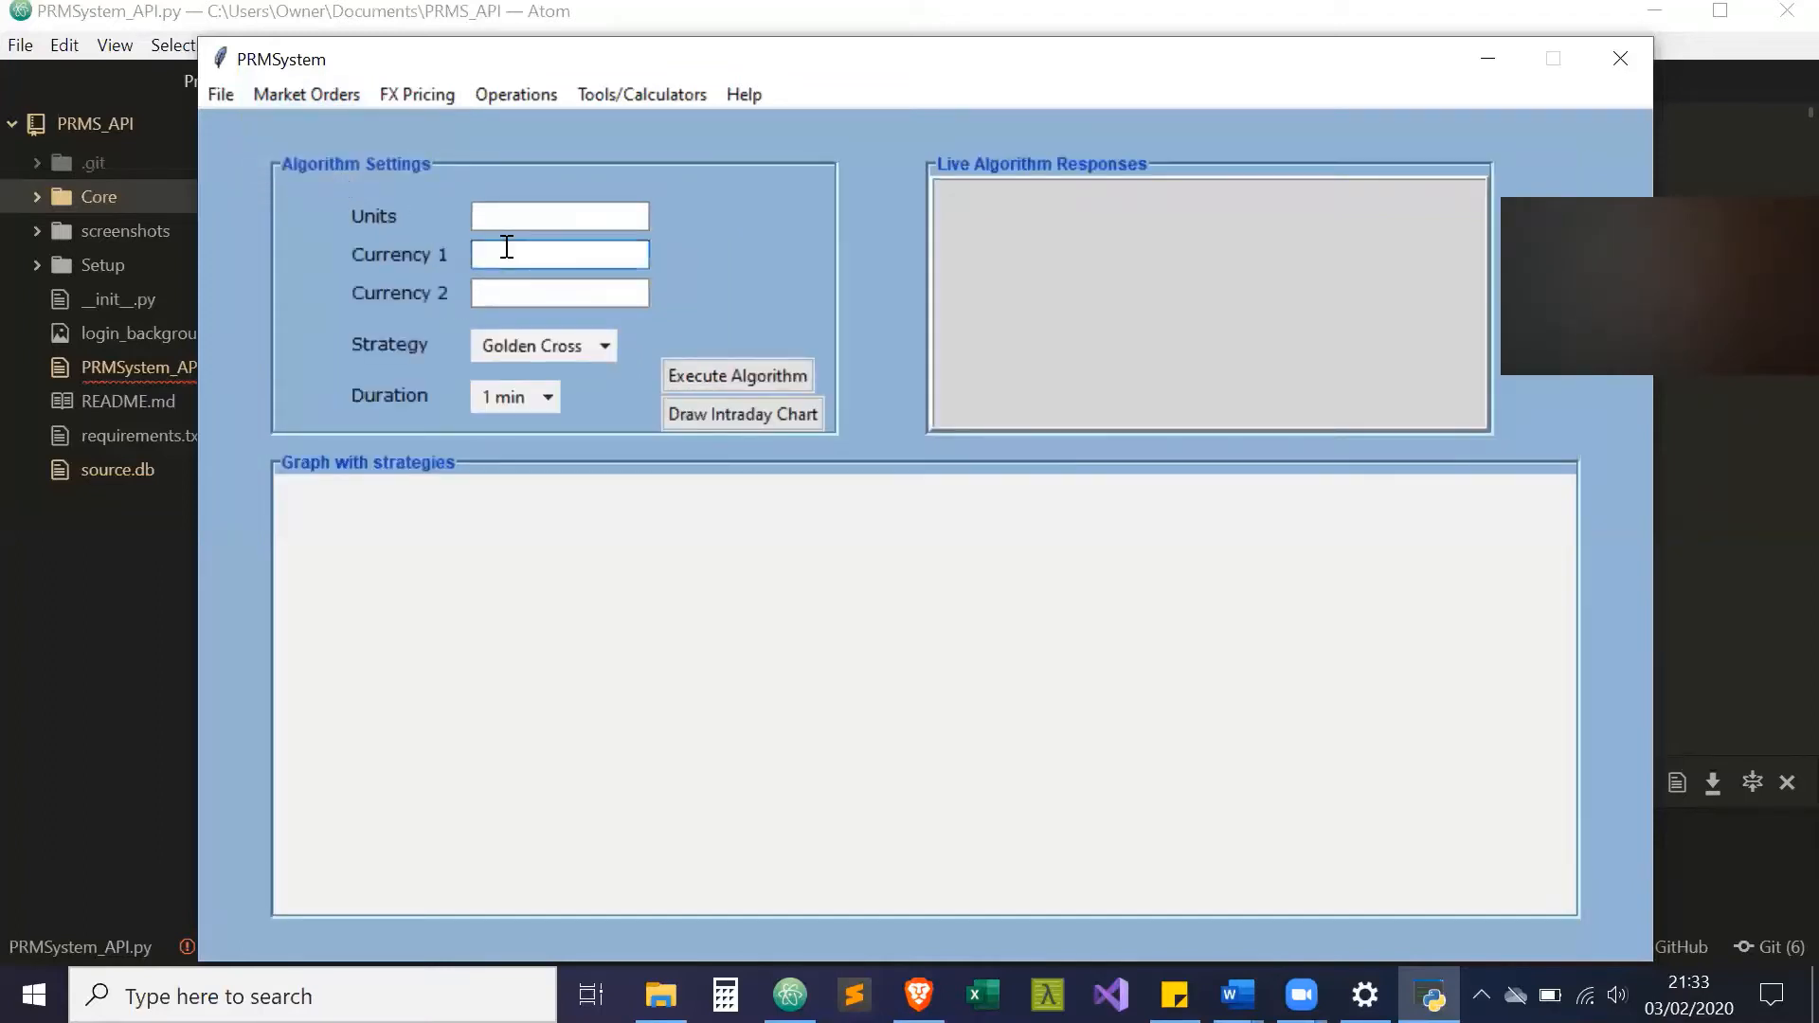
pyautogui.click(560, 254)
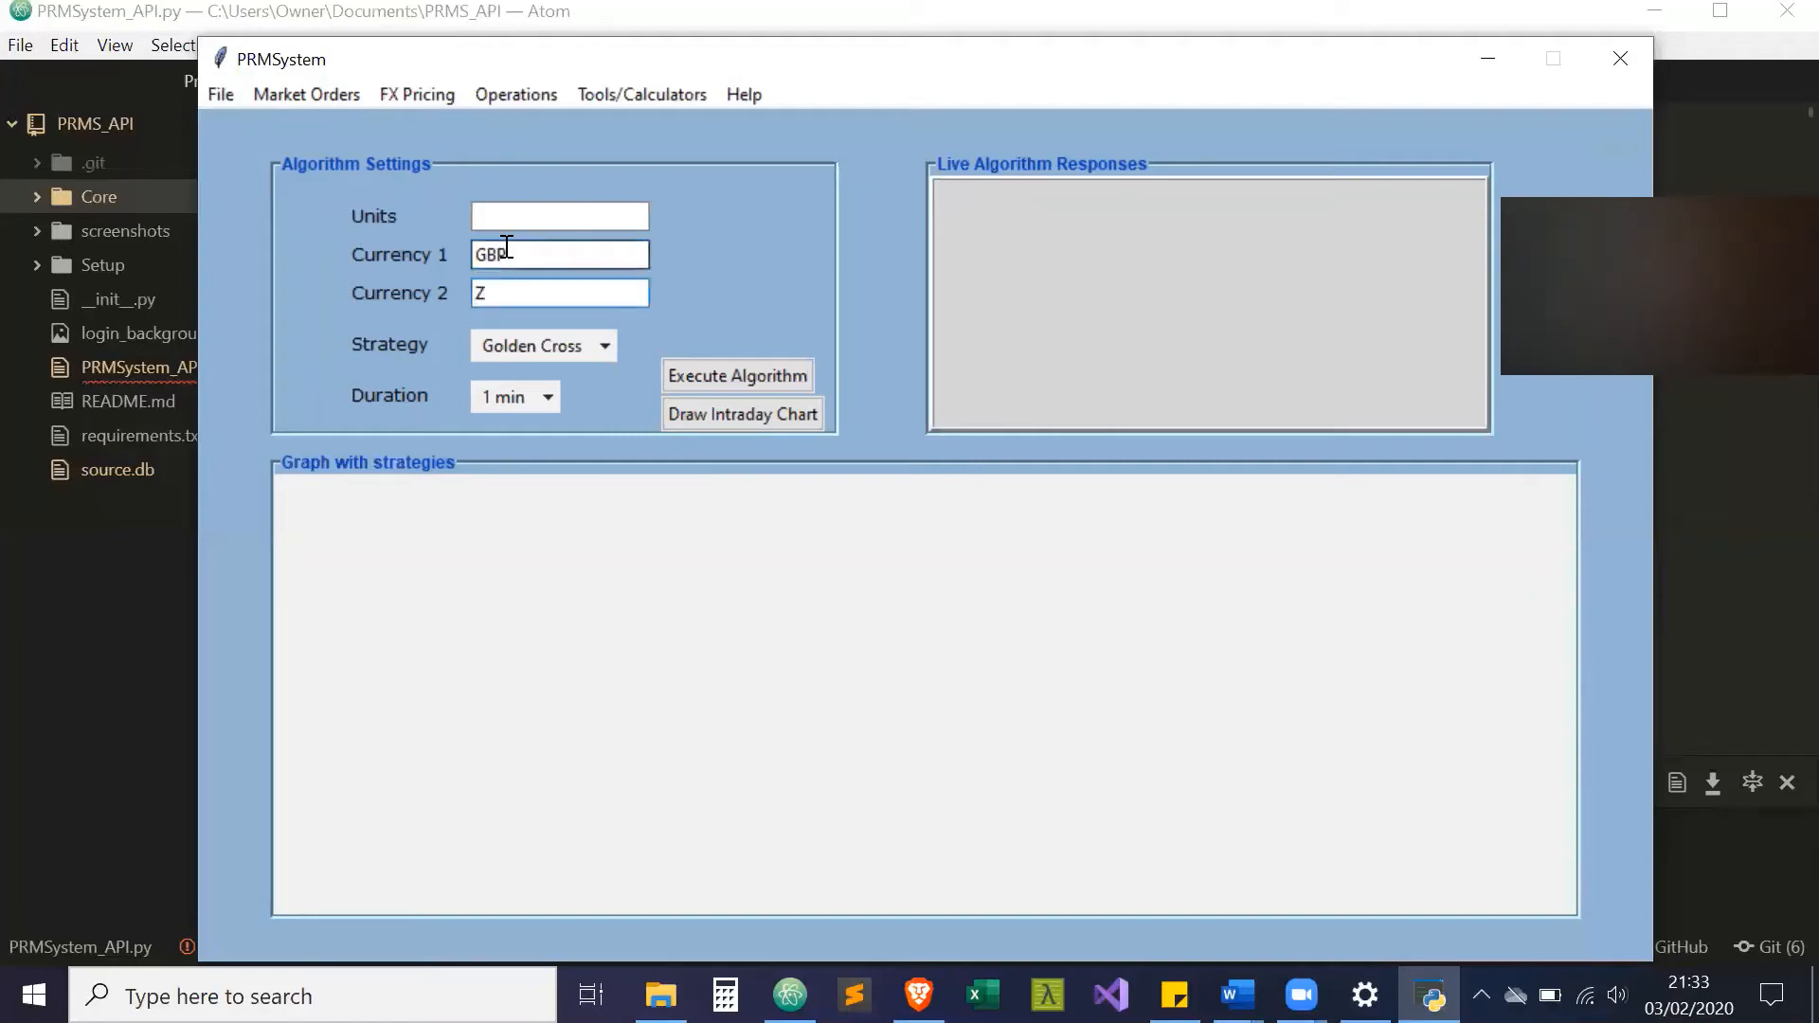
pyautogui.write('AR')
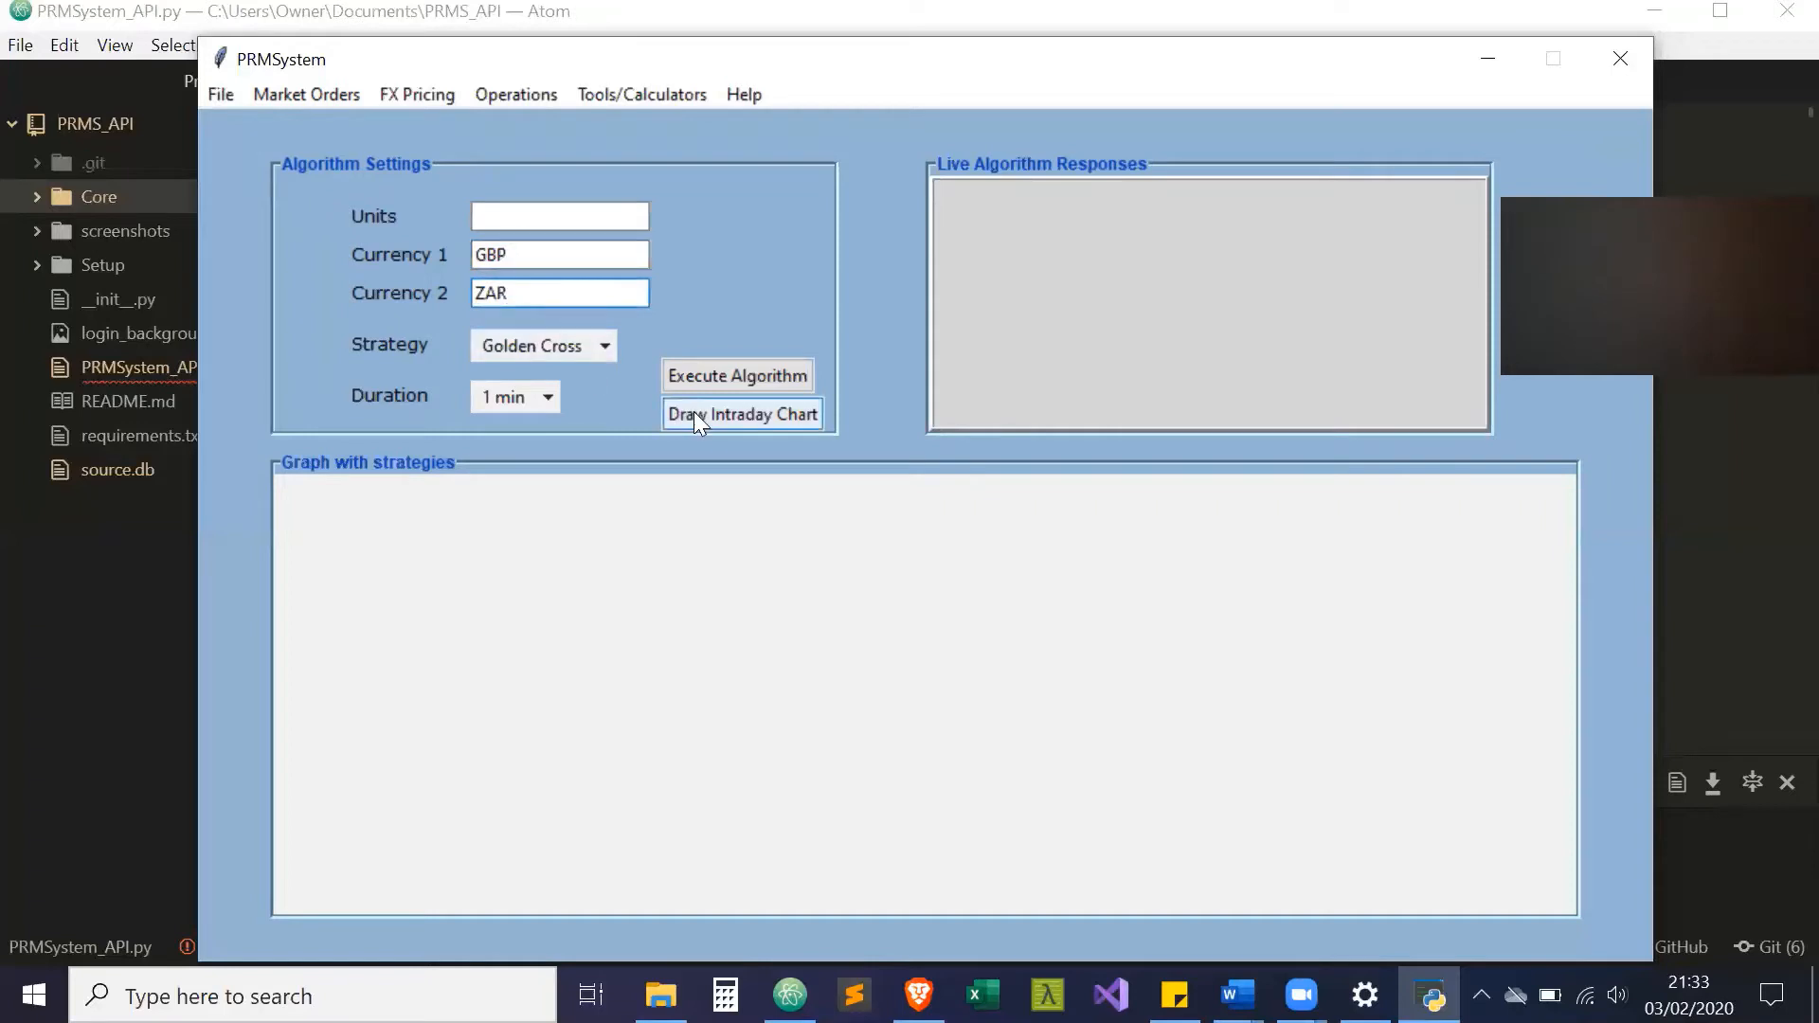
pyautogui.click(557, 292)
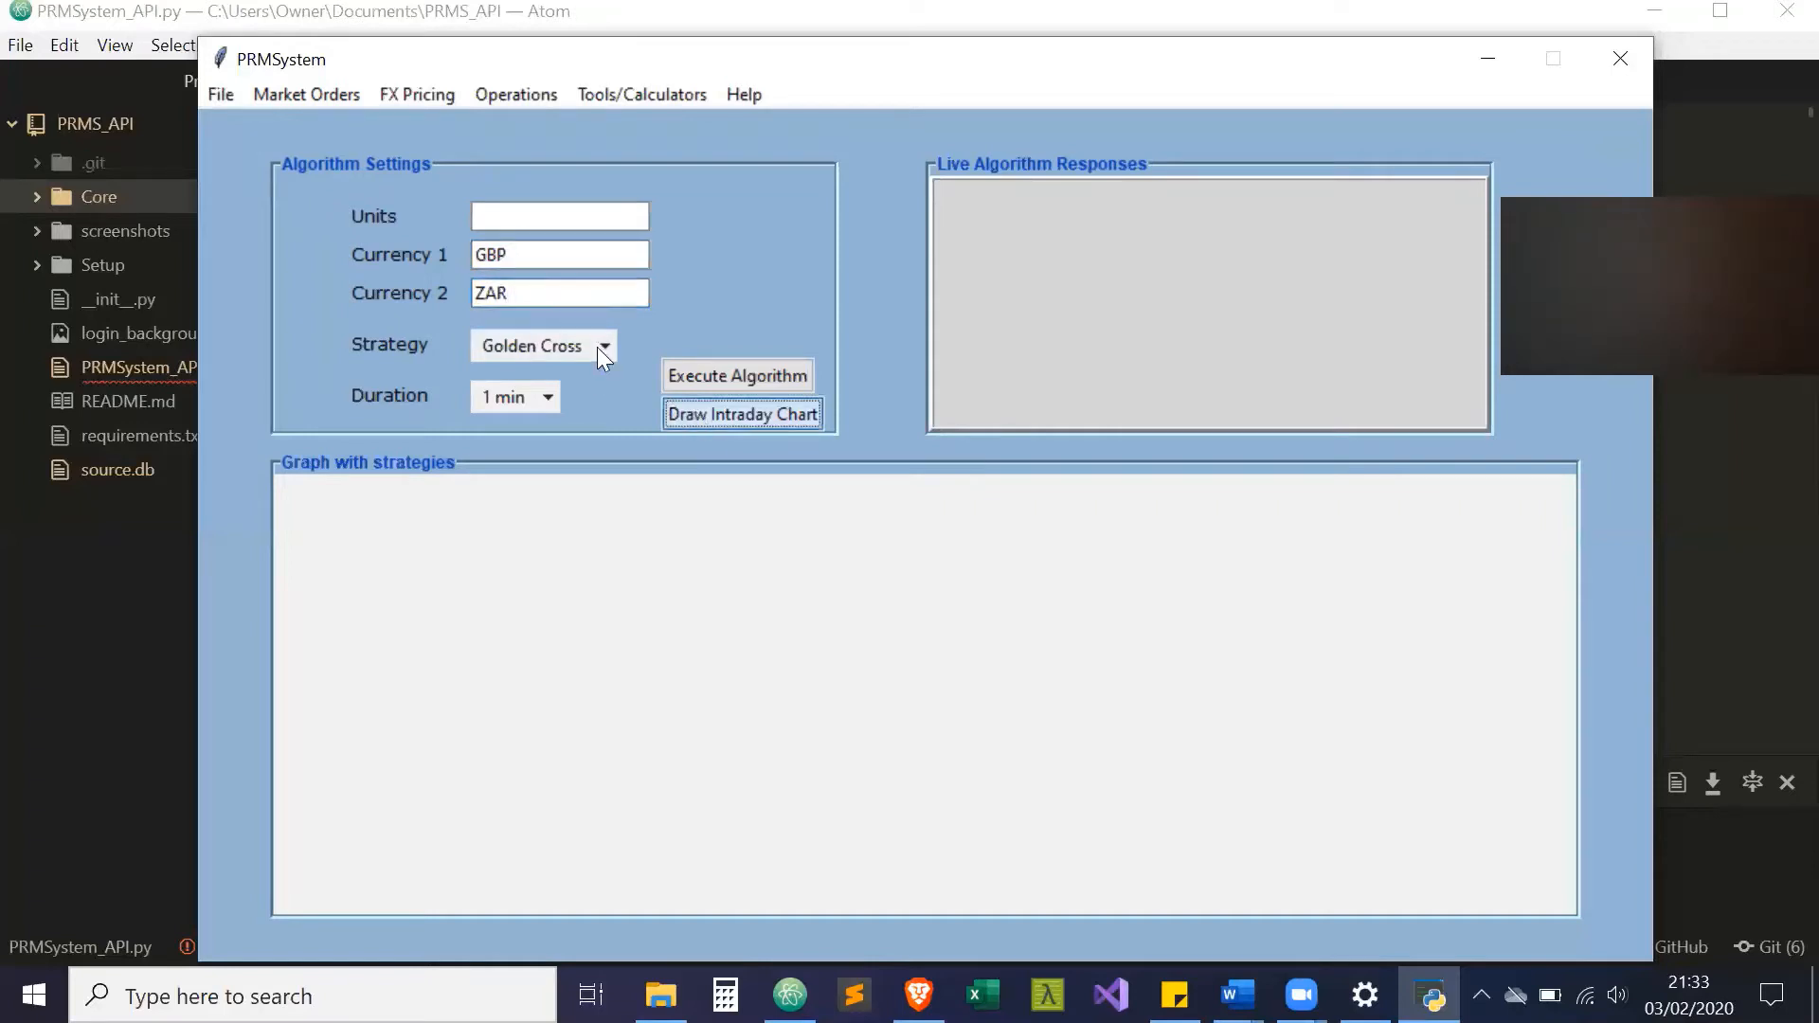
pyautogui.moveTo(608, 369)
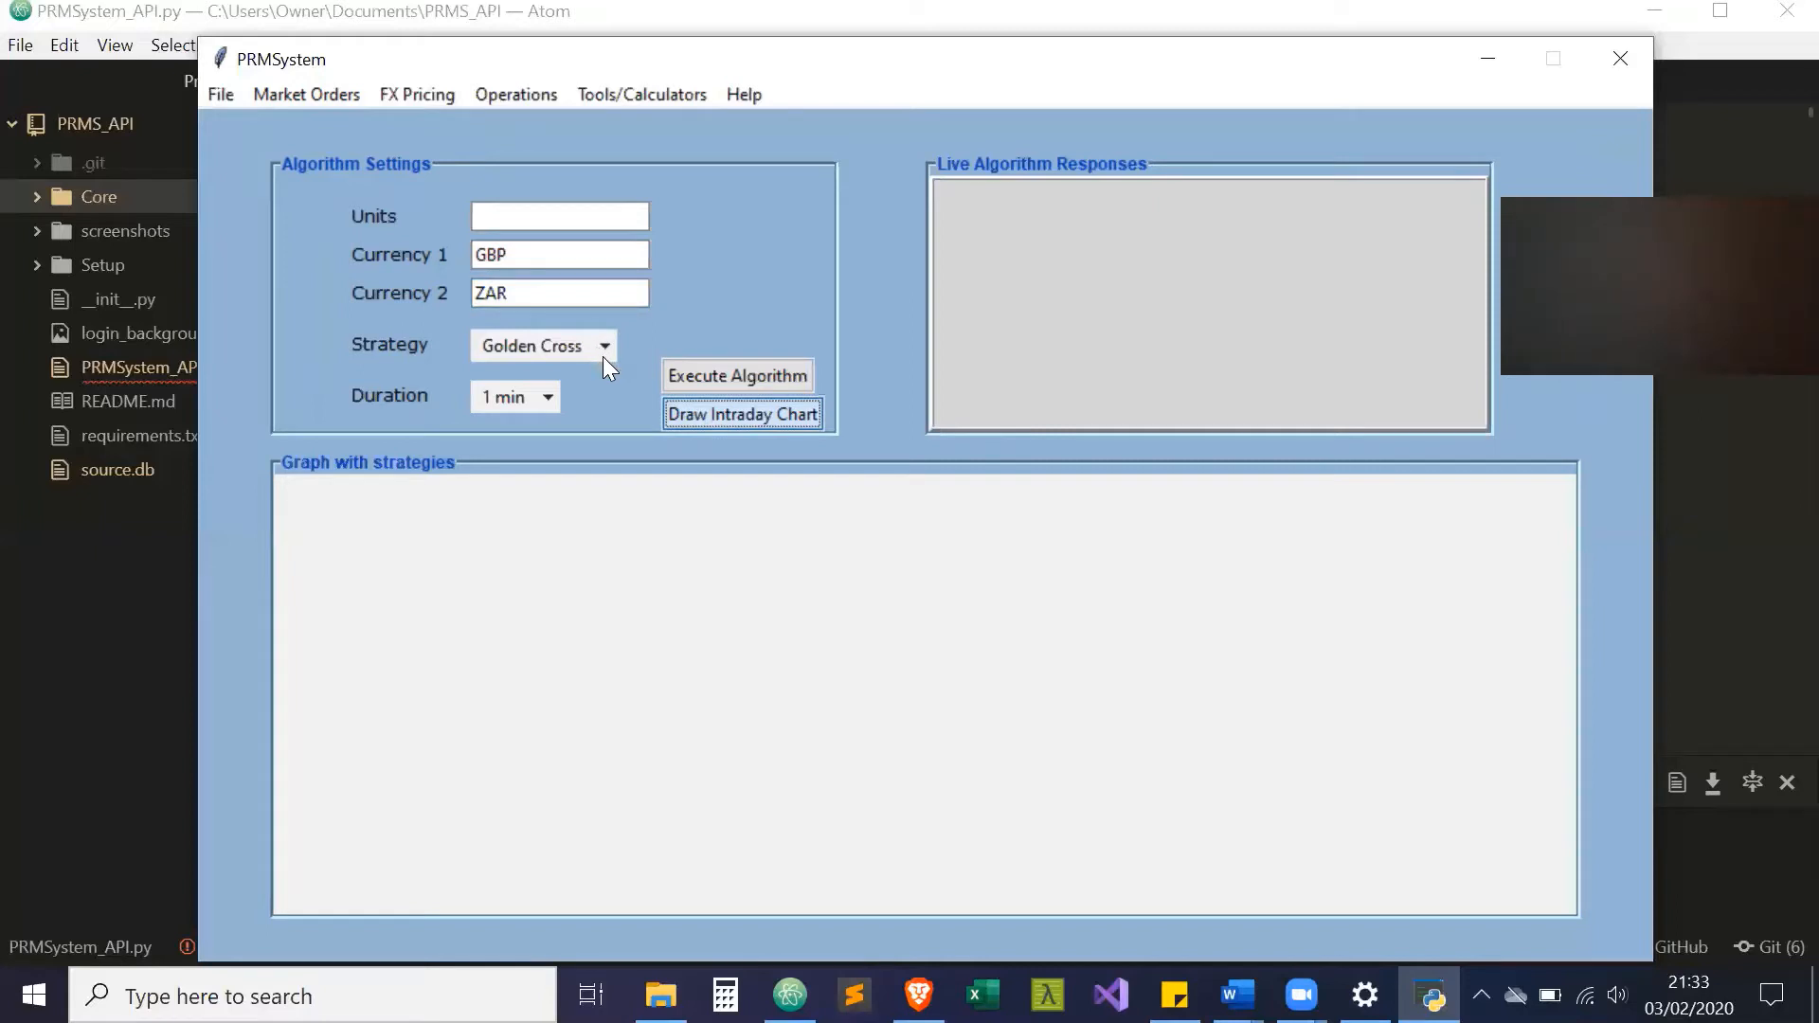
pyautogui.moveTo(637, 417)
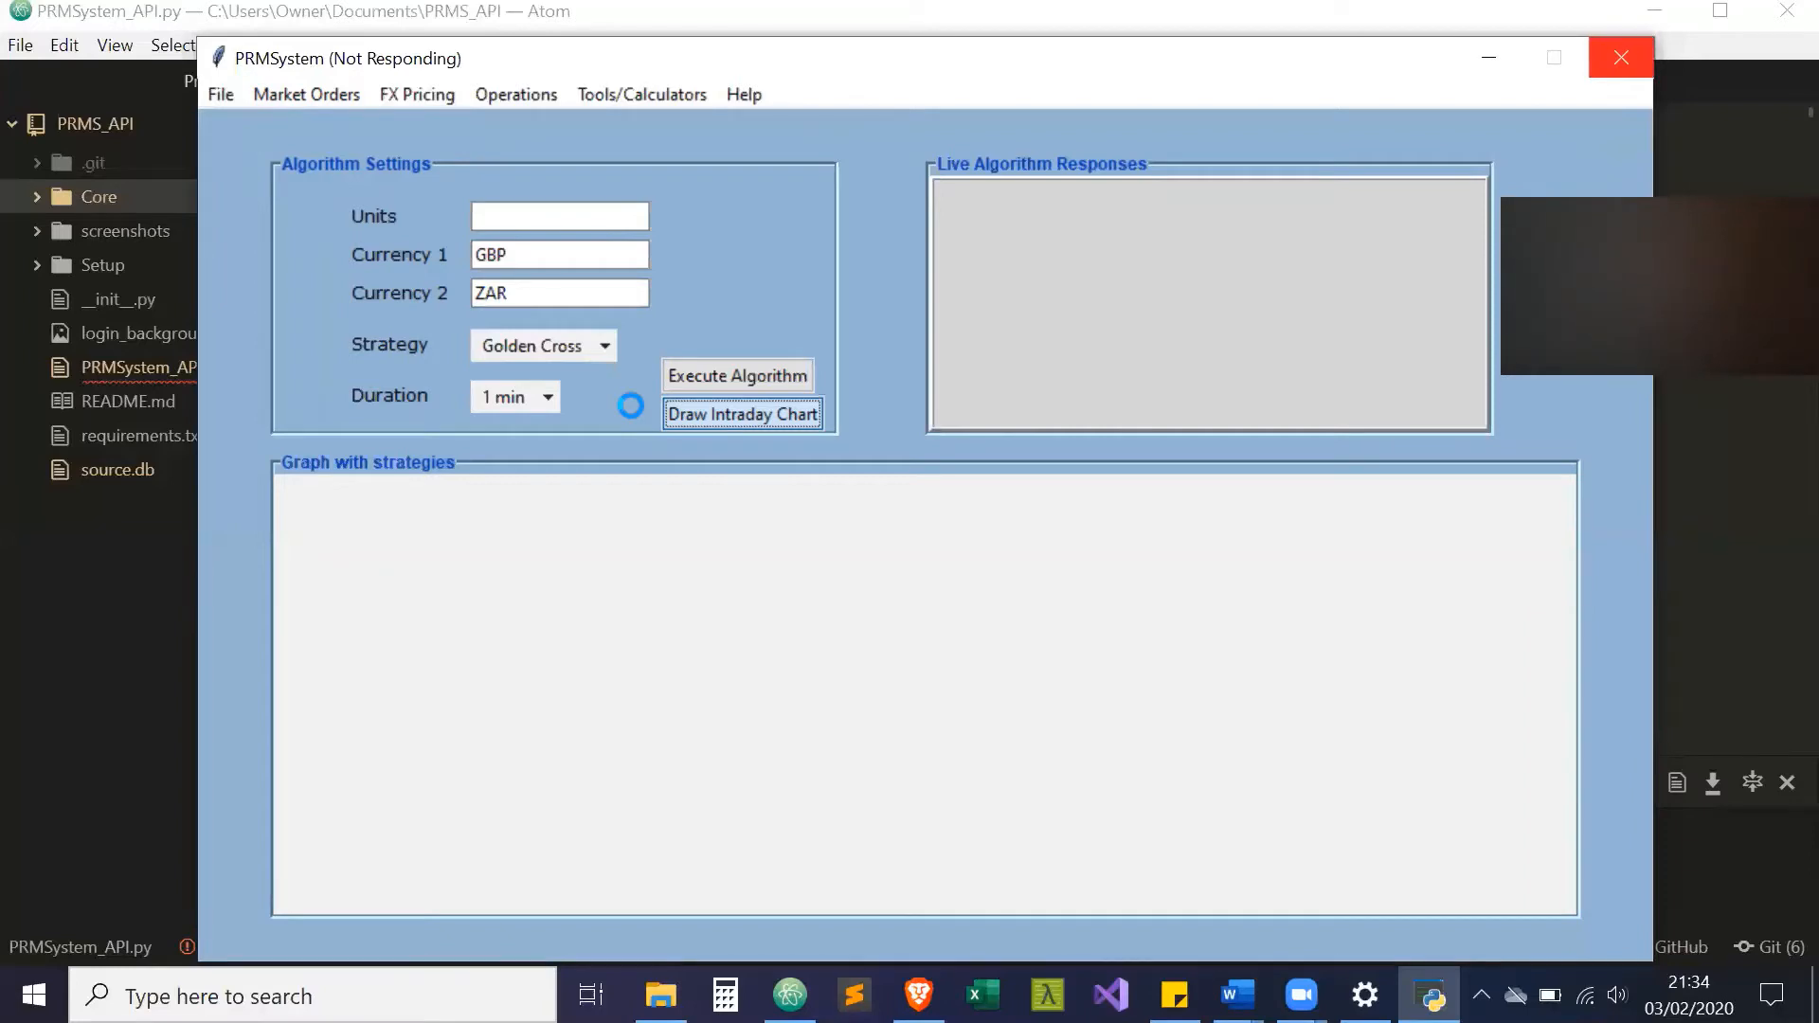
# - Review the GBP/ZAR chart with 5- and 15-period SMAs, keeping Golden Cross strategy and 1 min duration
pyautogui.click(740, 415)
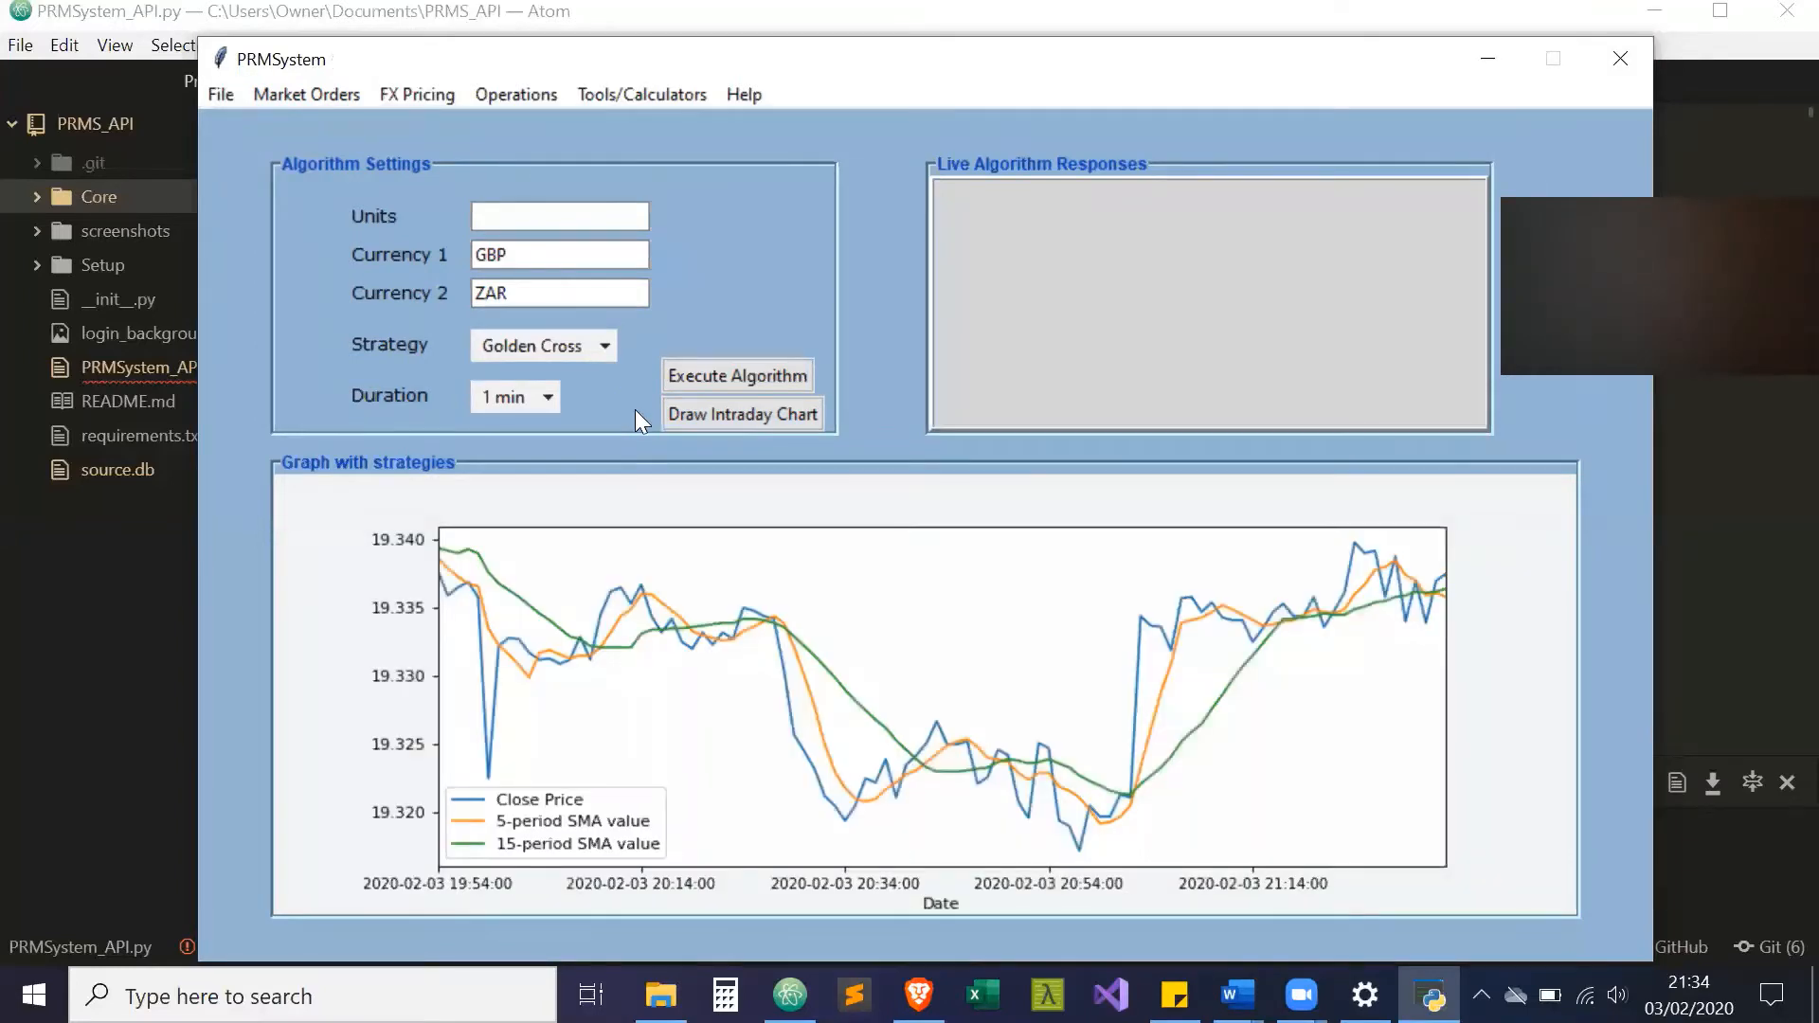
pyautogui.moveTo(548, 591)
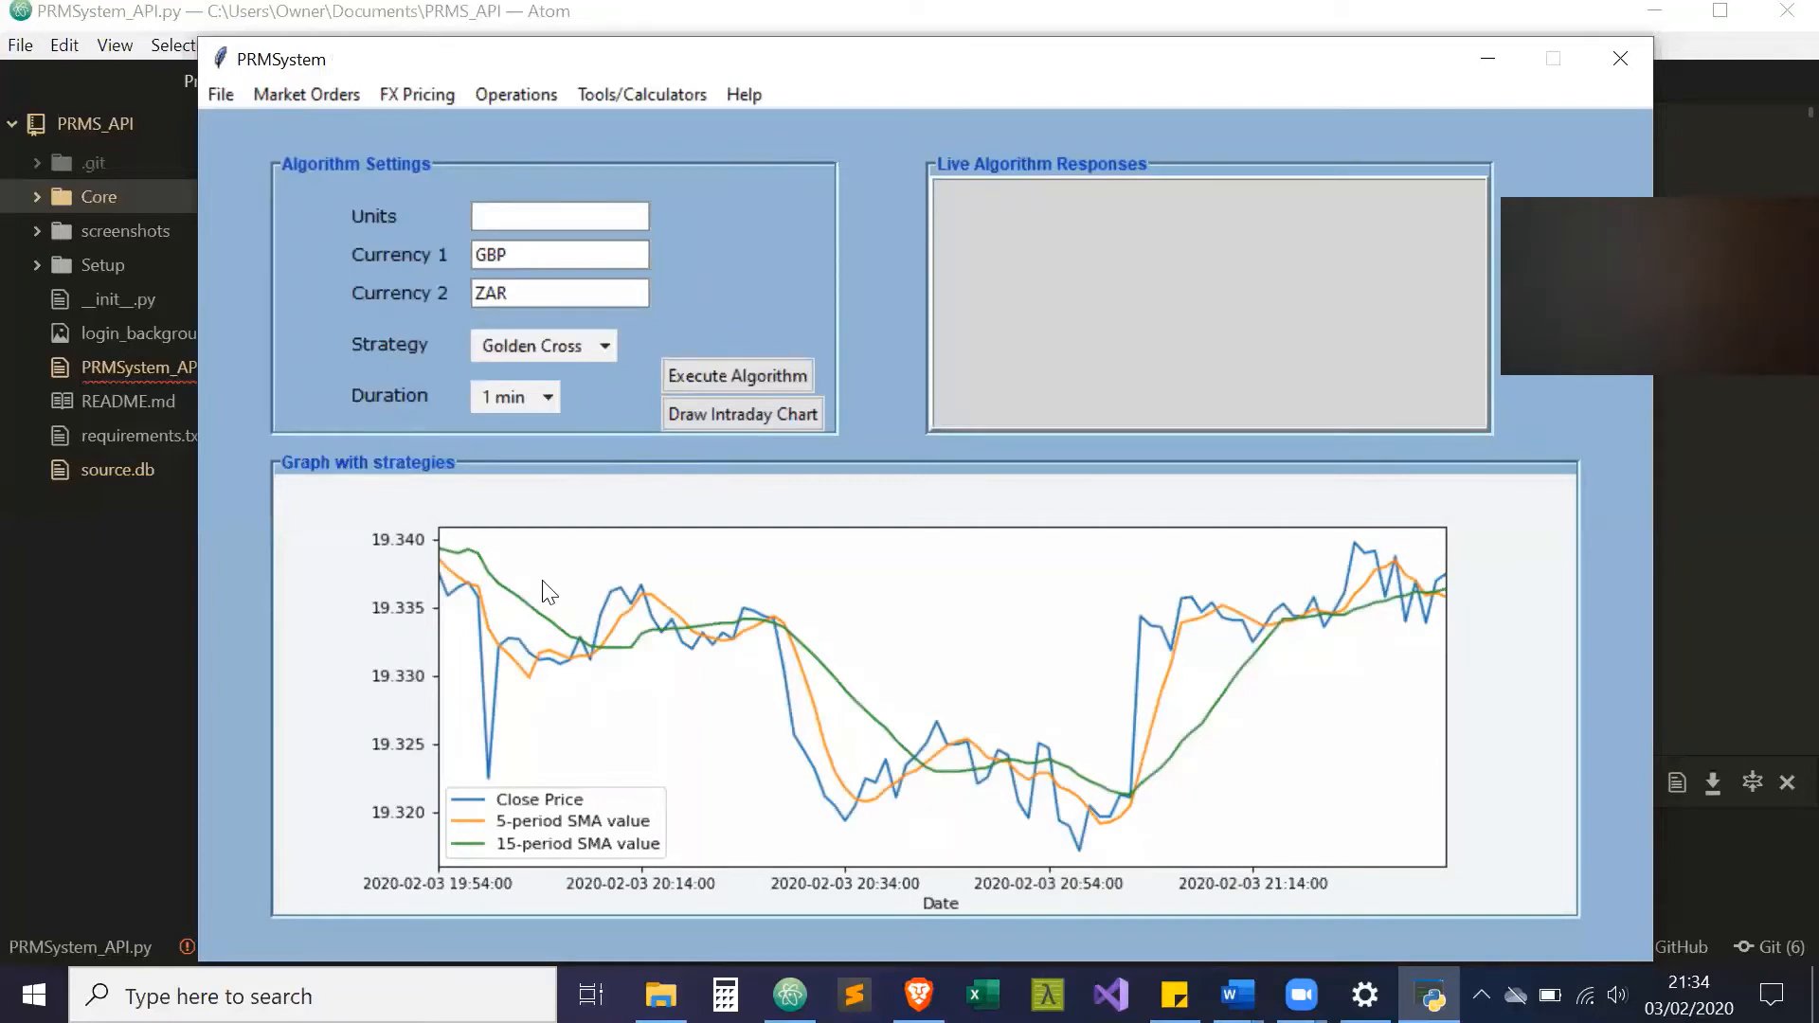
pyautogui.moveTo(637, 470)
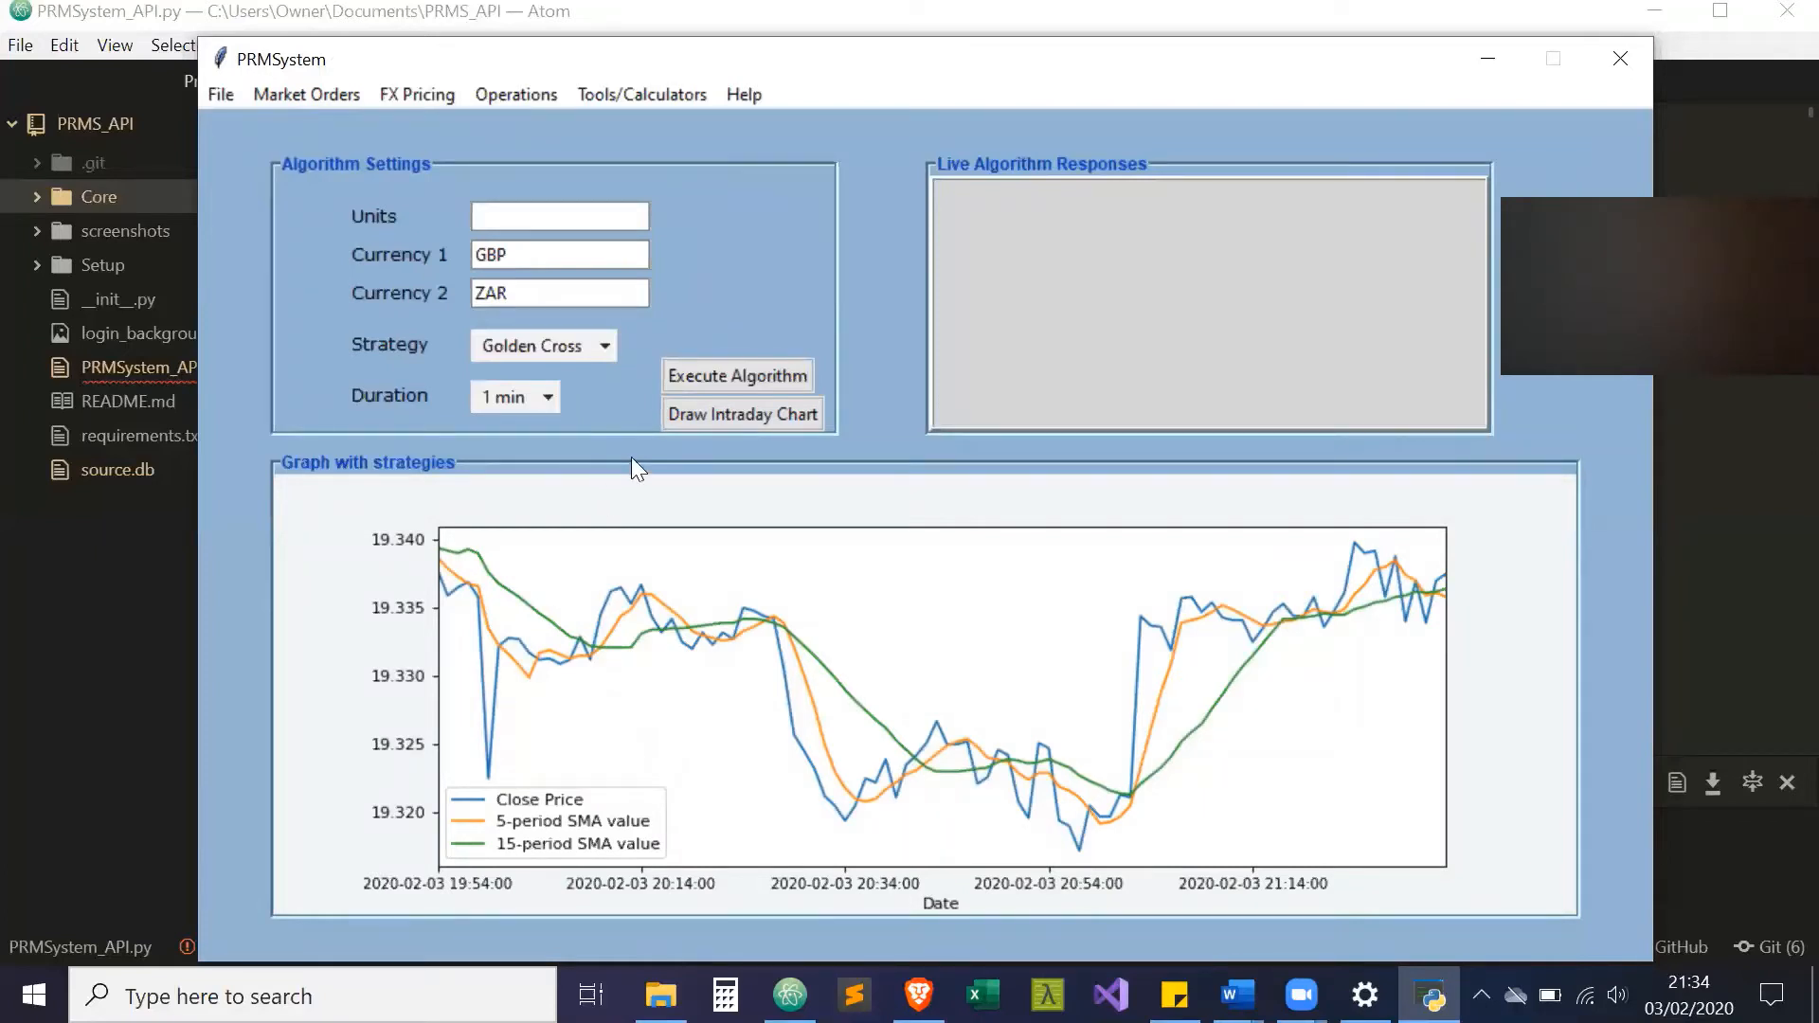
pyautogui.click(601, 345)
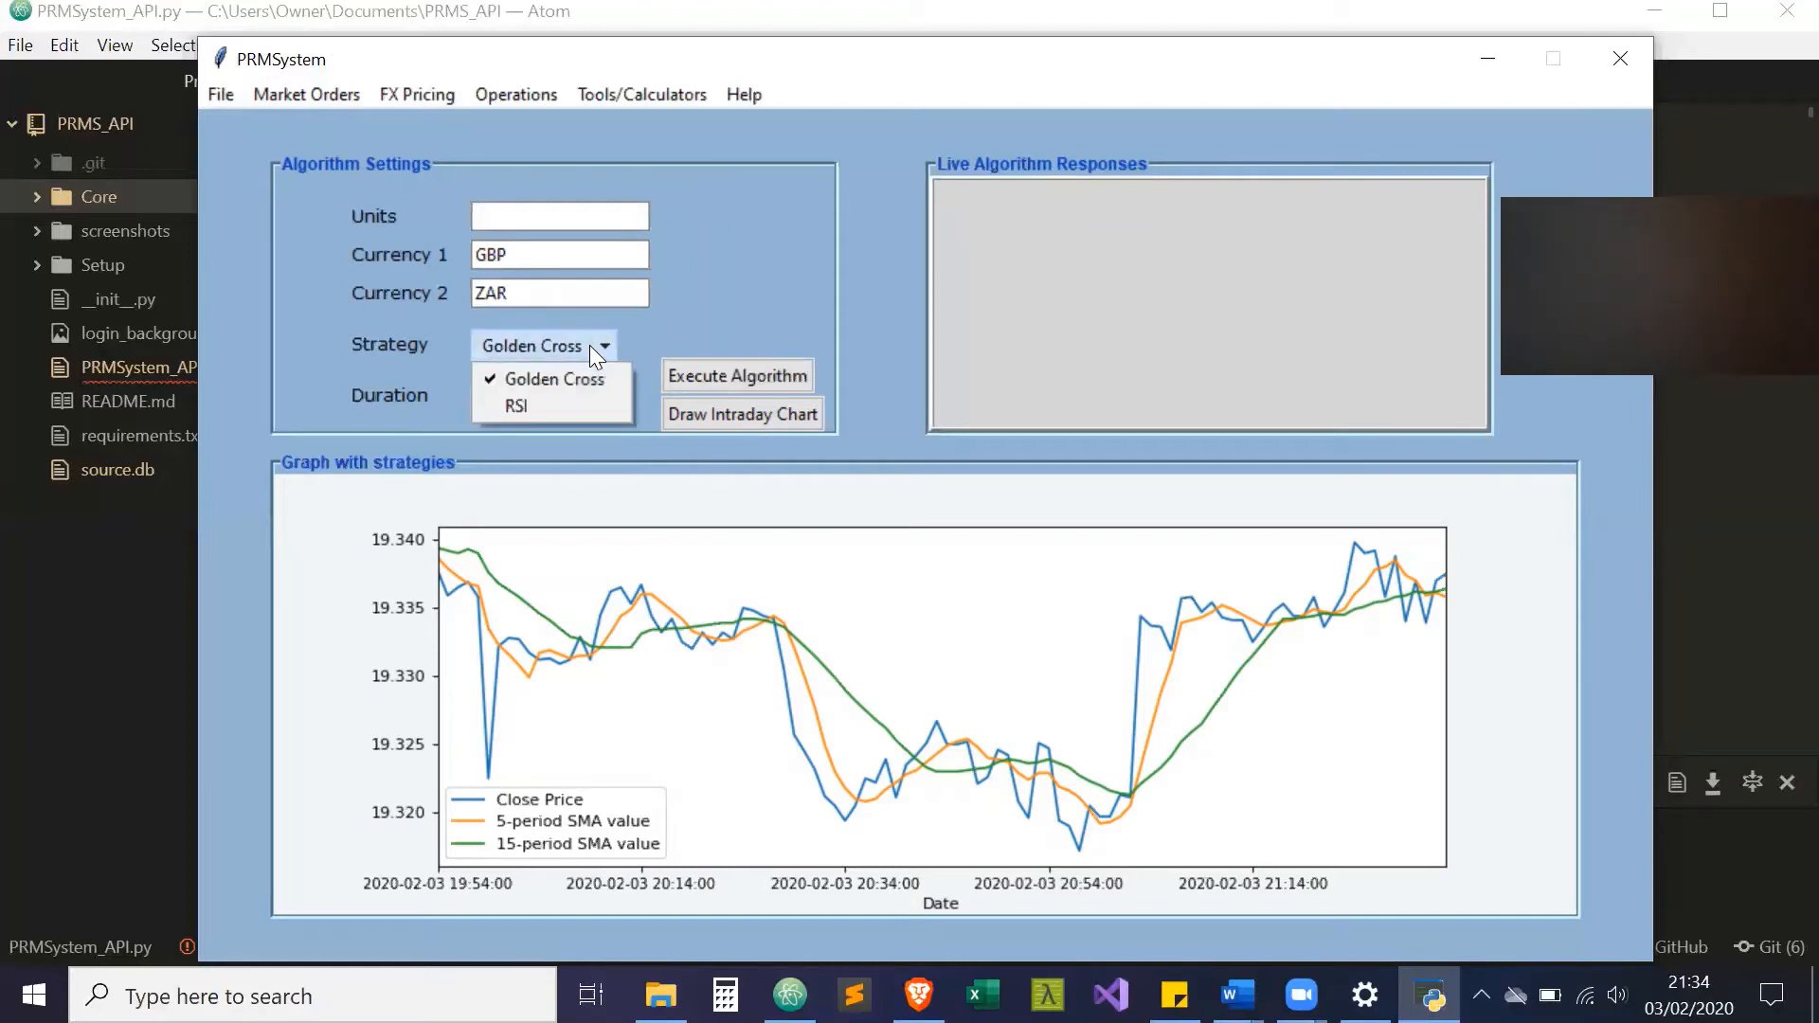
pyautogui.click(538, 379)
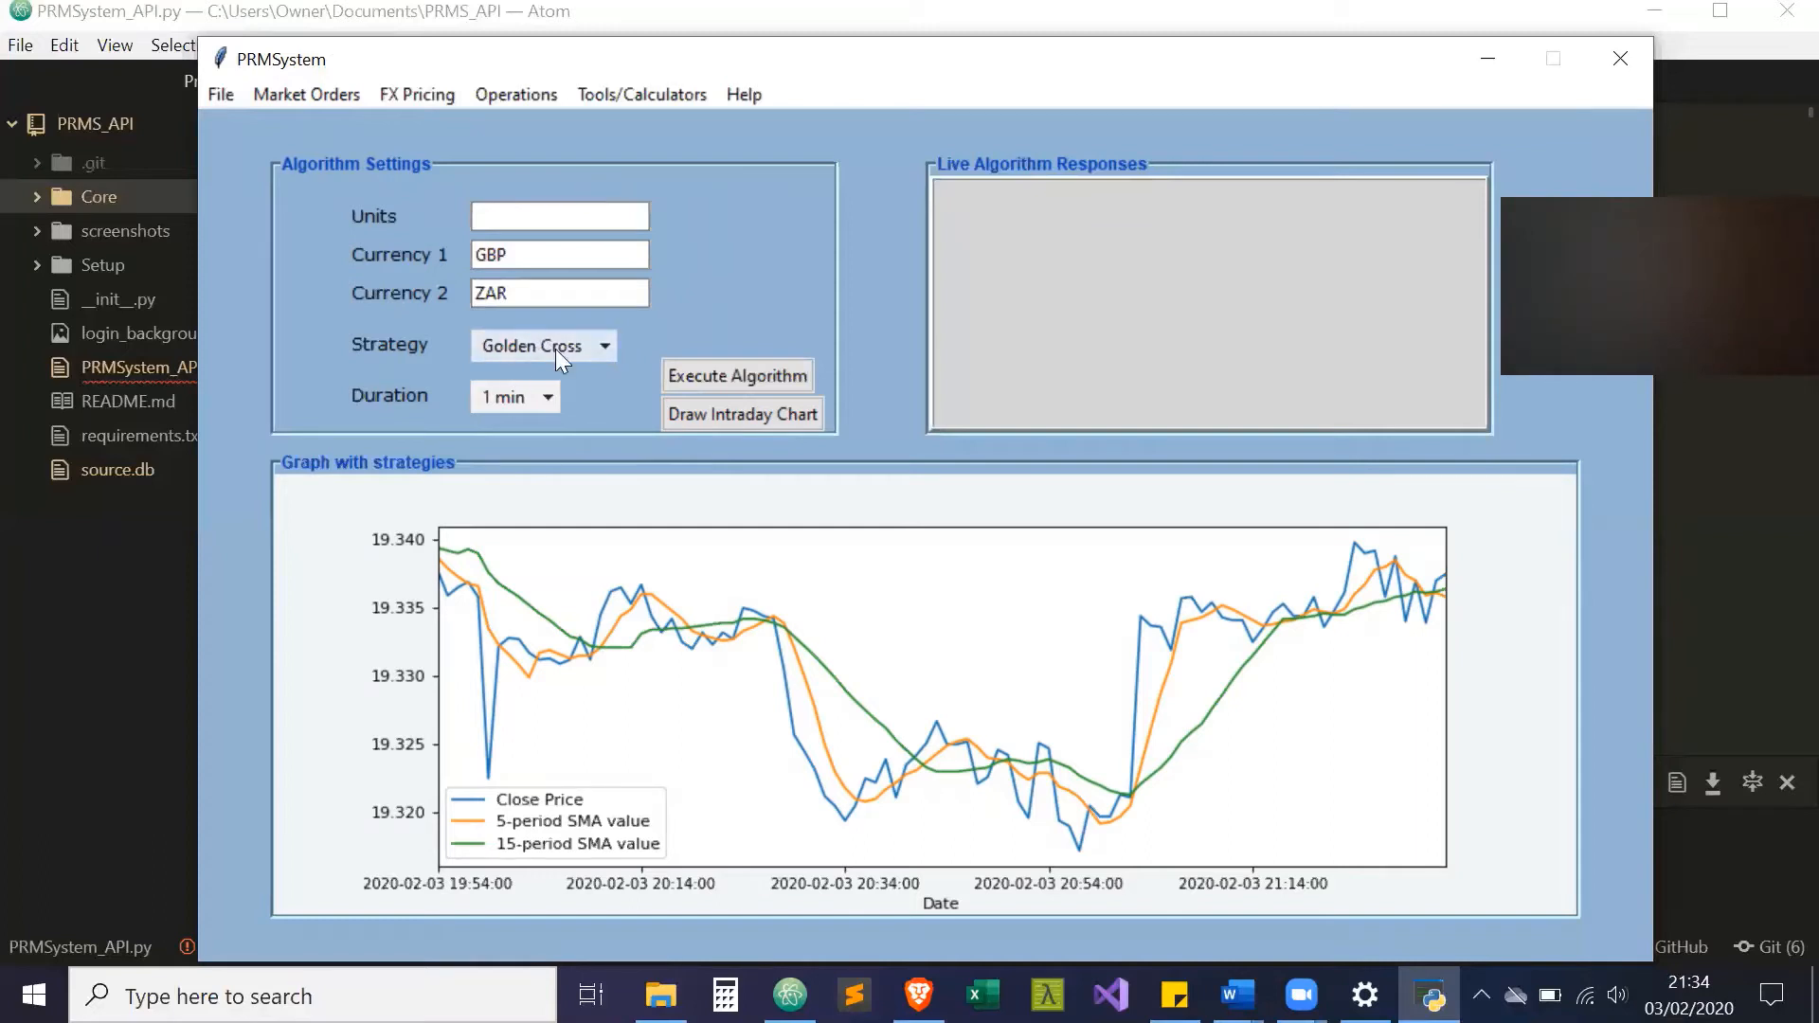
pyautogui.click(513, 396)
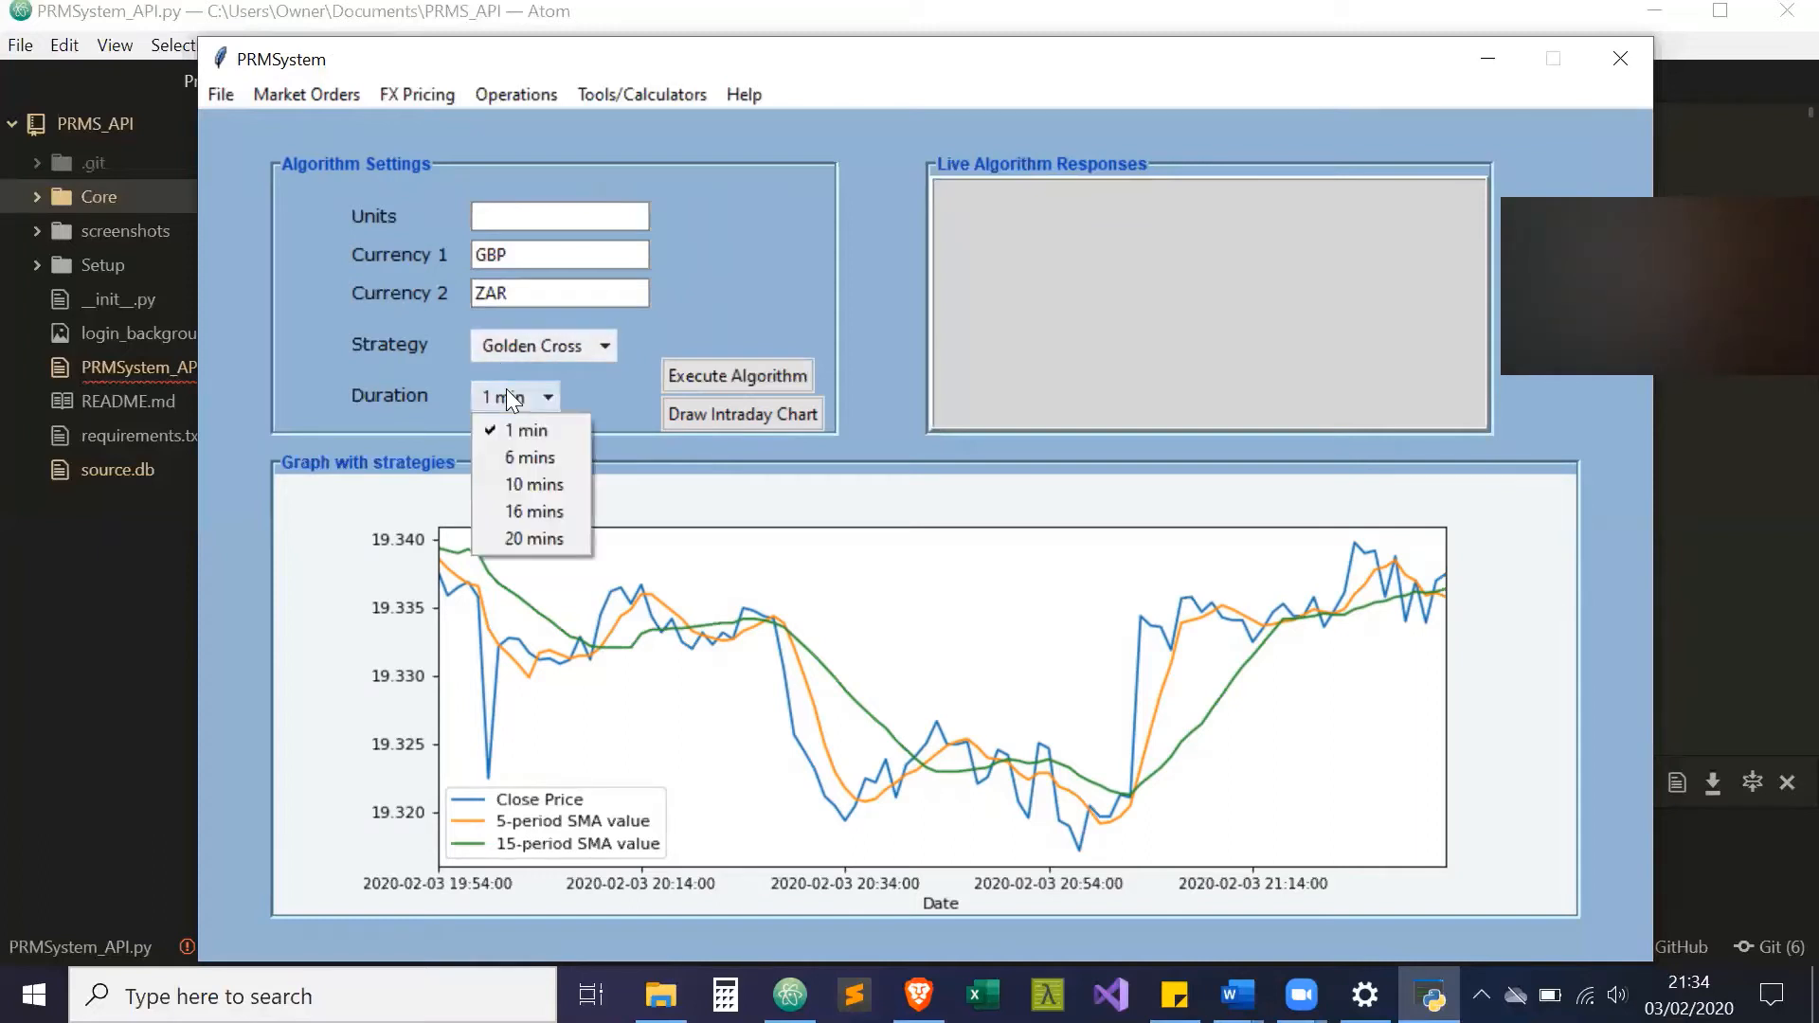
pyautogui.click(527, 430)
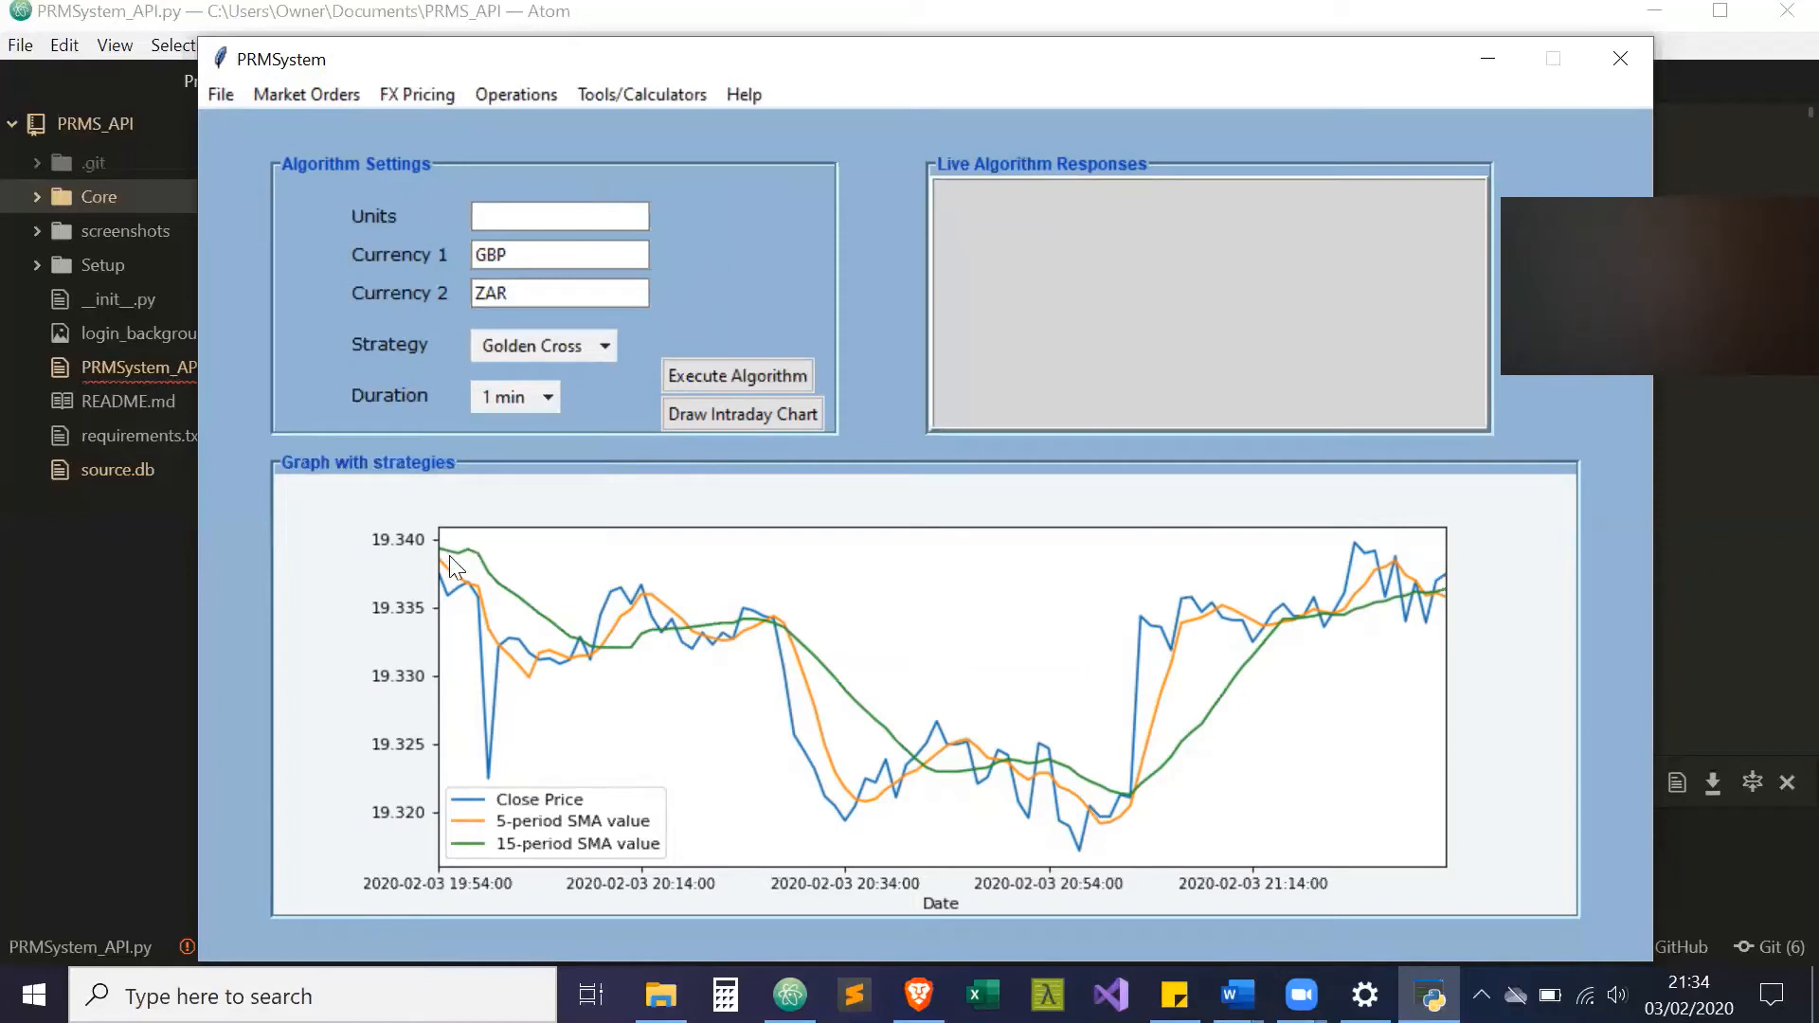
pyautogui.moveTo(572, 673)
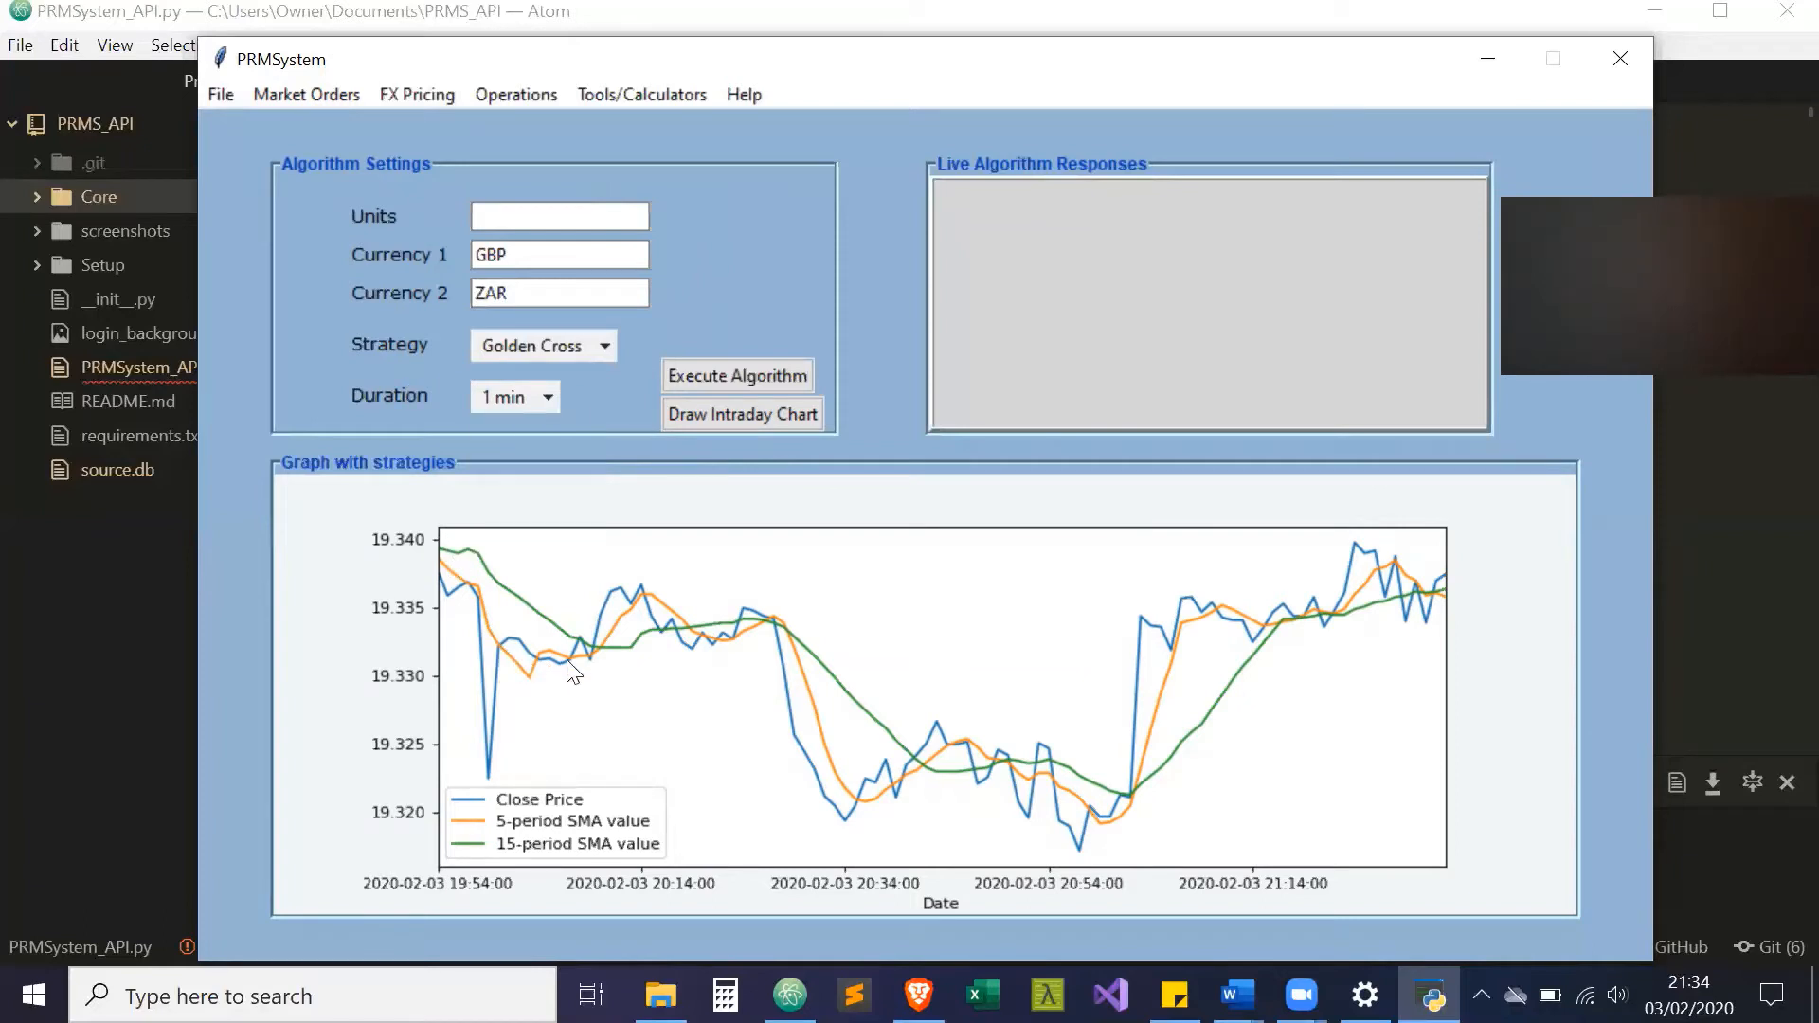
pyautogui.moveTo(612, 653)
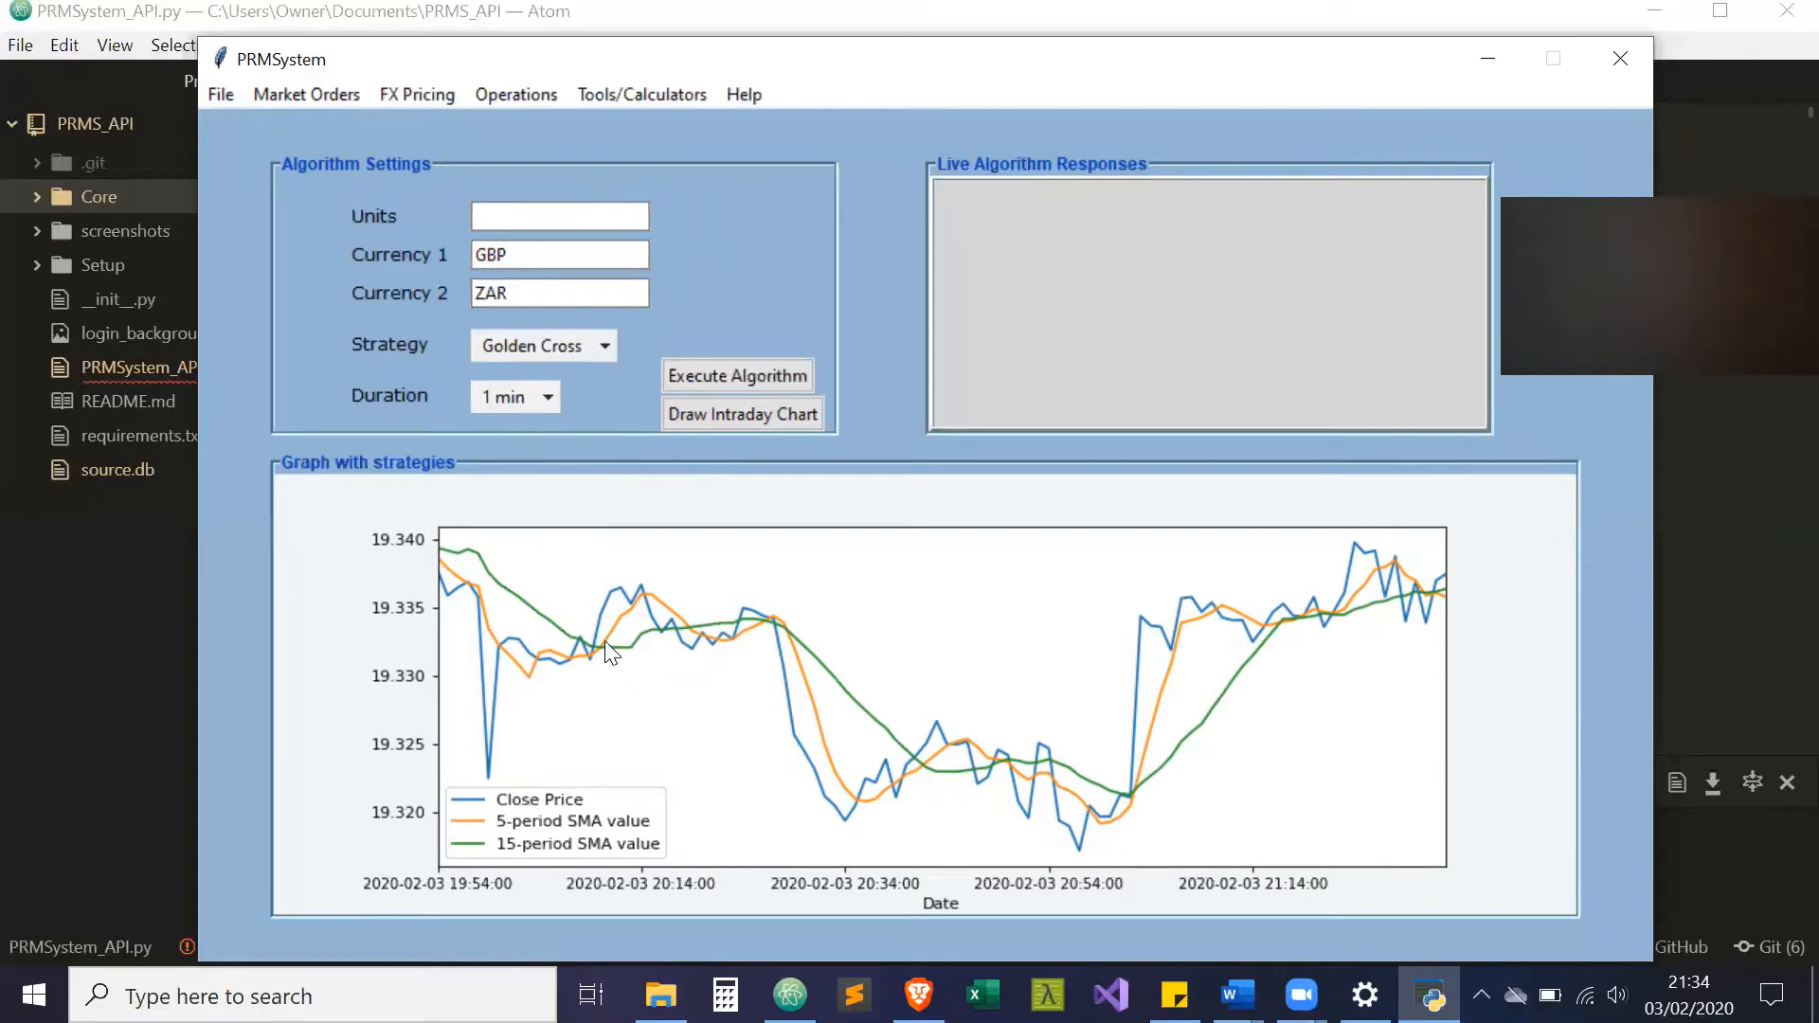
pyautogui.moveTo(684, 639)
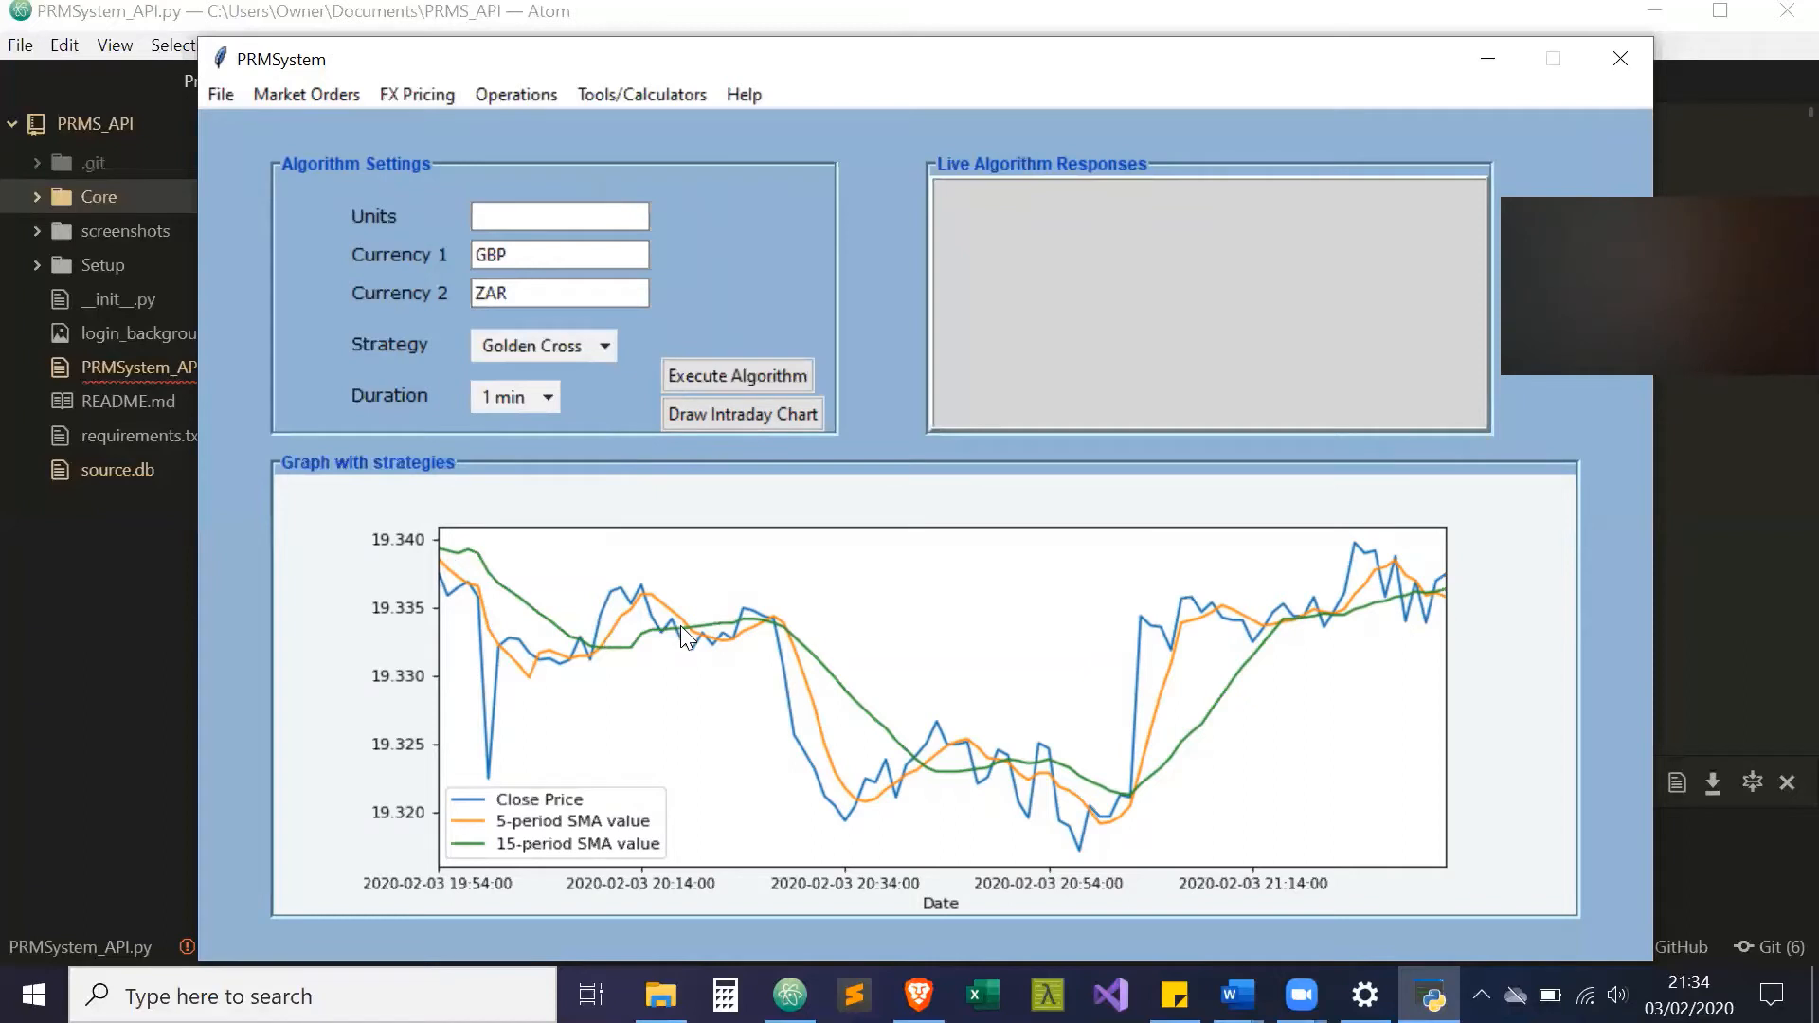
pyautogui.moveTo(704, 648)
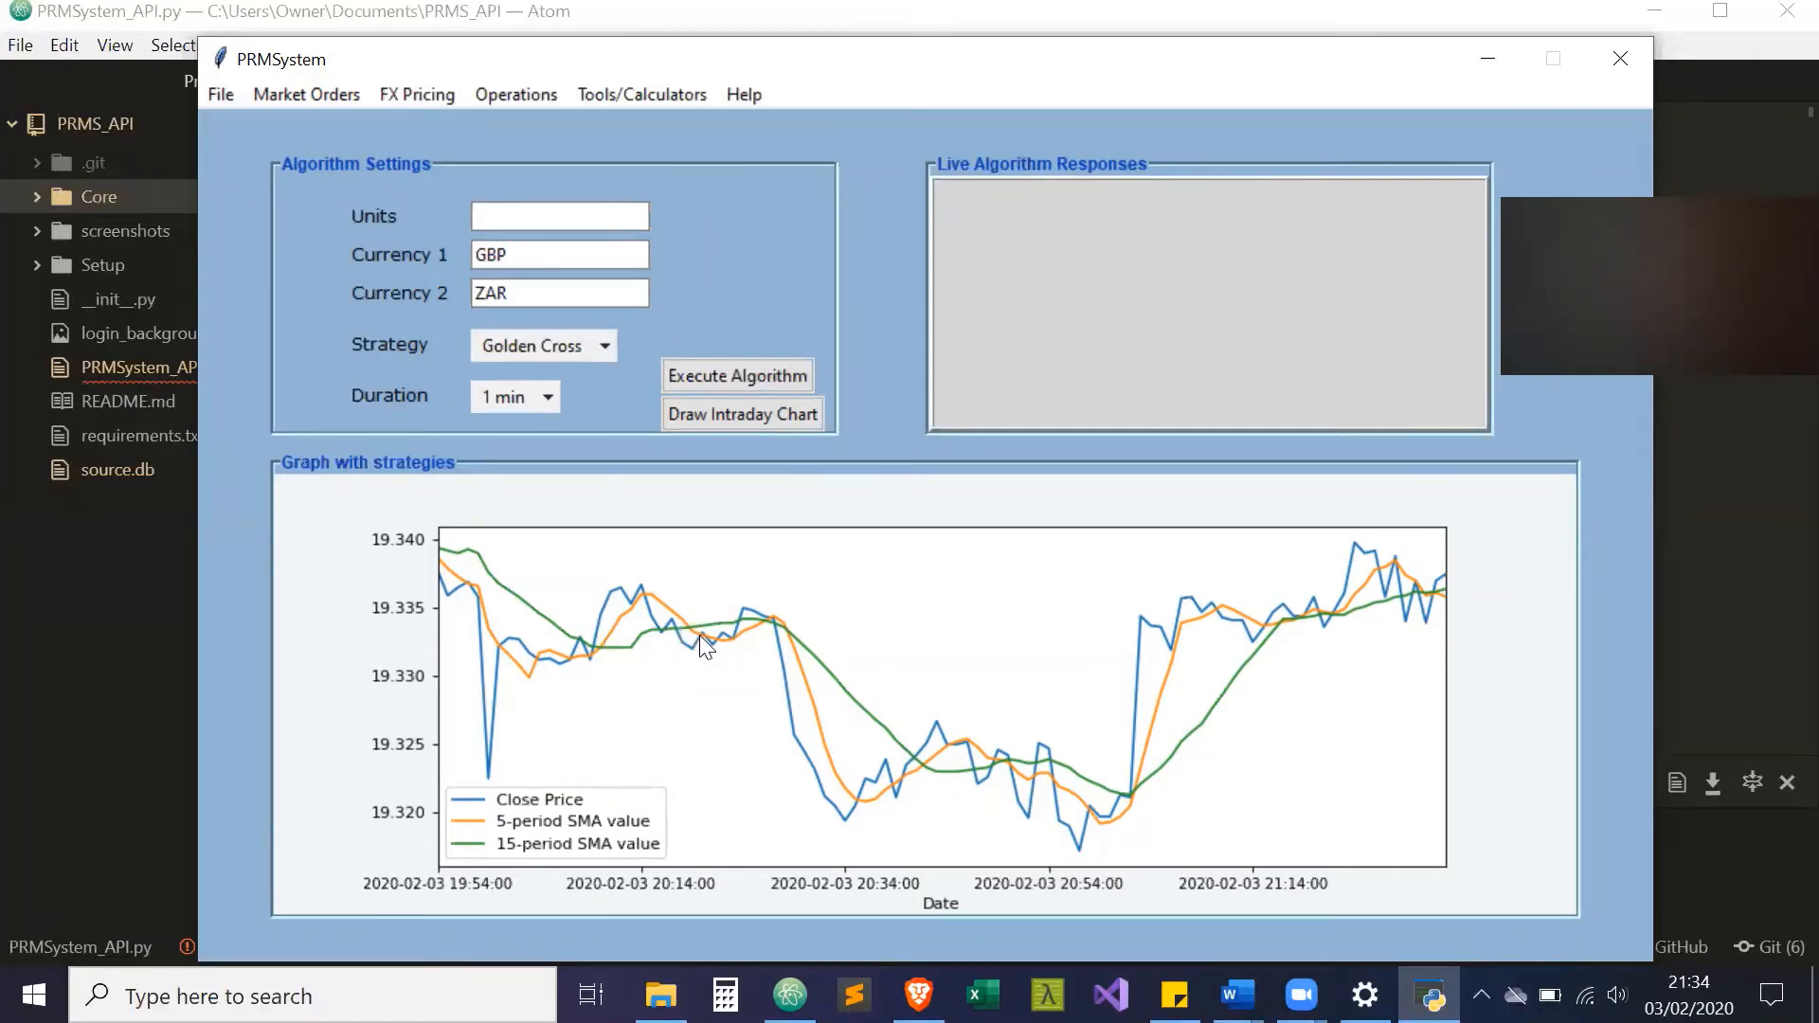
pyautogui.moveTo(642, 606)
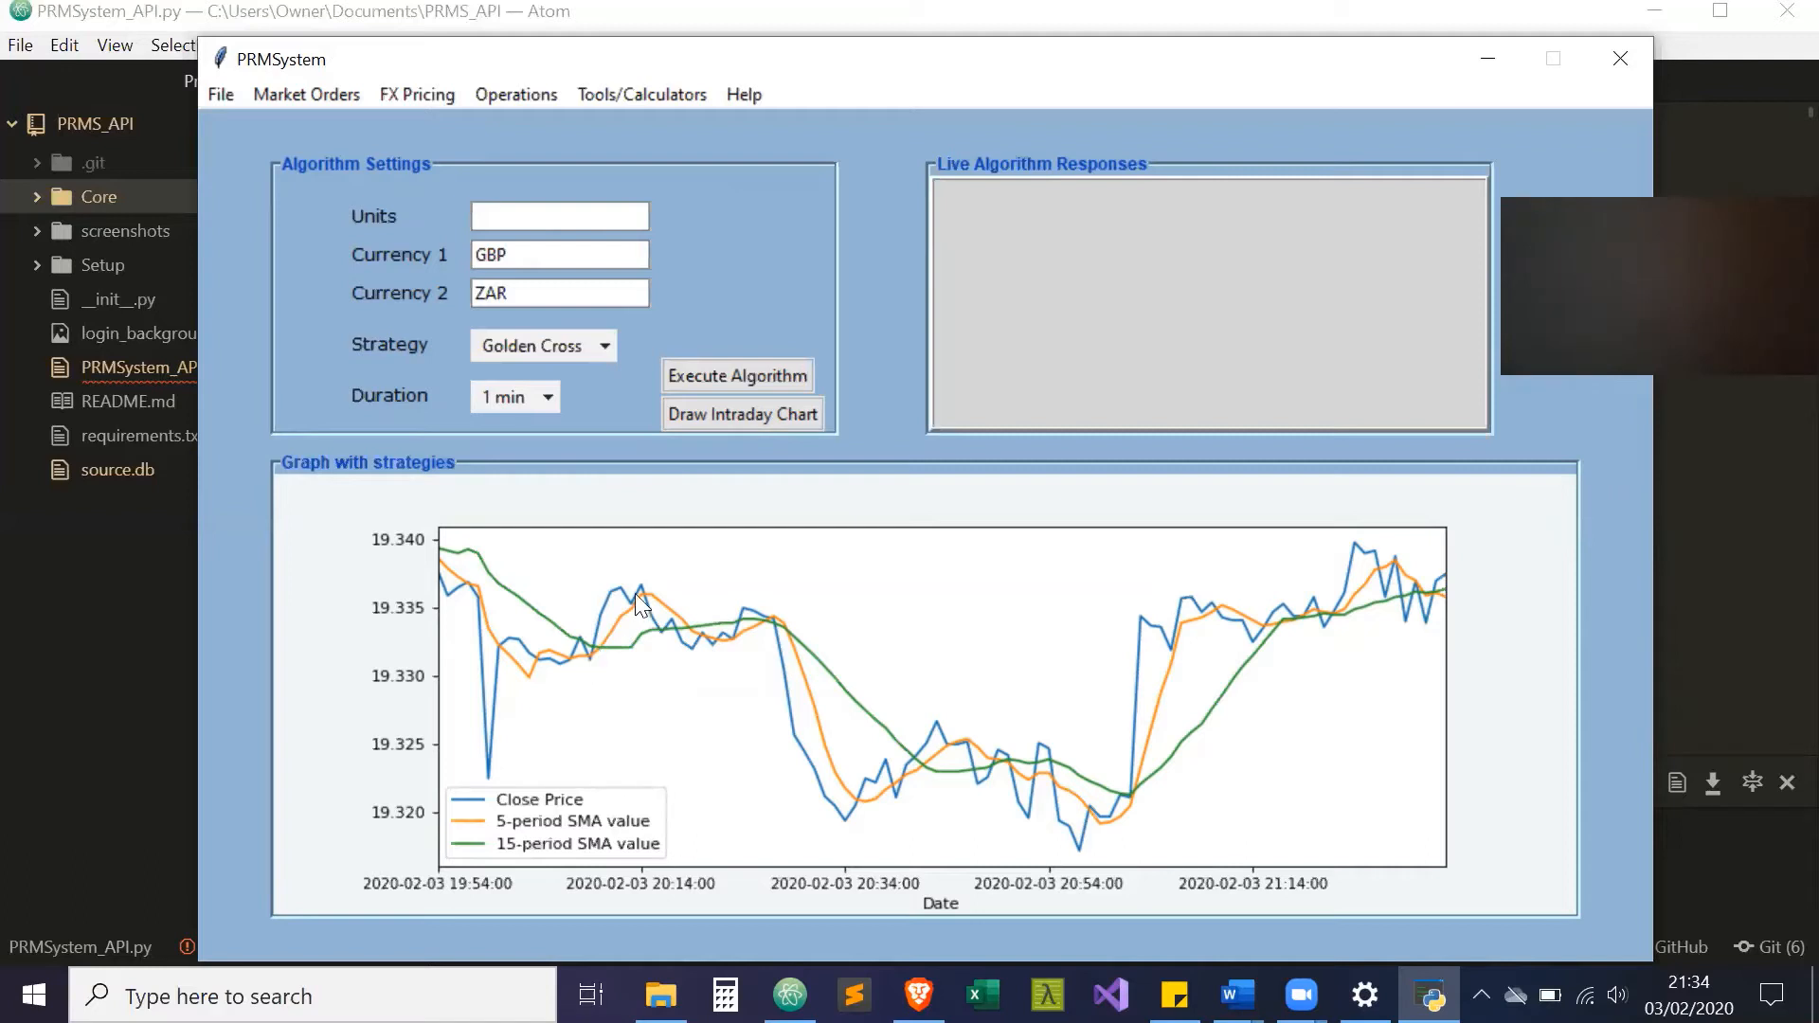
pyautogui.moveTo(694, 658)
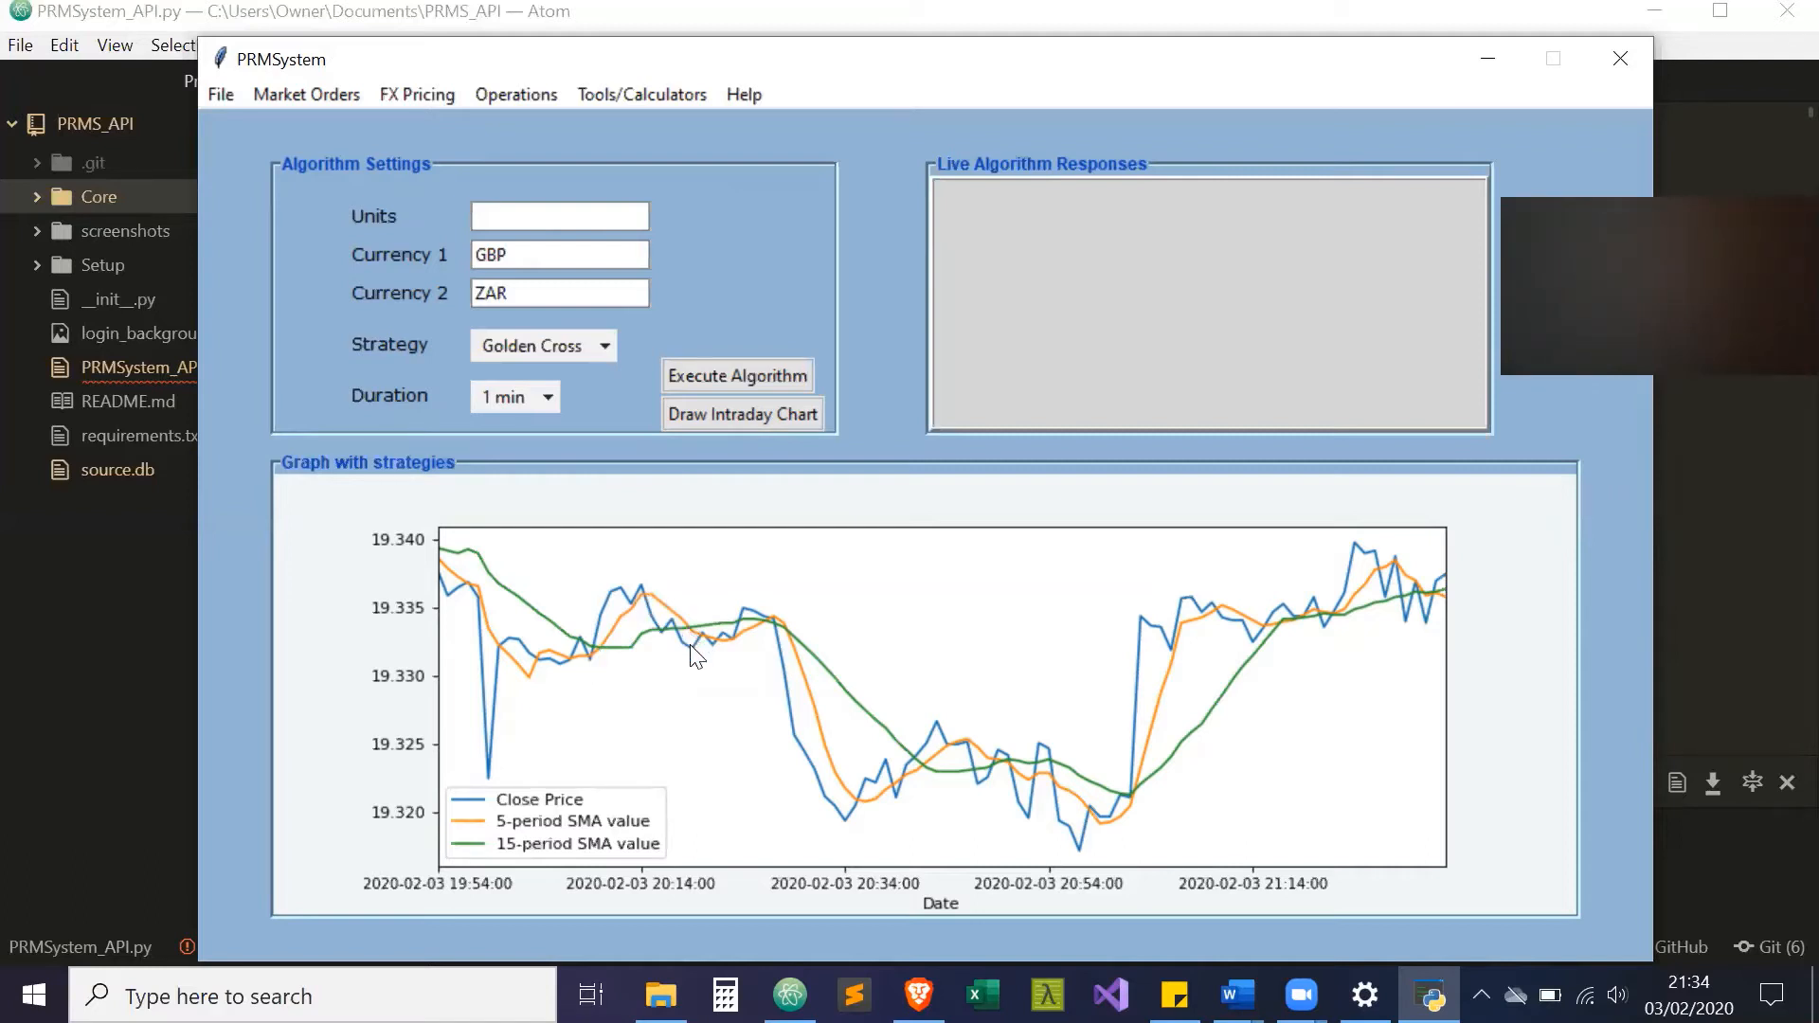
pyautogui.moveTo(767, 629)
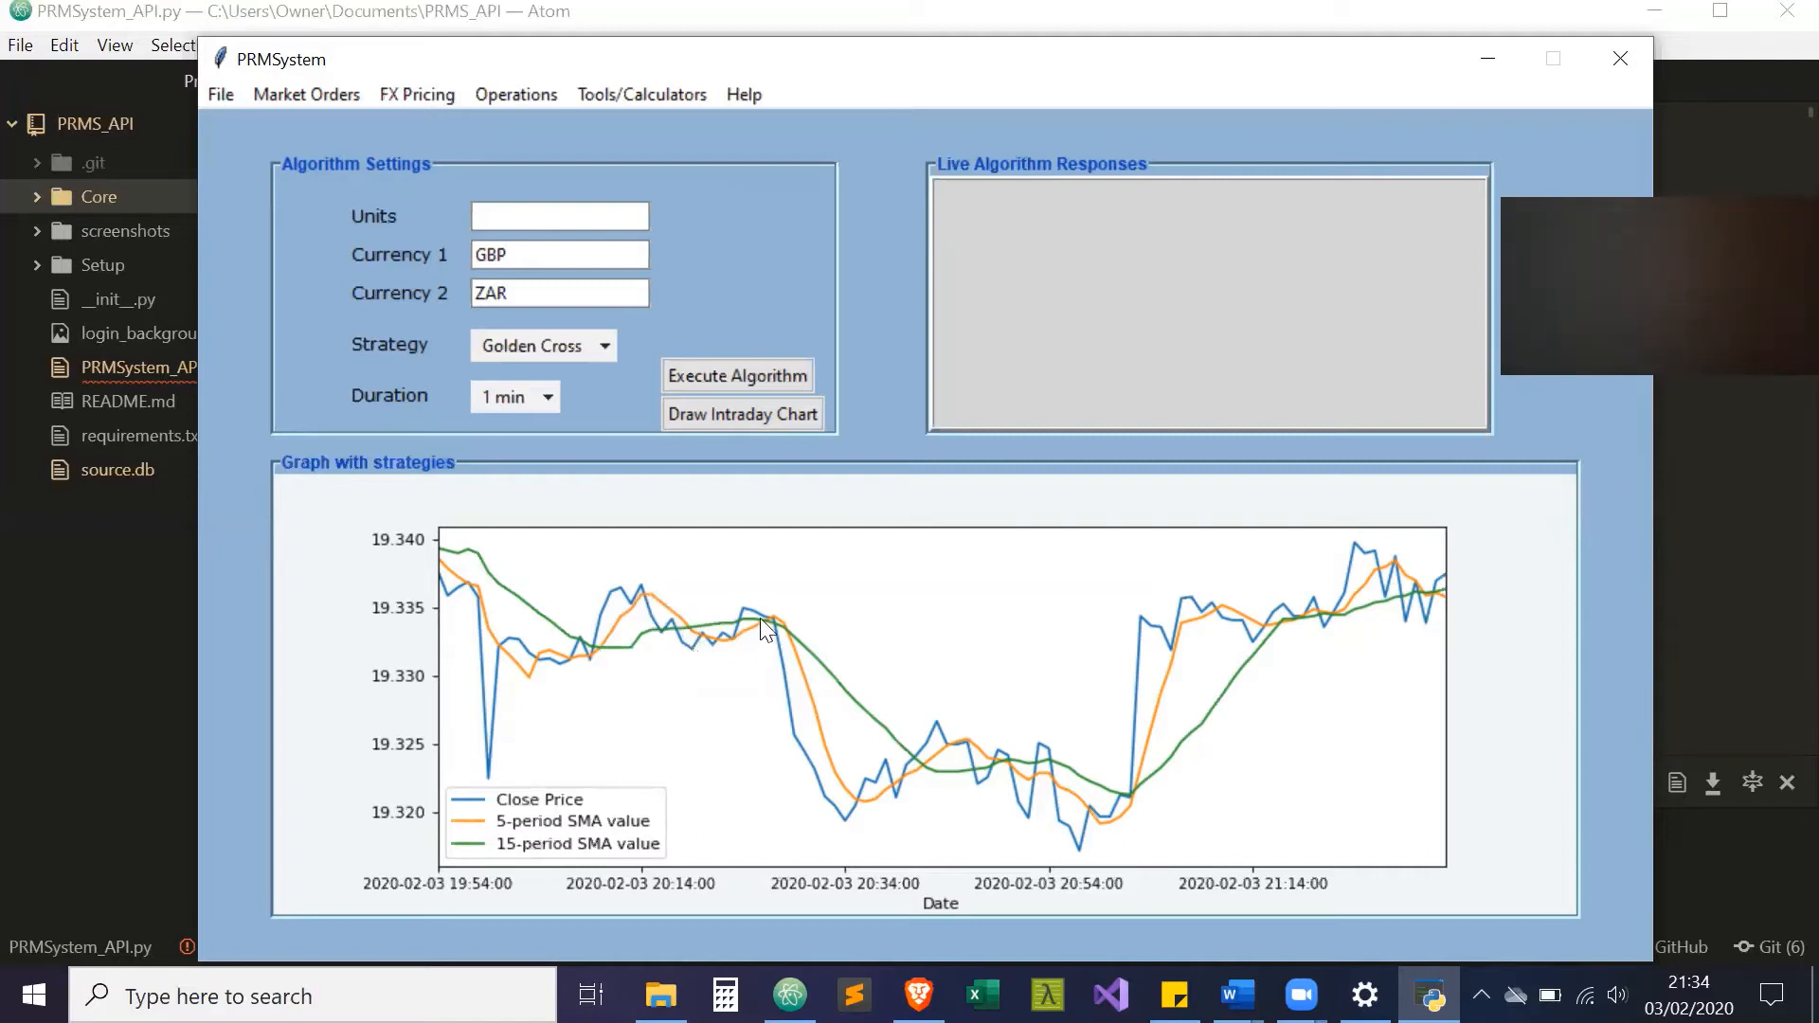
pyautogui.moveTo(788, 639)
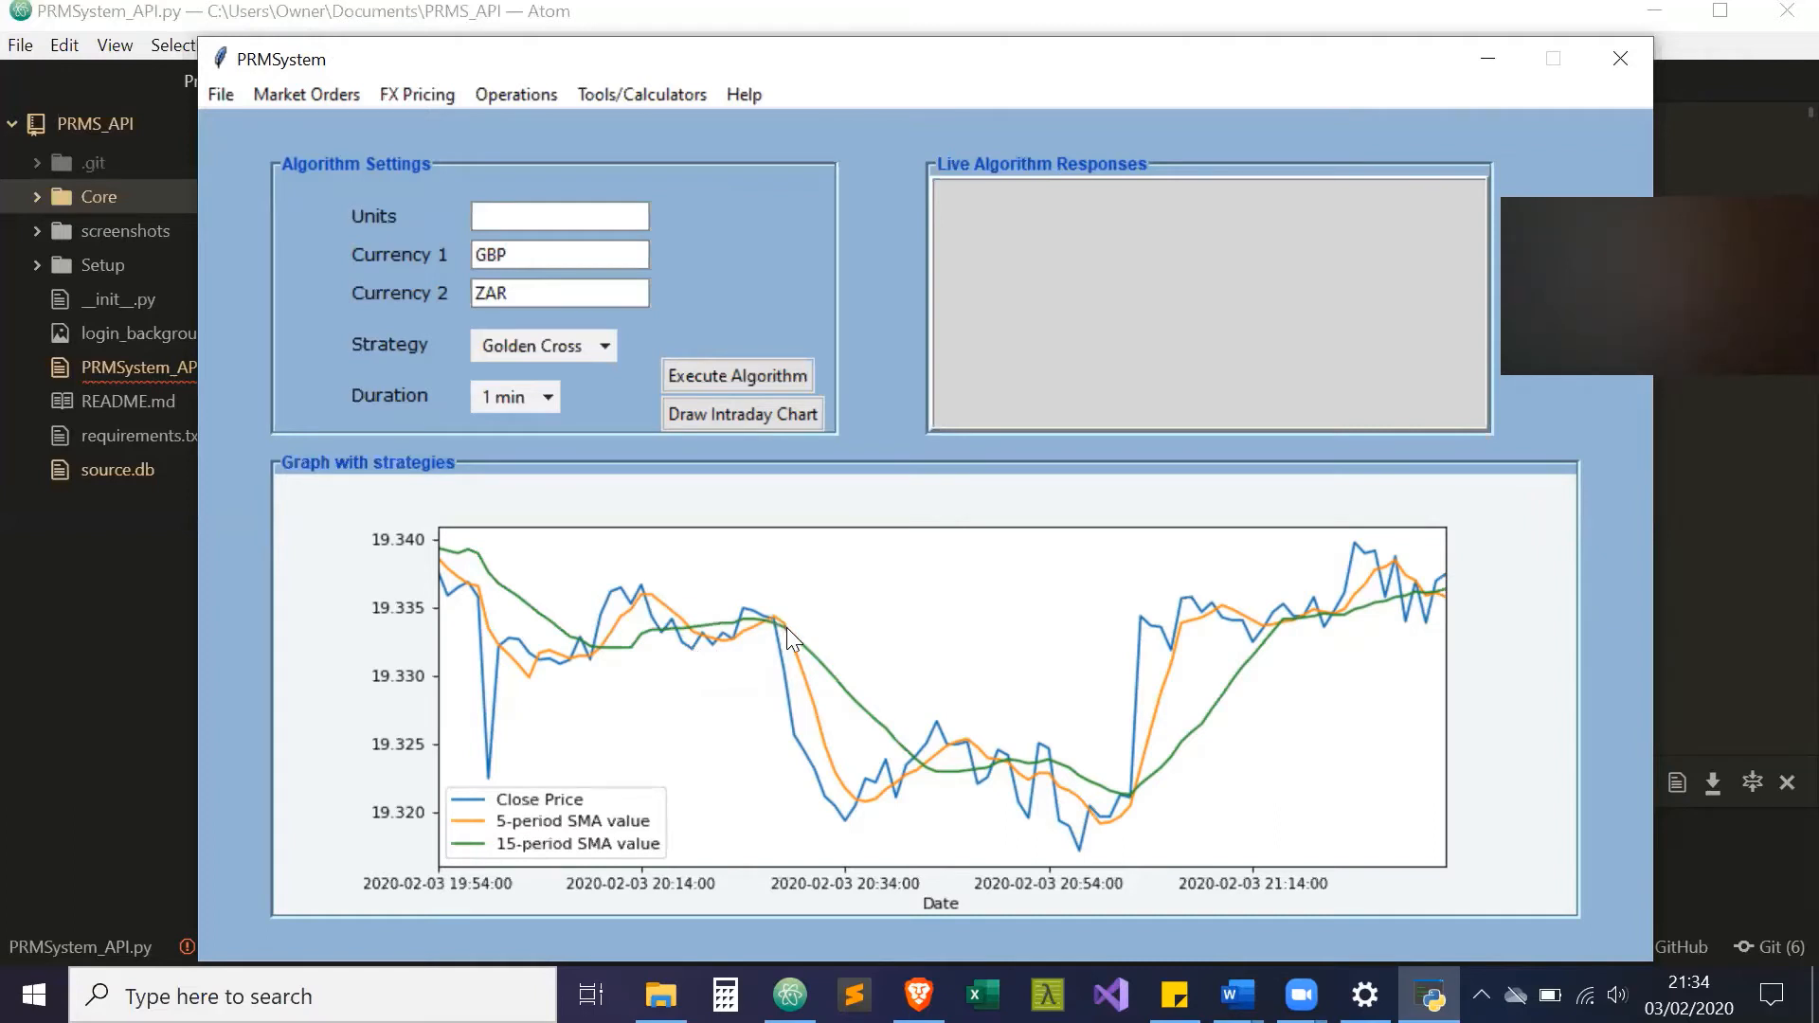
pyautogui.moveTo(884, 793)
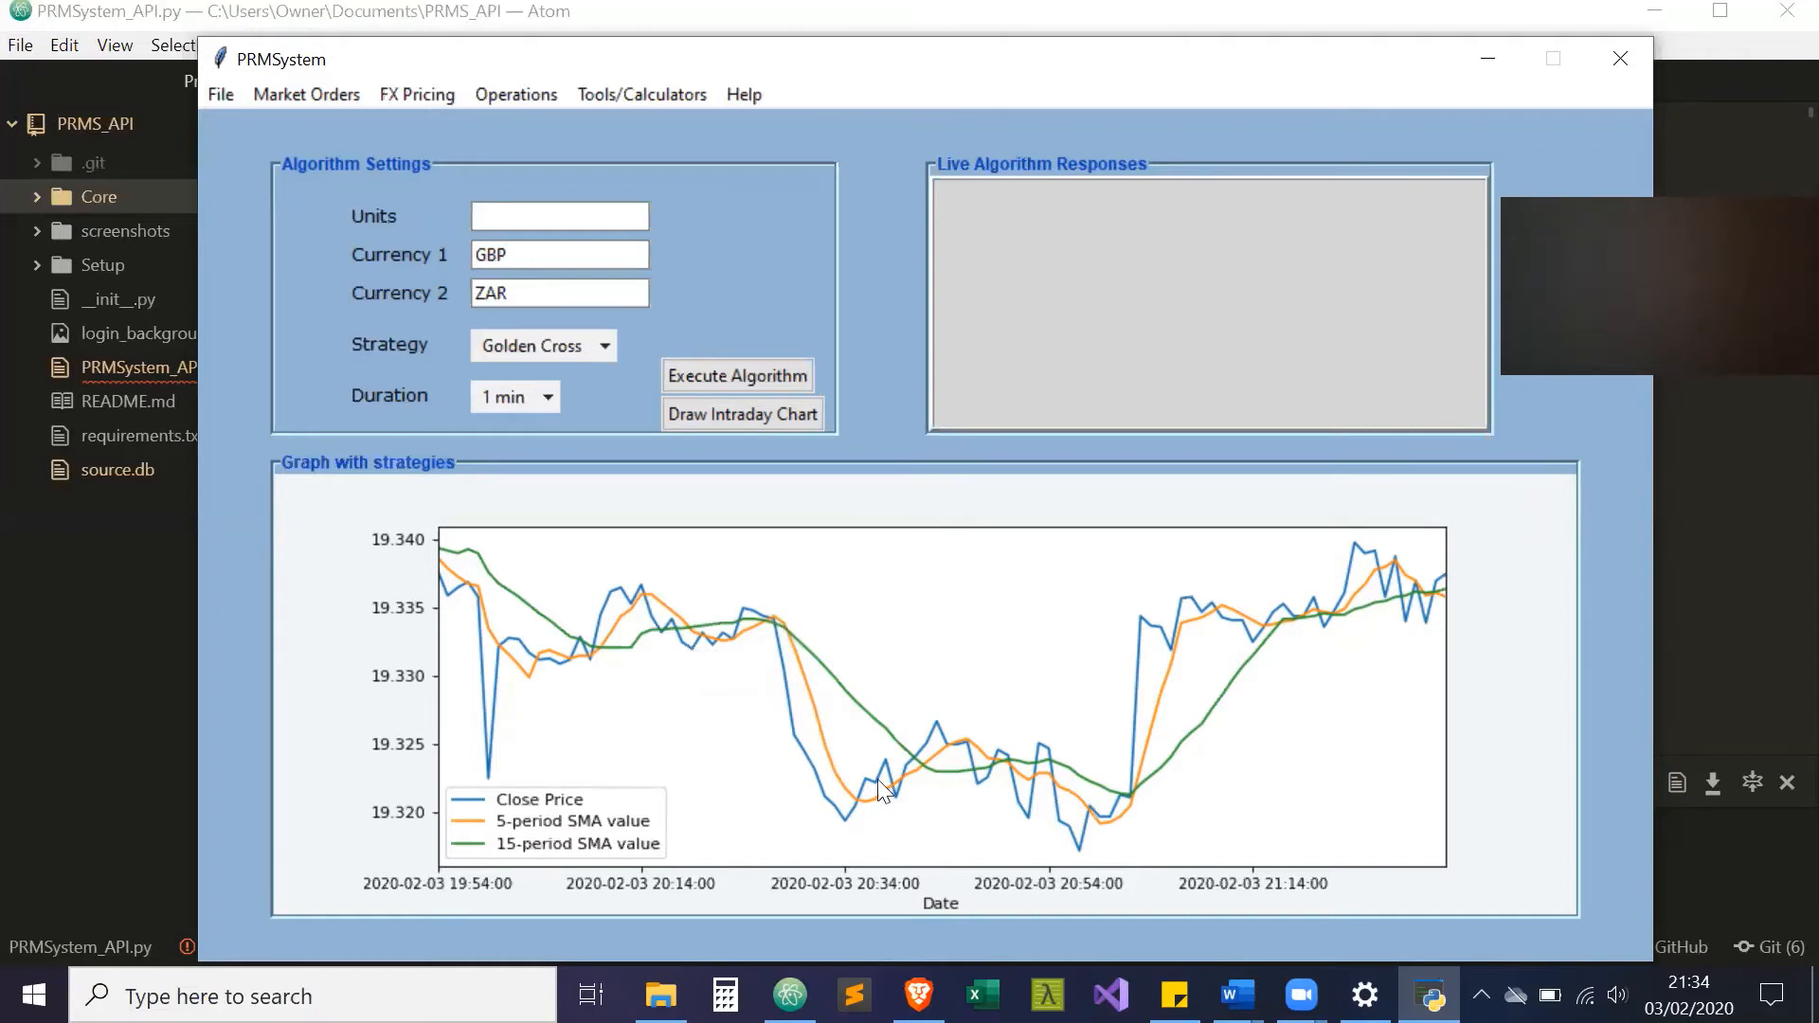
pyautogui.moveTo(1061, 786)
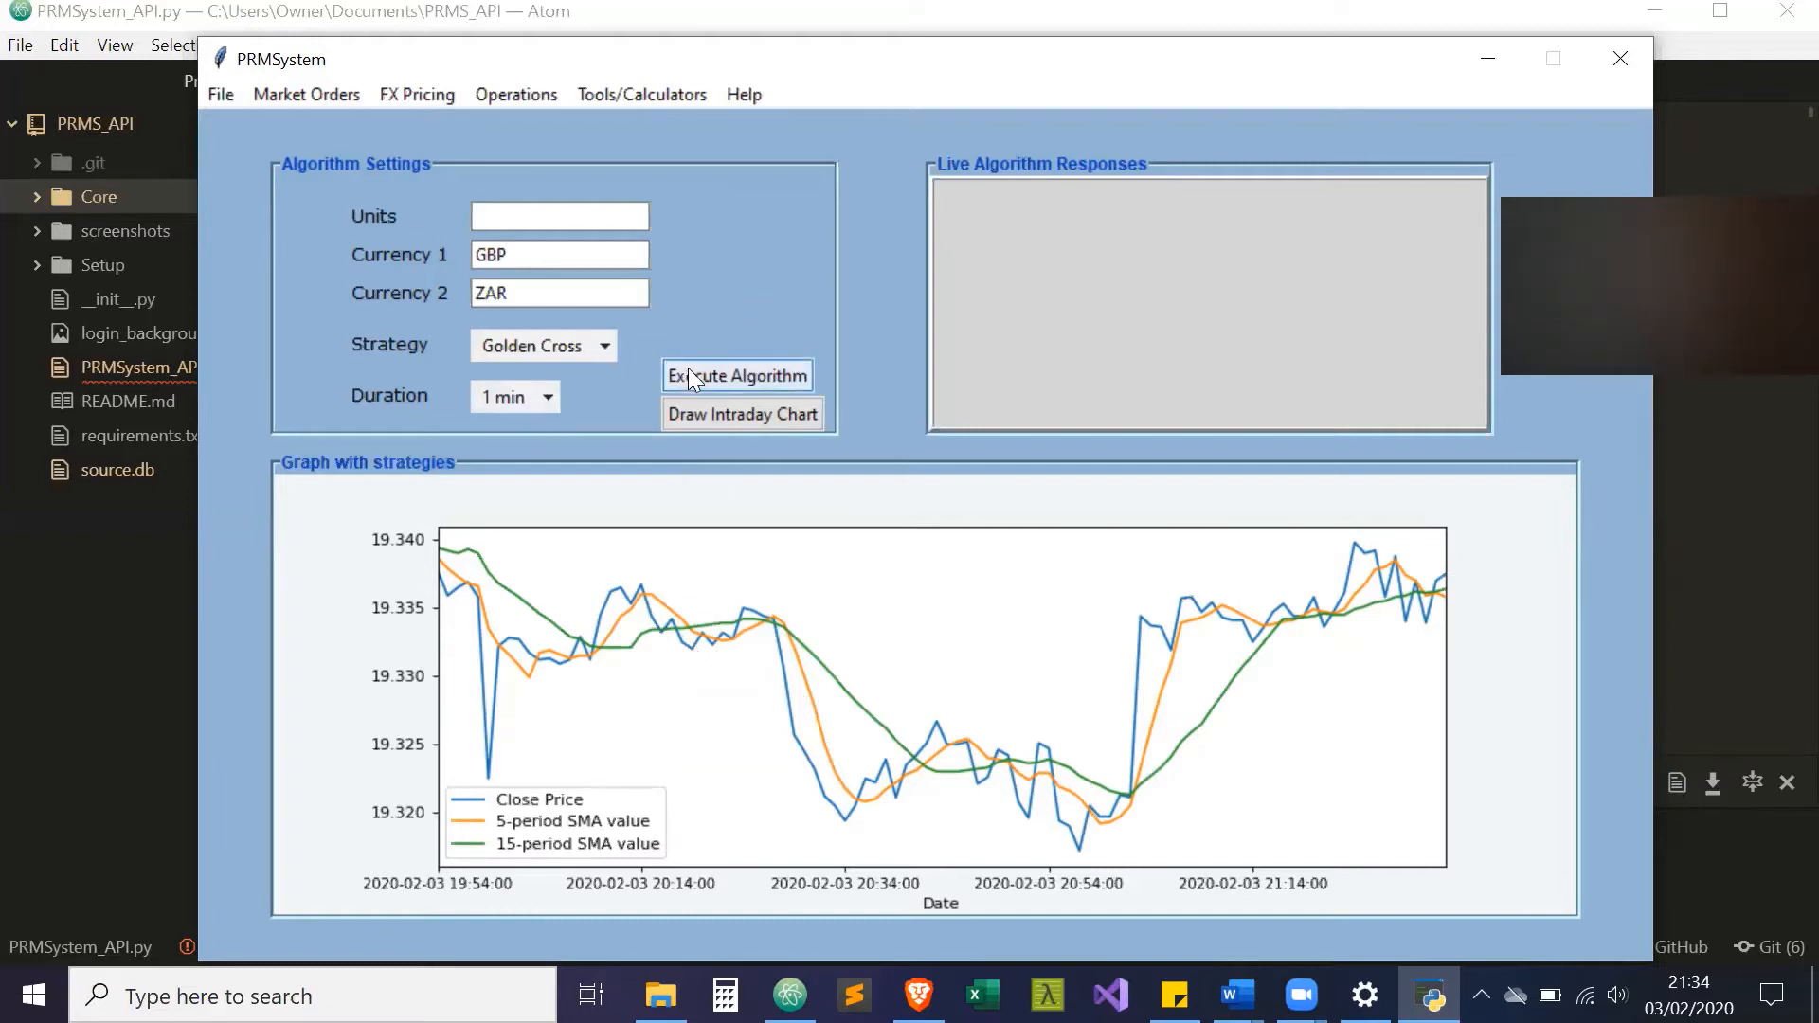
pyautogui.click(513, 396)
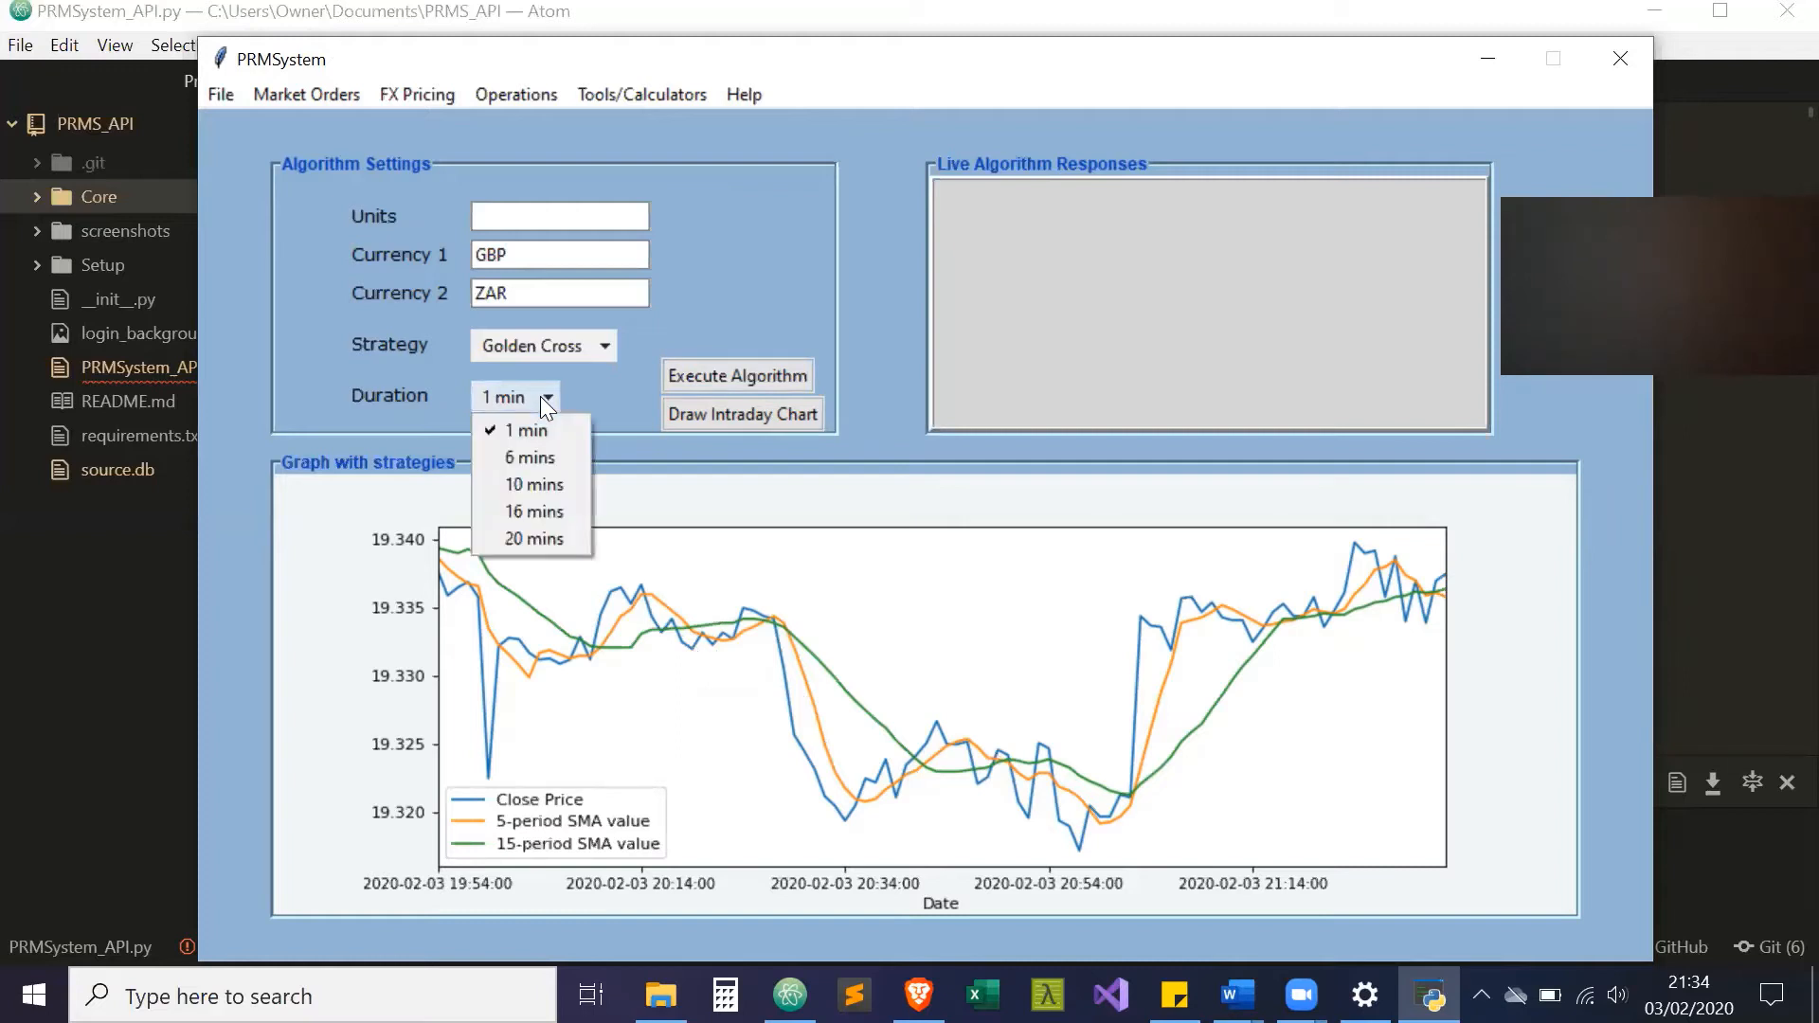
pyautogui.click(524, 430)
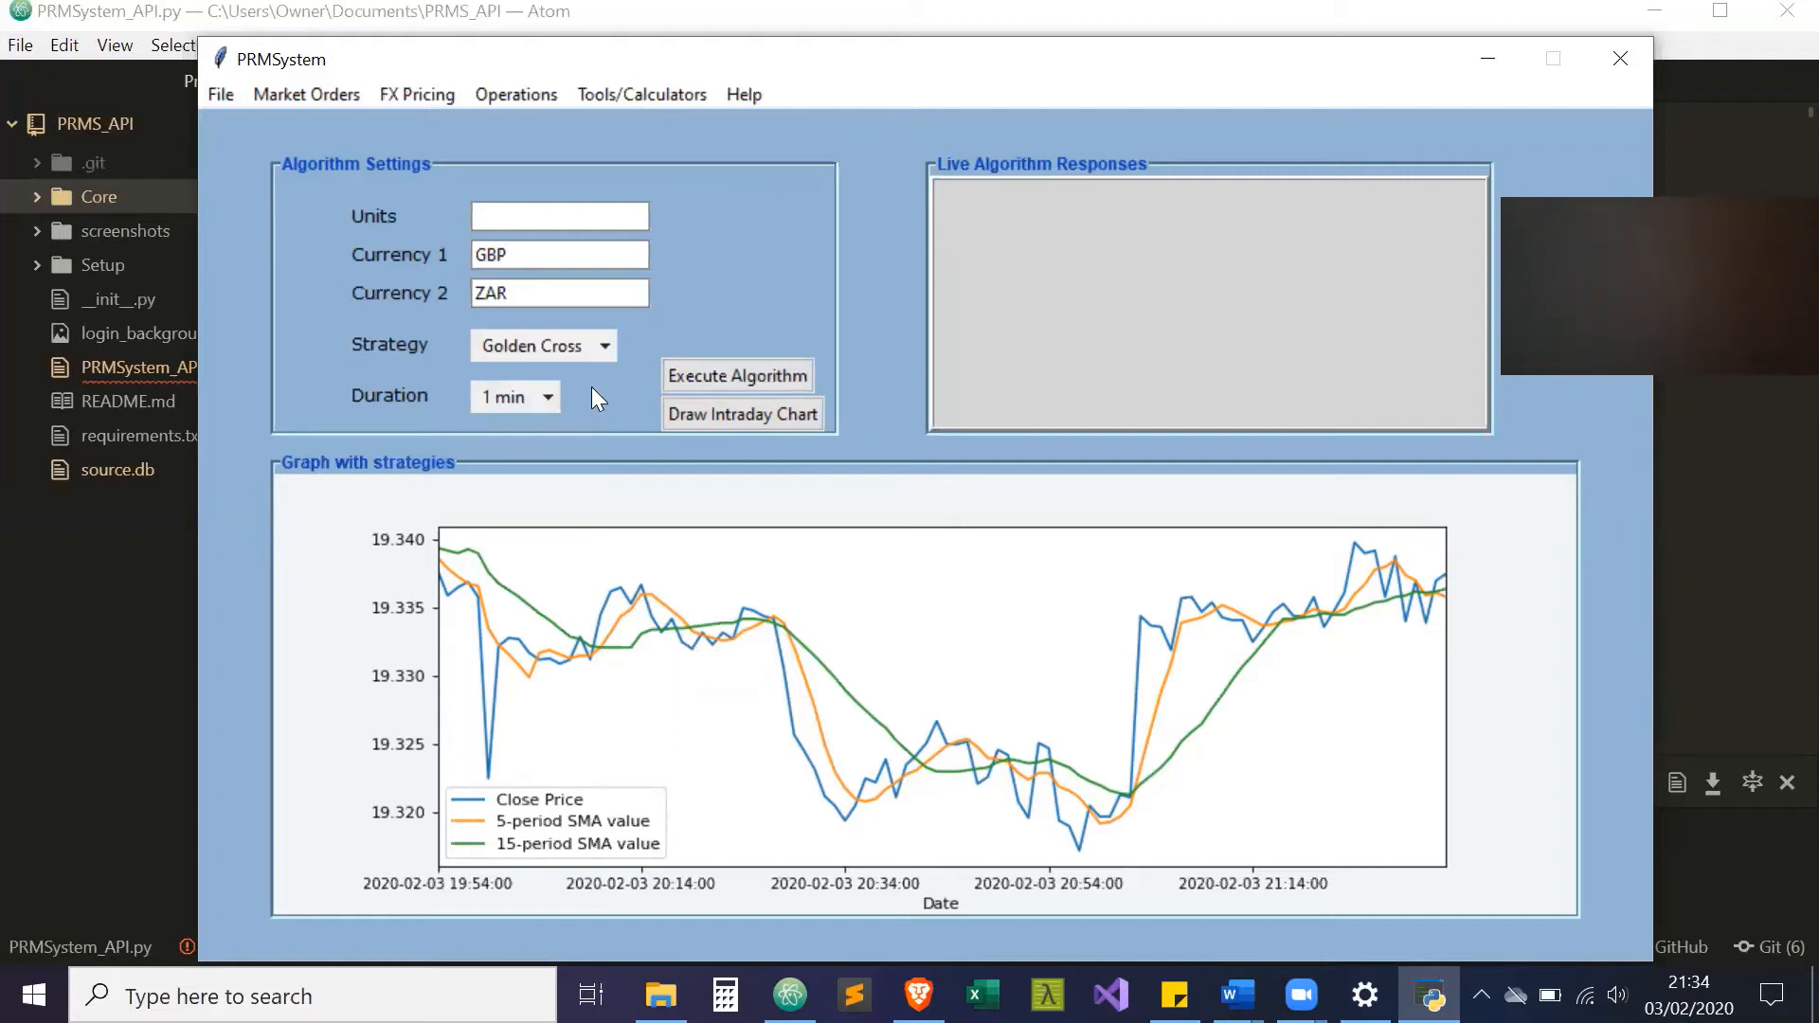
pyautogui.moveTo(1119, 214)
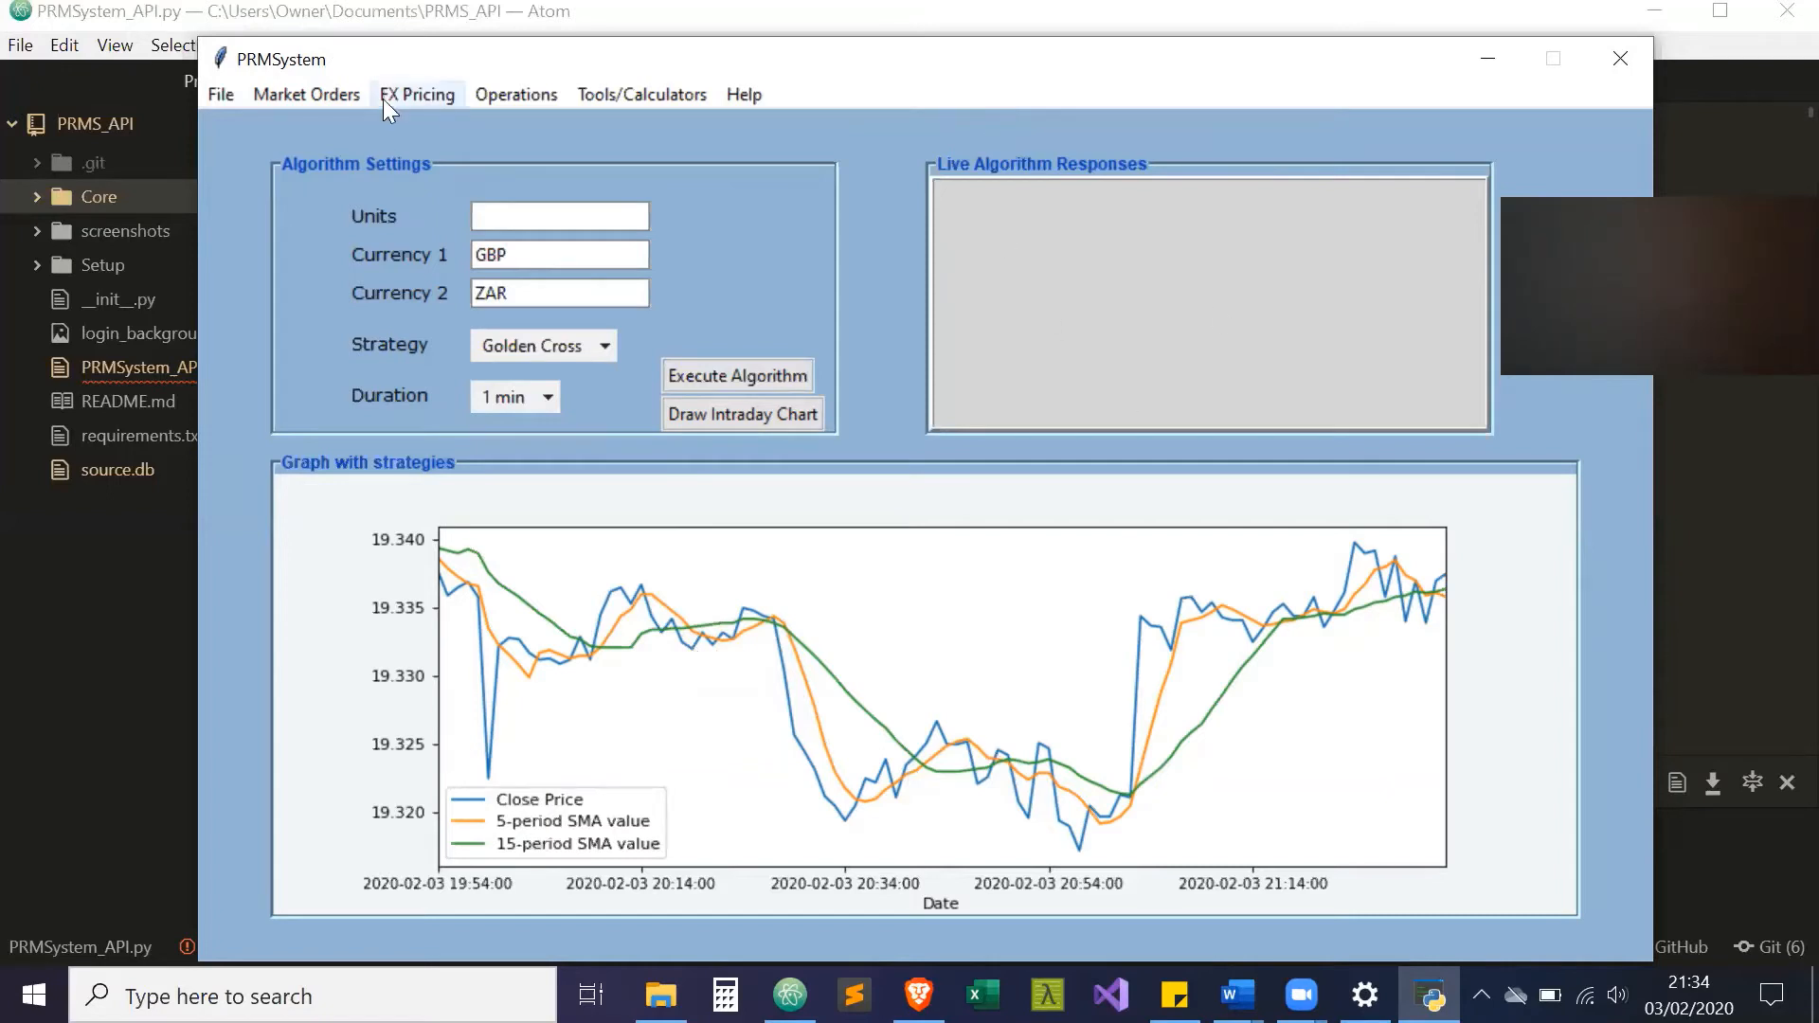
# - Draw a GBP/ZAR intraday chart with the SMA indicator on the FX prices and charts screen
pyautogui.click(417, 95)
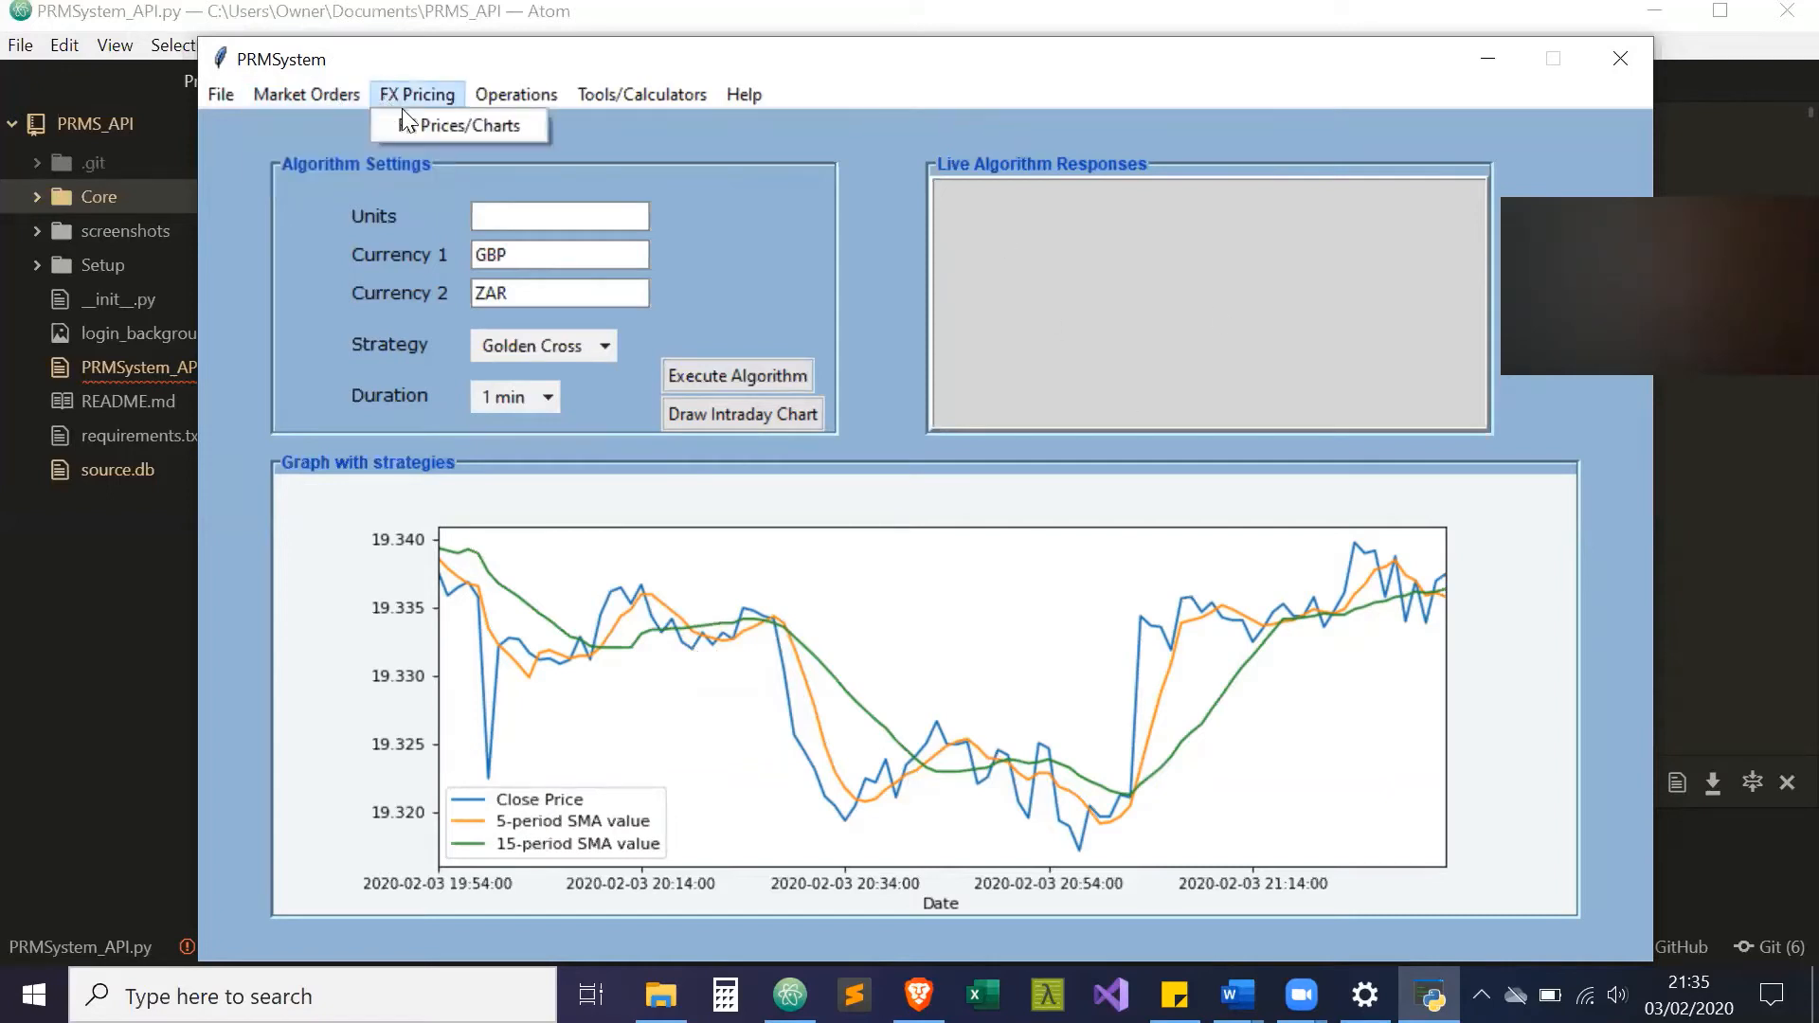
pyautogui.click(464, 126)
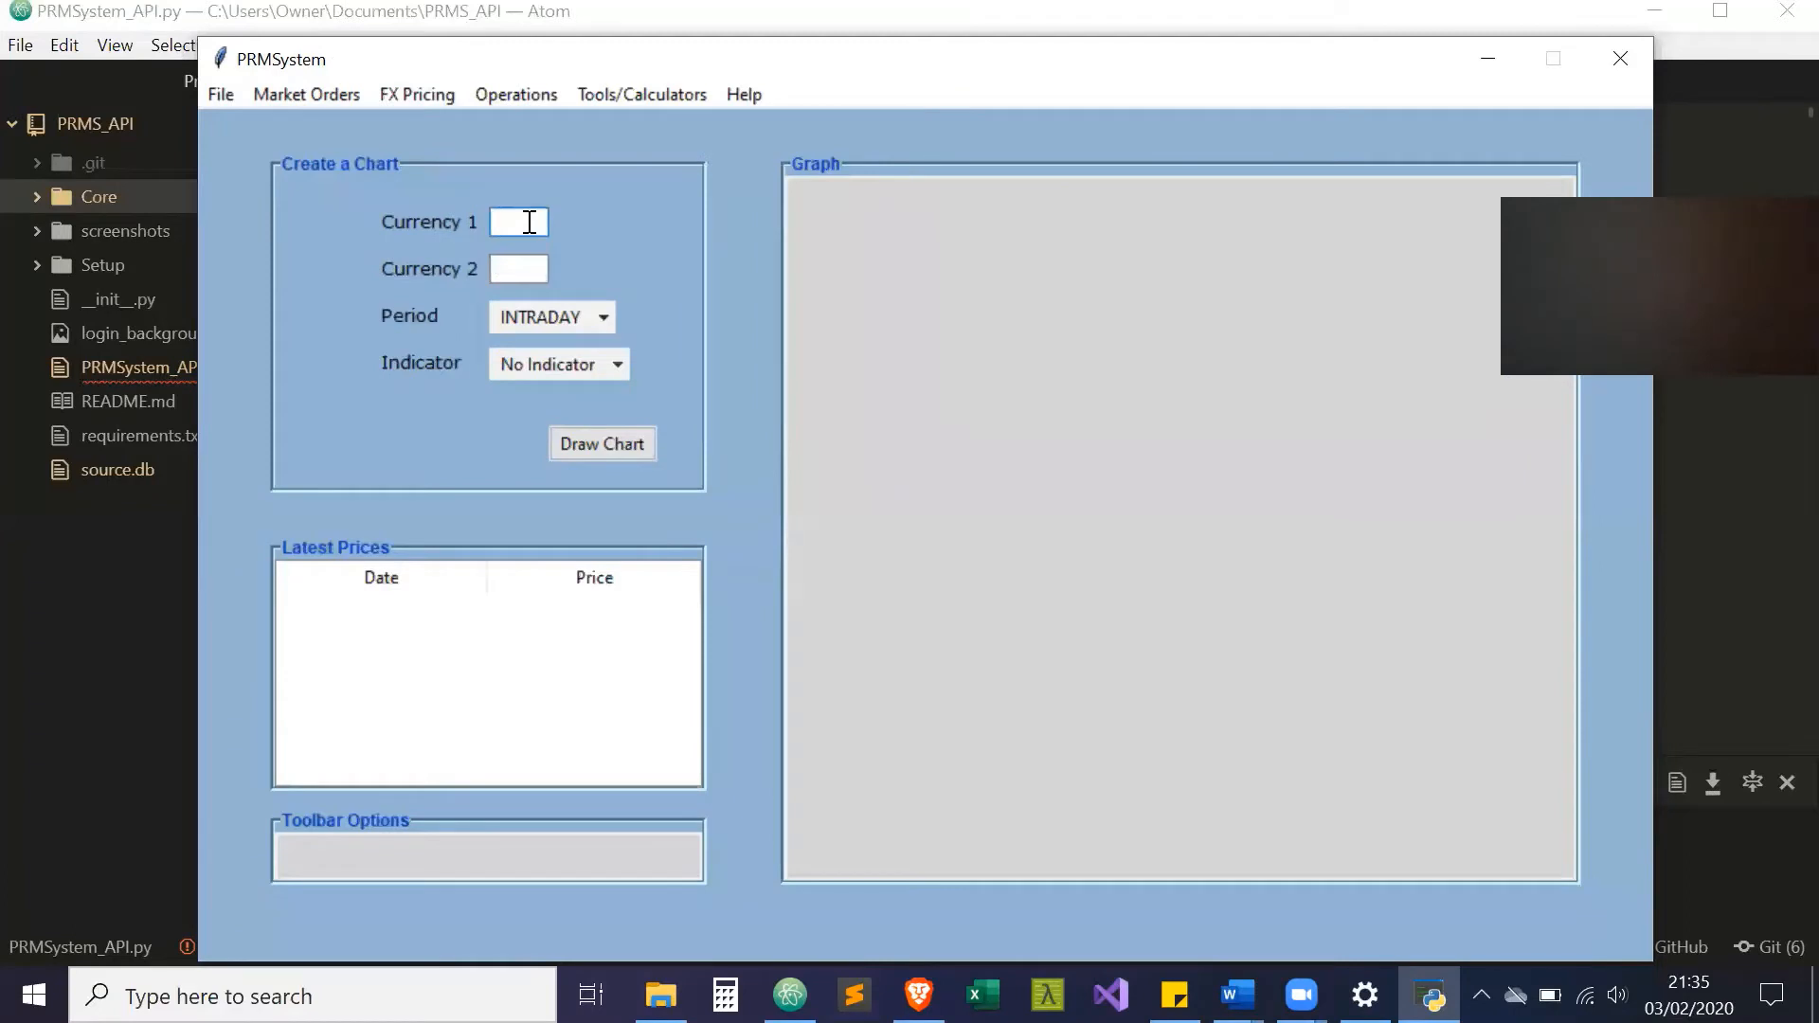
pyautogui.write('GBP')
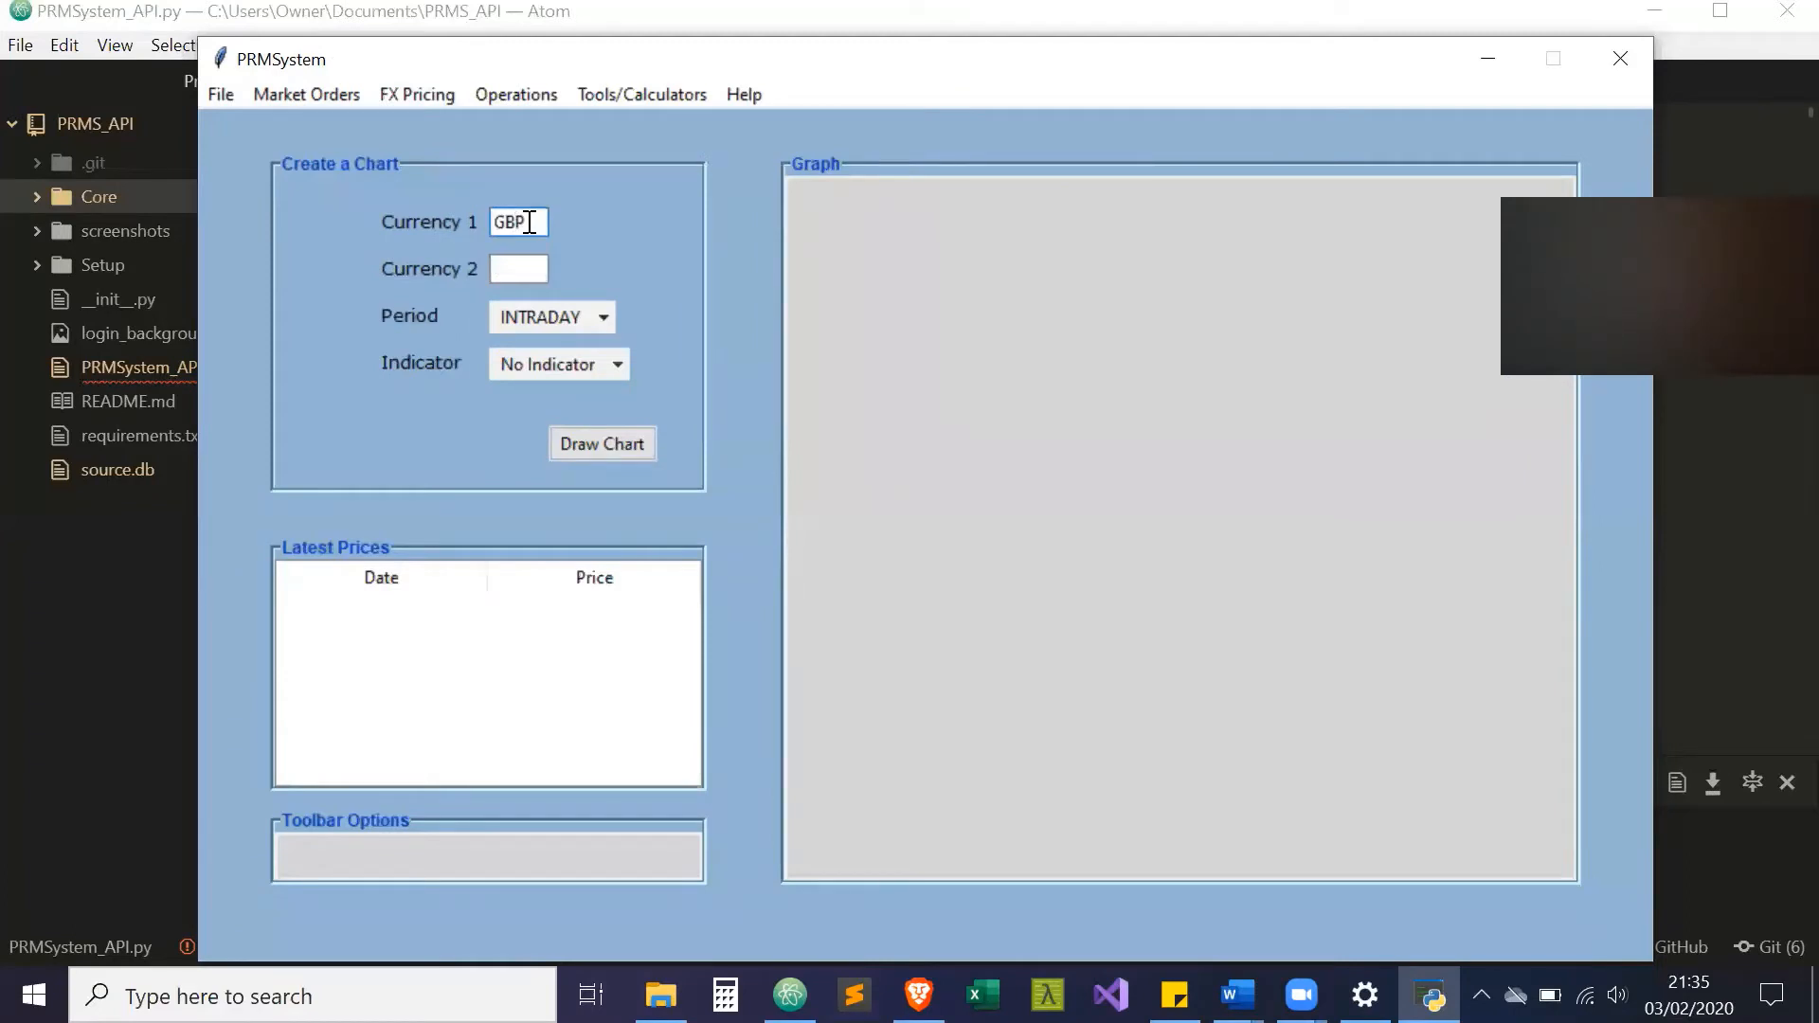
pyautogui.write('ZAR')
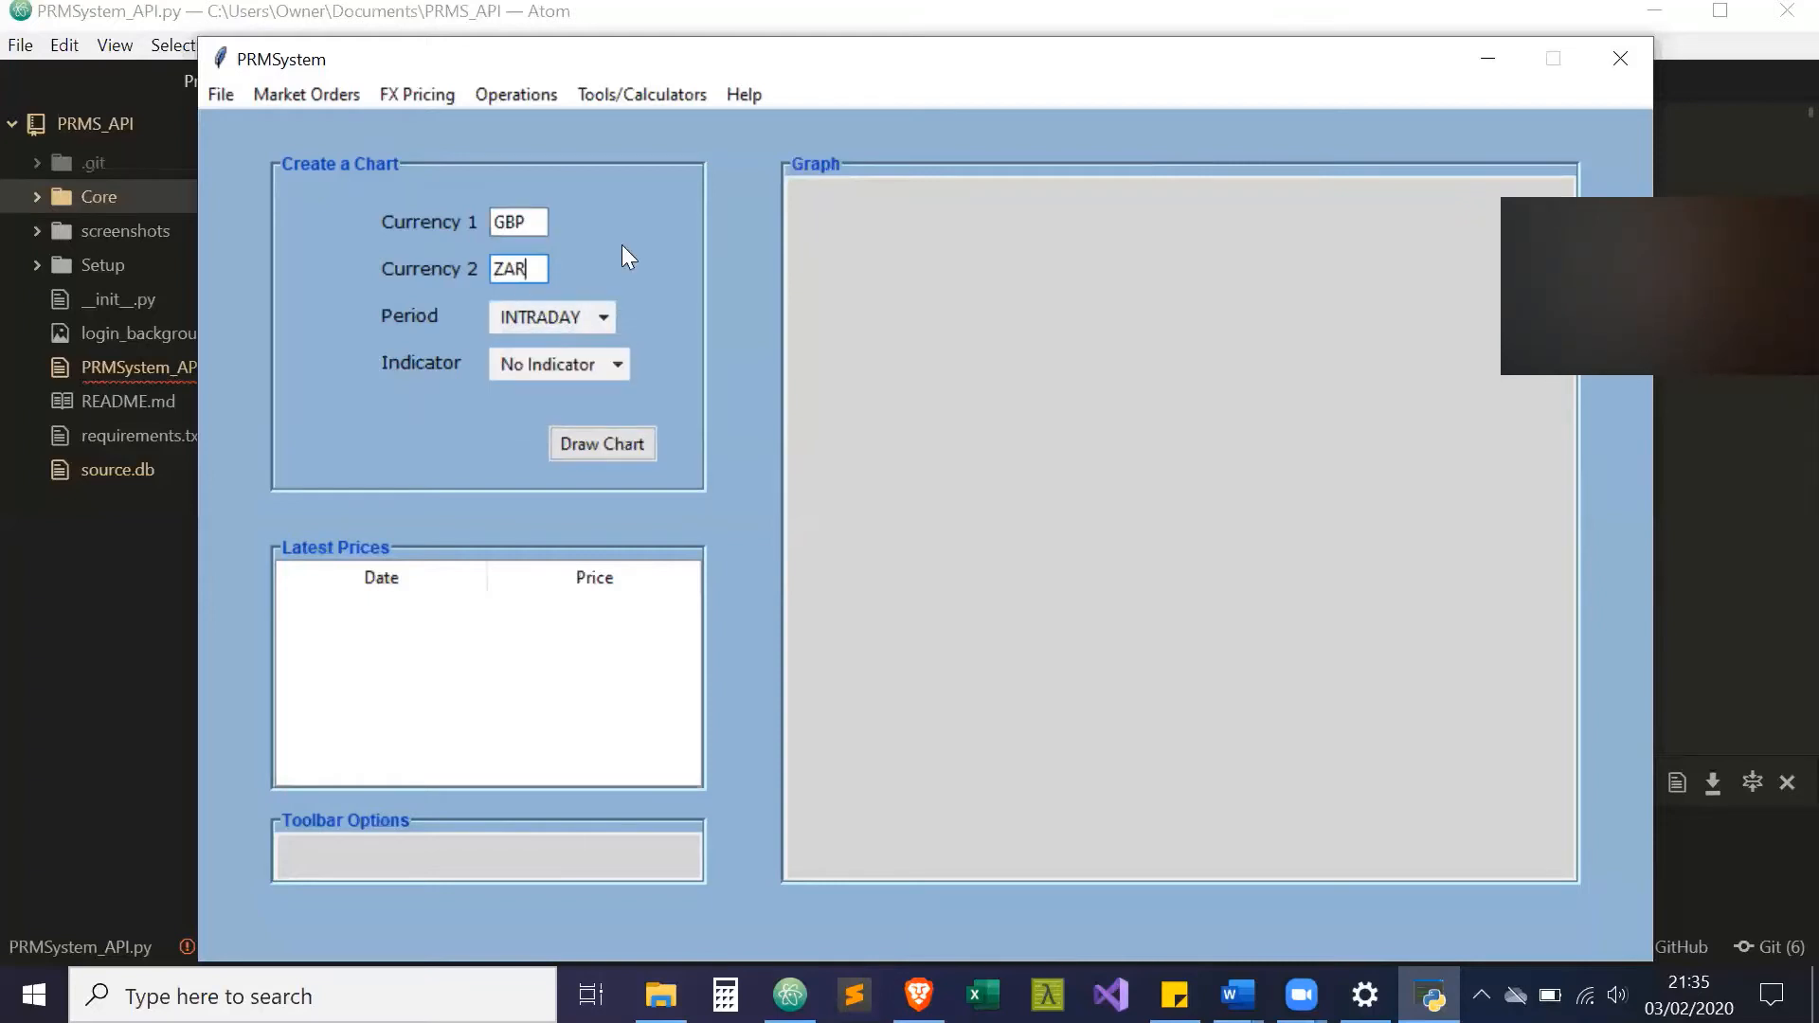
pyautogui.click(557, 363)
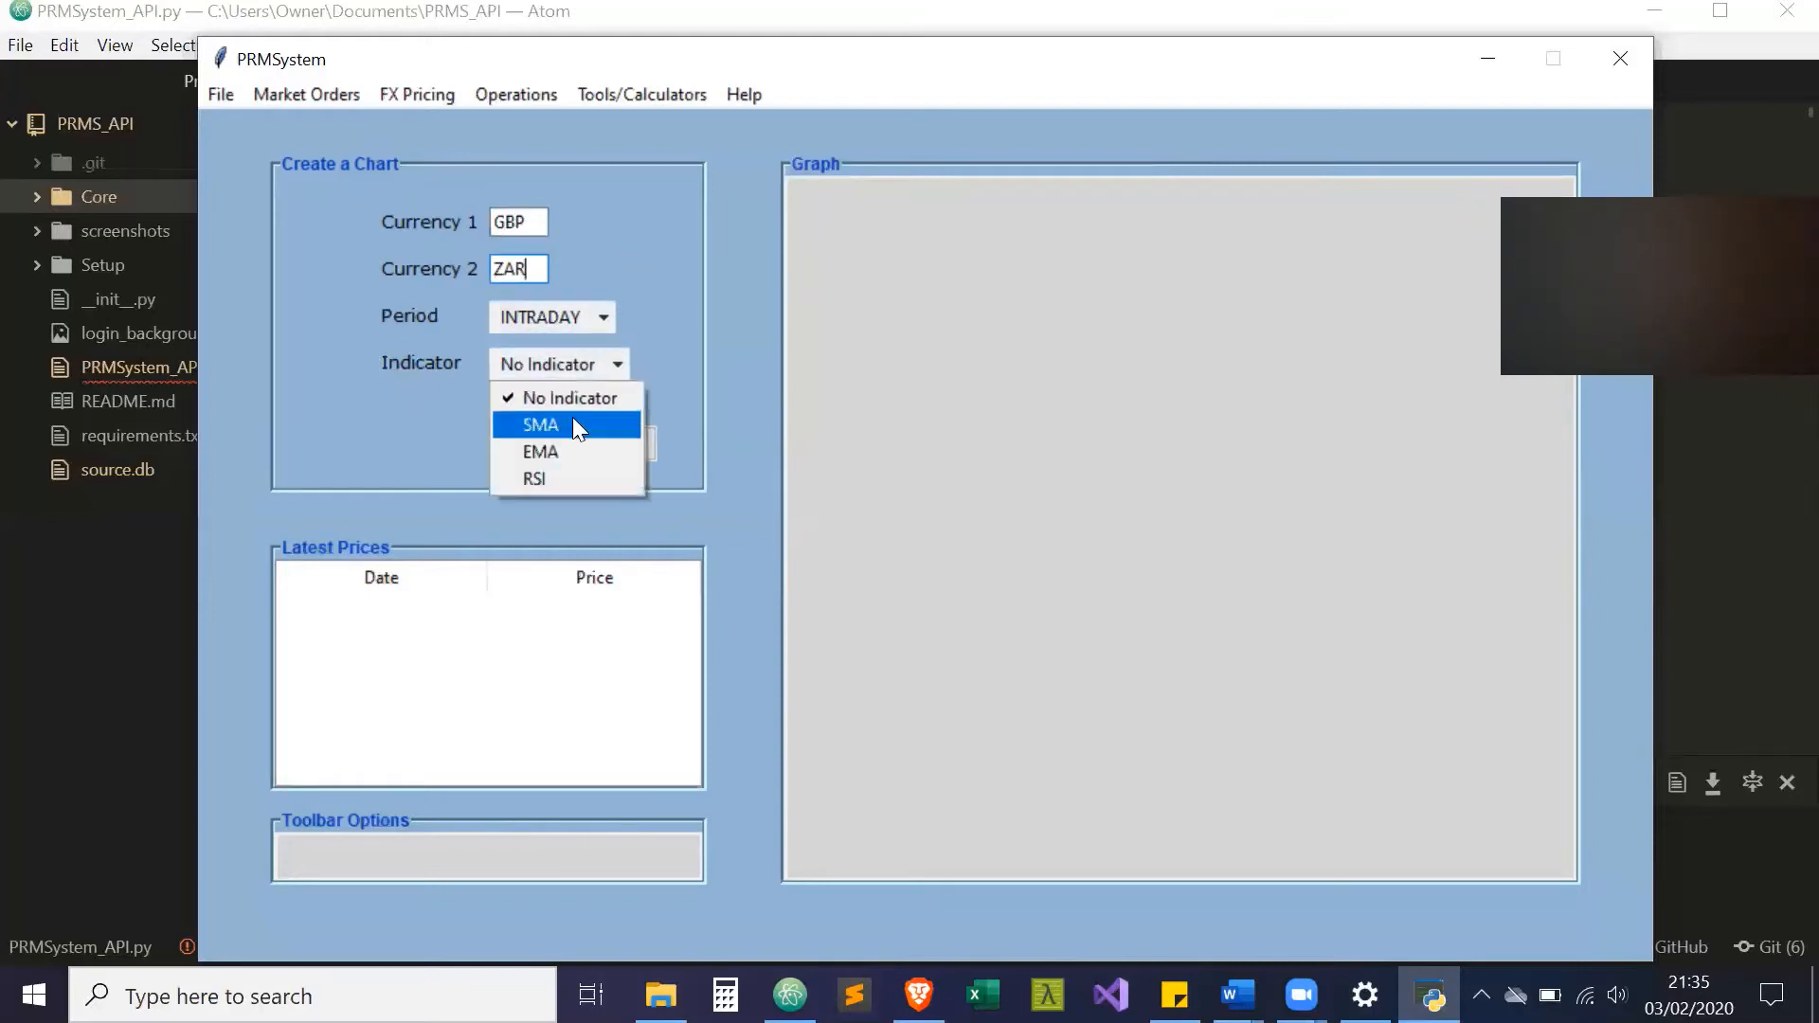
pyautogui.click(540, 423)
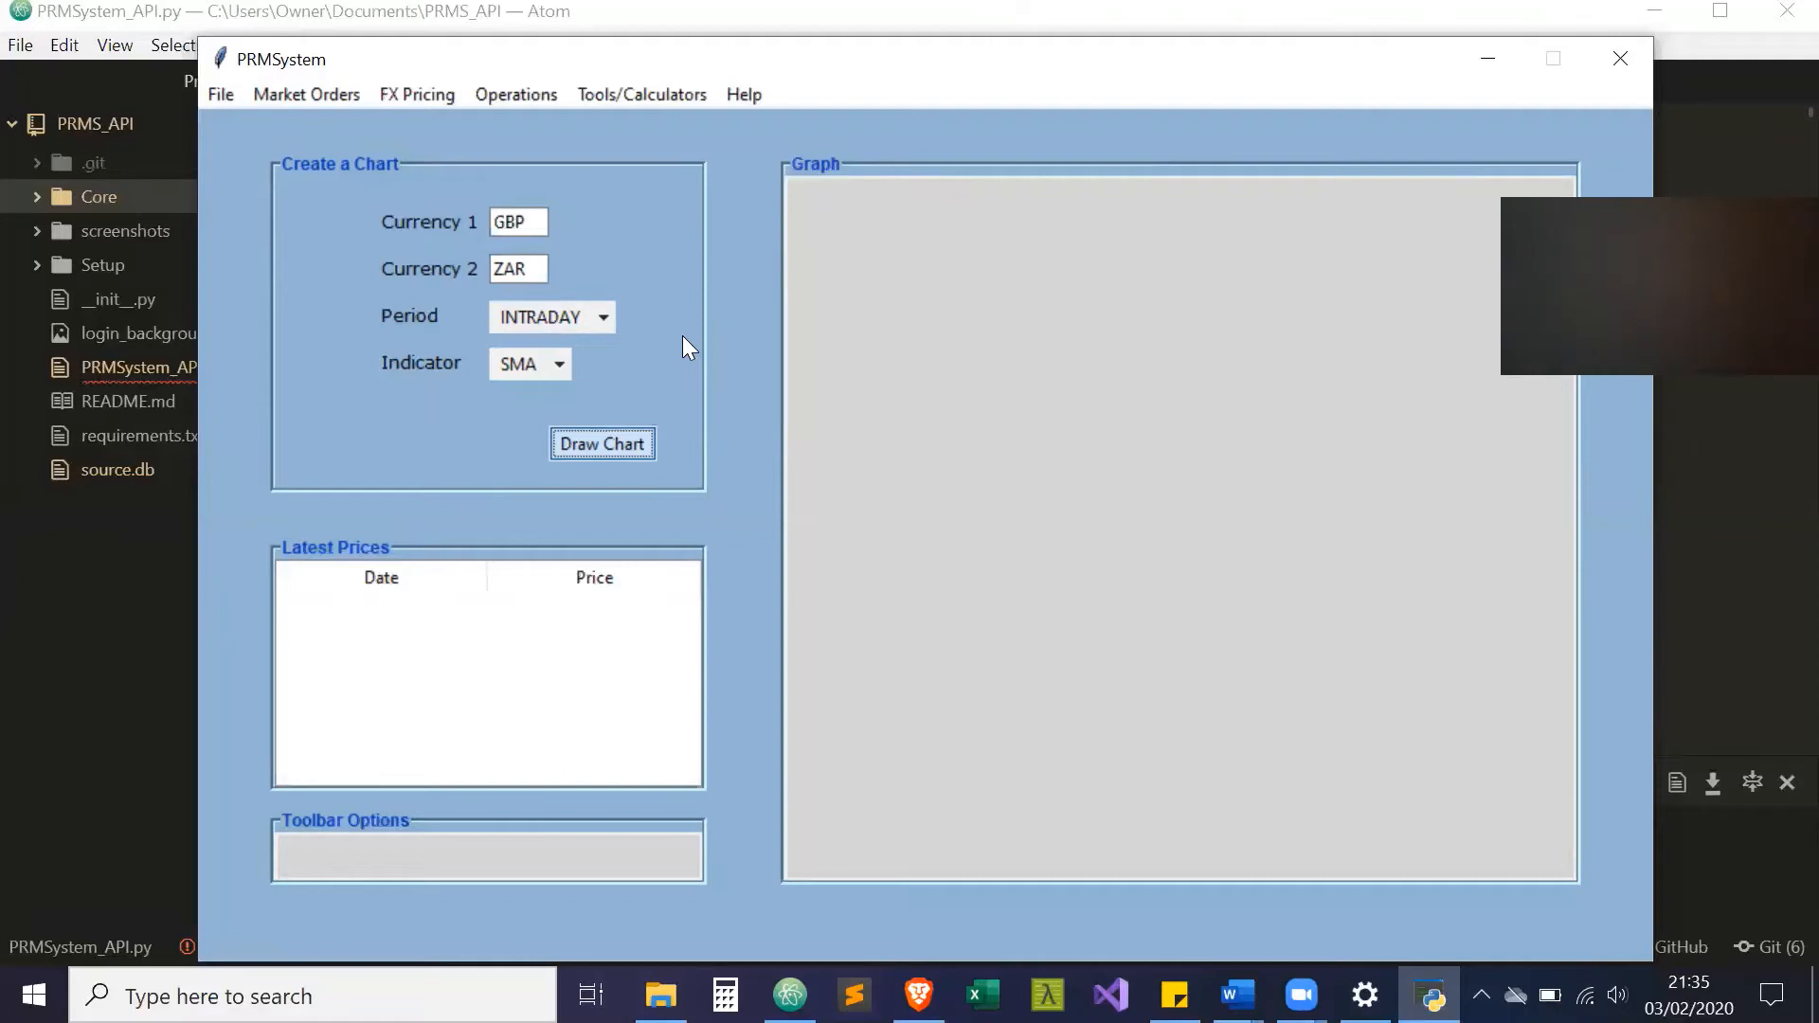
pyautogui.click(601, 443)
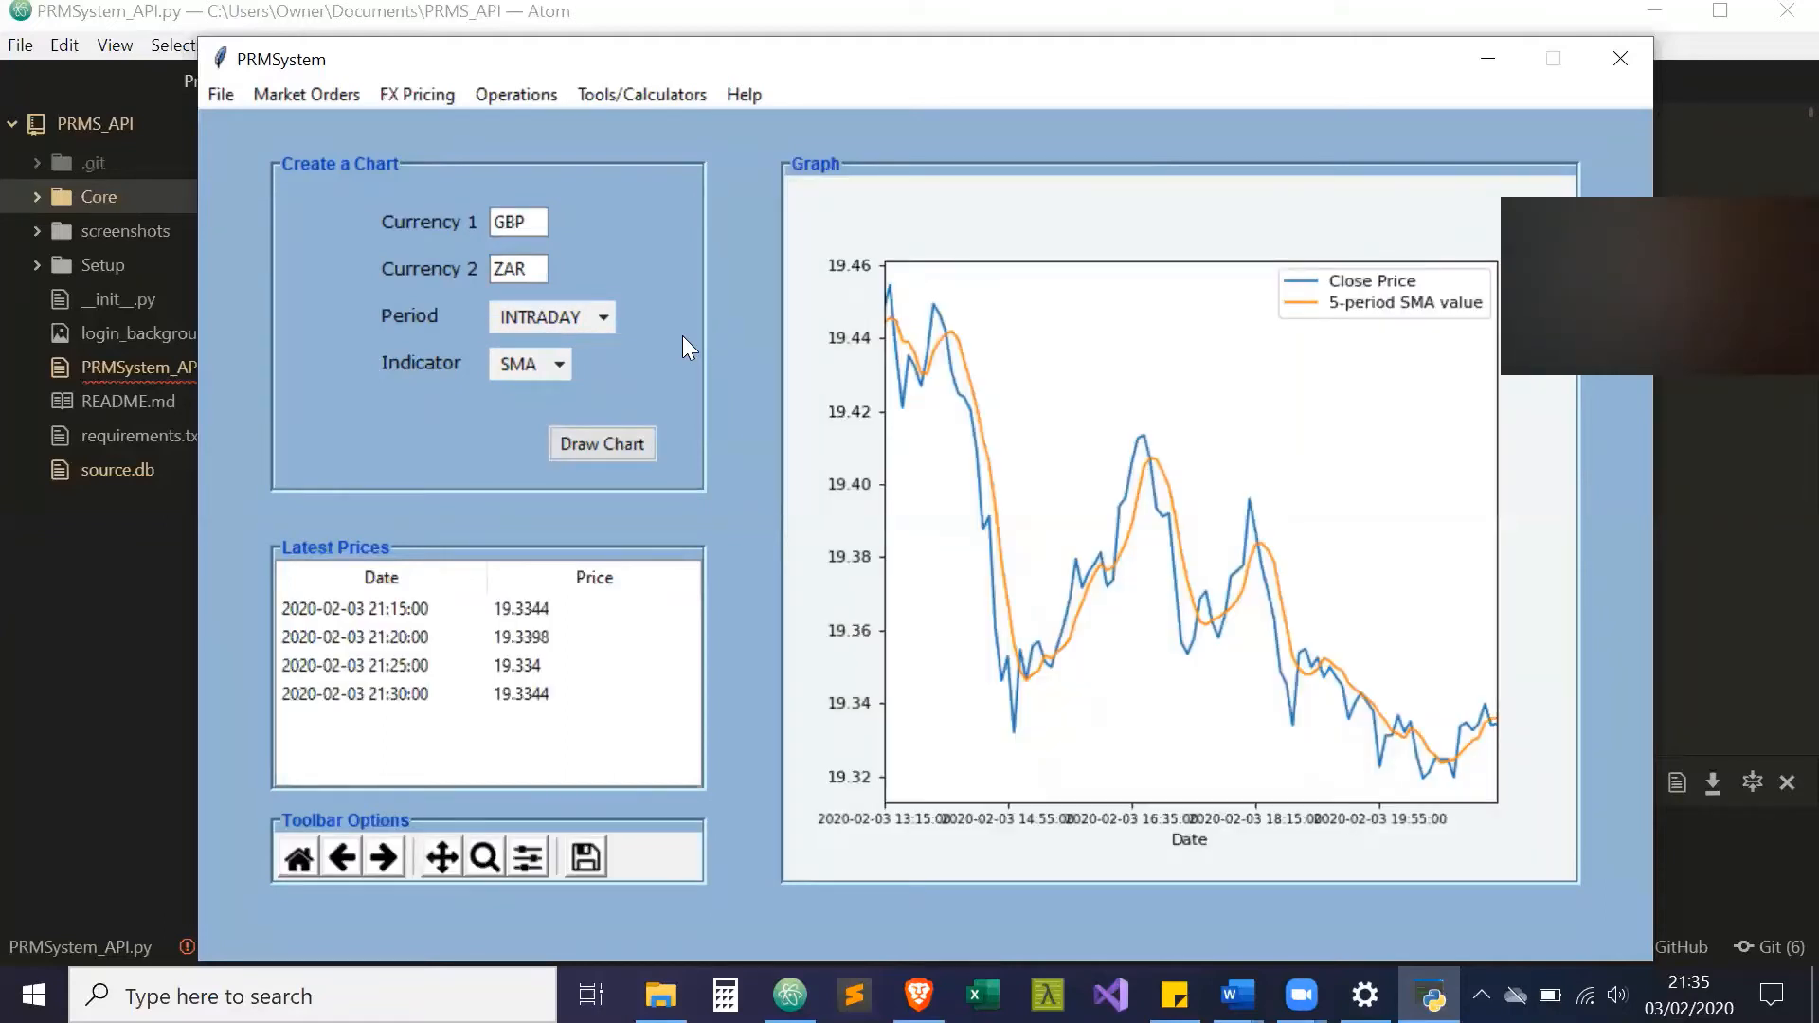
pyautogui.moveTo(547, 370)
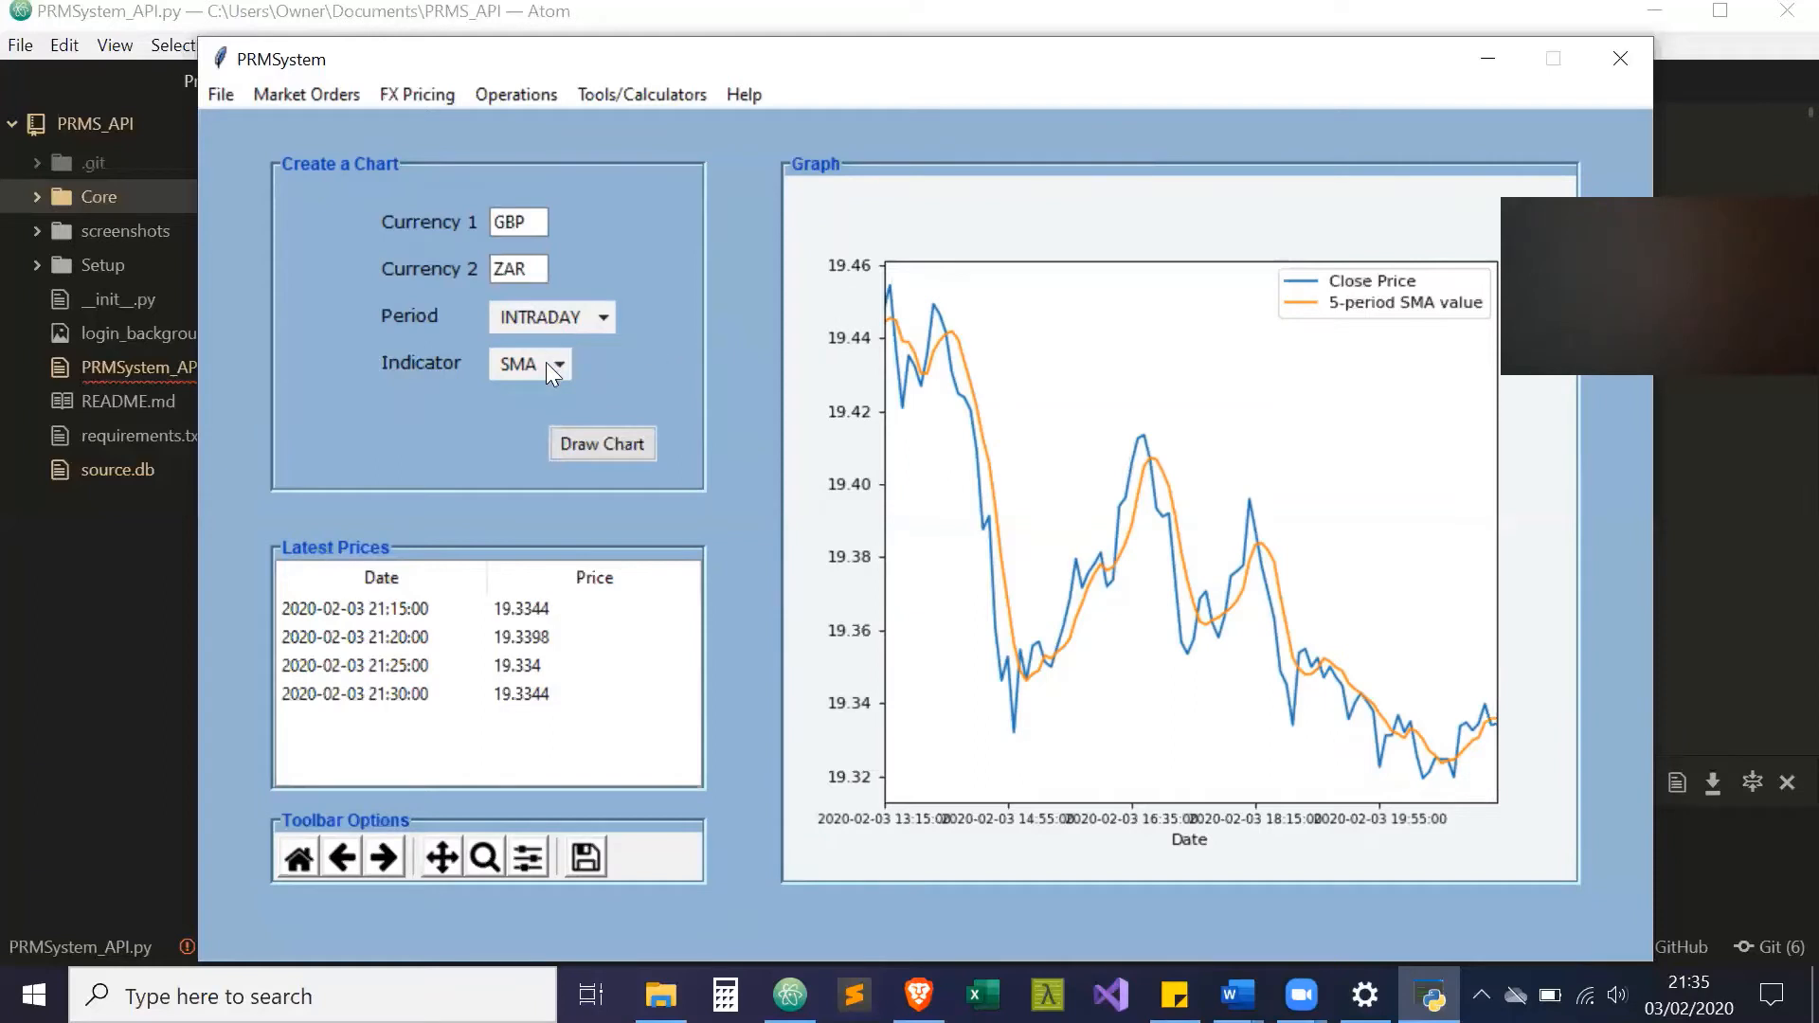
pyautogui.moveTo(441, 857)
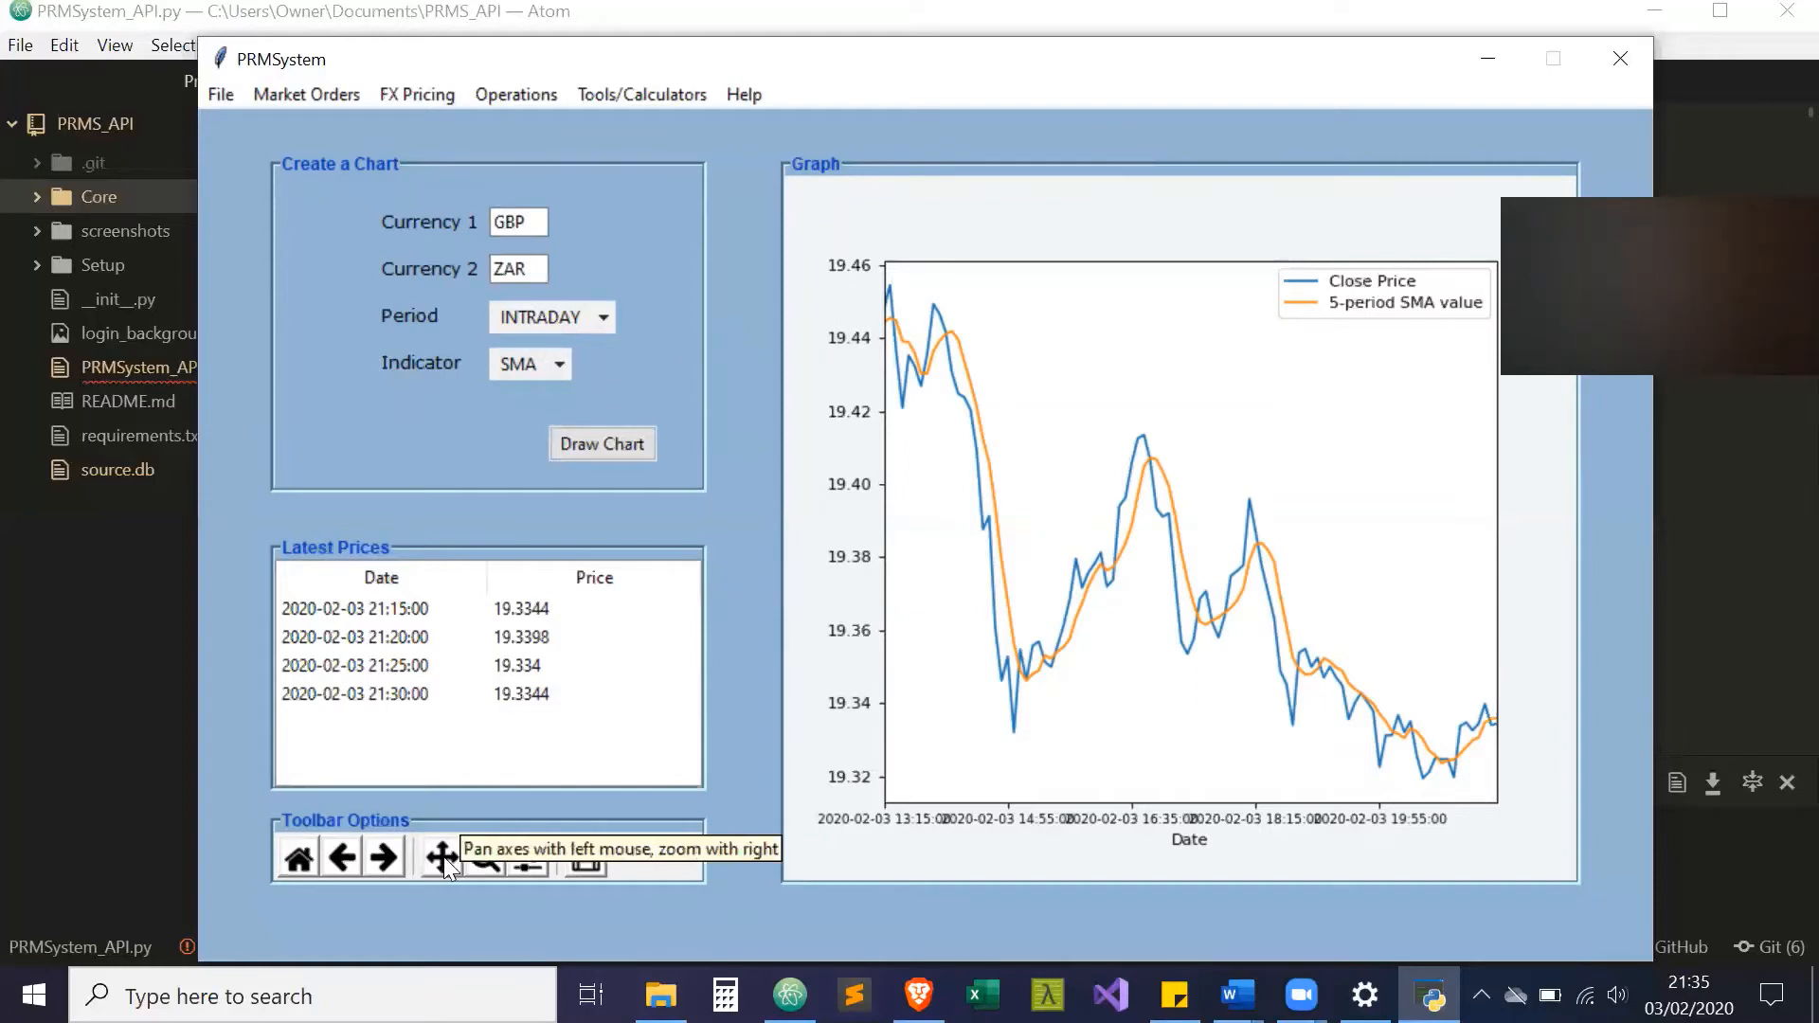
pyautogui.moveTo(1133, 529)
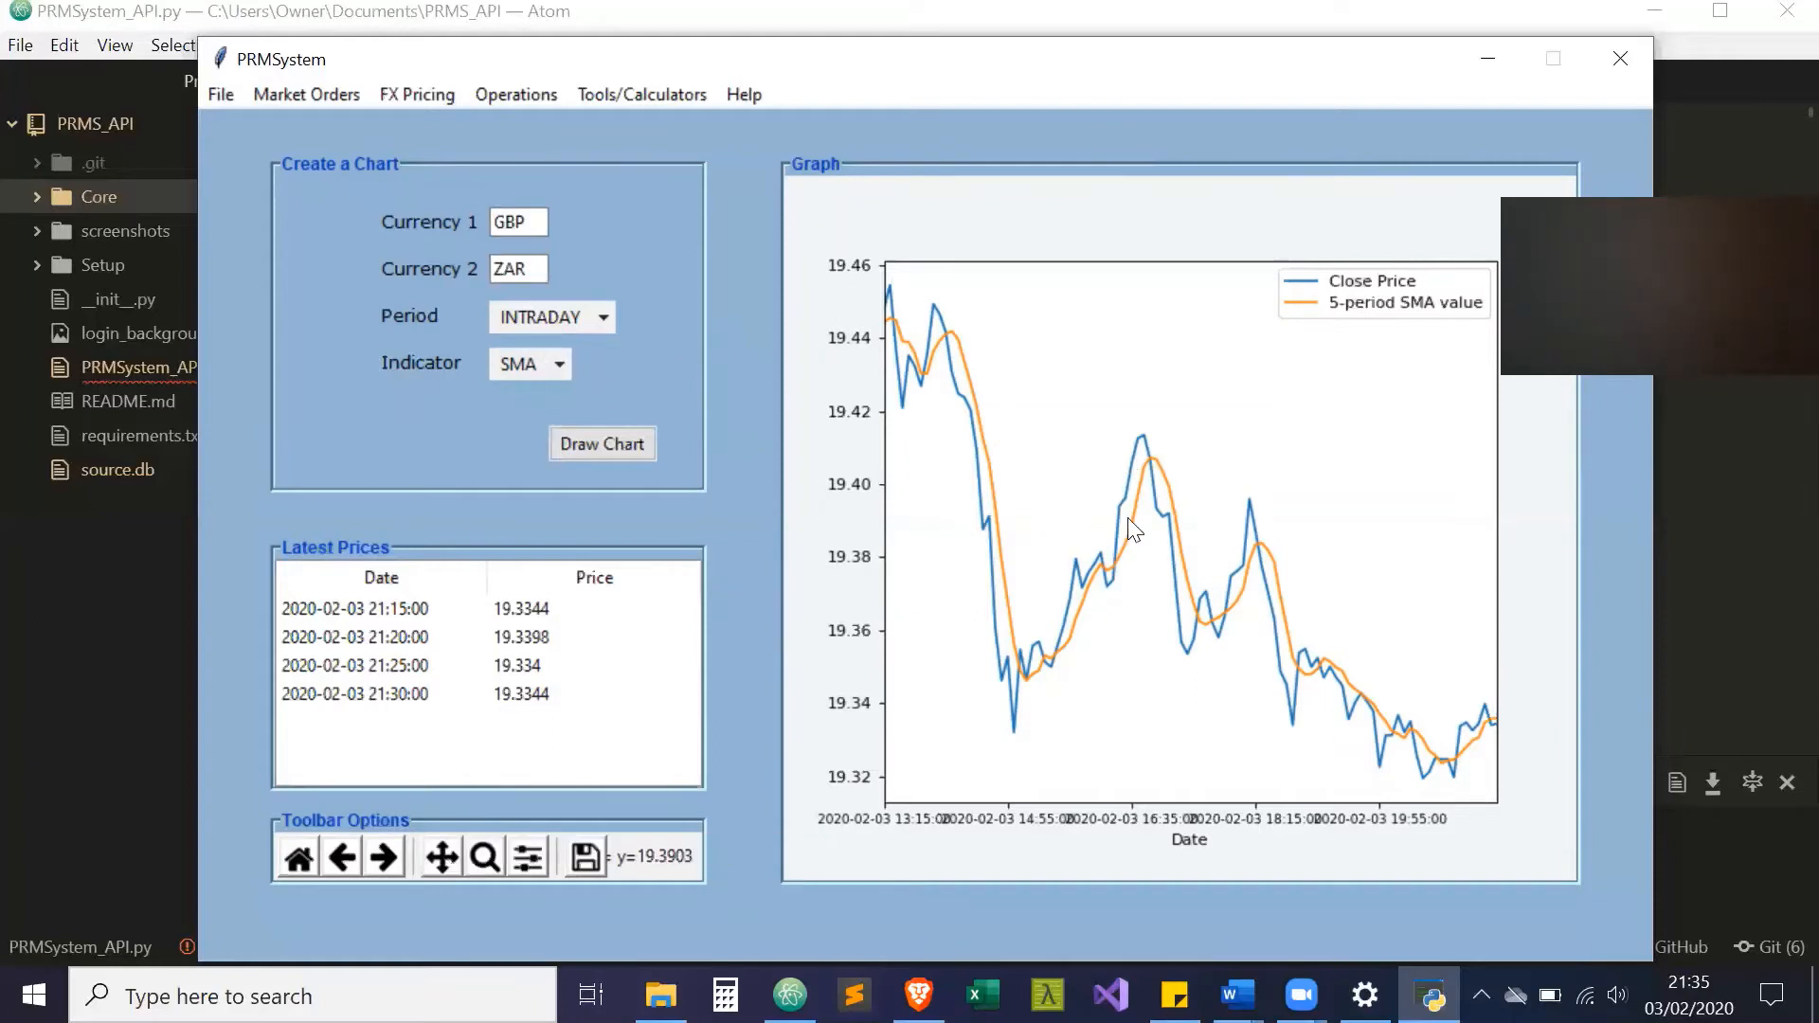
pyautogui.moveTo(707, 574)
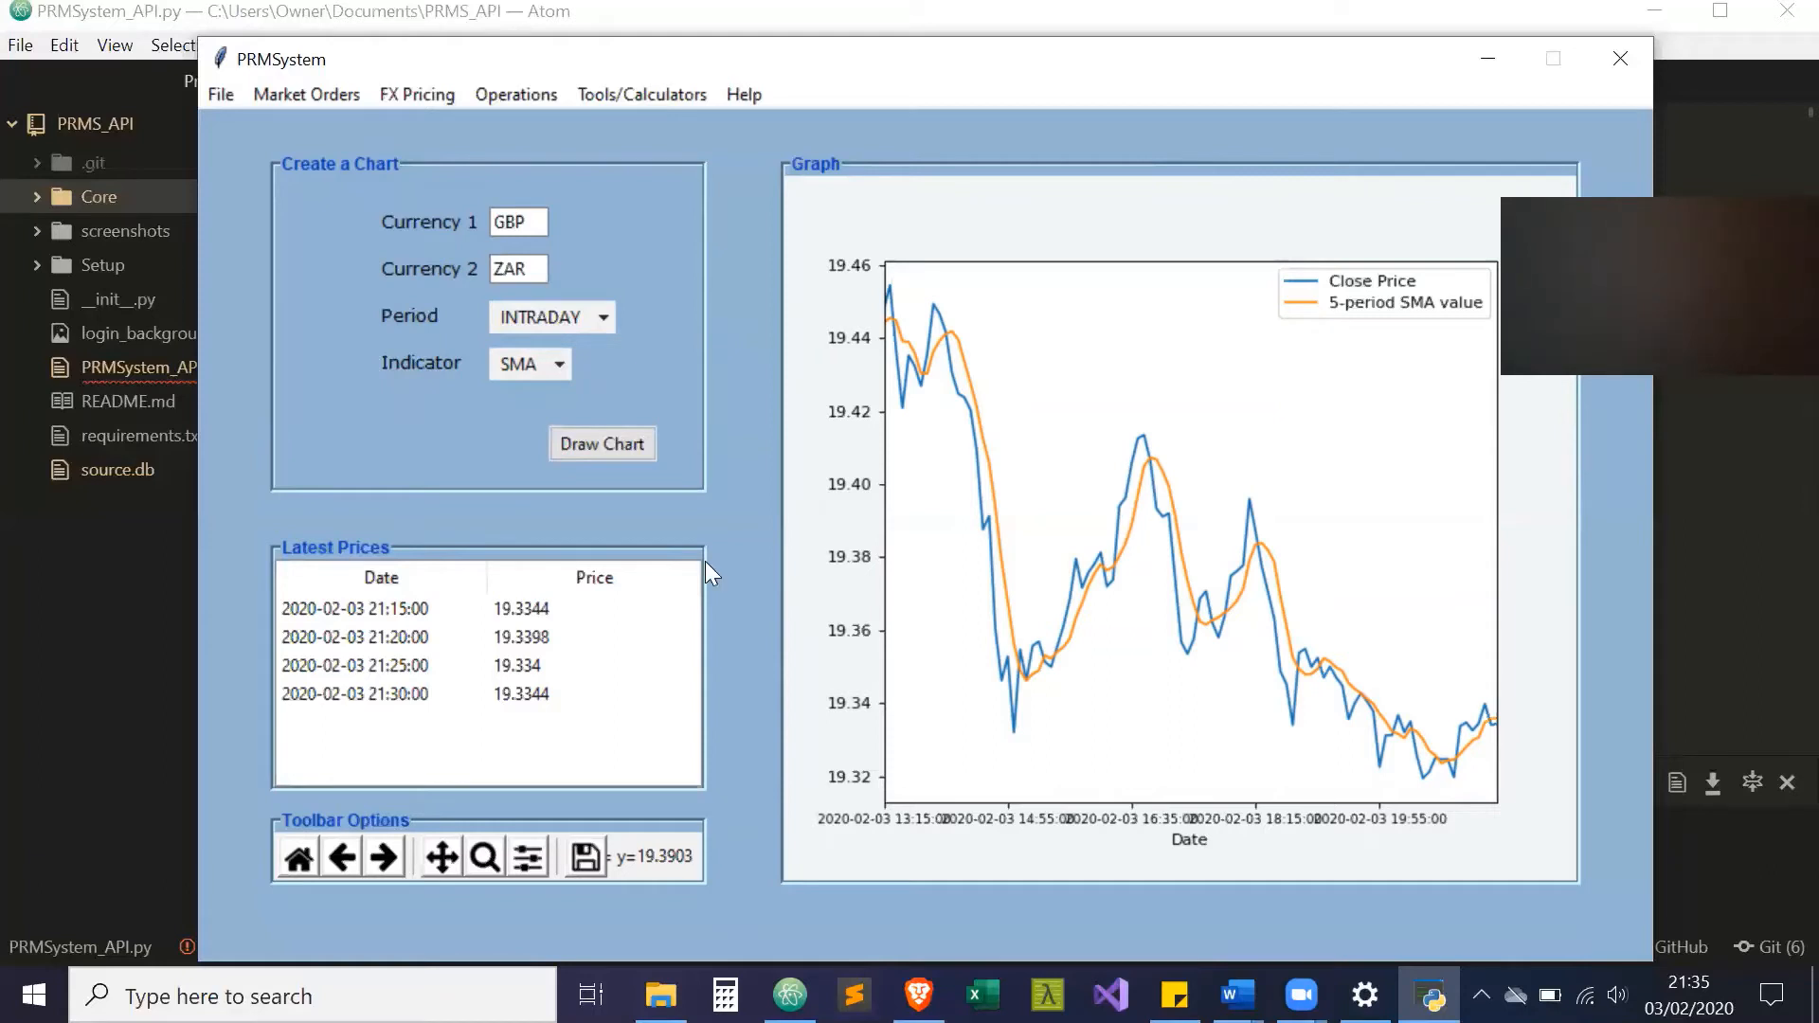
# - Switch the indicator to No Indicator and redraw the chart showing close price only
pyautogui.click(529, 363)
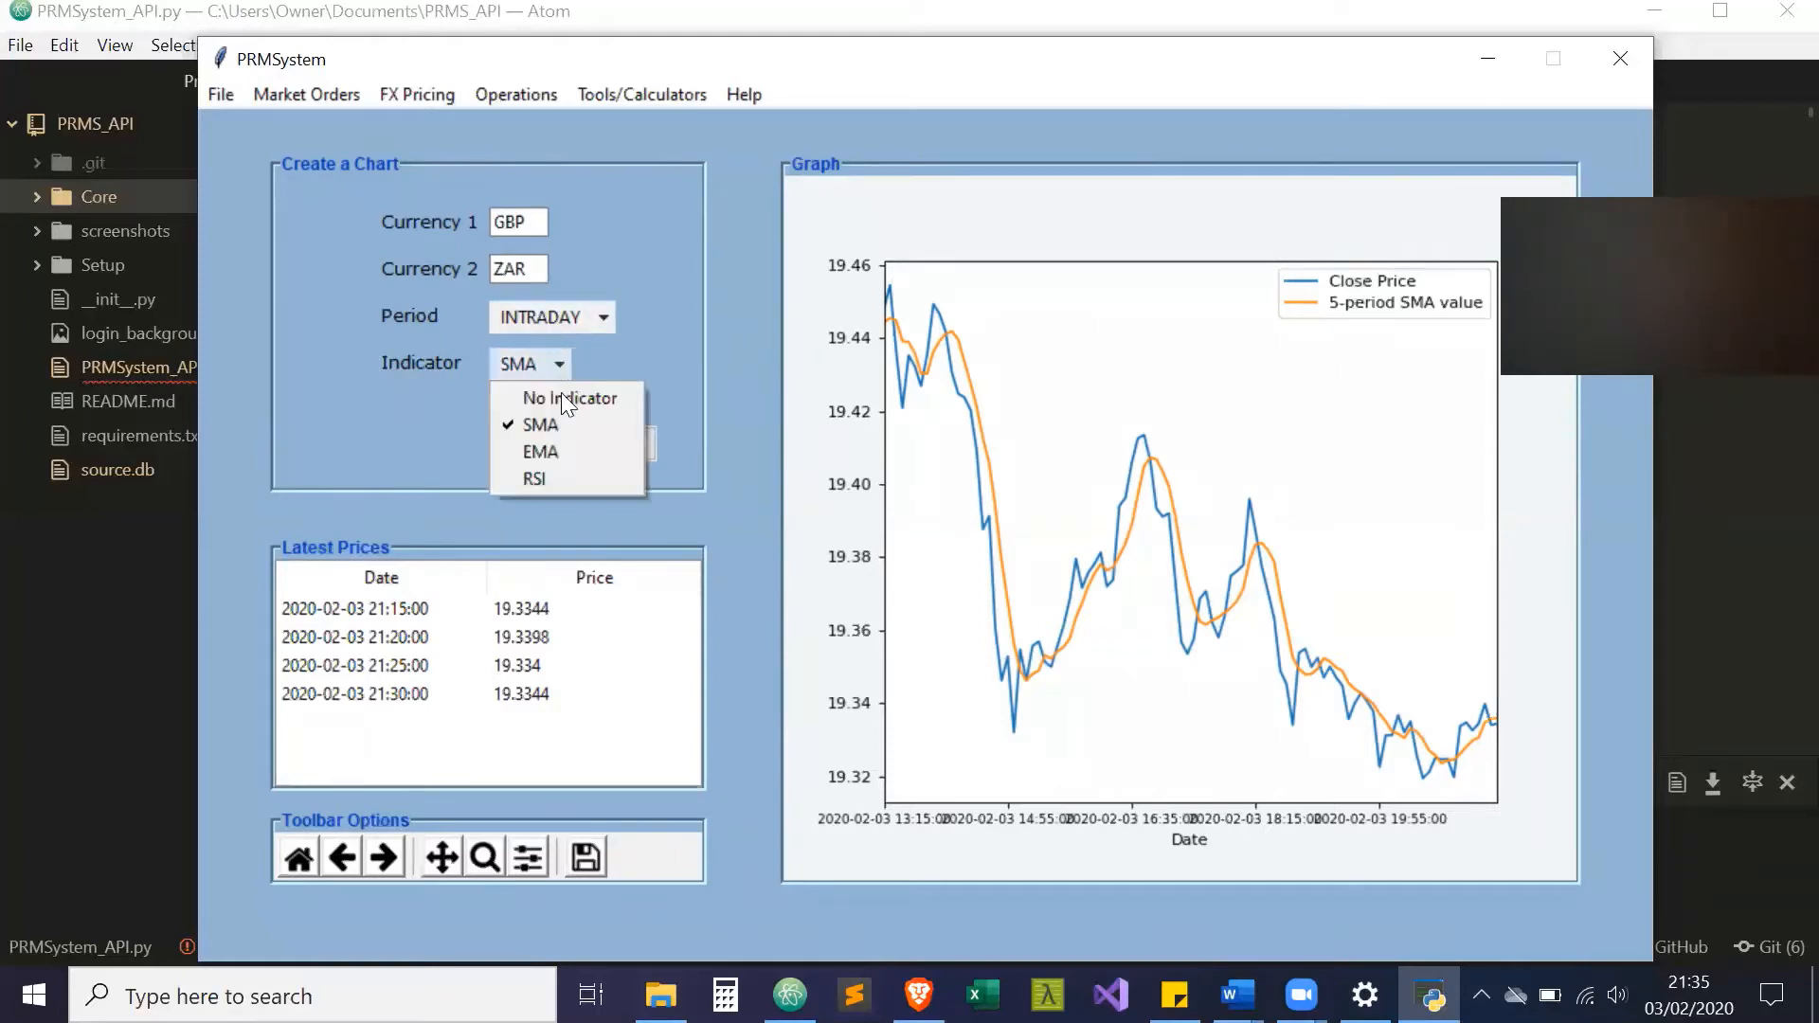
pyautogui.click(570, 396)
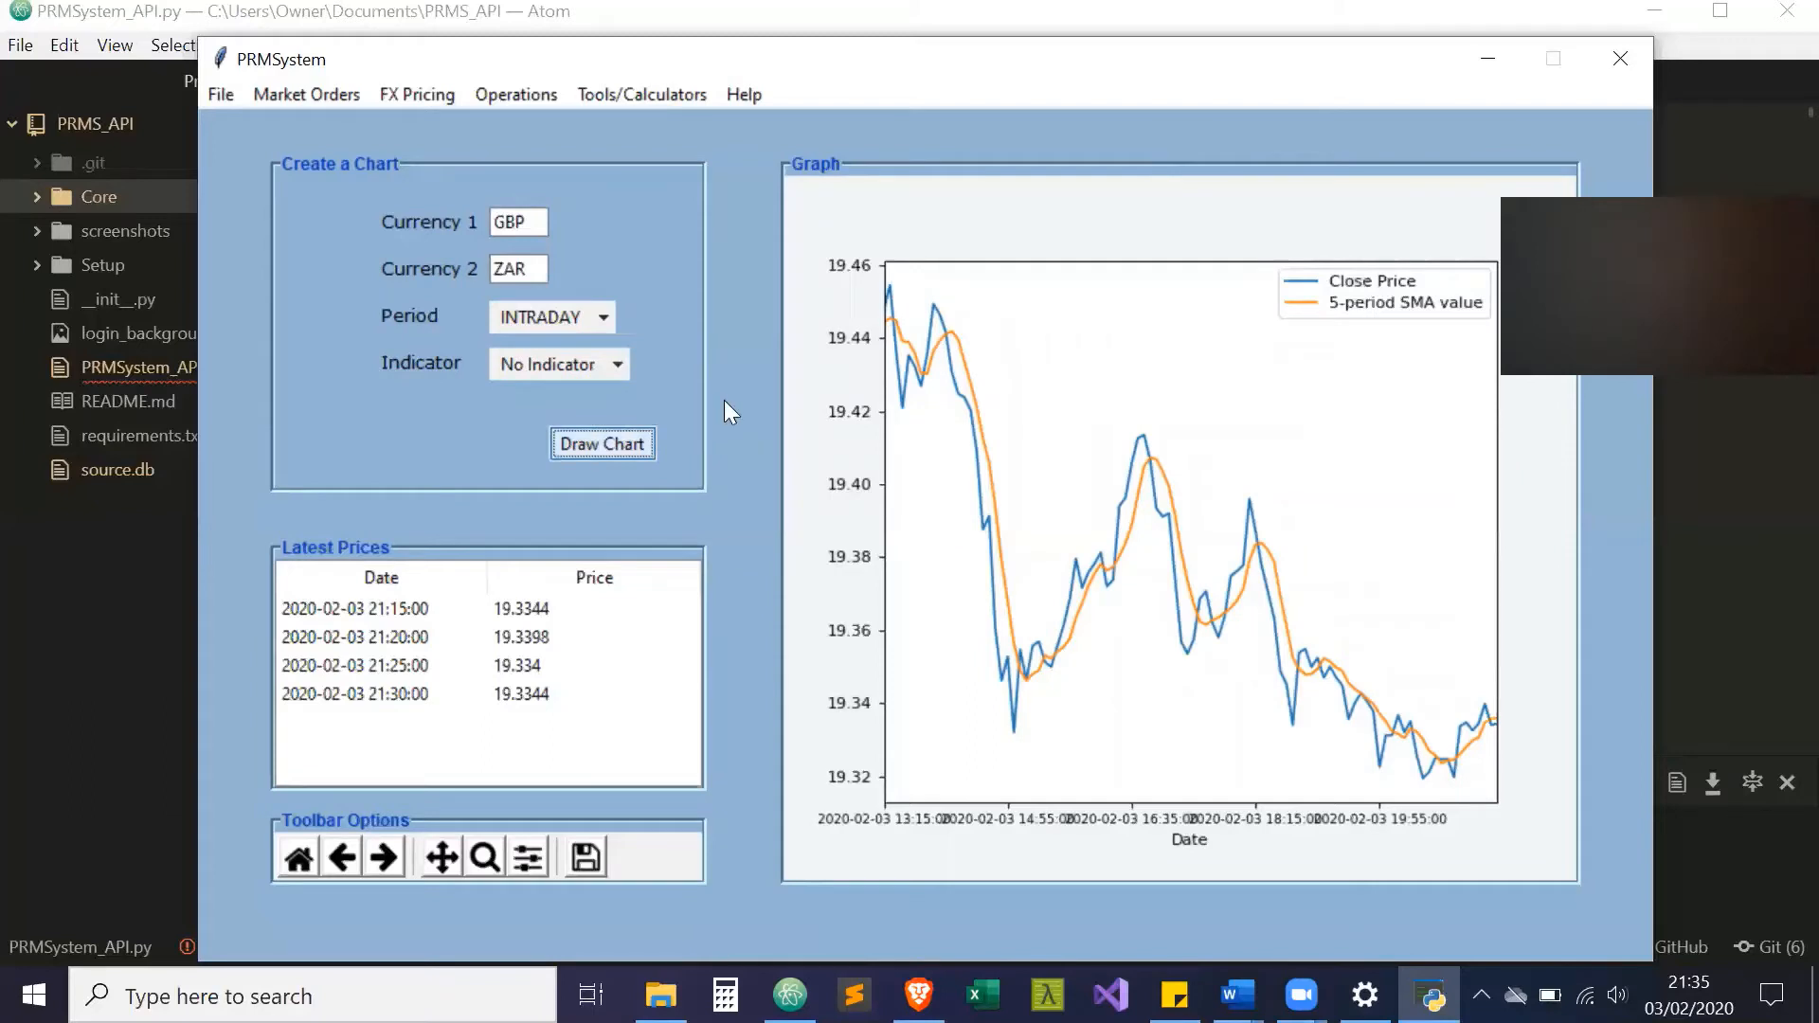
pyautogui.click(601, 444)
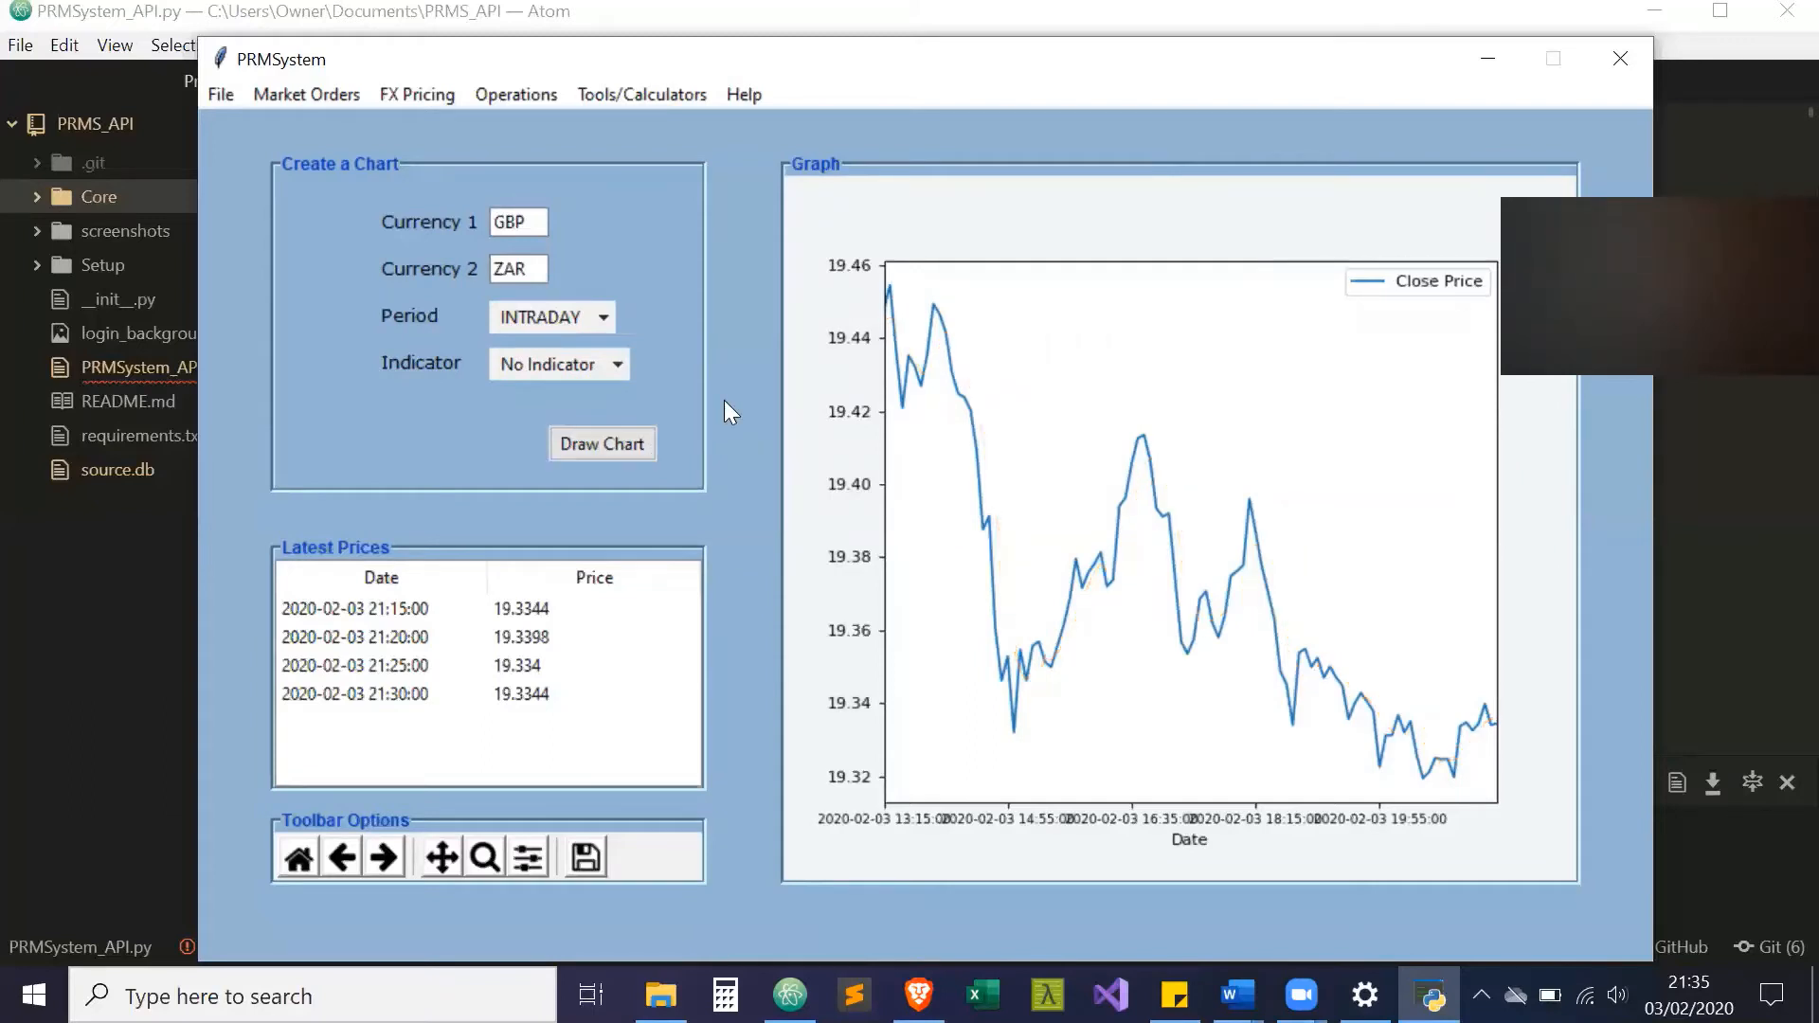
pyautogui.moveTo(465, 116)
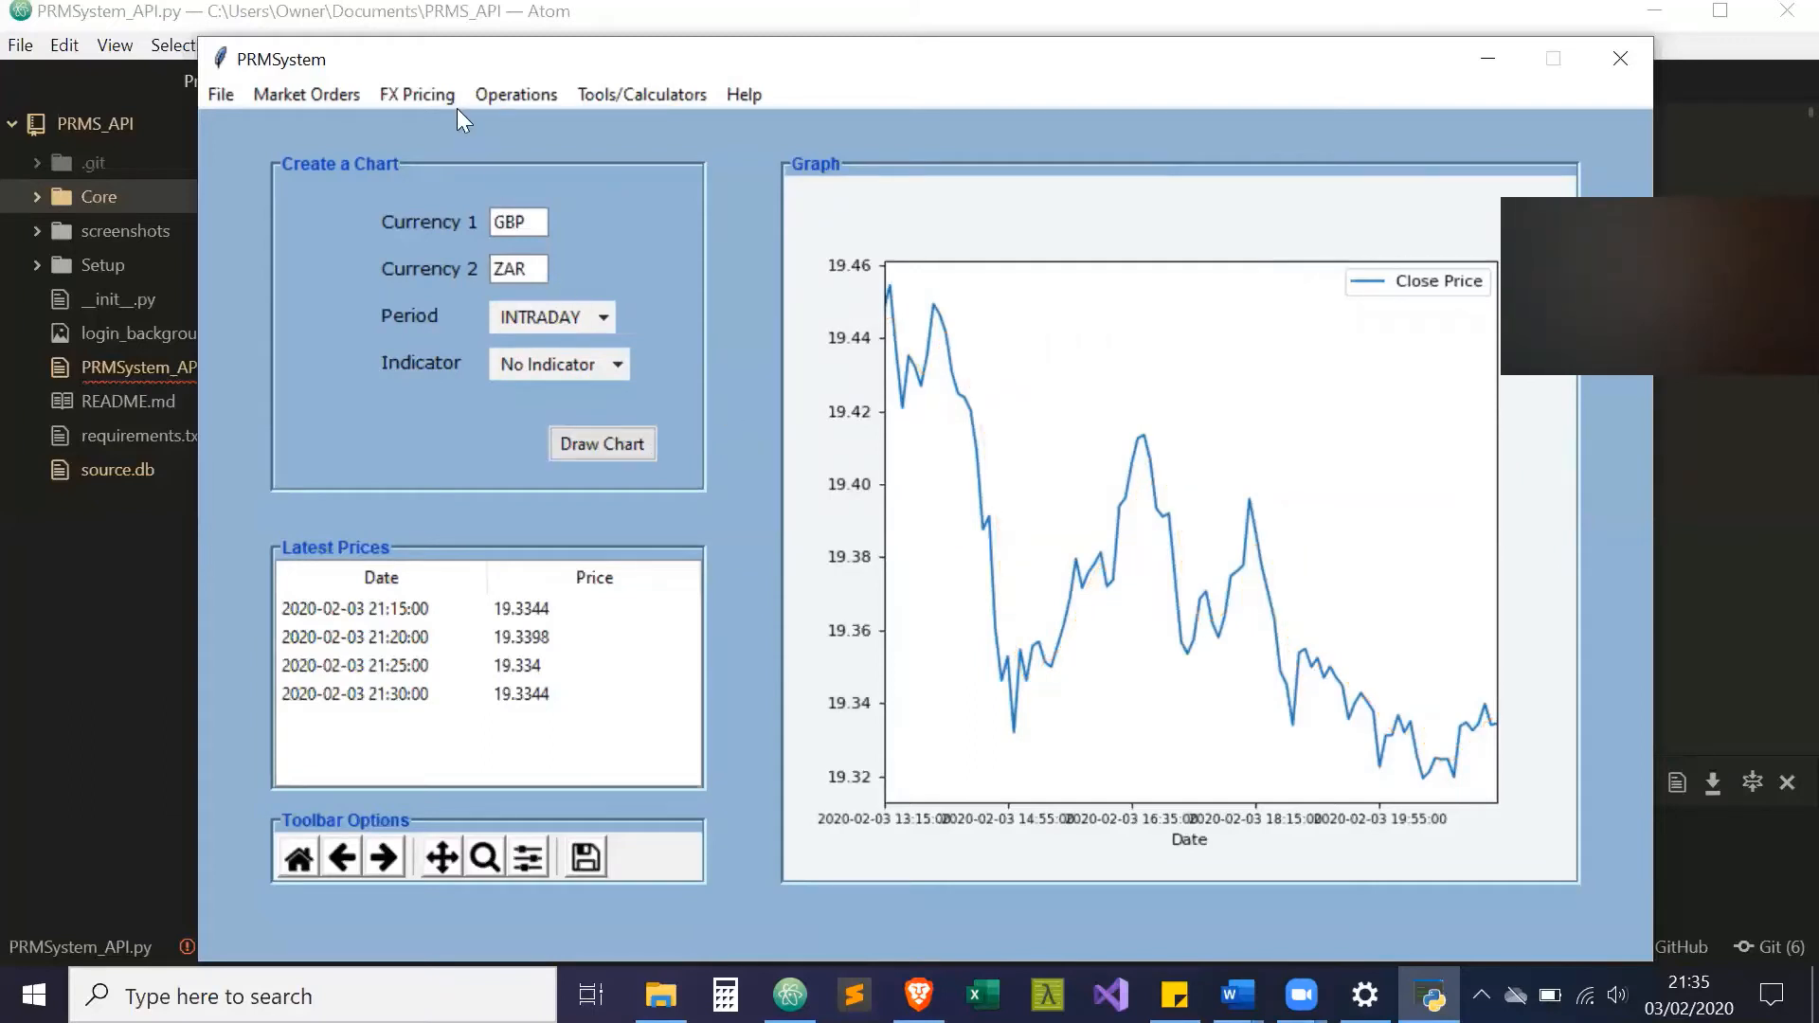
pyautogui.moveTo(580, 206)
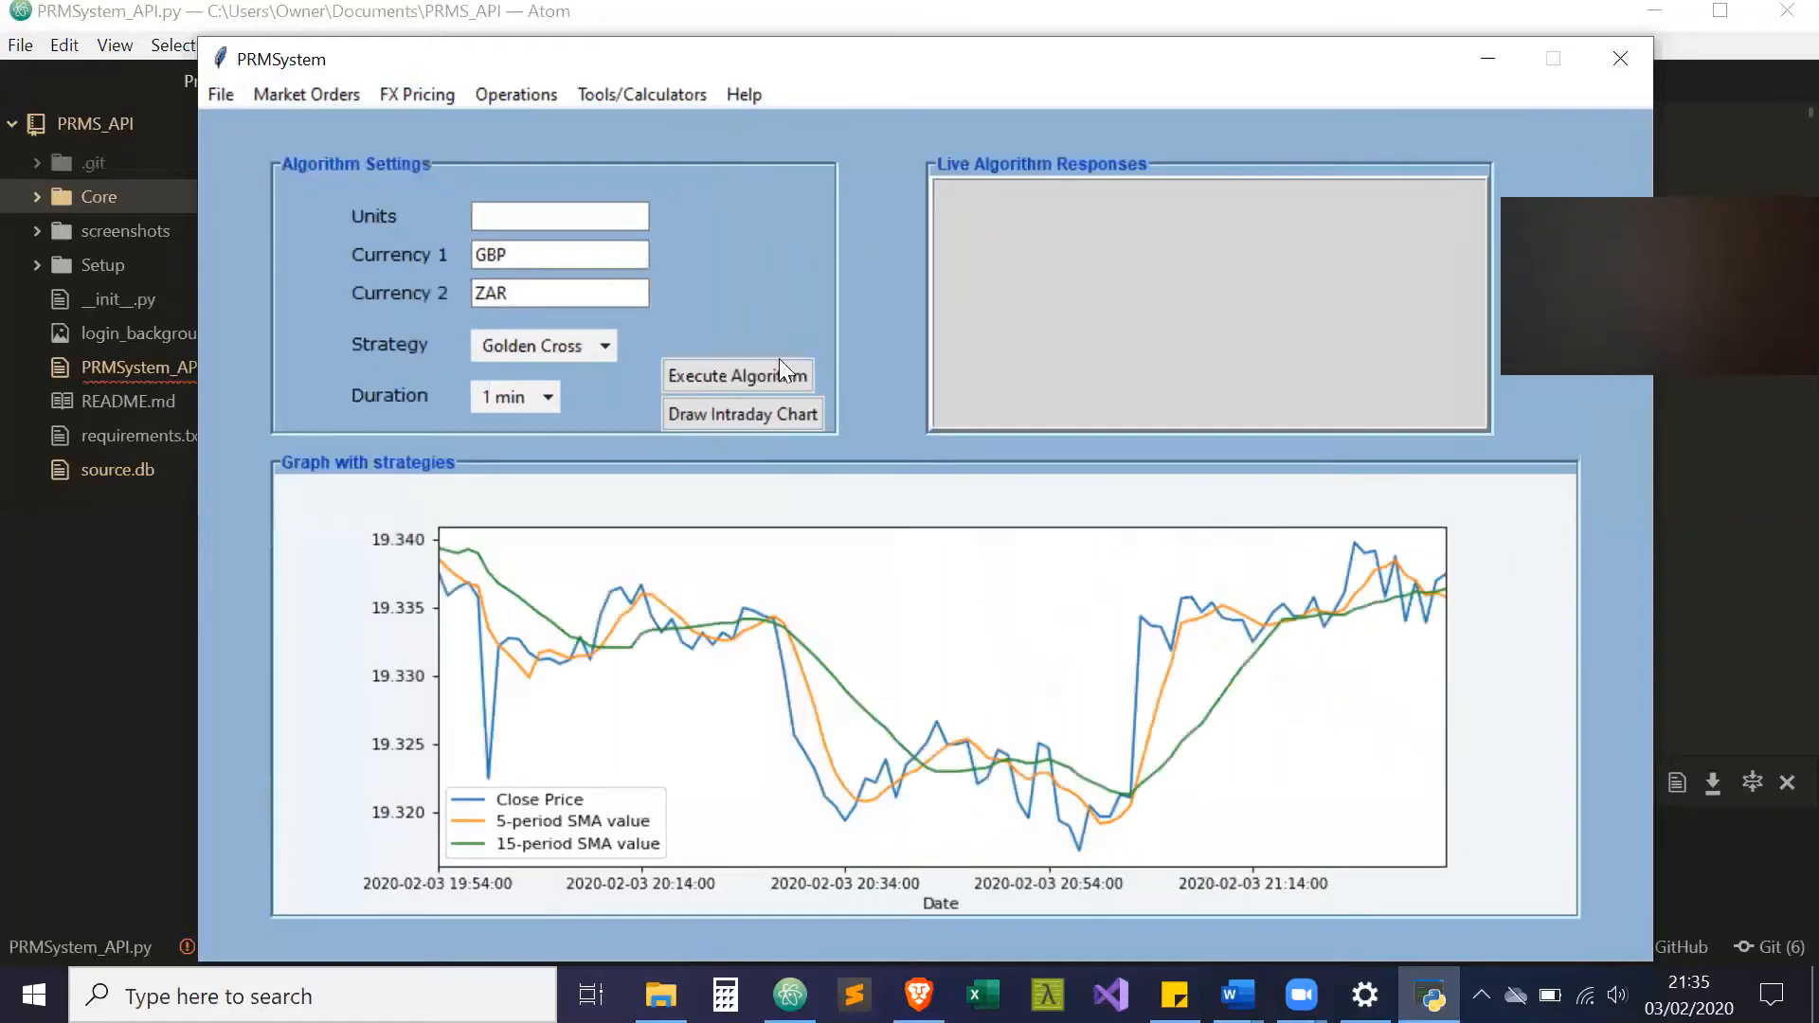
pyautogui.moveTo(886, 670)
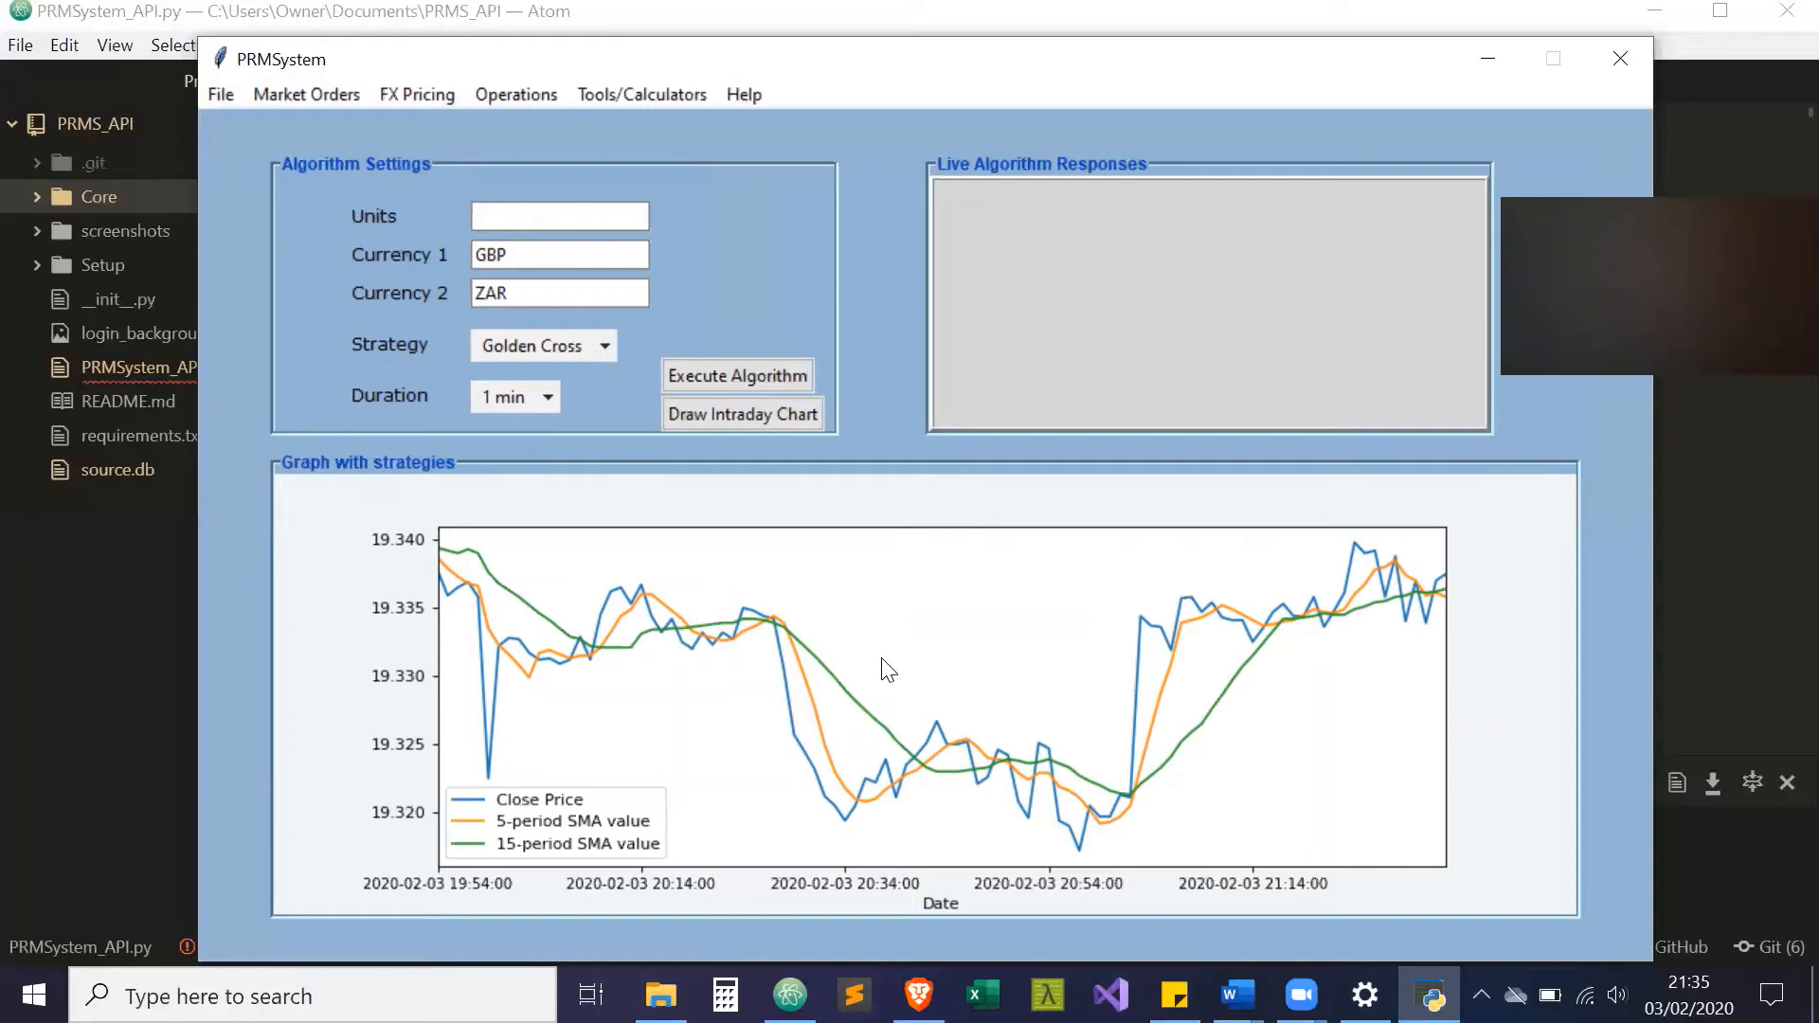
pyautogui.click(415, 95)
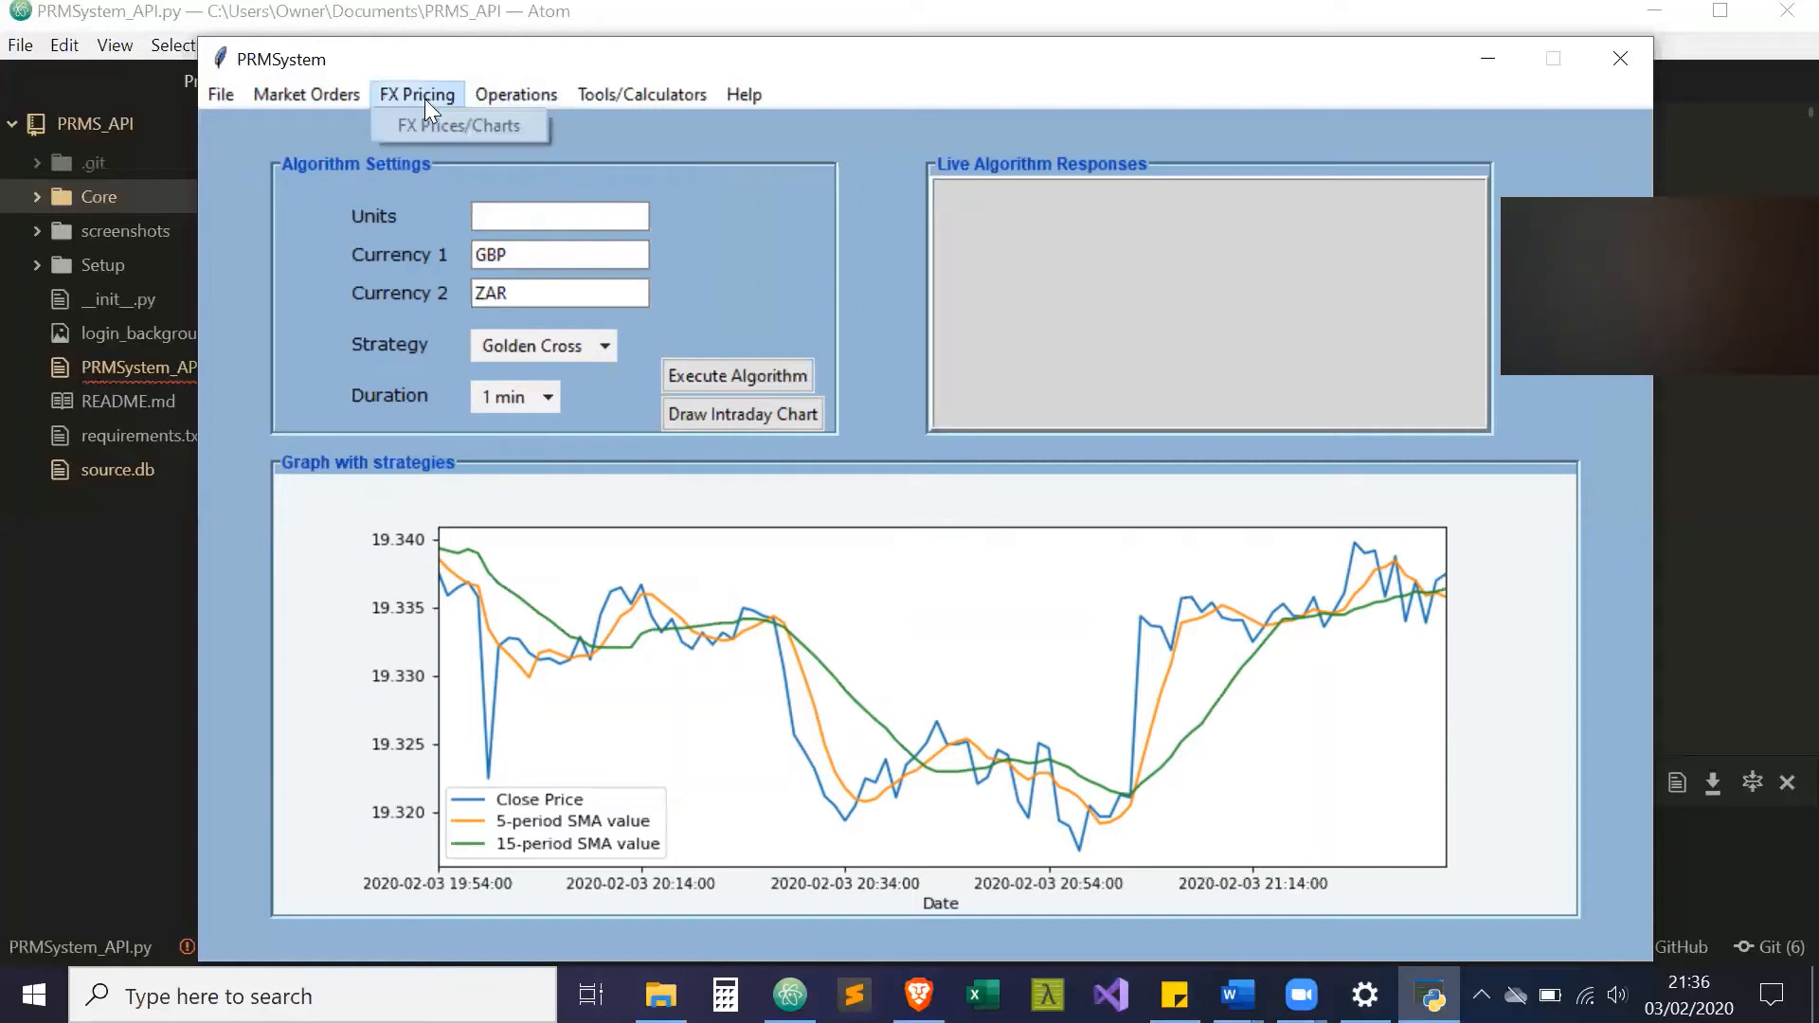
pyautogui.click(456, 125)
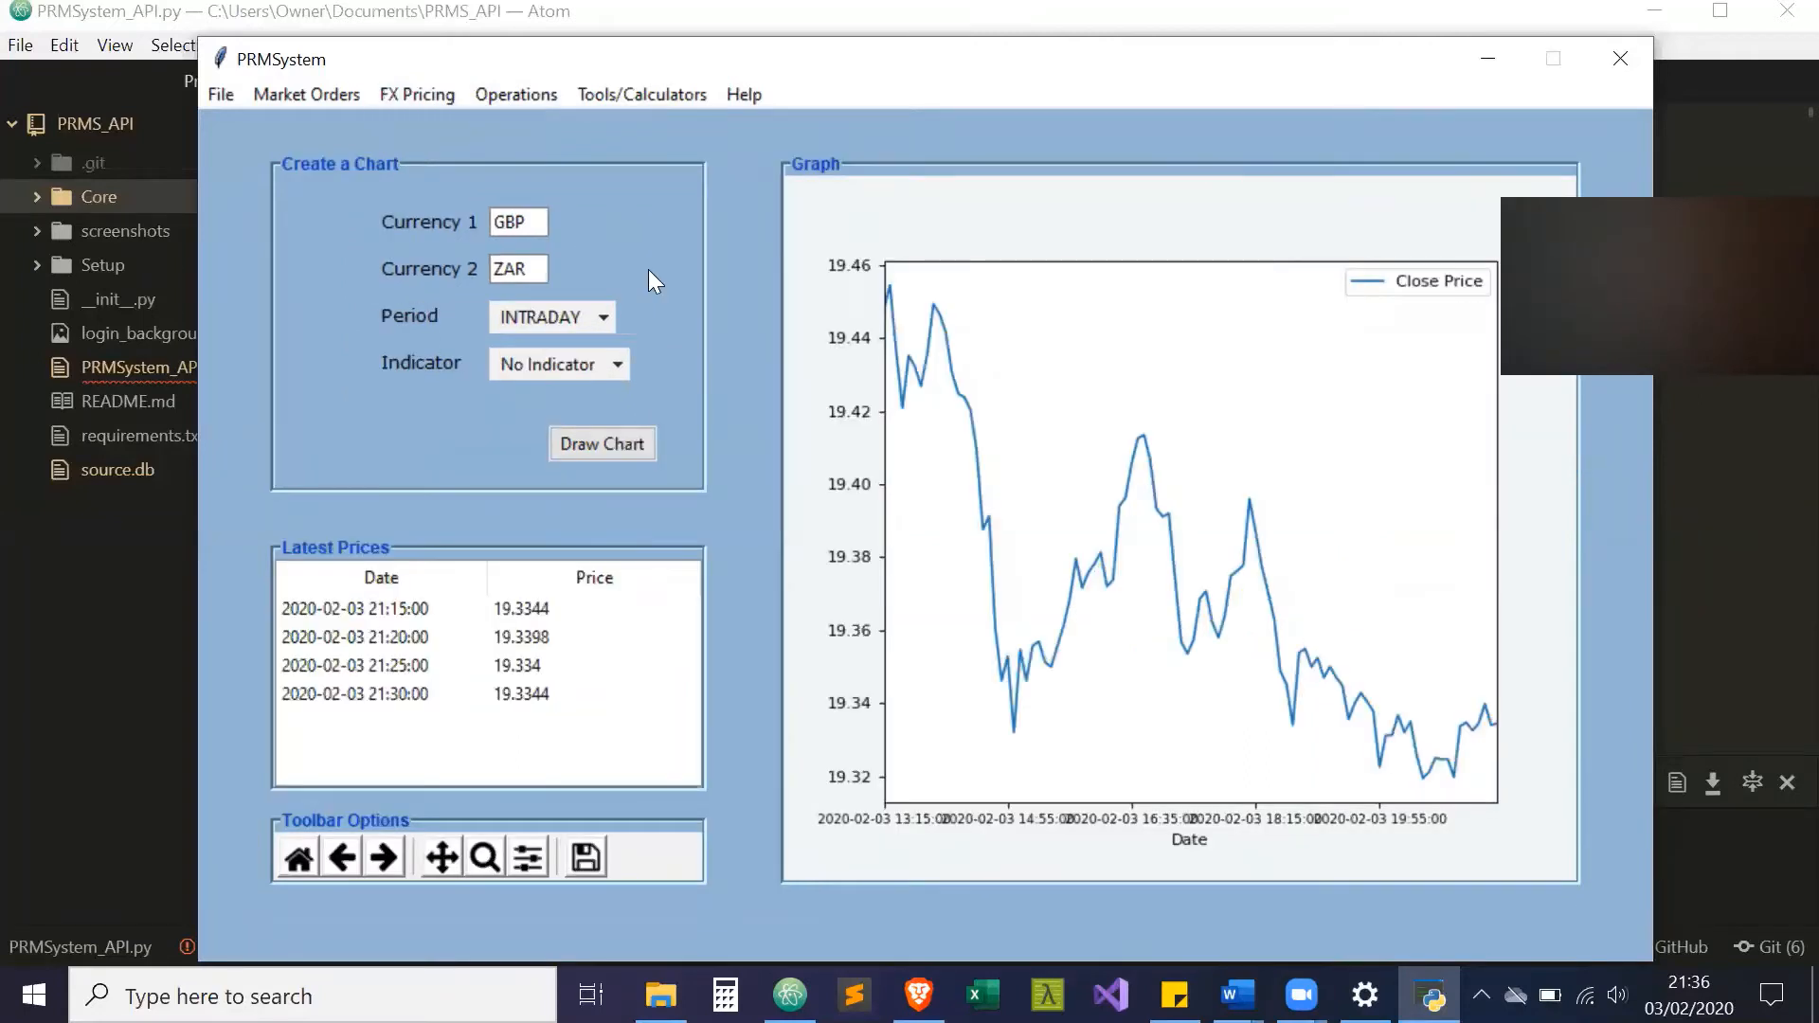
pyautogui.click(487, 693)
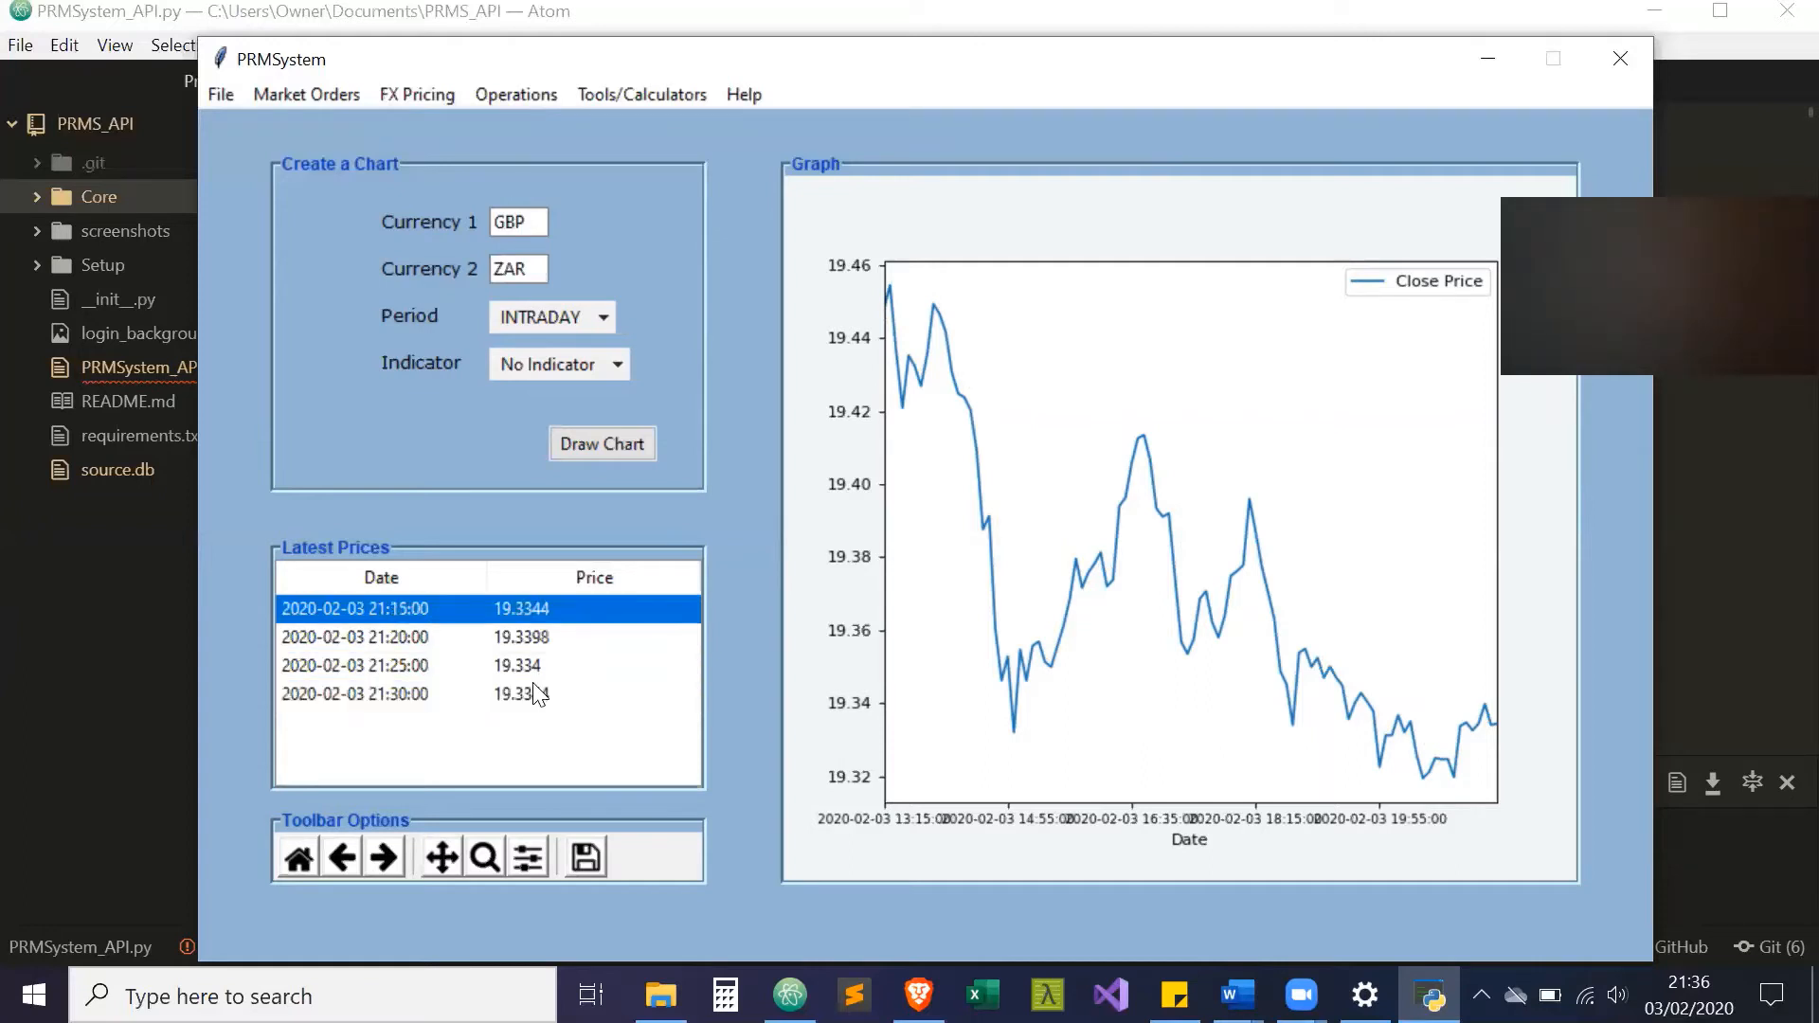
pyautogui.moveTo(515, 94)
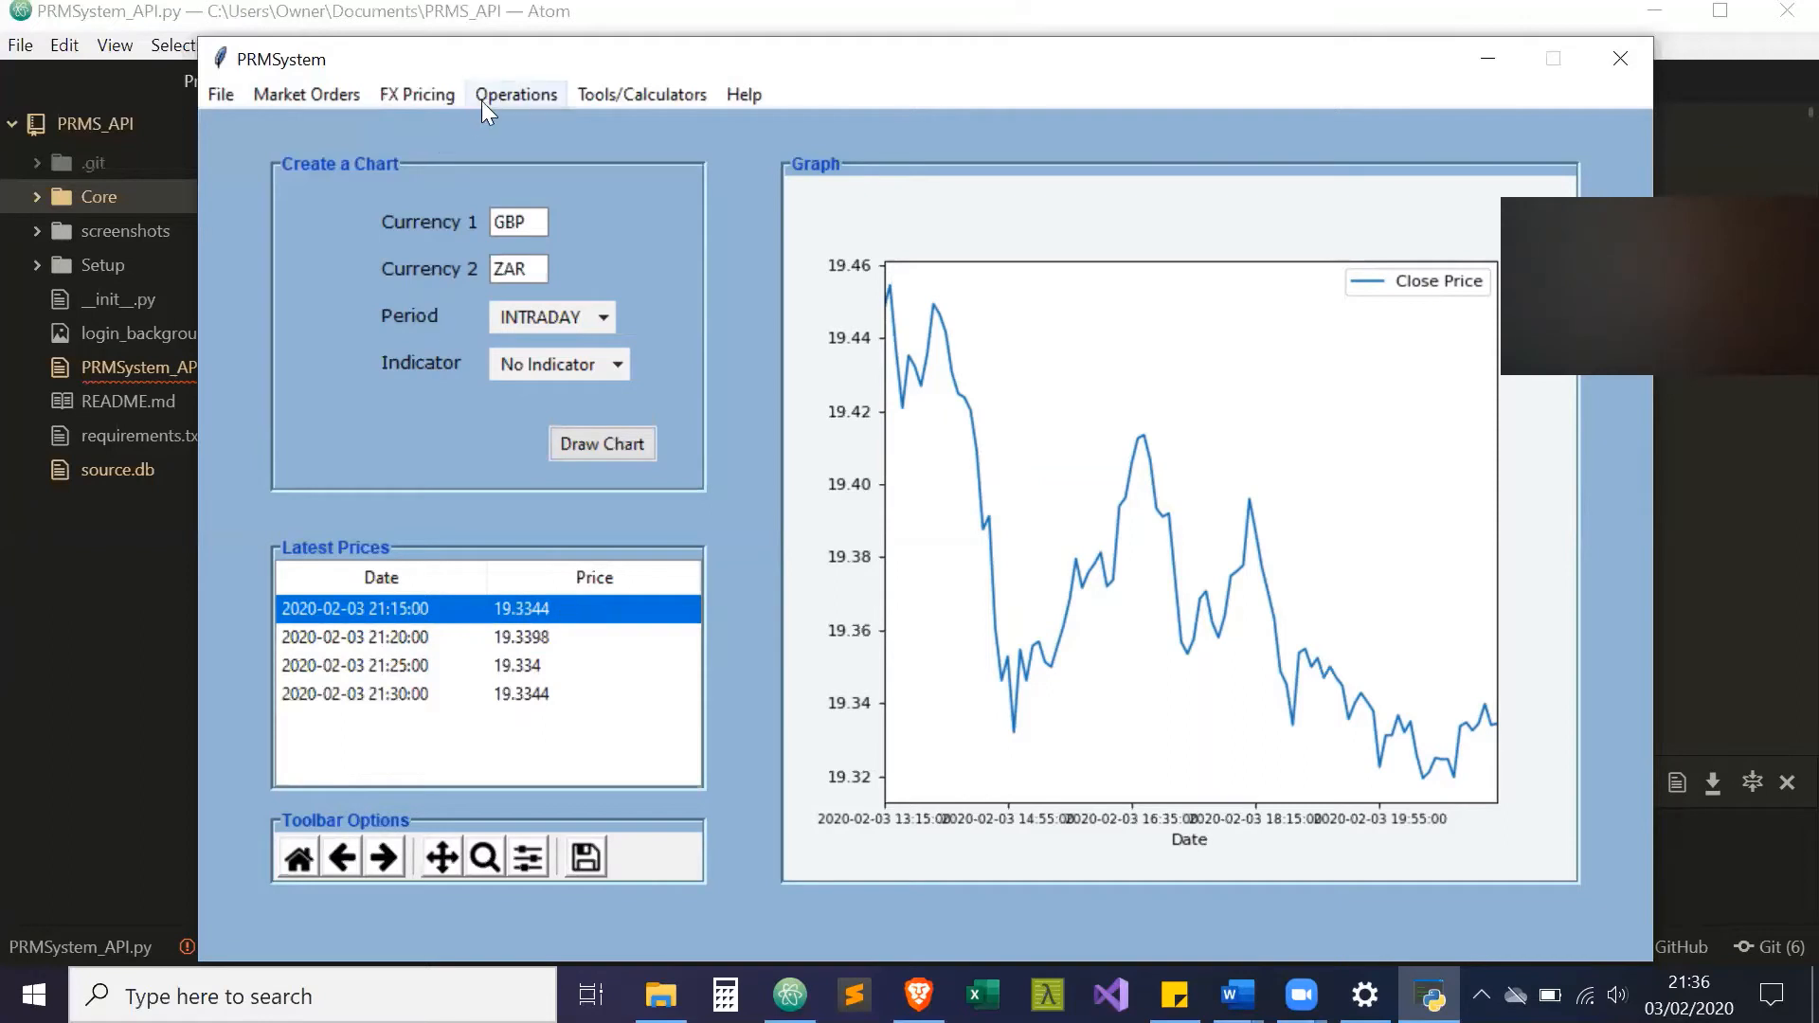
# - Browse the All Transactions table in Trade Bookings and select the Brent Crude Oil trade
pyautogui.click(417, 95)
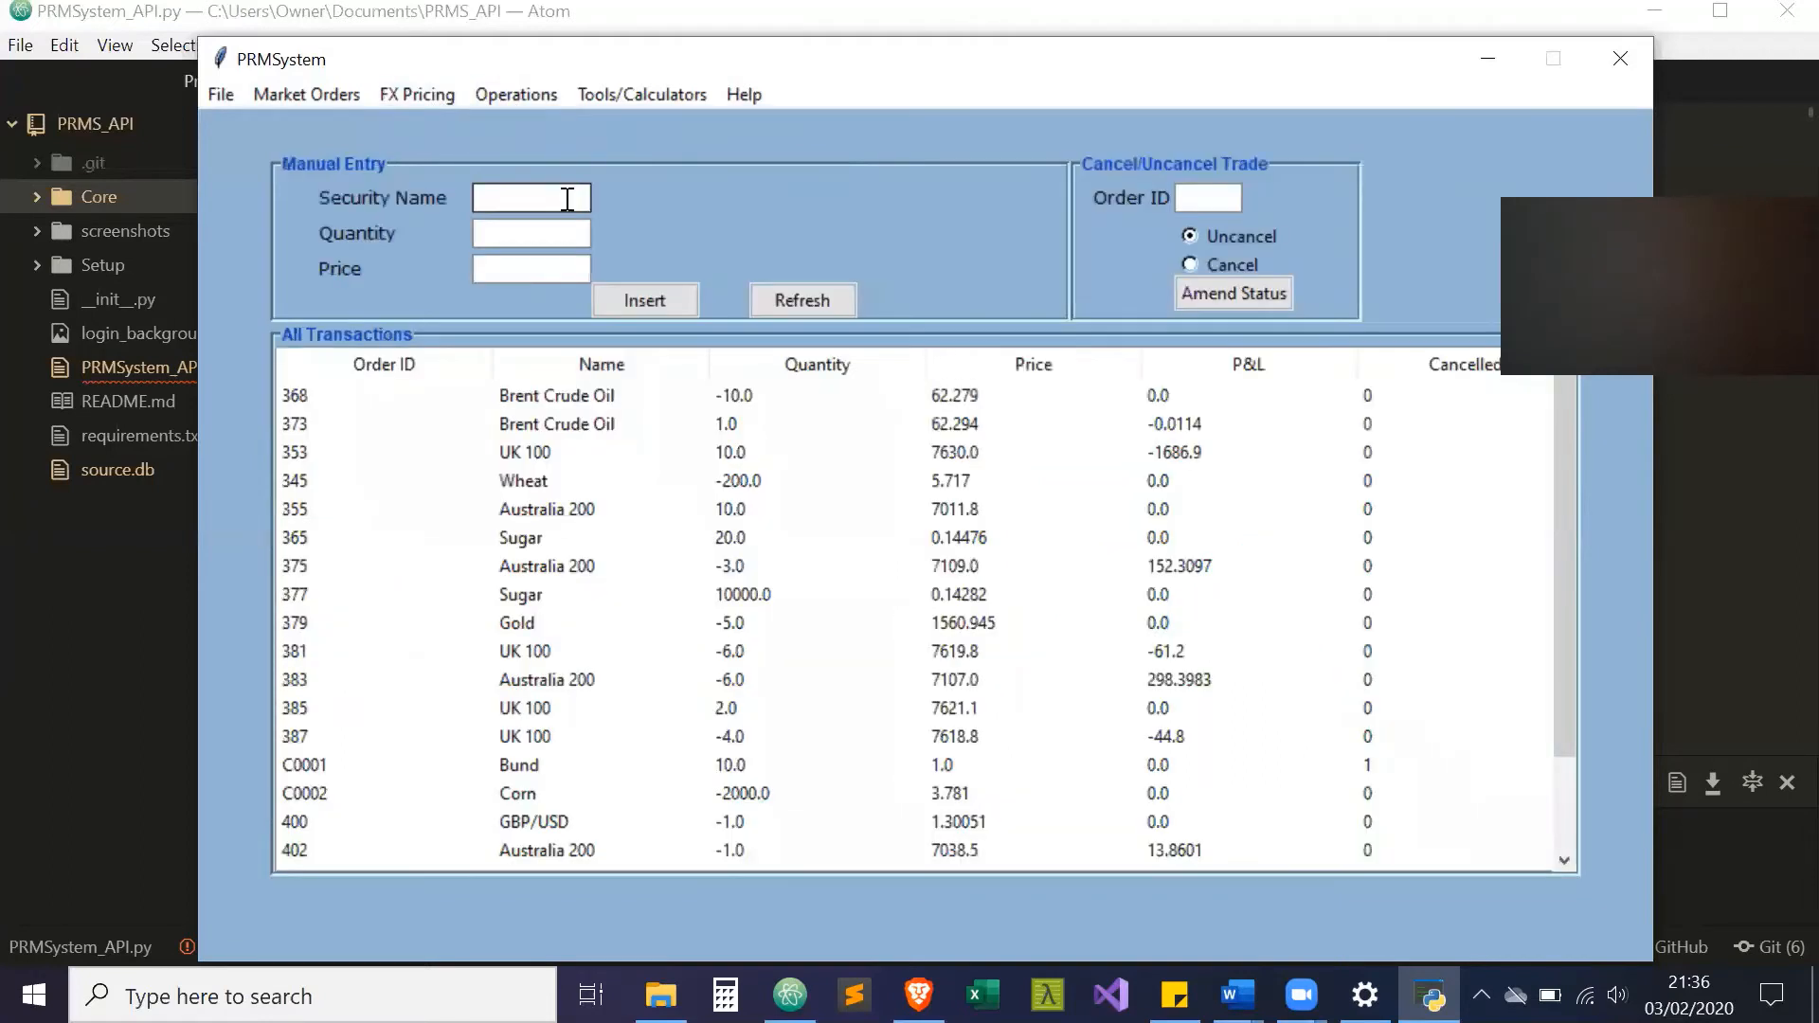
pyautogui.click(557, 423)
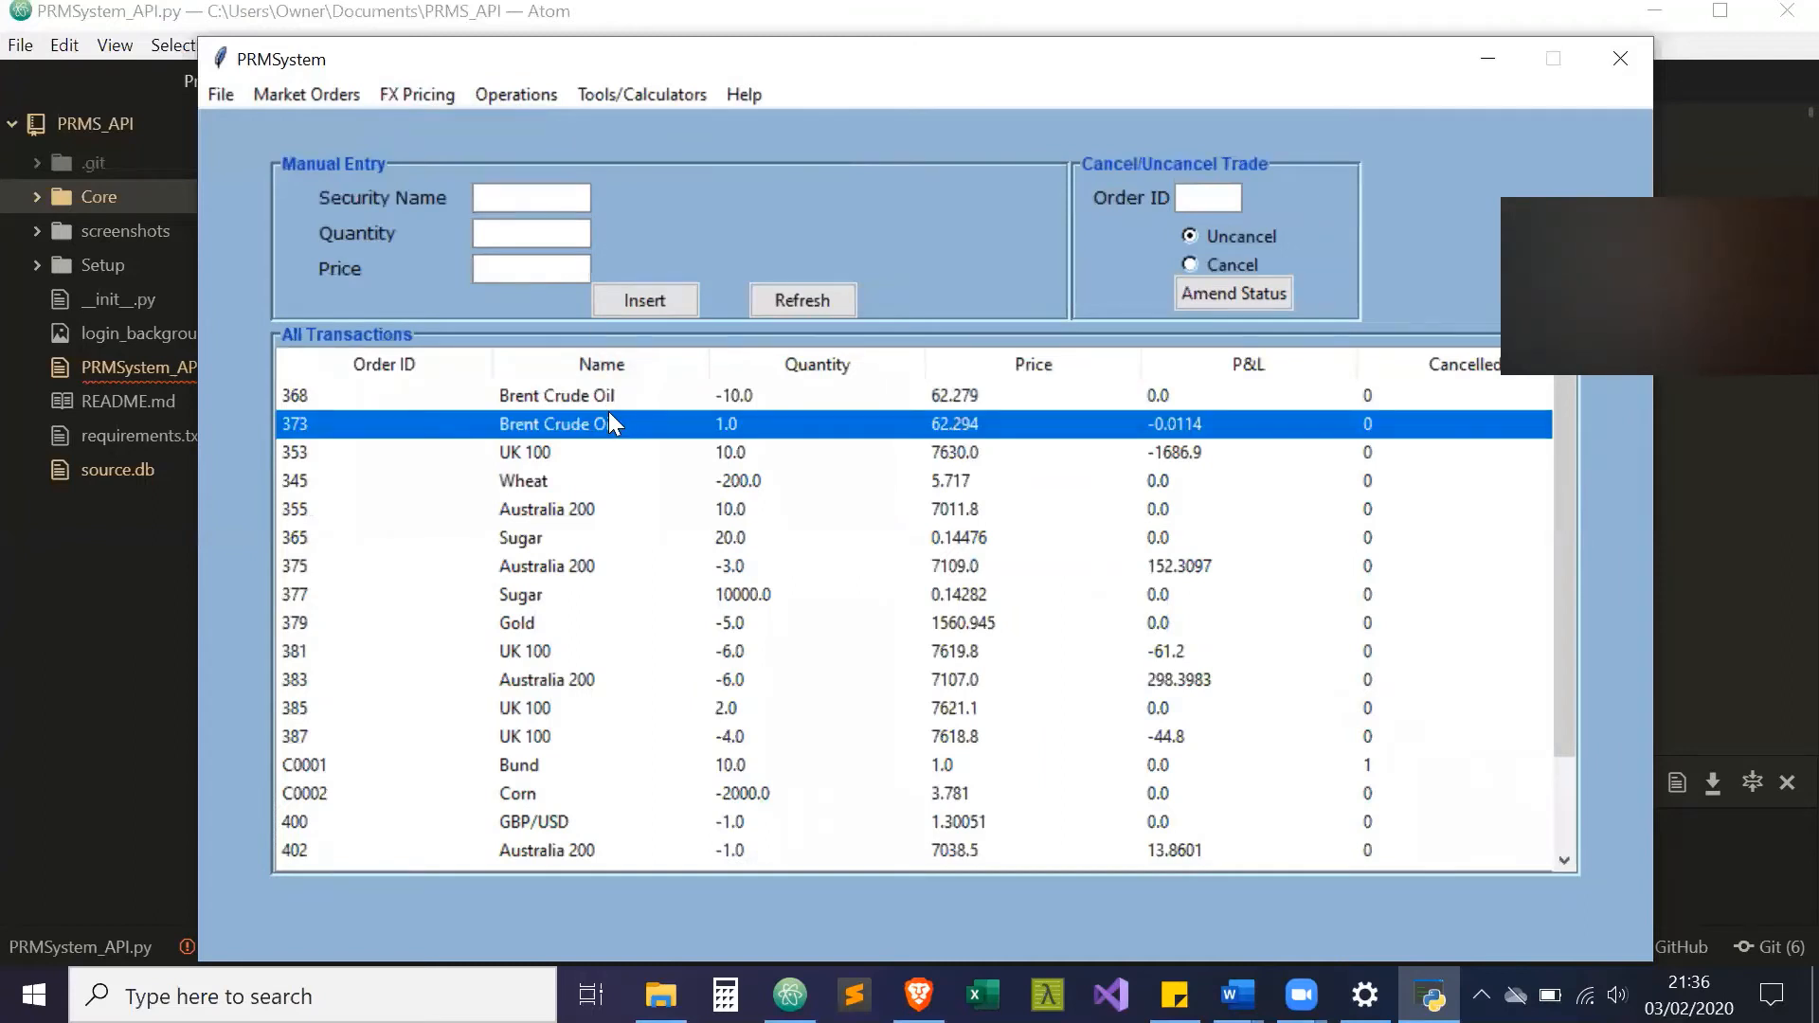
pyautogui.scroll(-3)
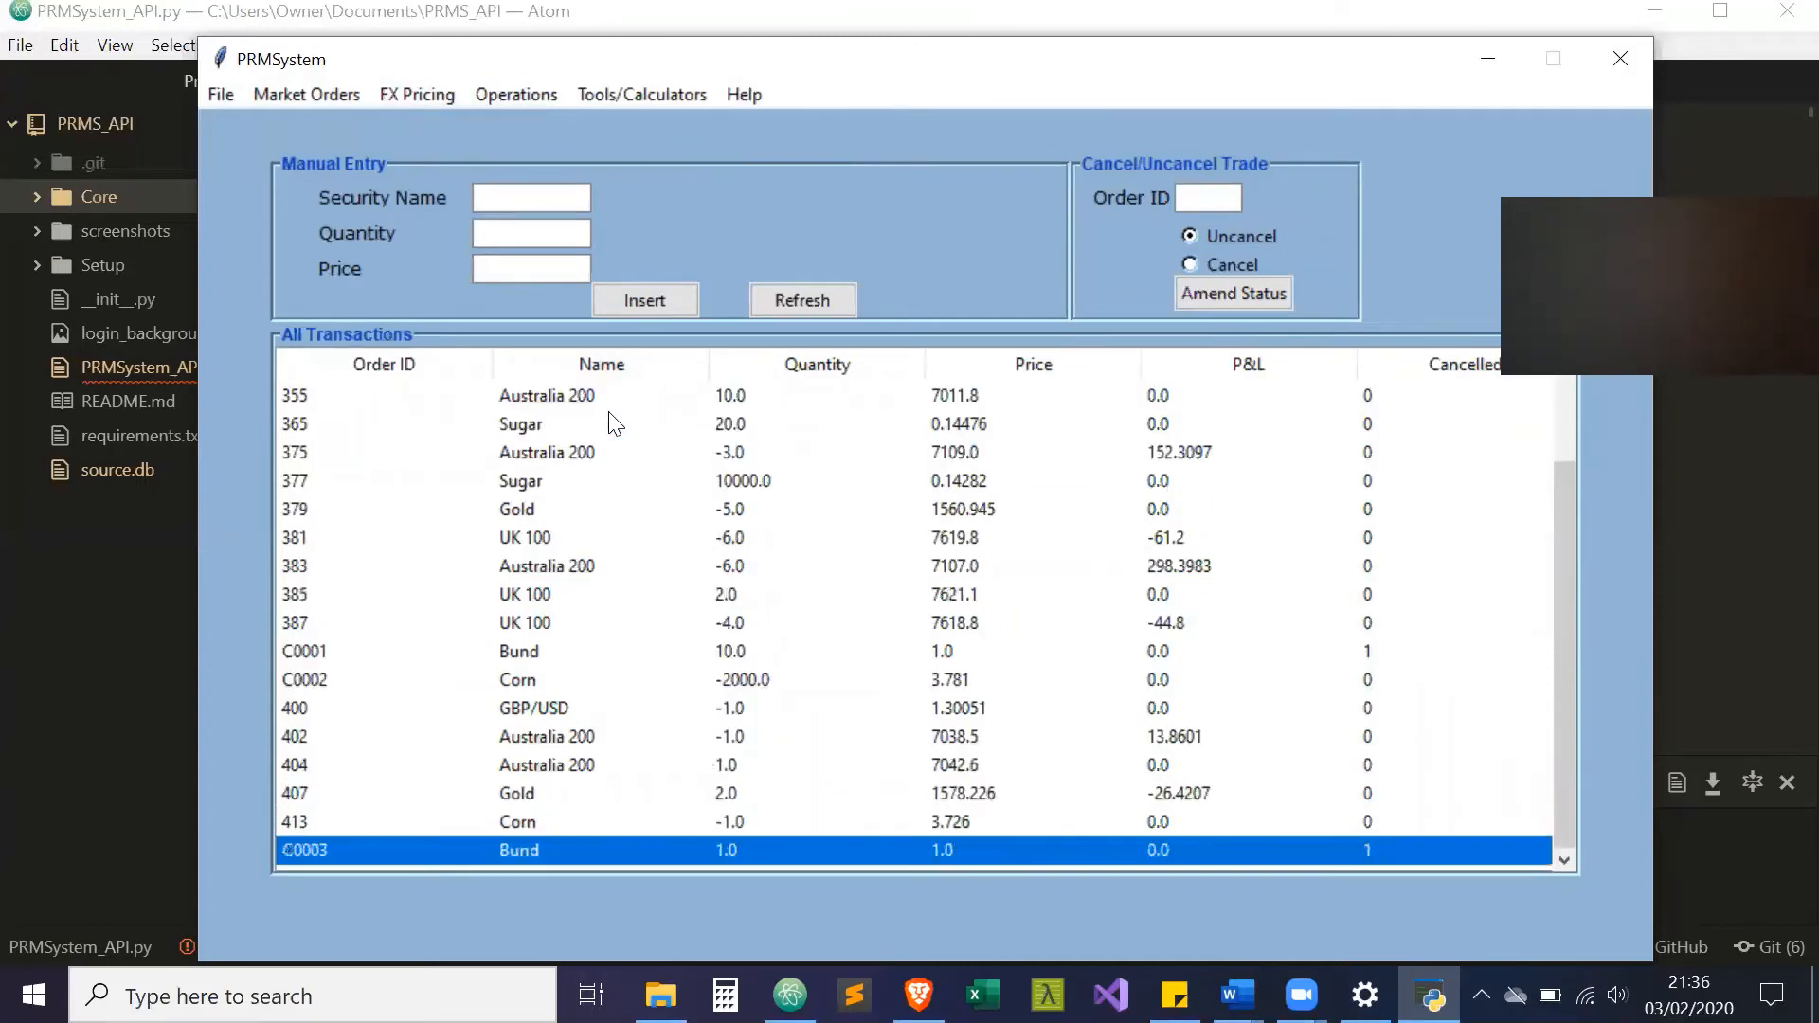
pyautogui.scroll(3)
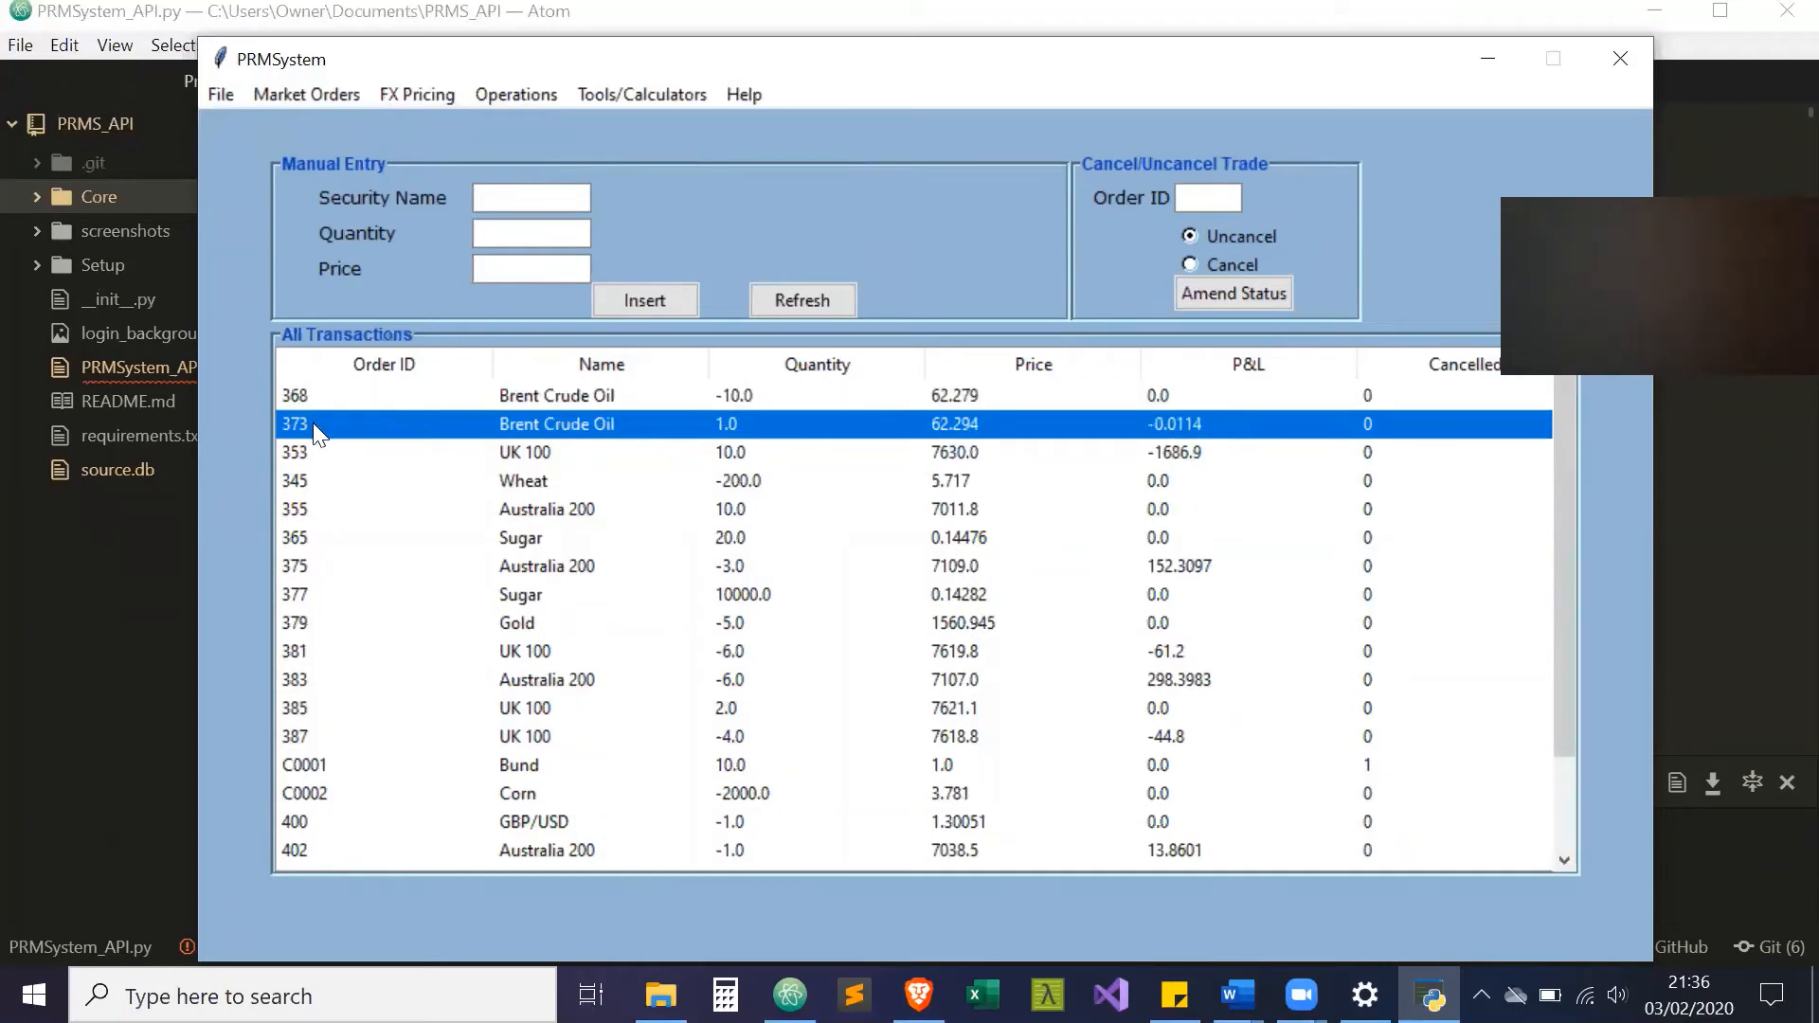
pyautogui.click(305, 95)
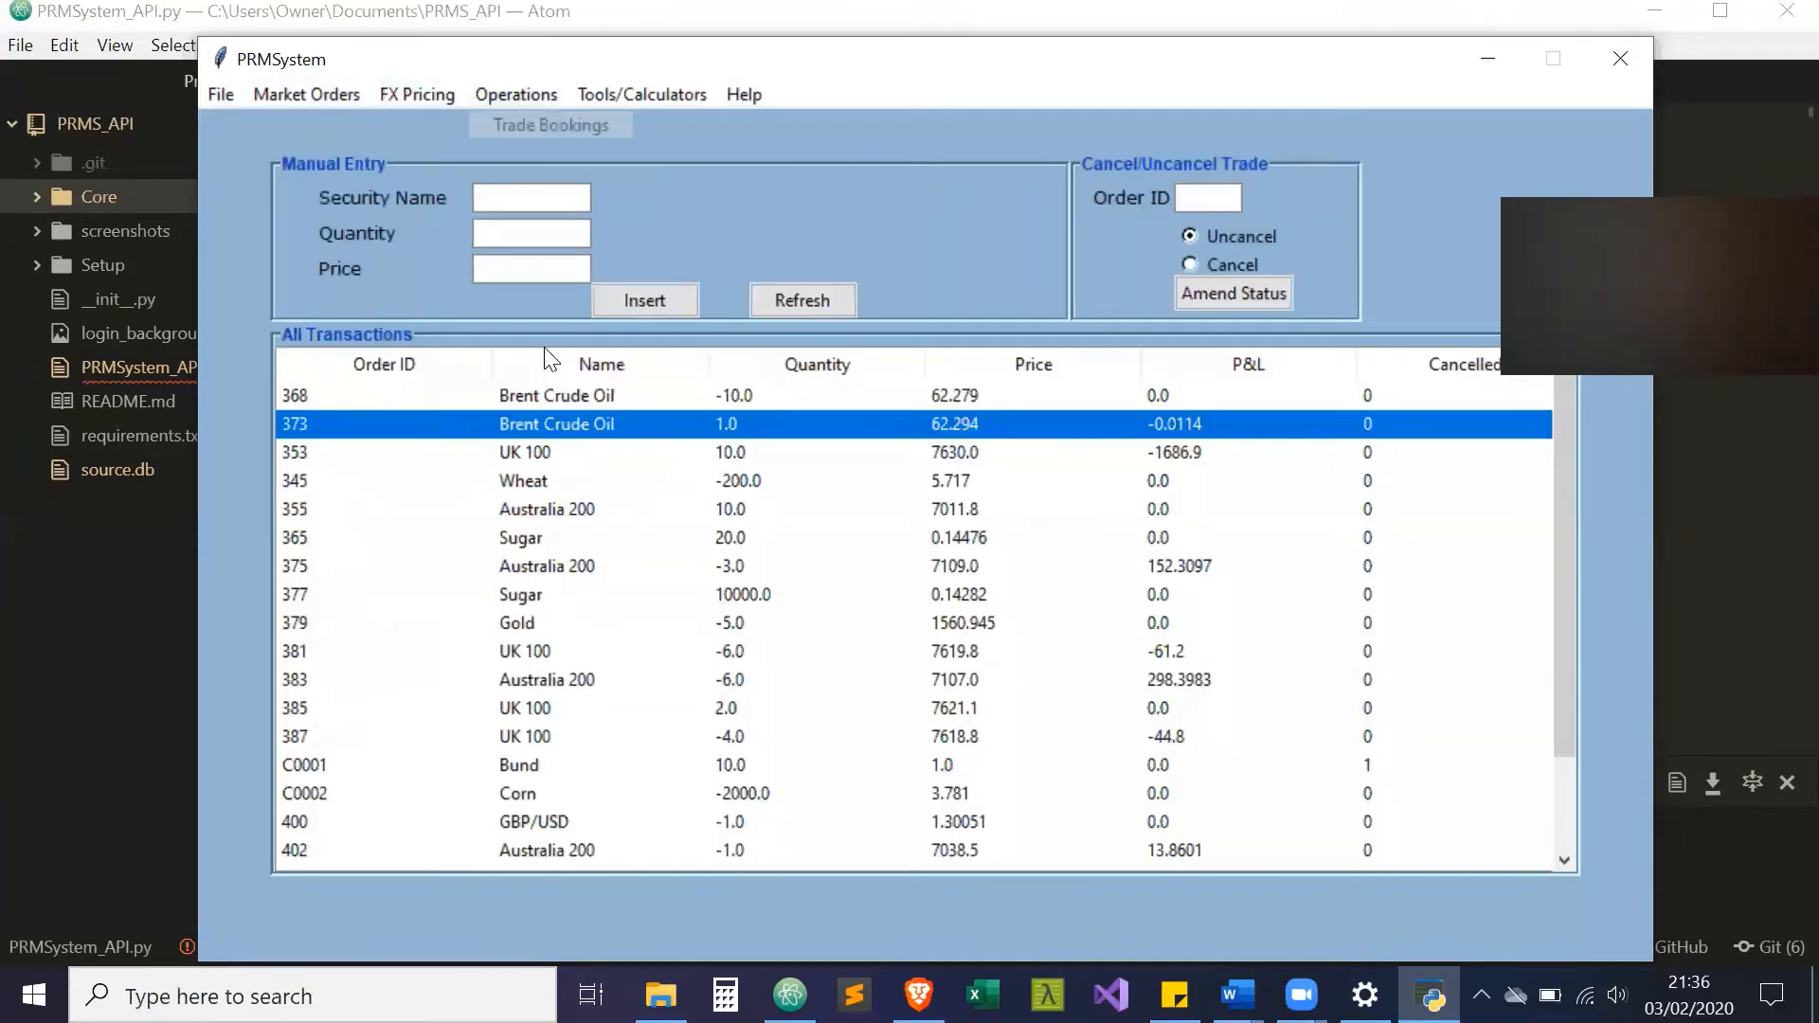
pyautogui.moveTo(330, 777)
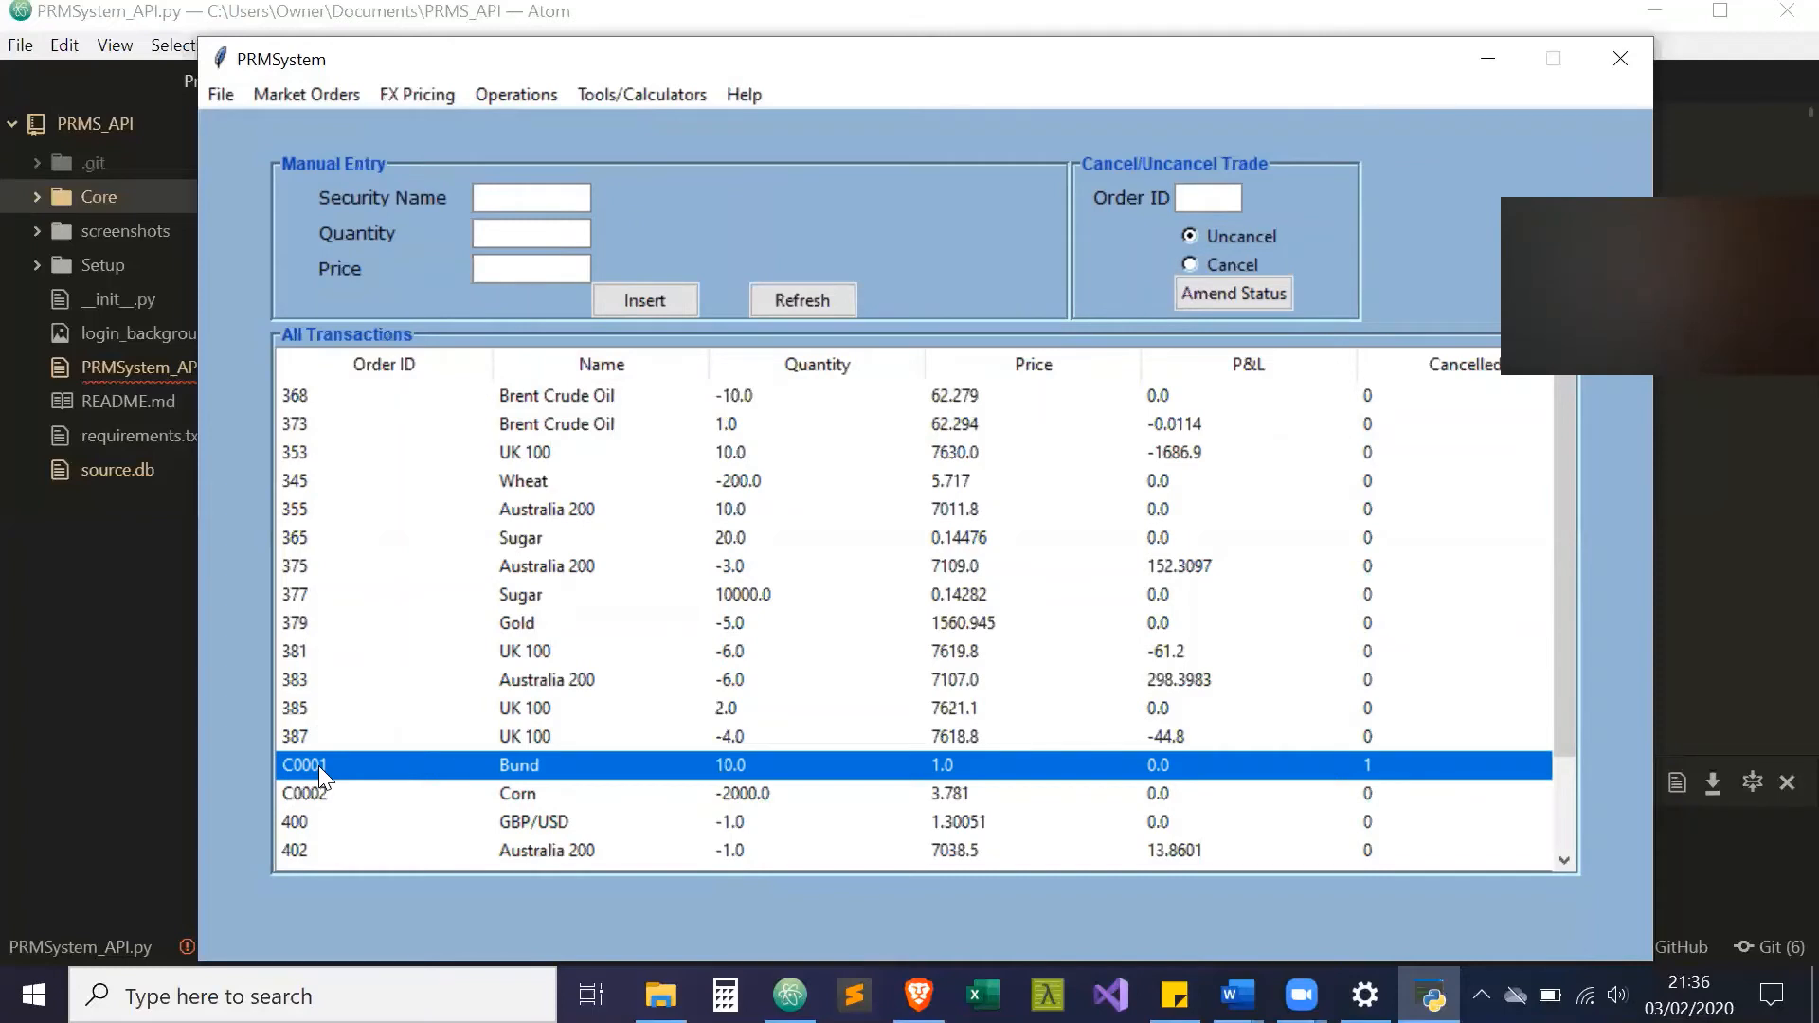
pyautogui.moveTo(1320, 525)
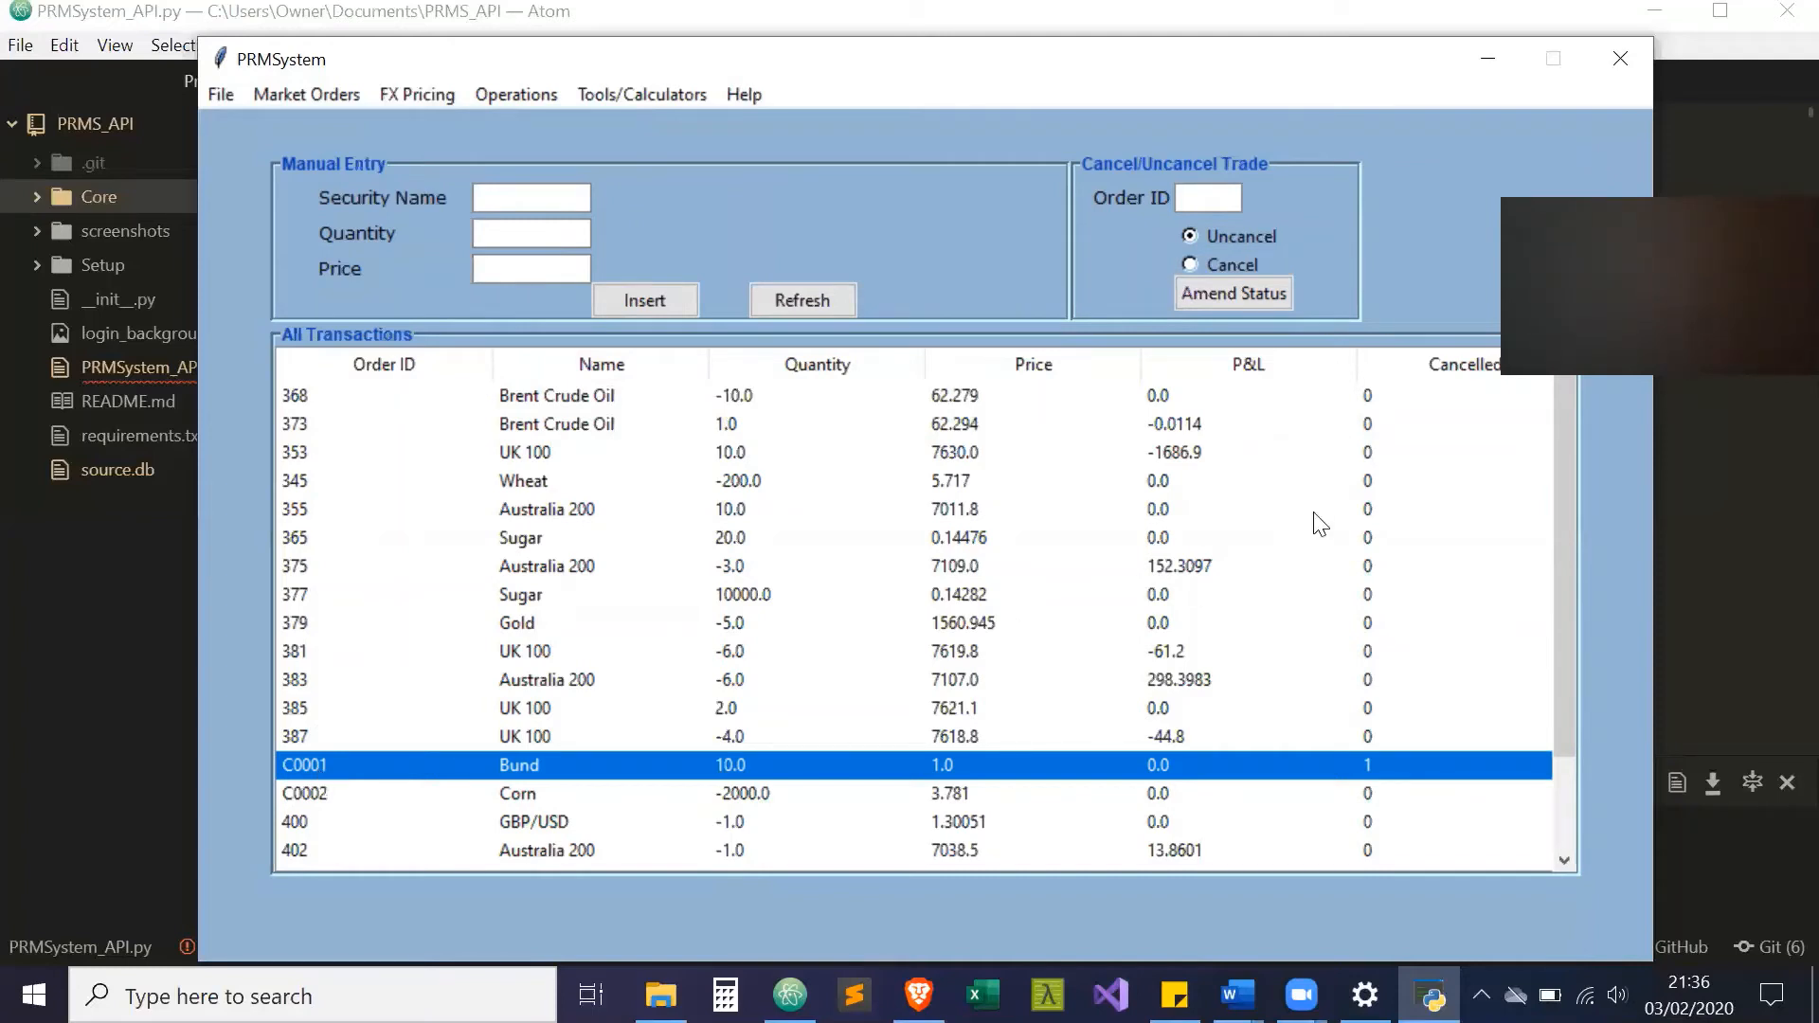
pyautogui.moveTo(1466, 383)
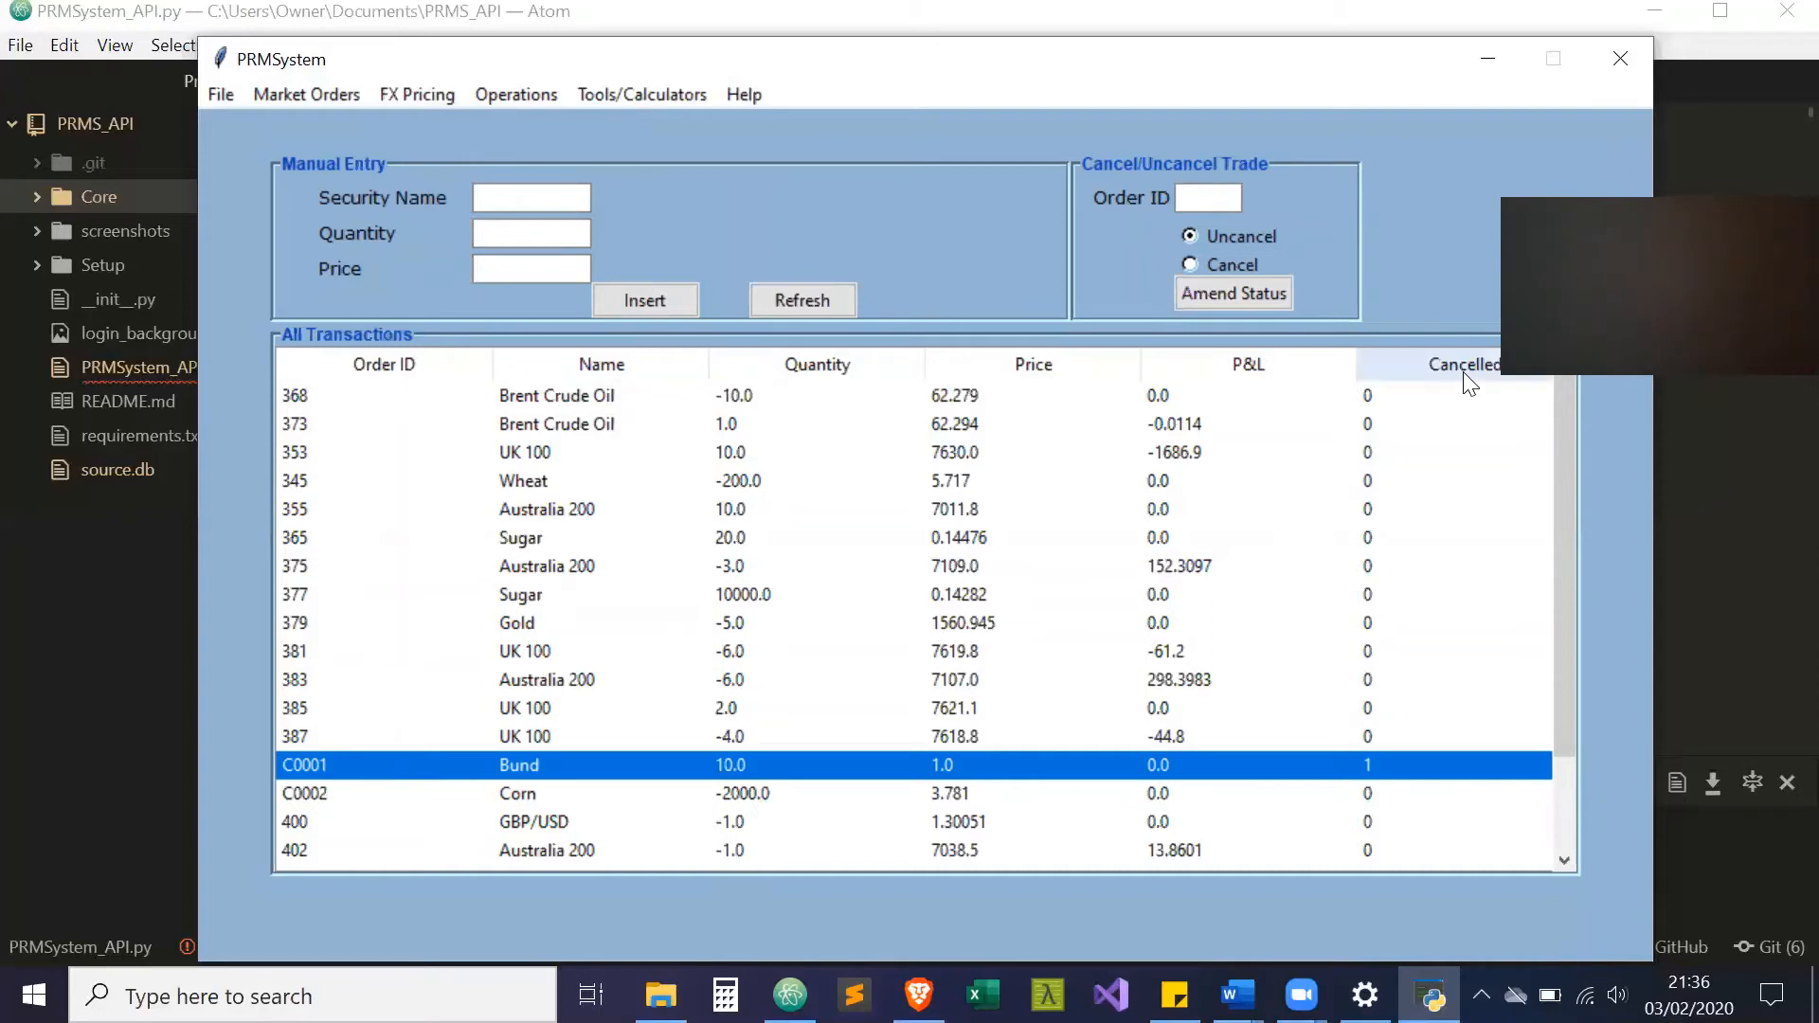
pyautogui.moveTo(1465, 451)
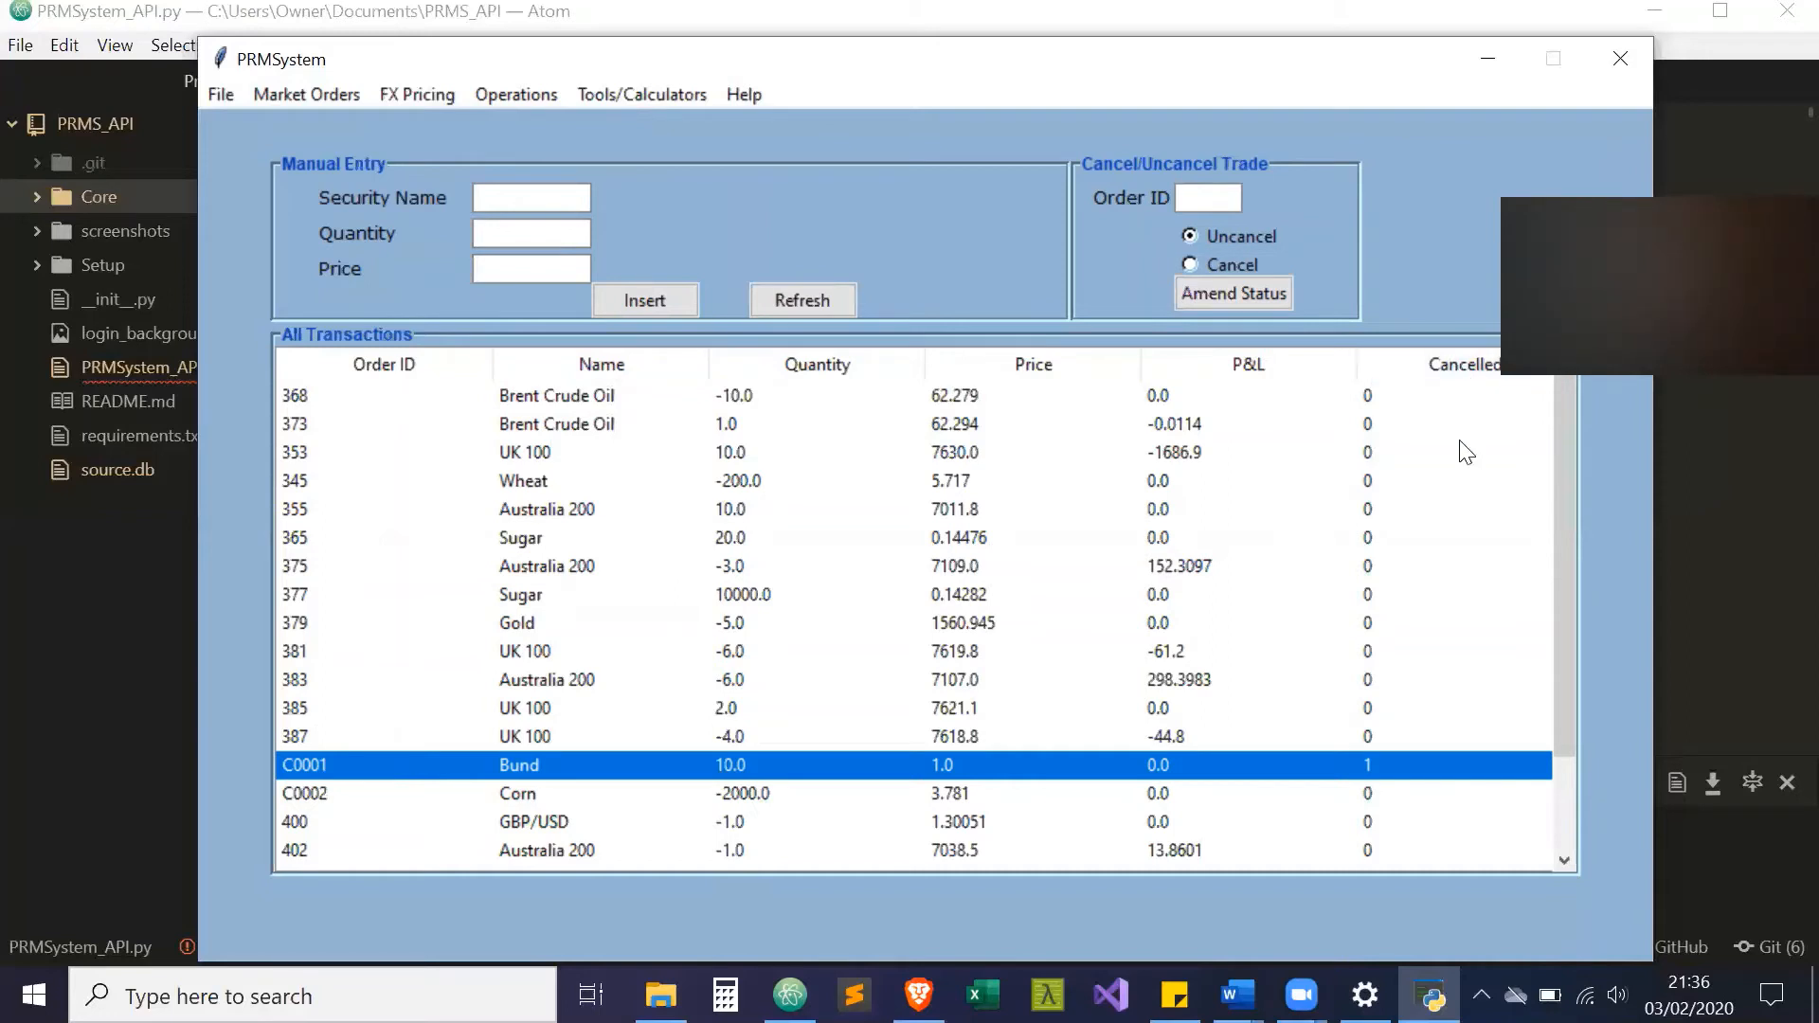
pyautogui.moveTo(1434, 754)
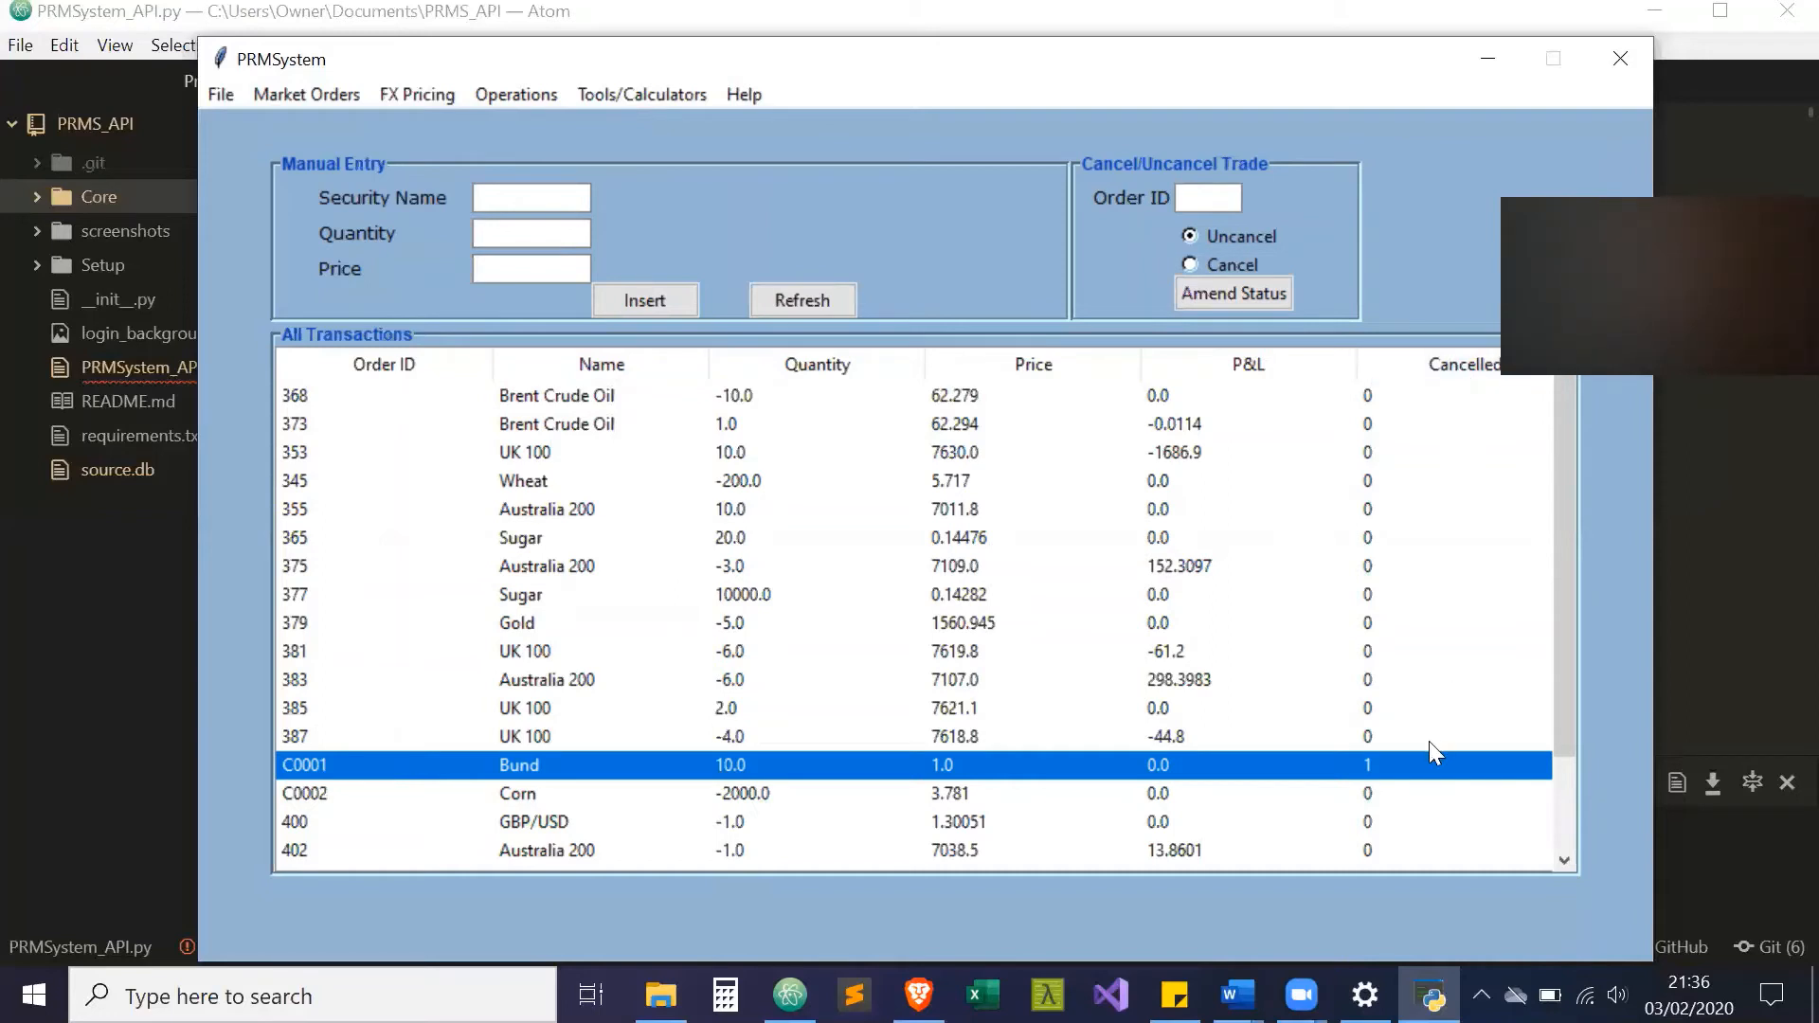
pyautogui.moveTo(1423, 769)
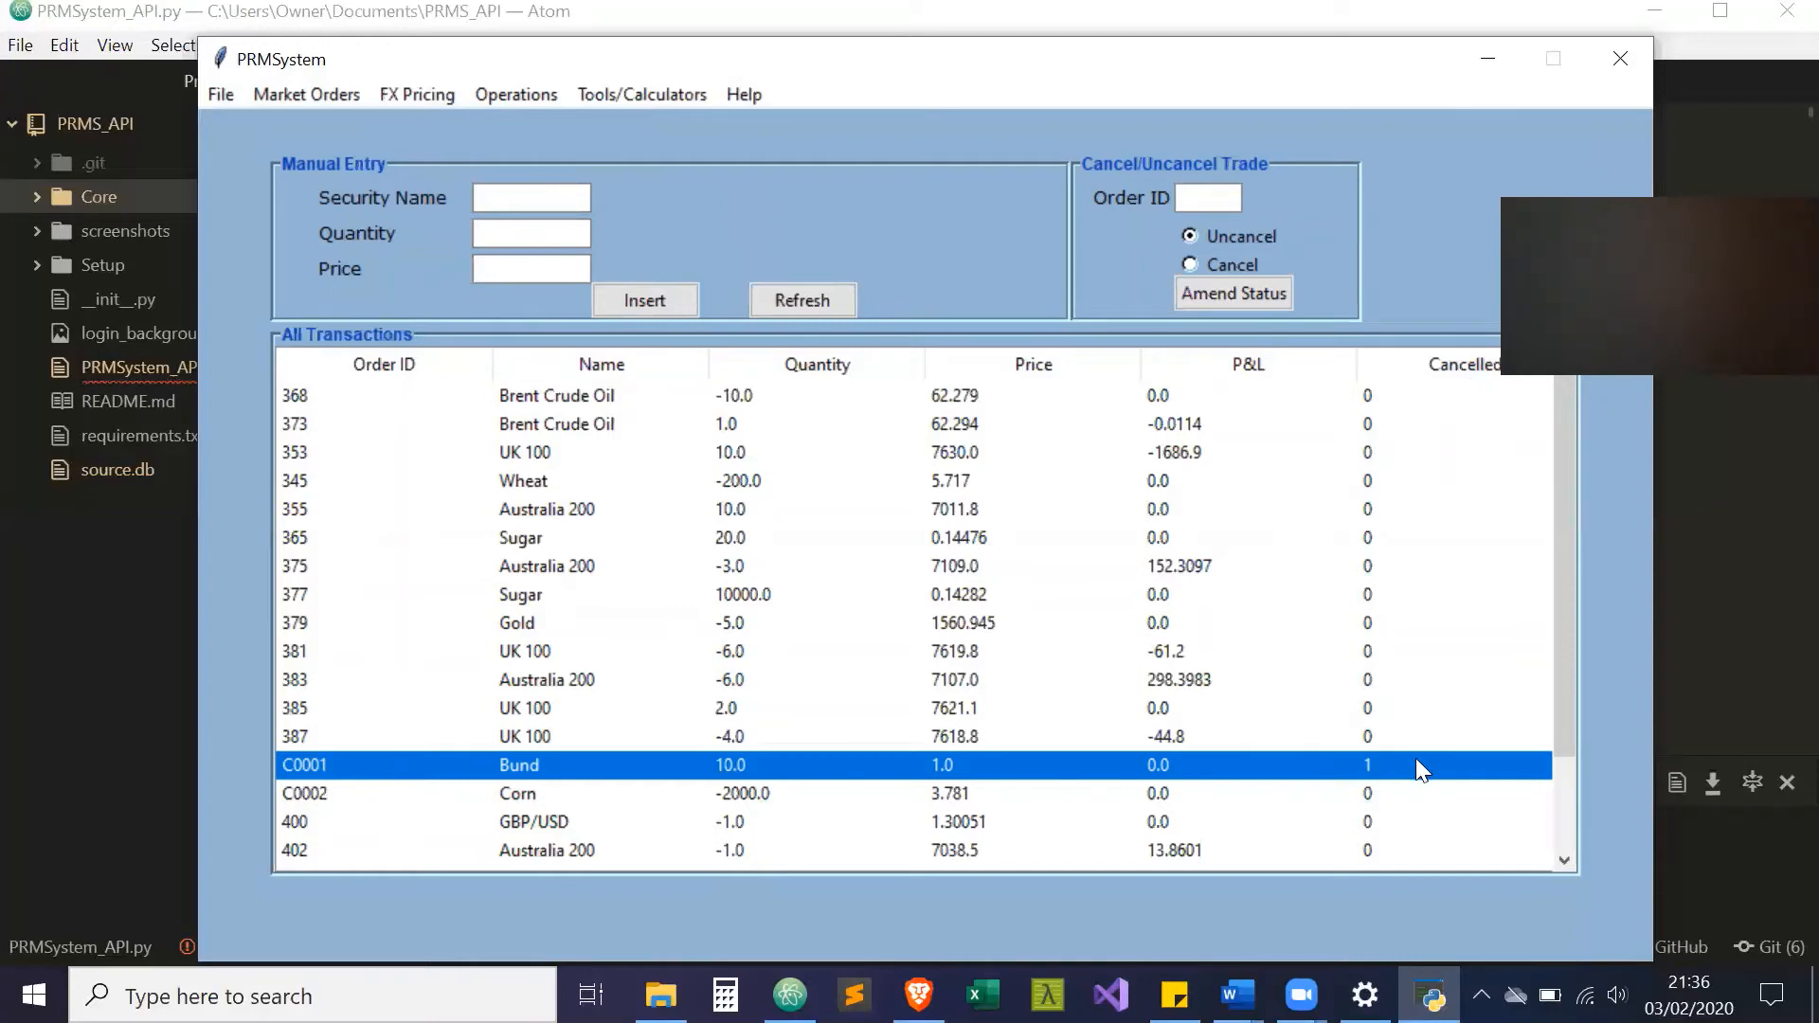
pyautogui.moveTo(1553, 737)
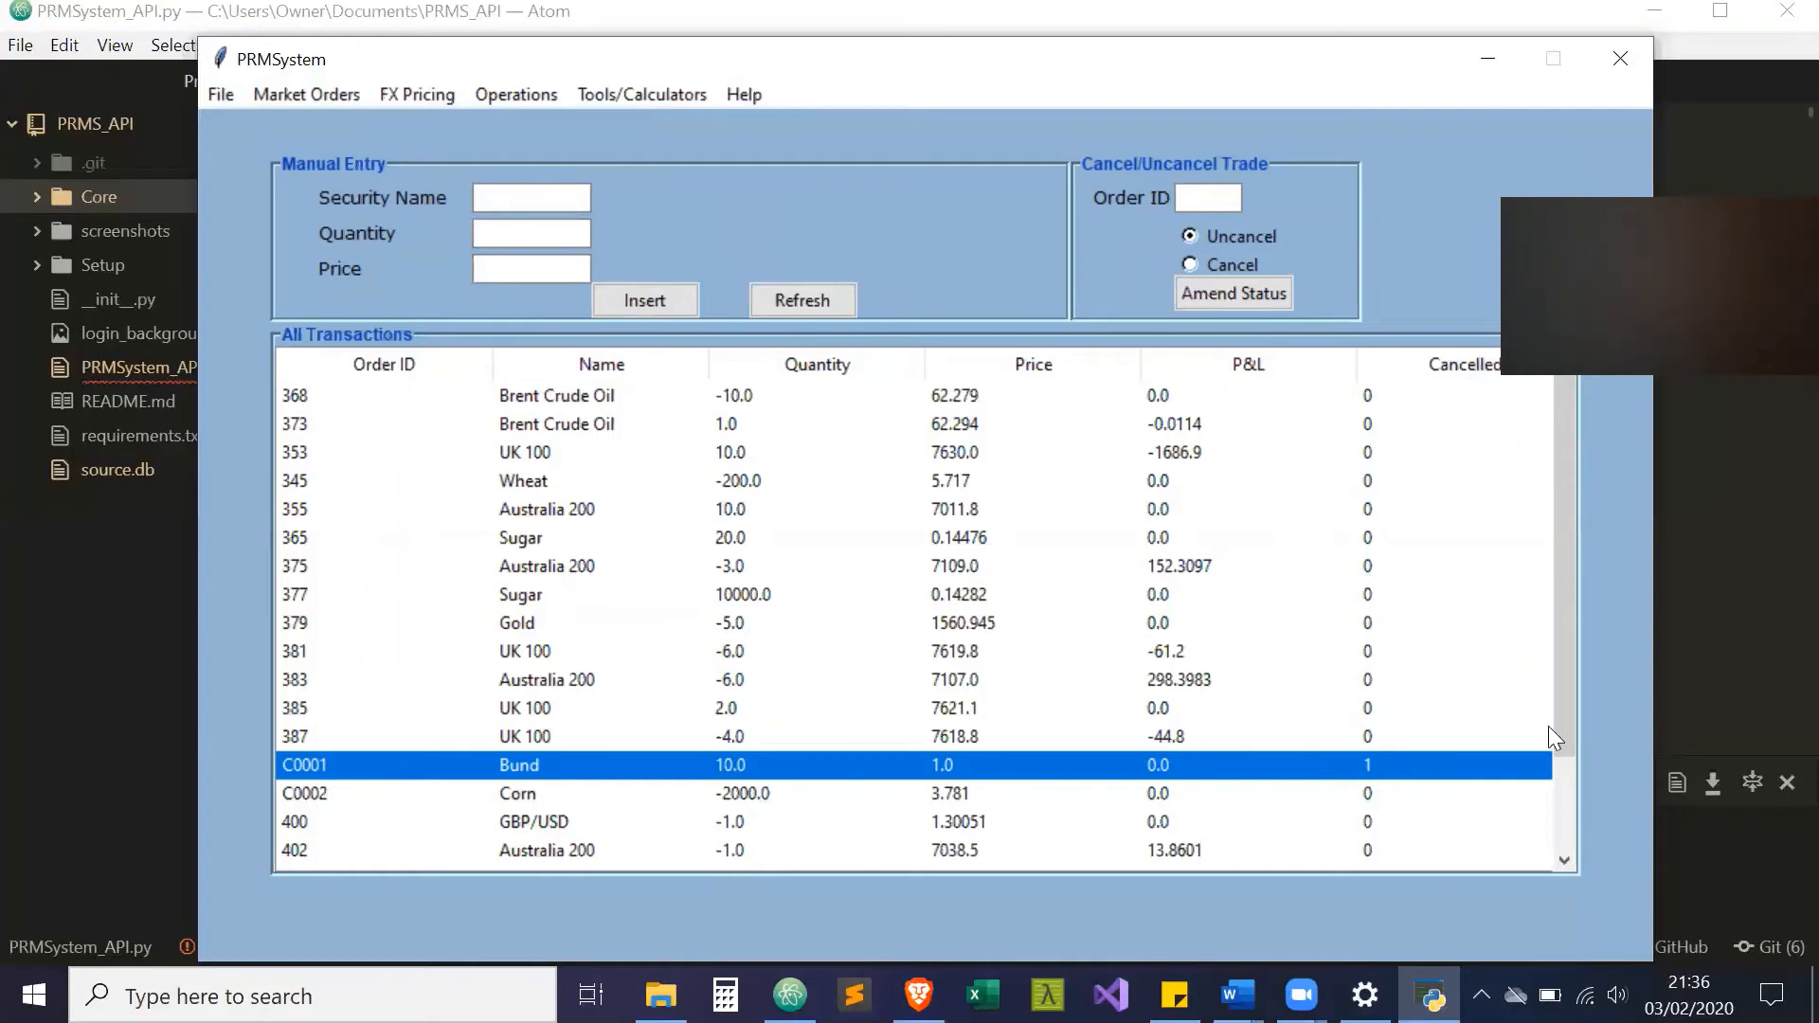
pyautogui.click(1207, 197)
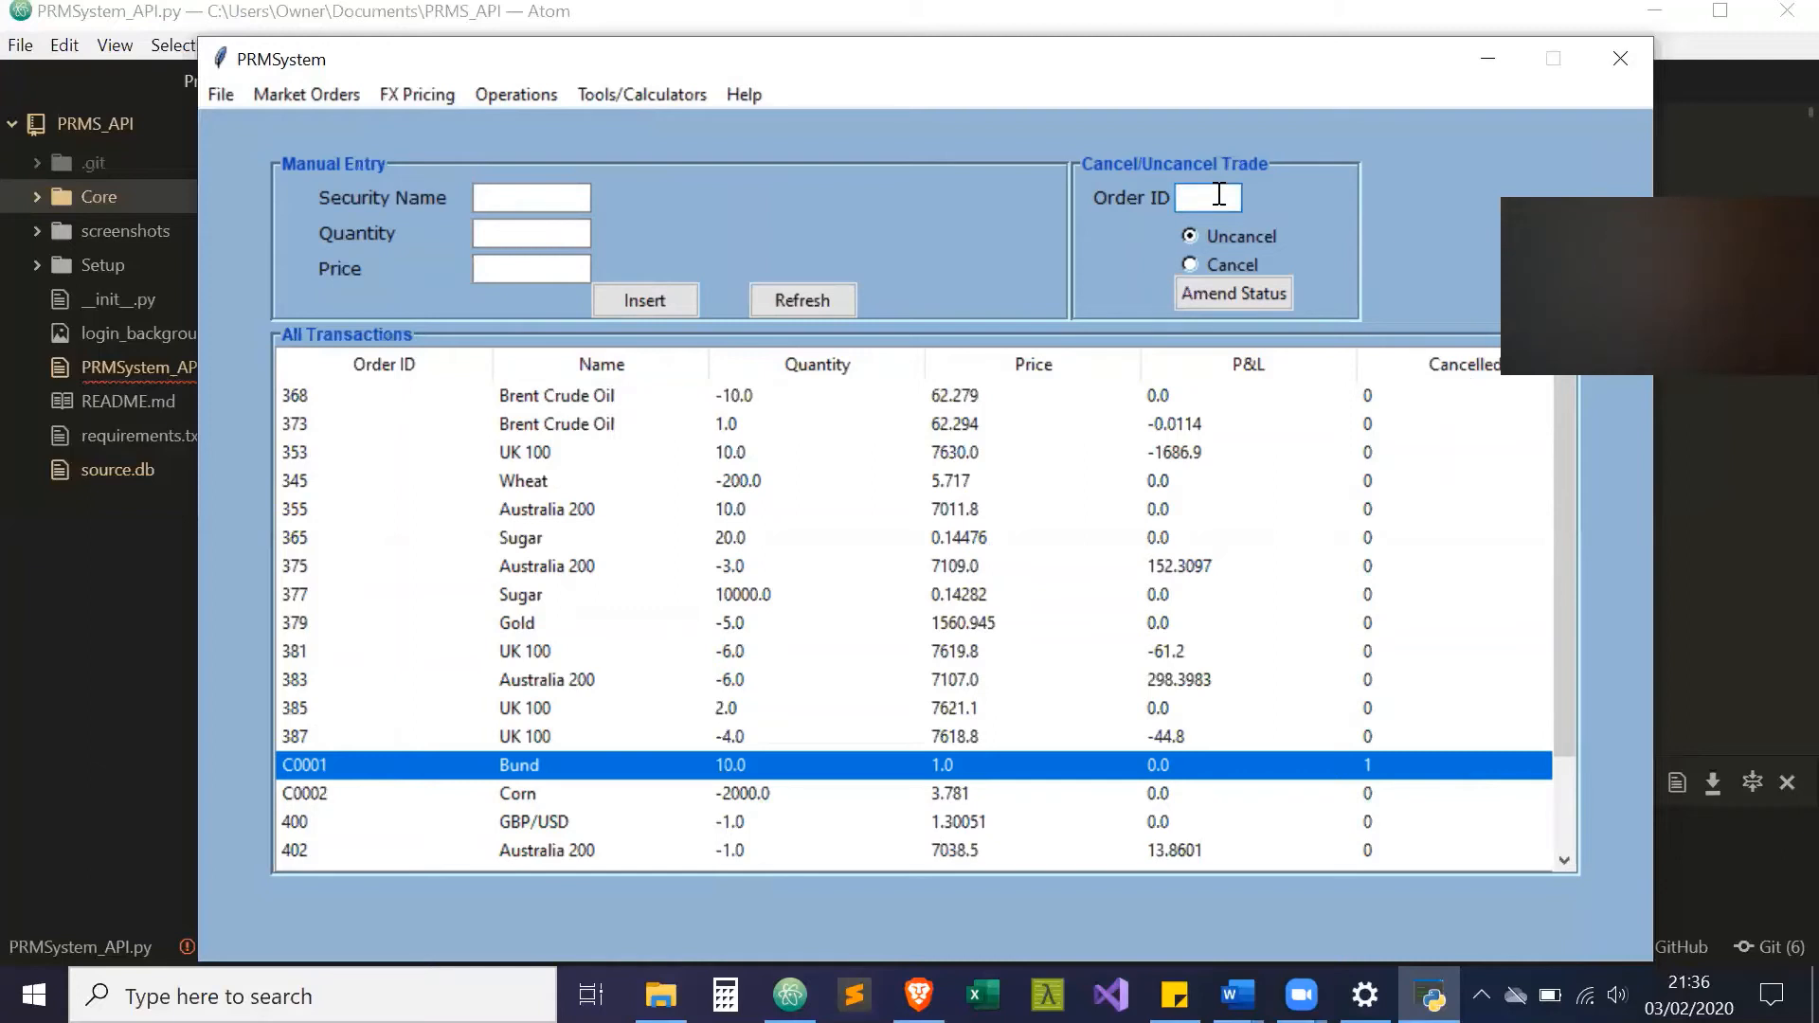
pyautogui.write('C')
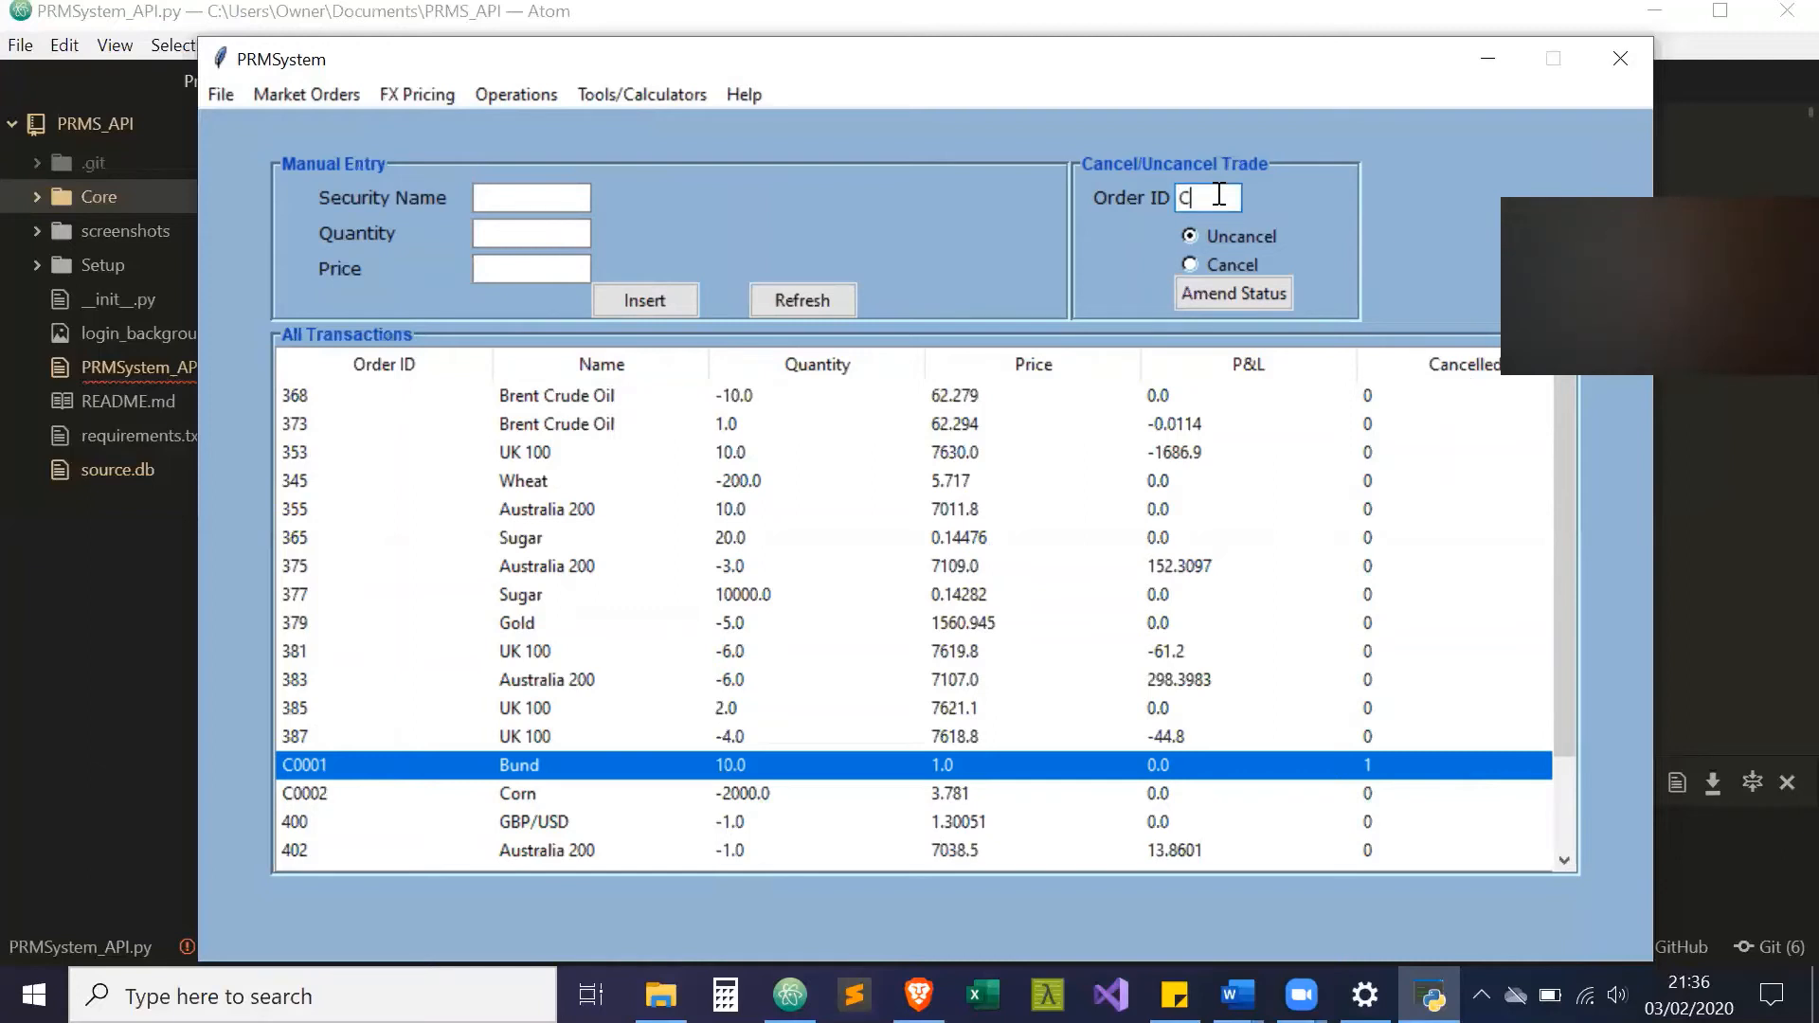
pyautogui.write('0001')
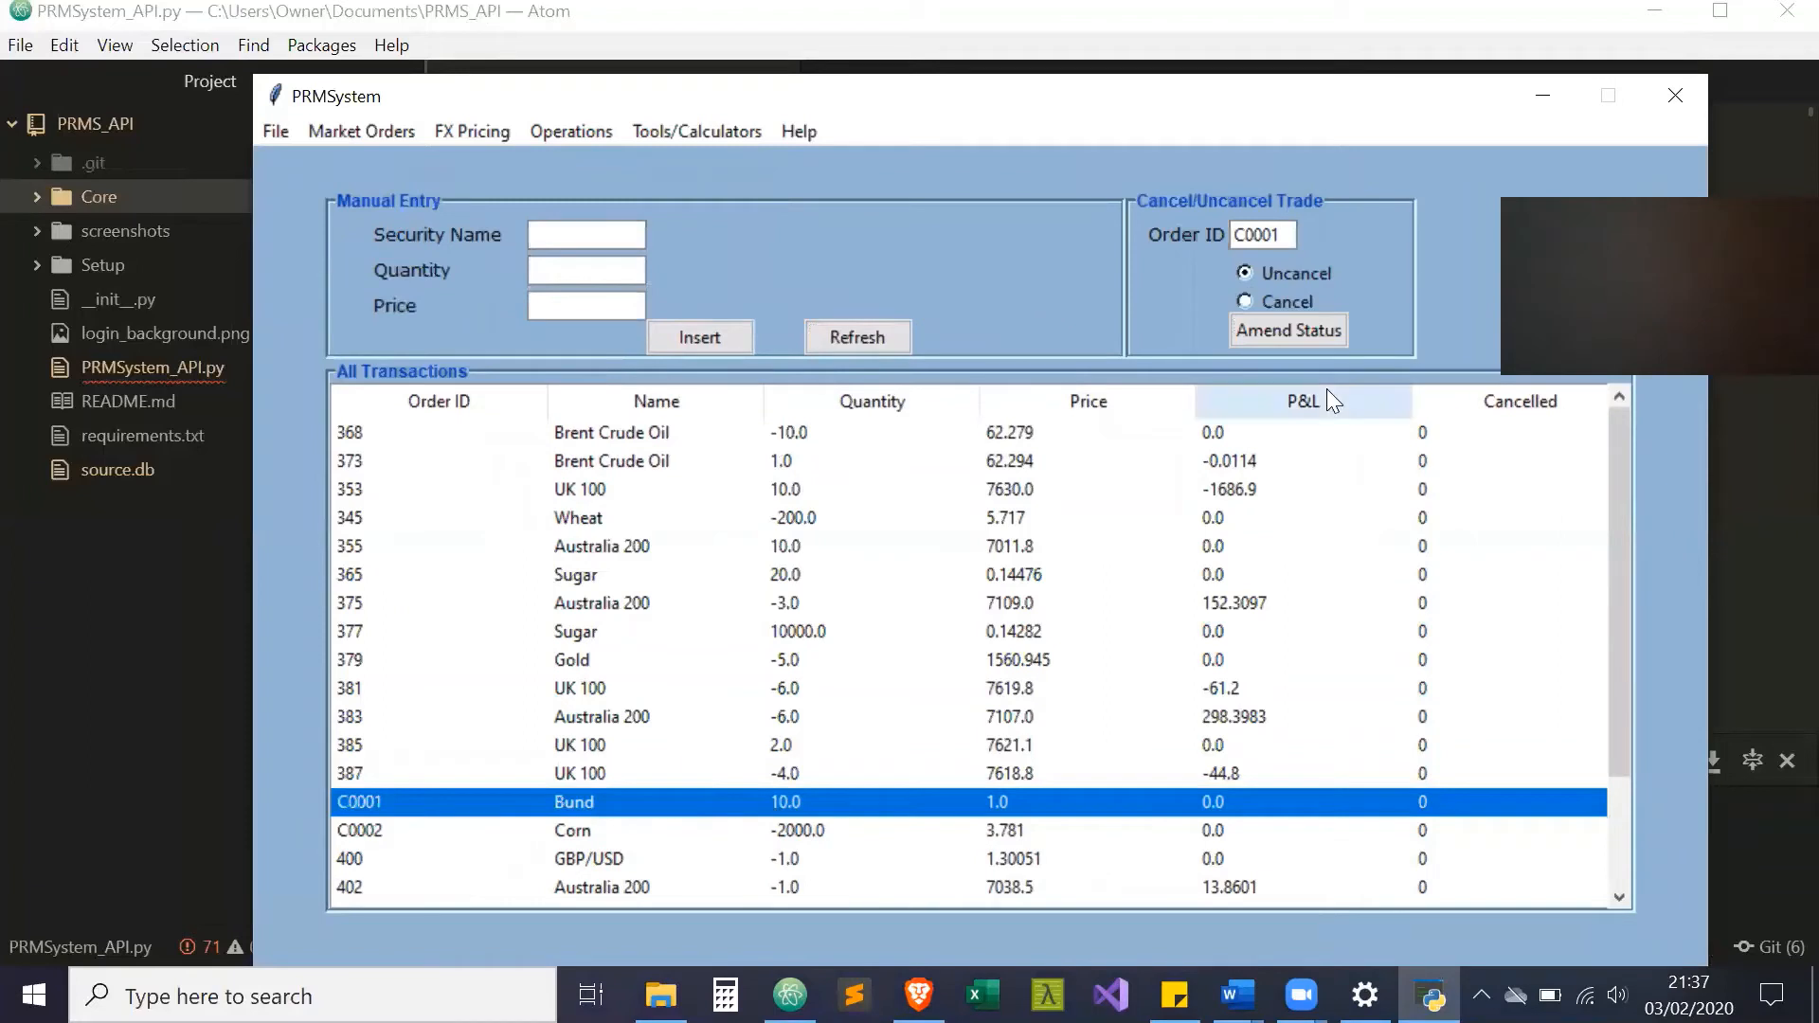
pyautogui.click(1244, 301)
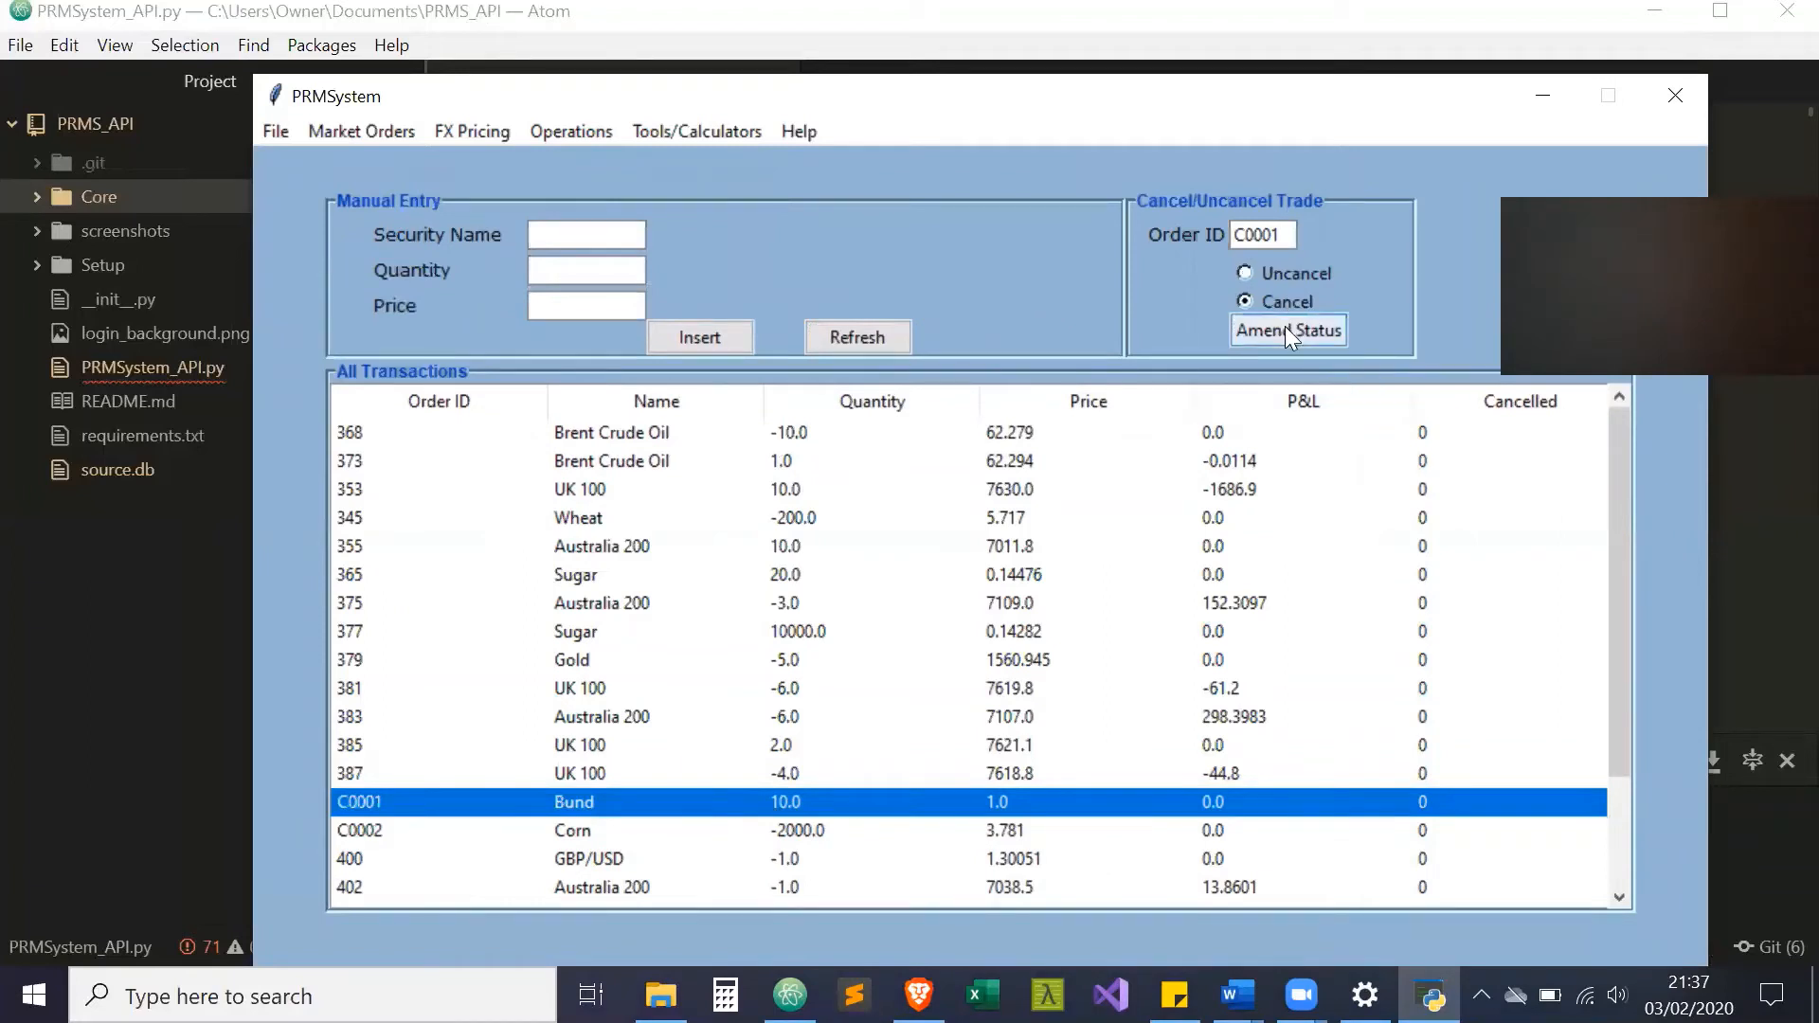
pyautogui.click(1288, 329)
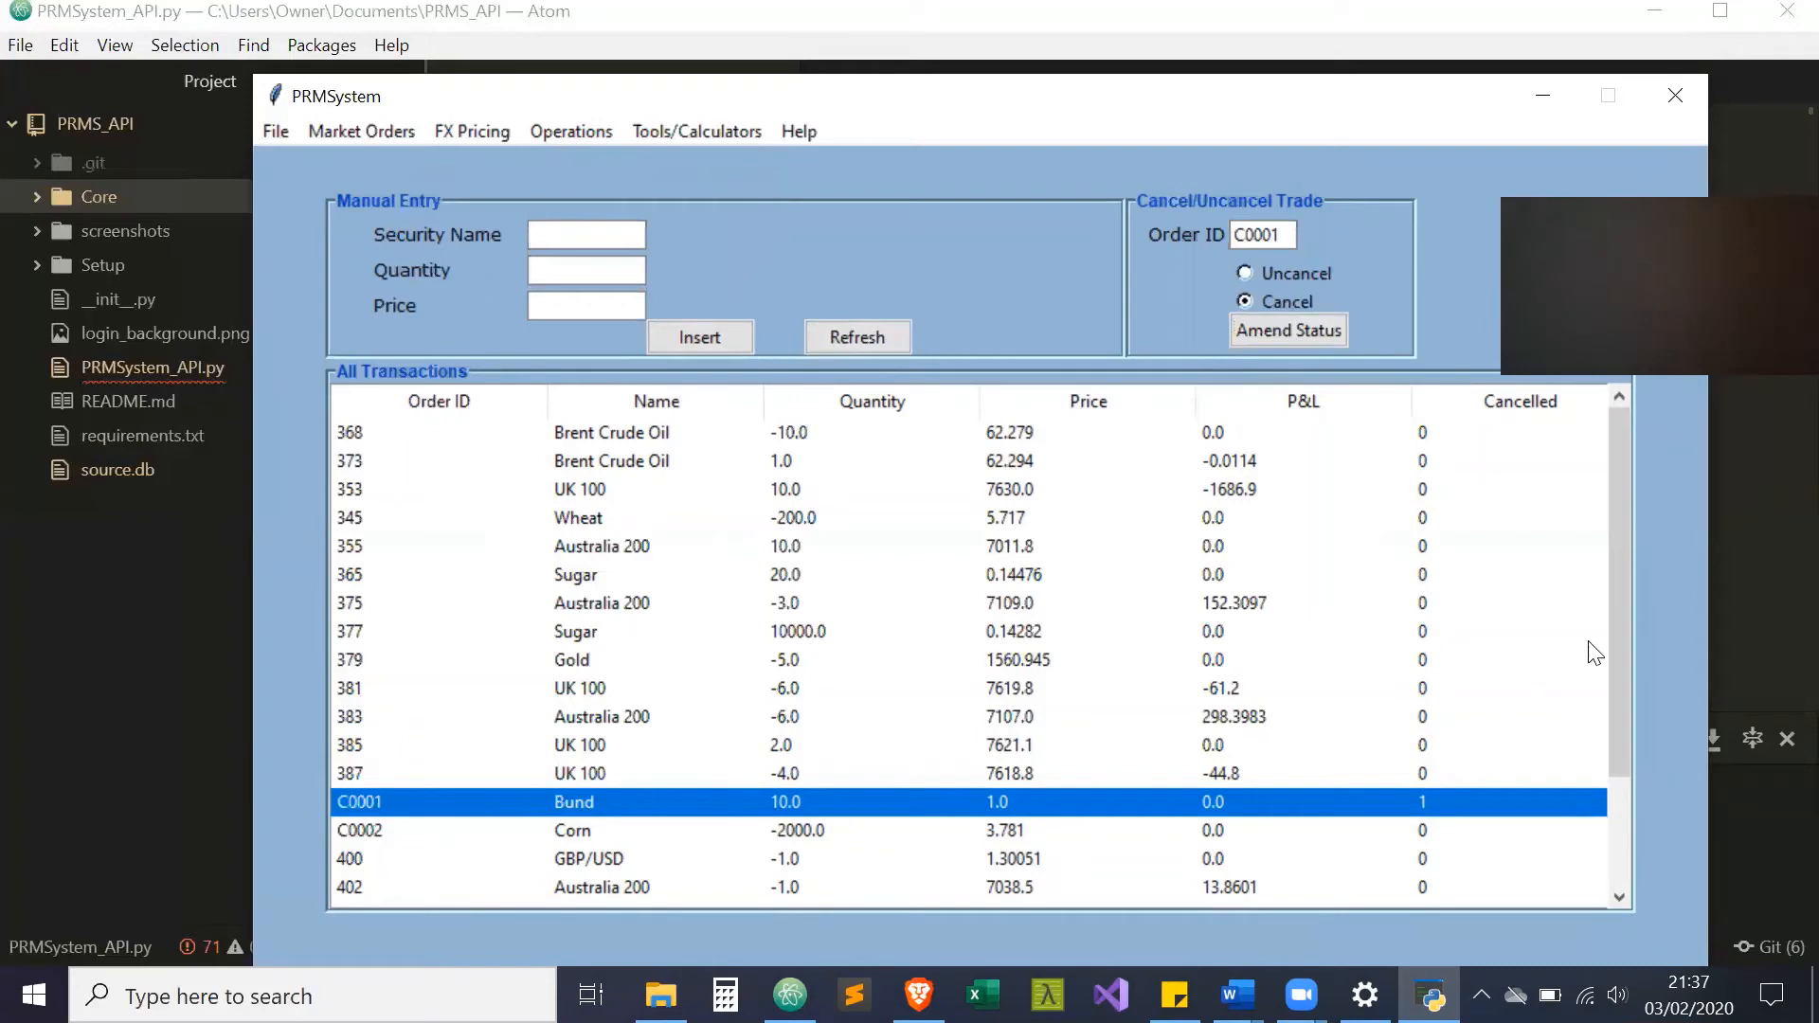
pyautogui.scroll(-3)
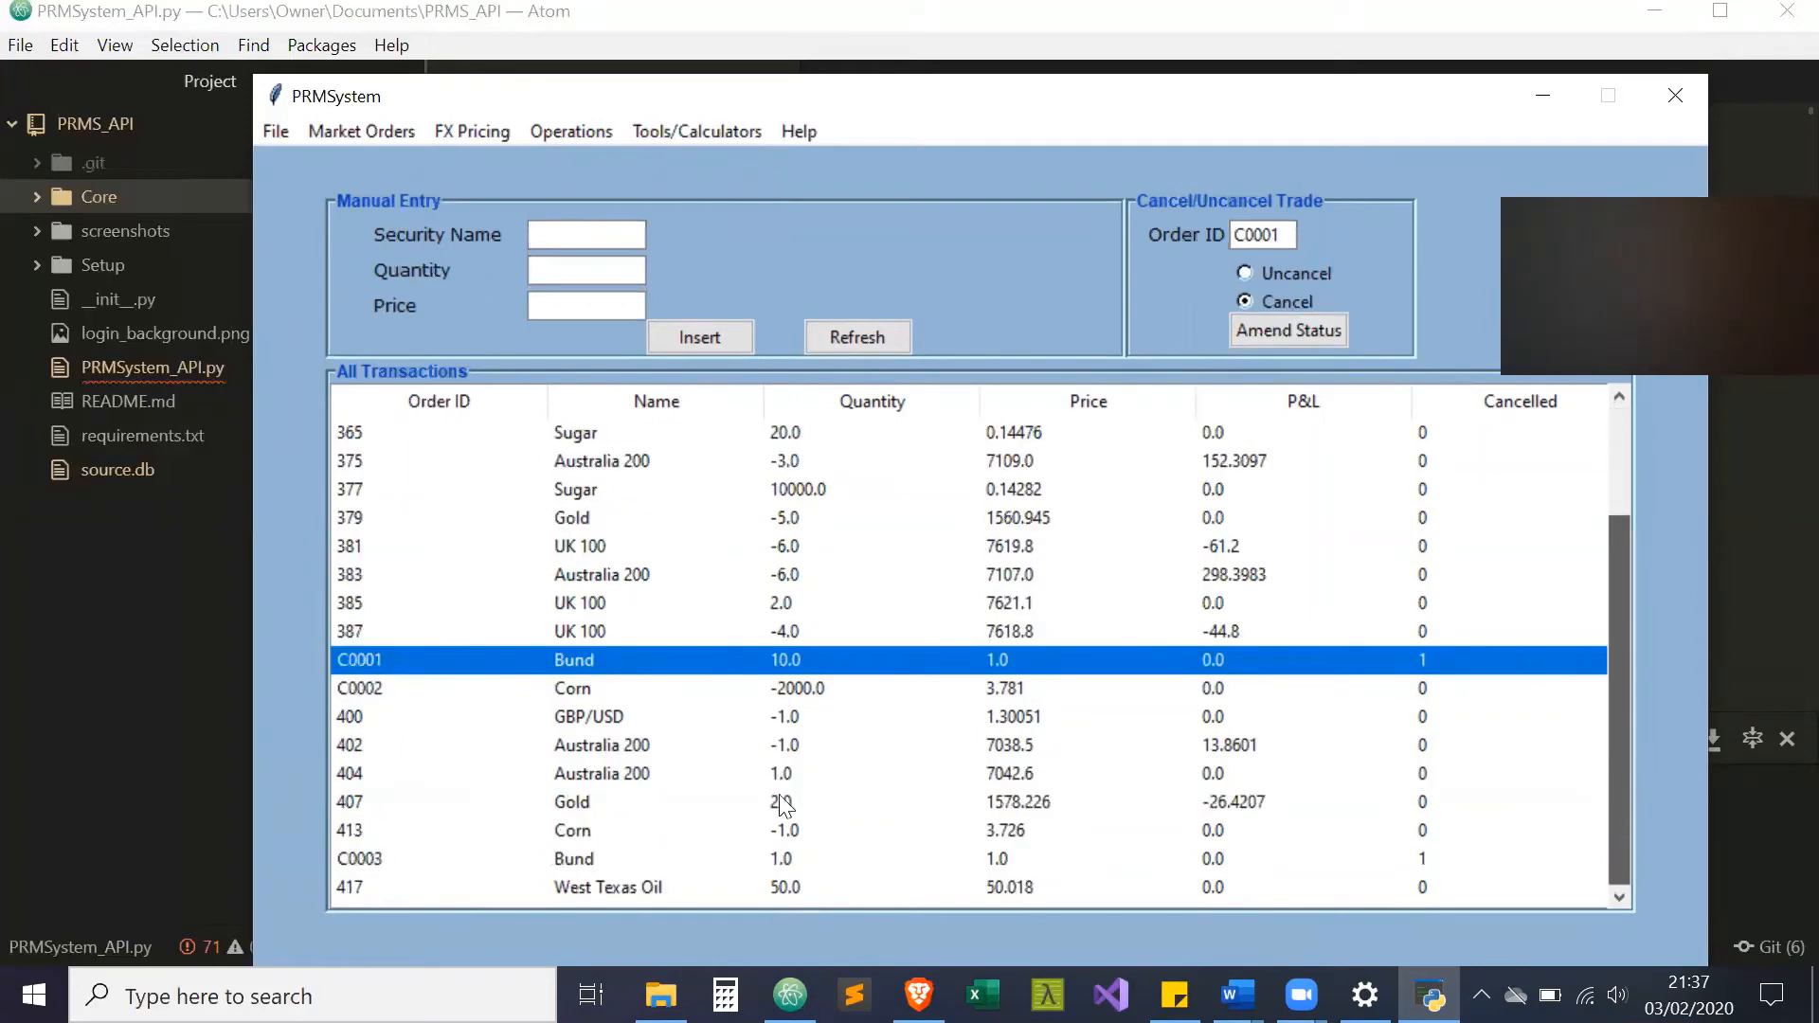
pyautogui.click(603, 886)
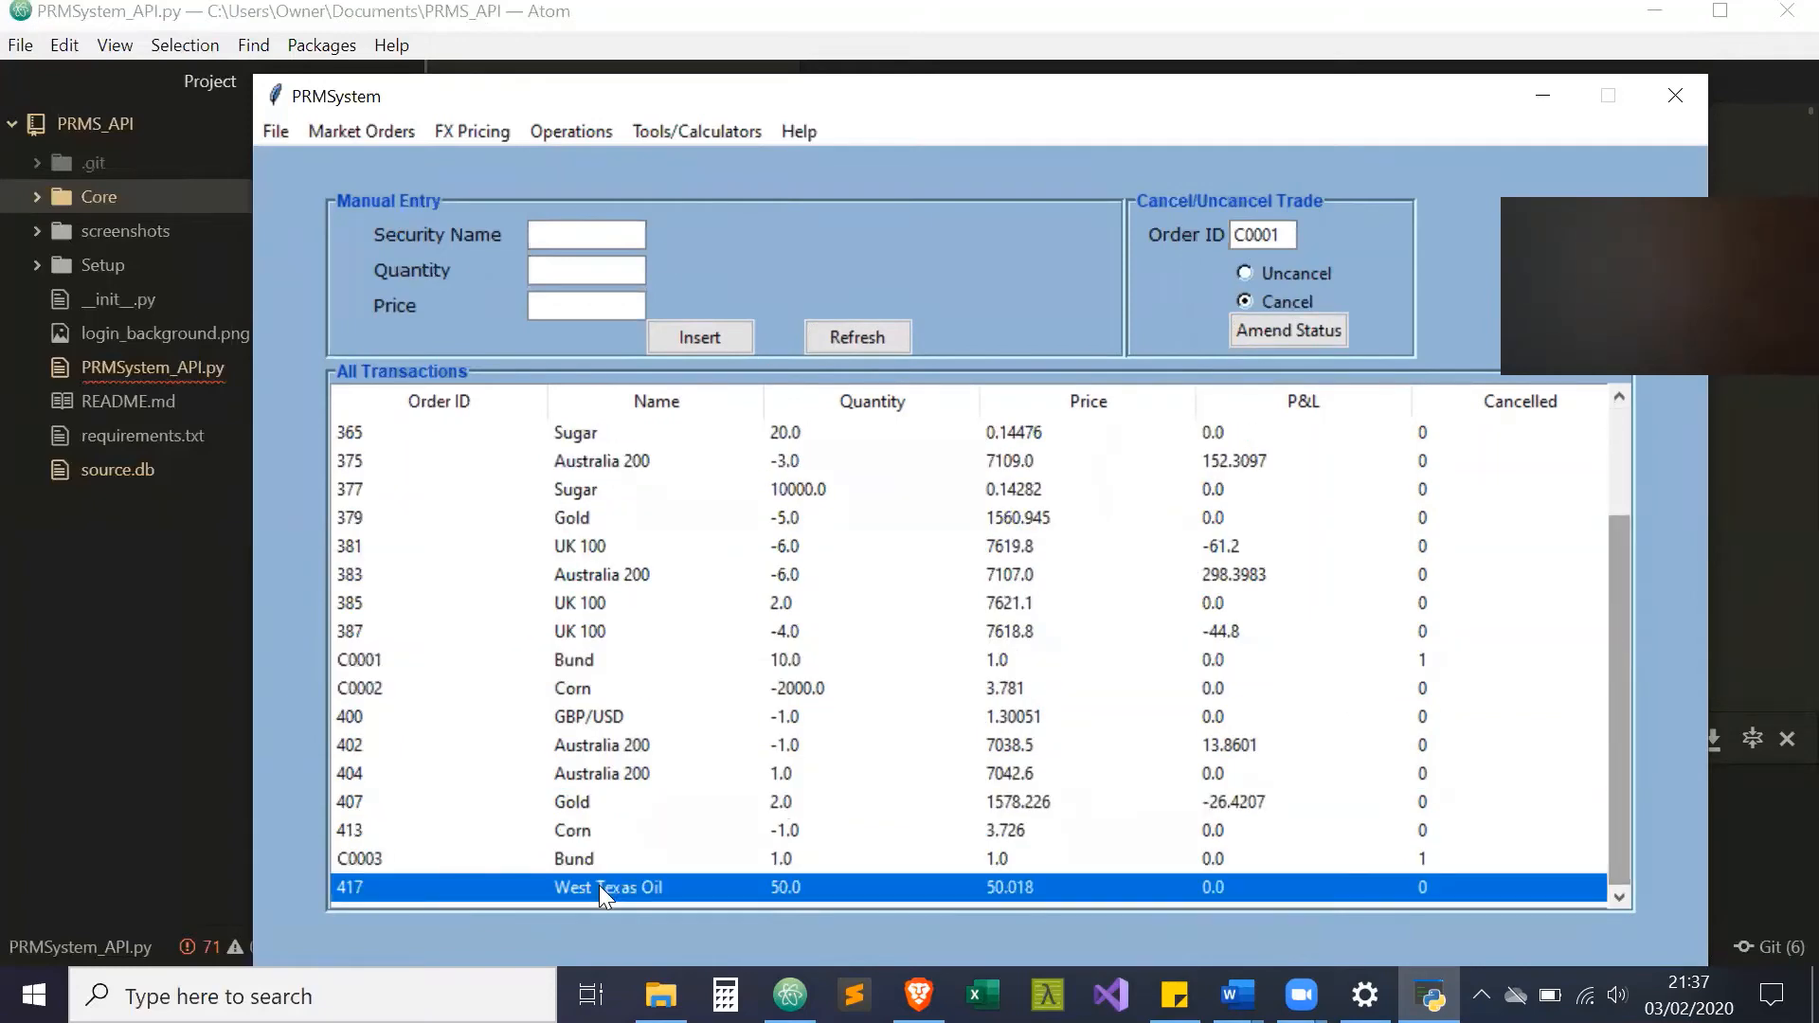
pyautogui.moveTo(940, 902)
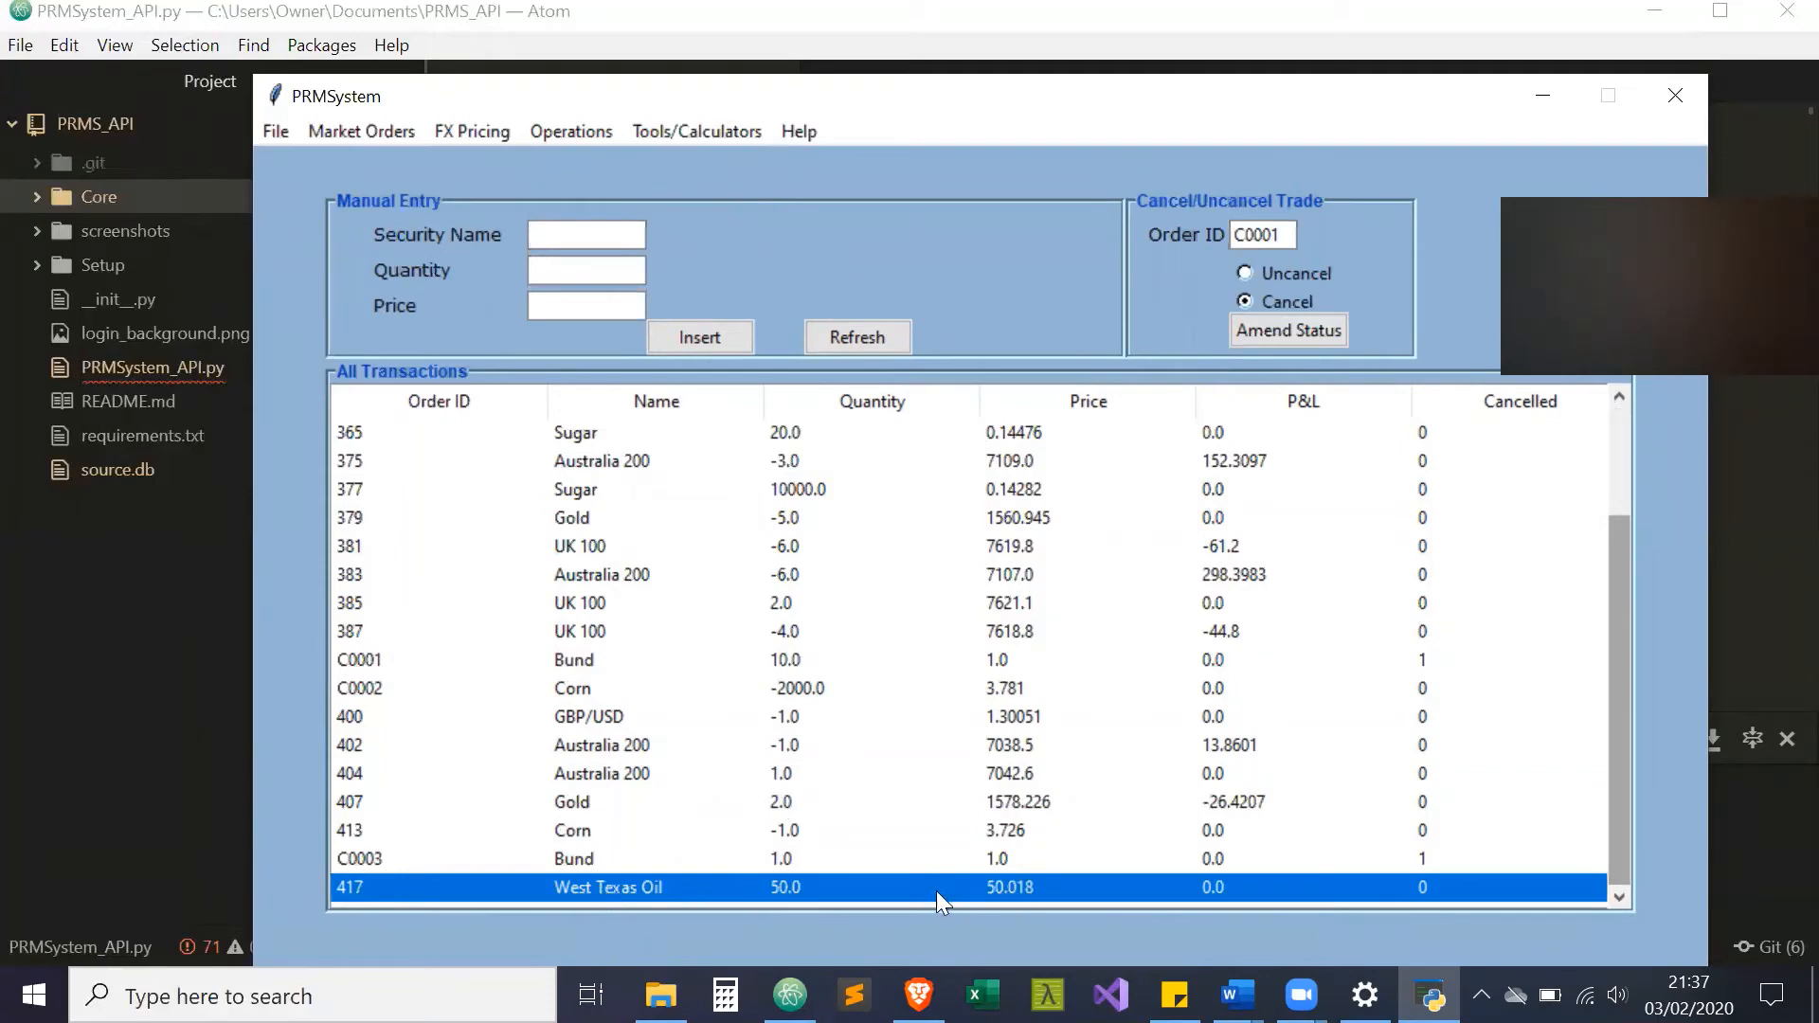
# - Show the Create Buy/Sell Order screen with the filled West Texas Oil order 417 and its 50-unit position
pyautogui.click(360, 131)
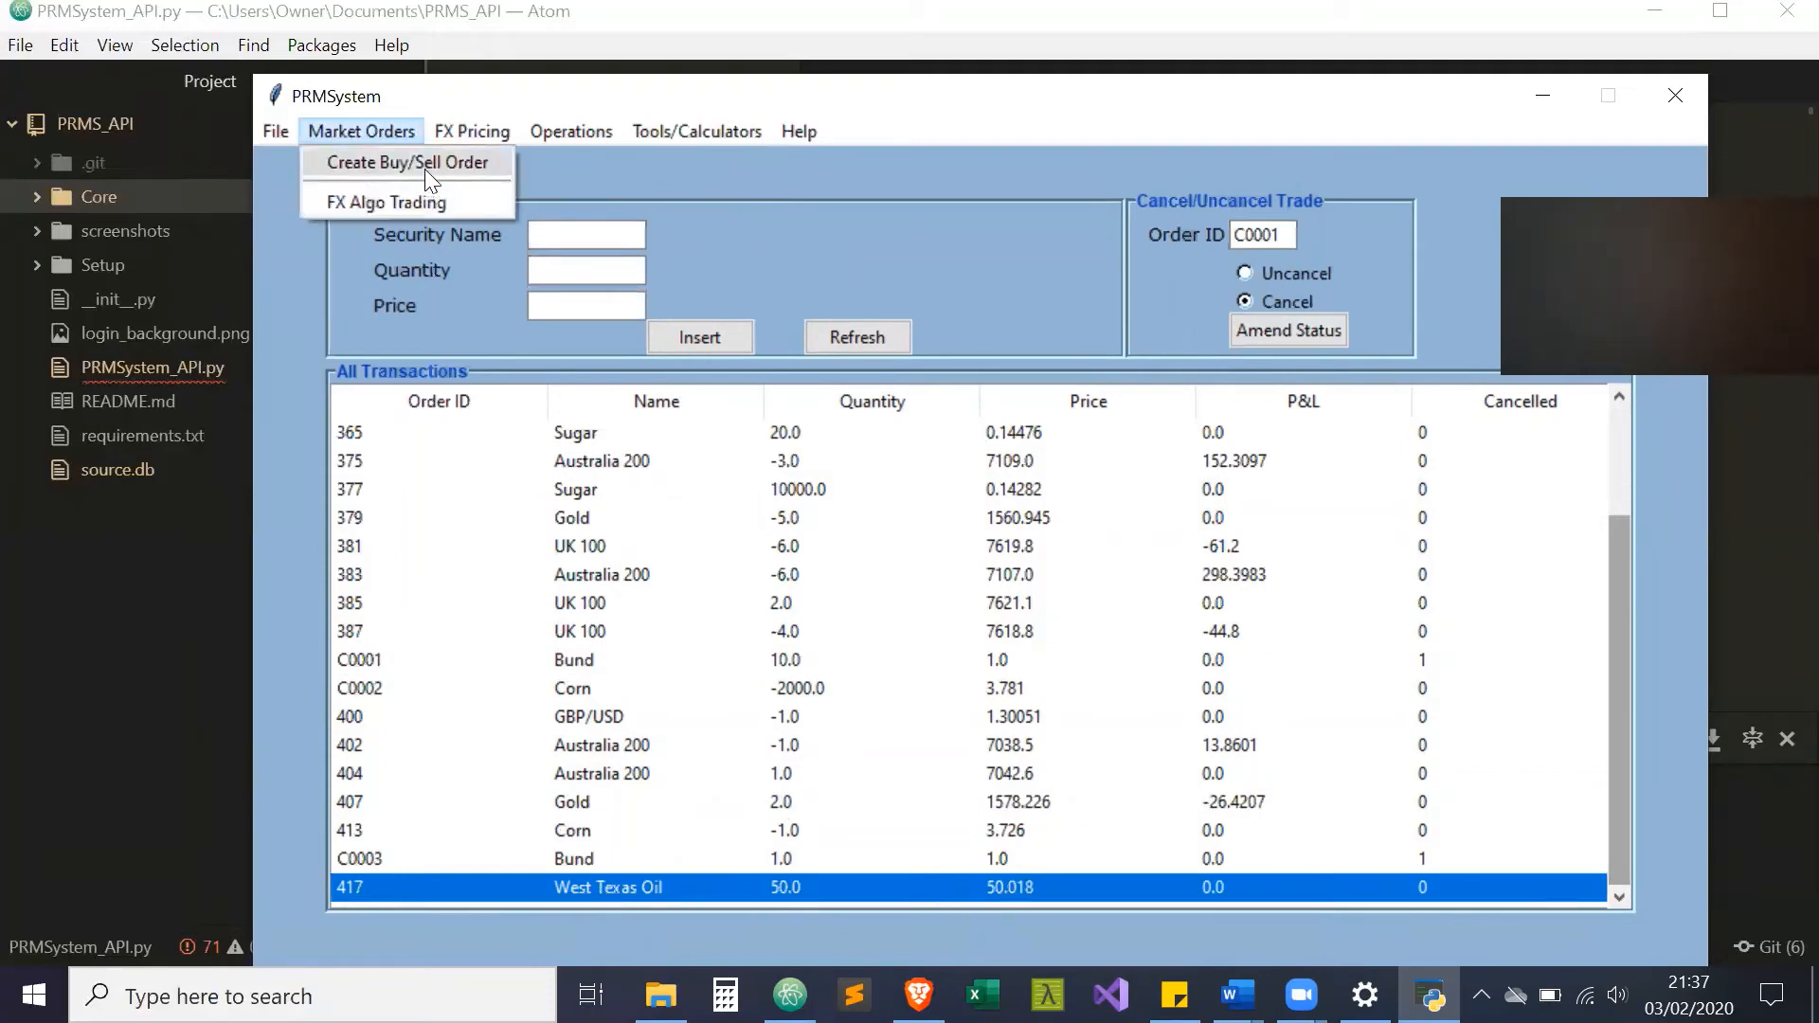
pyautogui.click(403, 161)
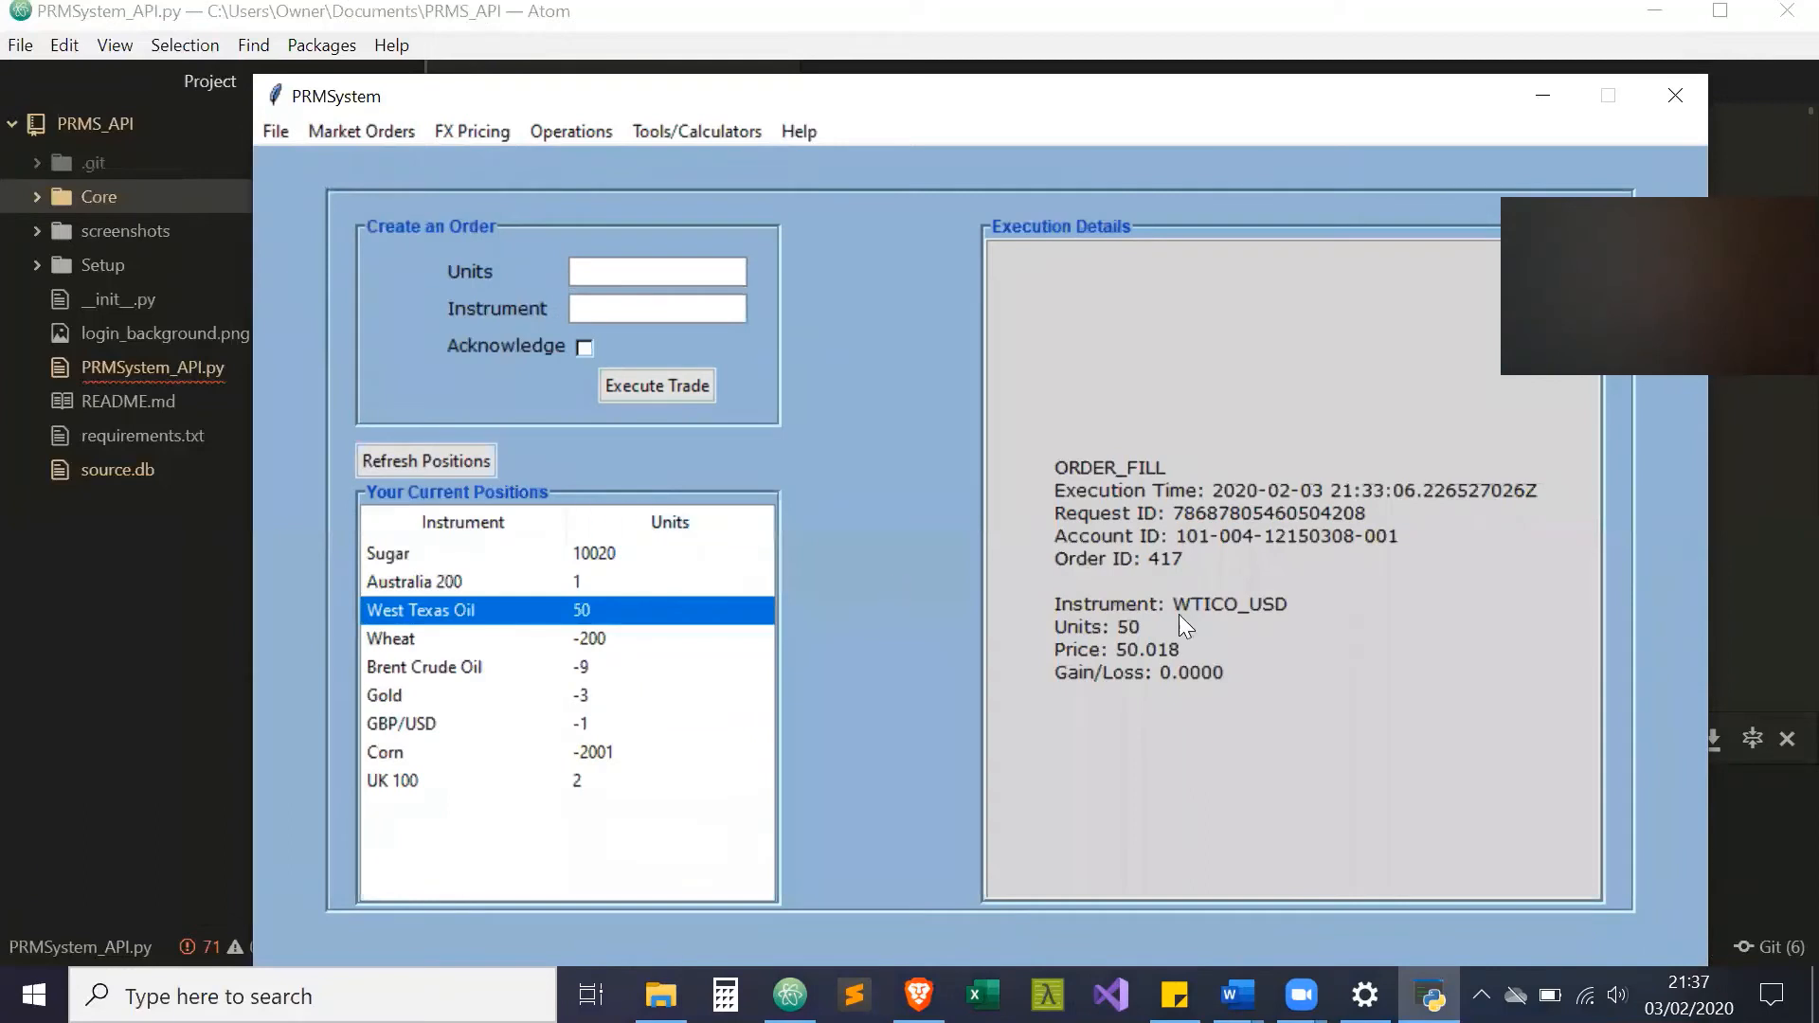
pyautogui.moveTo(701, 115)
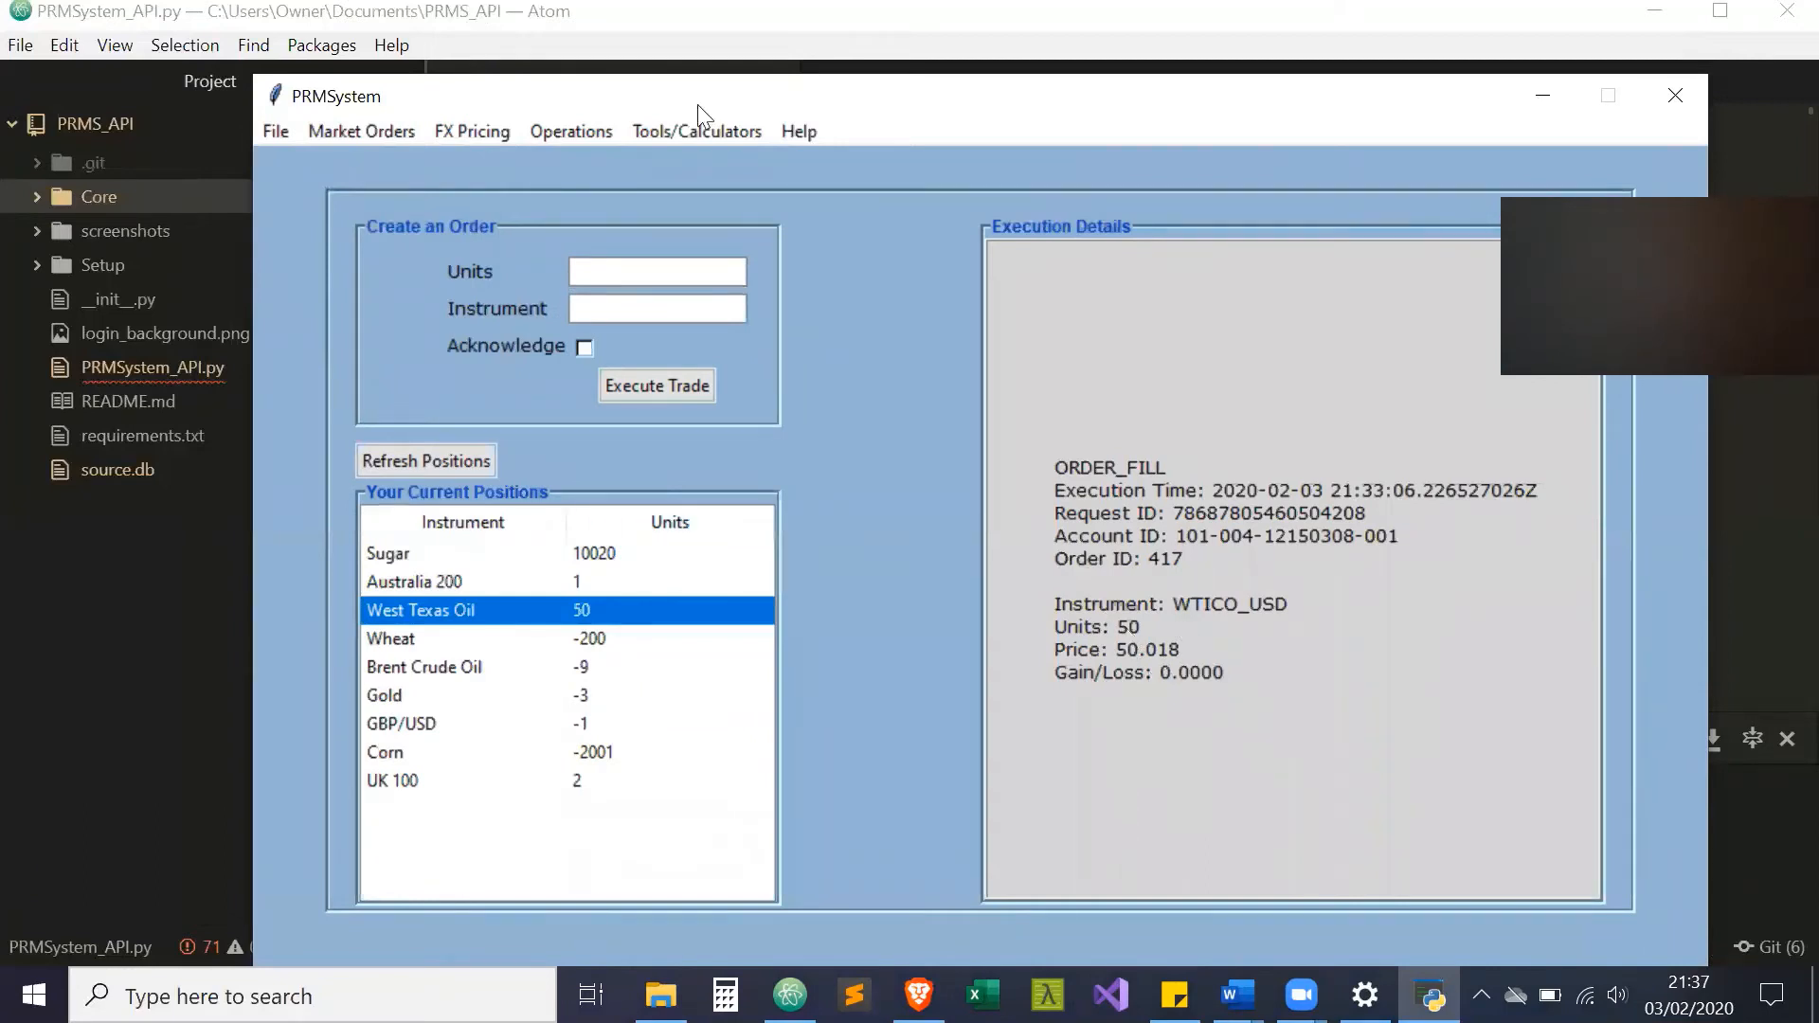
pyautogui.click(571, 130)
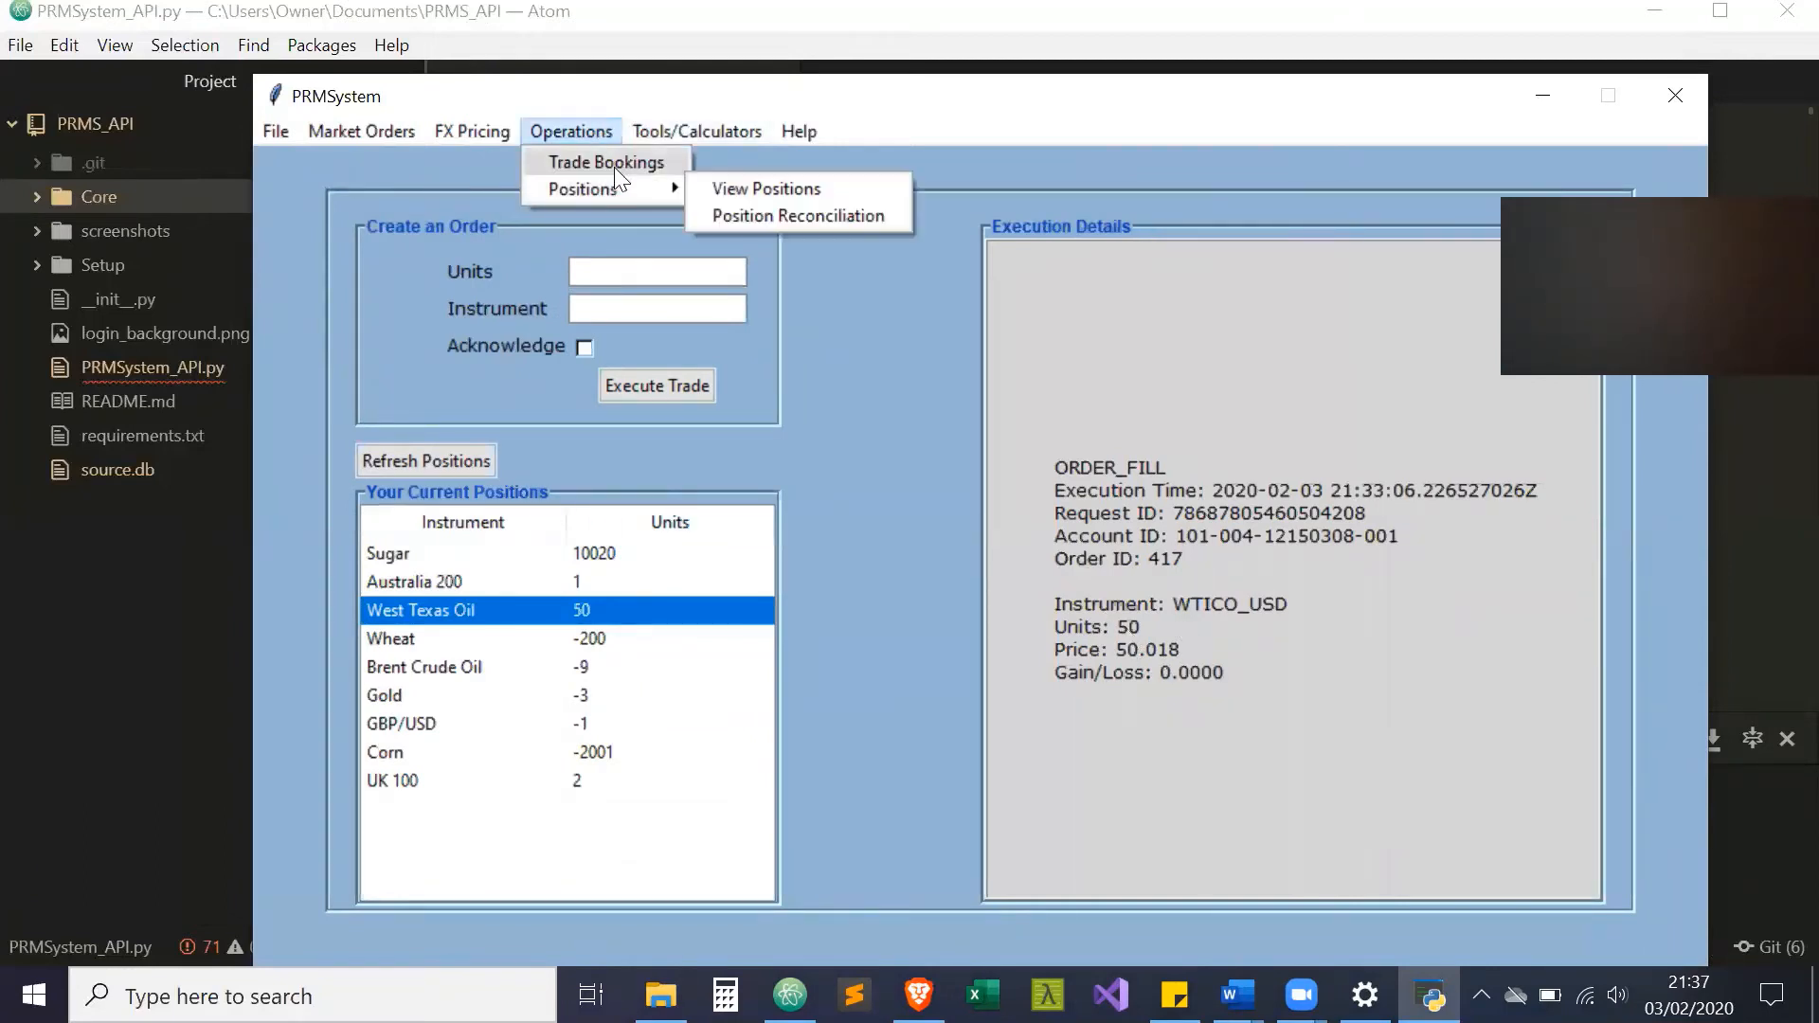
pyautogui.moveTo(606, 161)
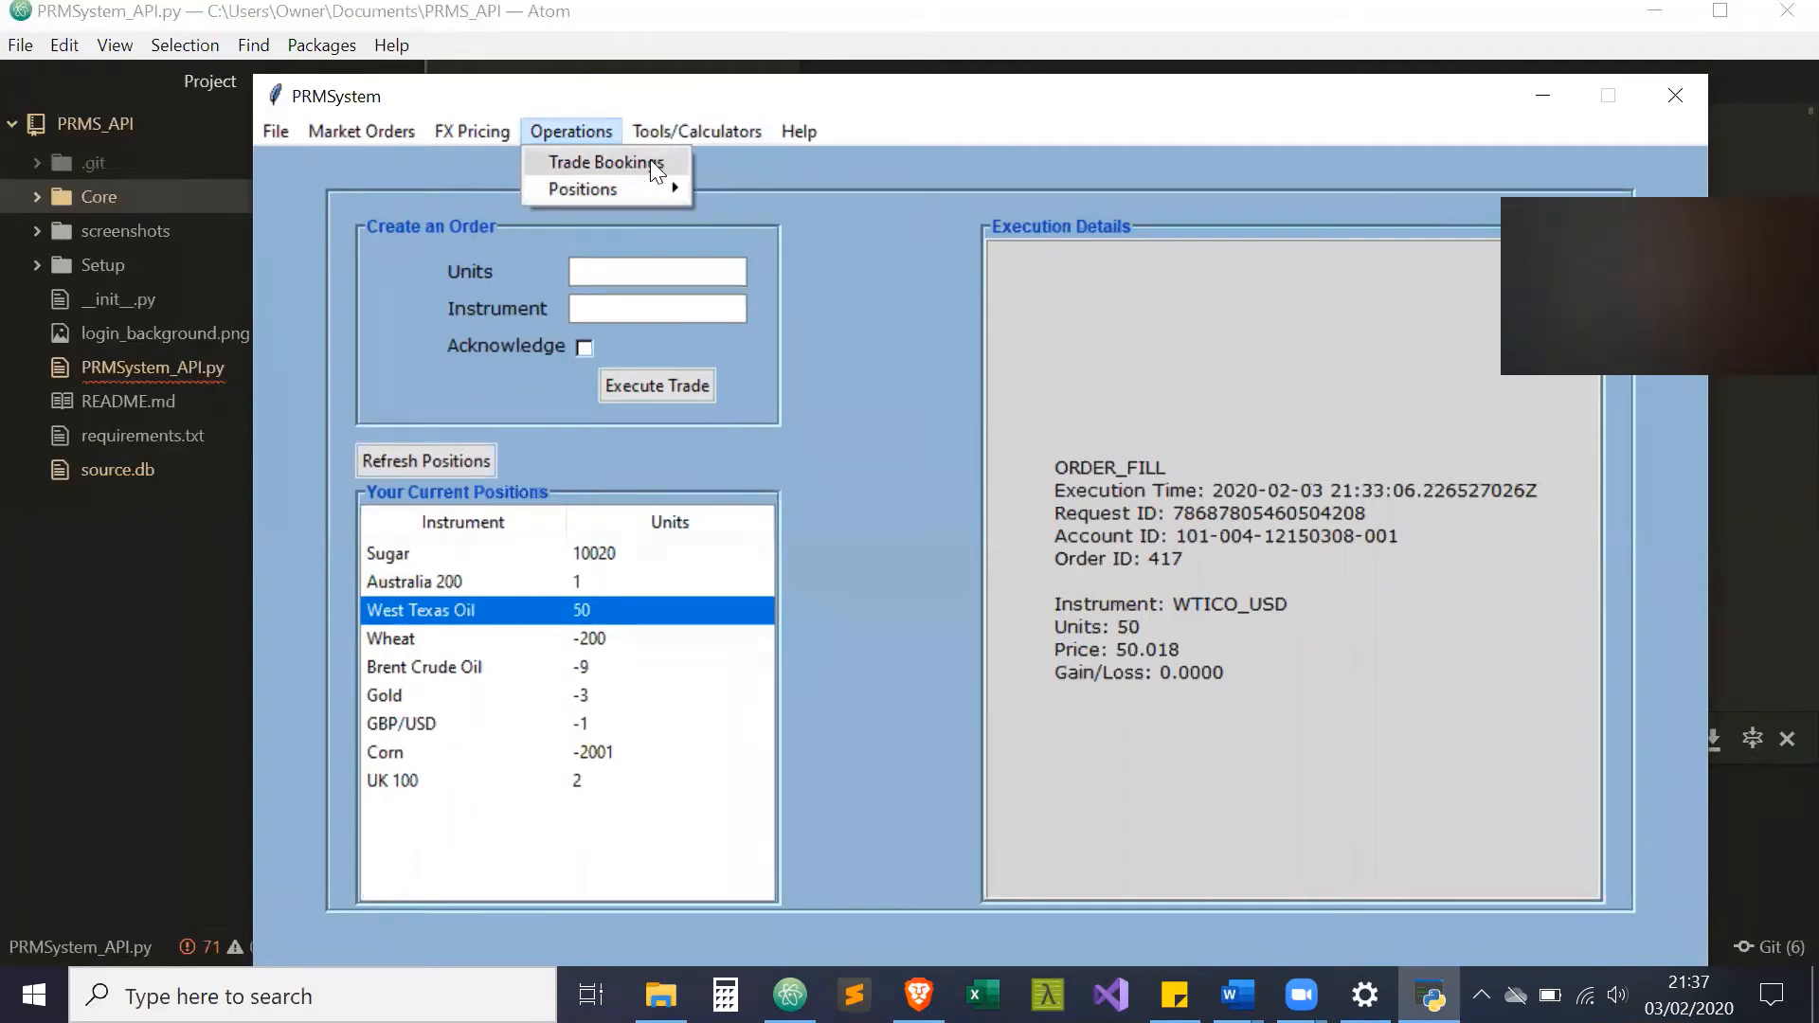
# - Enter a Sugar trade with quantity -1, then attempt to insert it with the quantity cleared
pyautogui.click(605, 161)
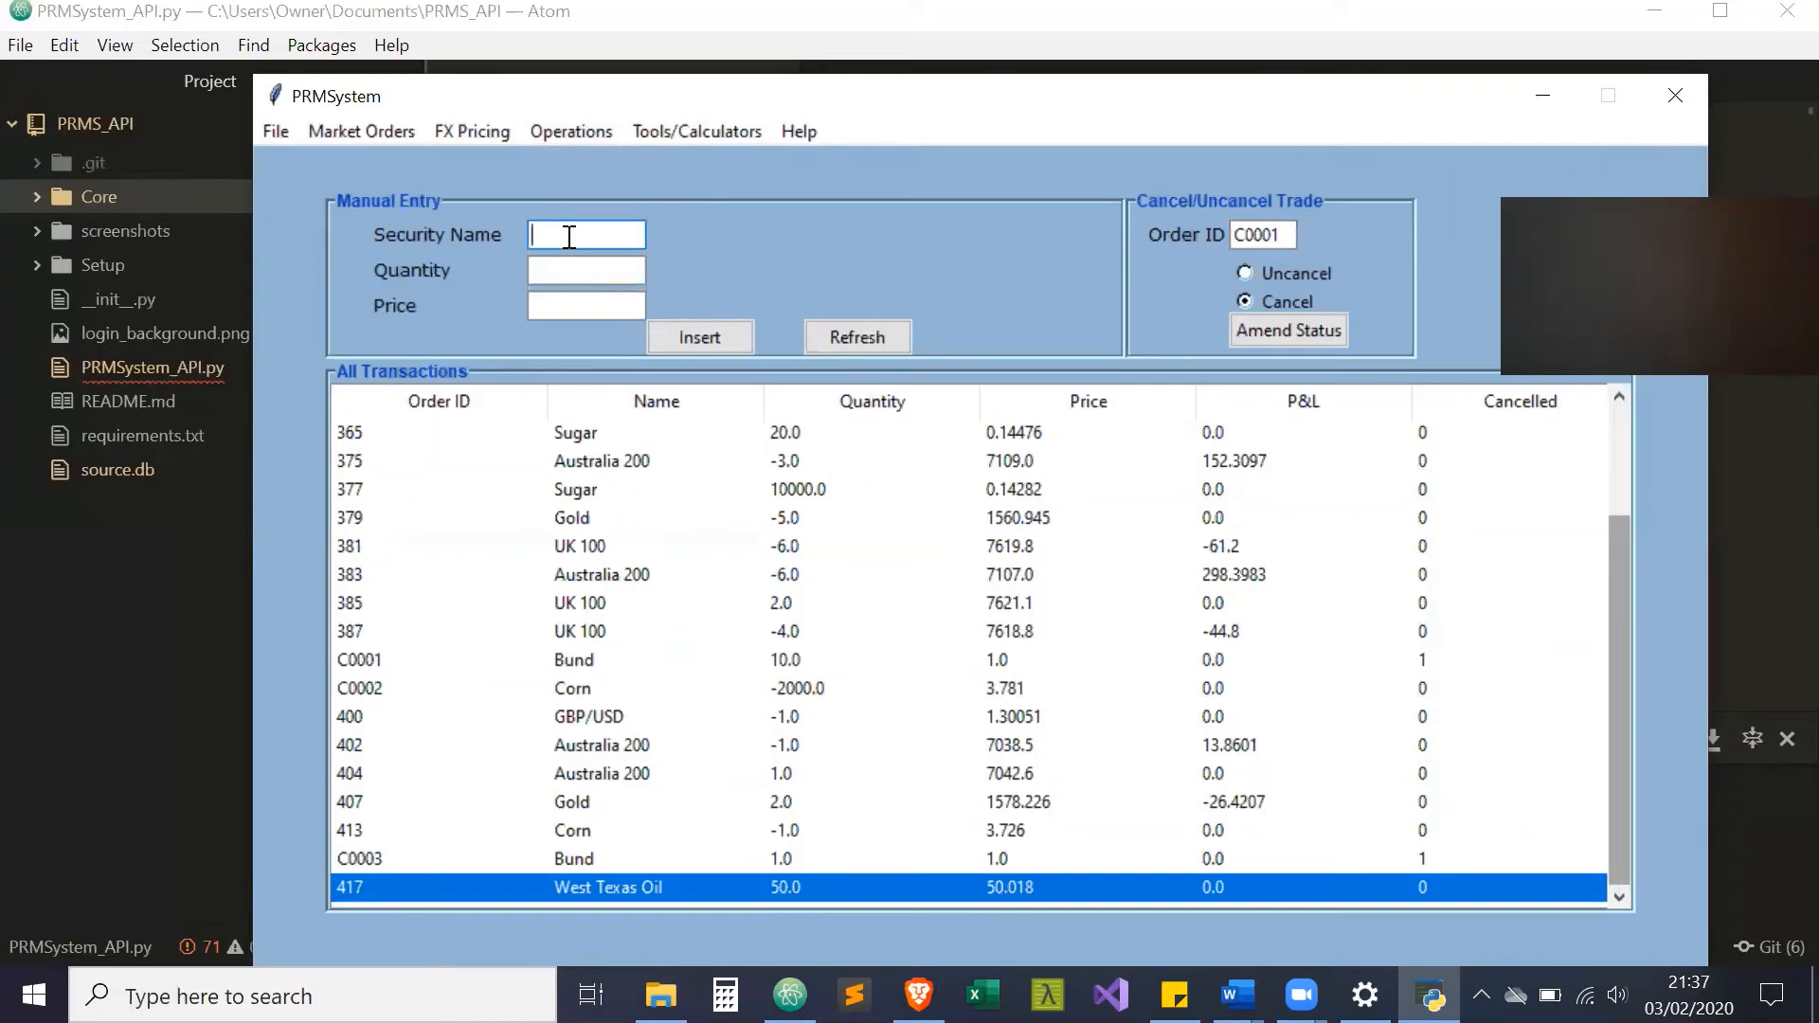
pyautogui.write('Su')
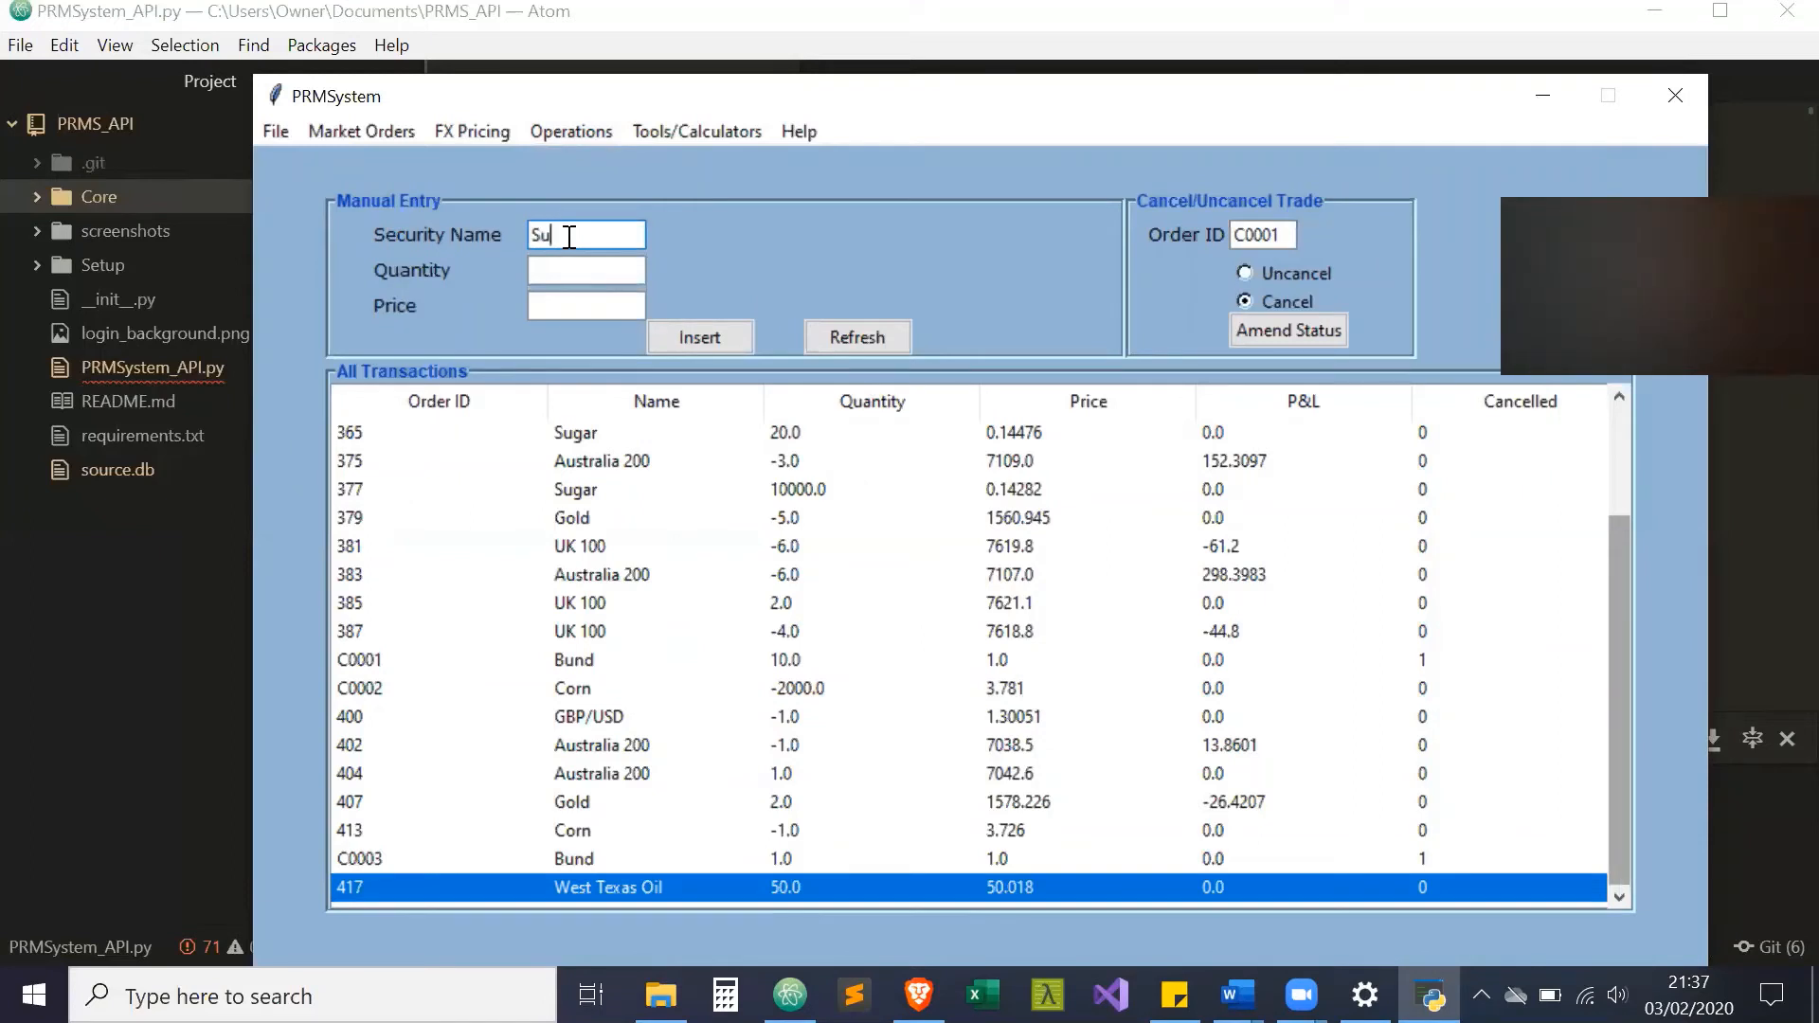
pyautogui.write('gar')
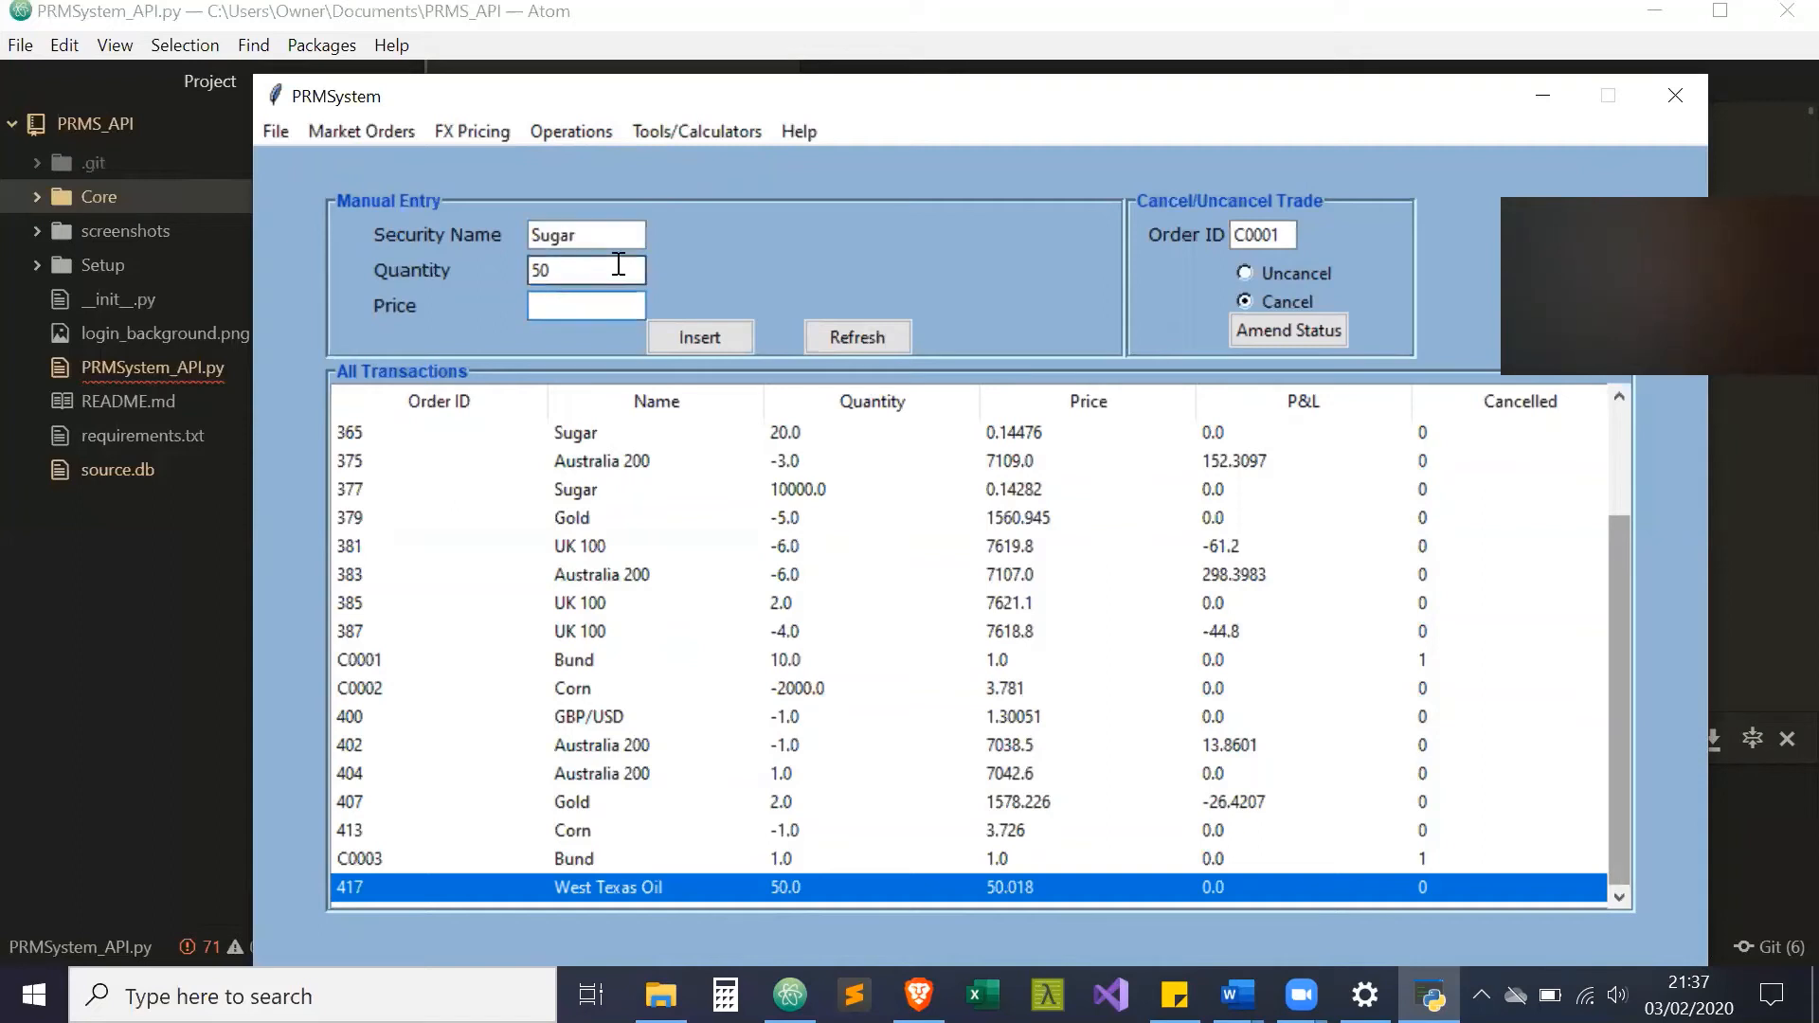
pyautogui.write('-1')
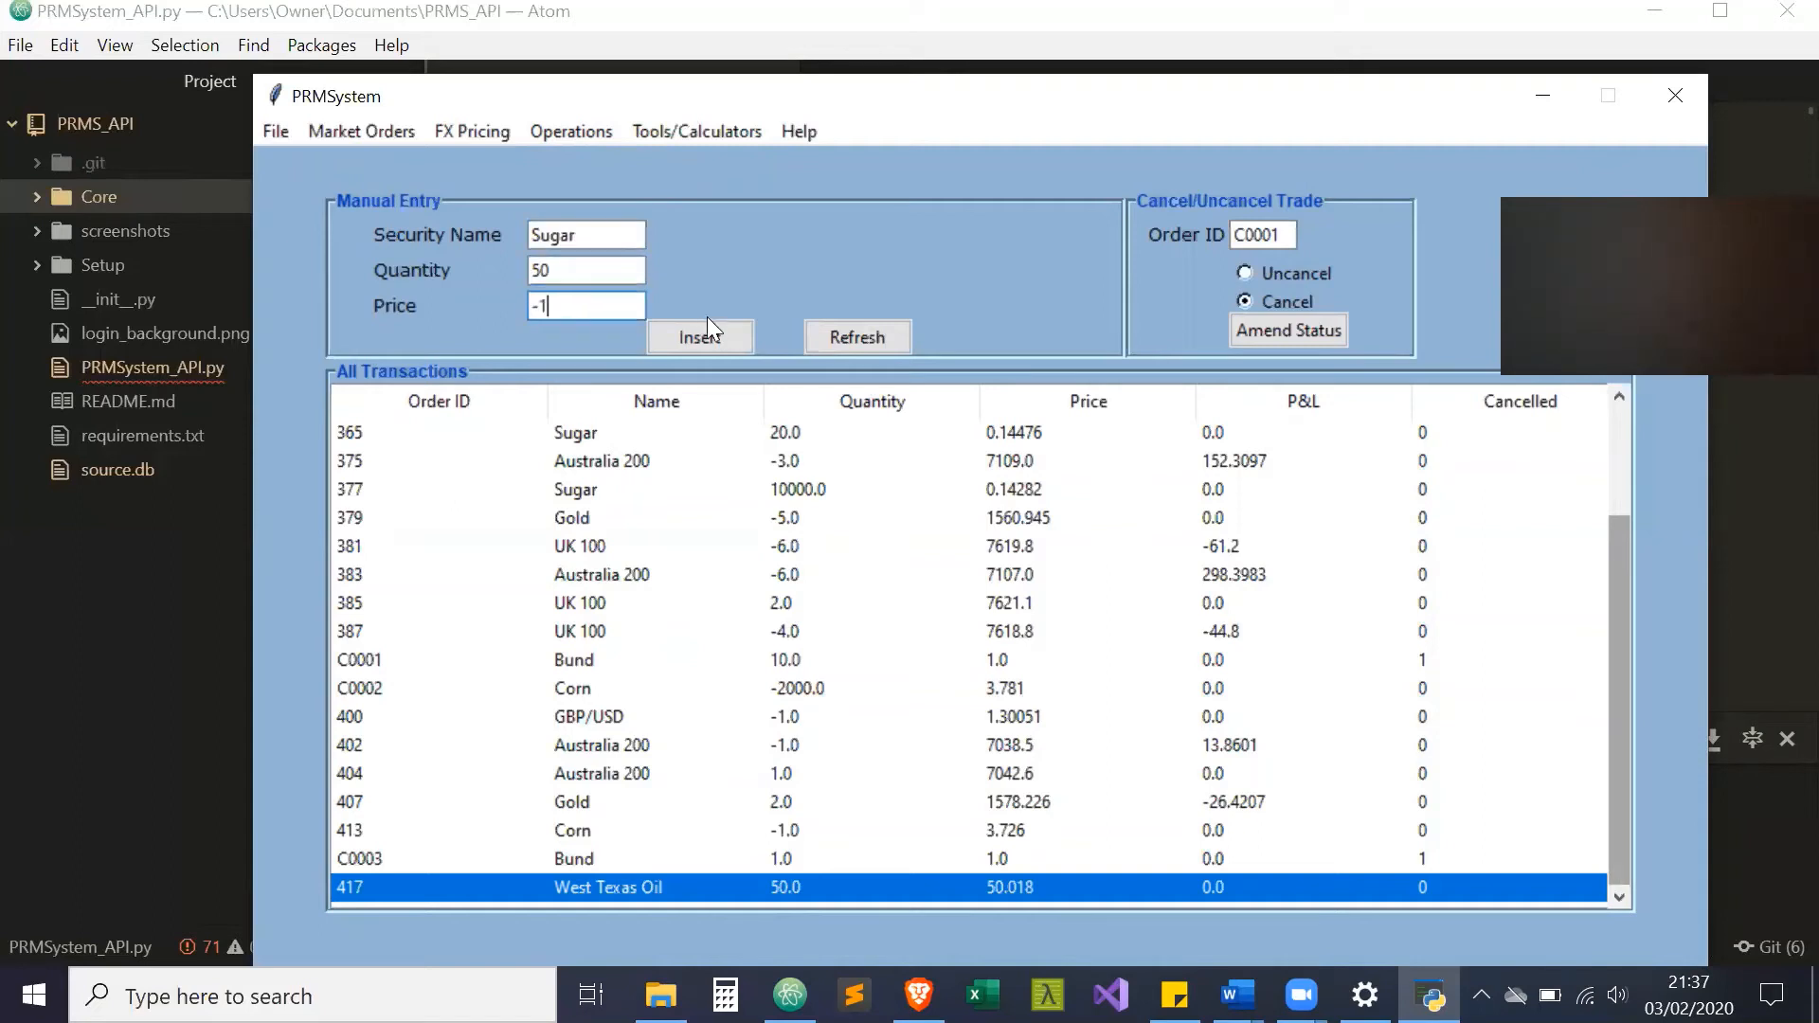
pyautogui.moveTo(905, 112)
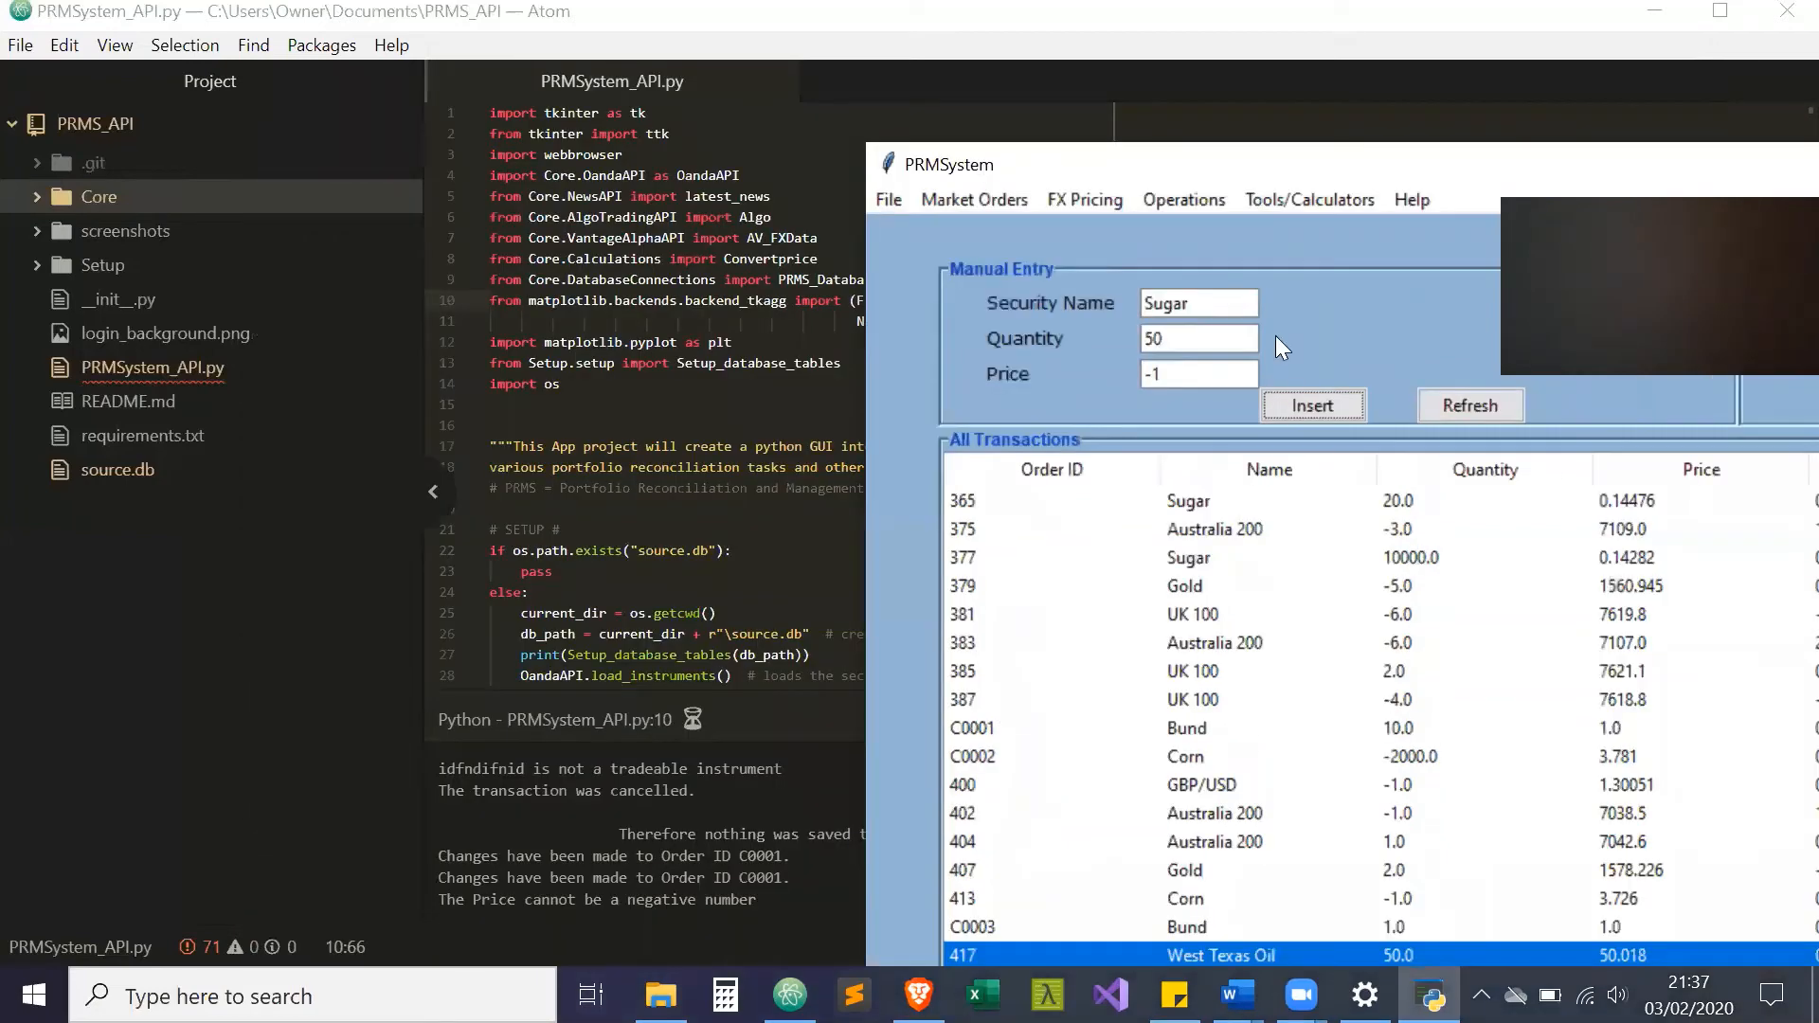
pyautogui.tripleClick(1198, 337)
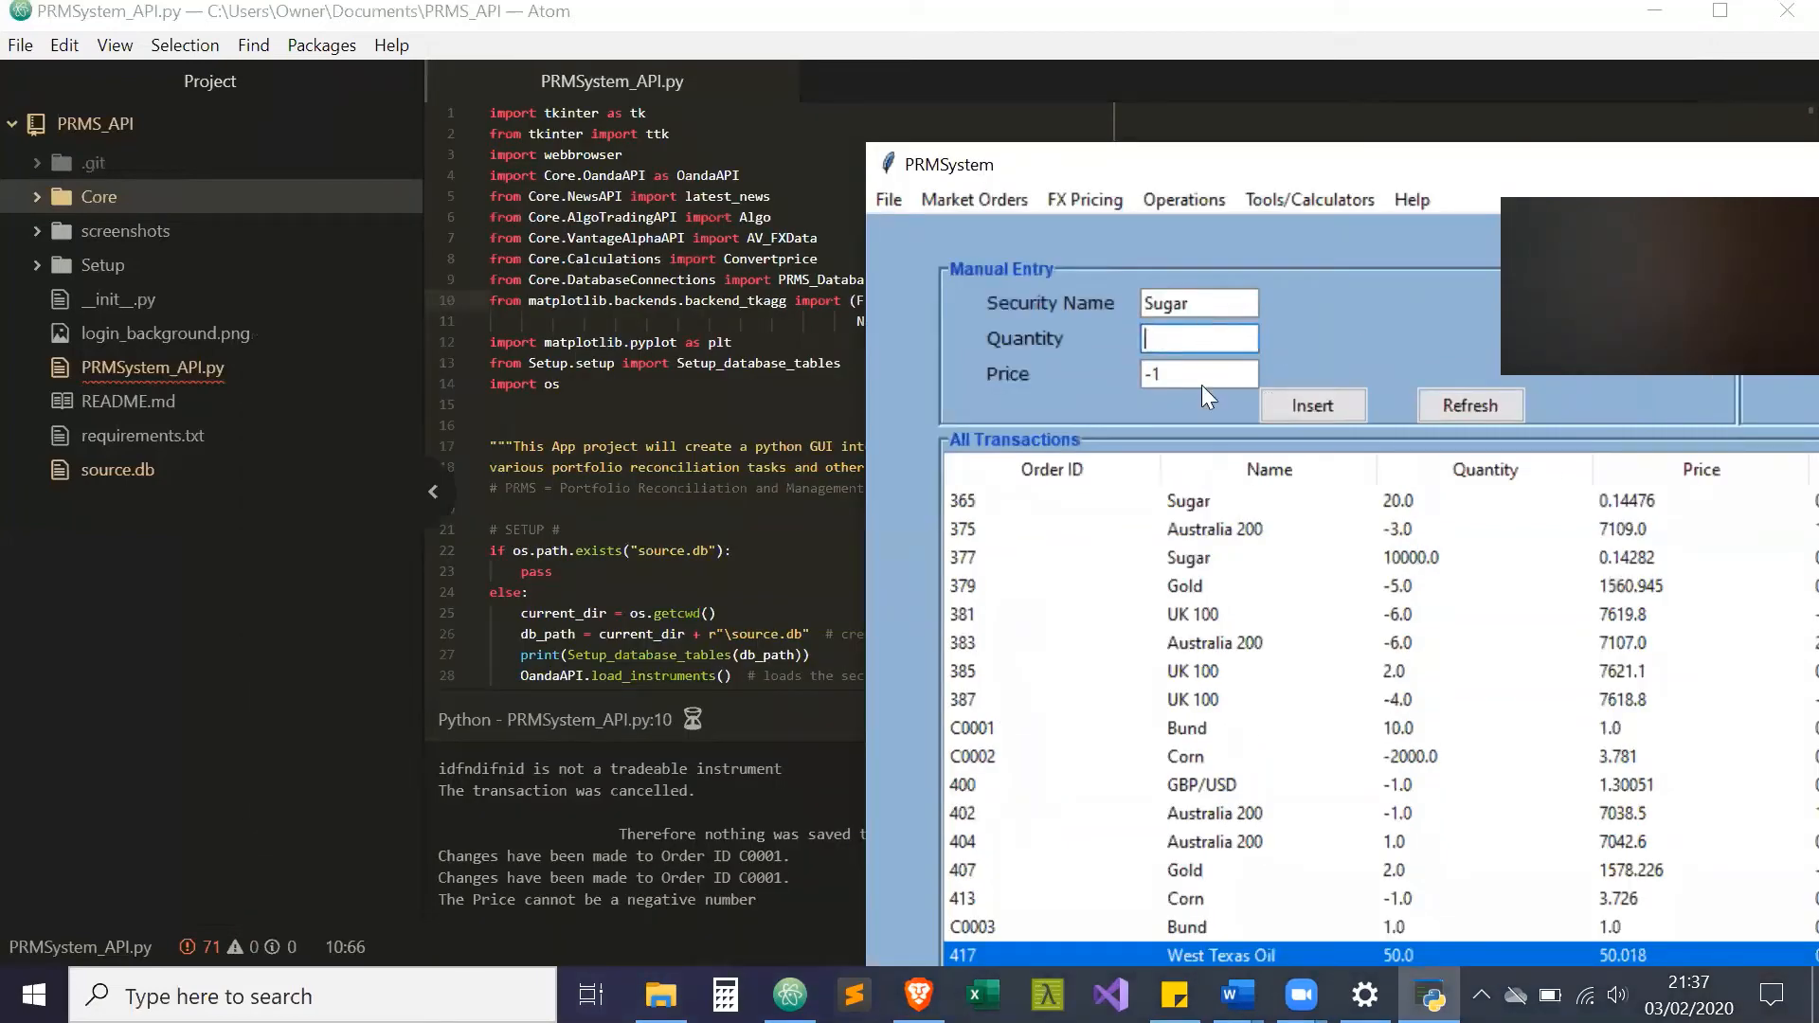
pyautogui.click(1311, 405)
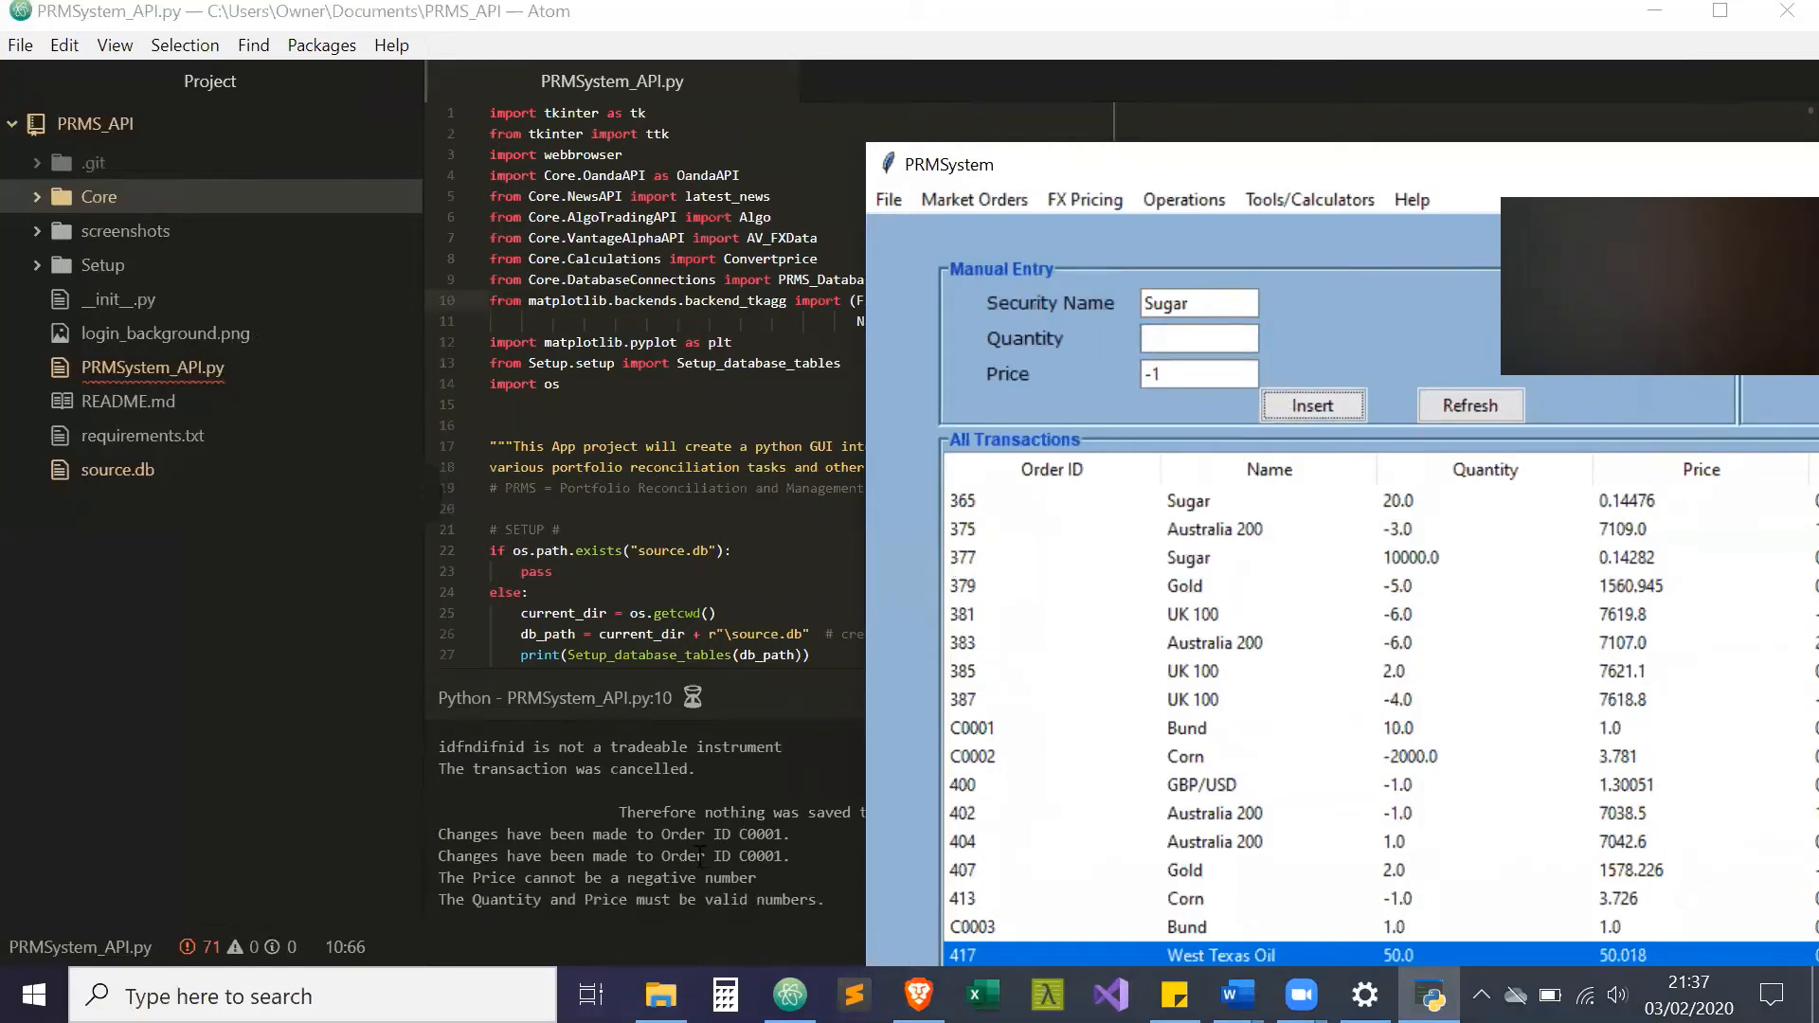
pyautogui.moveTo(1222, 189)
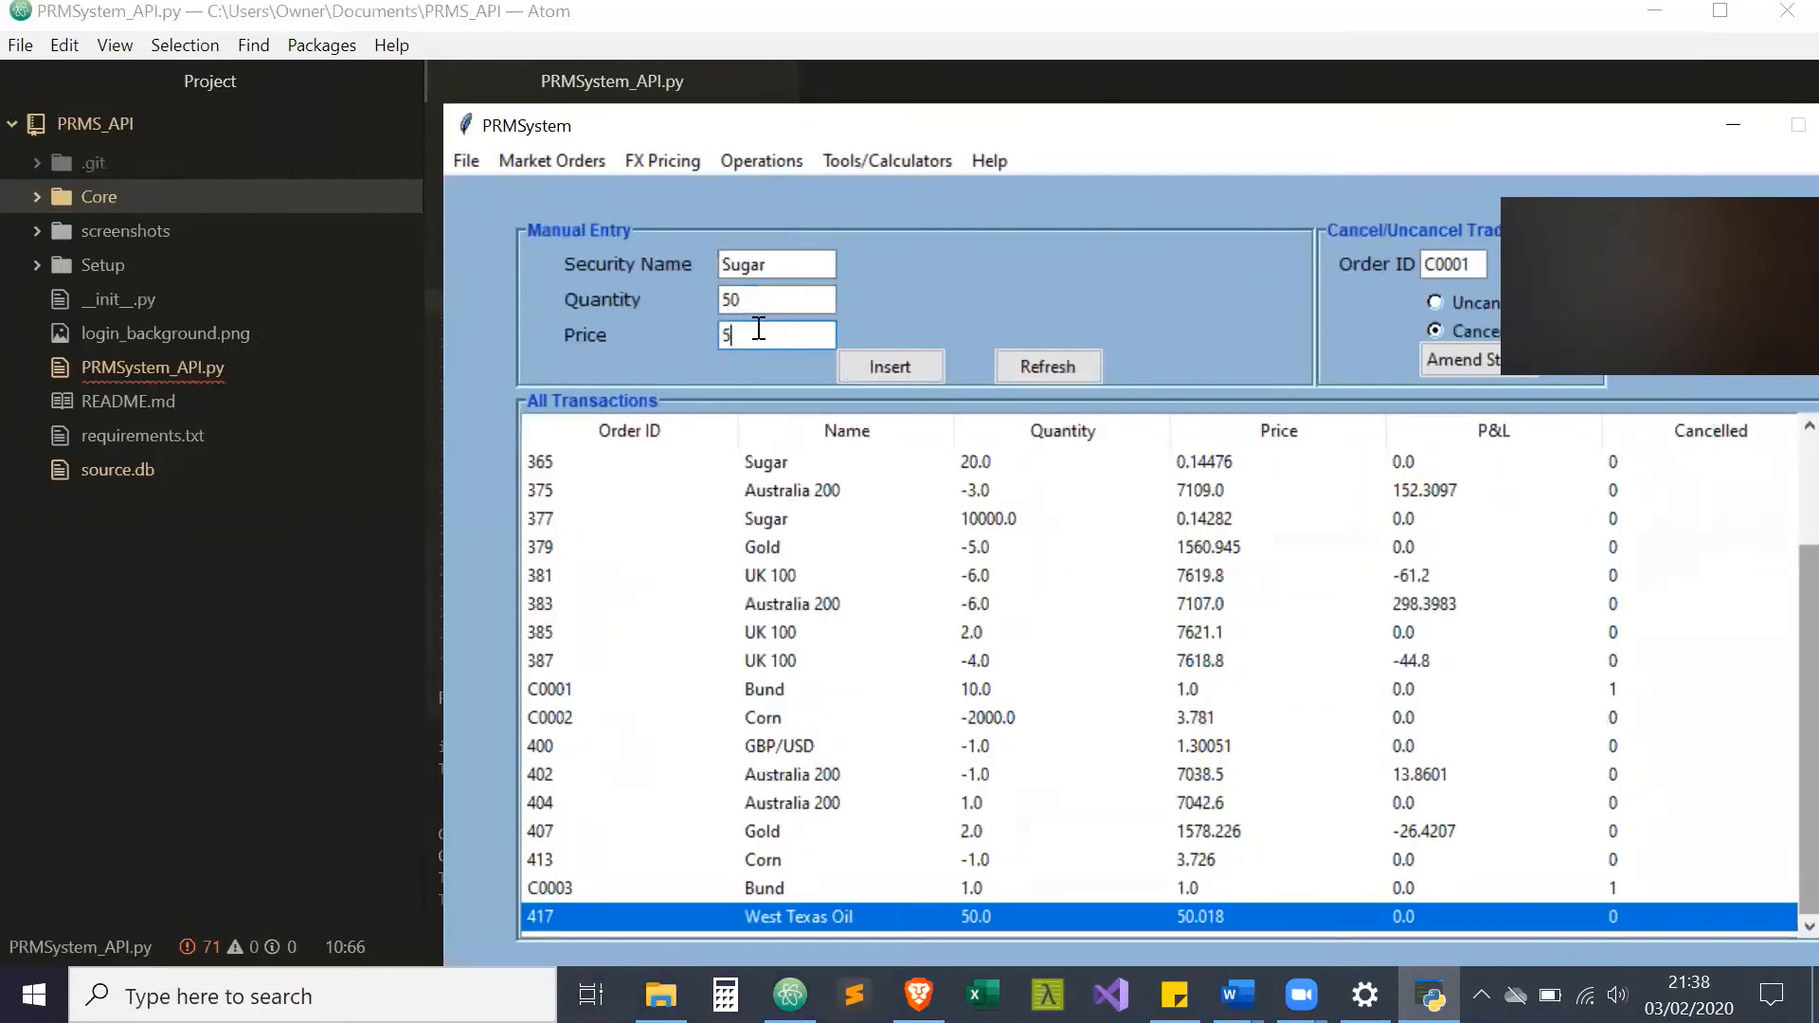
# - Book the Sugar trade of 50 at 0.2 as order C0004, mark it cancelled and refresh the transactions
pyautogui.press('Backspace')
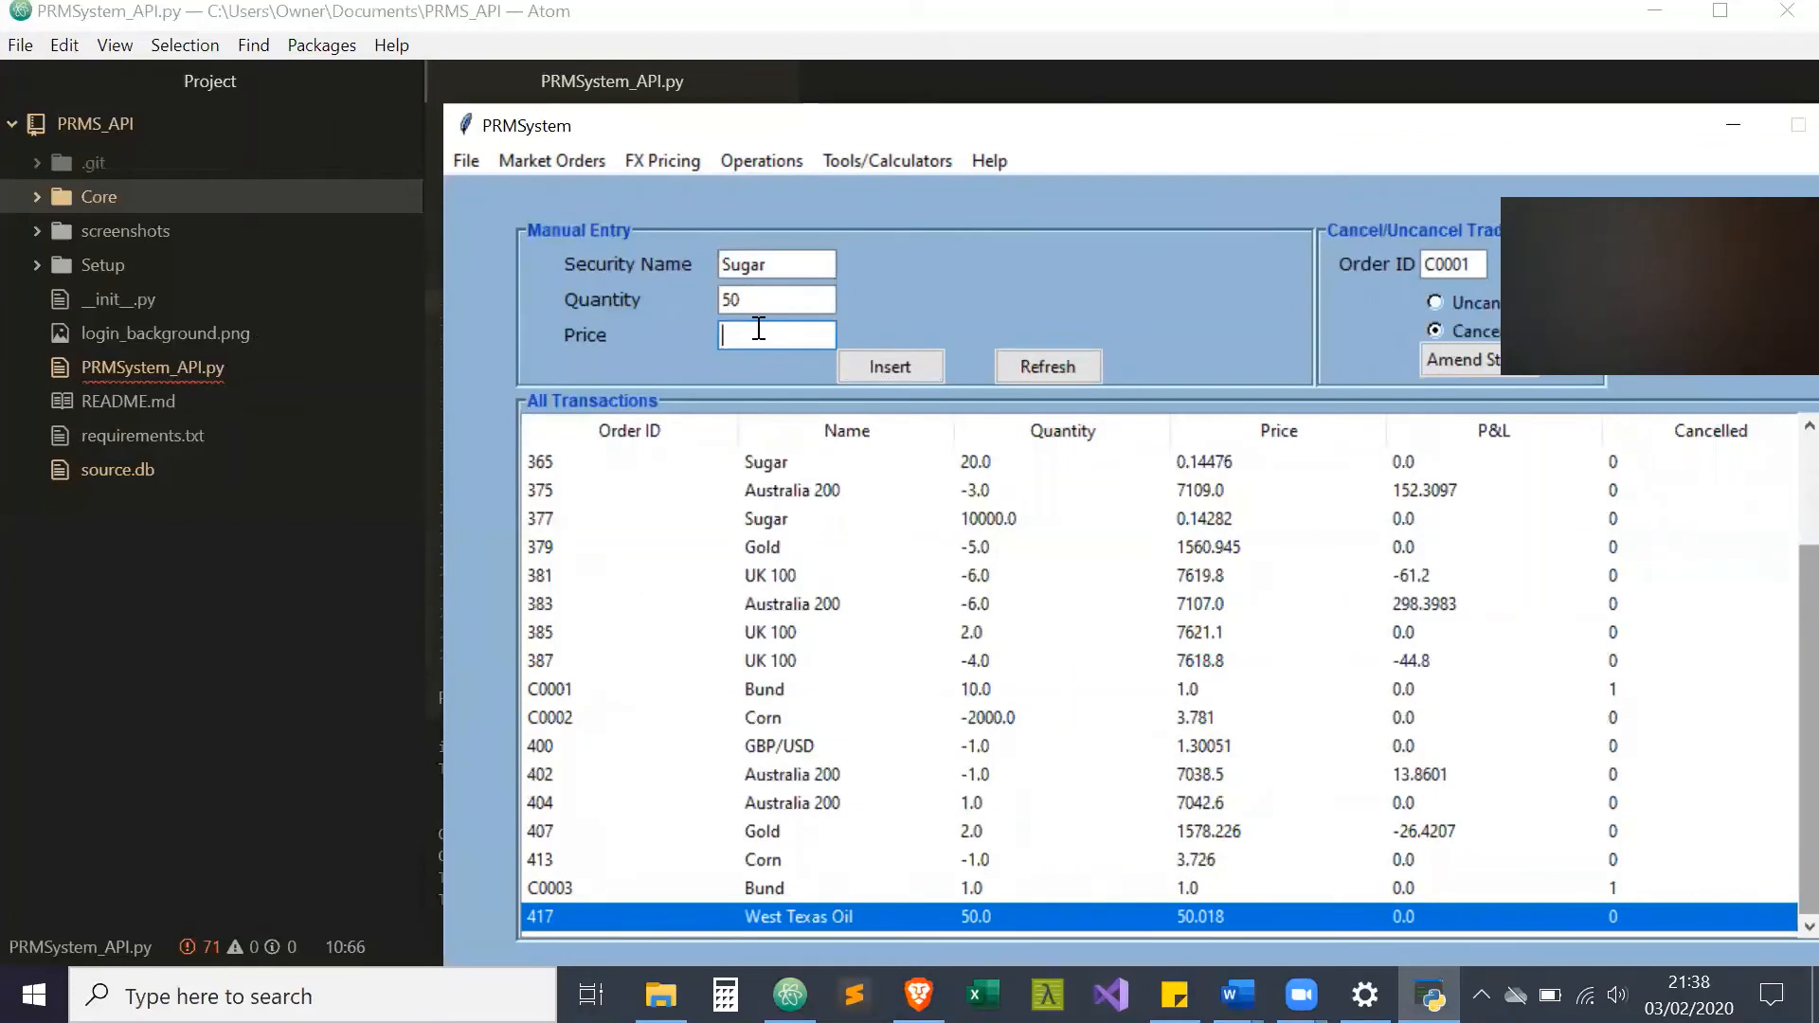
pyautogui.write('0.2')
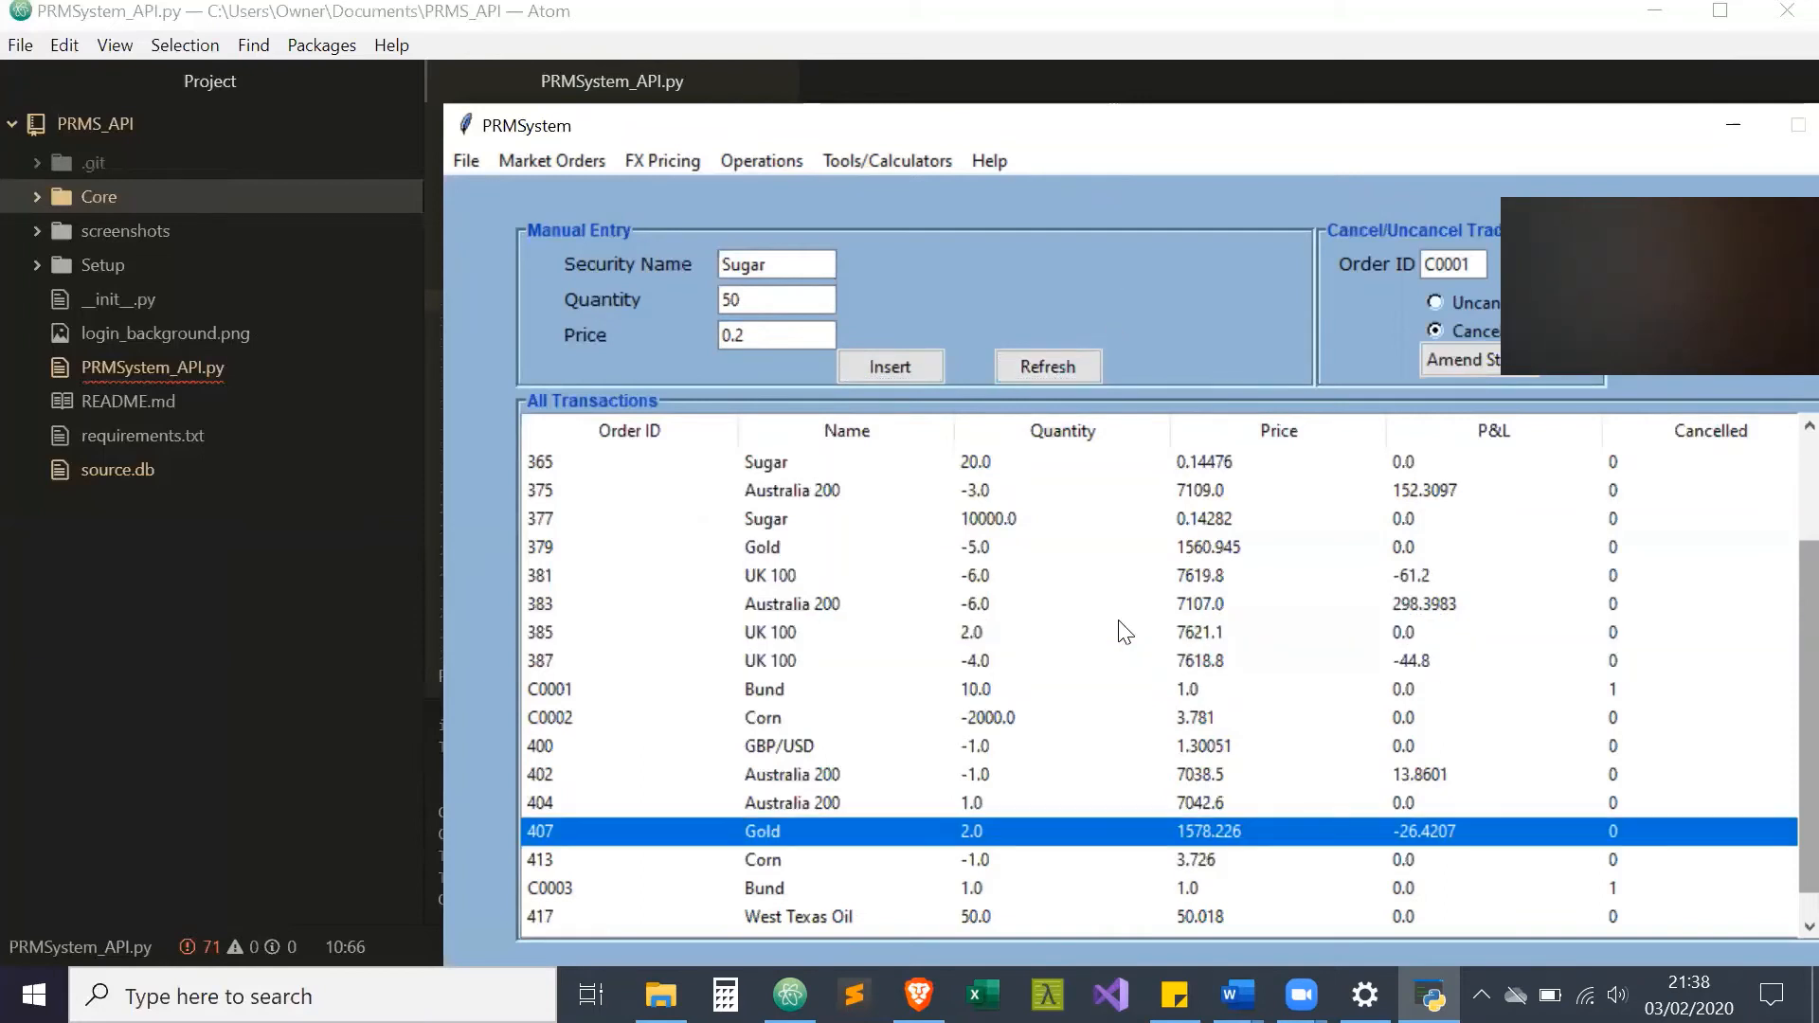
pyautogui.click(888, 366)
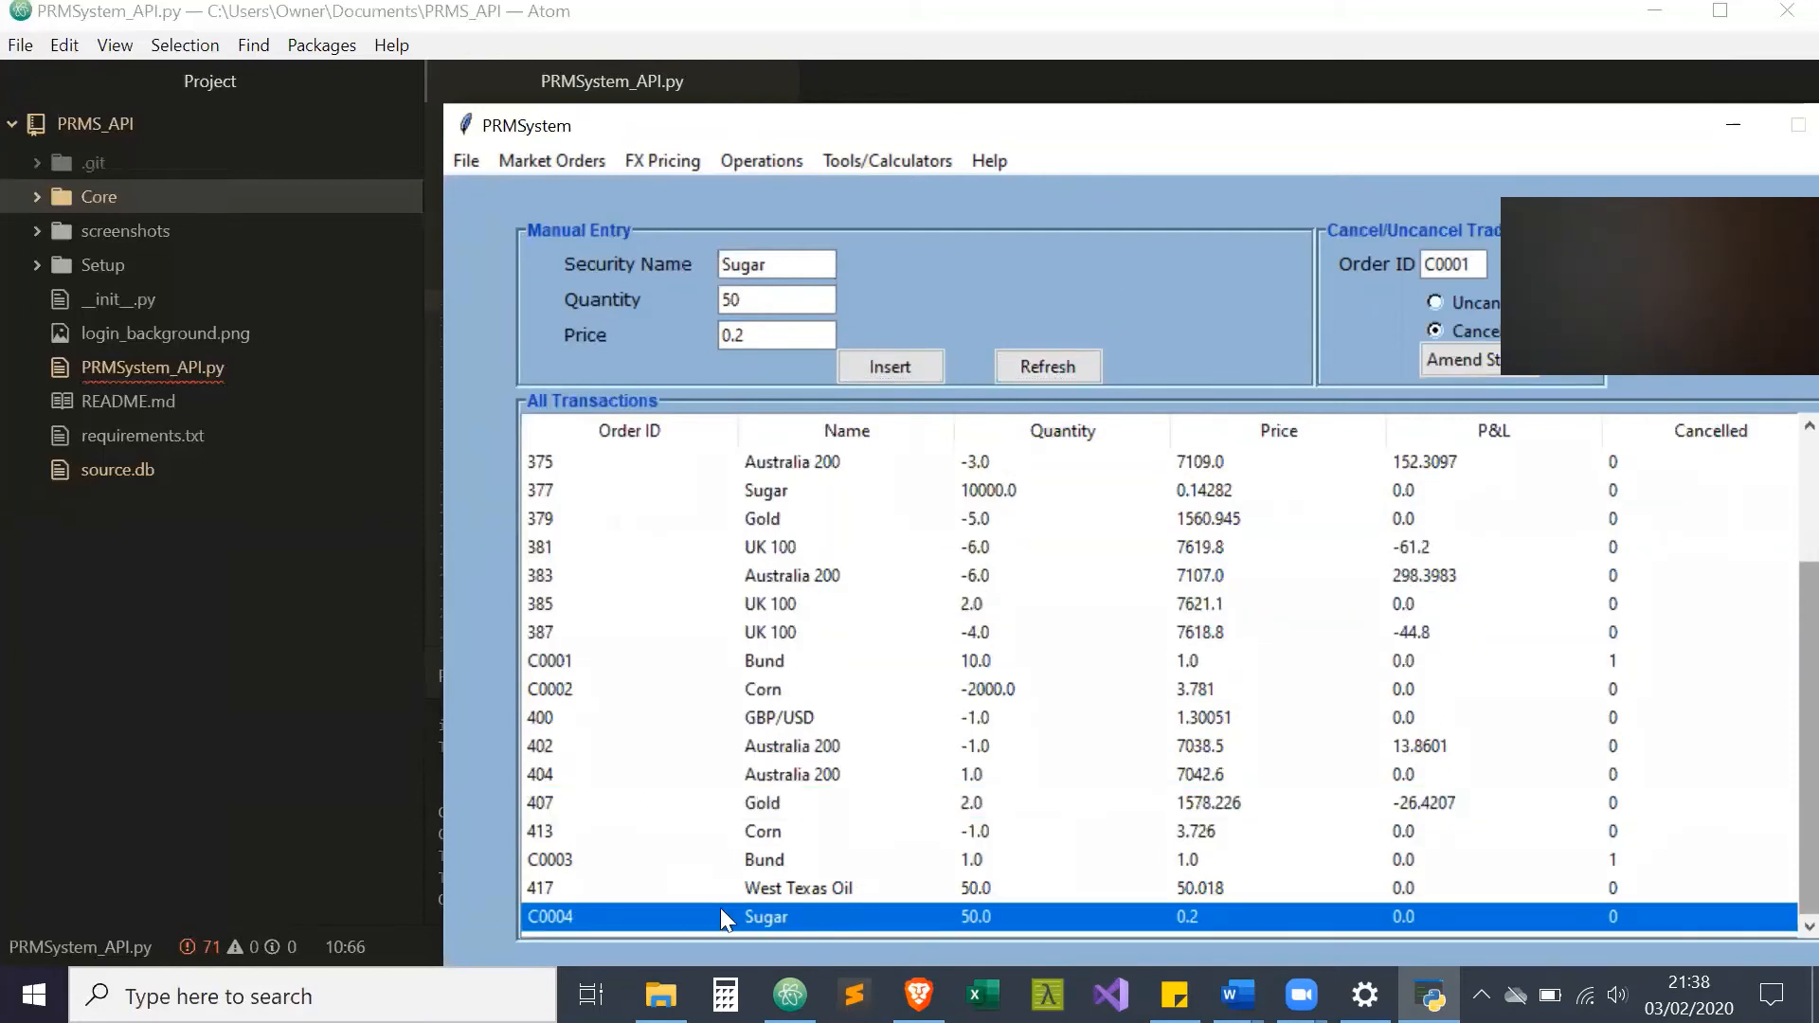
pyautogui.moveTo(1087, 924)
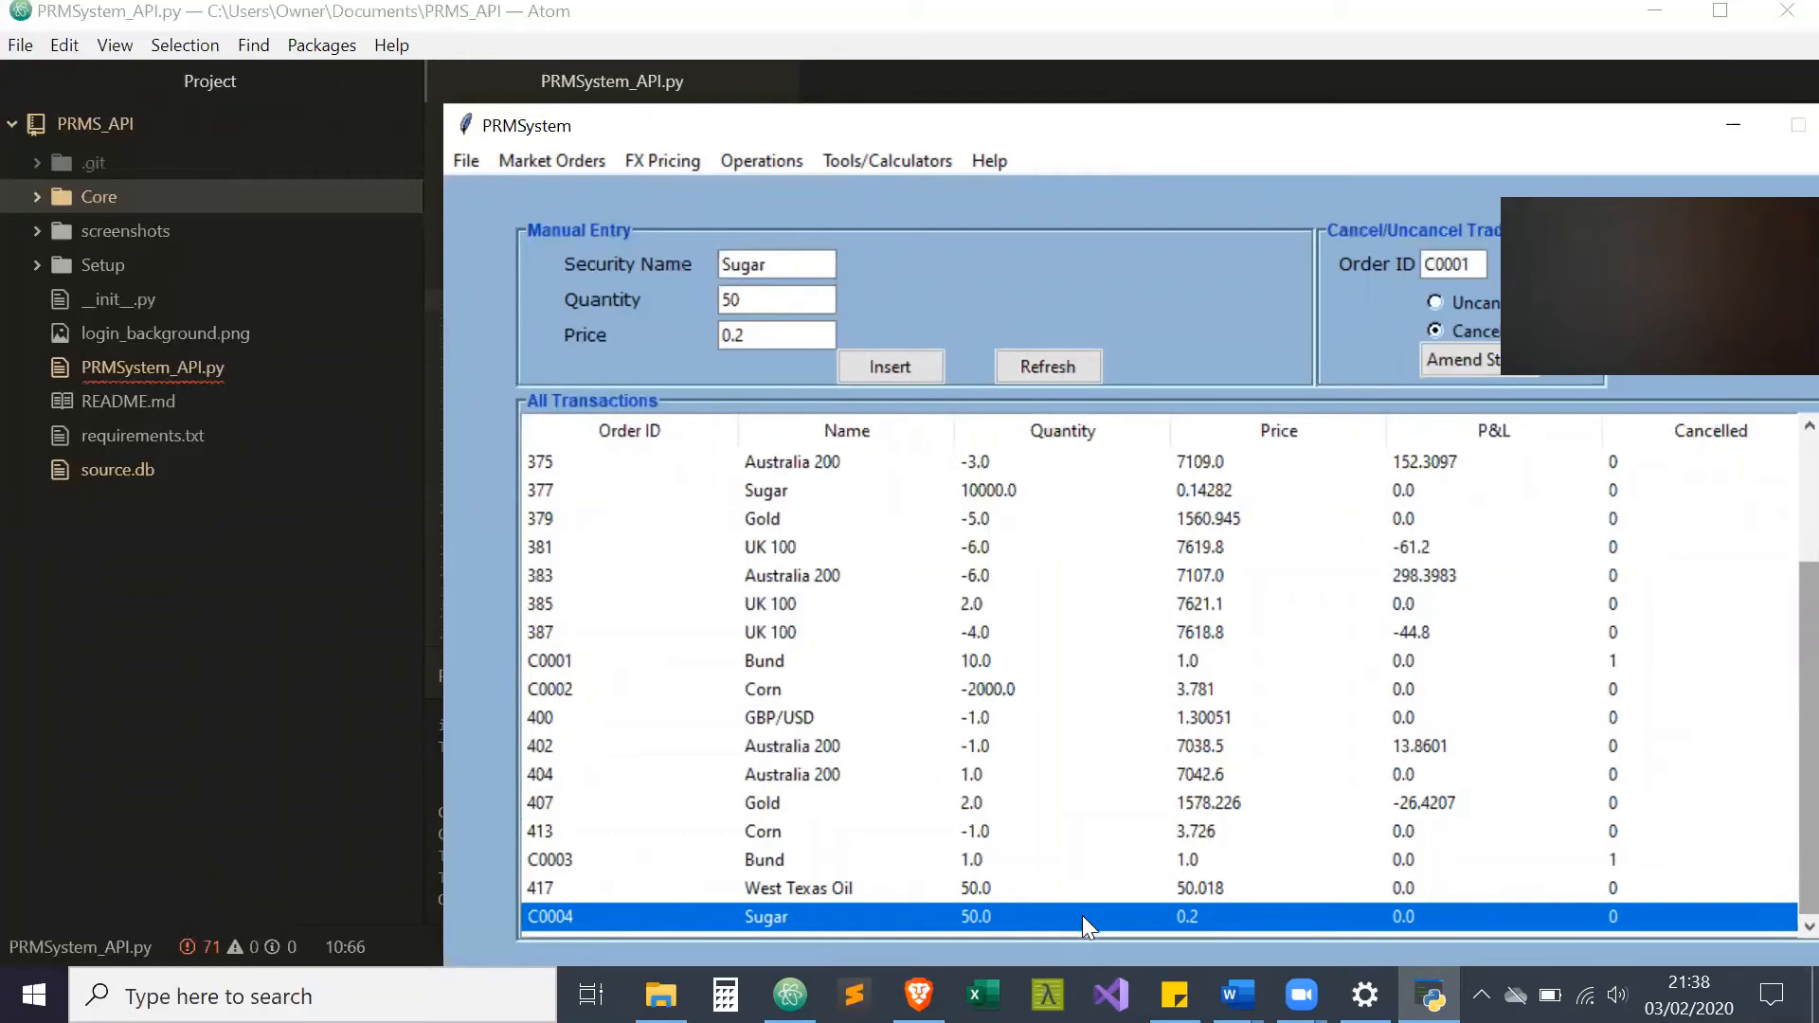
pyautogui.click(1453, 264)
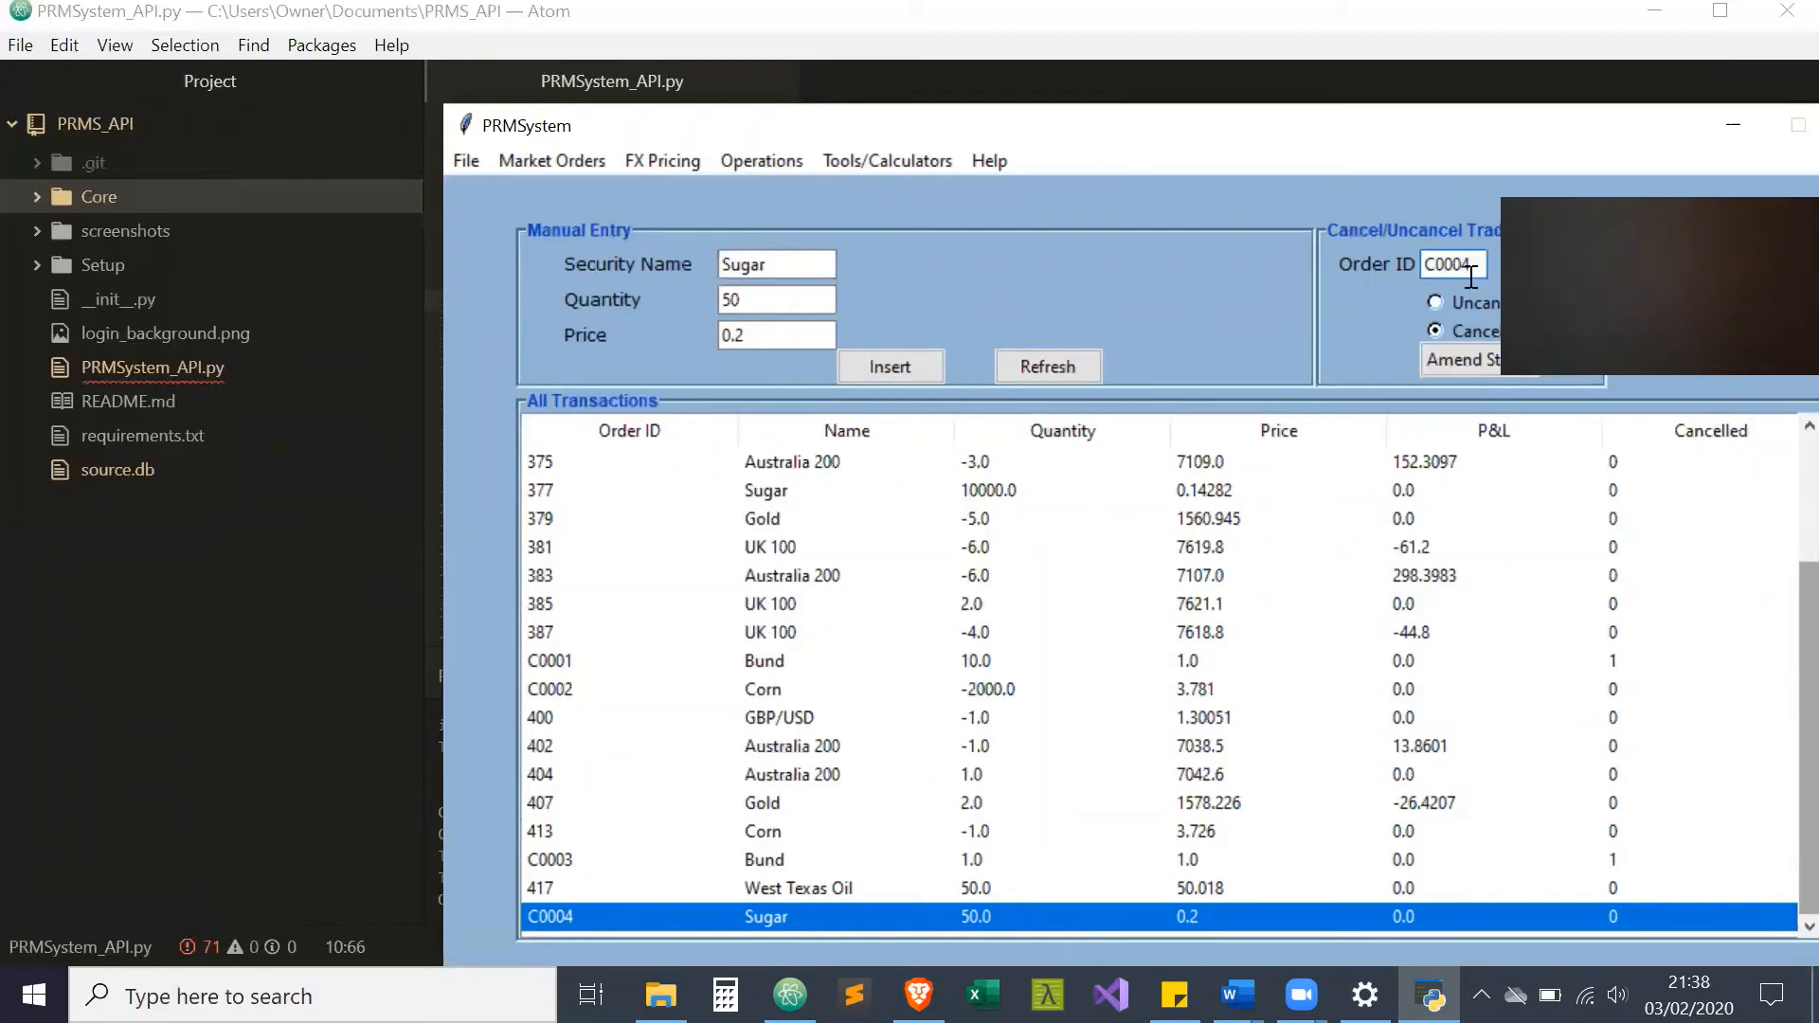
pyautogui.click(1046, 366)
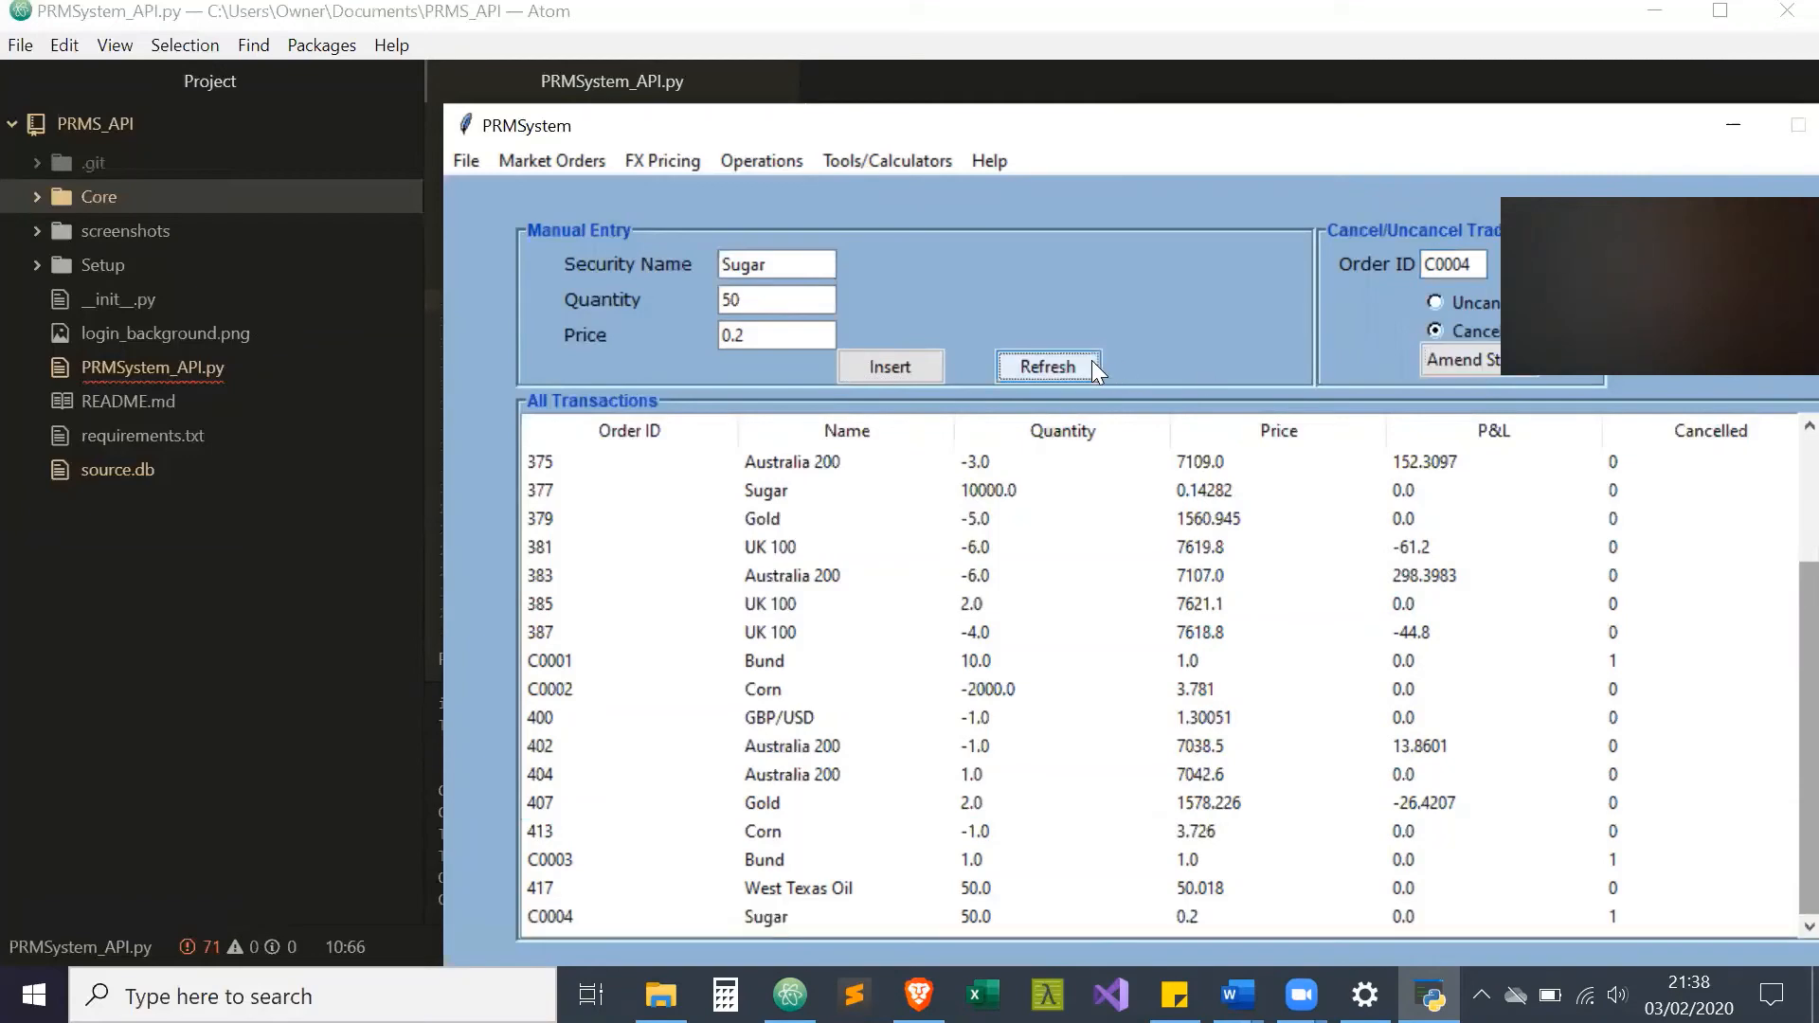
pyautogui.click(887, 159)
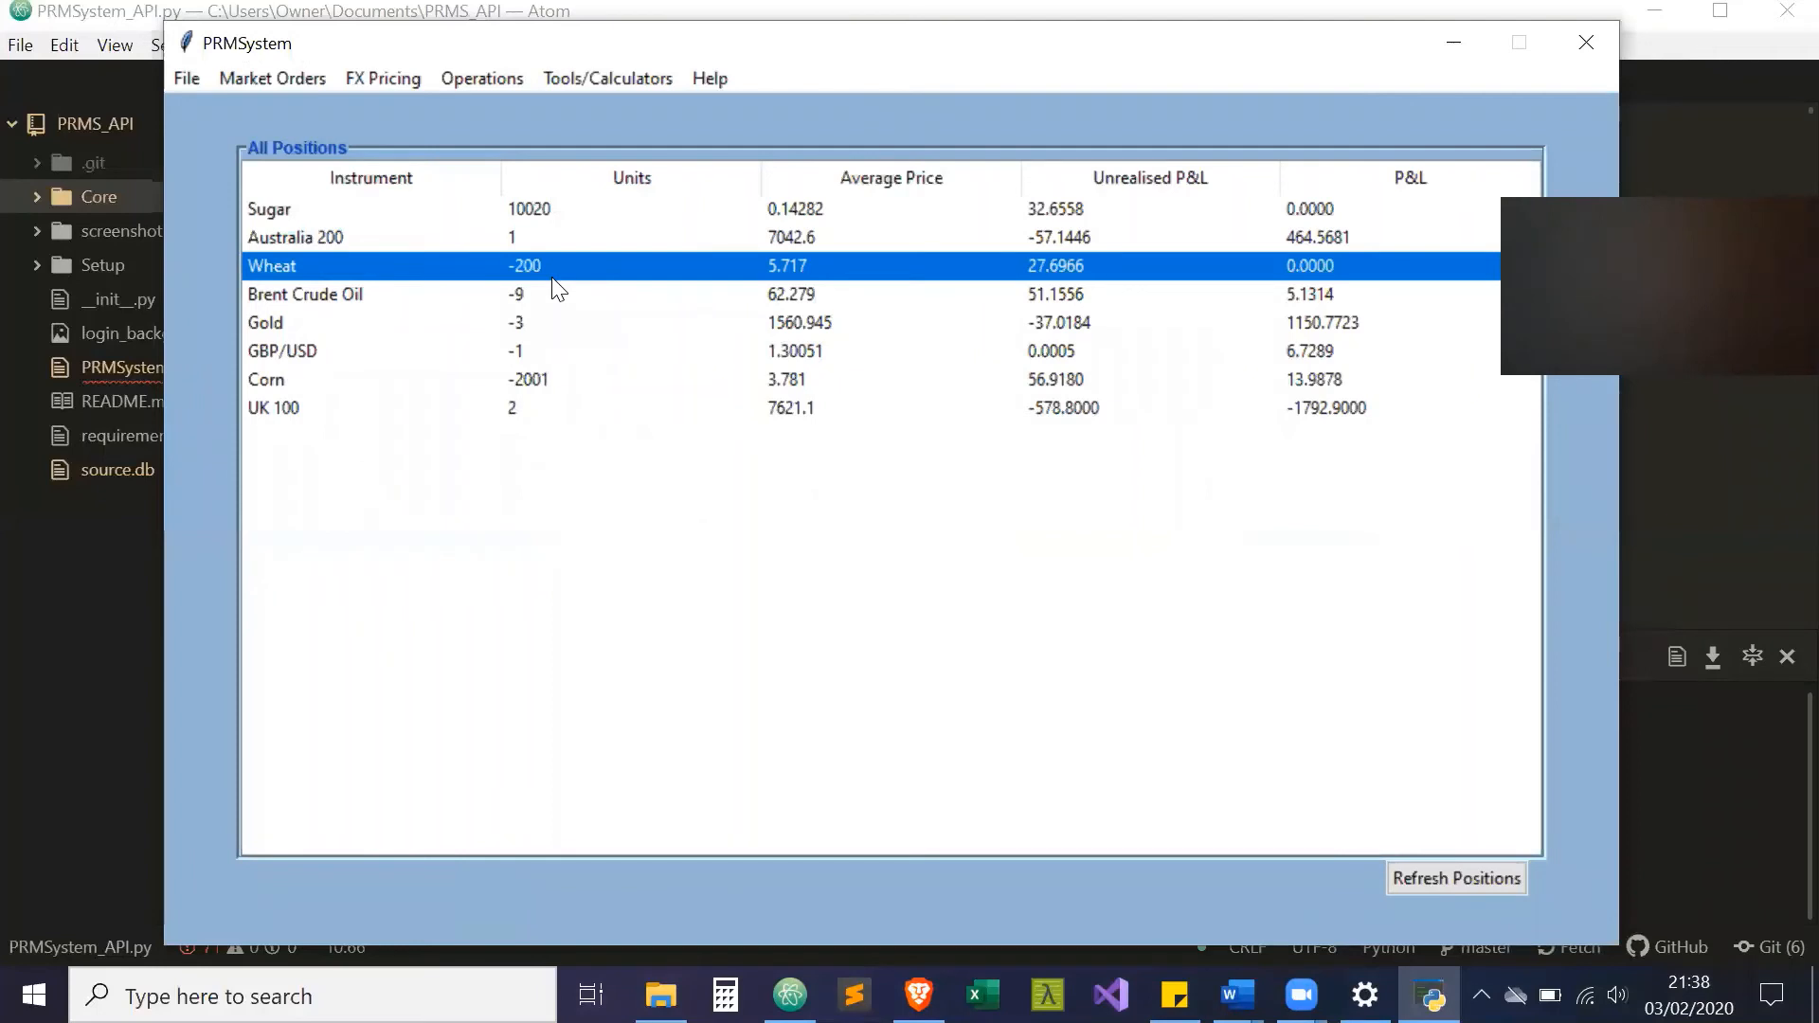
pyautogui.moveTo(1454, 877)
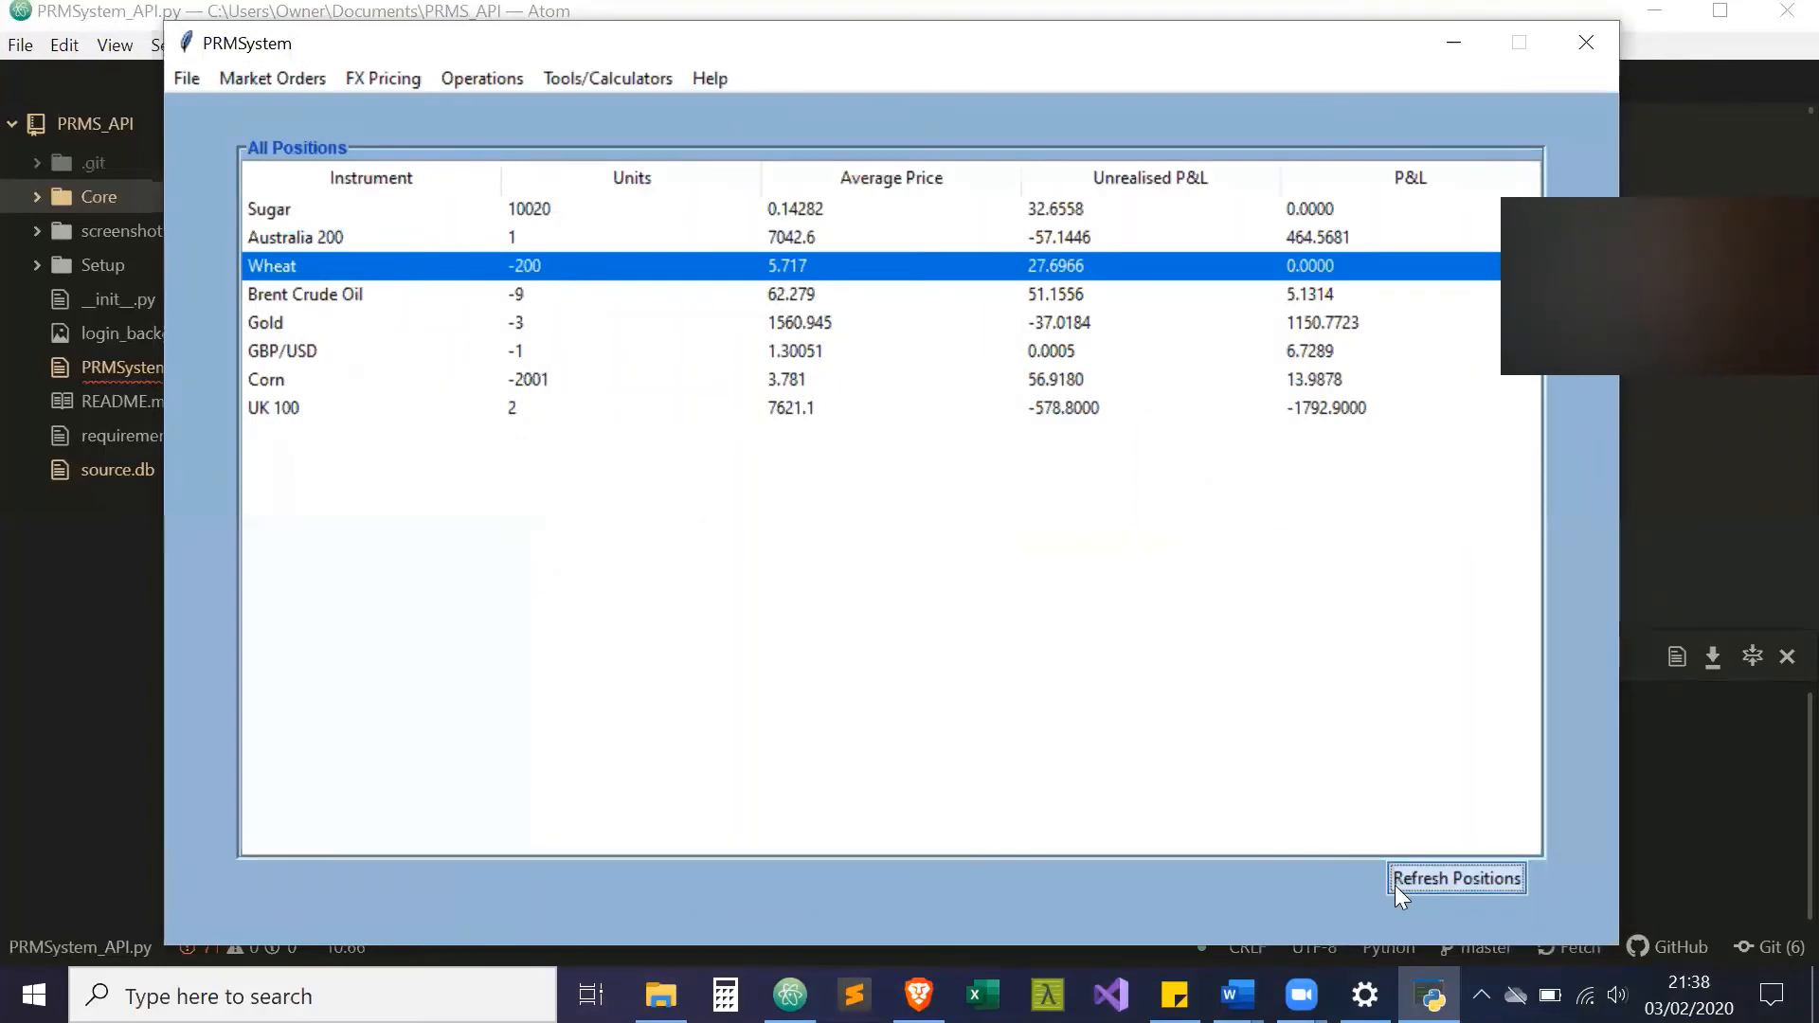
# - Refresh All Positions to include West Texas Oil at 50 units and select that row
pyautogui.click(1455, 877)
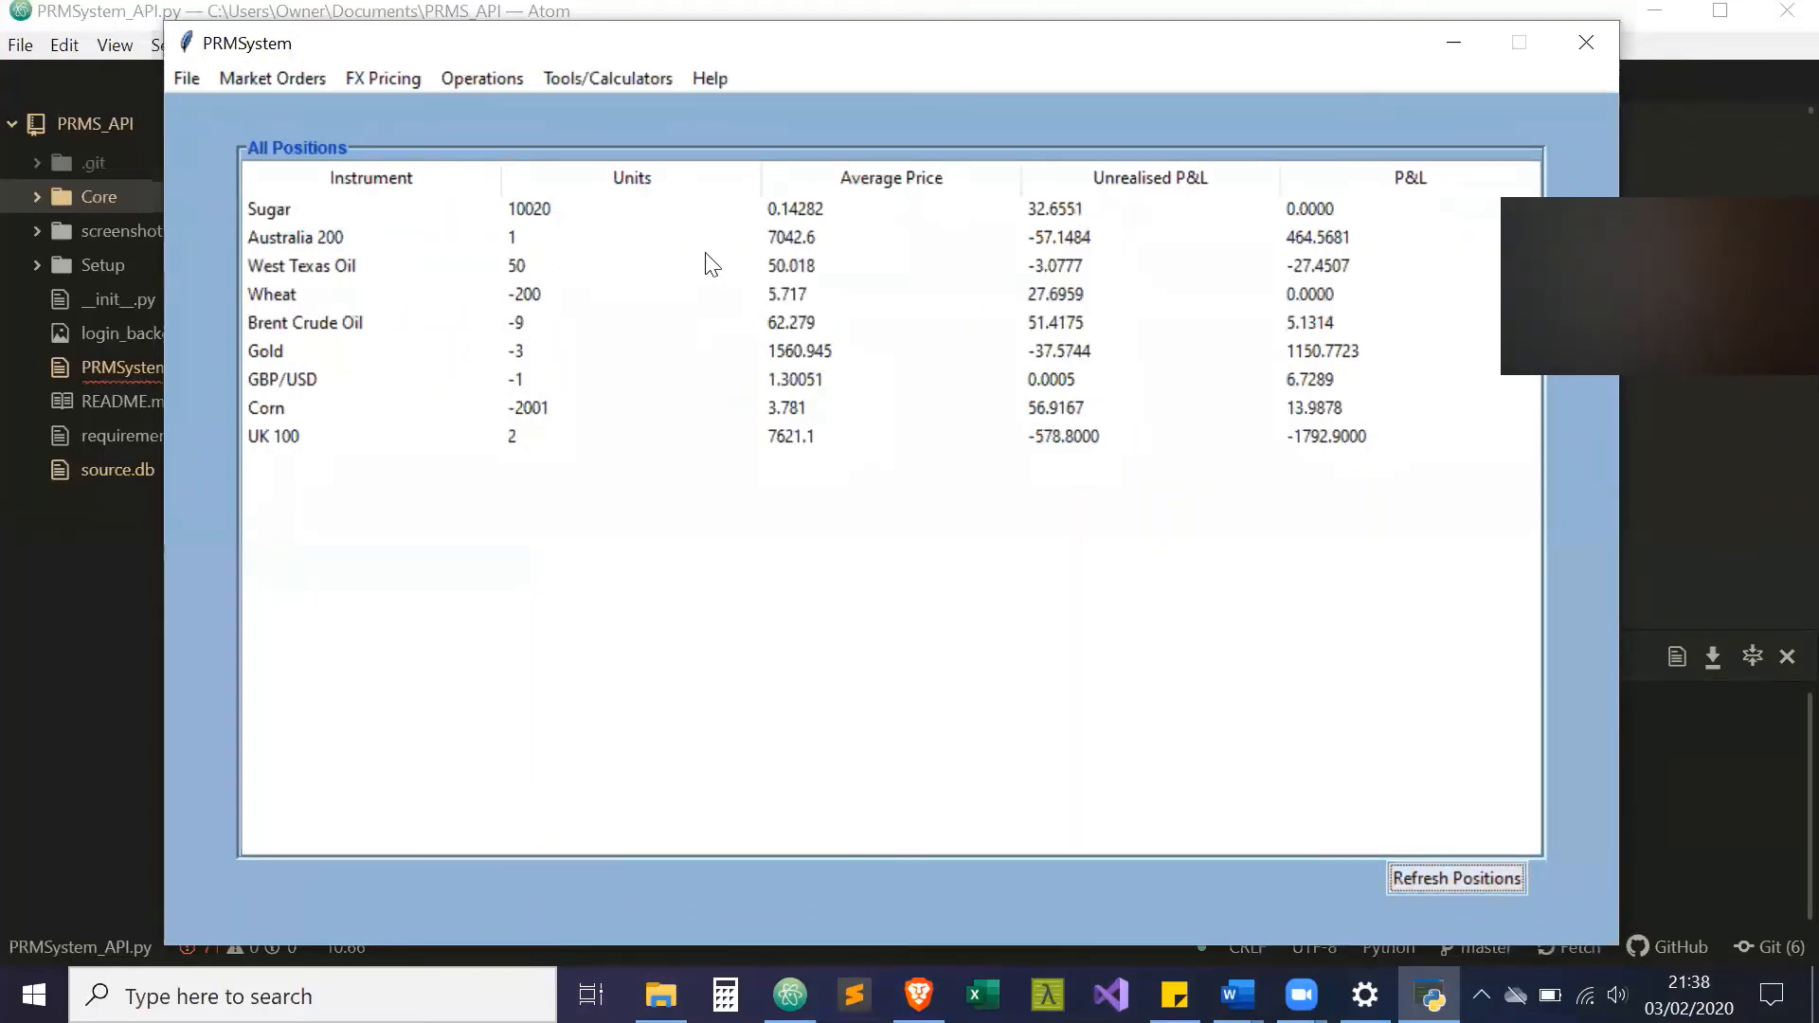
pyautogui.click(301, 265)
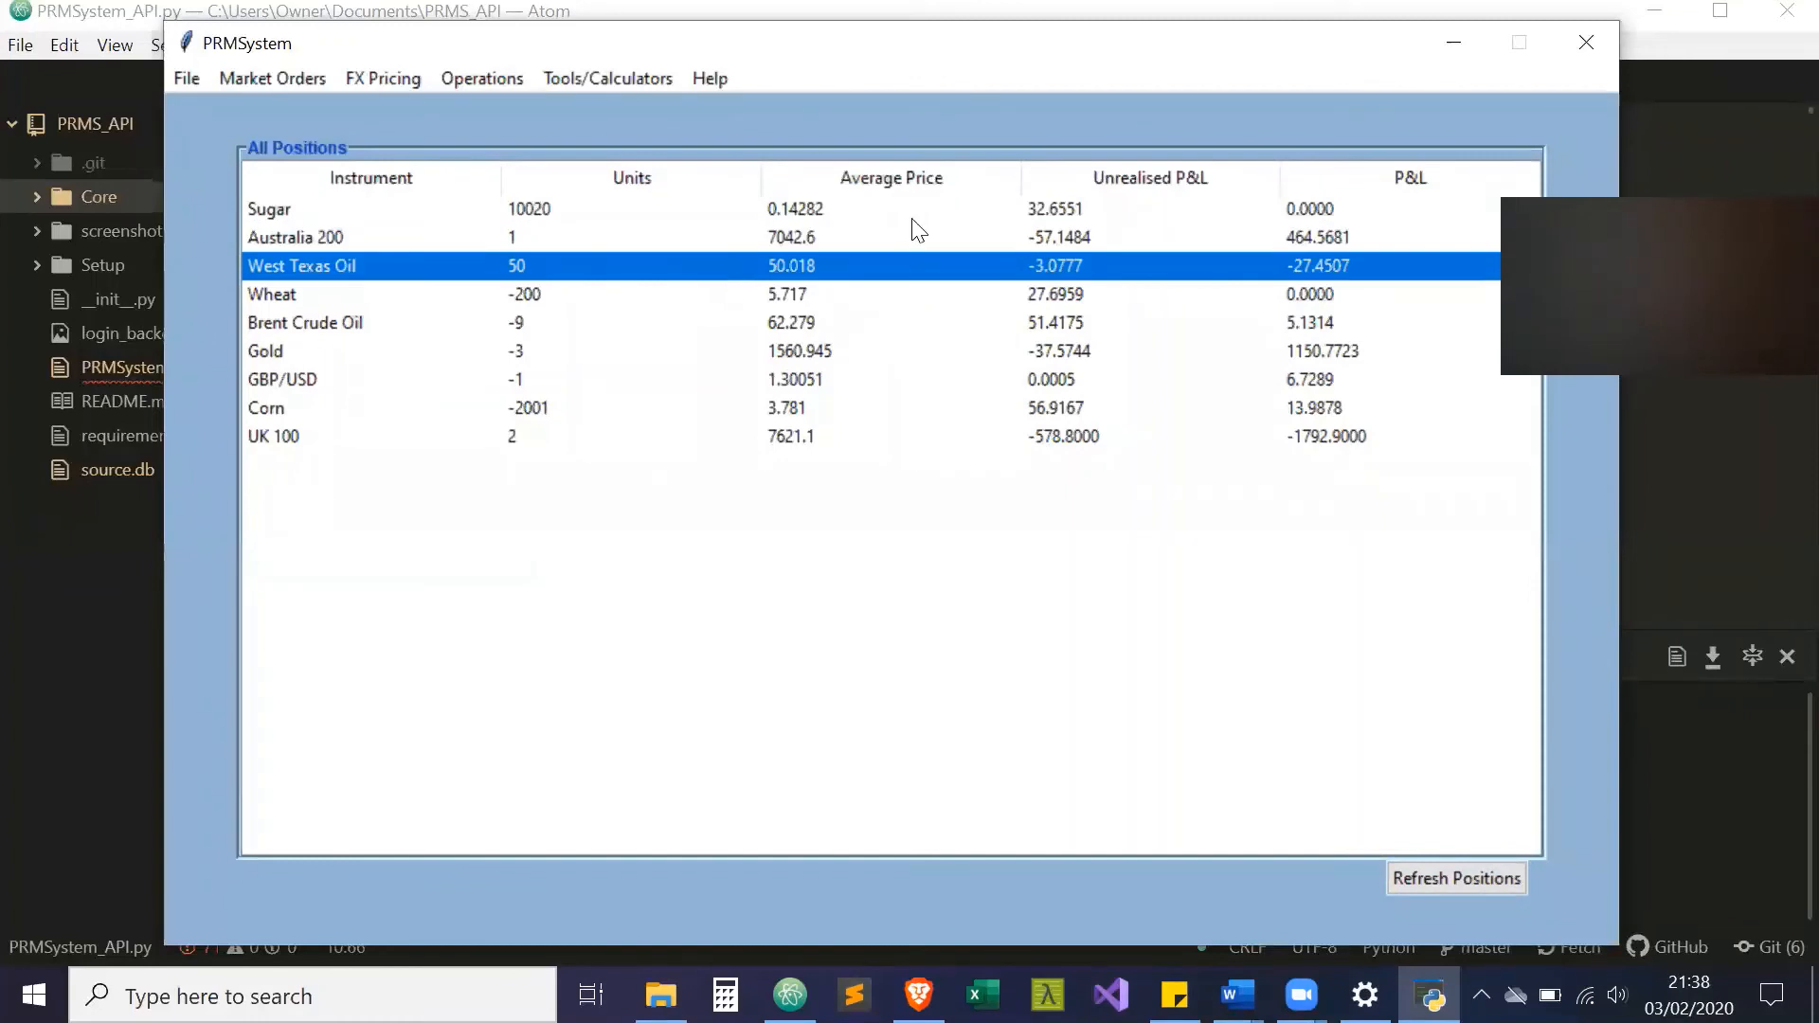
pyautogui.moveTo(1203, 258)
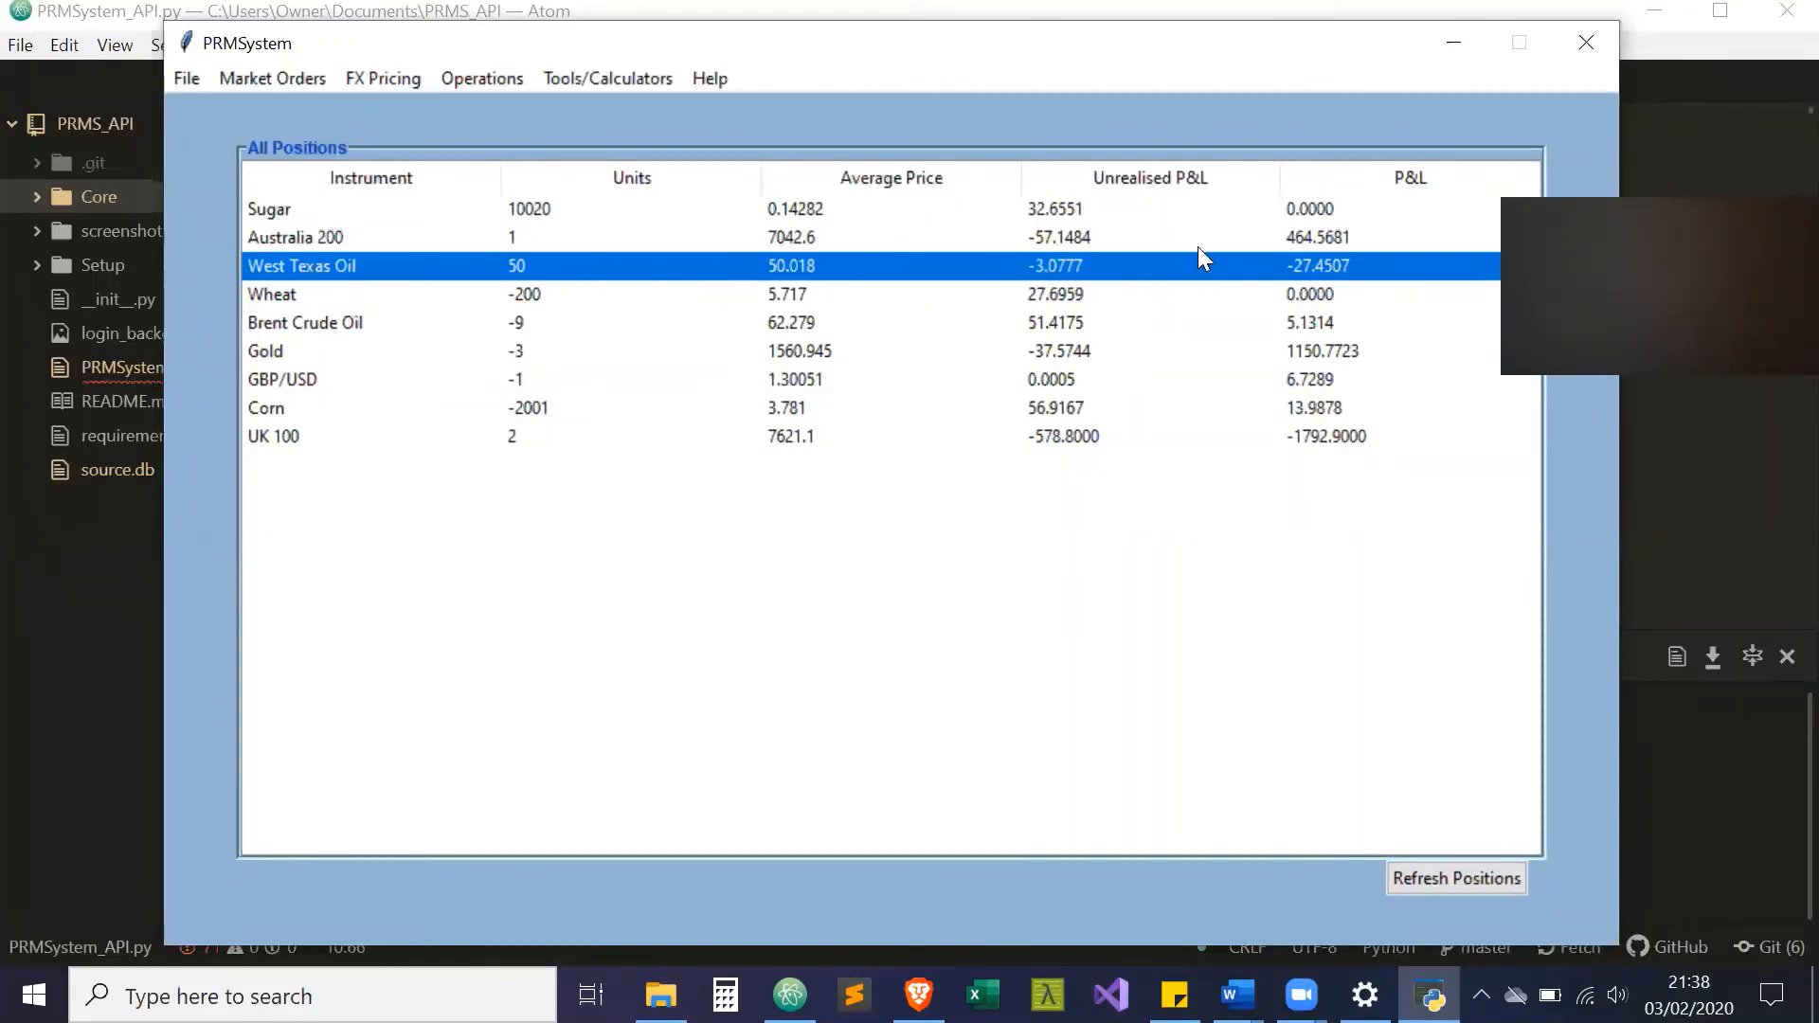
pyautogui.moveTo(642, 127)
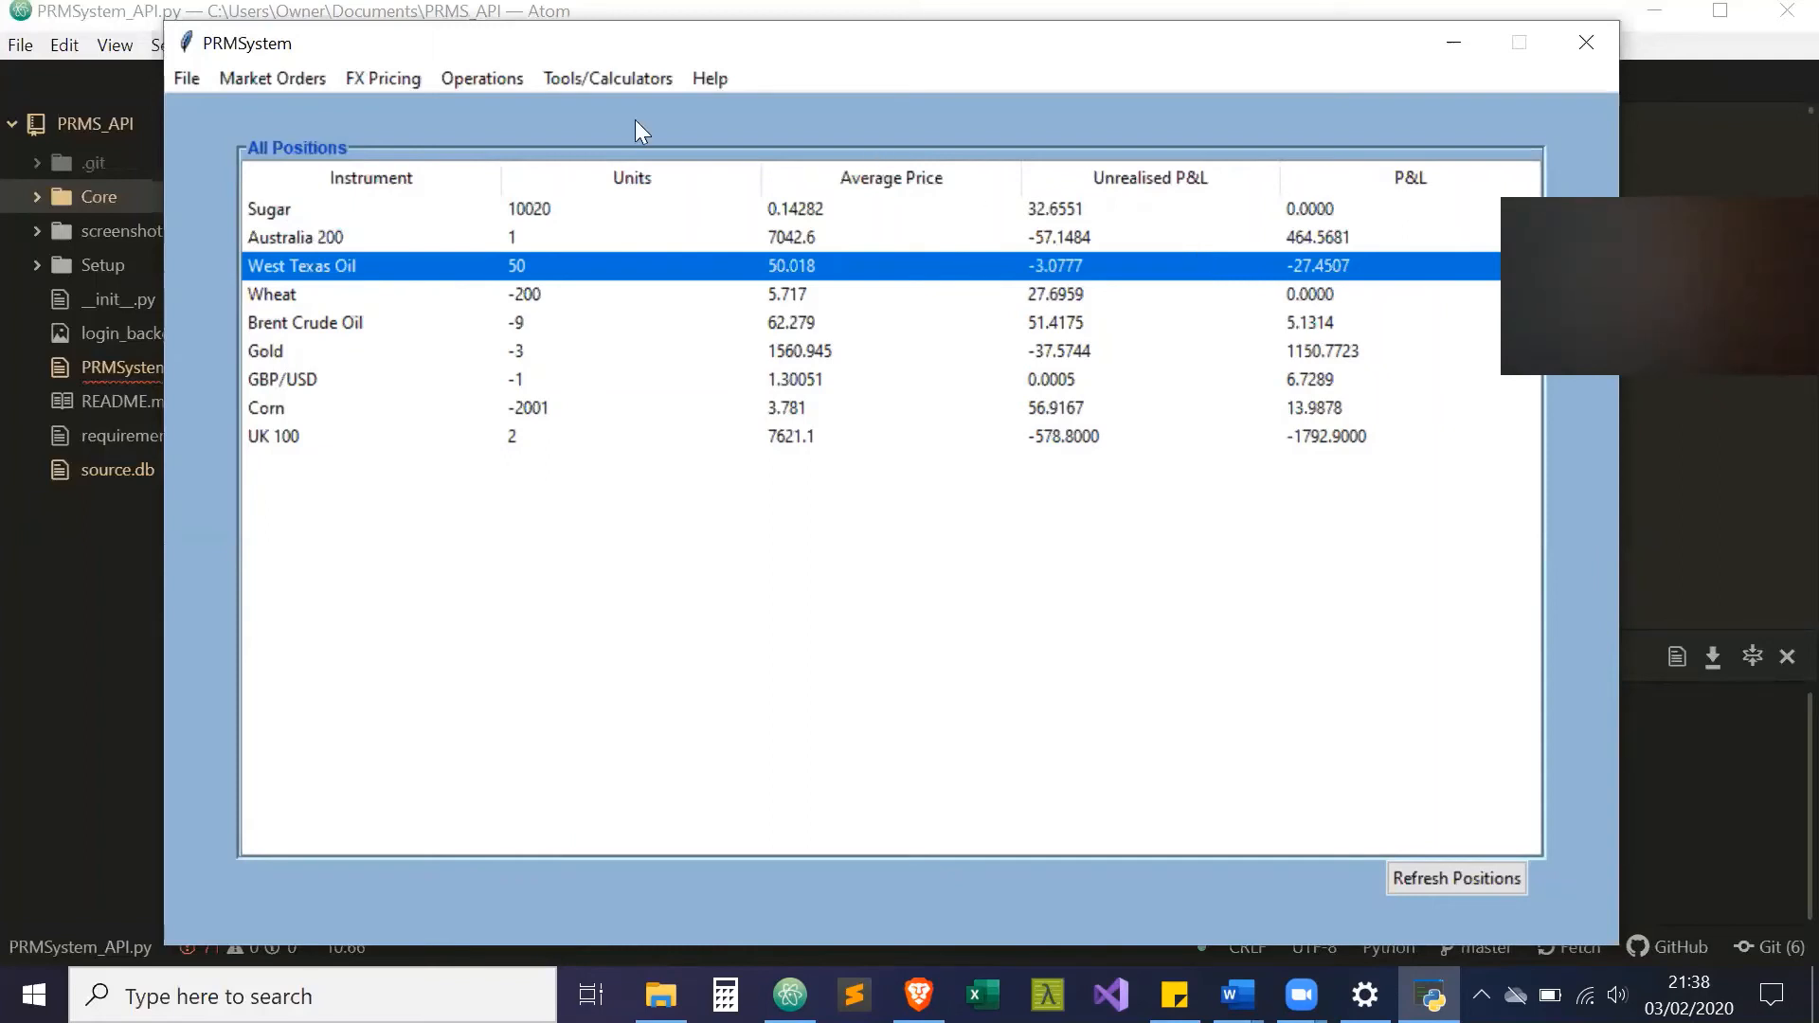
pyautogui.click(479, 77)
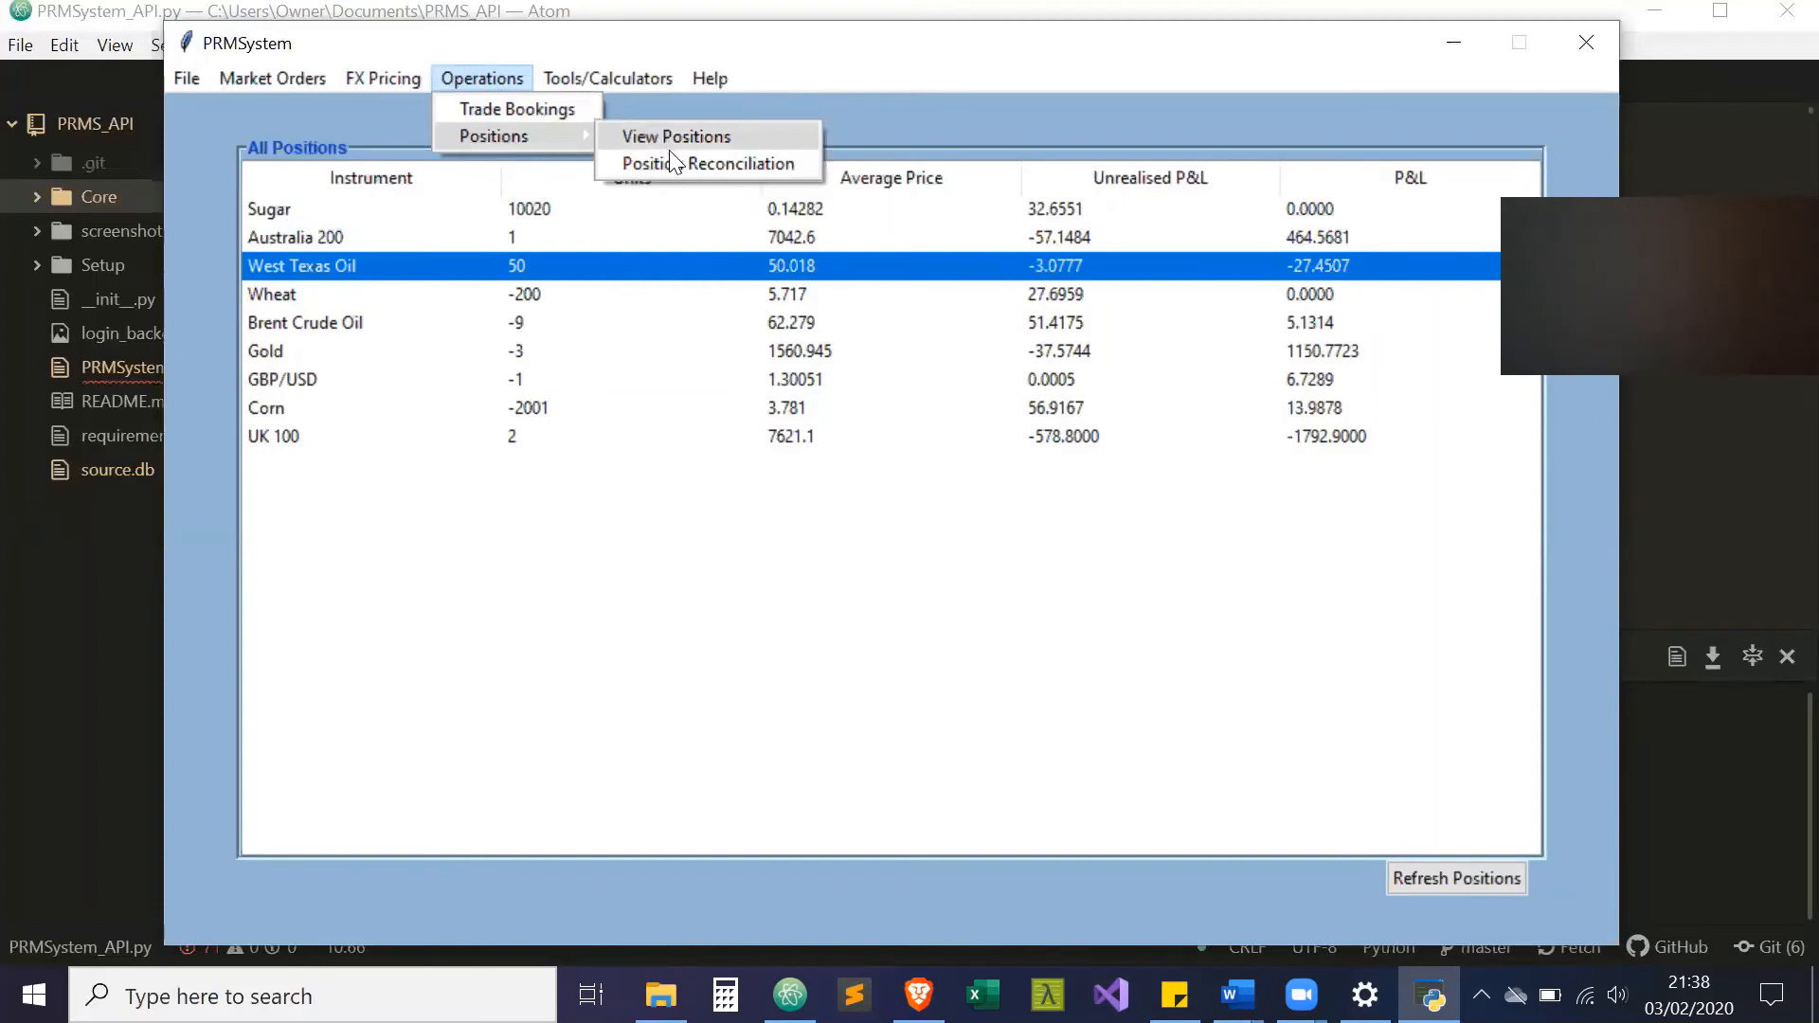
# - Run Position Reconciliation, flagging Brent Crude Oil, Gold, Corn and UK 100 as price breaks
pyautogui.click(707, 163)
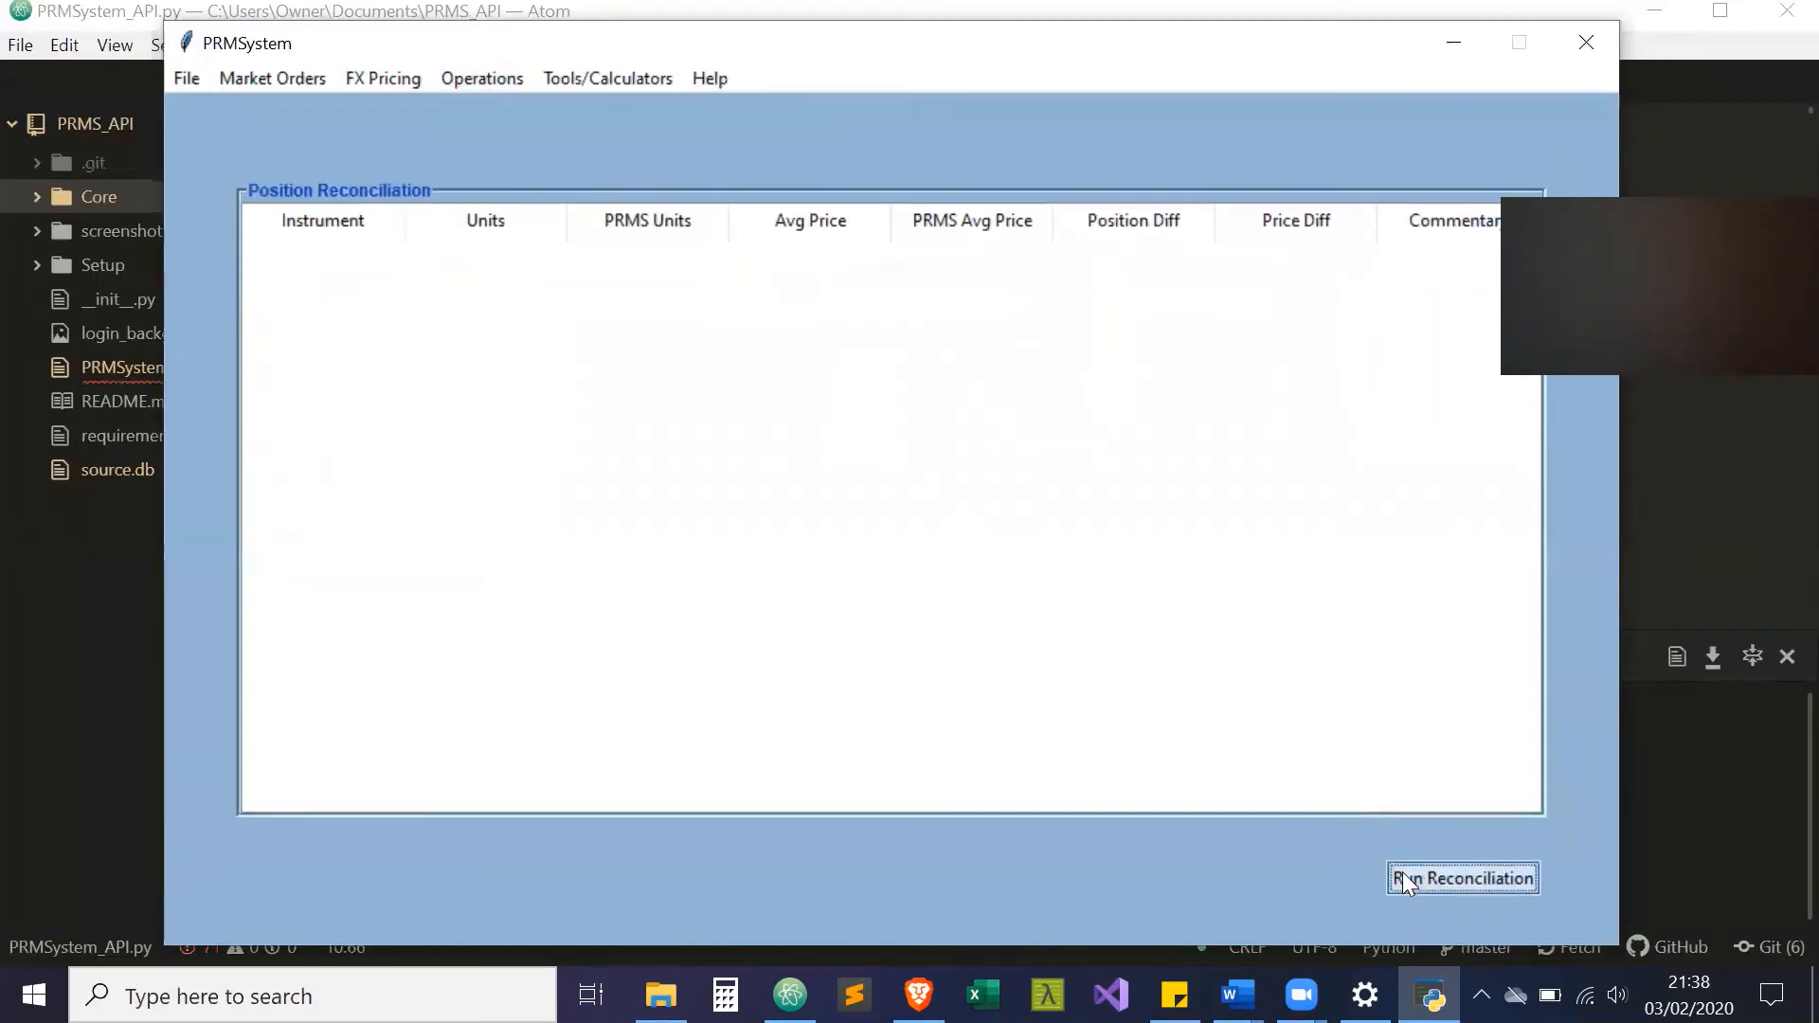
pyautogui.click(1461, 877)
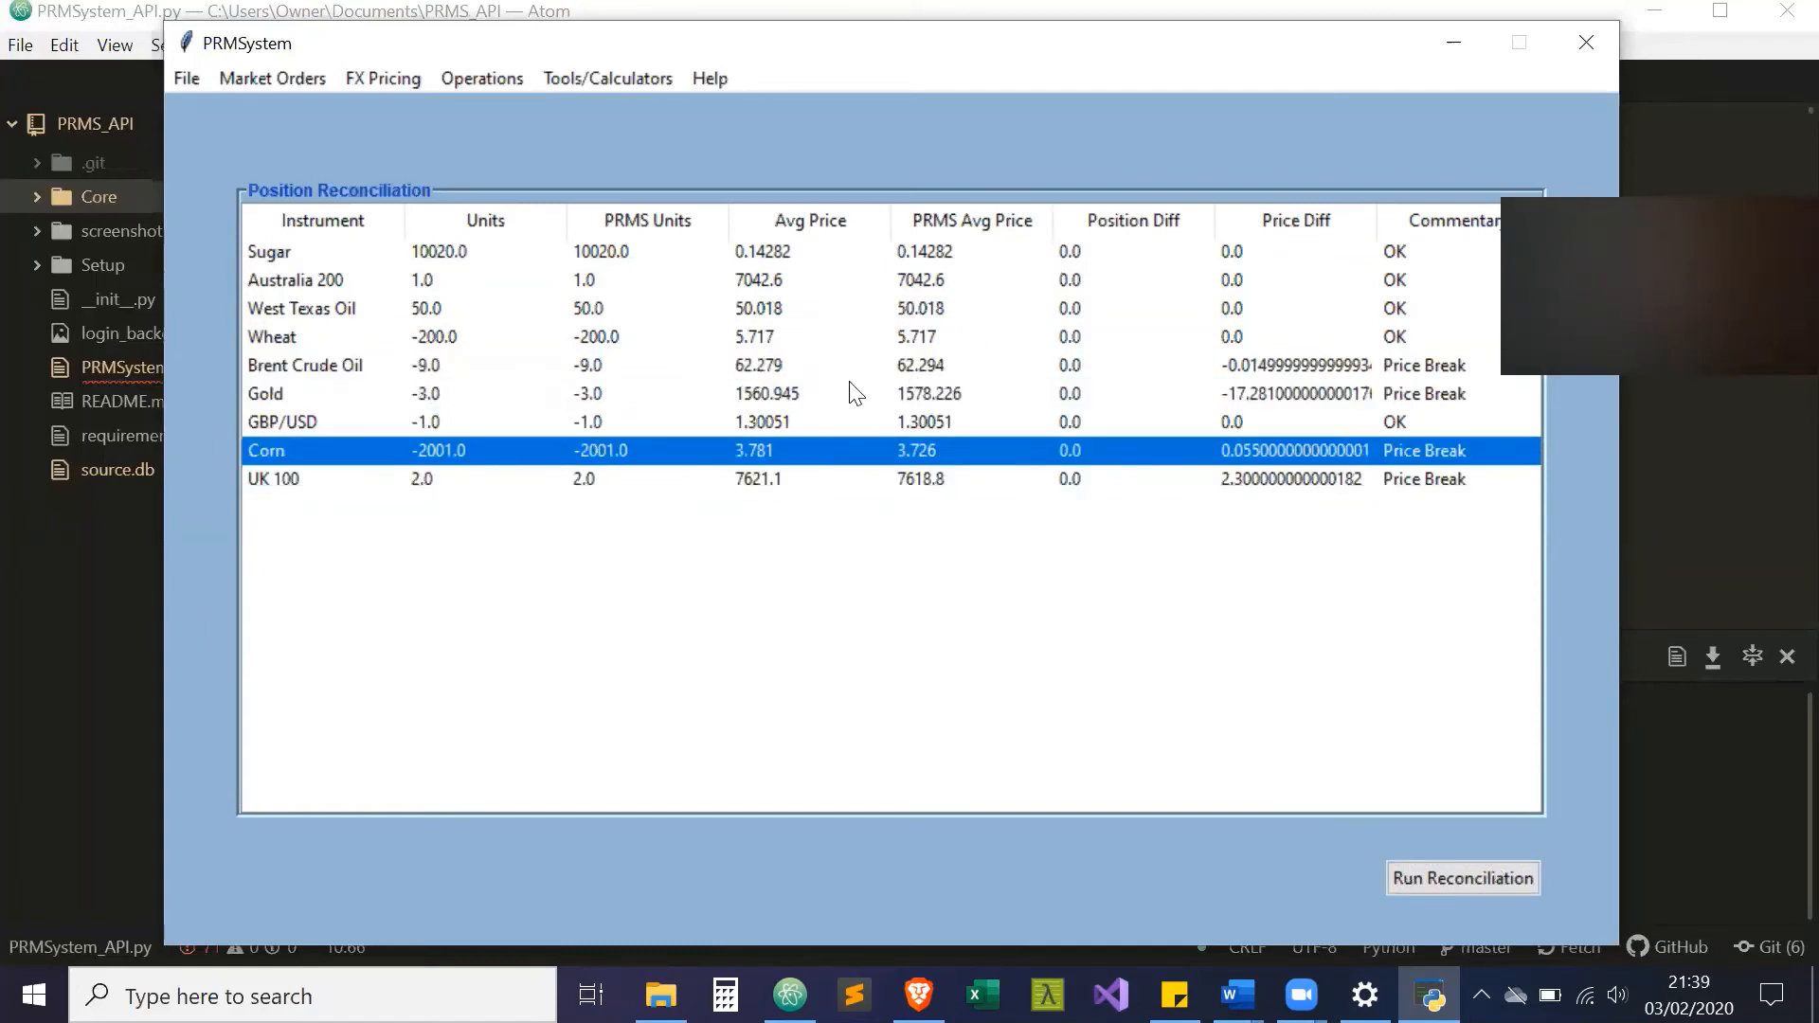
pyautogui.moveTo(832, 400)
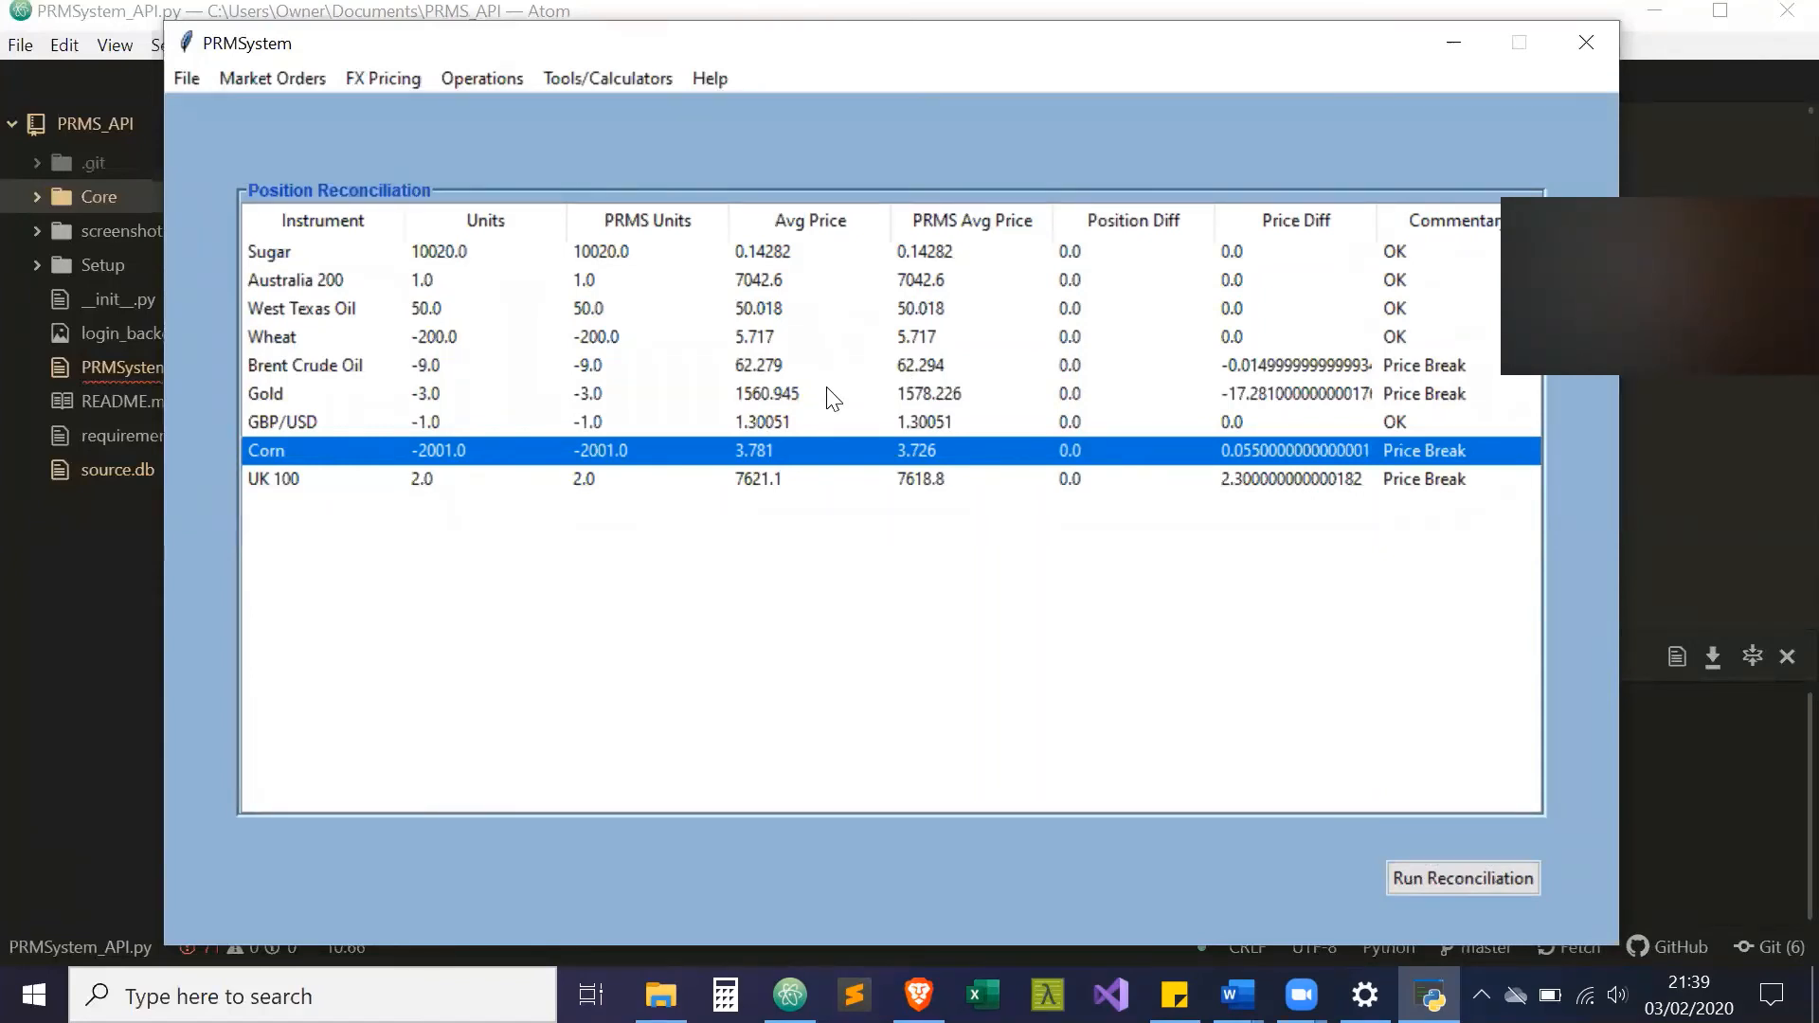
pyautogui.moveTo(984, 310)
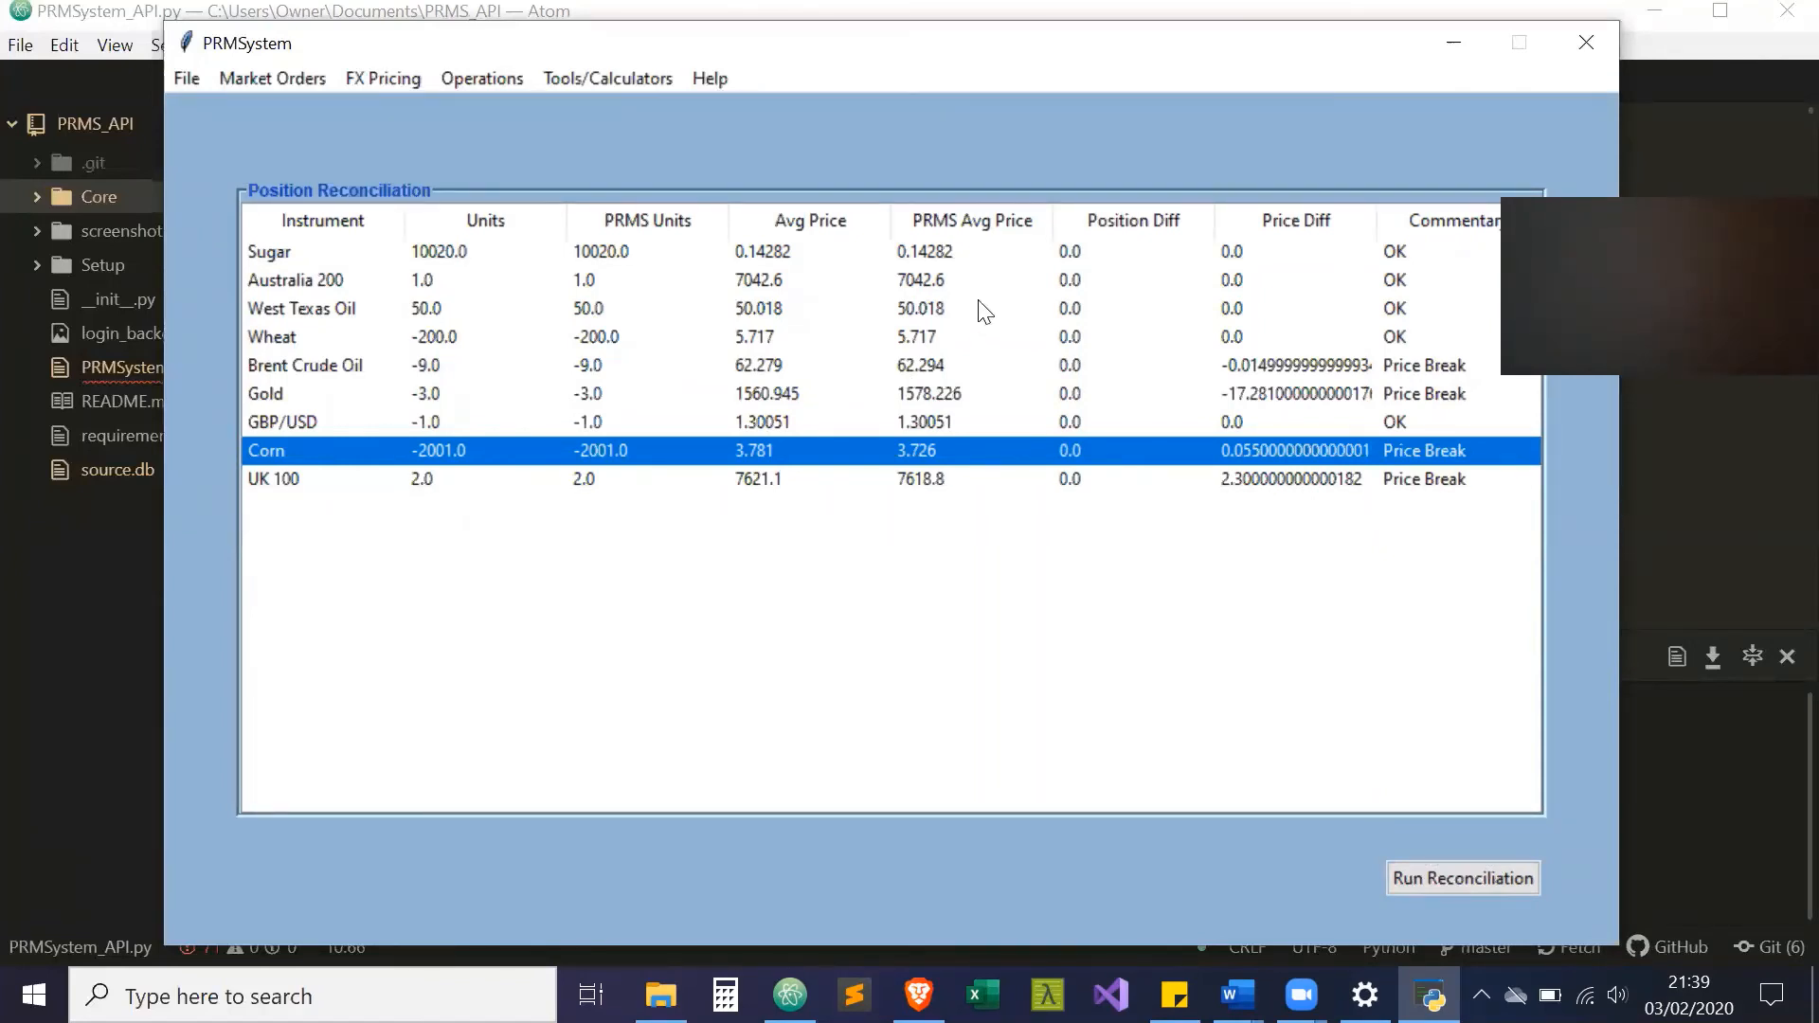
pyautogui.moveTo(1018, 384)
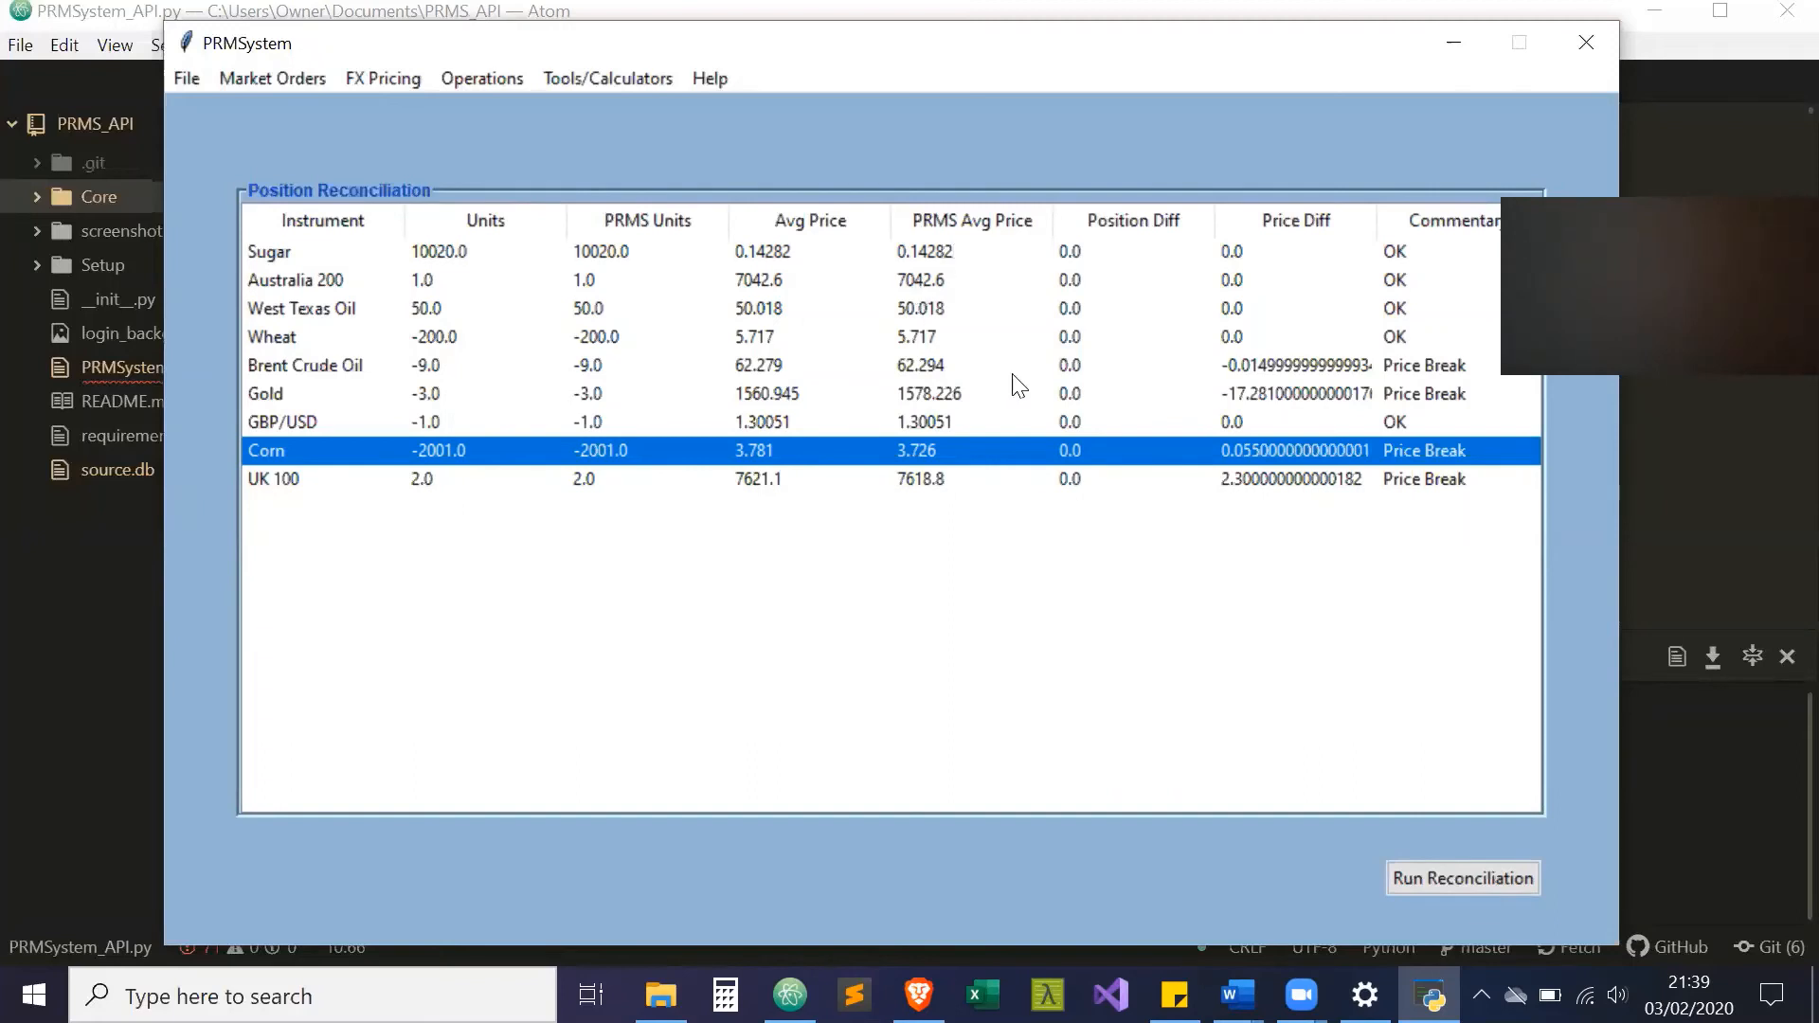
pyautogui.moveTo(1000, 390)
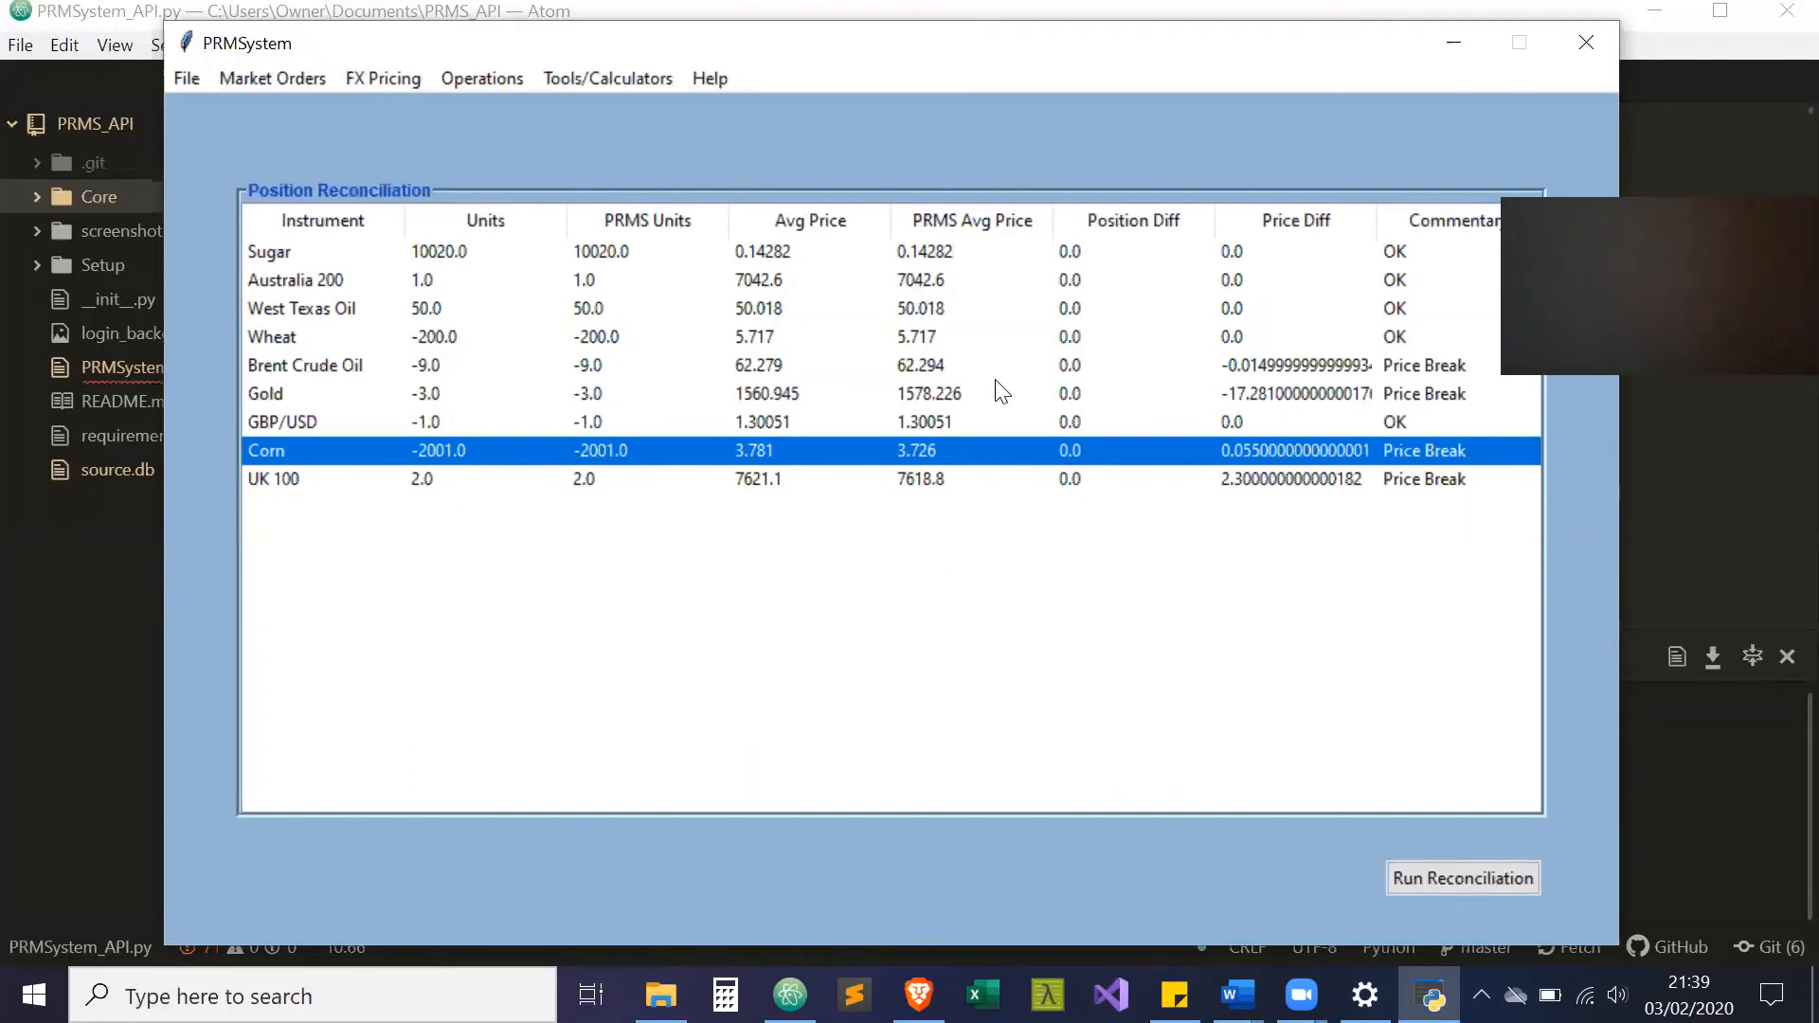
pyautogui.moveTo(936, 369)
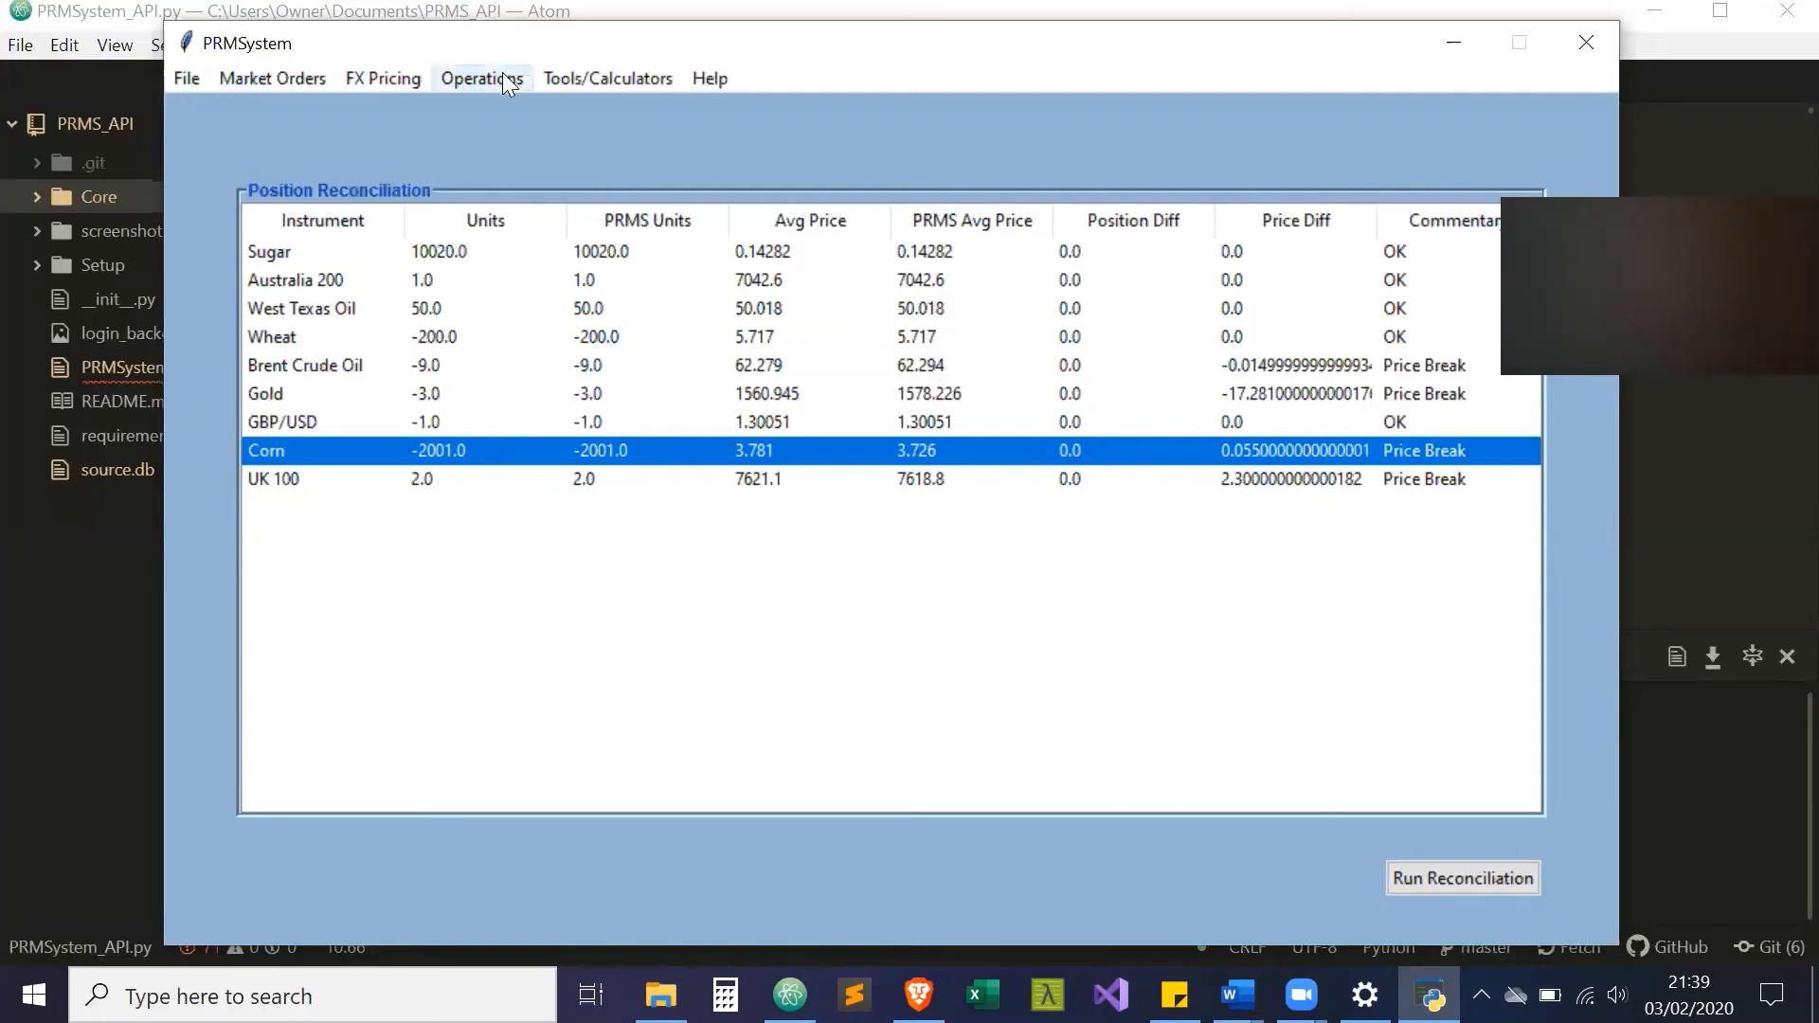
pyautogui.click(606, 78)
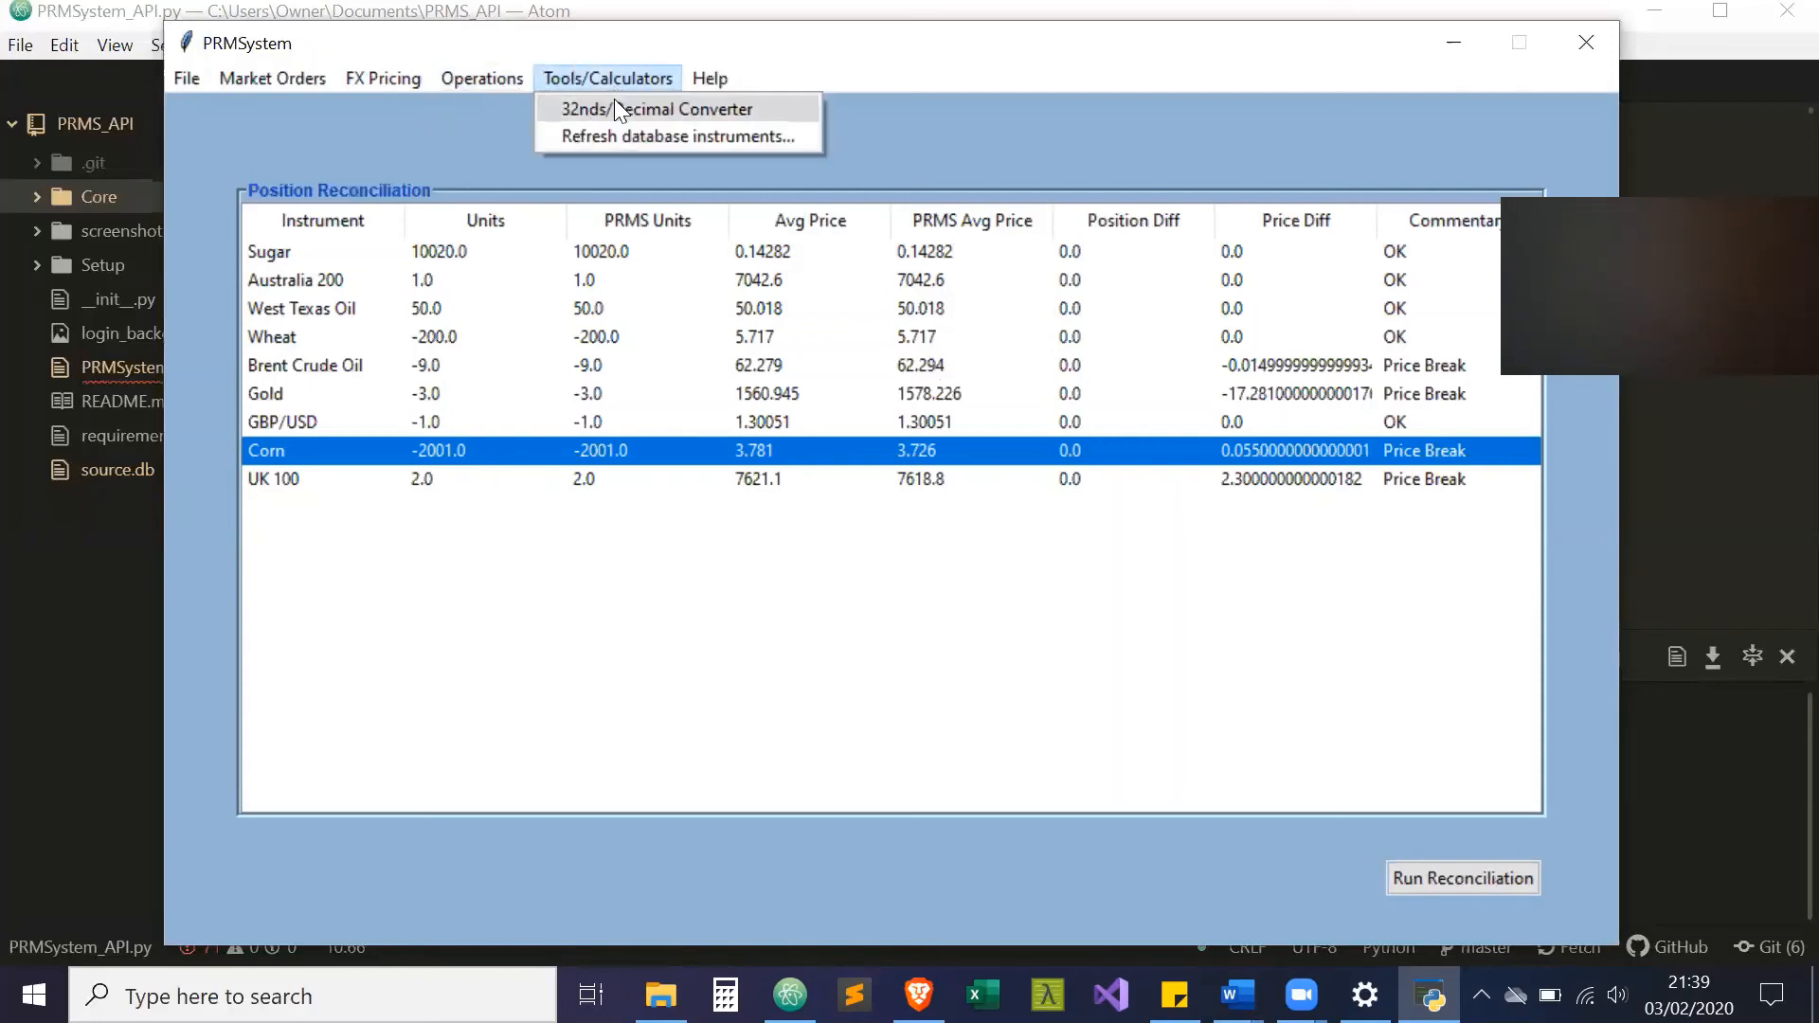
# - In the 32nds/Decimal Converter, convert 110-01 to 110.03125 and back to 32nds
pyautogui.click(658, 108)
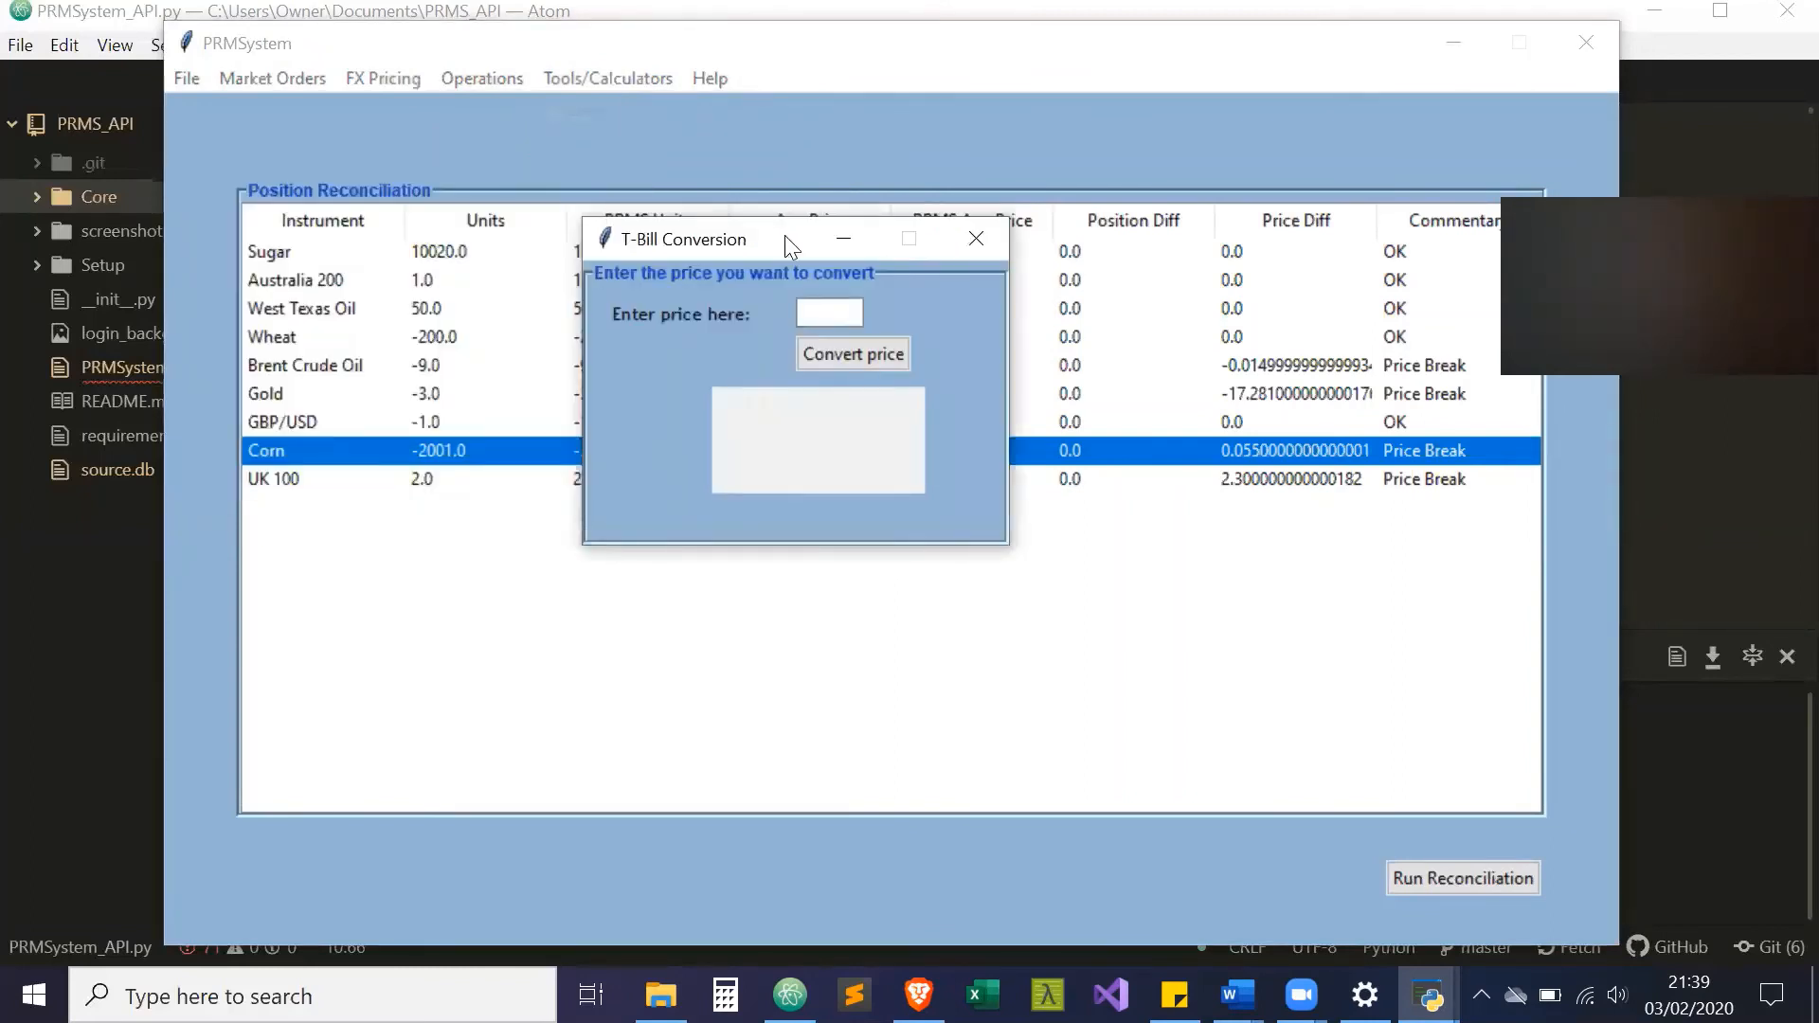
pyautogui.click(827, 312)
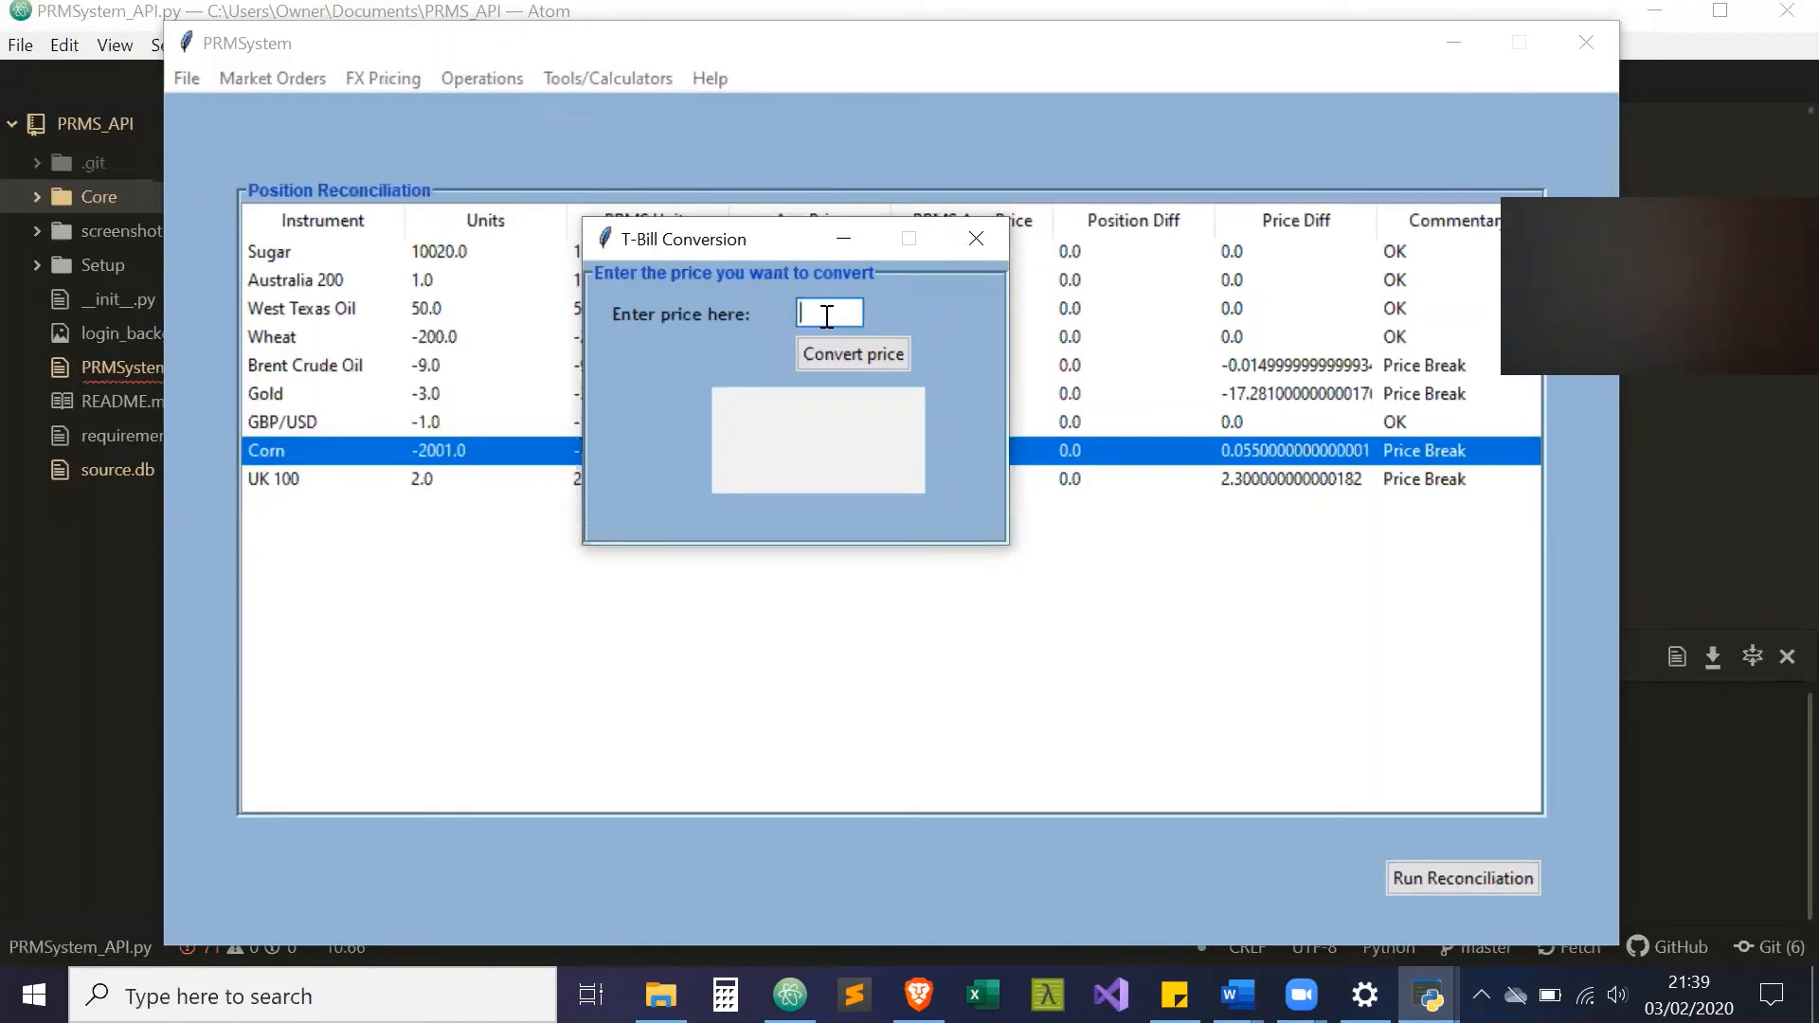
pyautogui.write('110')
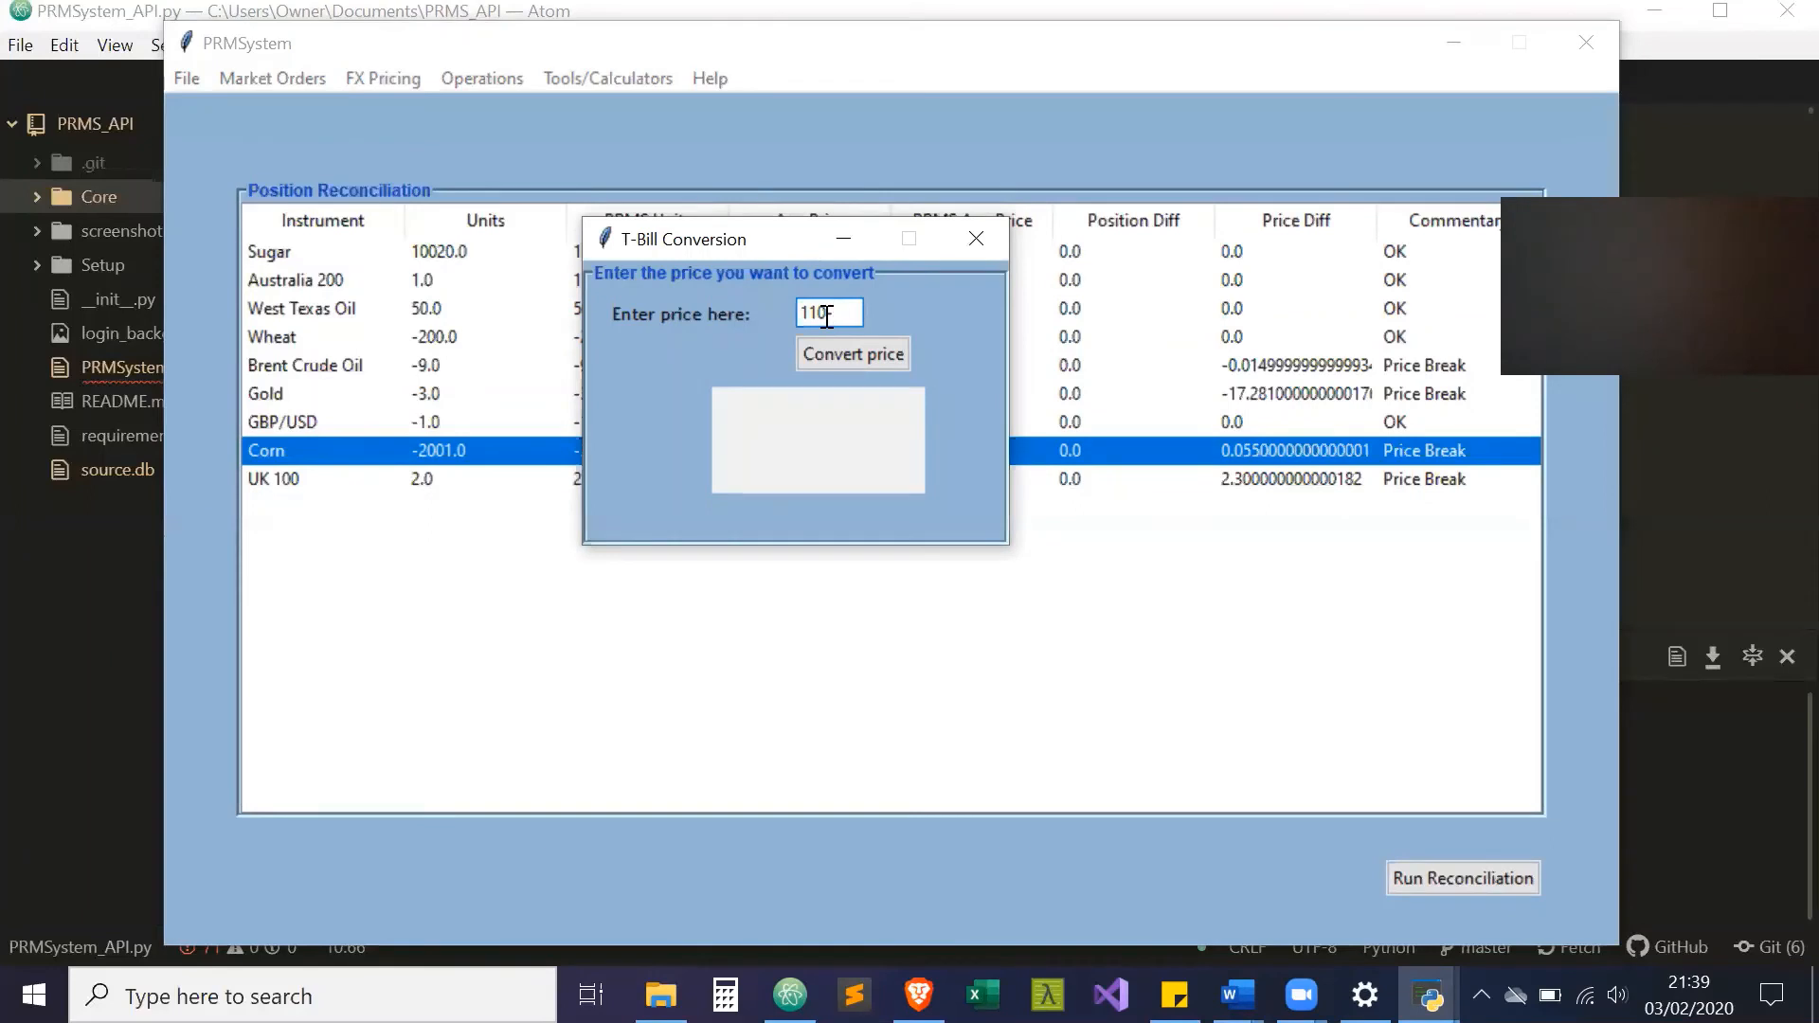
pyautogui.write('01')
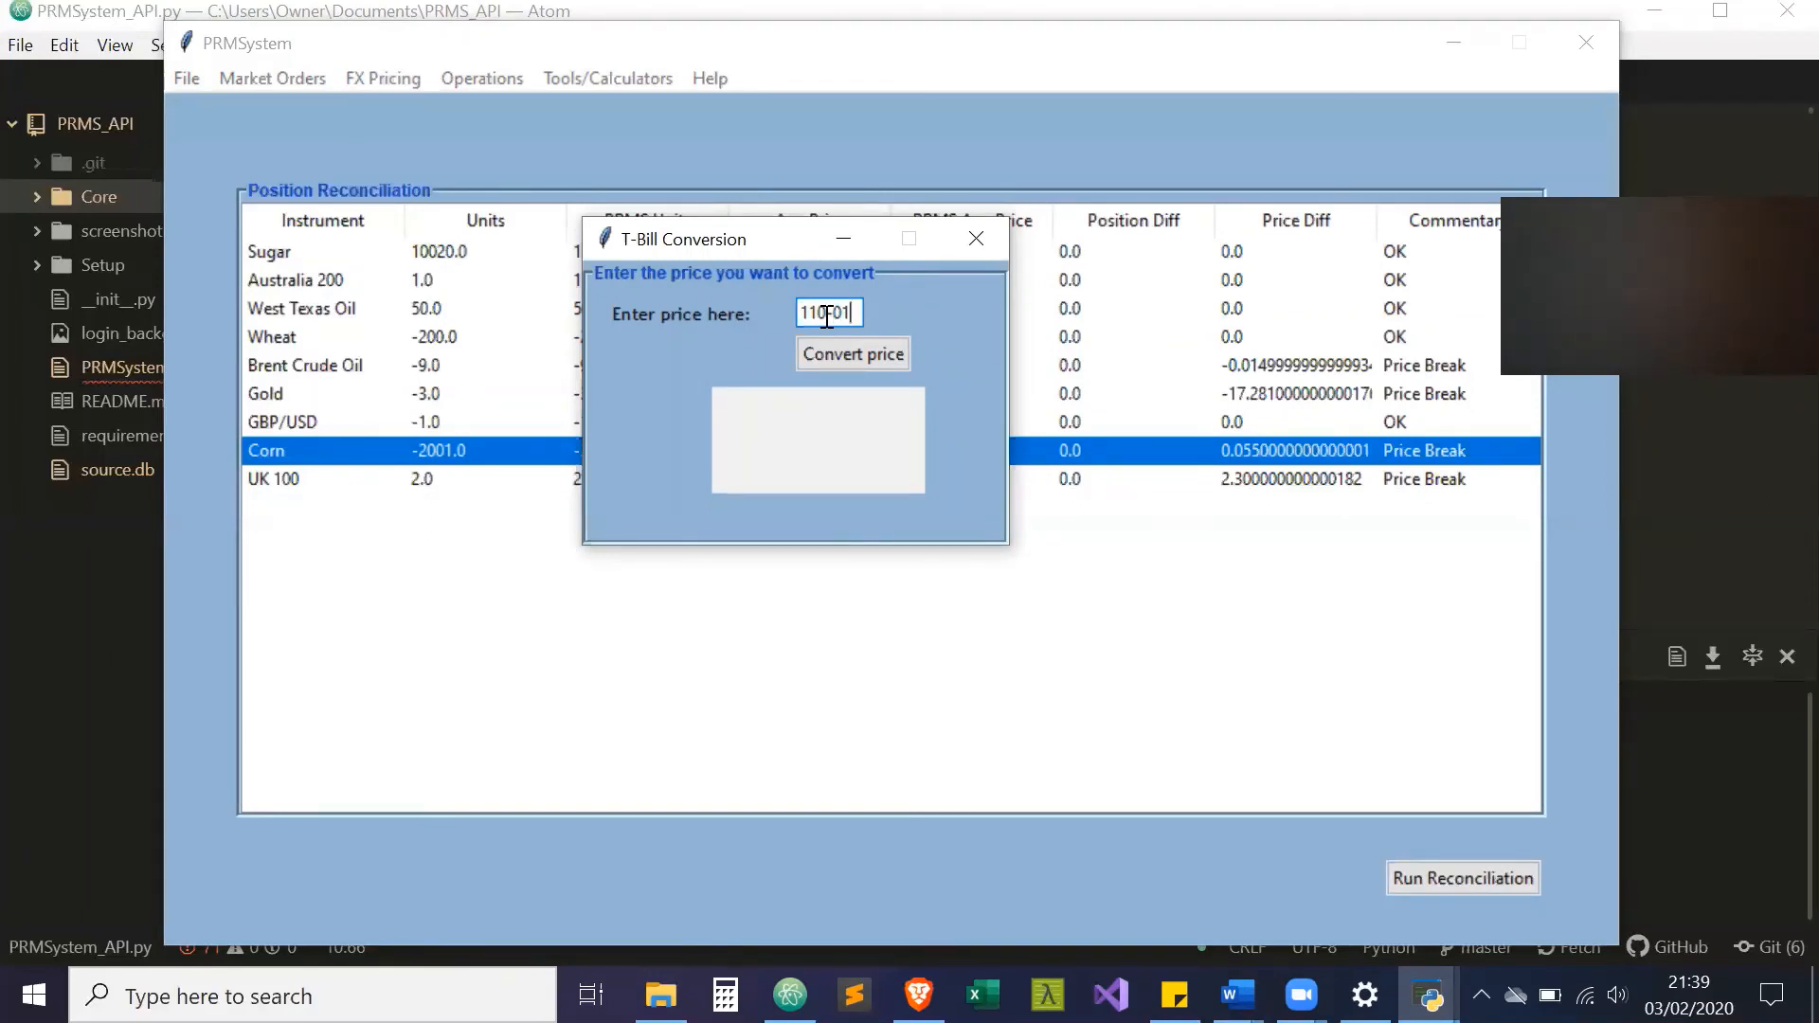
pyautogui.click(851, 352)
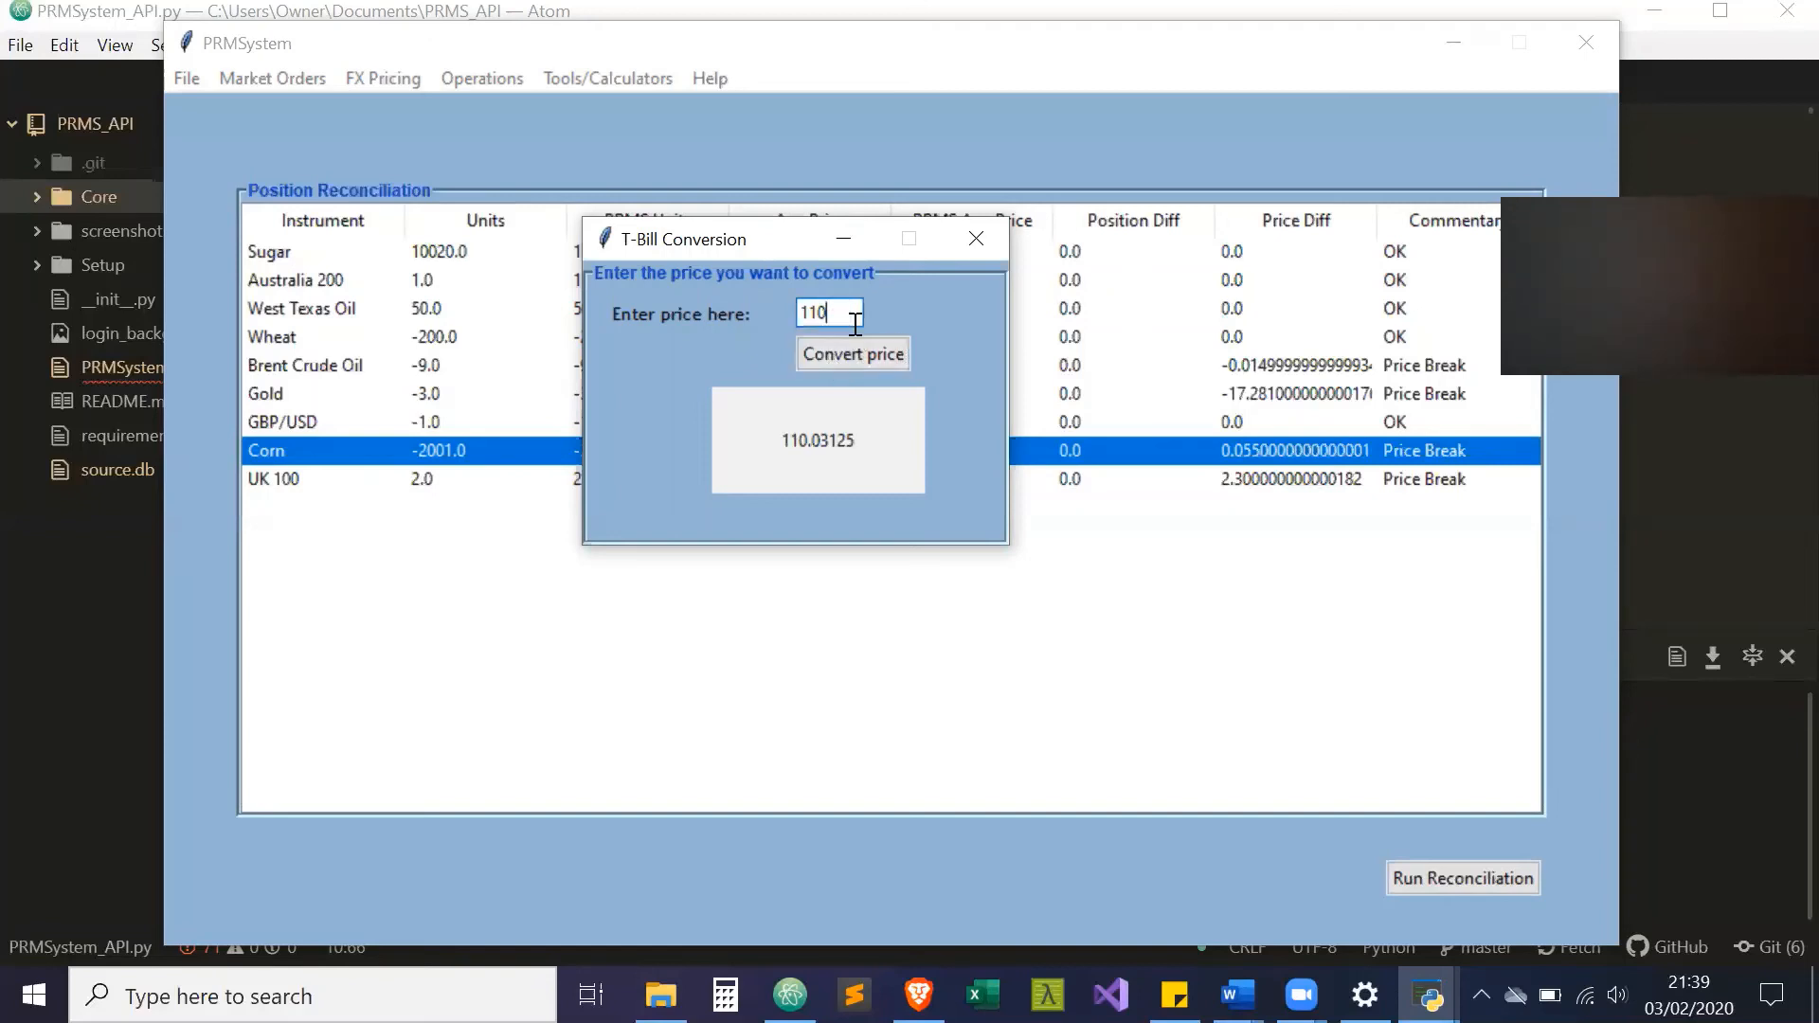
pyautogui.write('.0')
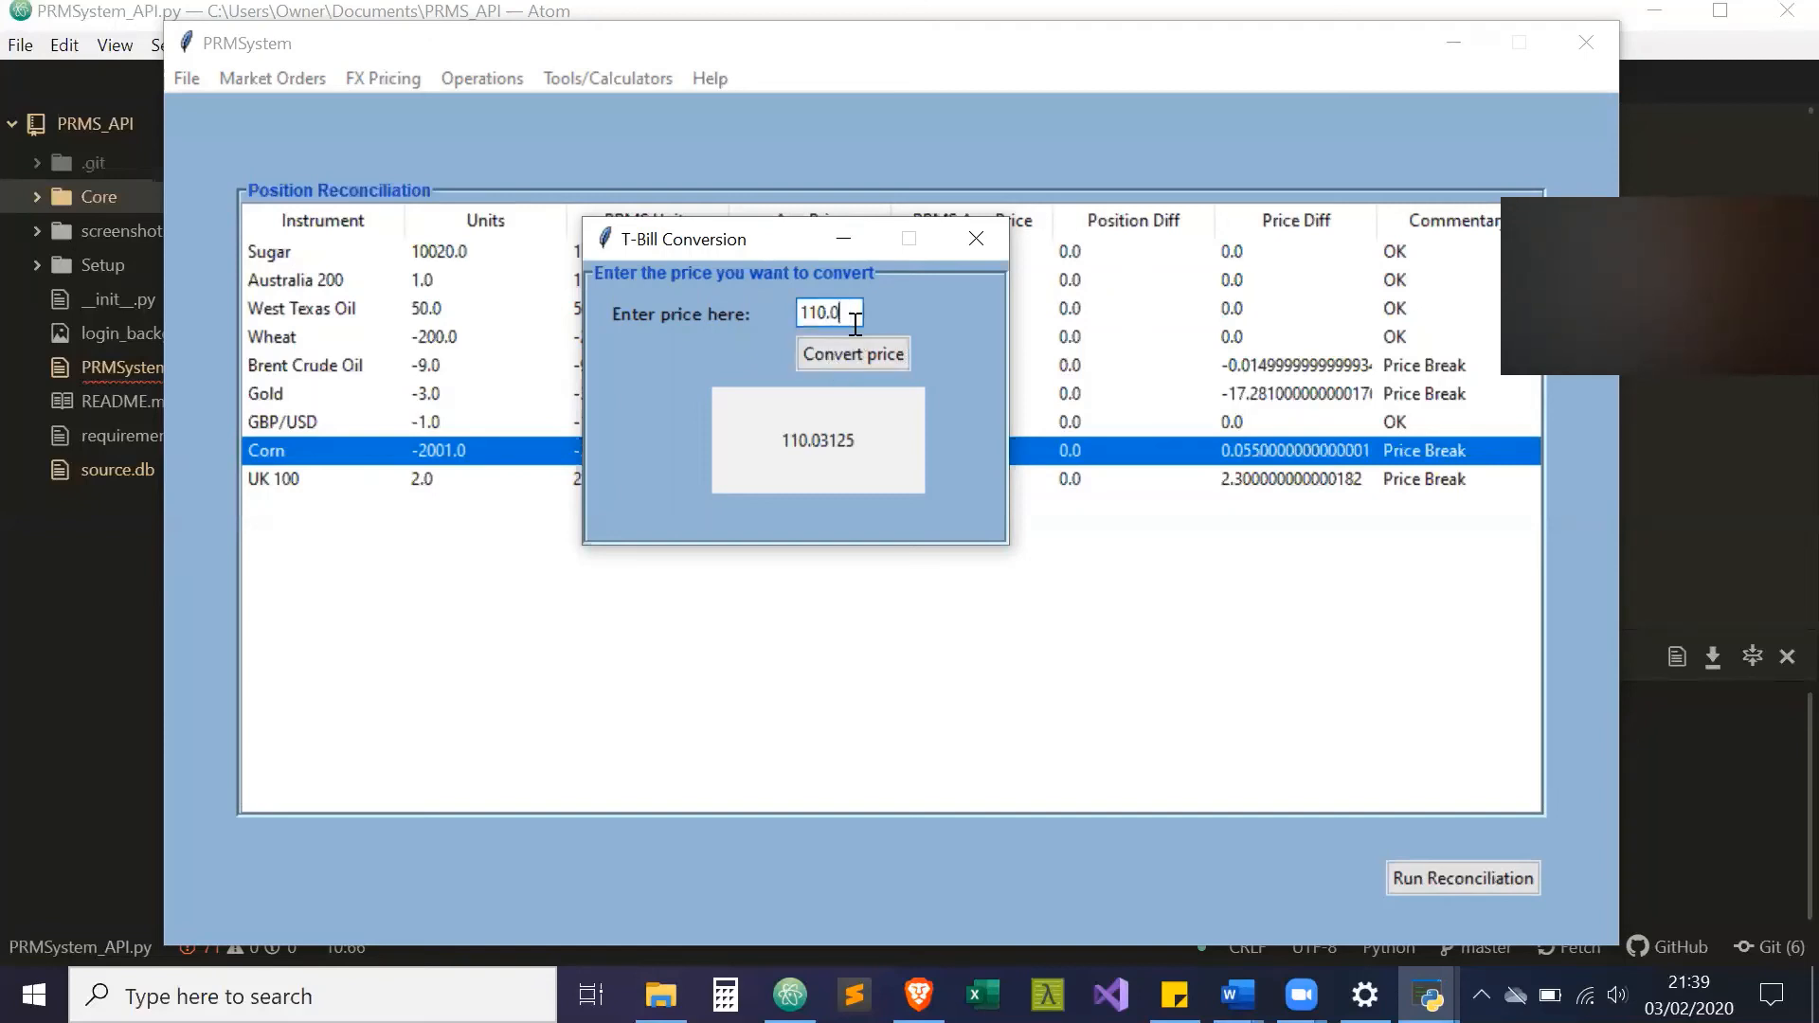
pyautogui.write('03')
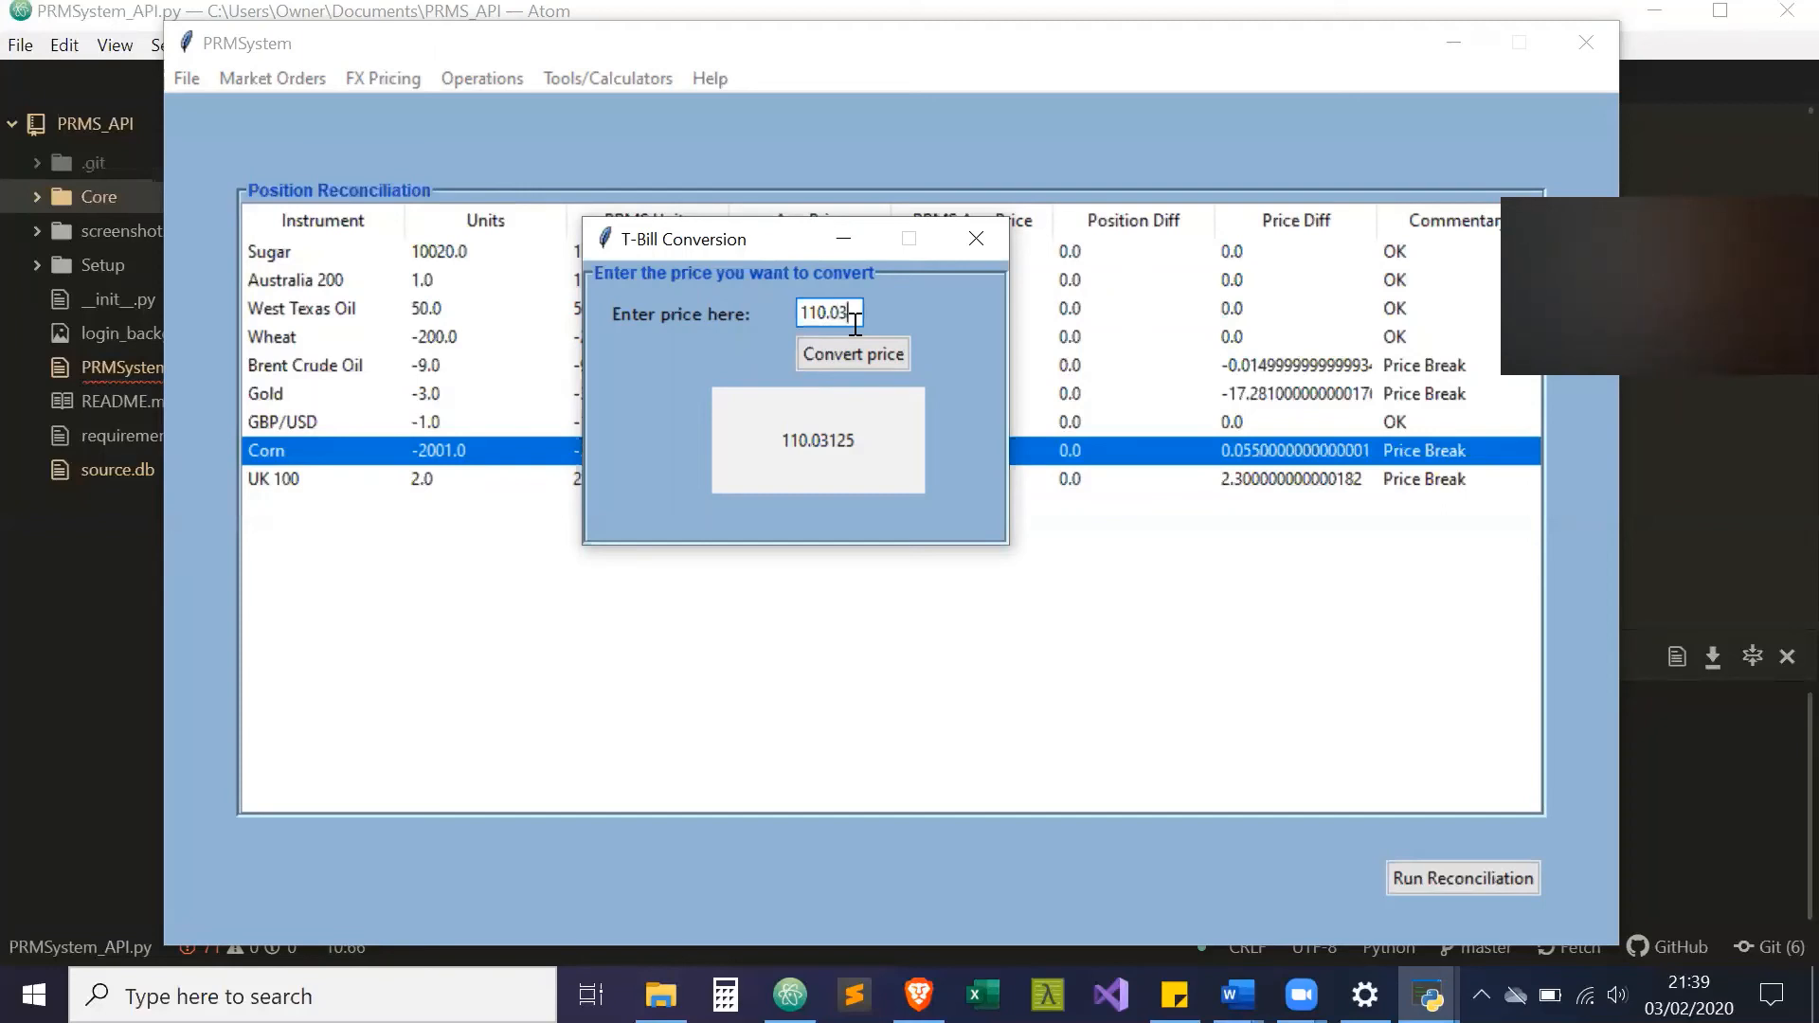
pyautogui.click(852, 354)
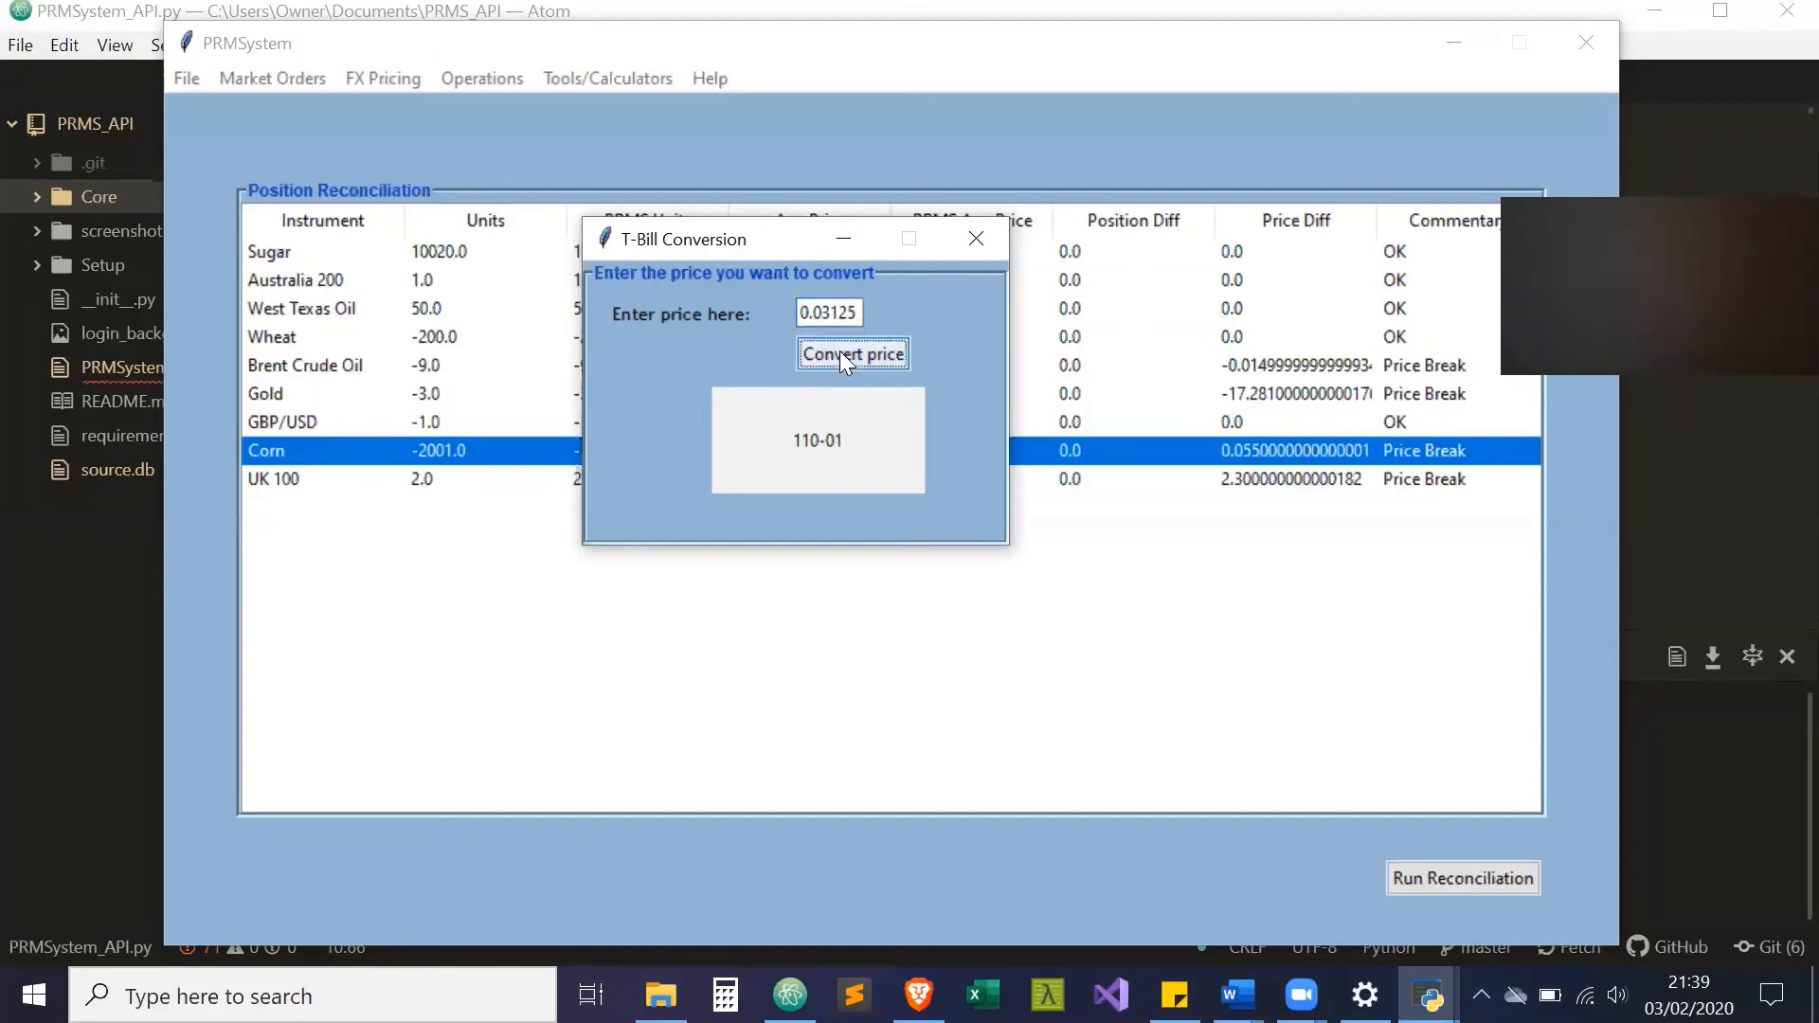
# - Convert 110-01+ to 110.046875 and back, then close the T-Bill Conversion window
pyautogui.tripleClick(828, 312)
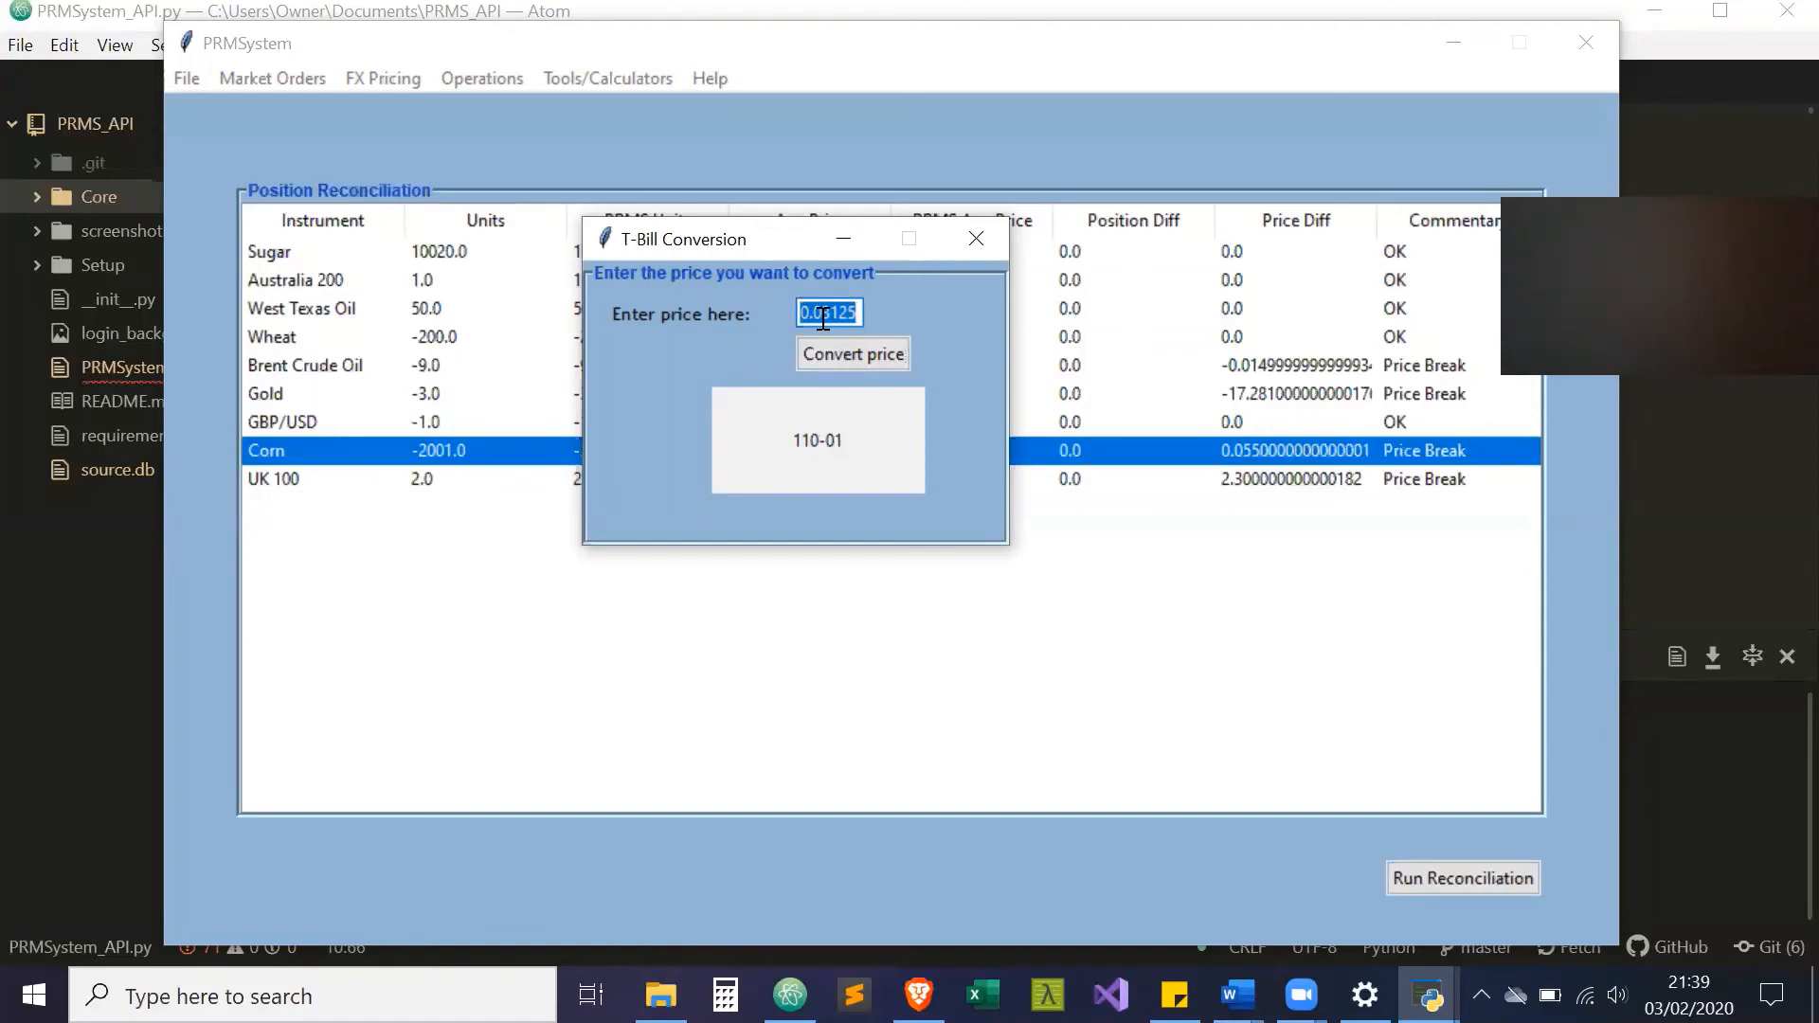
pyautogui.write('110-01')
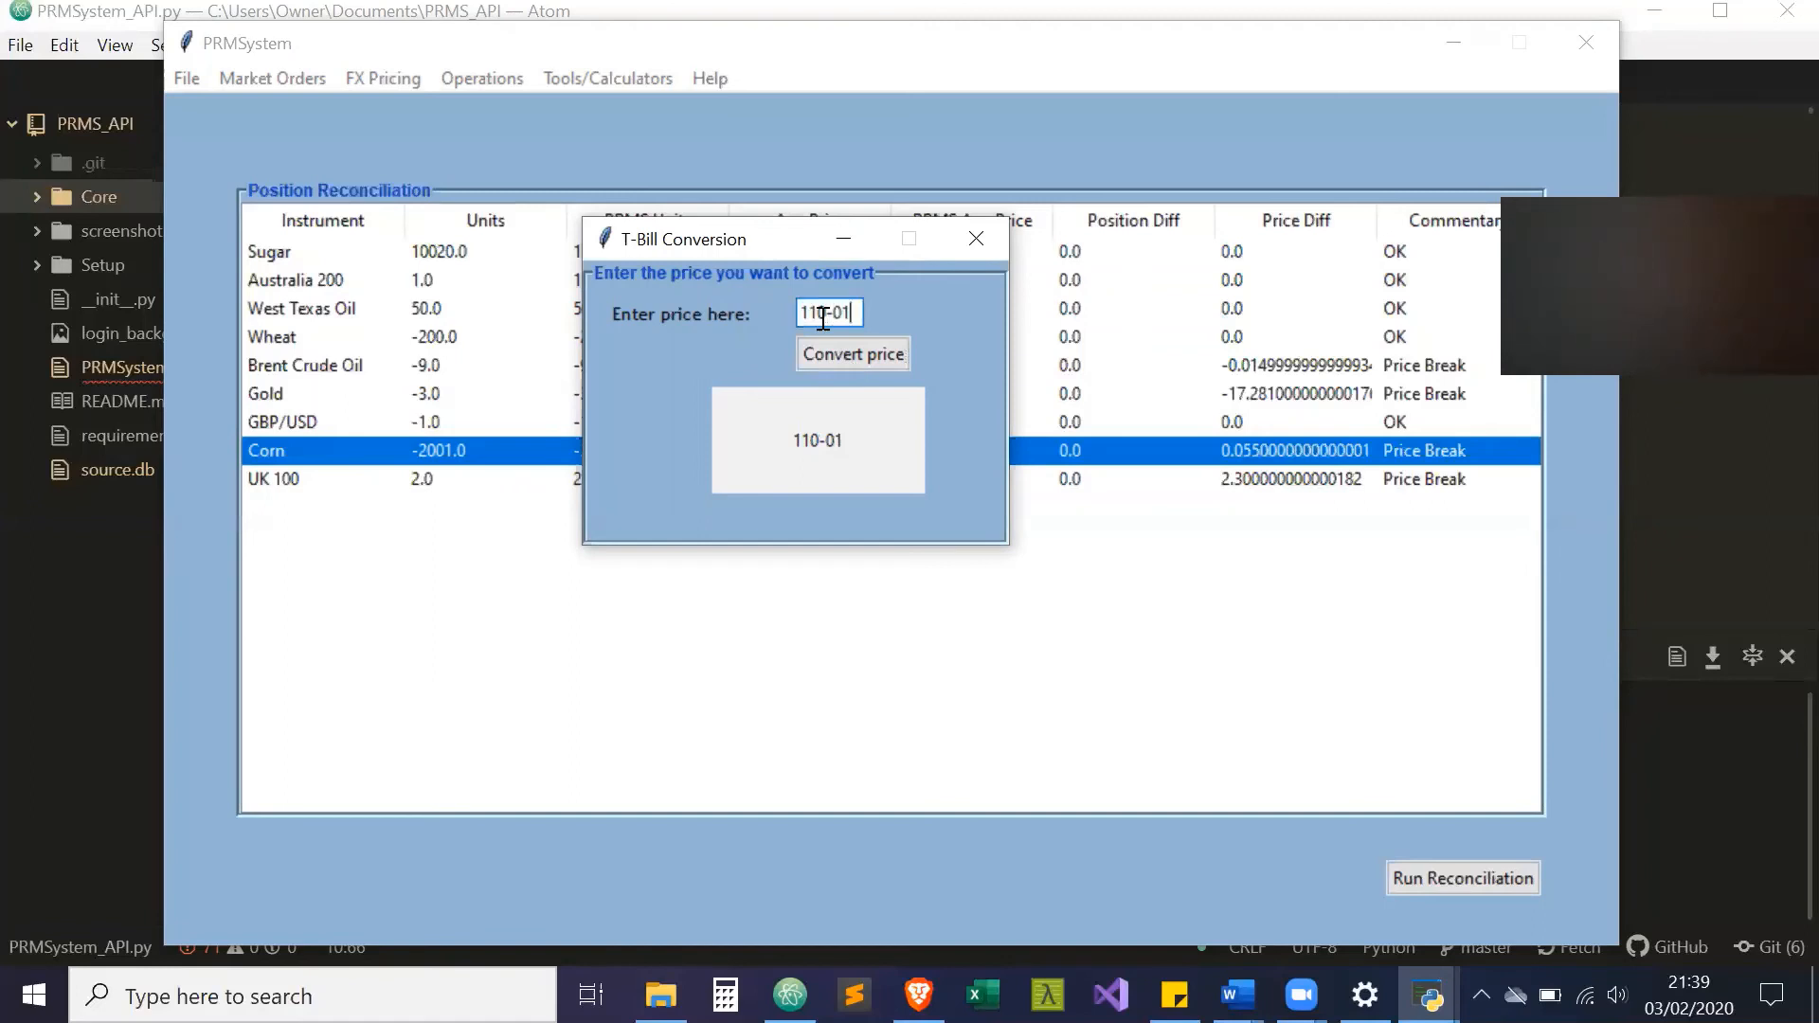
pyautogui.click(851, 355)
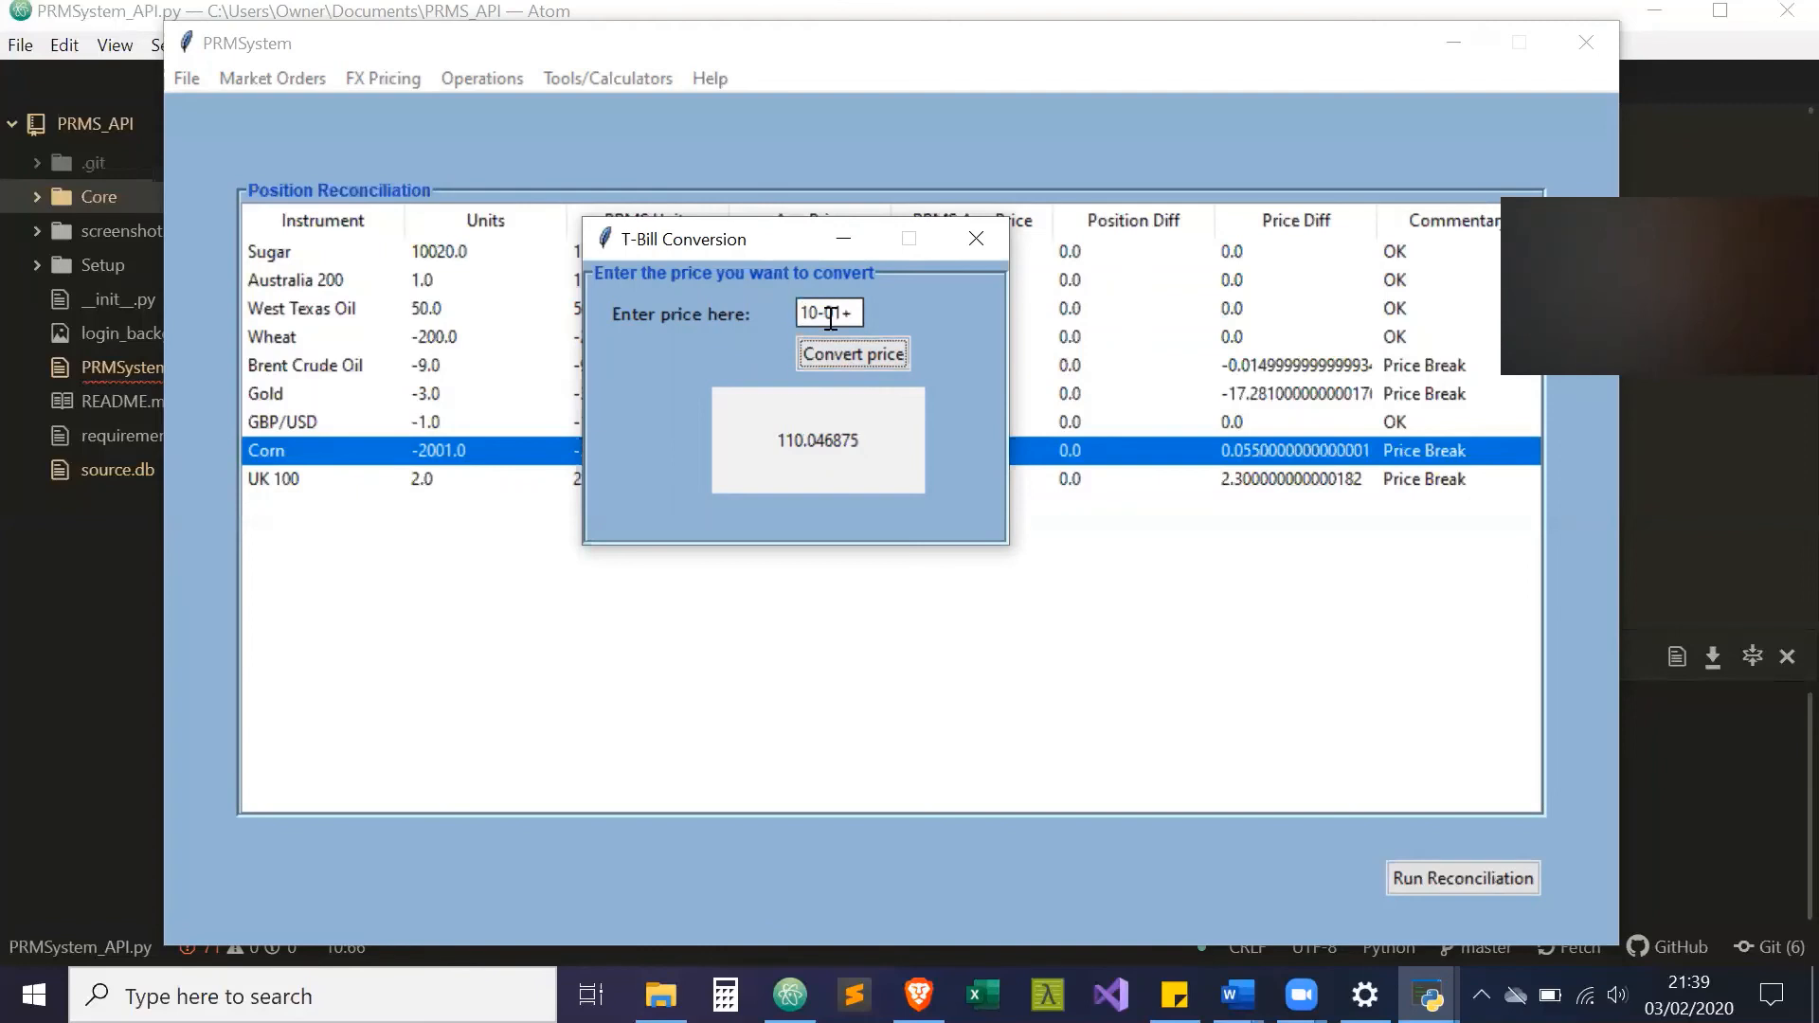
pyautogui.write('110.046')
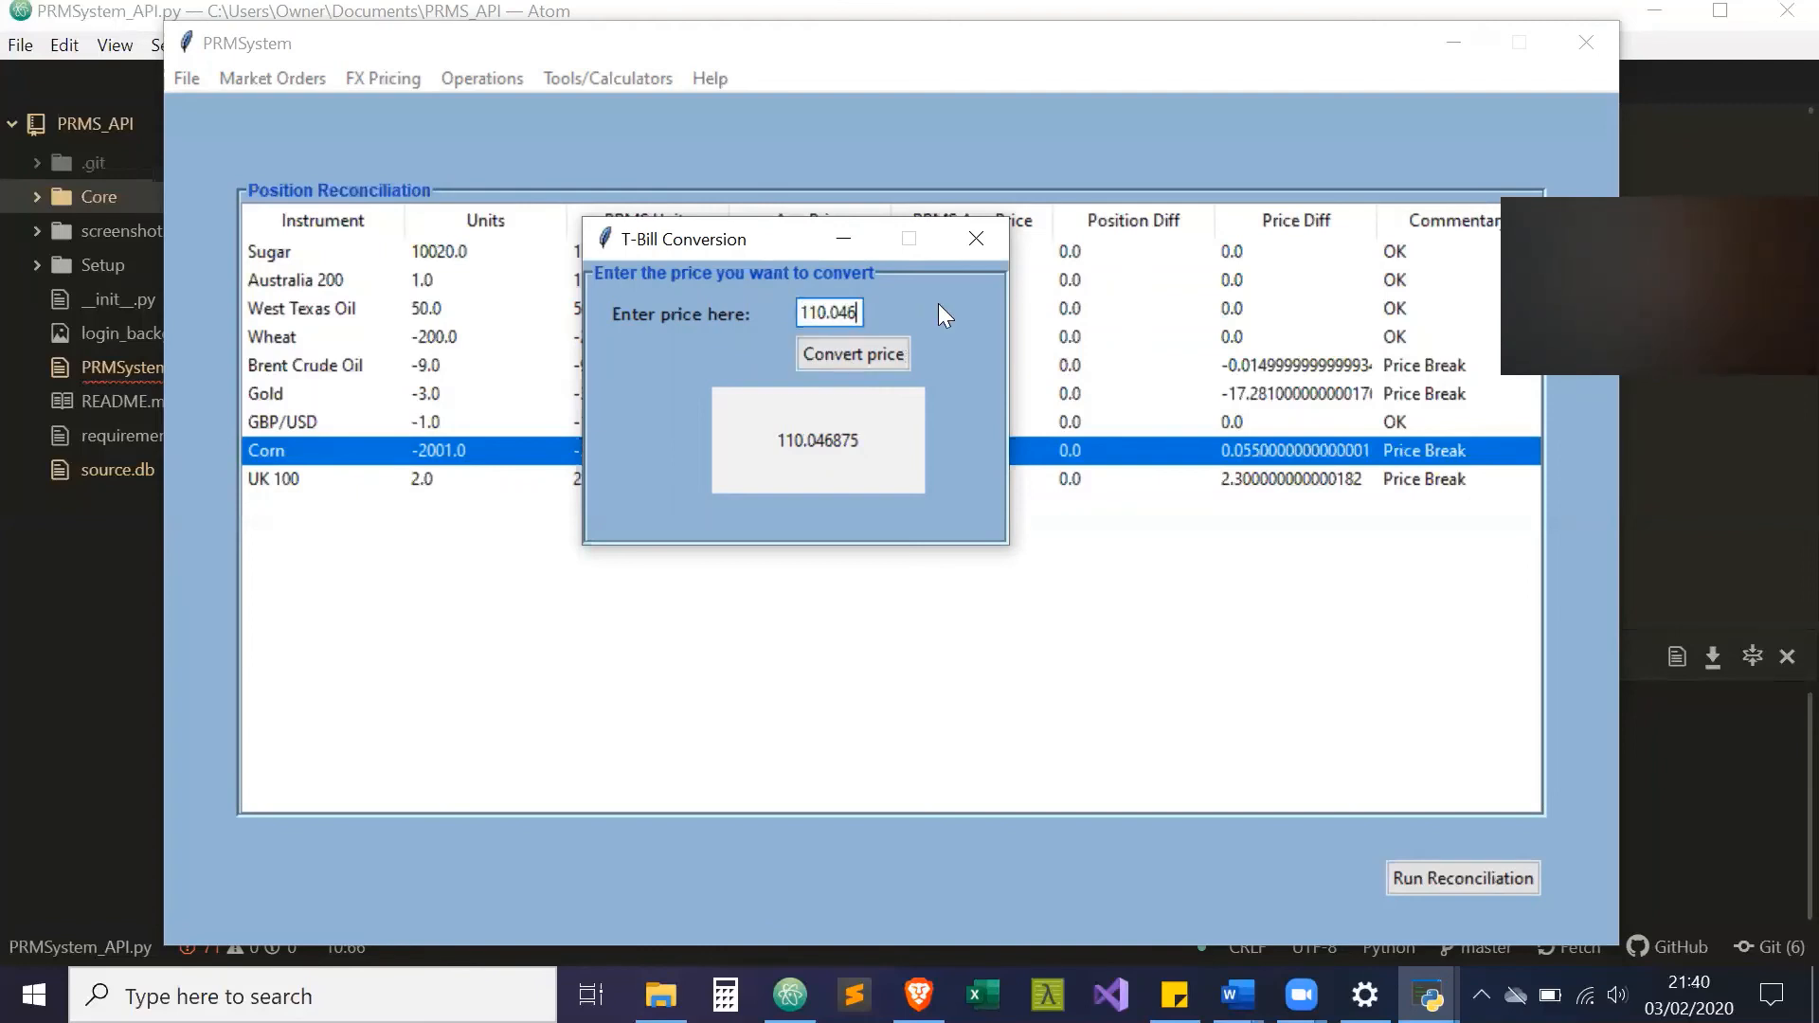
pyautogui.click(851, 354)
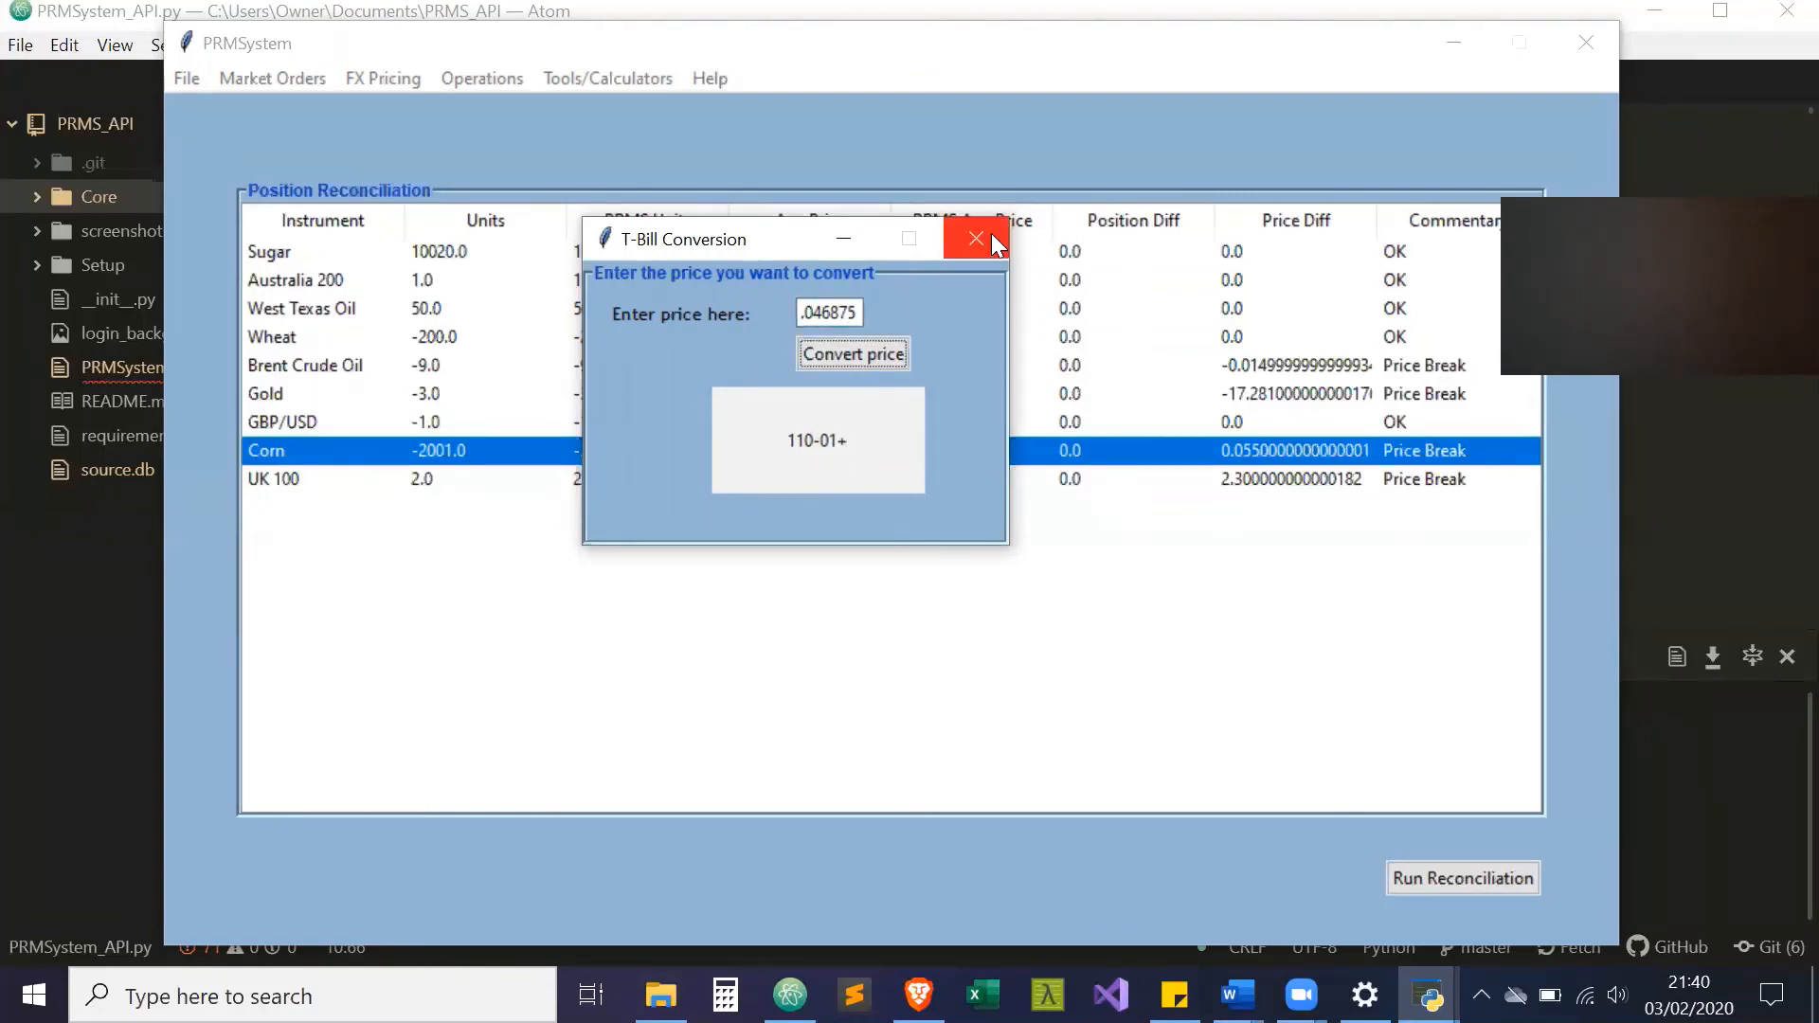
pyautogui.moveTo(976, 239)
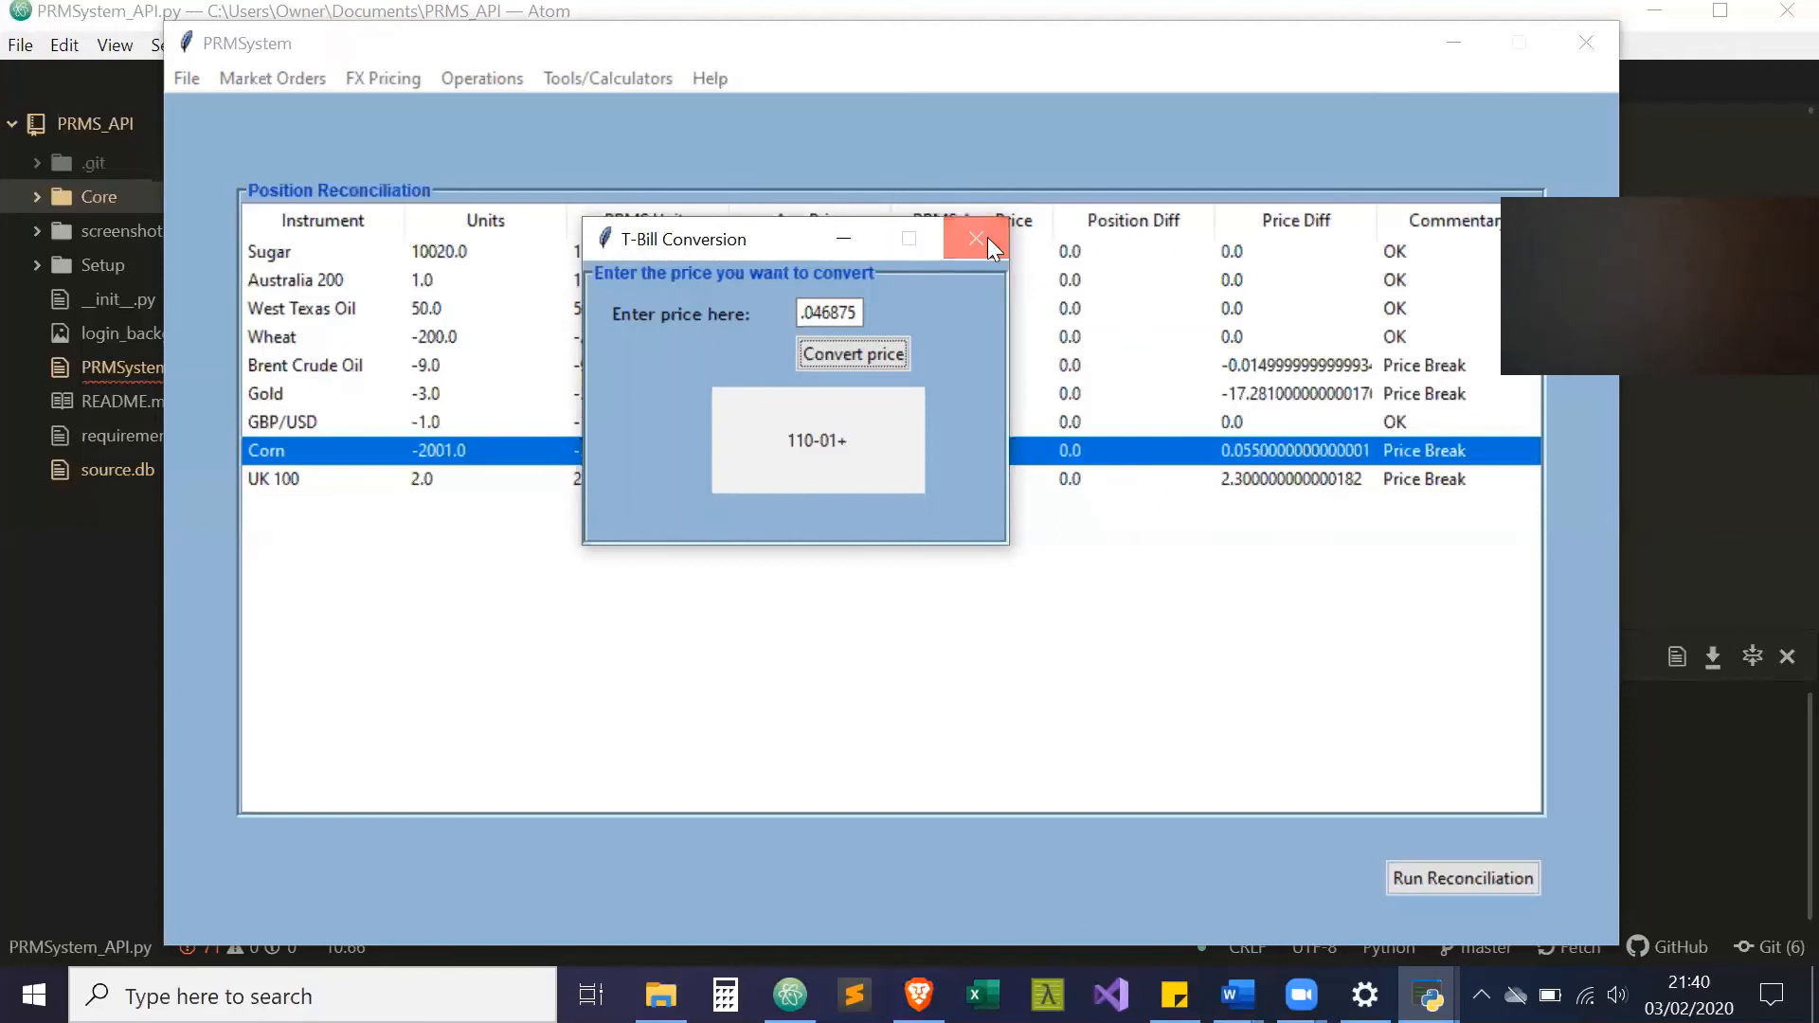
pyautogui.click(607, 78)
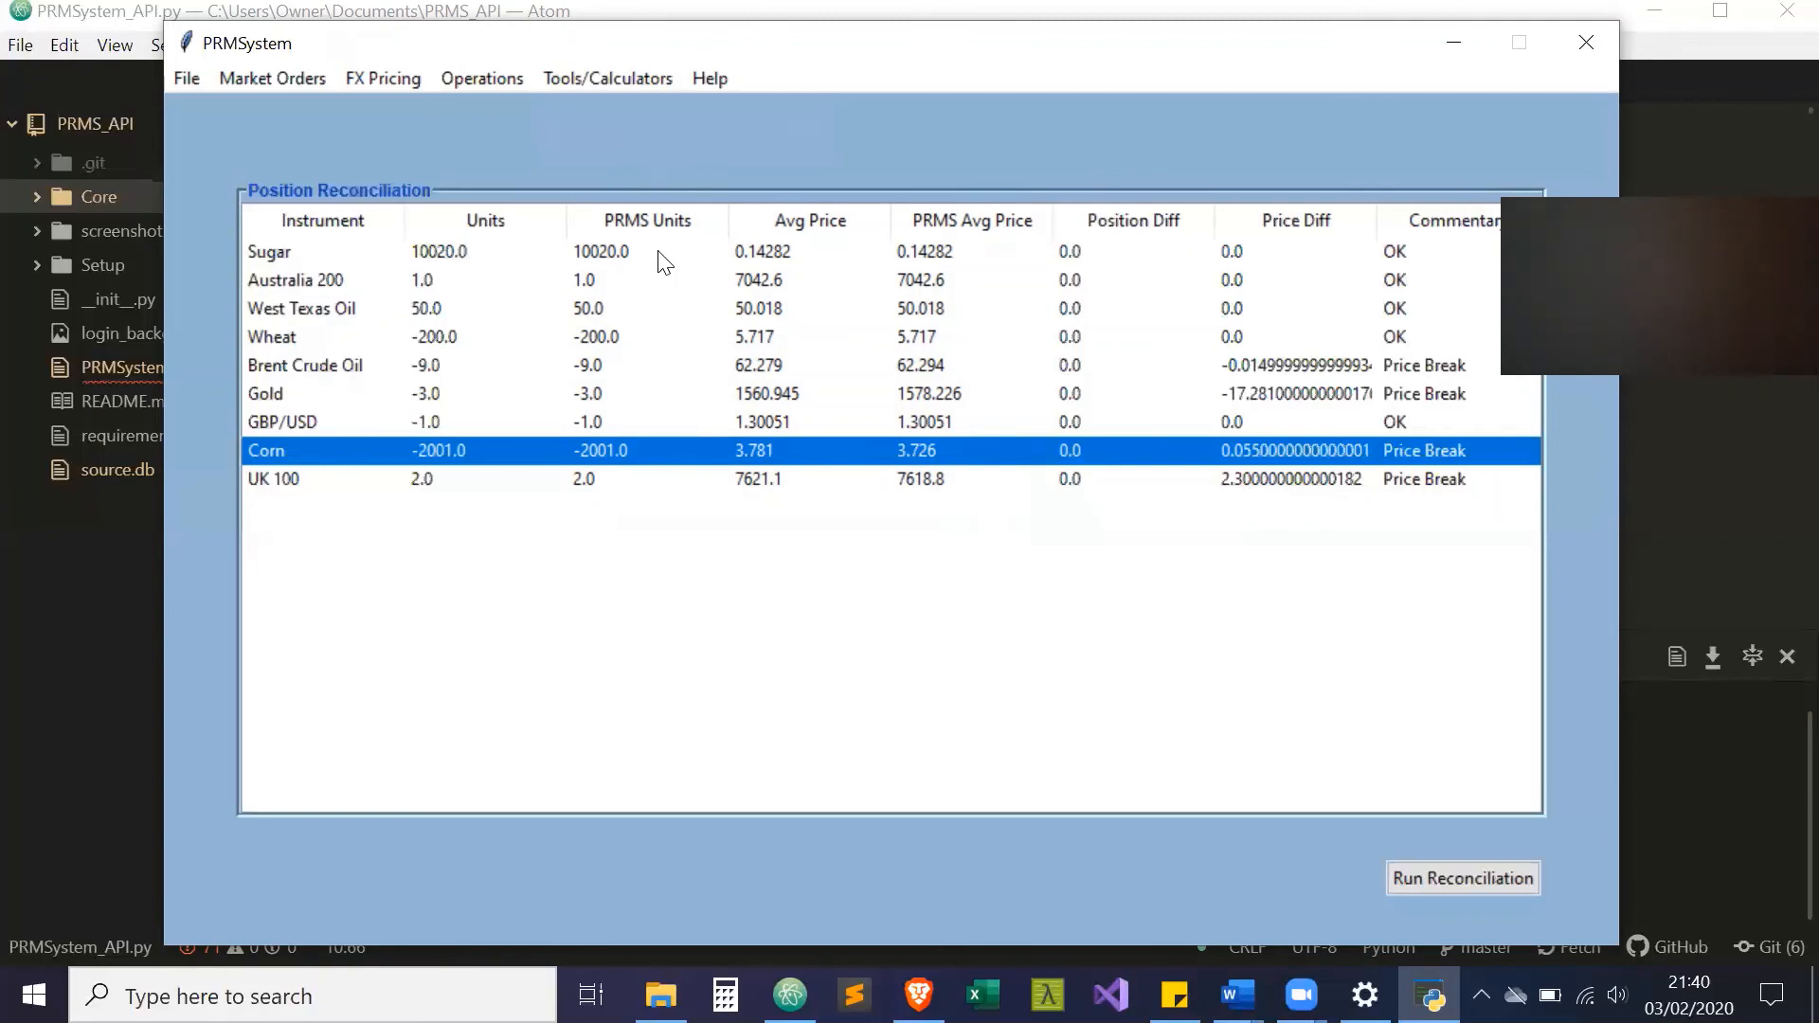
pyautogui.moveTo(401, 94)
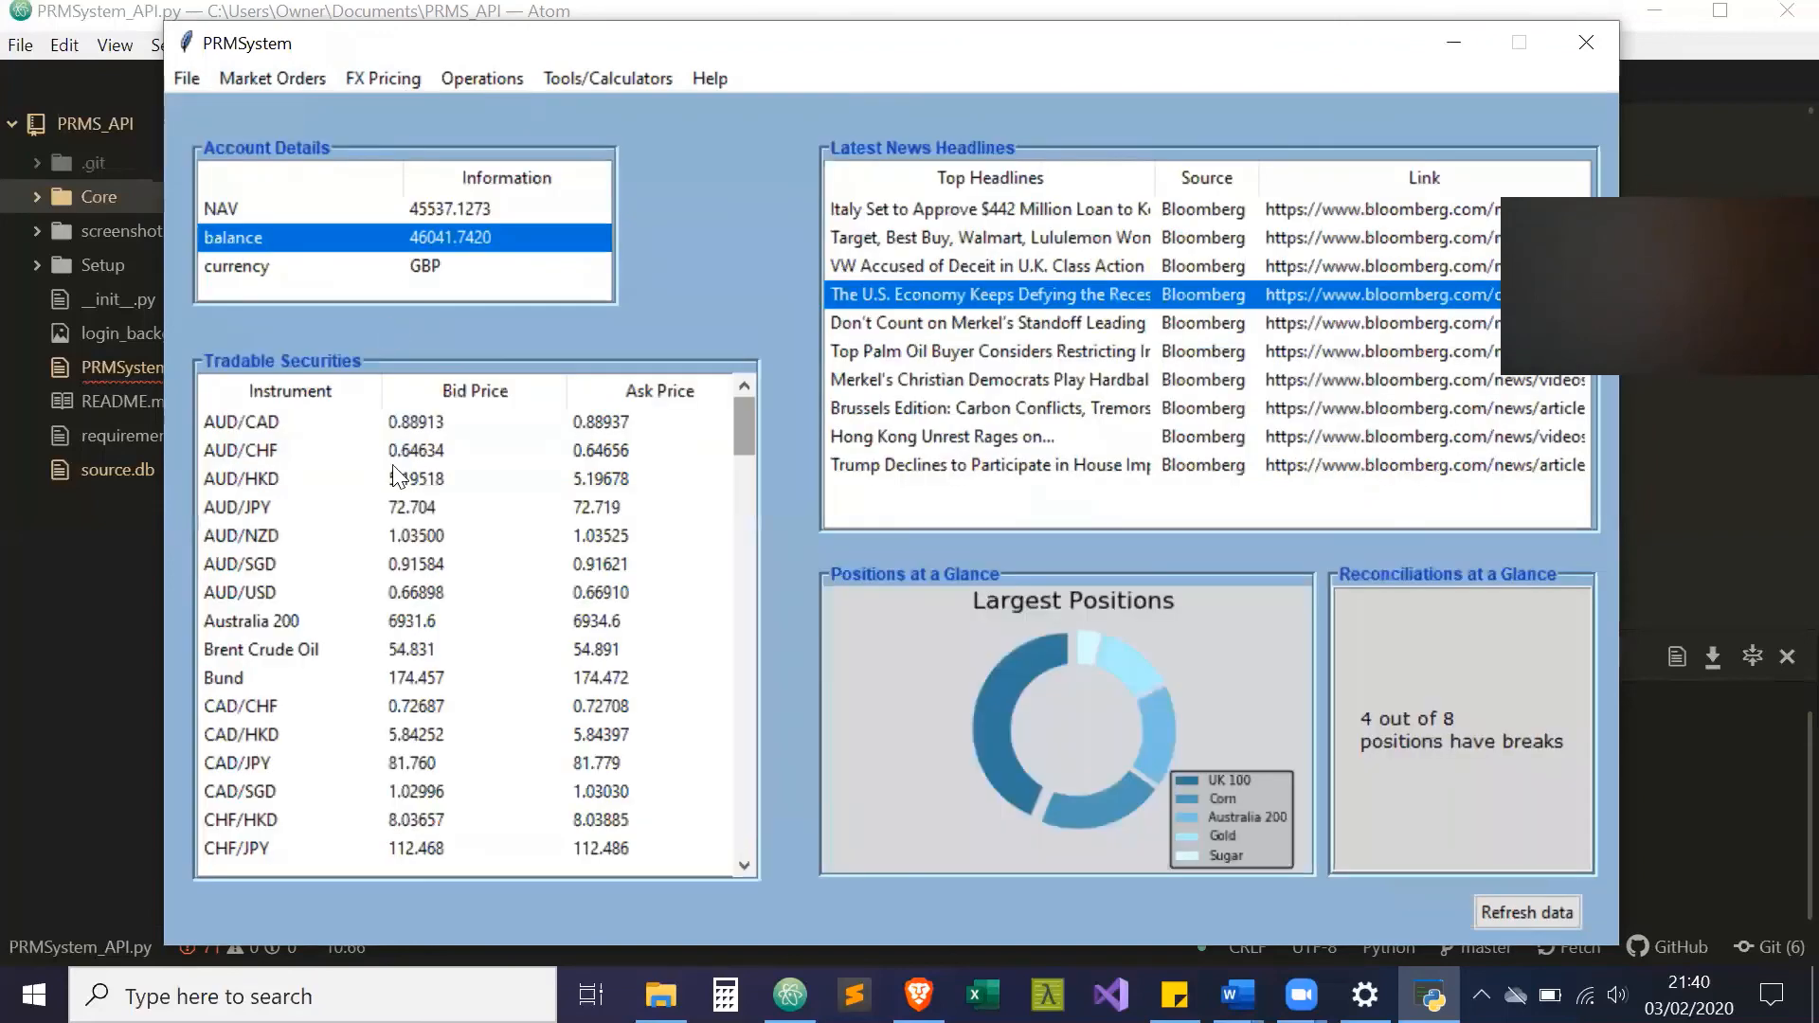
# - Scroll the Tradable Securities list on the homepage dashboard and bring up the Help menu
pyautogui.scroll(-3)
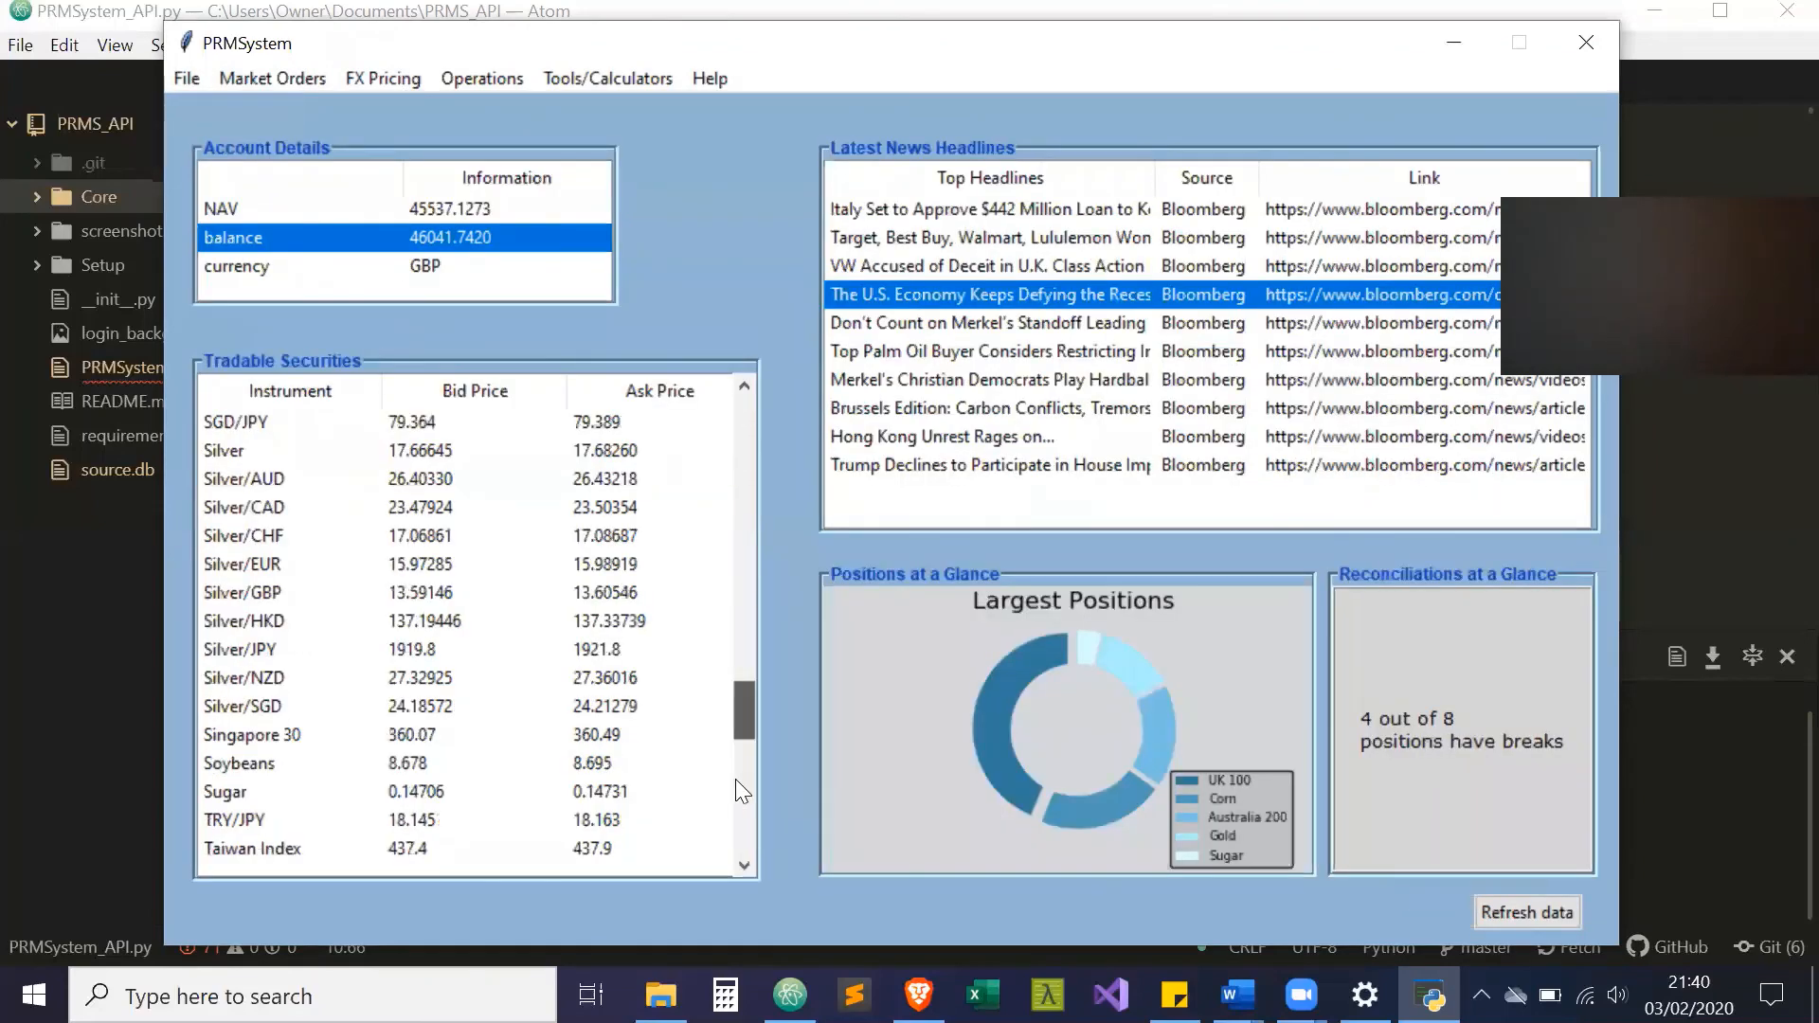
pyautogui.scroll(3)
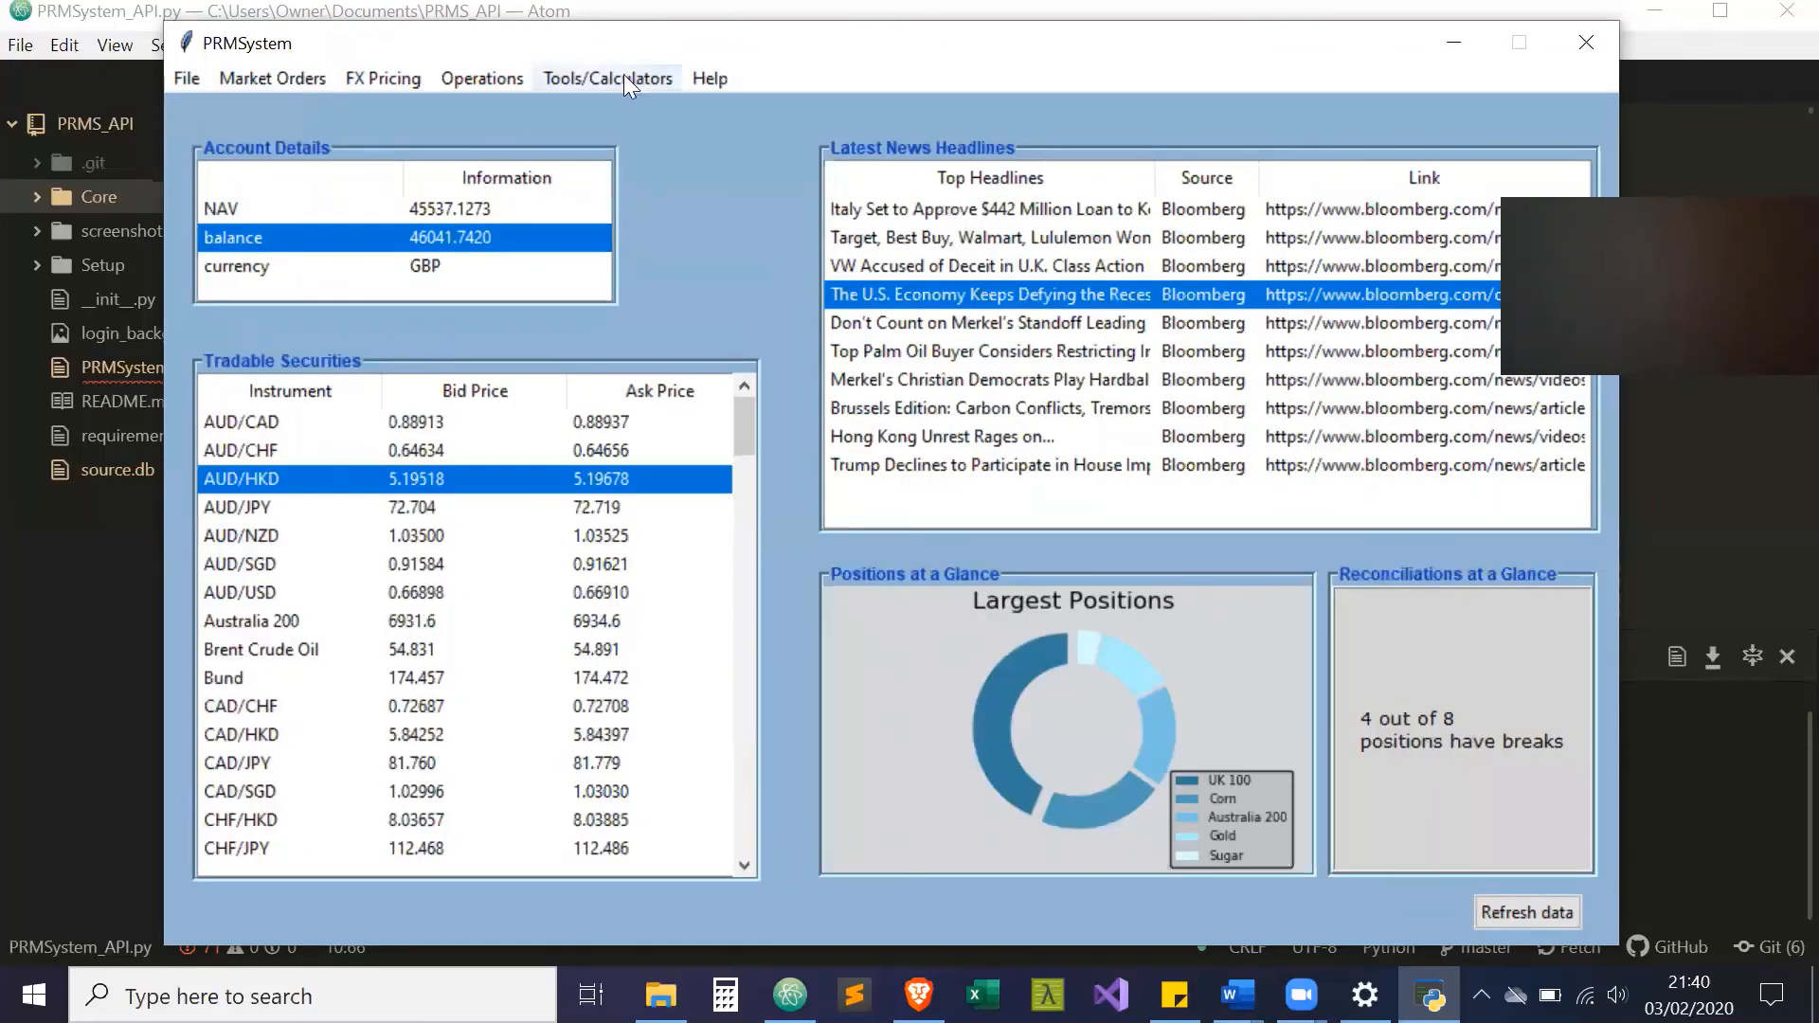
pyautogui.moveTo(690, 55)
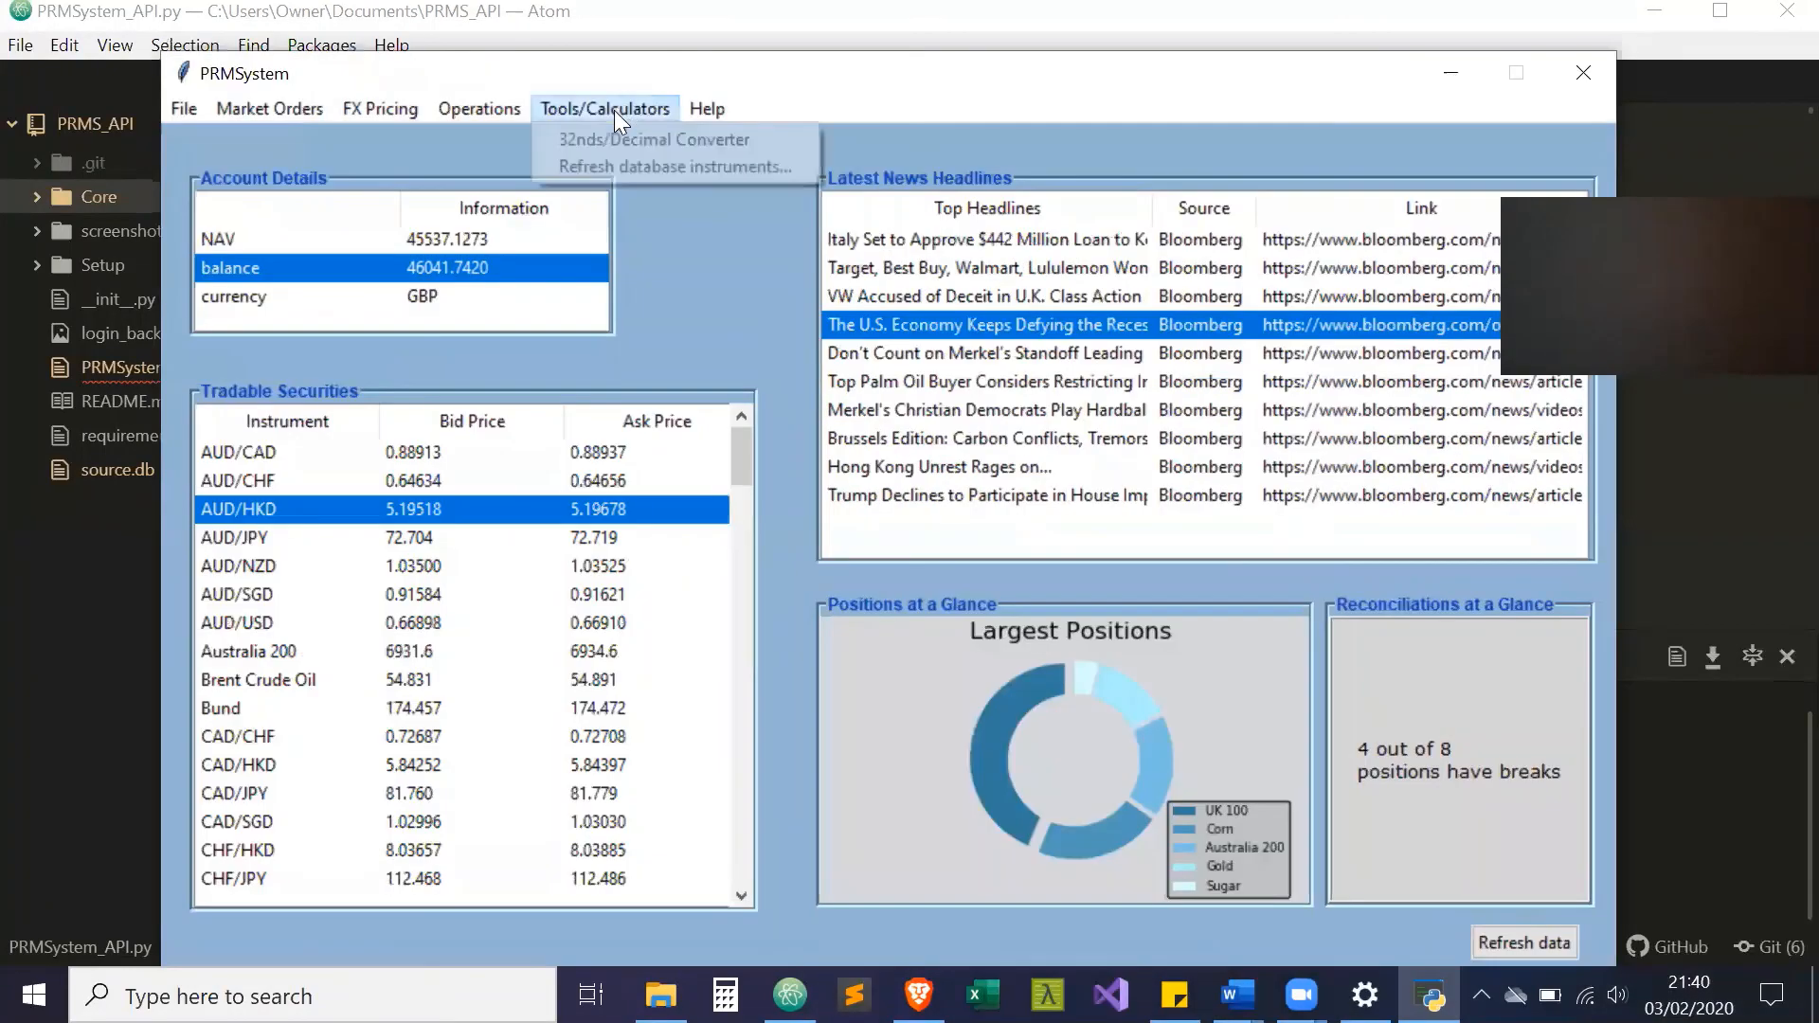
pyautogui.click(707, 108)
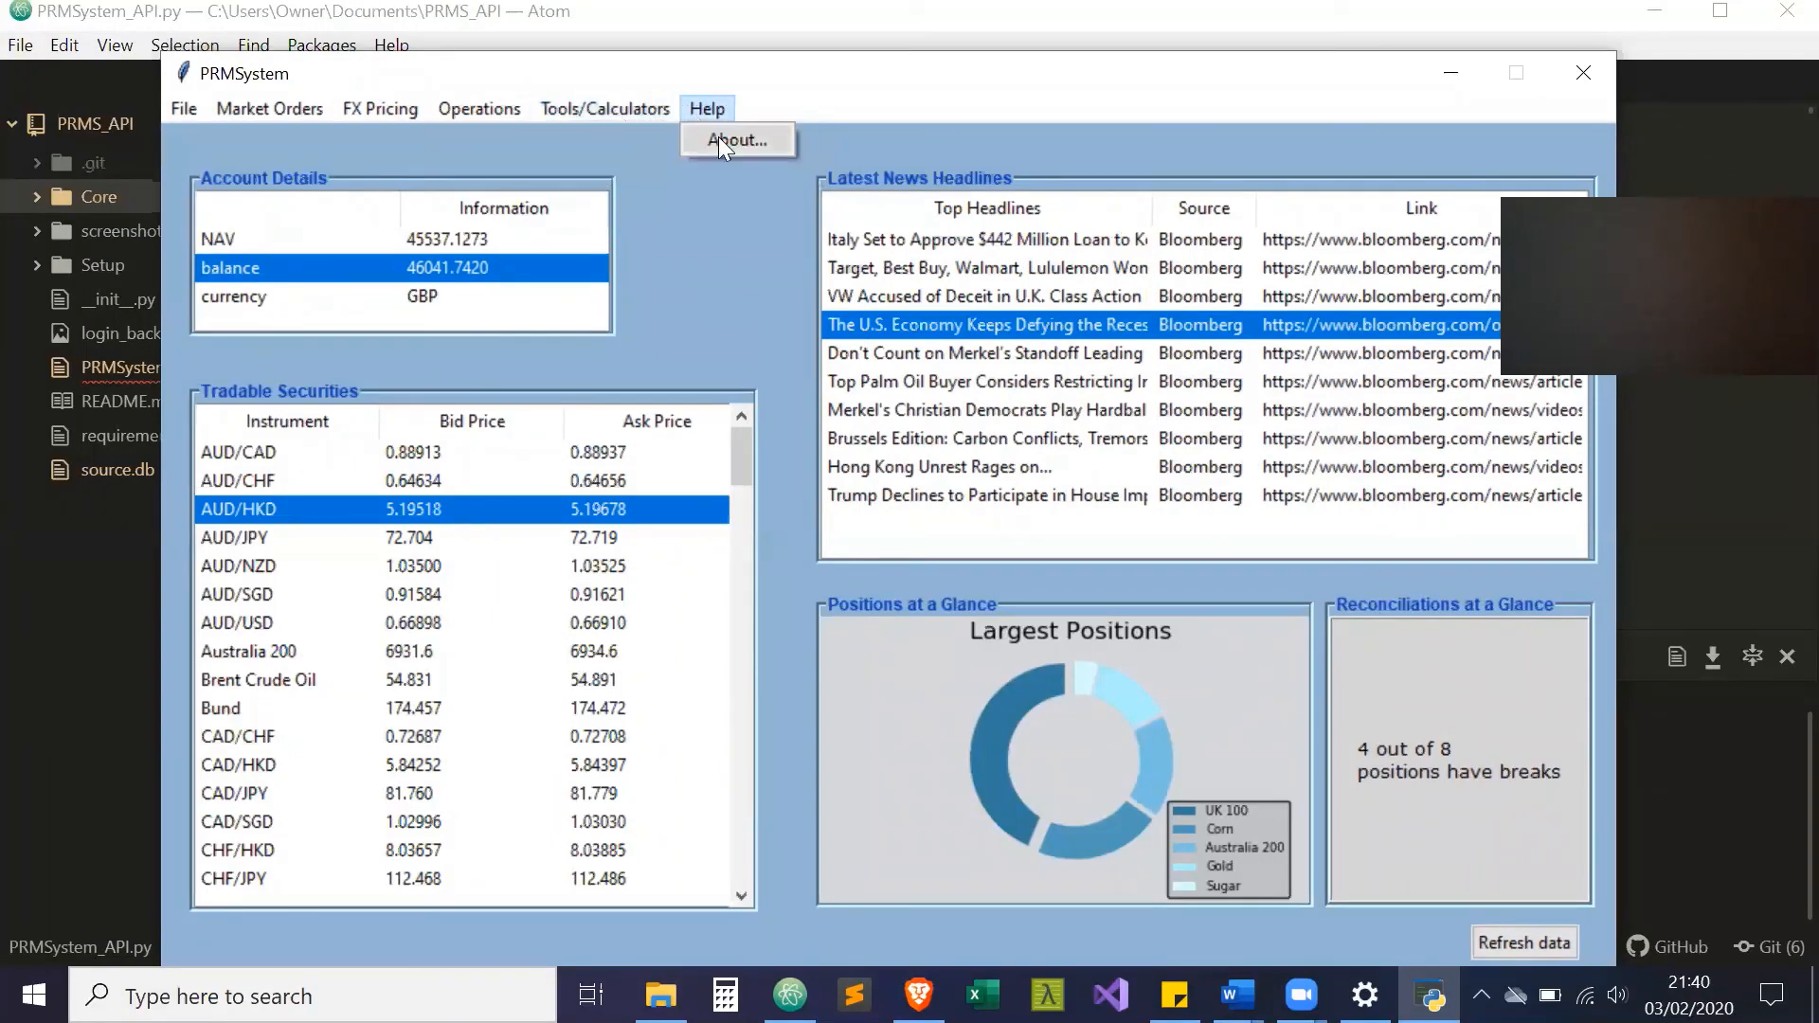
pyautogui.click(737, 138)
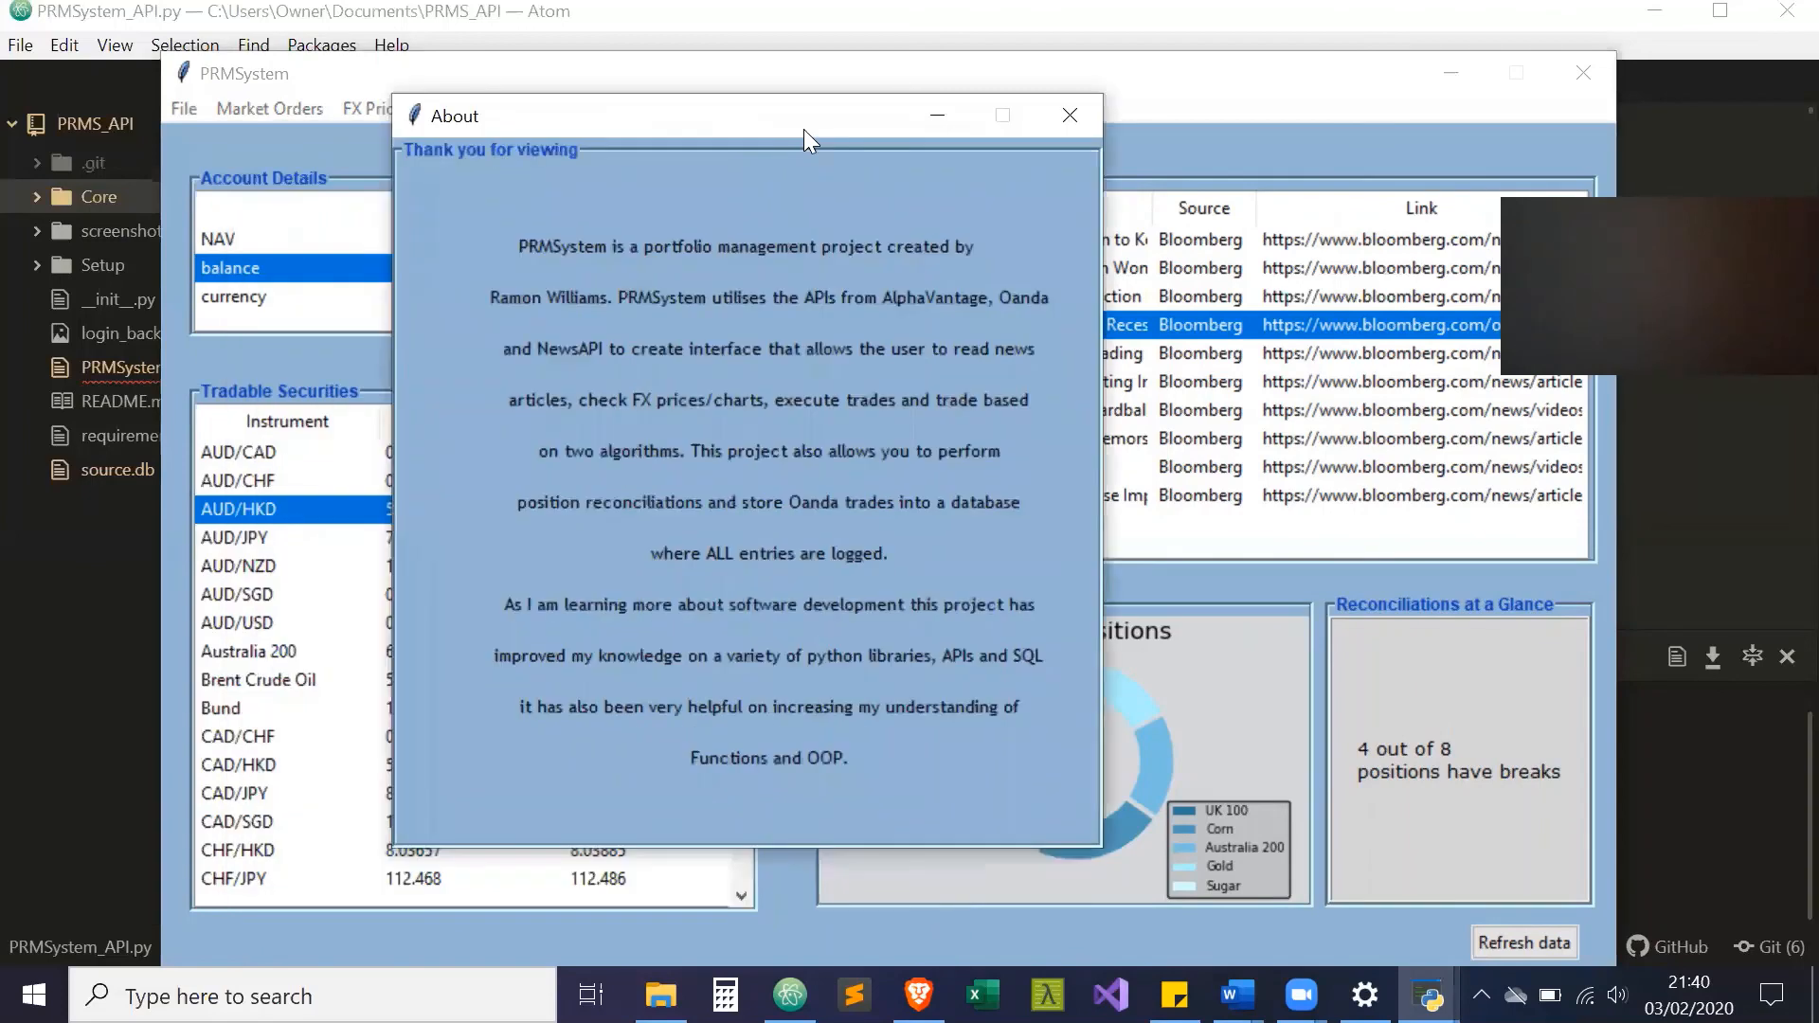
pyautogui.moveTo(1068, 115)
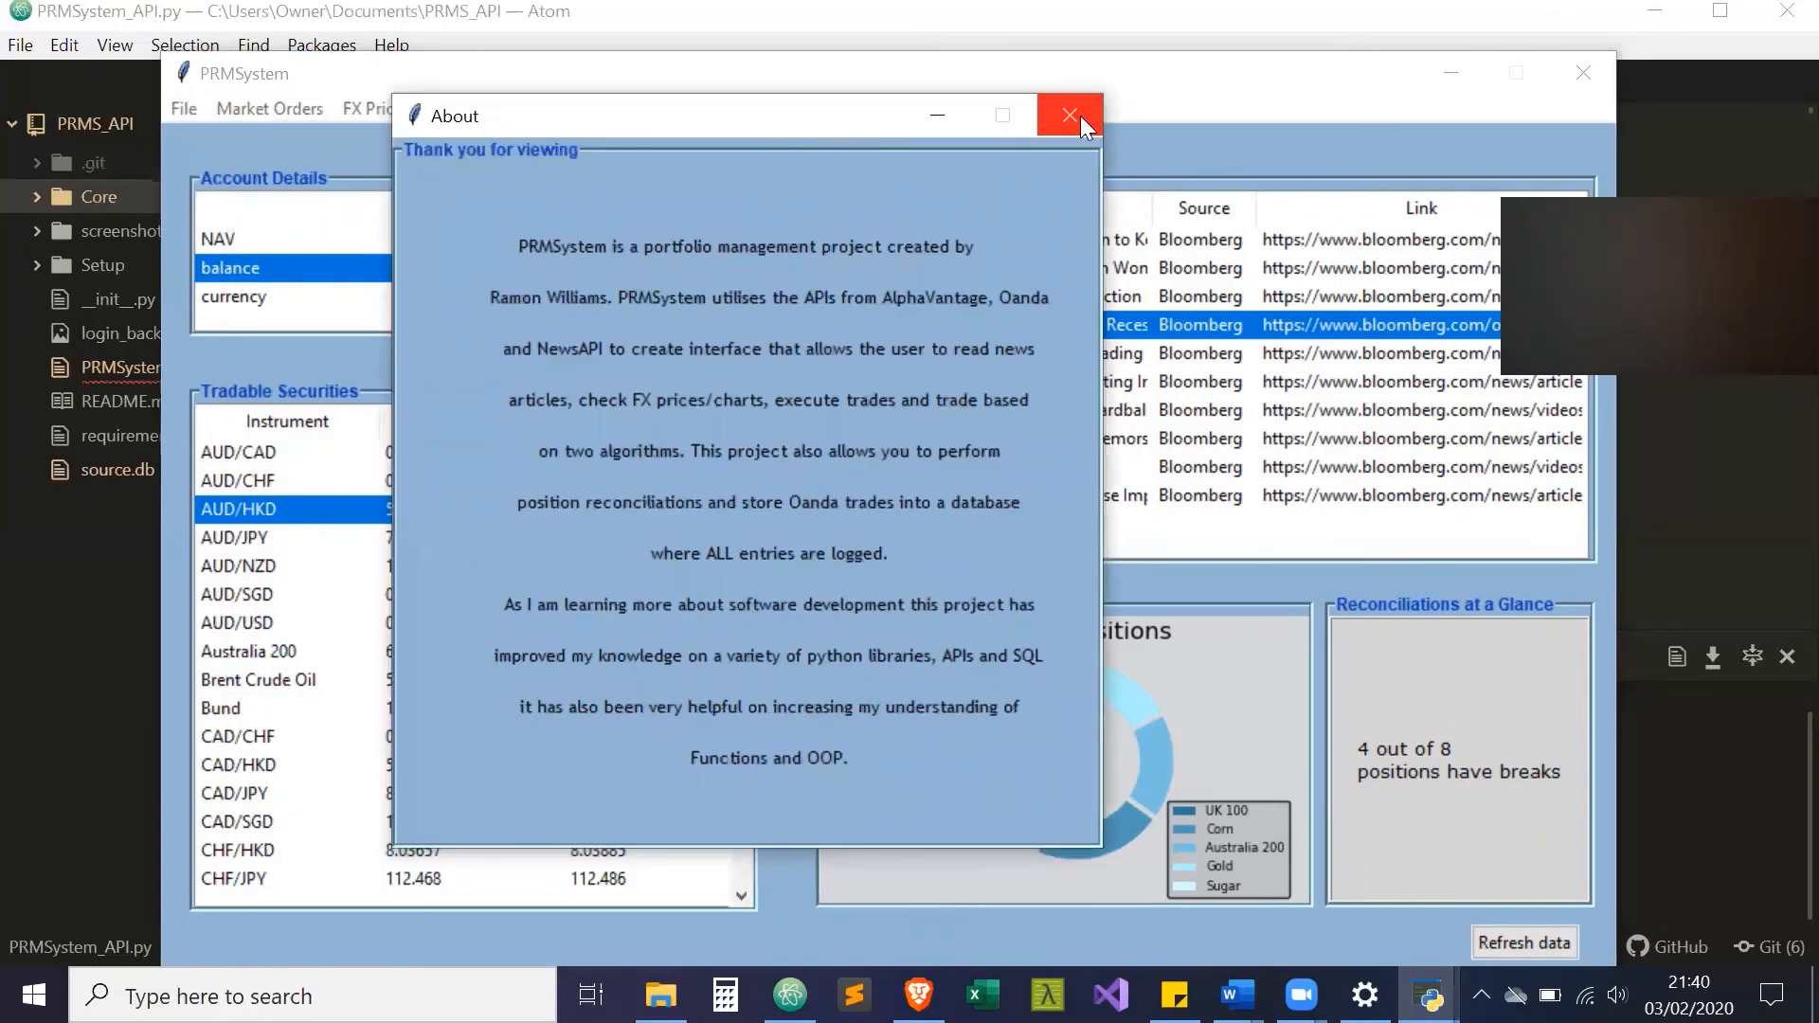
pyautogui.click(1066, 116)
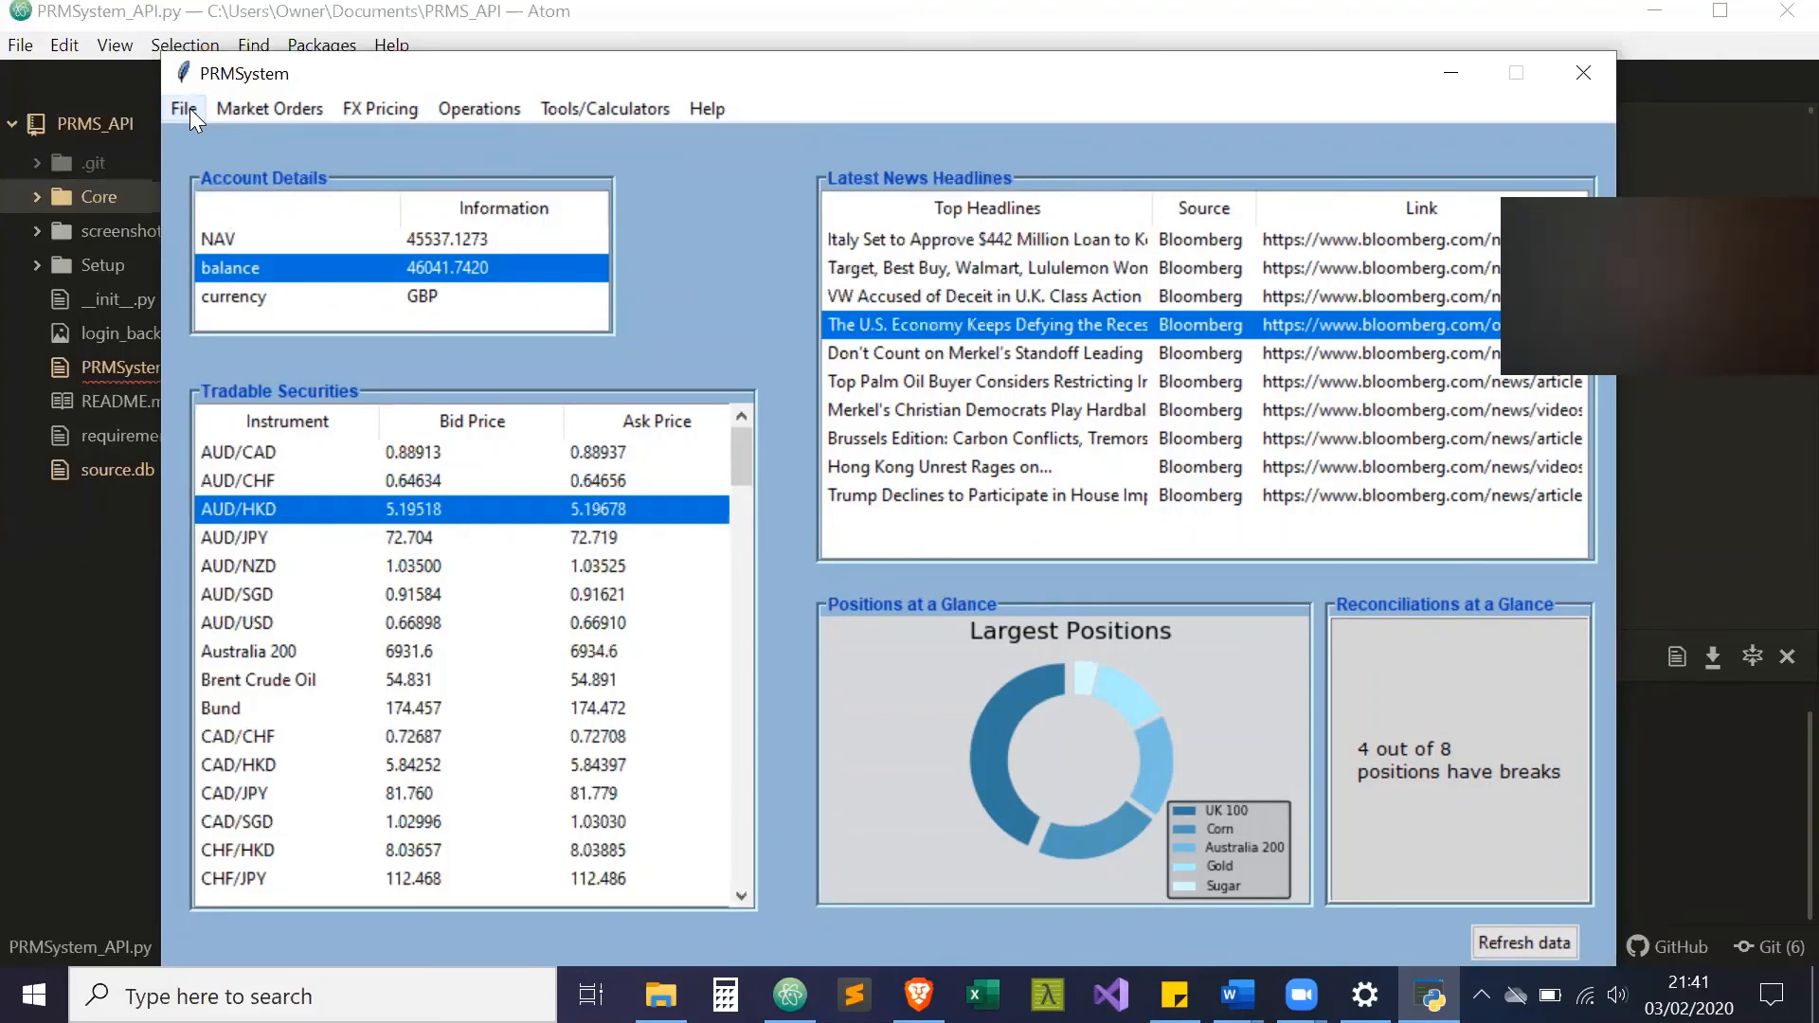
# - Exit PRMSystem via File > Exit, returning to PRMSystem_API.py and its console output in Atom
pyautogui.click(182, 108)
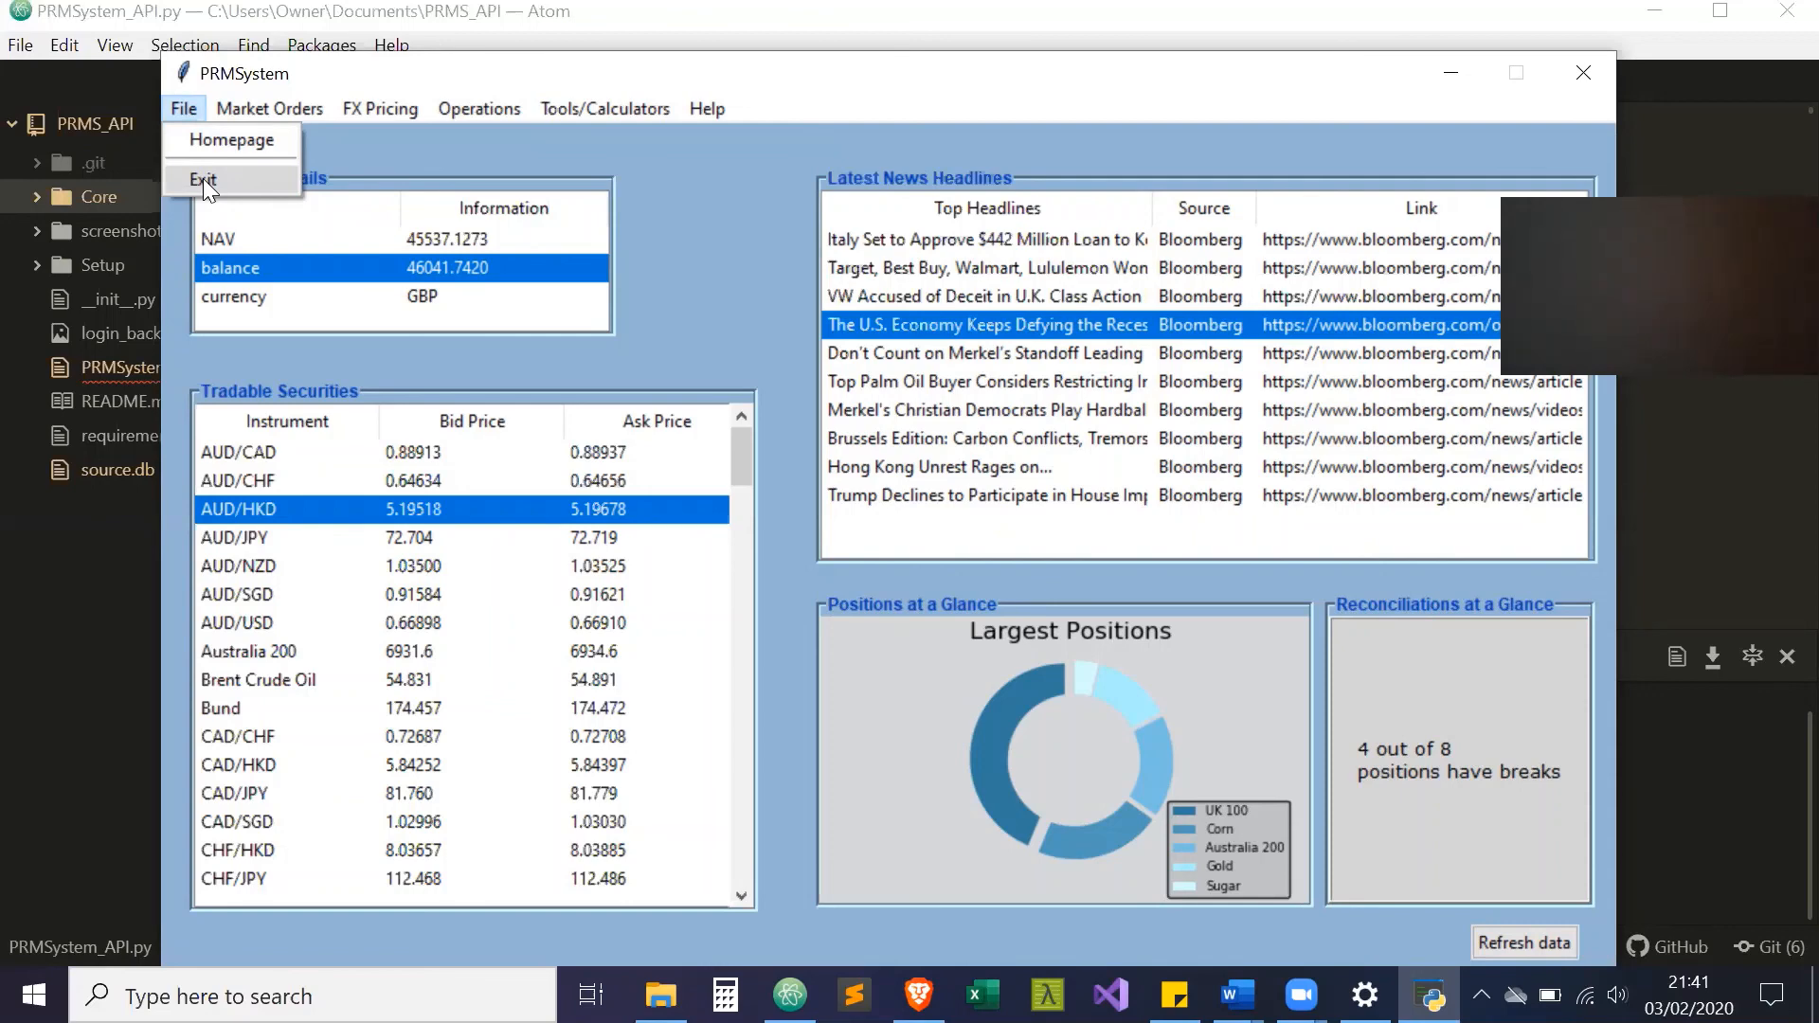
pyautogui.click(202, 180)
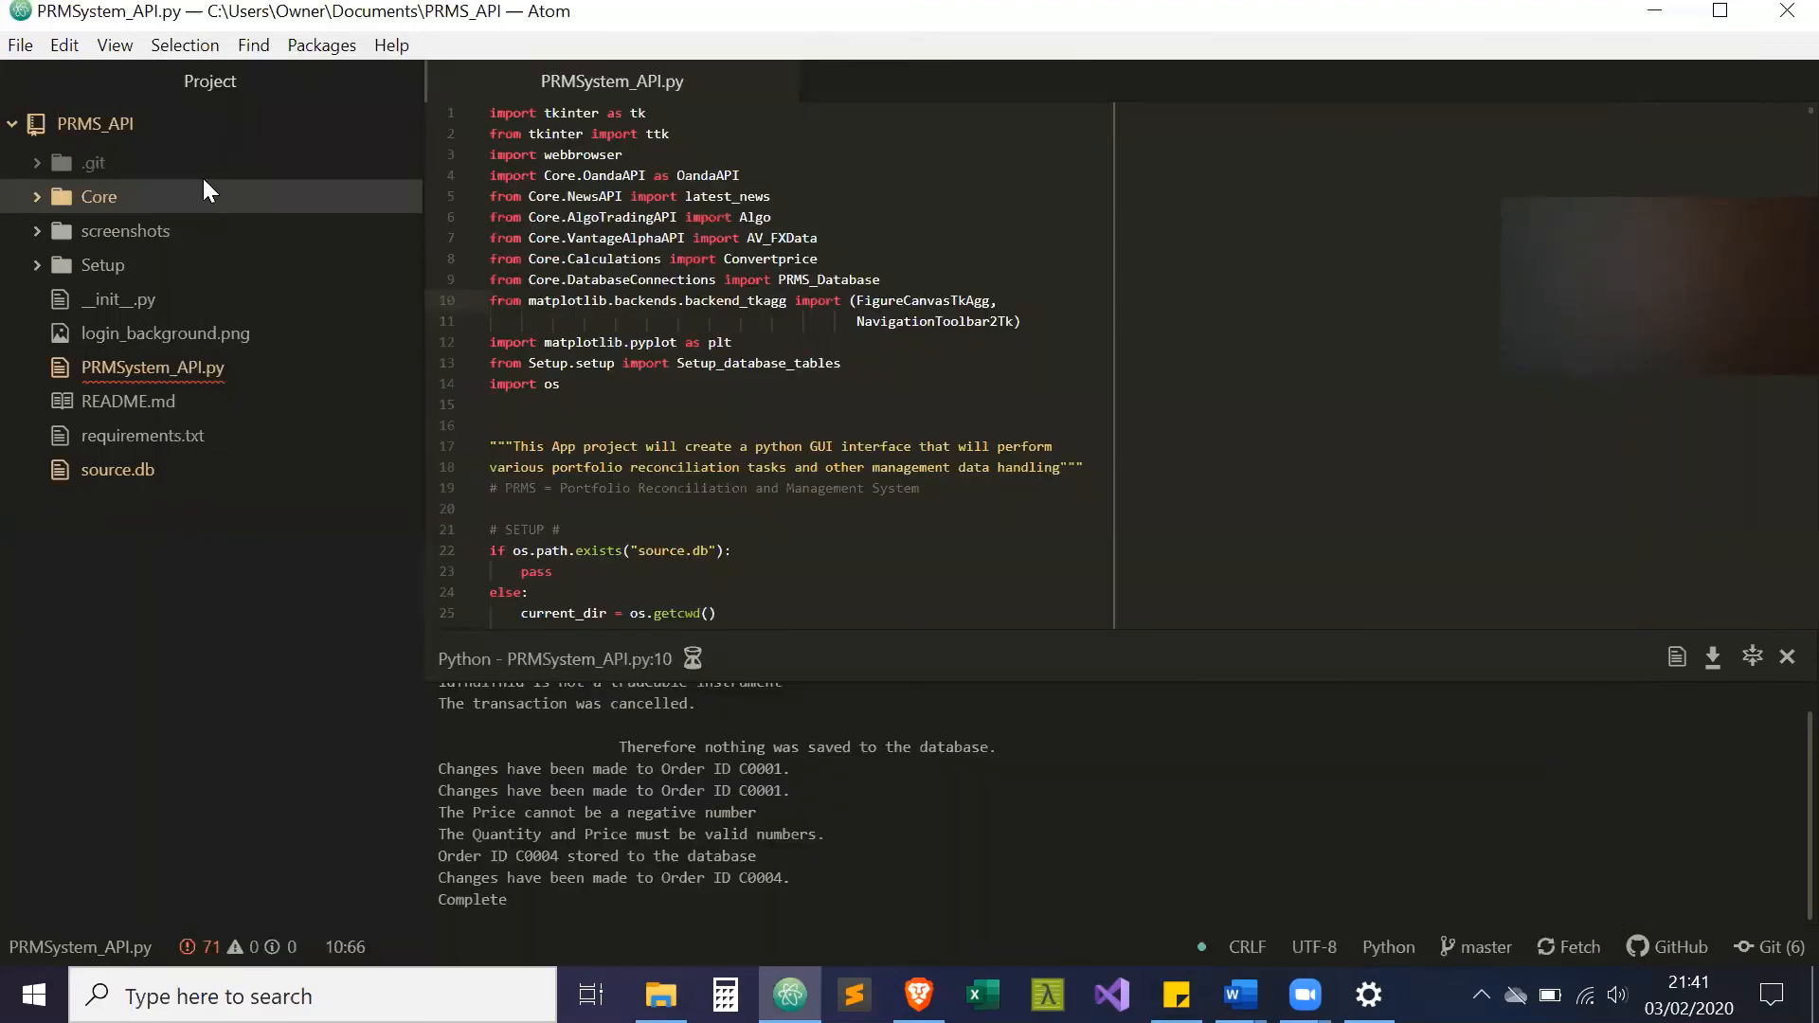